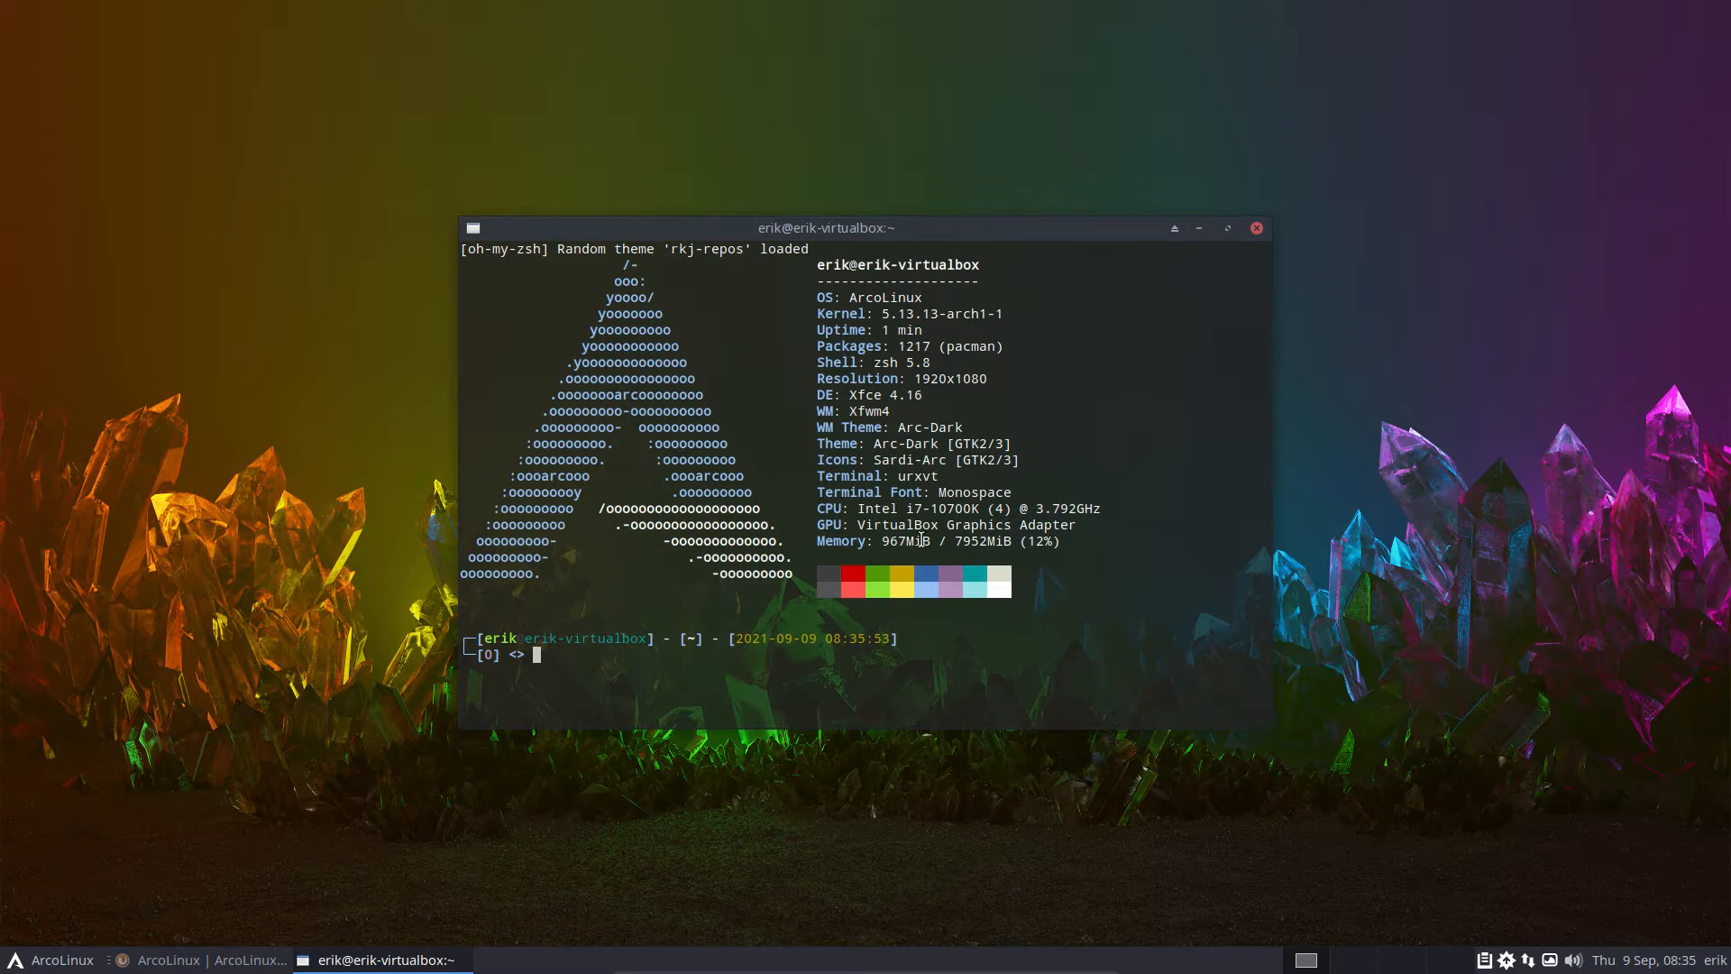
- Select the rkj-repos theme name and close the urxvt terminal window
{"action": "double_click", "coordinate": [899, 525]}
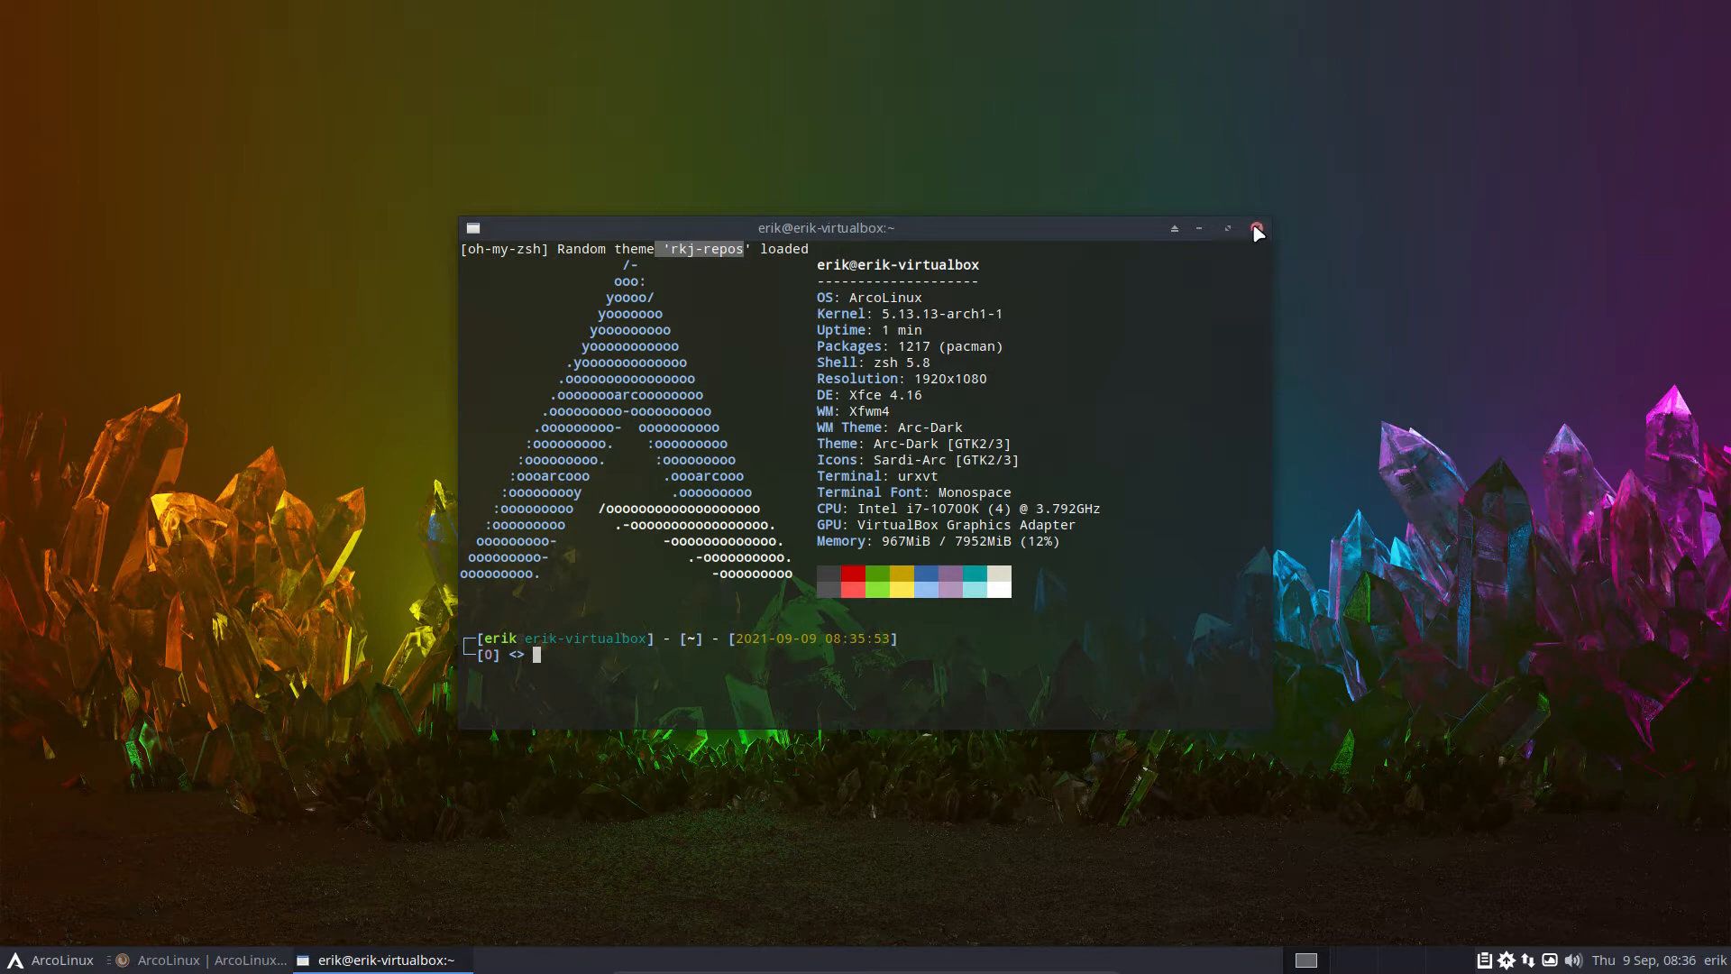
{"action": "left_click", "coordinate": [1255, 228]}
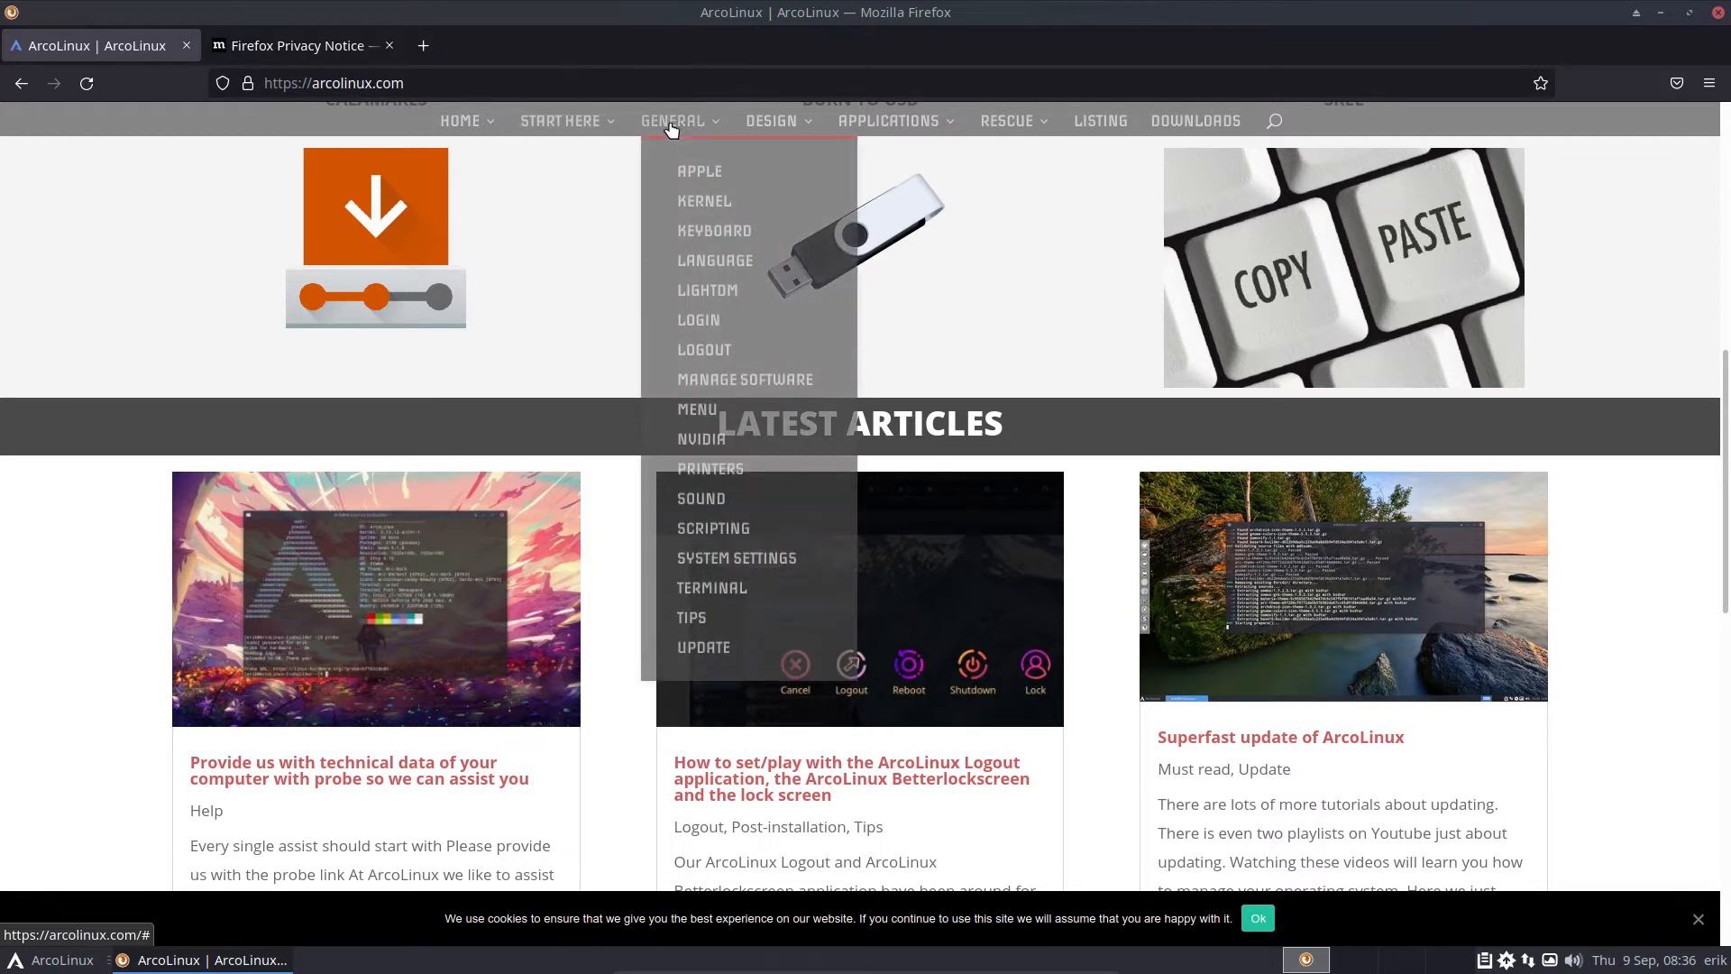
{"action": "mouse_move", "coordinate": [704, 200]}
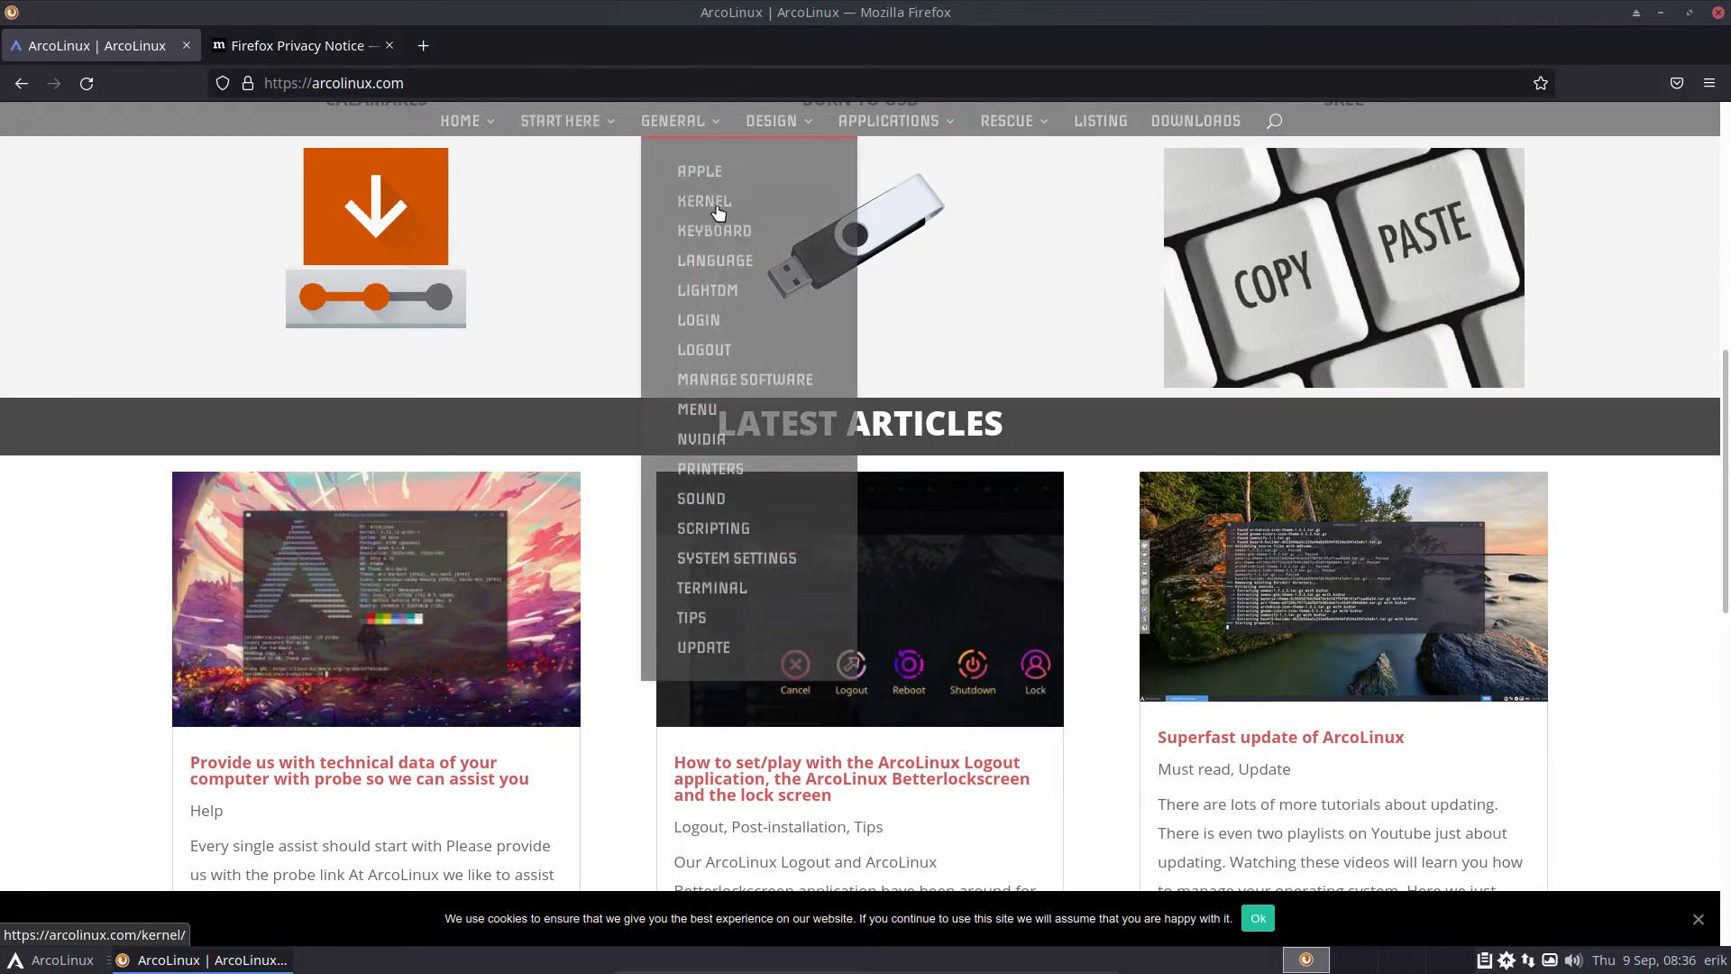
{"action": "mouse_move", "coordinate": [789, 463]}
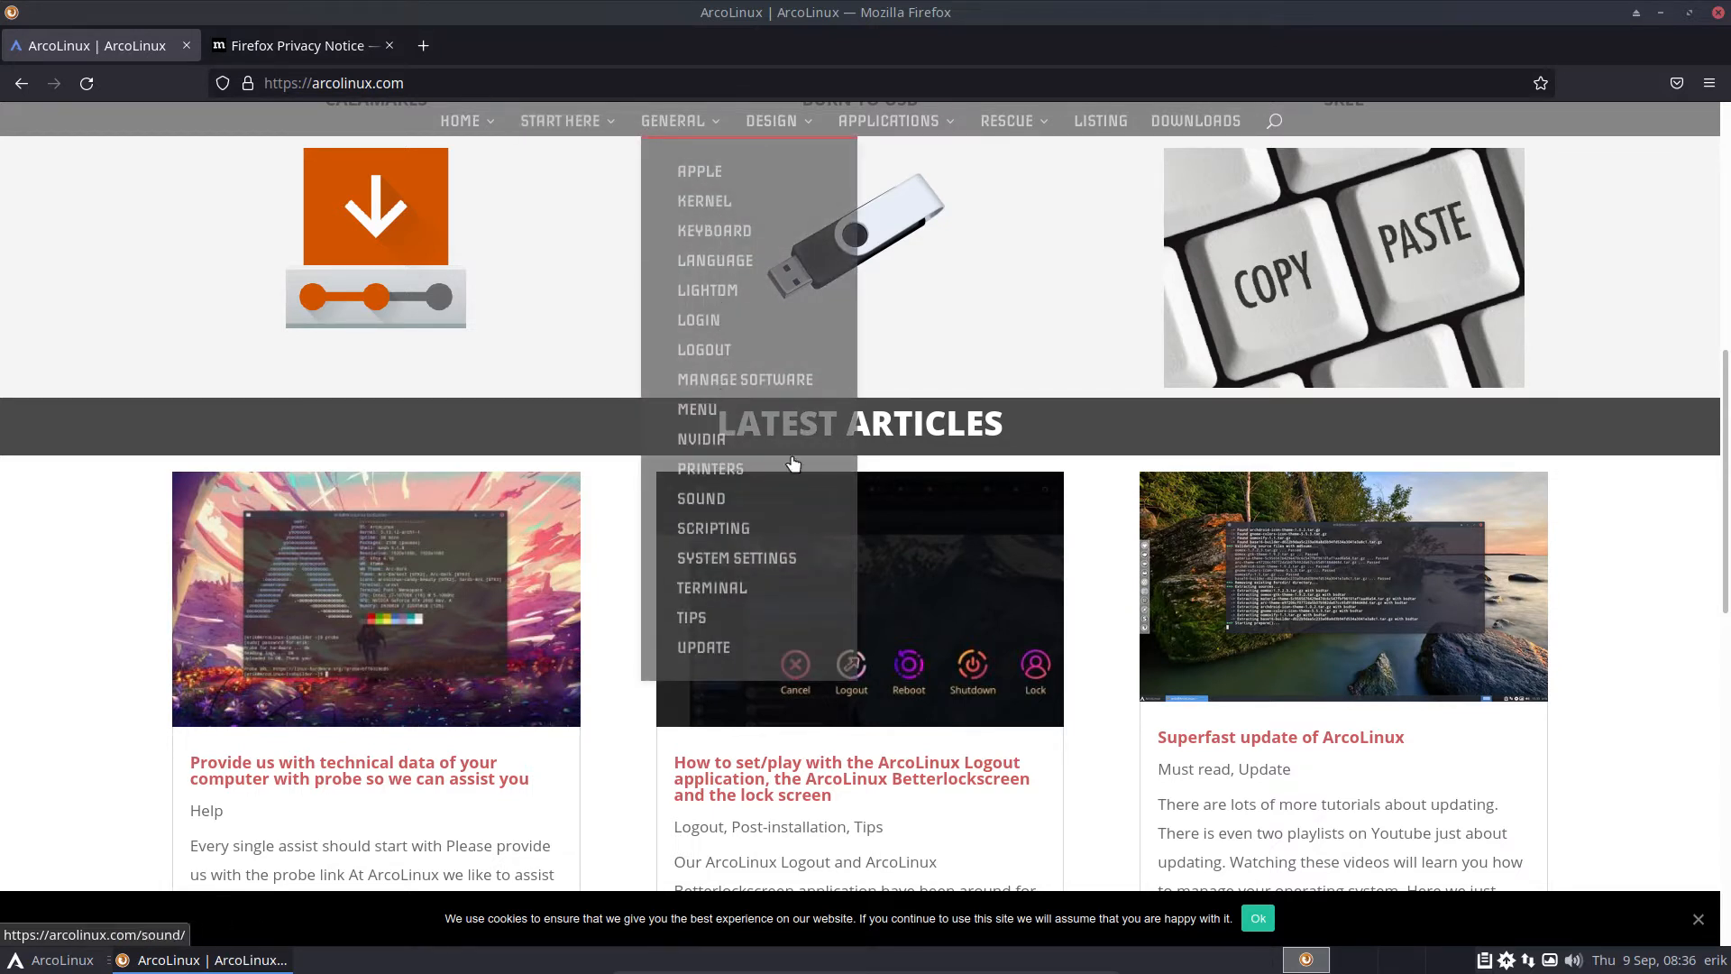
{"action": "mouse_move", "coordinate": [772, 119]}
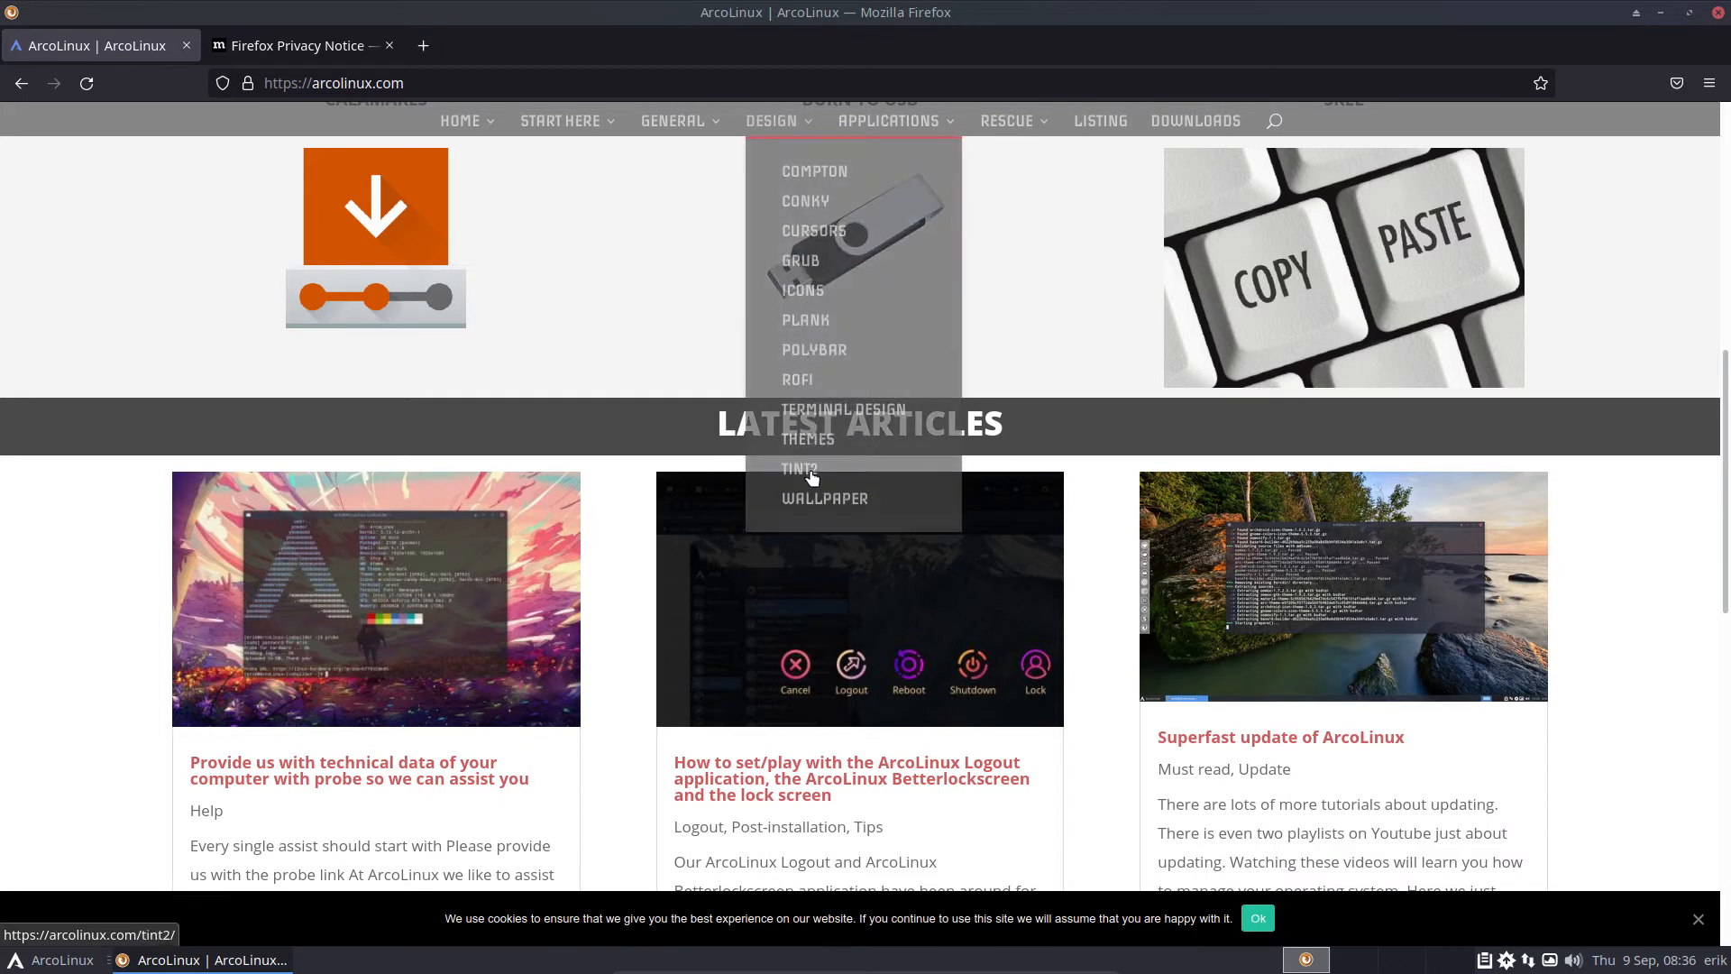
{"action": "mouse_move", "coordinate": [1408, 206]}
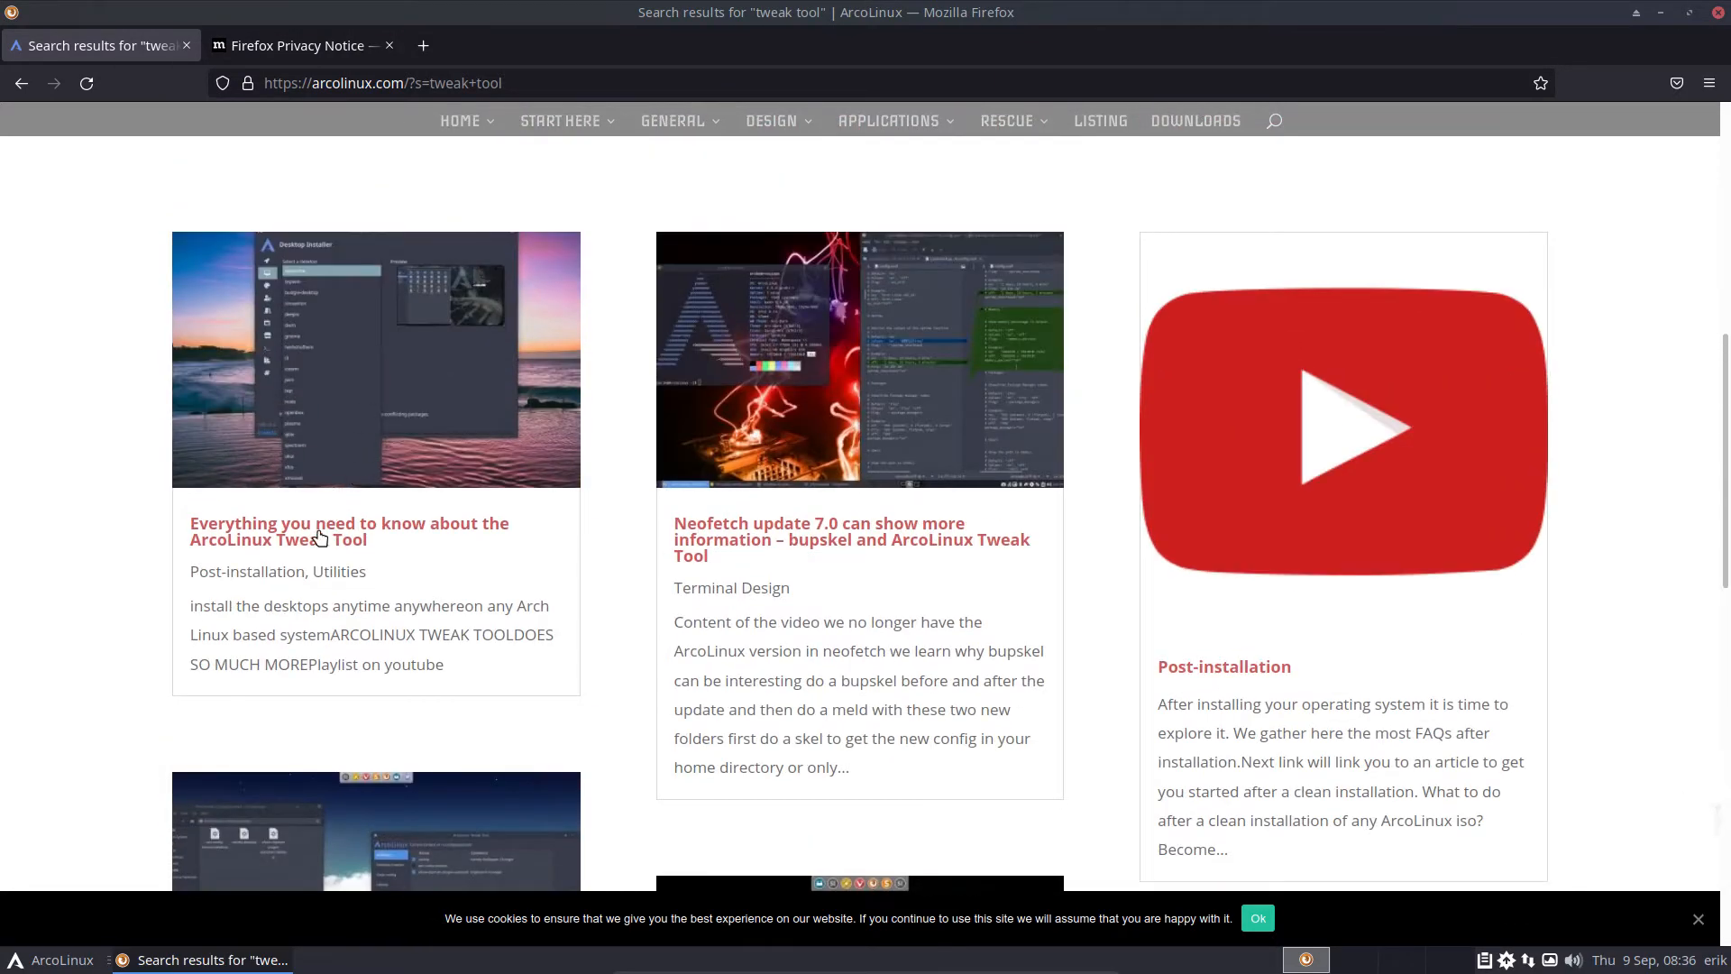
- Open the 'Everything you need to know about the ArcoLinux Tweak Tool' article and scroll through it
{"action": "left_click", "coordinate": [348, 531]}
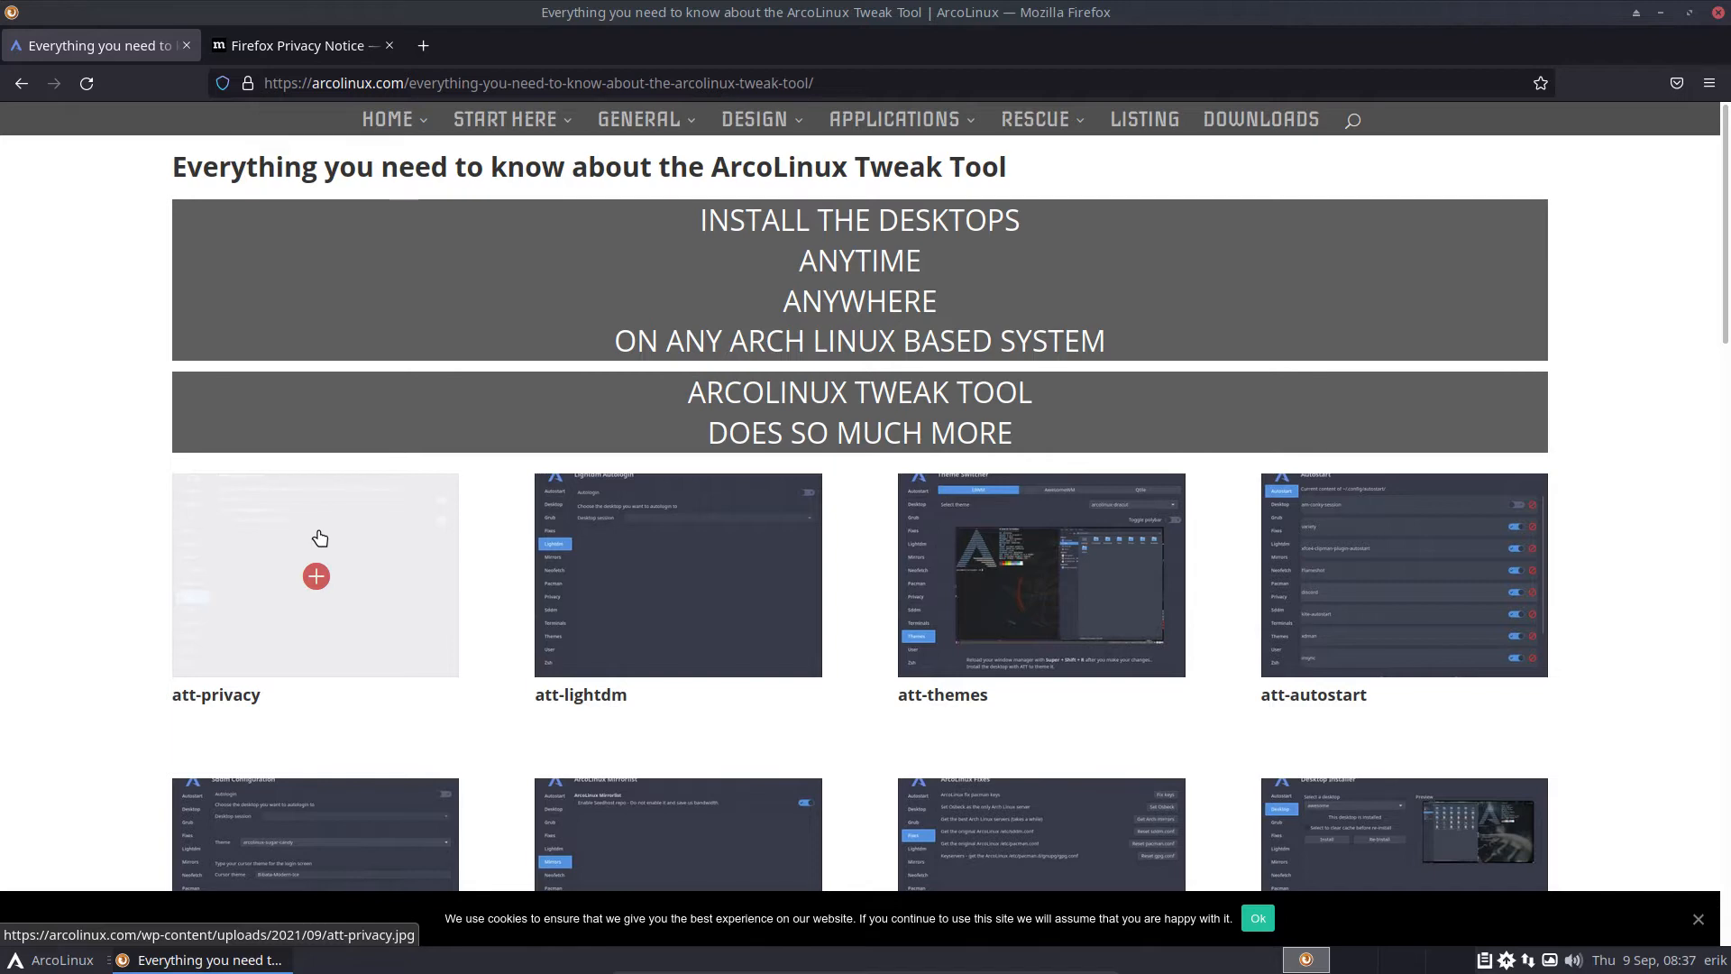
{"action": "scroll", "scroll_direction": "down", "scroll_amount": 3}
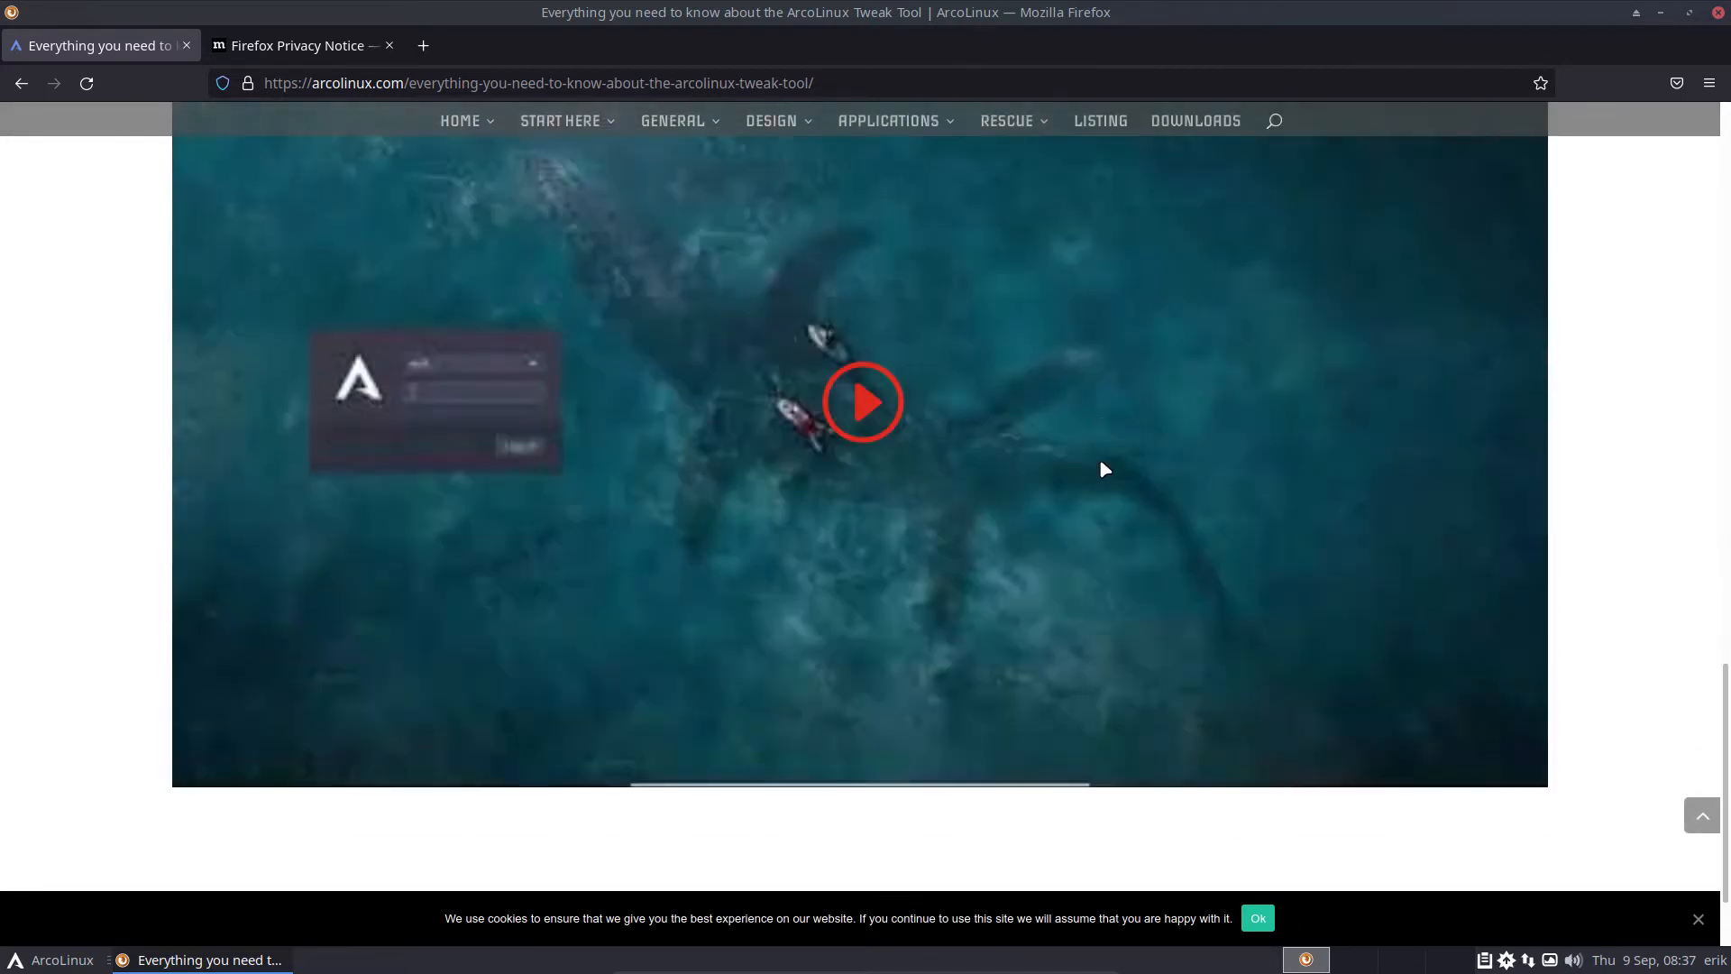
{"action": "scroll", "scroll_direction": "down", "scroll_amount": 3}
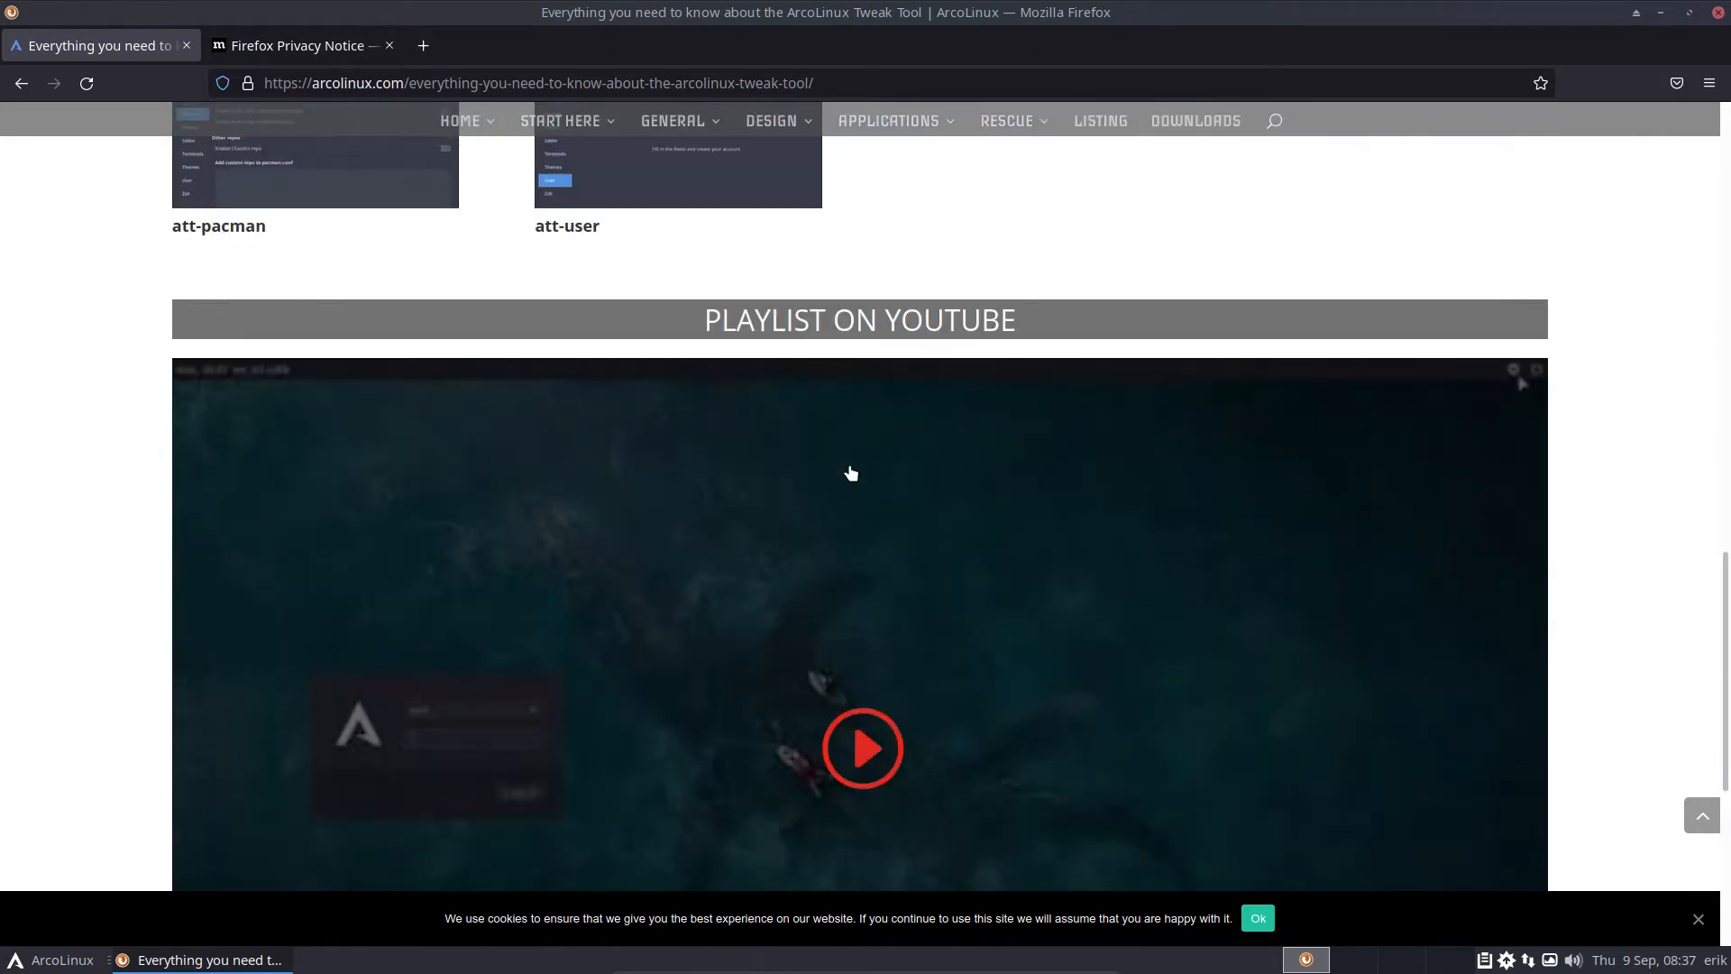
{"action": "mouse_move", "coordinate": [864, 458]}
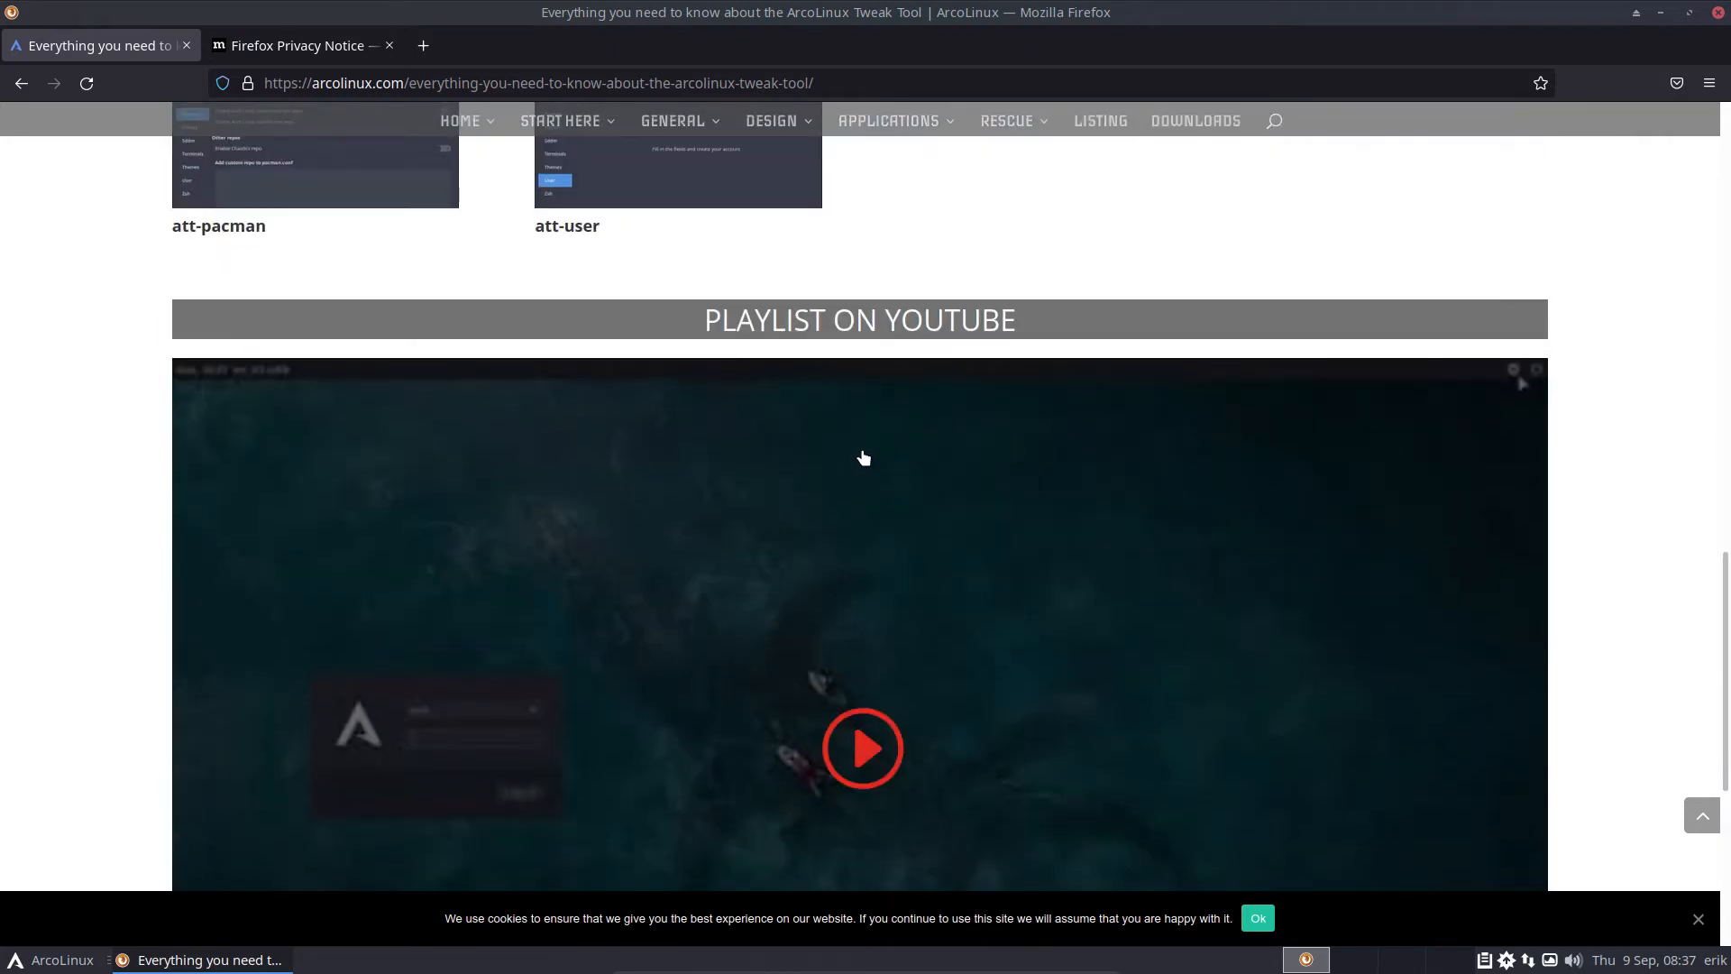
{"action": "mouse_move", "coordinate": [857, 517]}
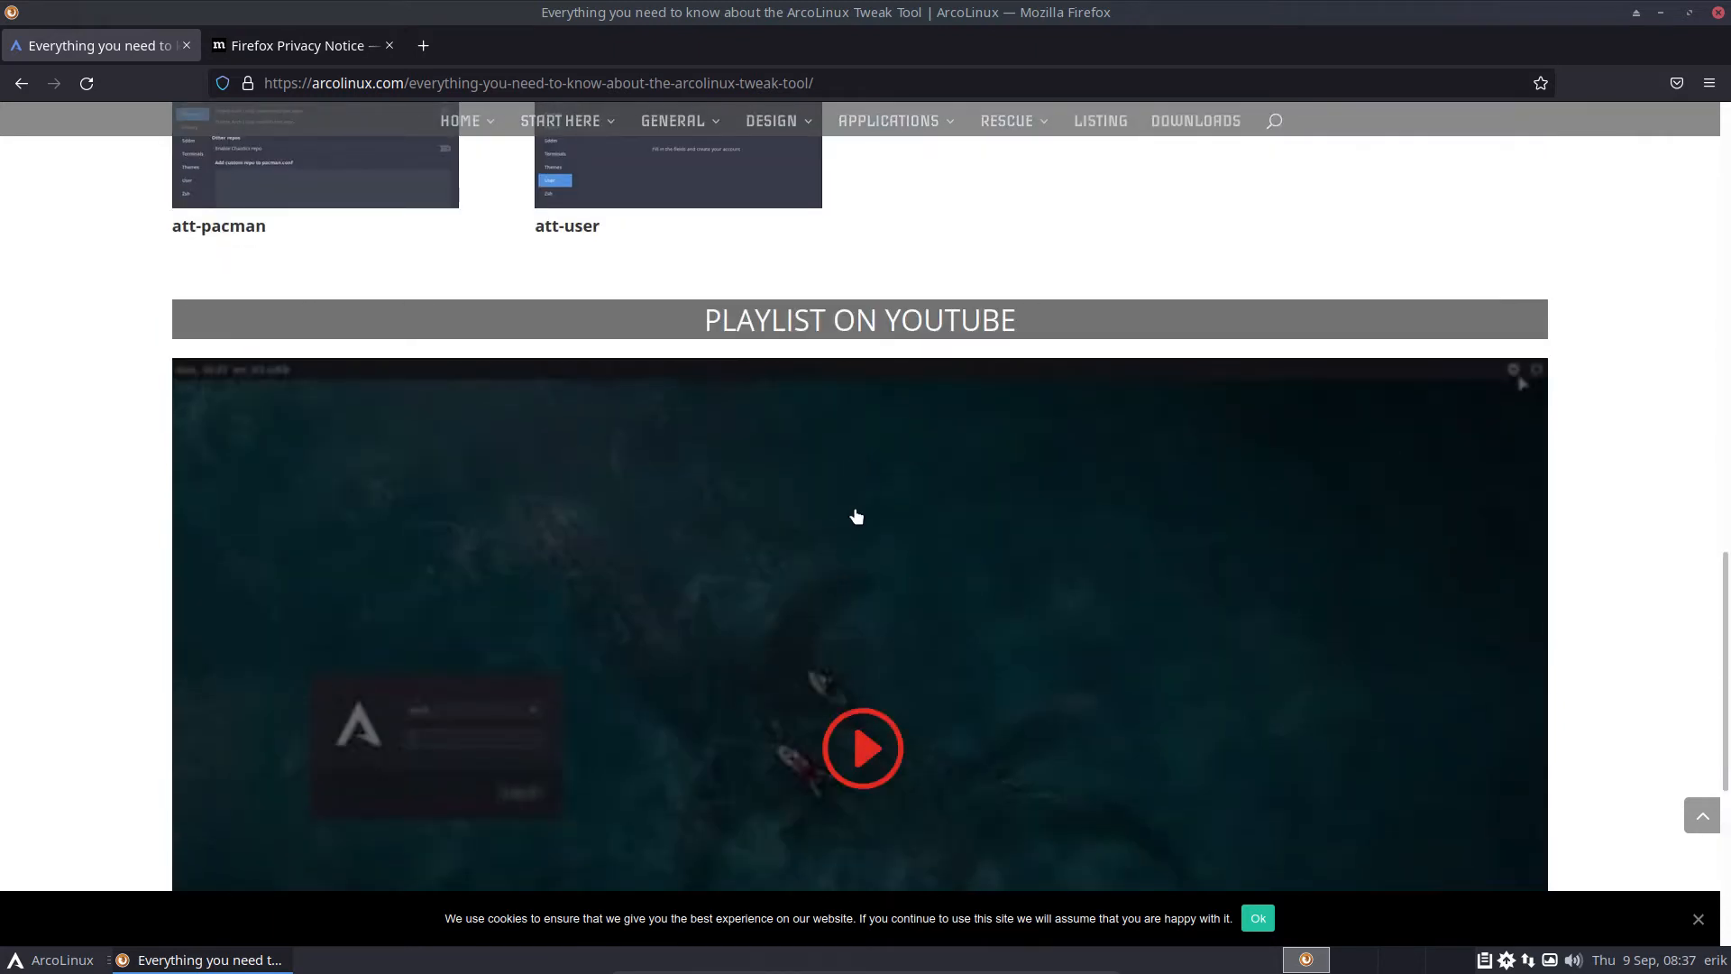
{"action": "mouse_move", "coordinate": [842, 459]}
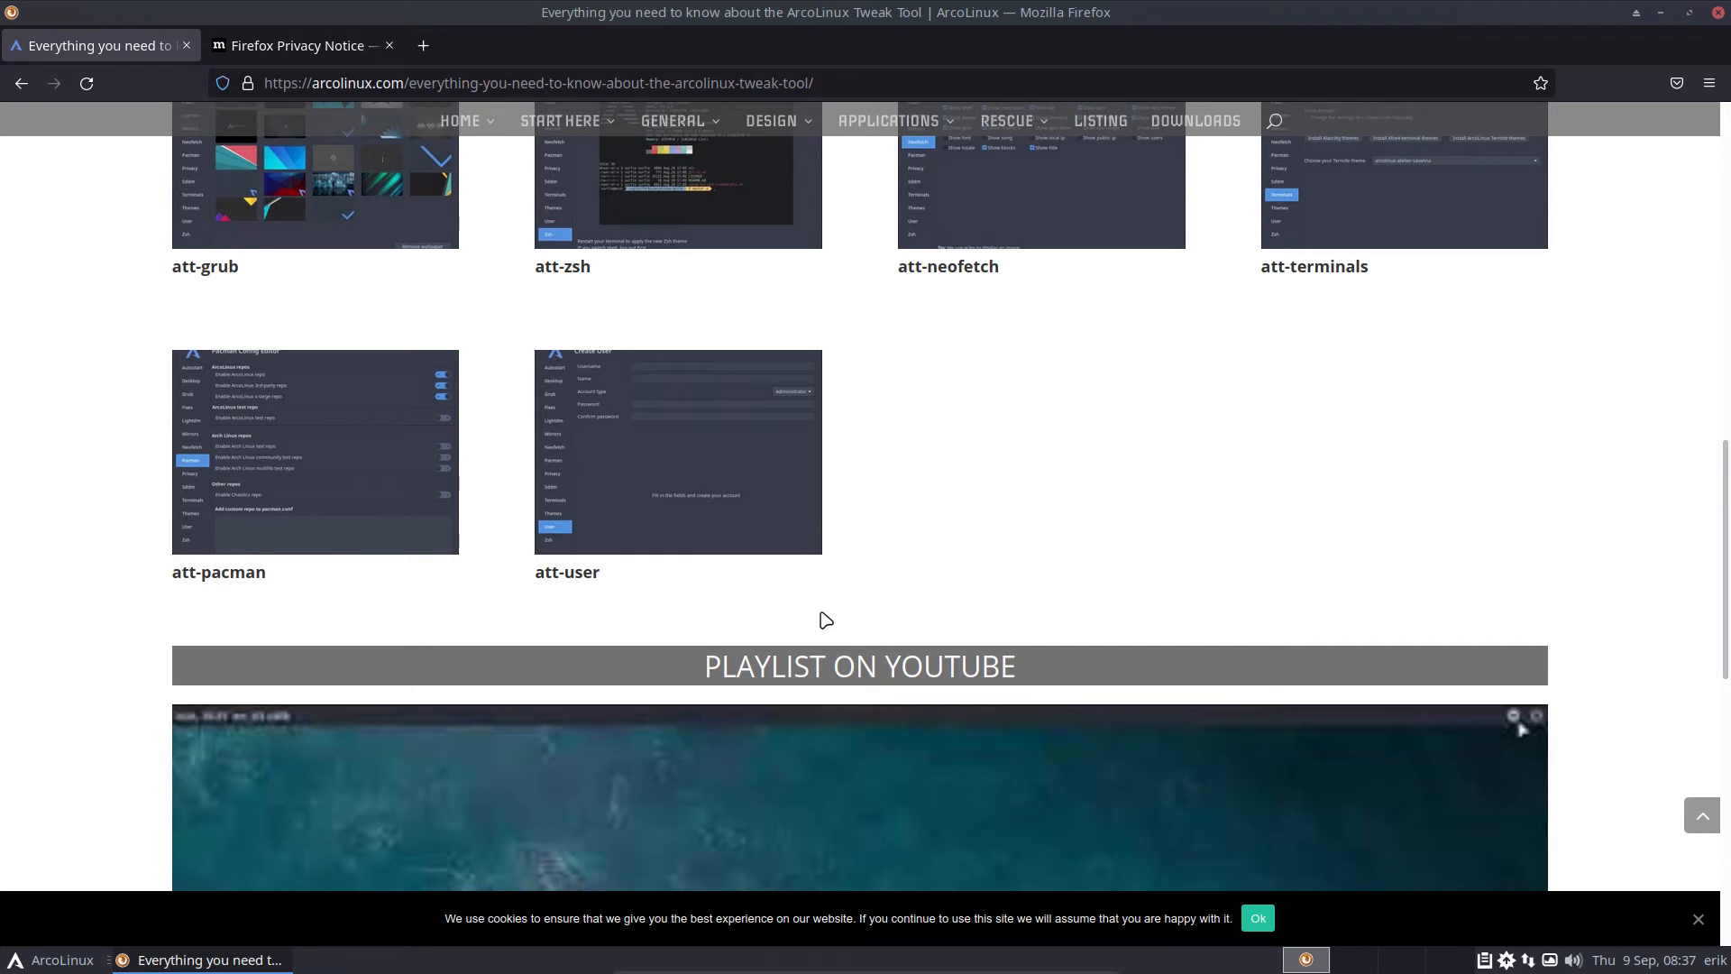
{"action": "mouse_move", "coordinate": [794, 625]}
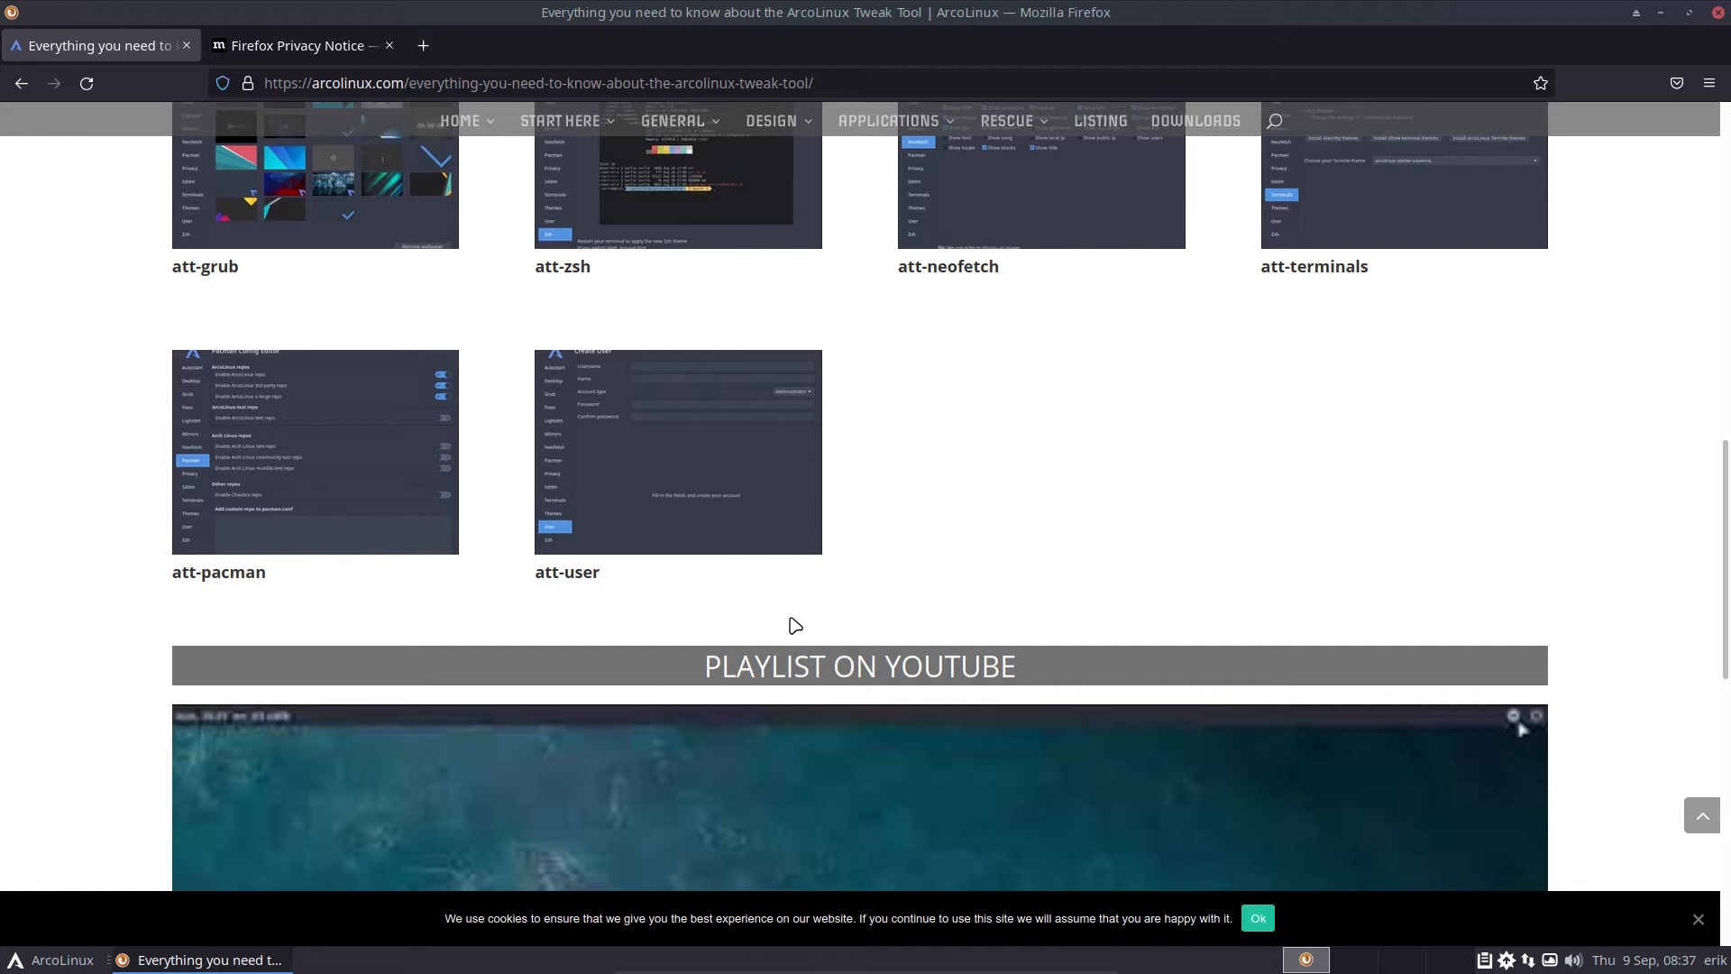
{"action": "scroll", "scroll_direction": "down", "scroll_amount": 3}
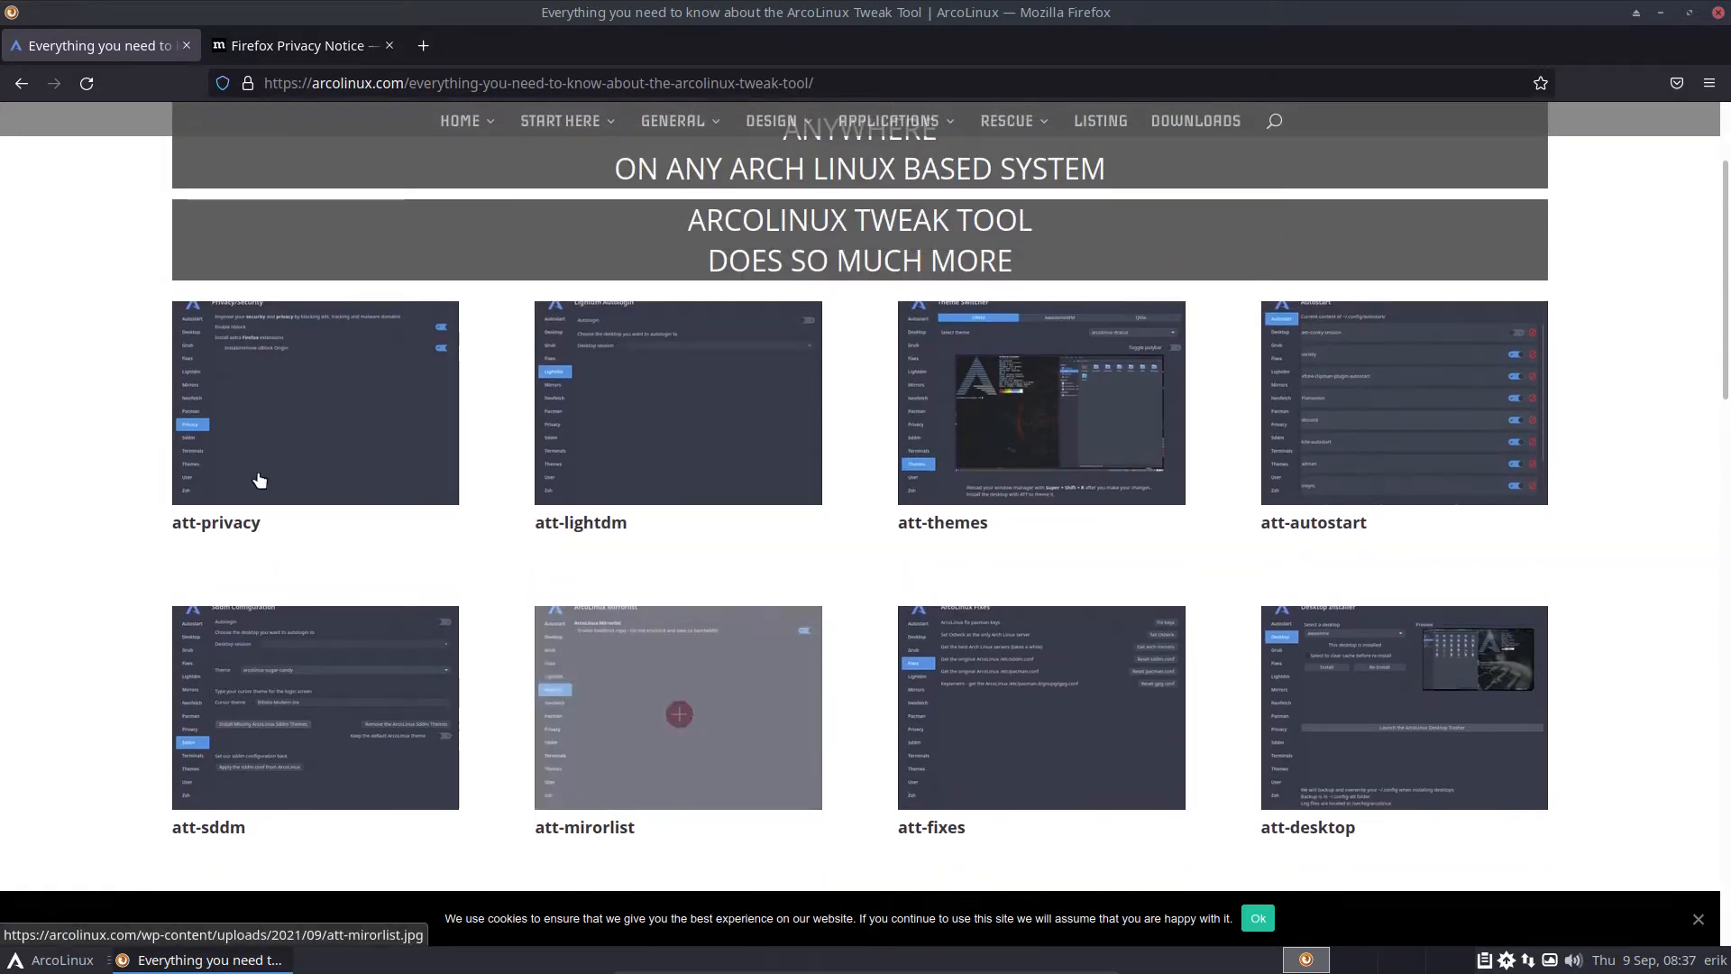
- Enlarge the att-privacy screenshot, flip to another one, then minimize Firefox
{"action": "left_click", "coordinate": [313, 402]}
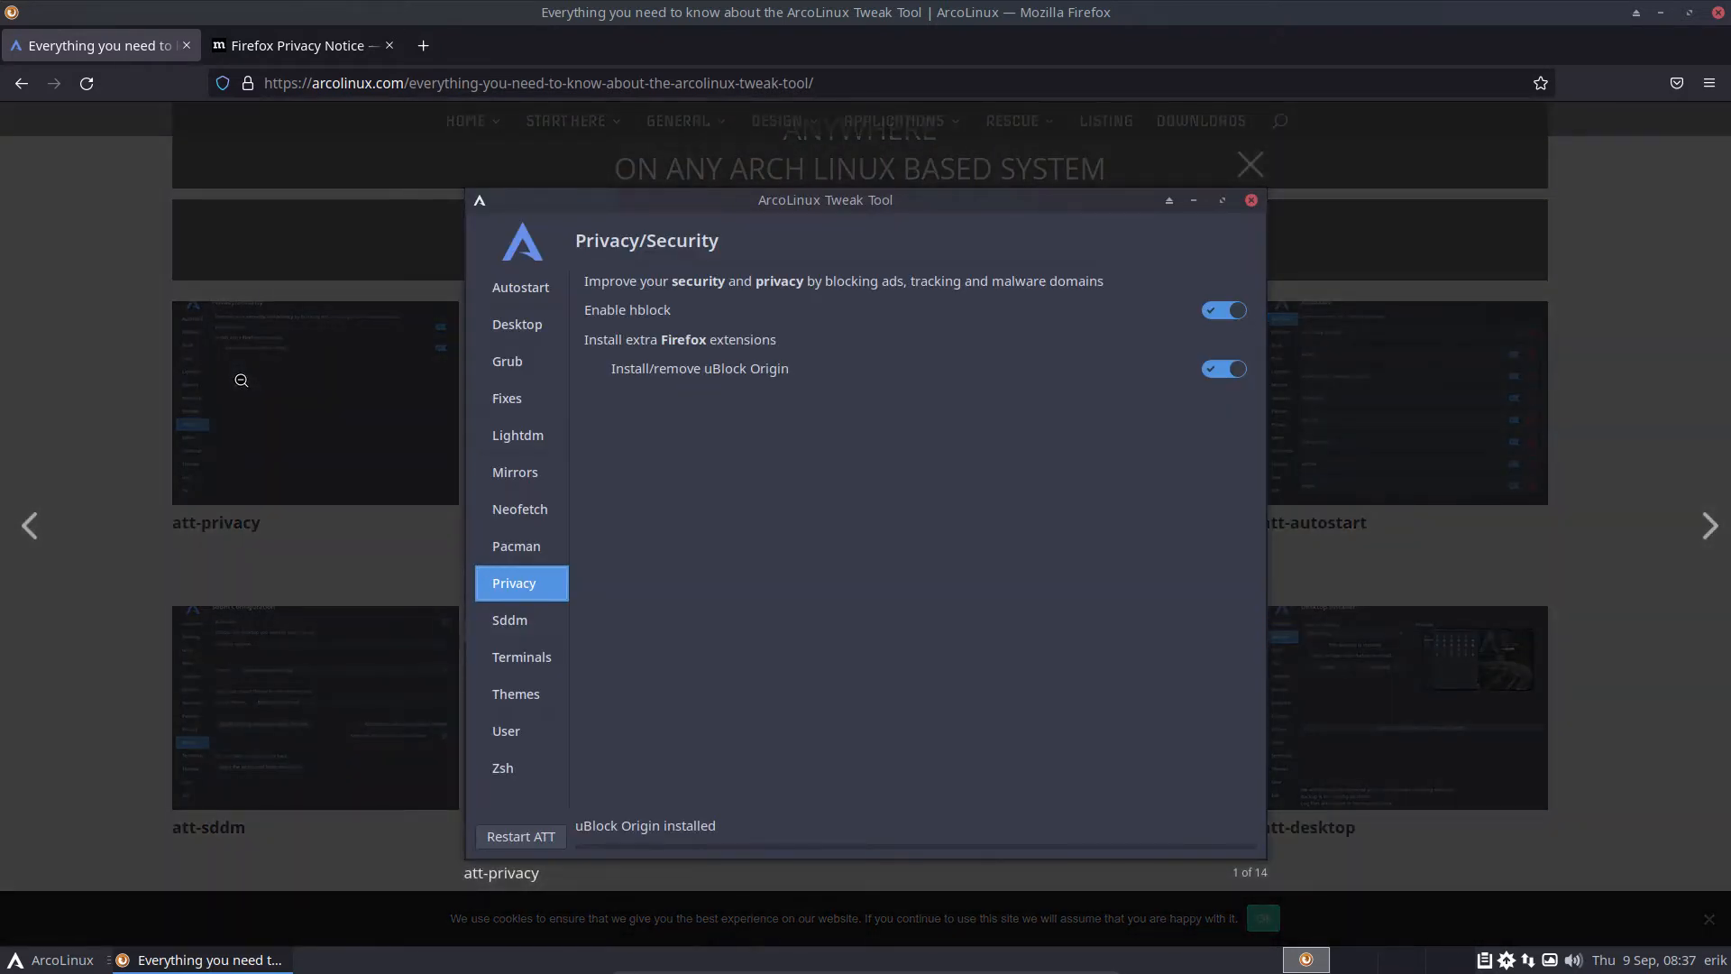
{"action": "left_click", "coordinate": [519, 509]}
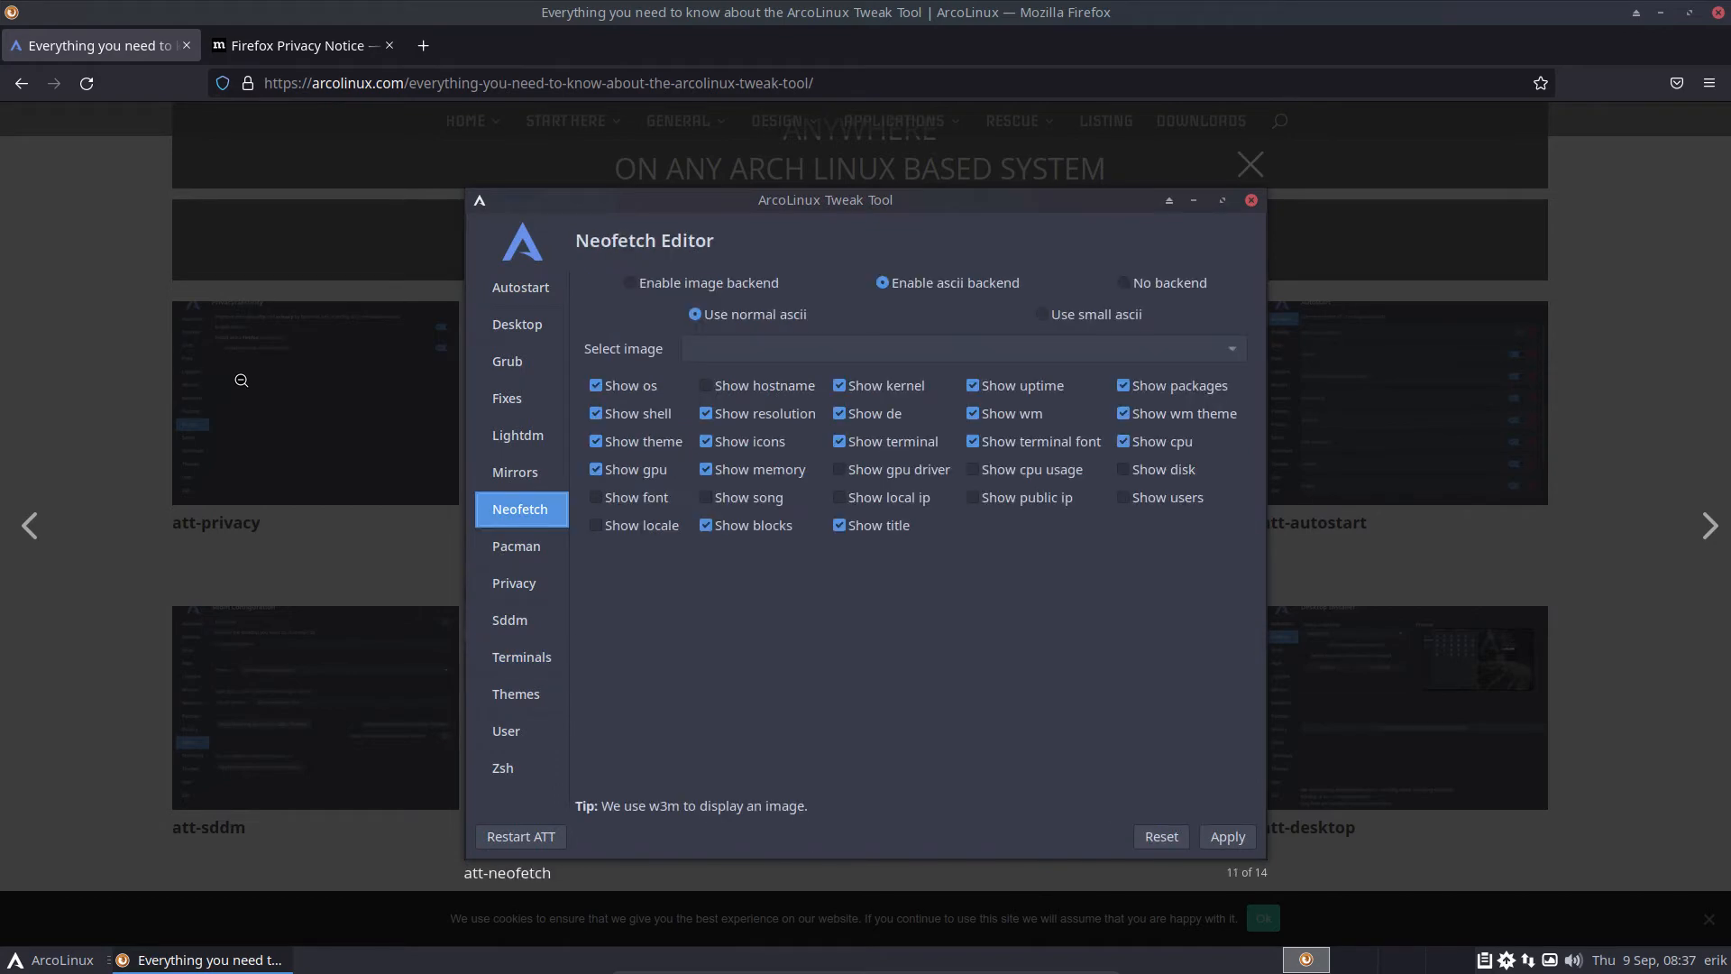
{"action": "left_click", "coordinate": [502, 768]}
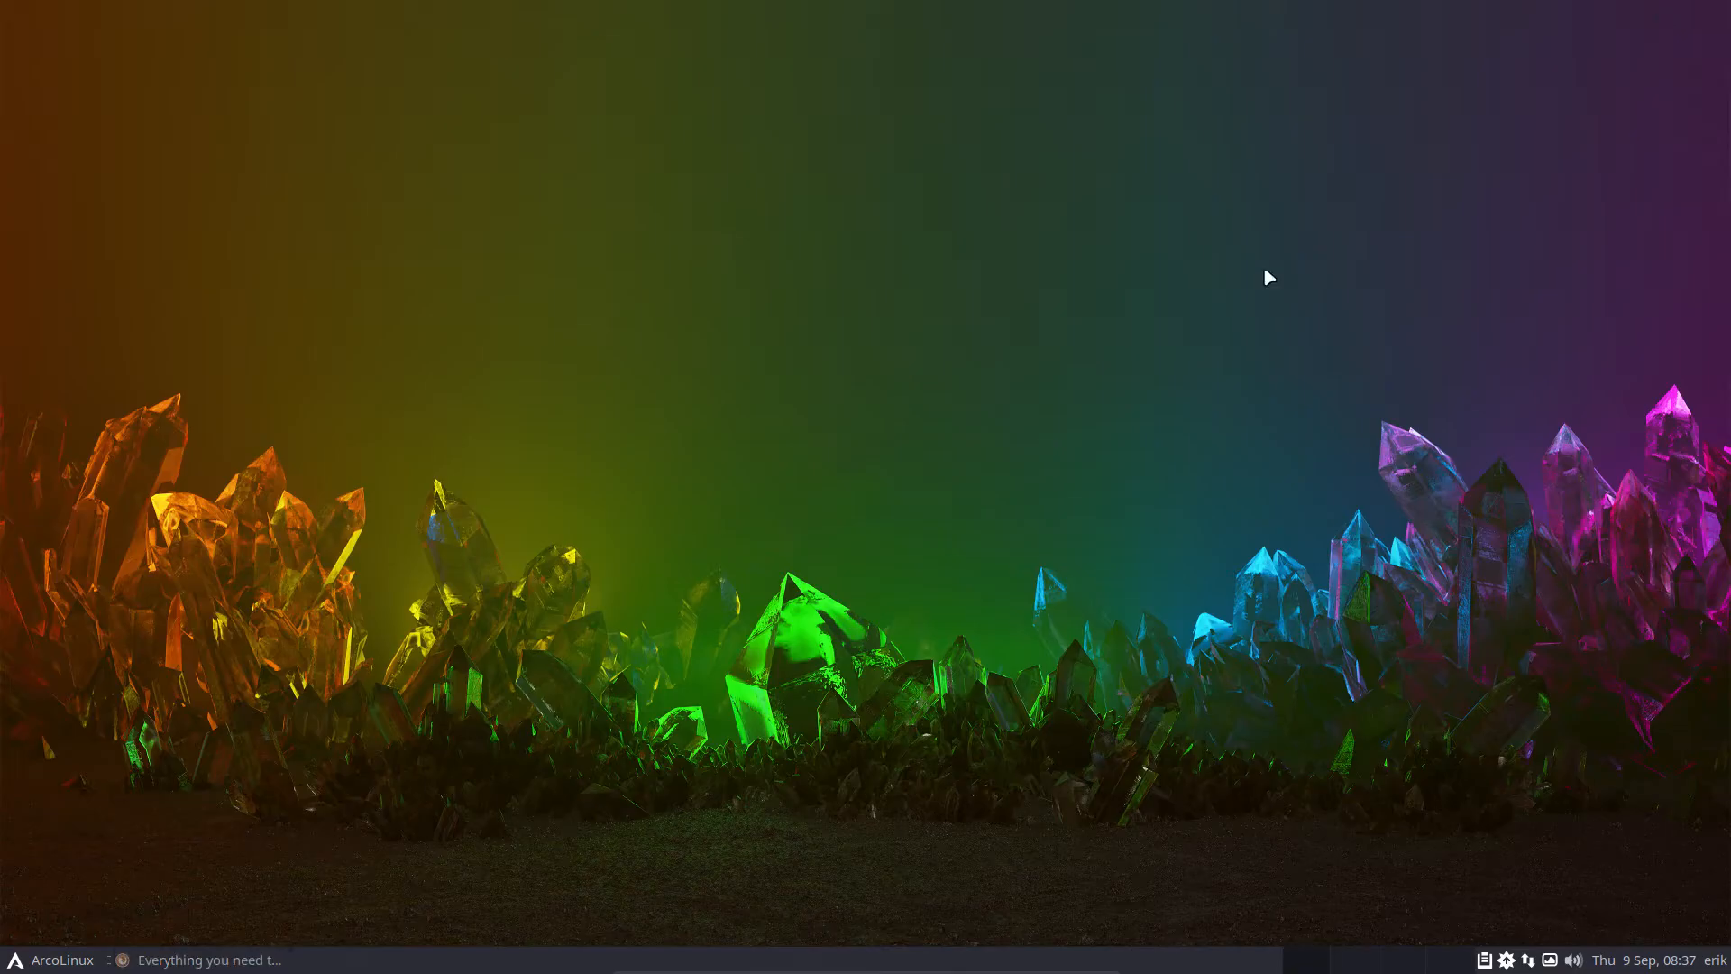
{"action": "mouse_move", "coordinate": [801, 465]}
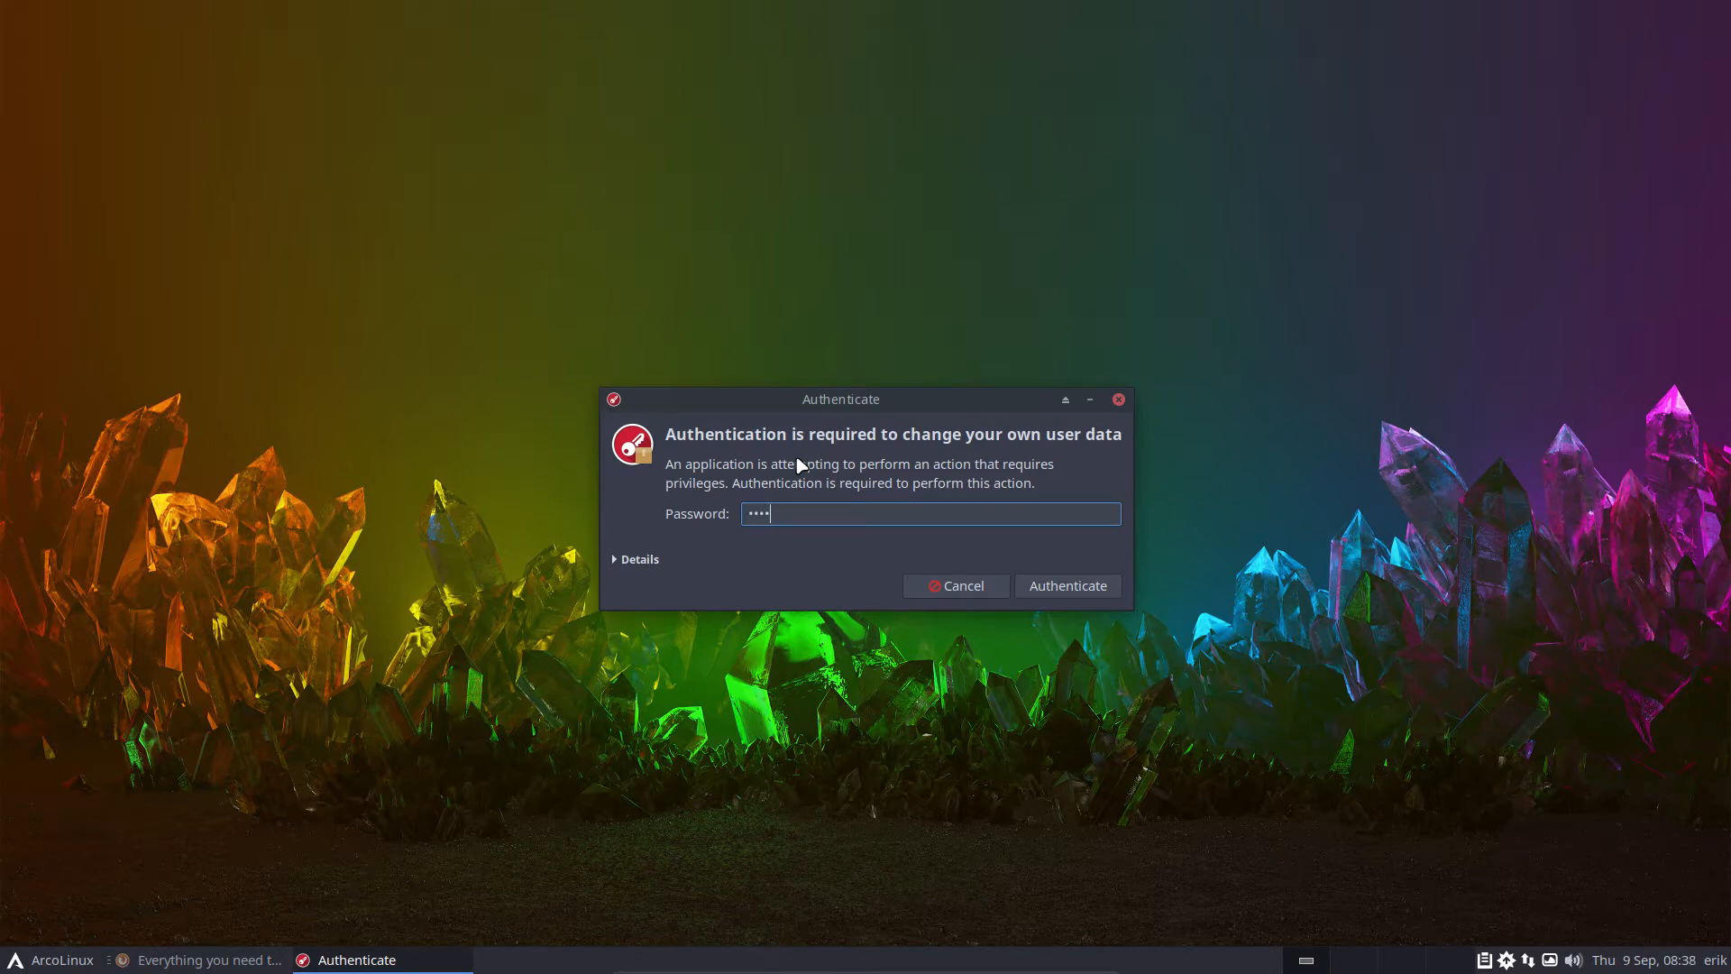
- Authenticate with the password to launch Tweak Tool, then restart ATT
{"action": "left_click", "coordinate": [1066, 585]}
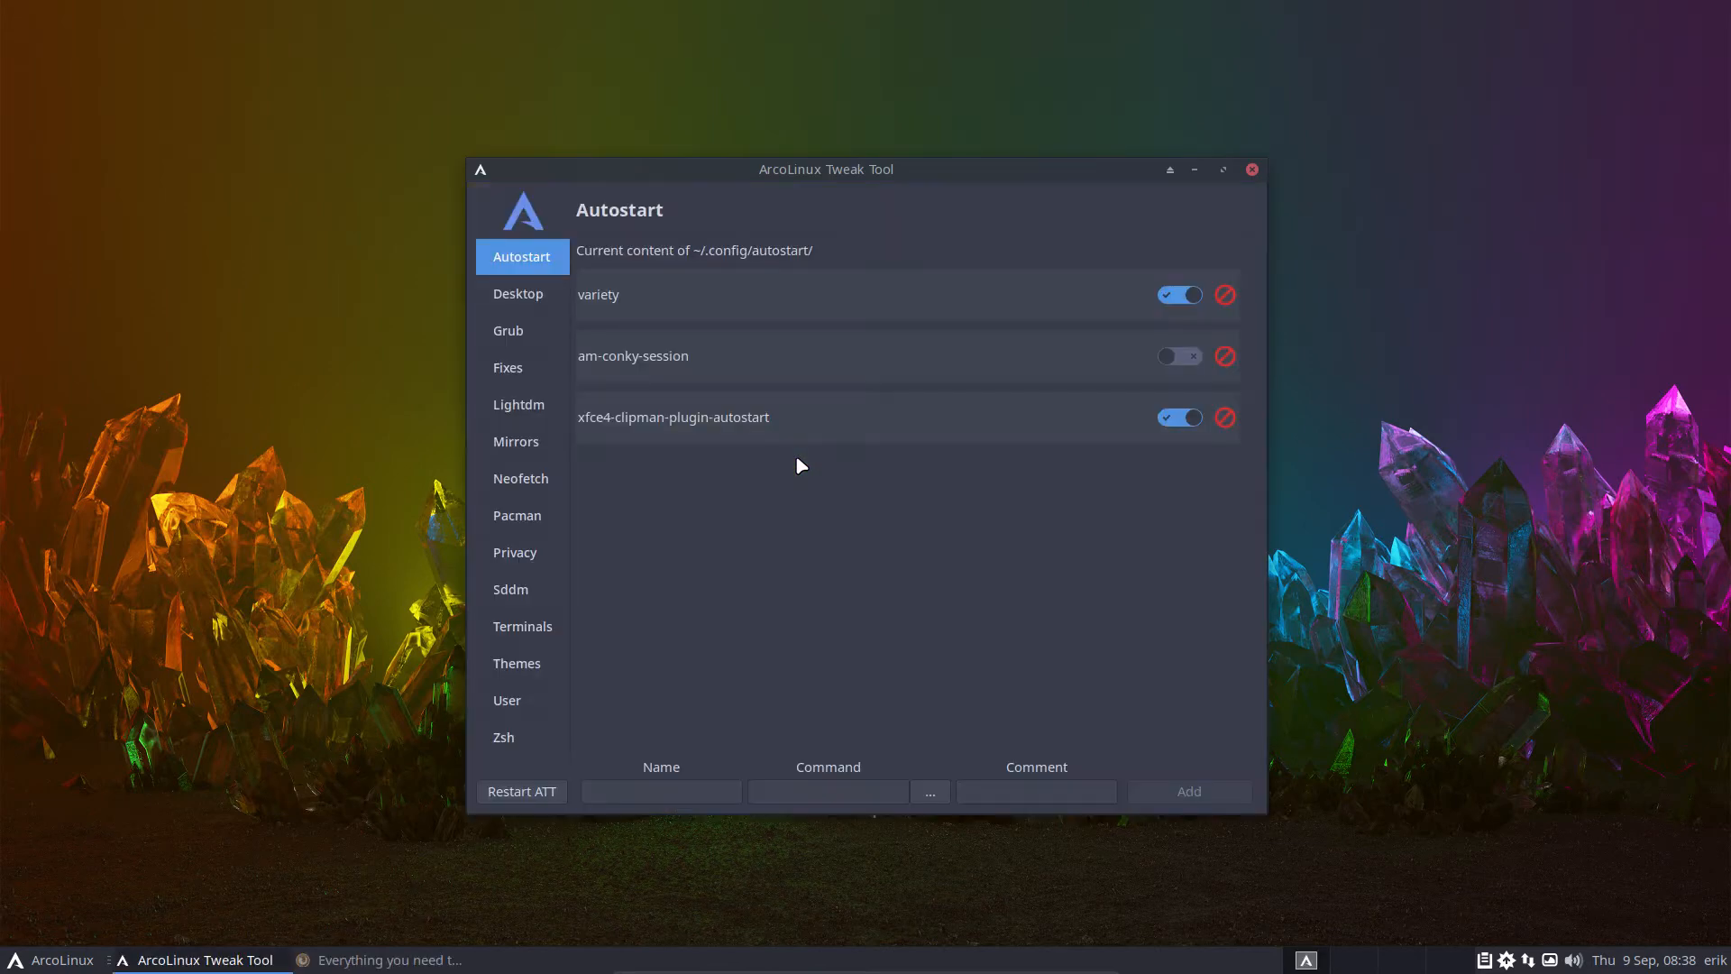
{"action": "mouse_move", "coordinate": [627, 301]}
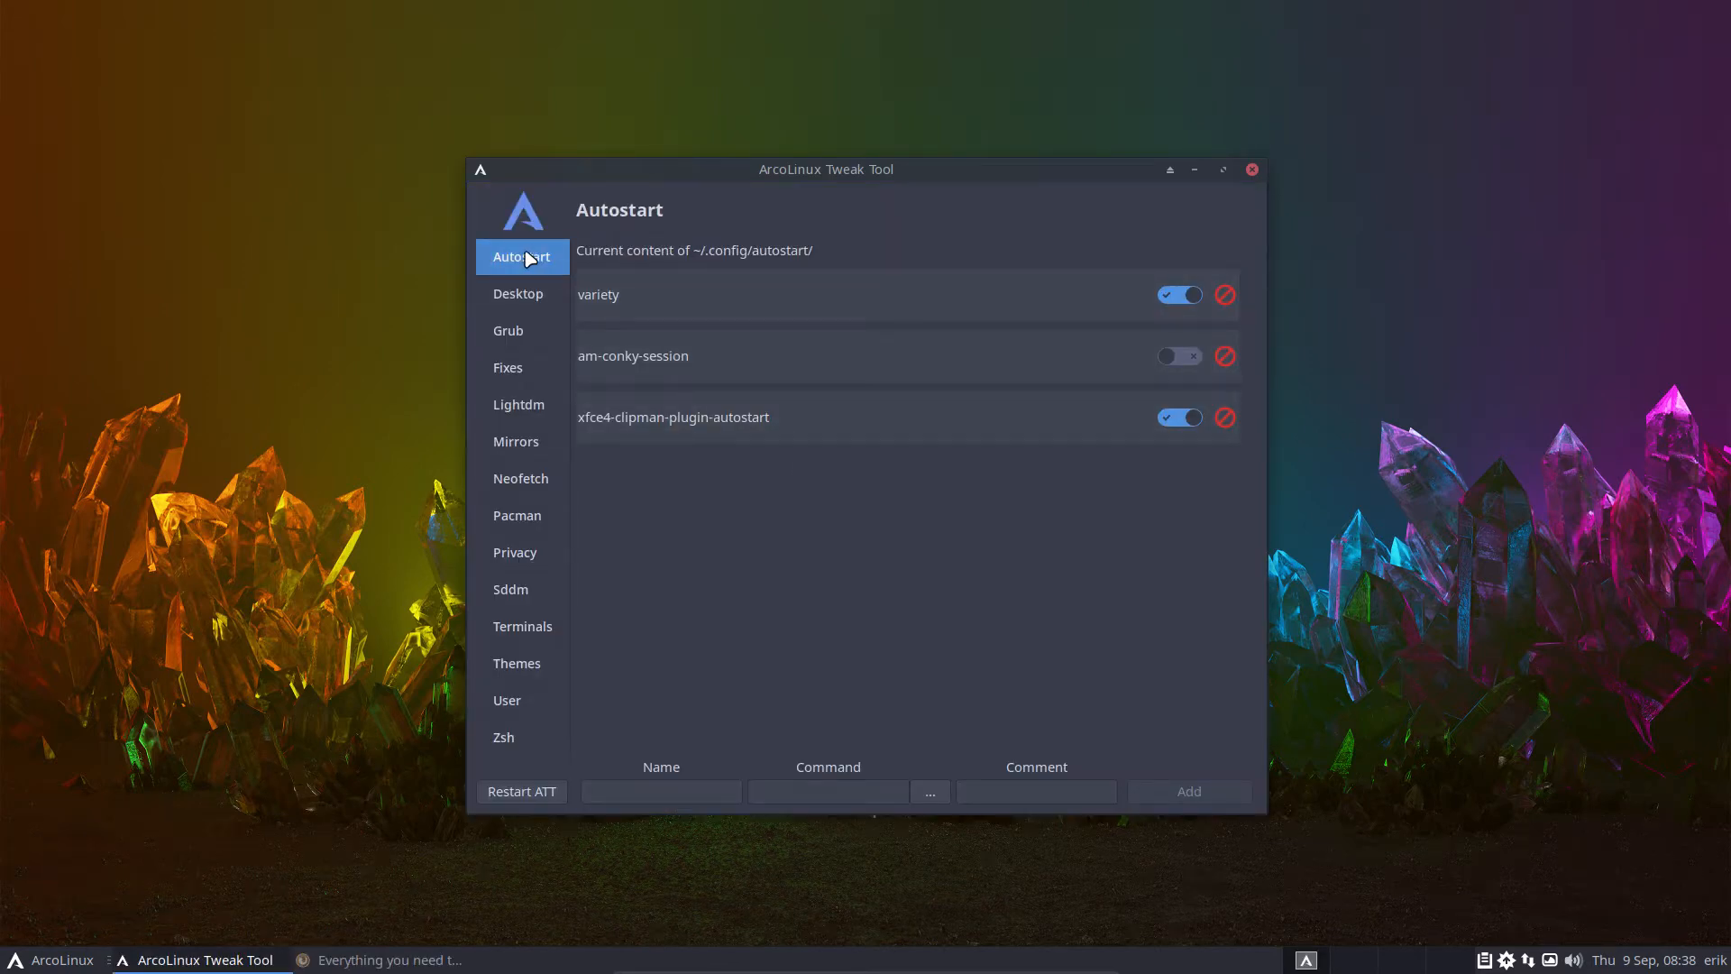
{"action": "mouse_move", "coordinate": [506, 444]}
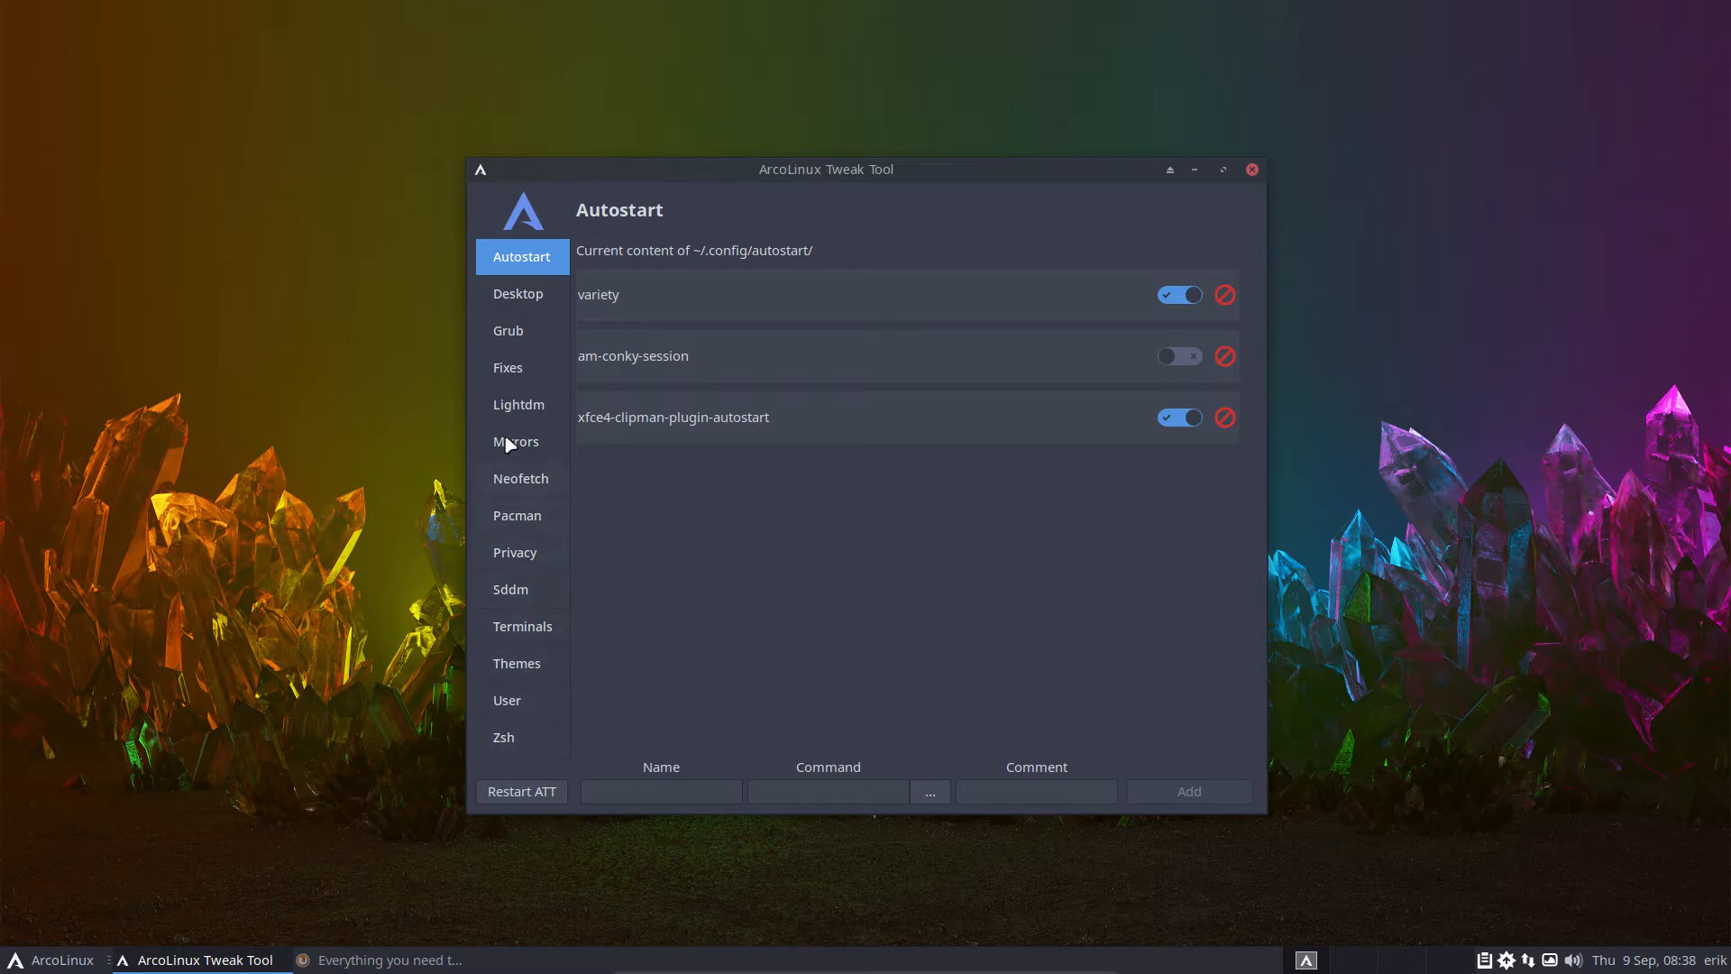
{"action": "mouse_move", "coordinate": [523, 791]}
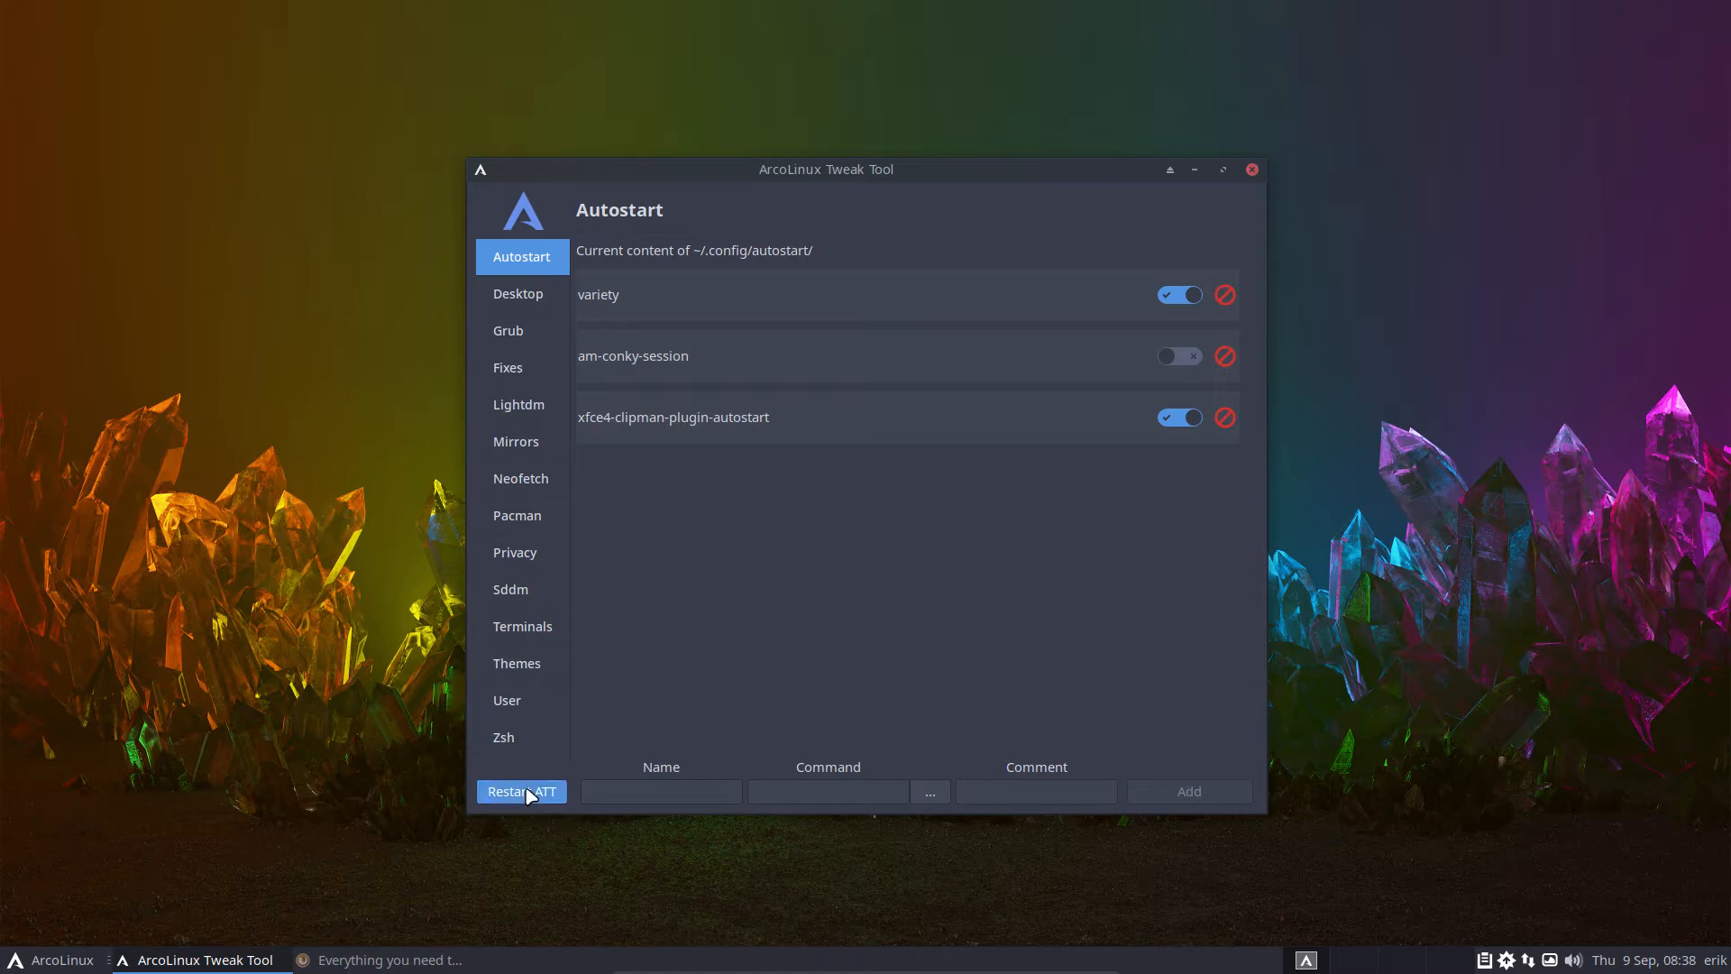
{"action": "left_click", "coordinate": [521, 791]}
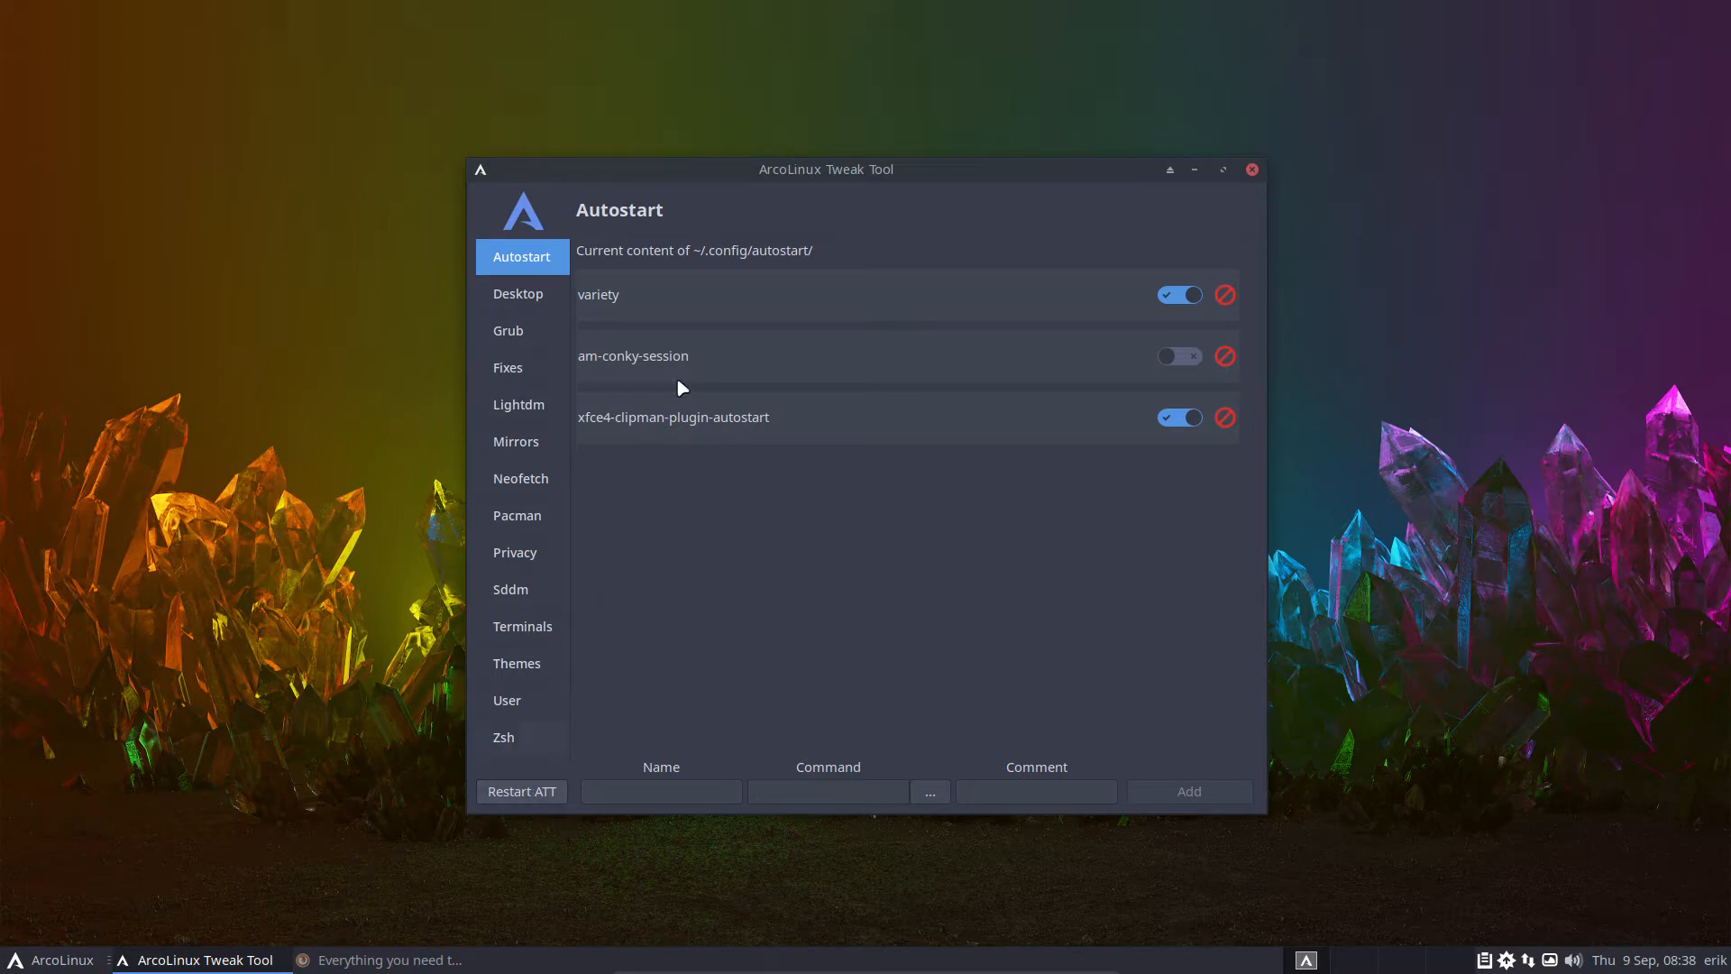
{"action": "mouse_move", "coordinate": [729, 299]}
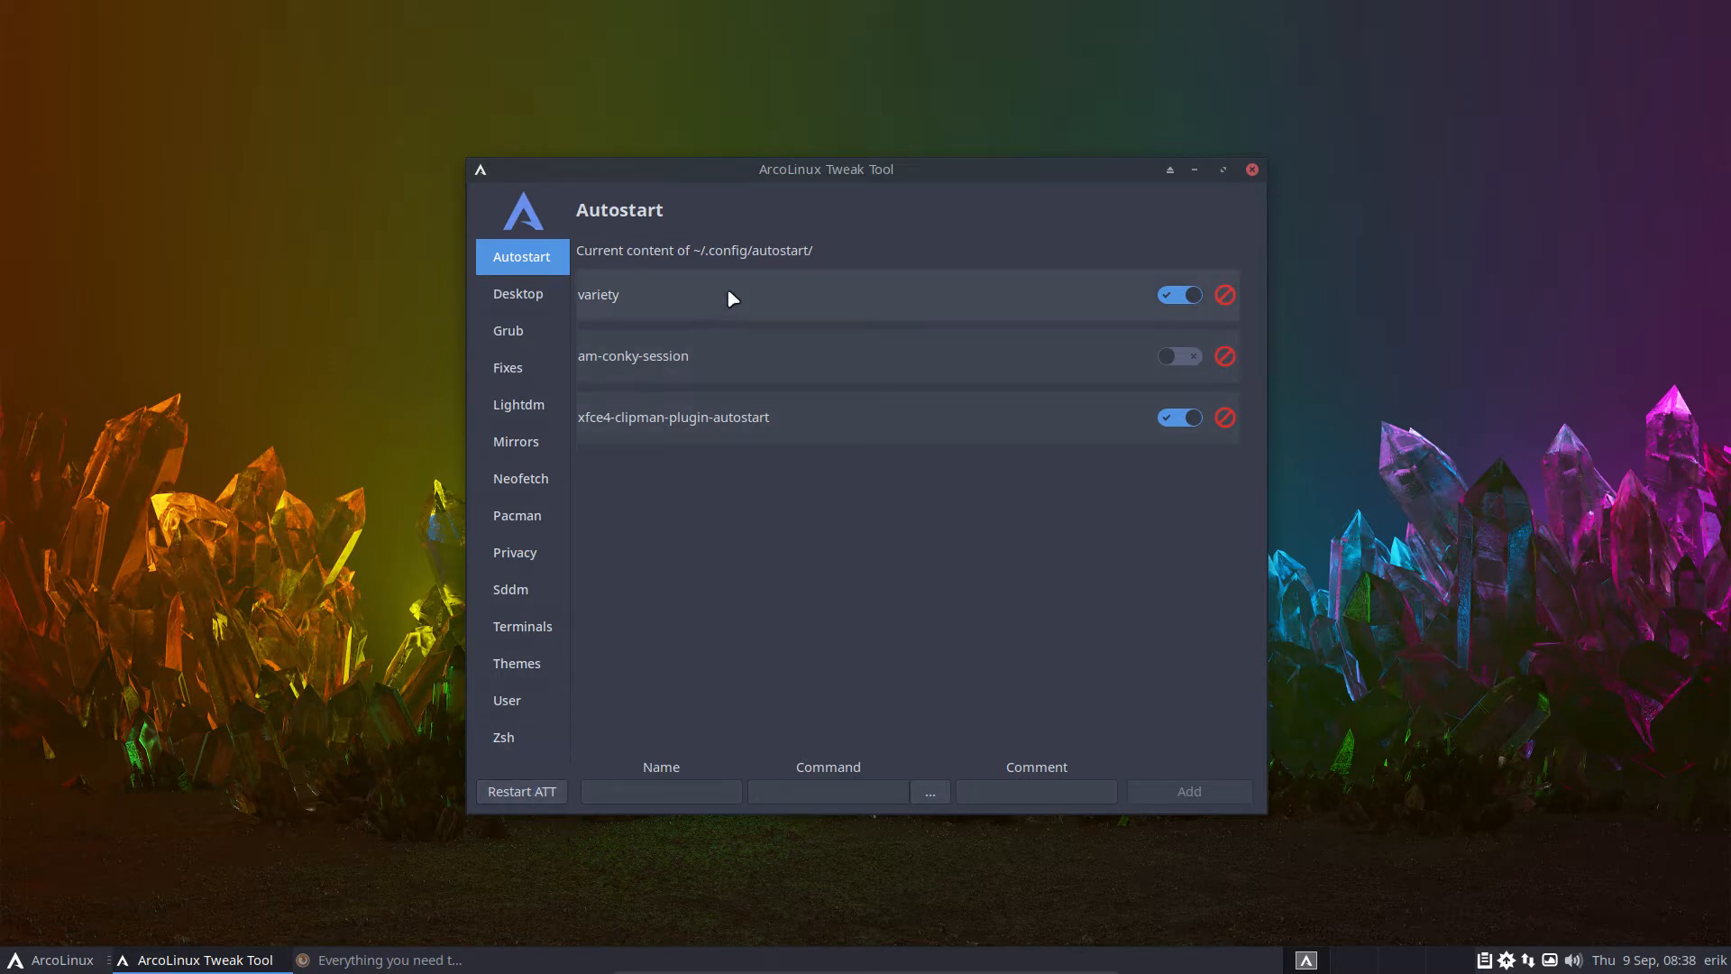
{"action": "mouse_move", "coordinate": [874, 174]}
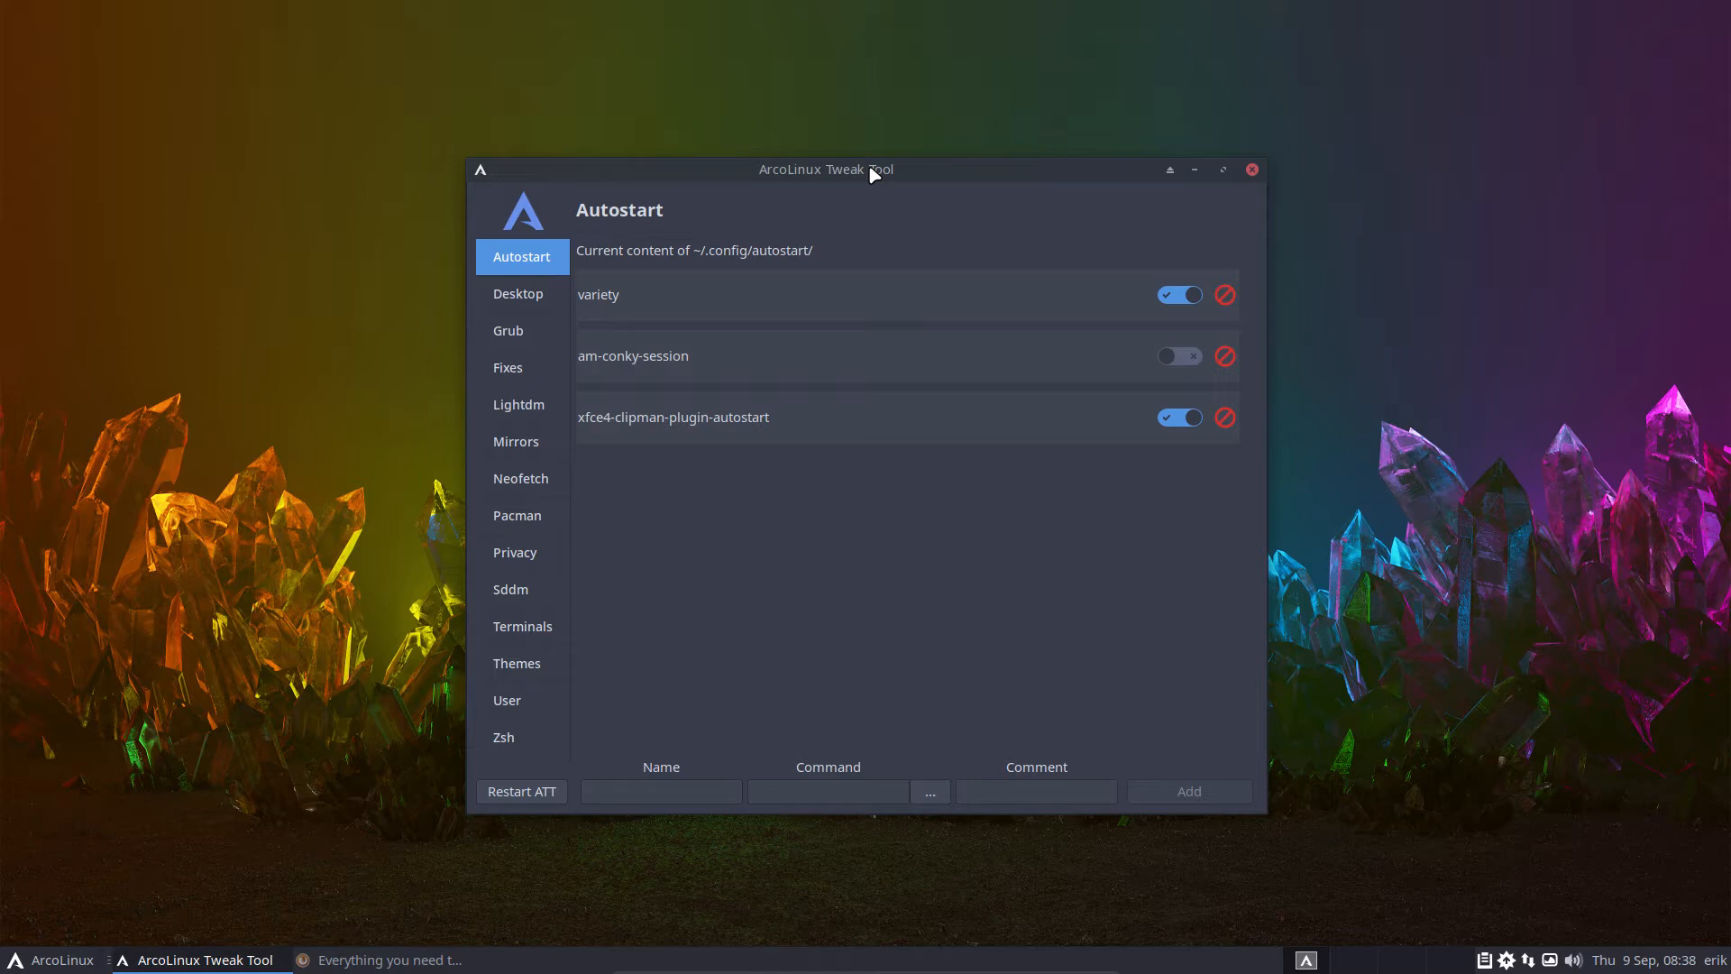
{"action": "mouse_move", "coordinate": [638, 323]}
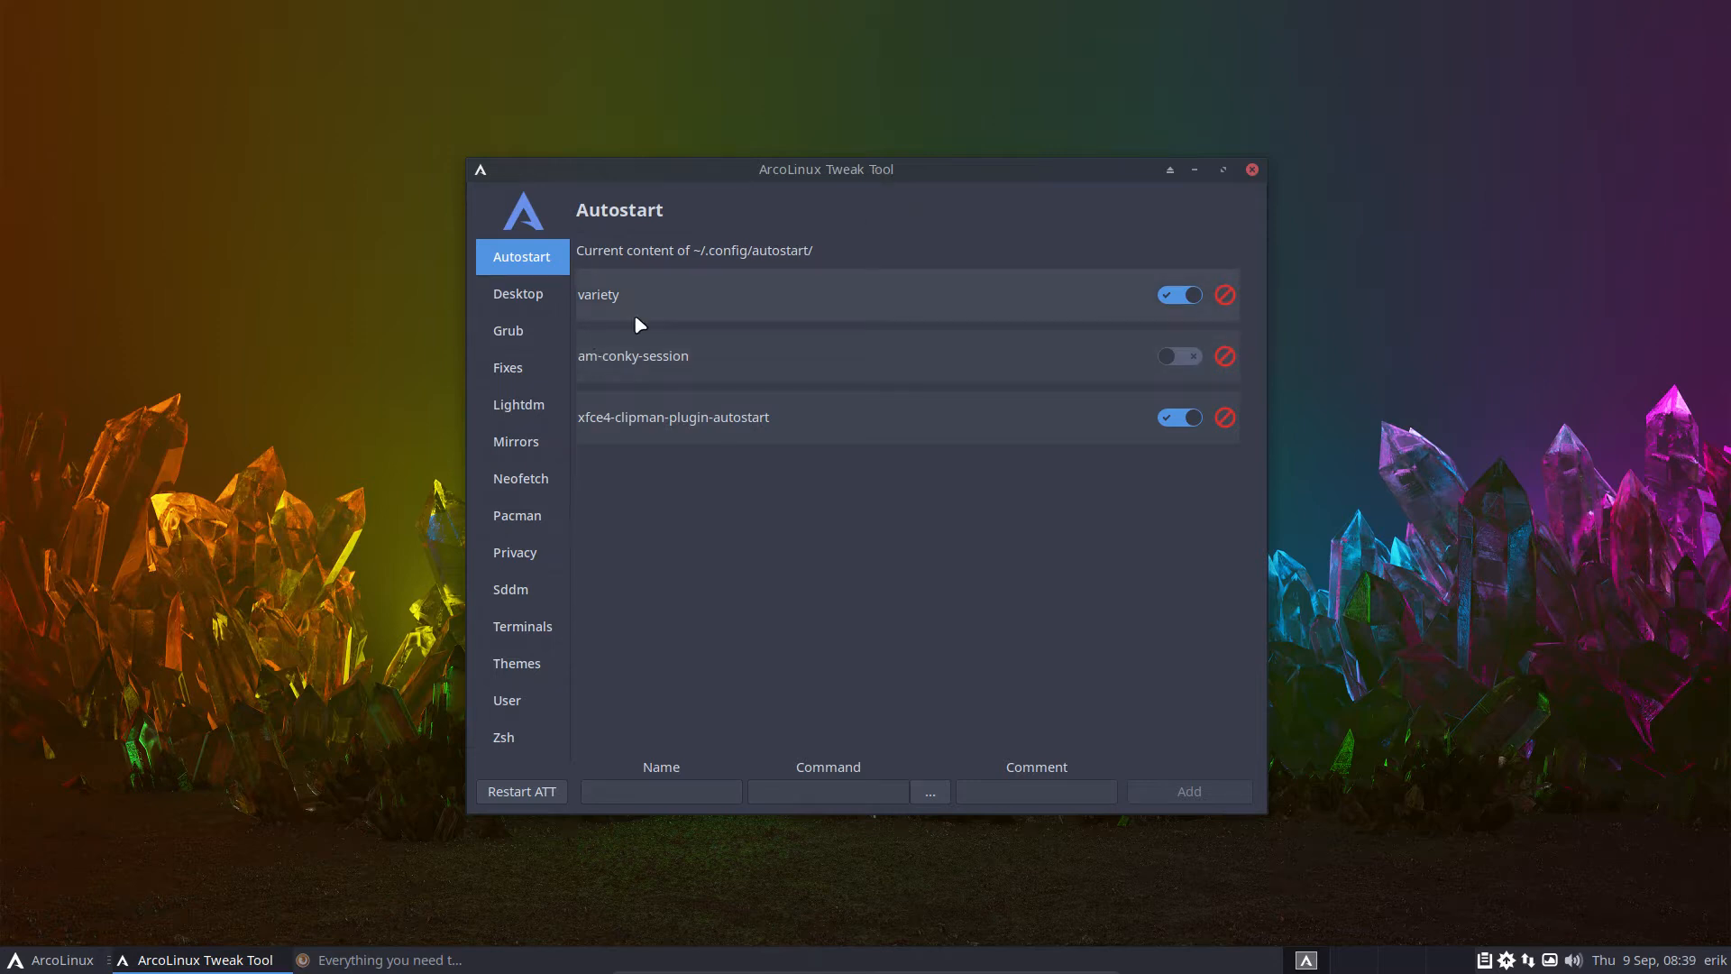
- Add an autostart entry named plankdfjlsdkfj that runs 'plank' with comment sdf
{"action": "left_click", "coordinate": [660, 792]}
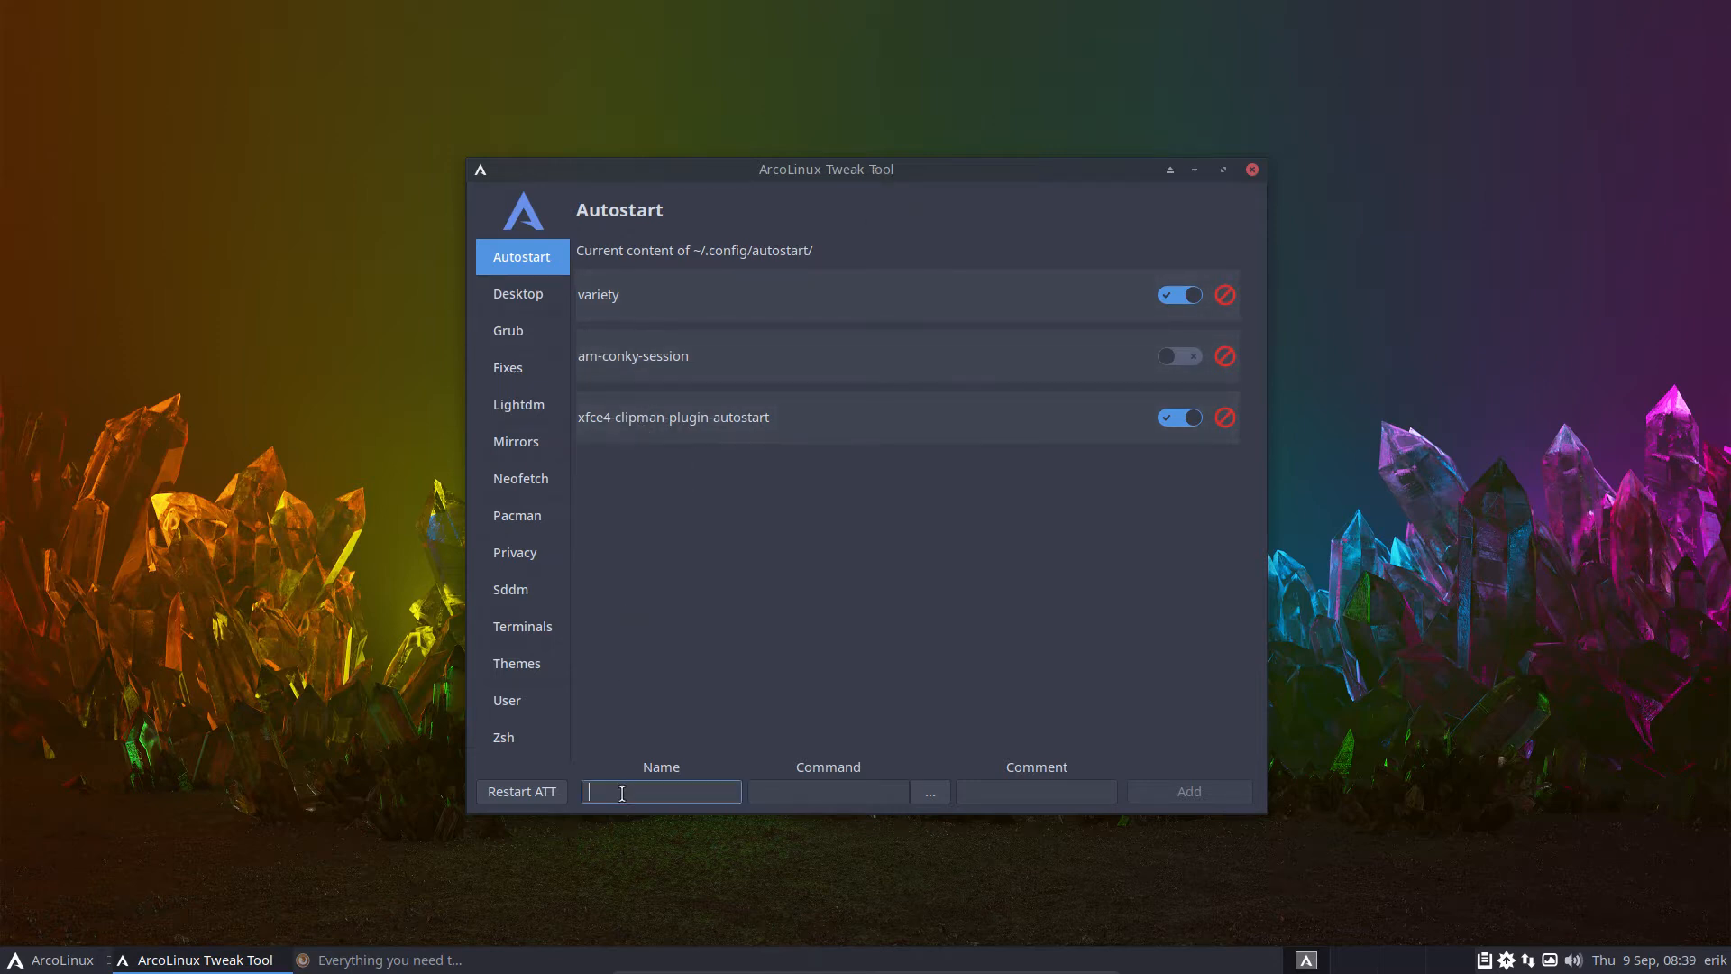
{"action": "type", "text": "plank"}
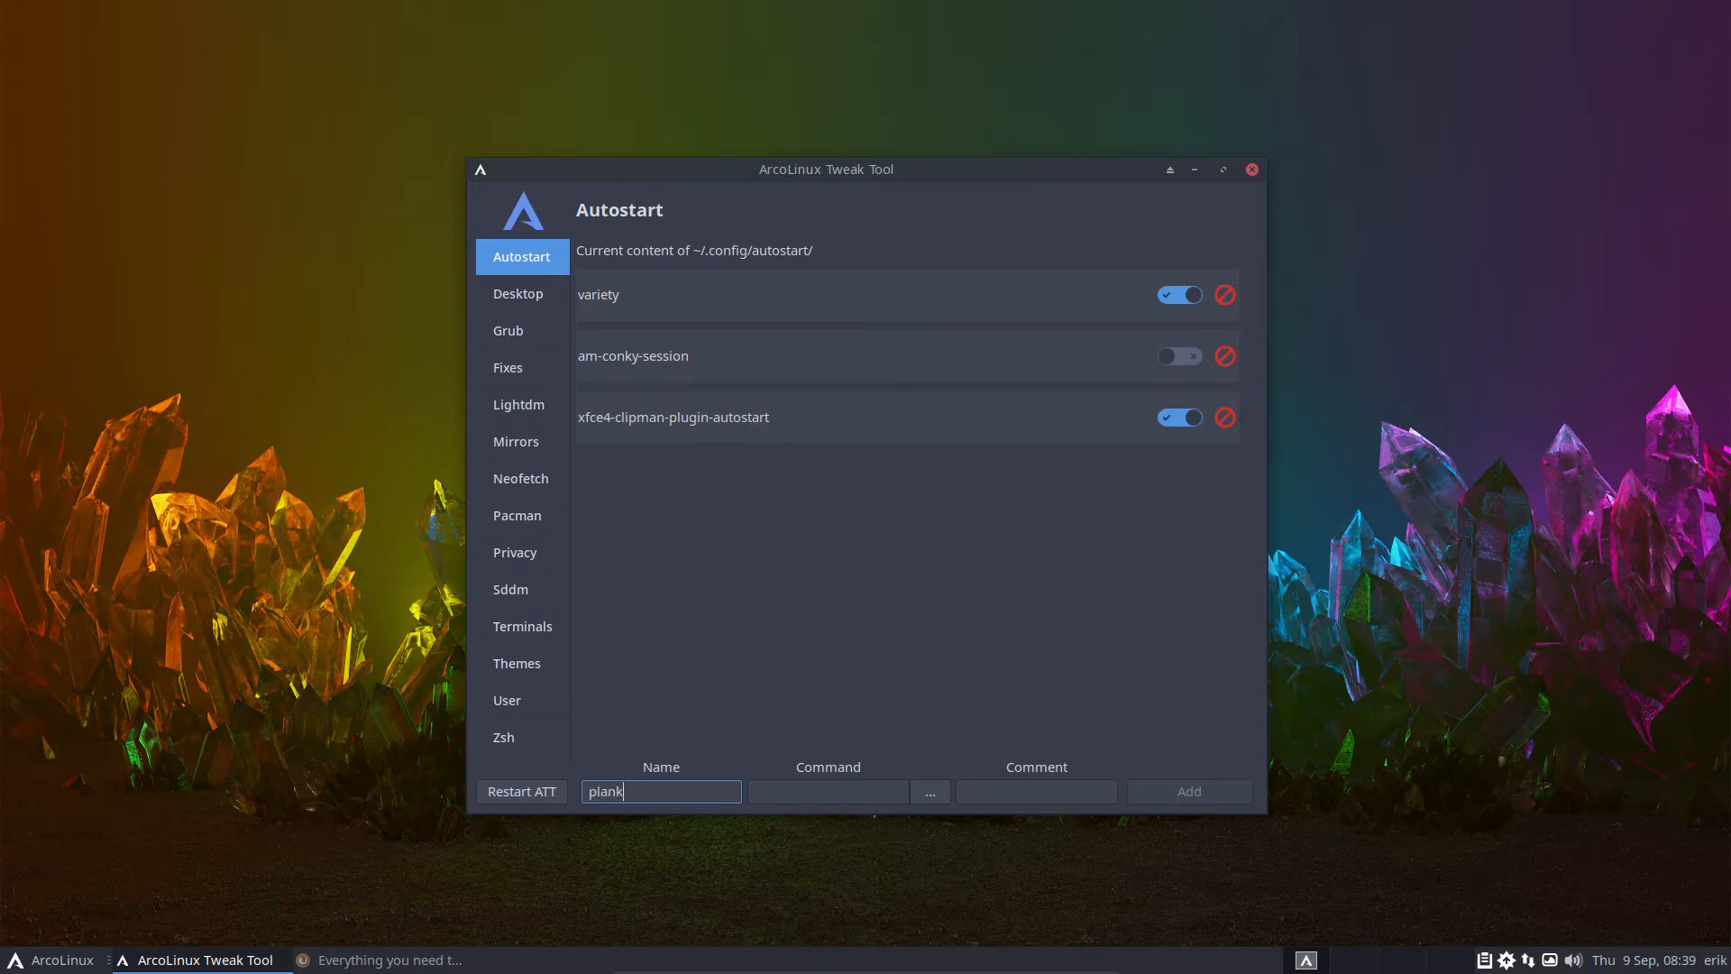
{"action": "type", "text": "dfjlsdkfj"}
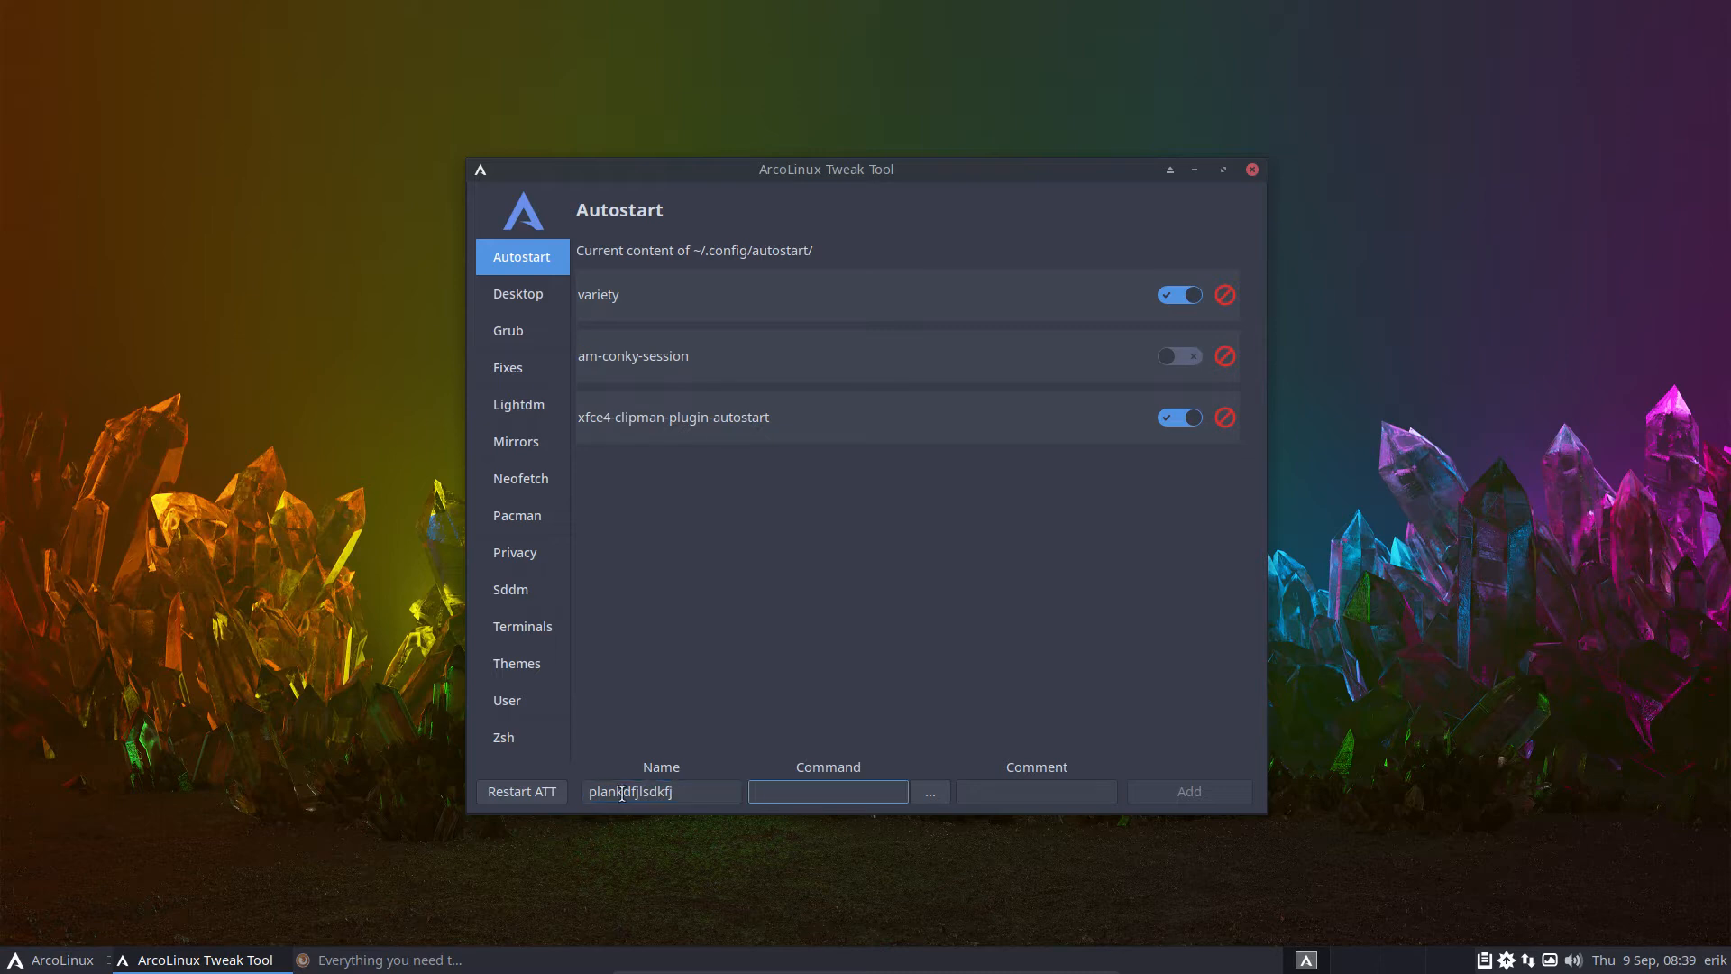
{"action": "type", "text": "plank"}
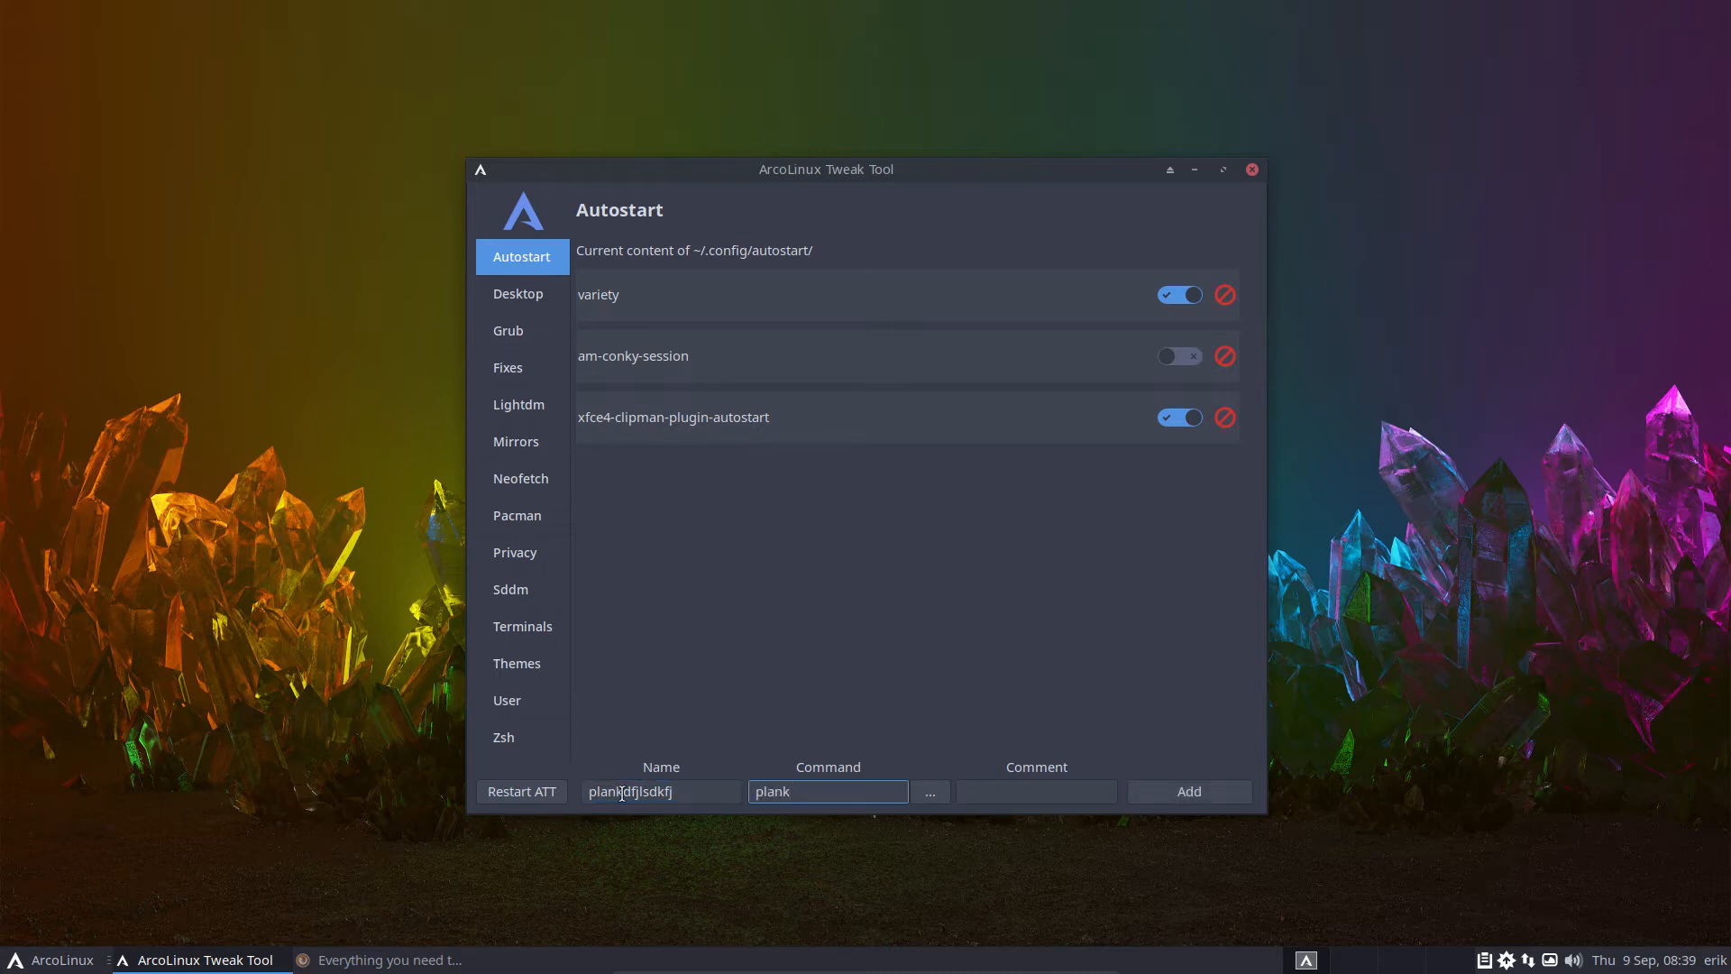
{"action": "left_click", "coordinate": [1036, 792]}
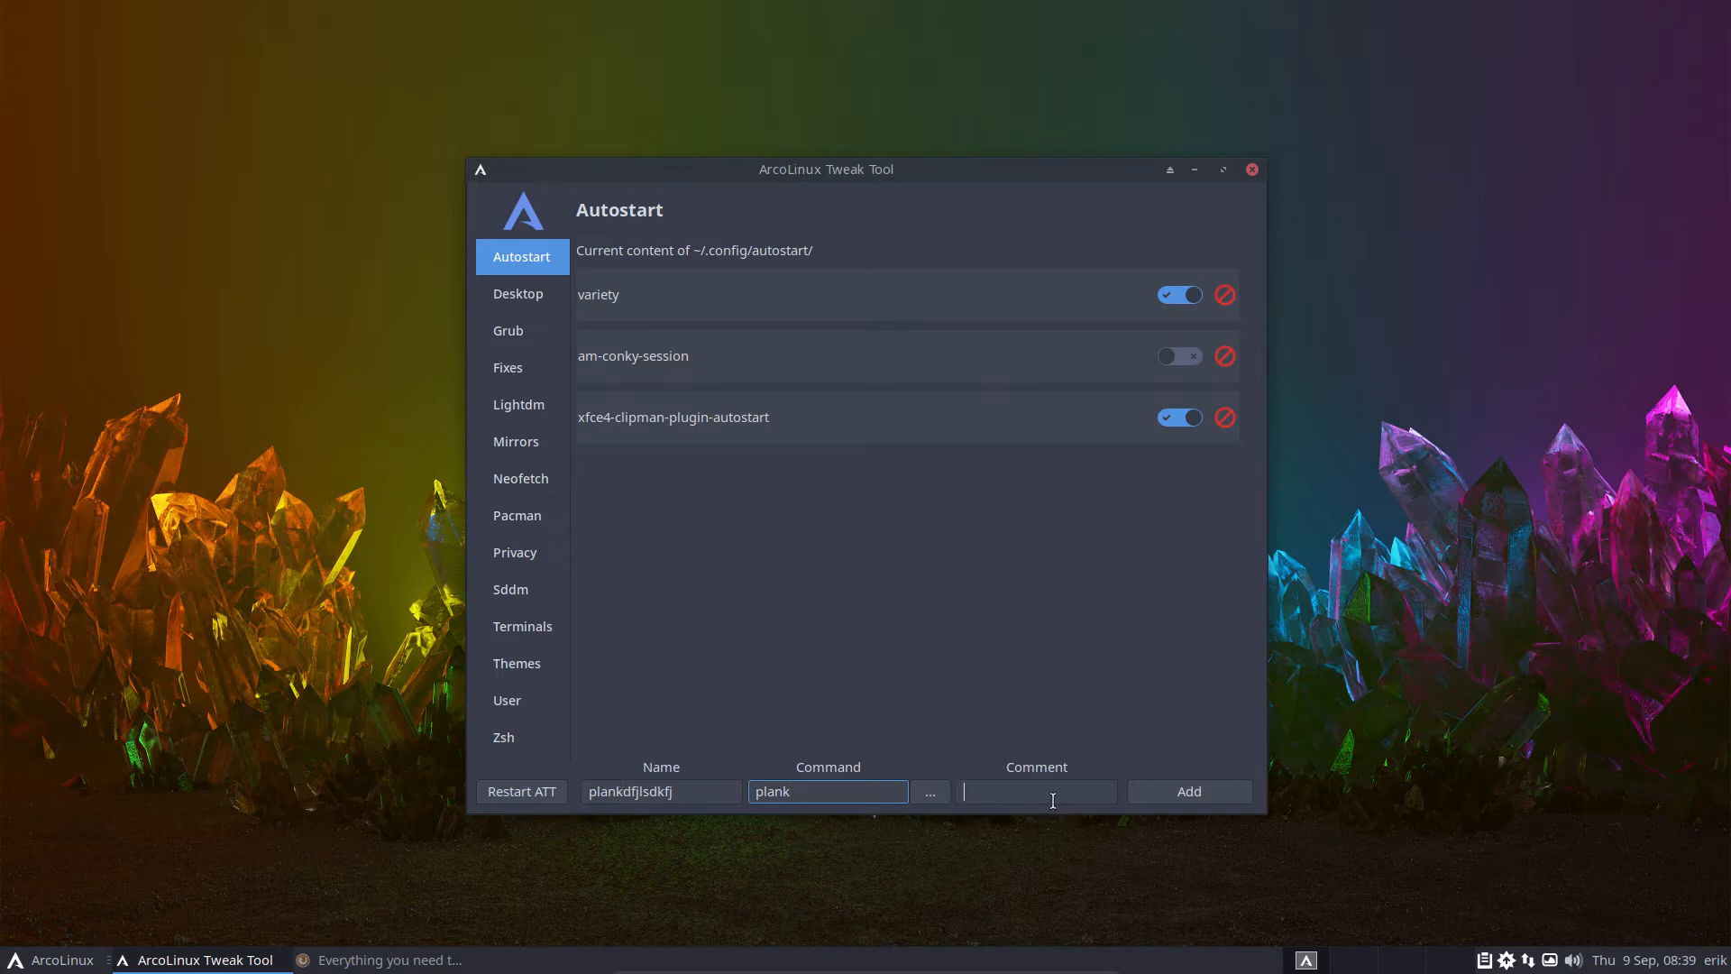
{"action": "left_click", "coordinate": [1188, 791]}
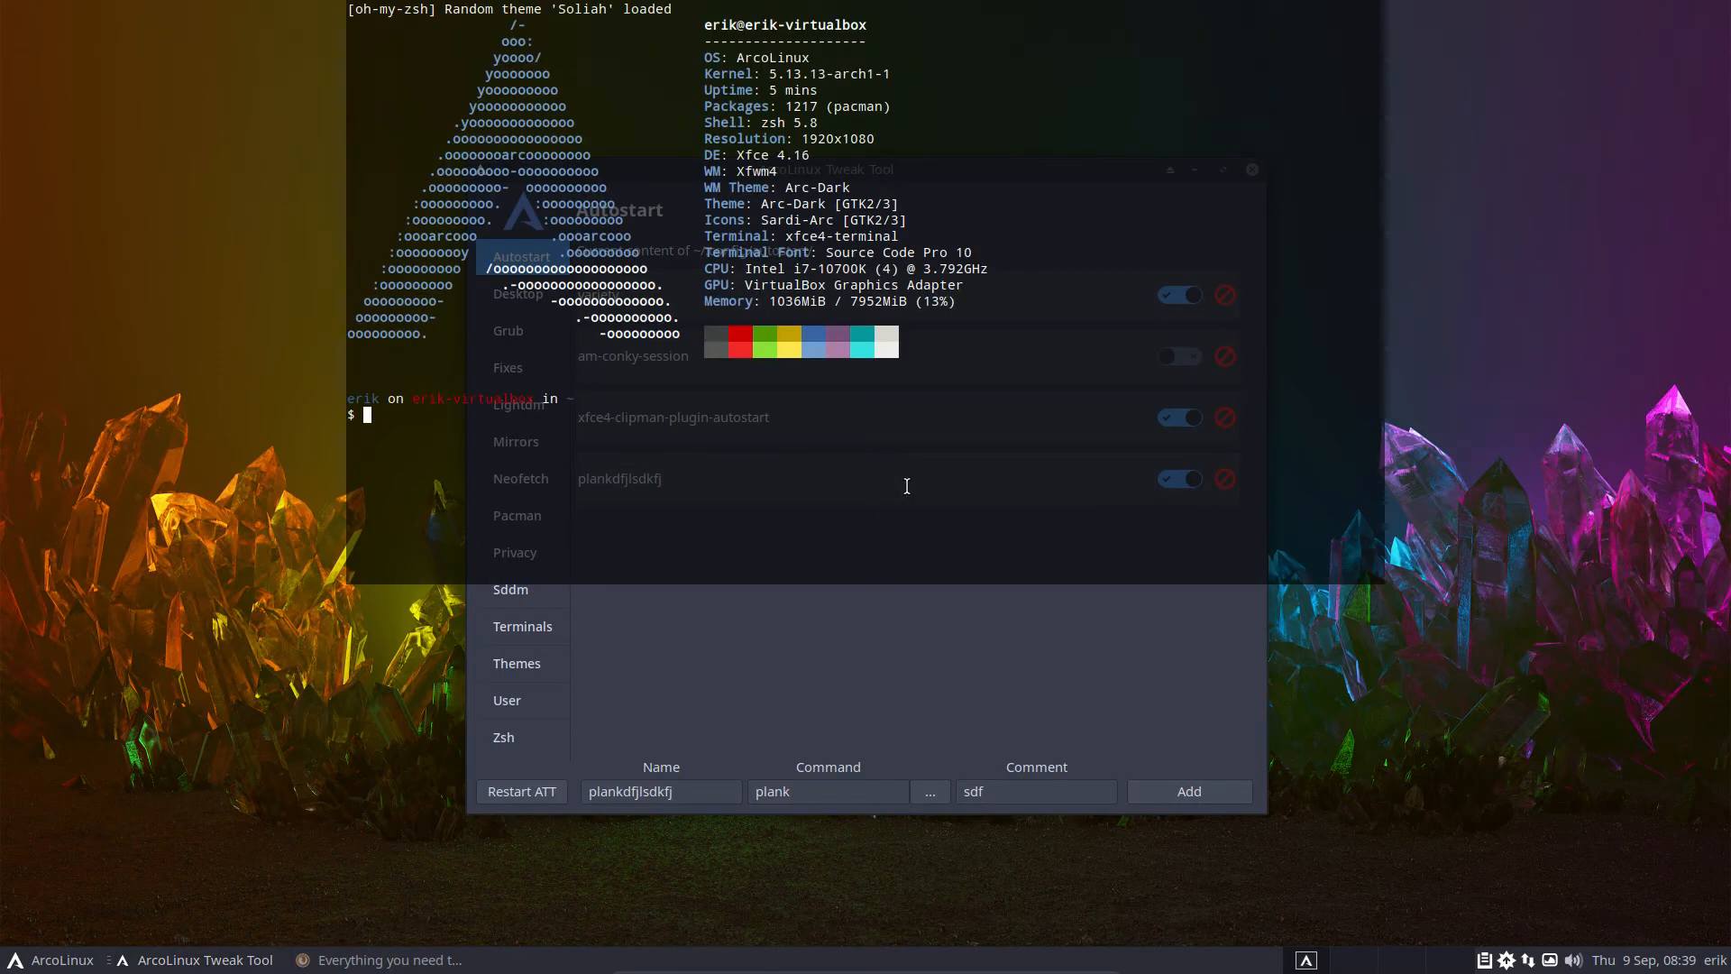
{"action": "type", "text": "sudo pacman -"}
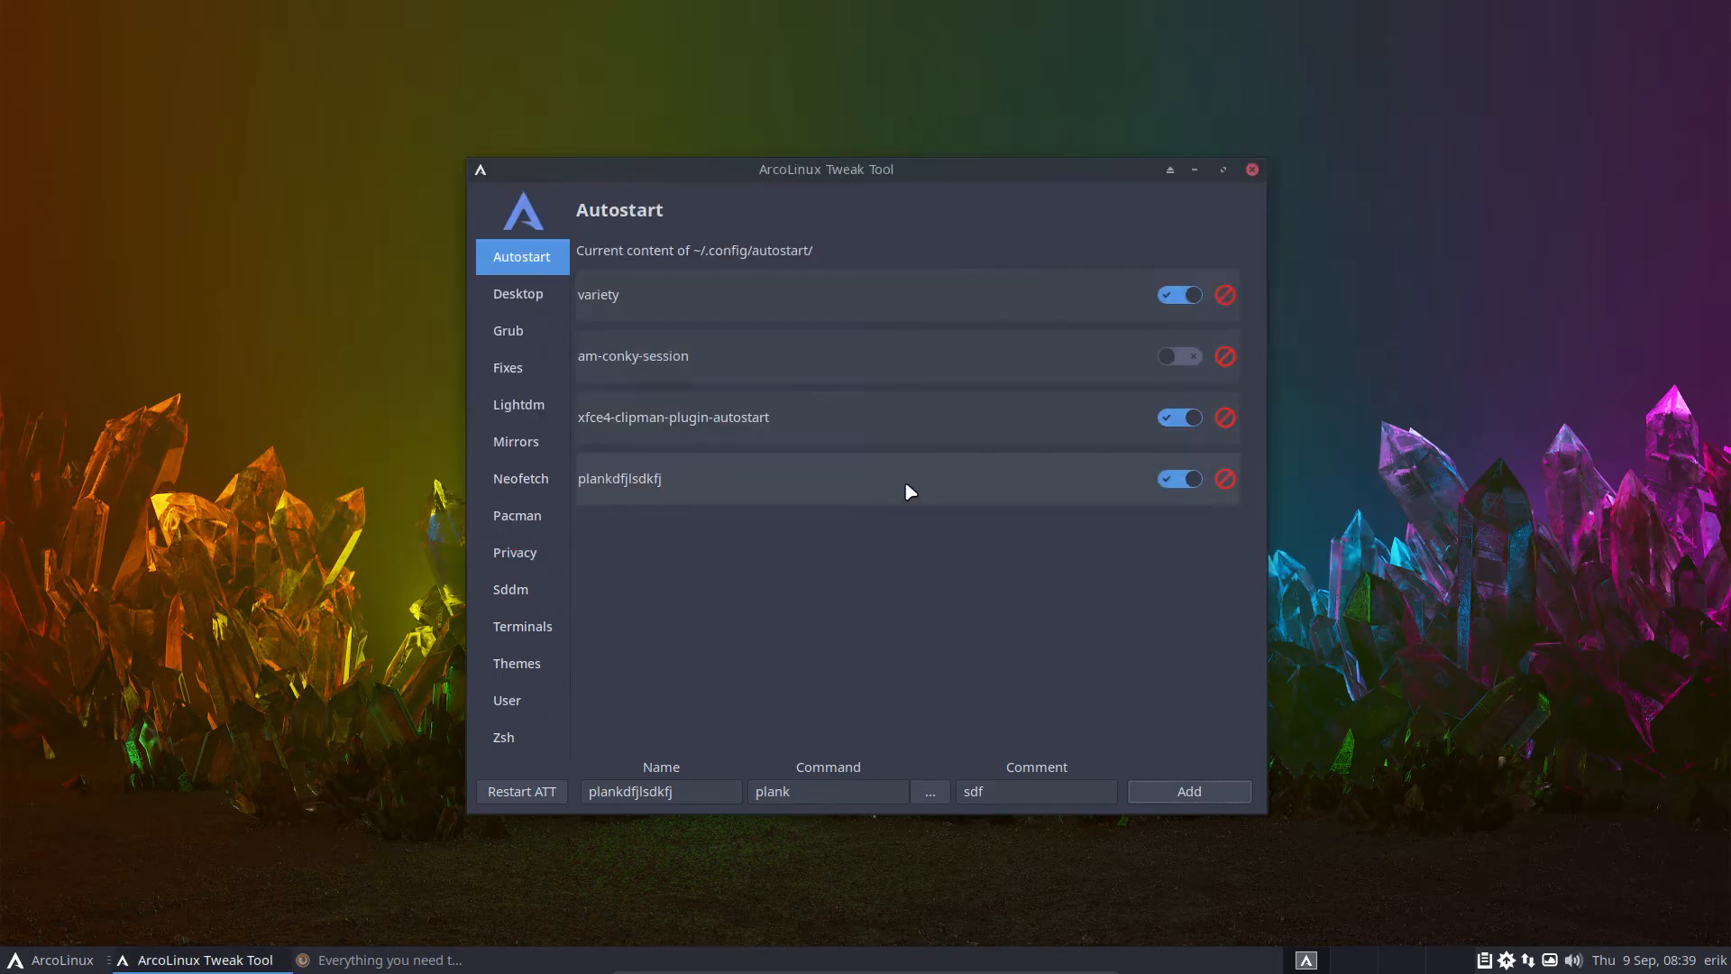
{"action": "mouse_move", "coordinate": [533, 309]}
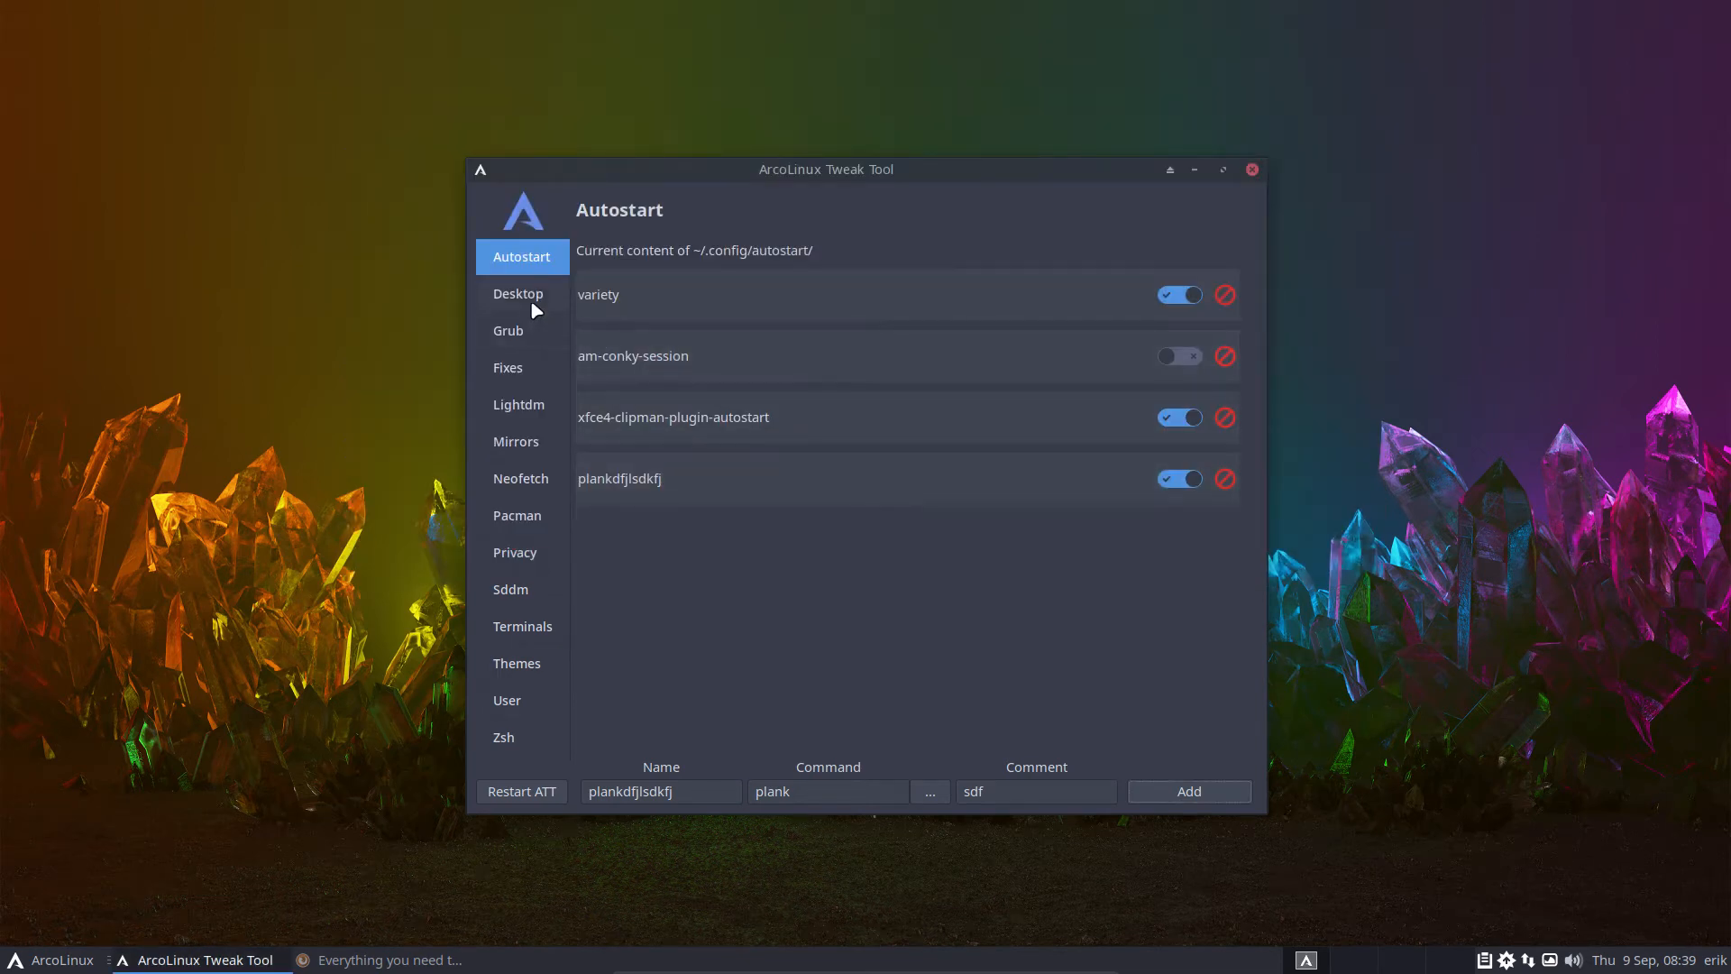
- Choose cutefish-xsession on the Desktop installer page, install it, and recheck the list
{"action": "left_click", "coordinate": [519, 292]}
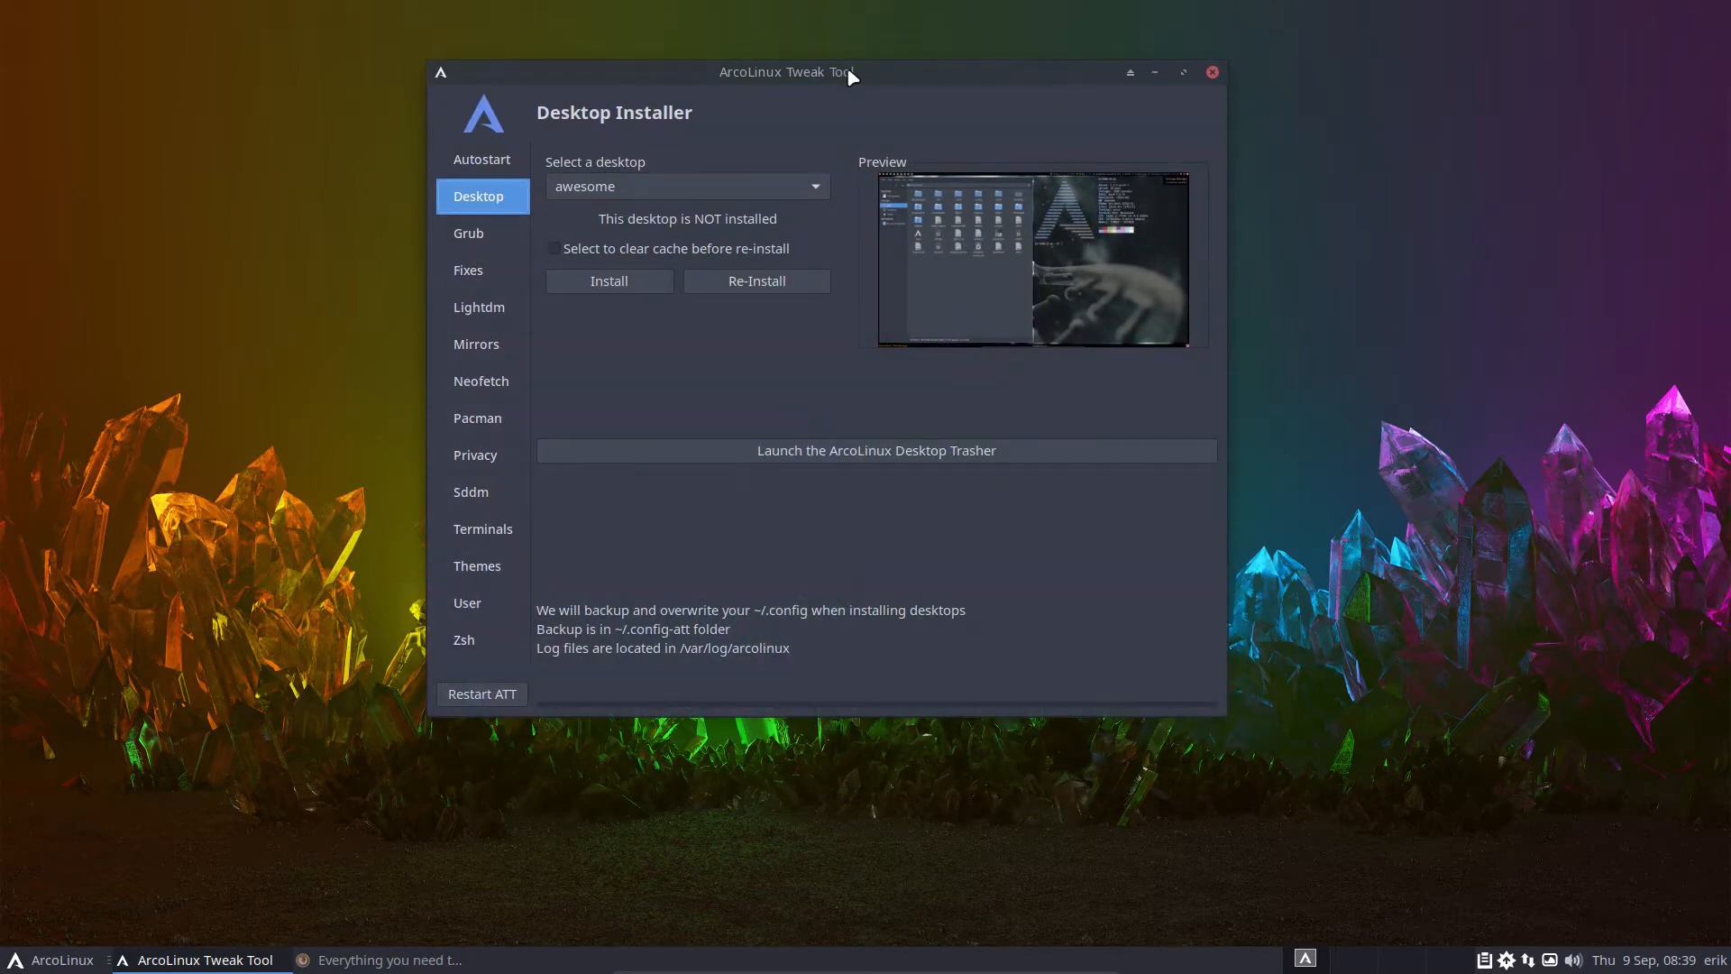
{"action": "mouse_move", "coordinate": [804, 186]}
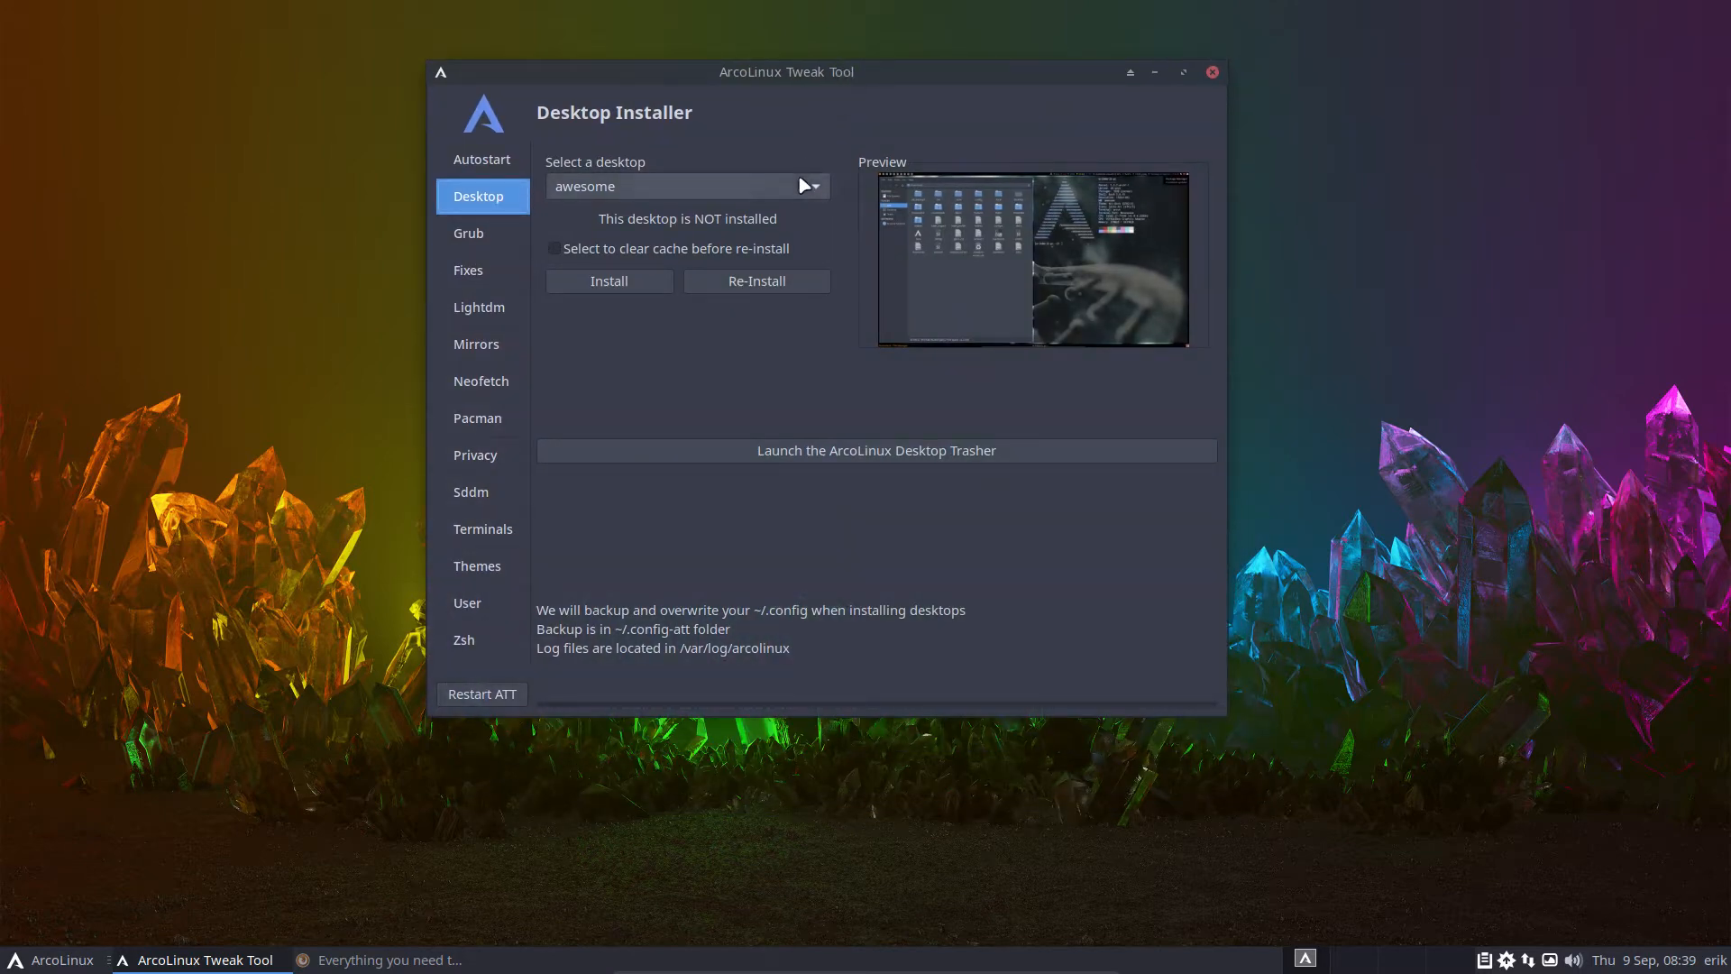
{"action": "left_click", "coordinate": [684, 186]}
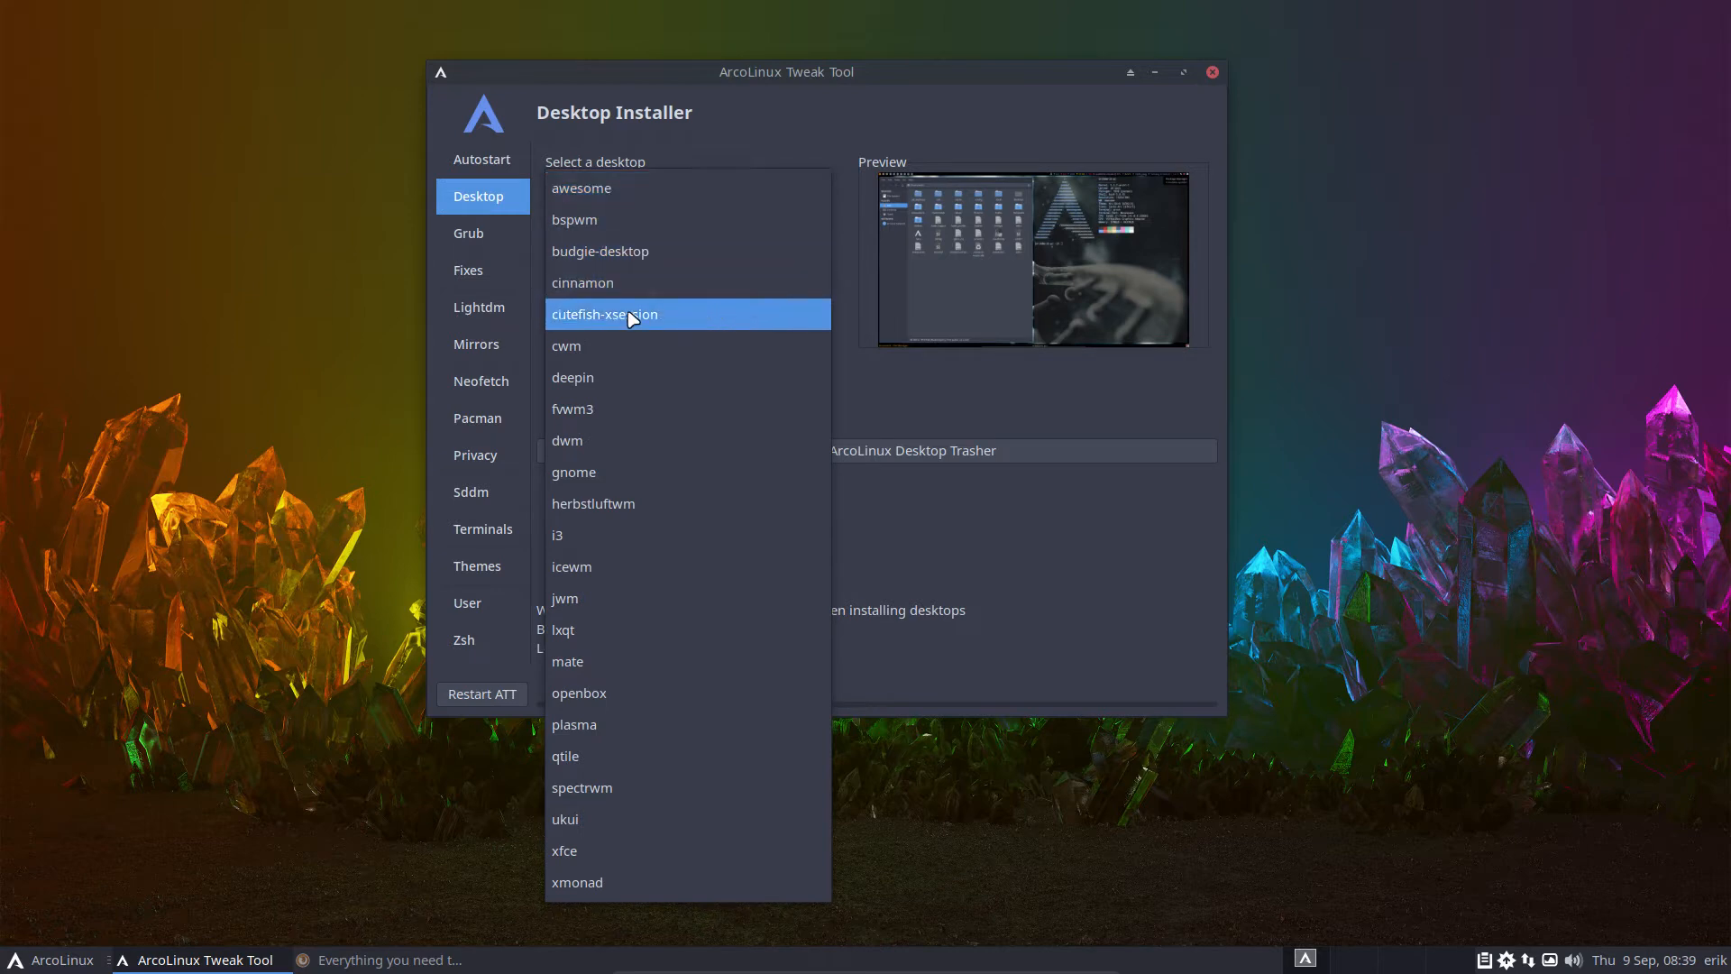
{"action": "mouse_move", "coordinate": [667, 330]}
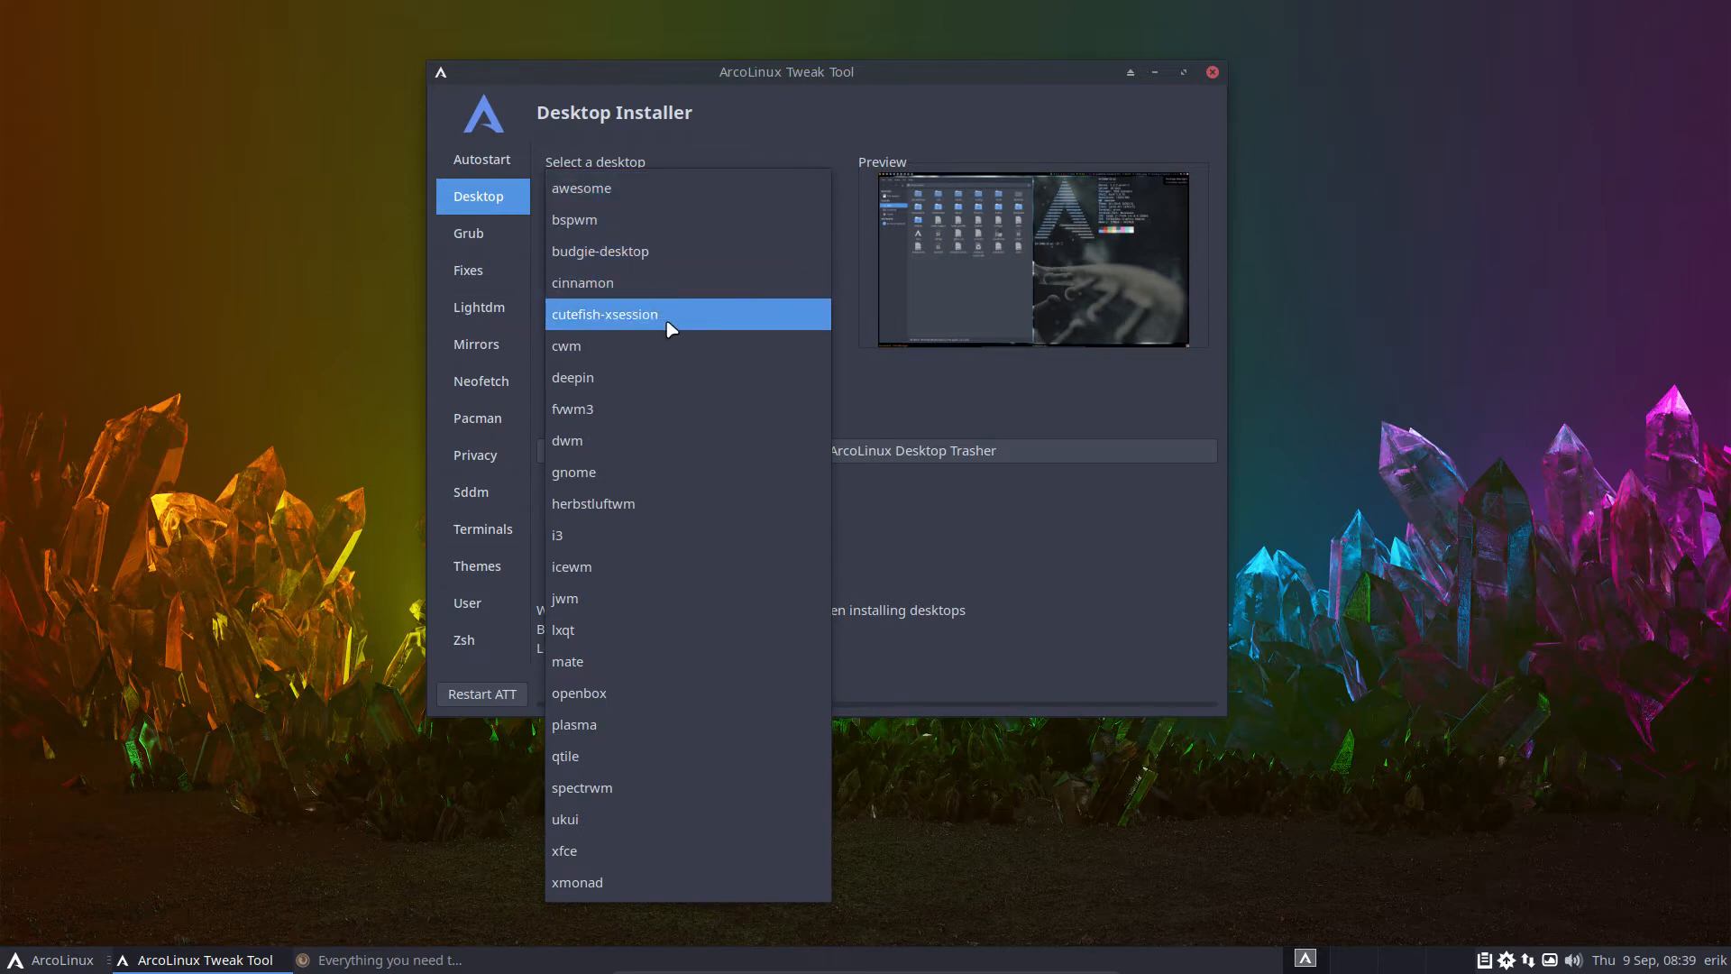
{"action": "left_click", "coordinate": [605, 314]}
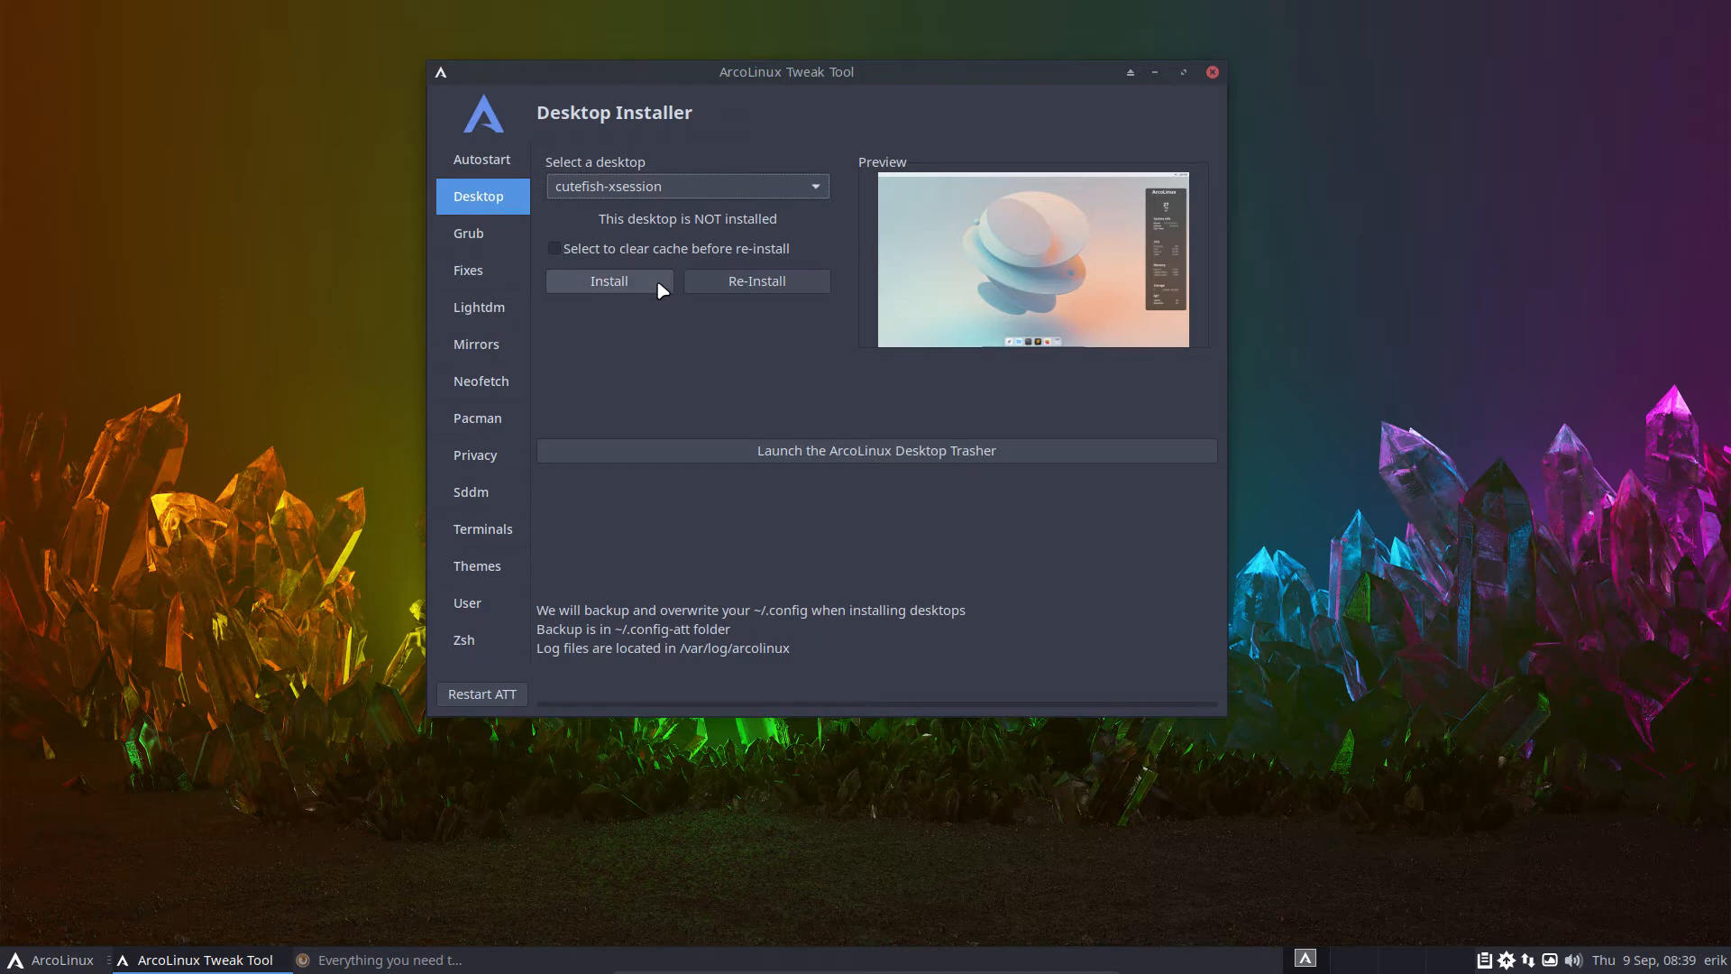
{"action": "mouse_move", "coordinate": [693, 325]}
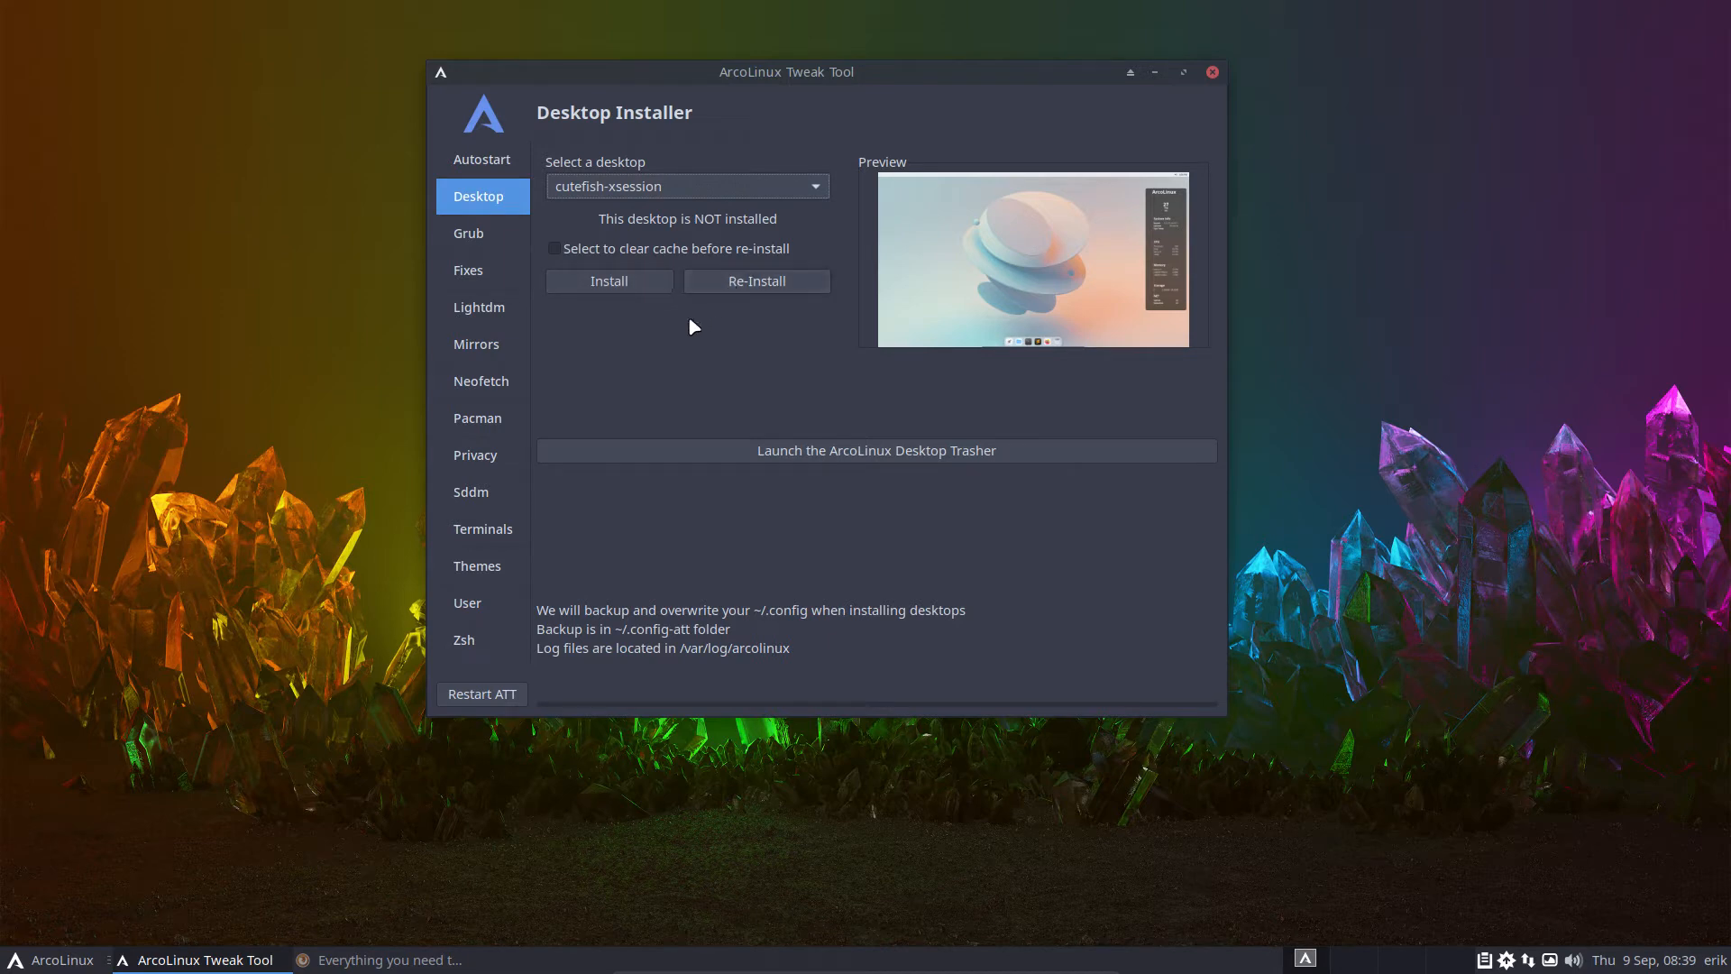
{"action": "mouse_move", "coordinate": [673, 336]}
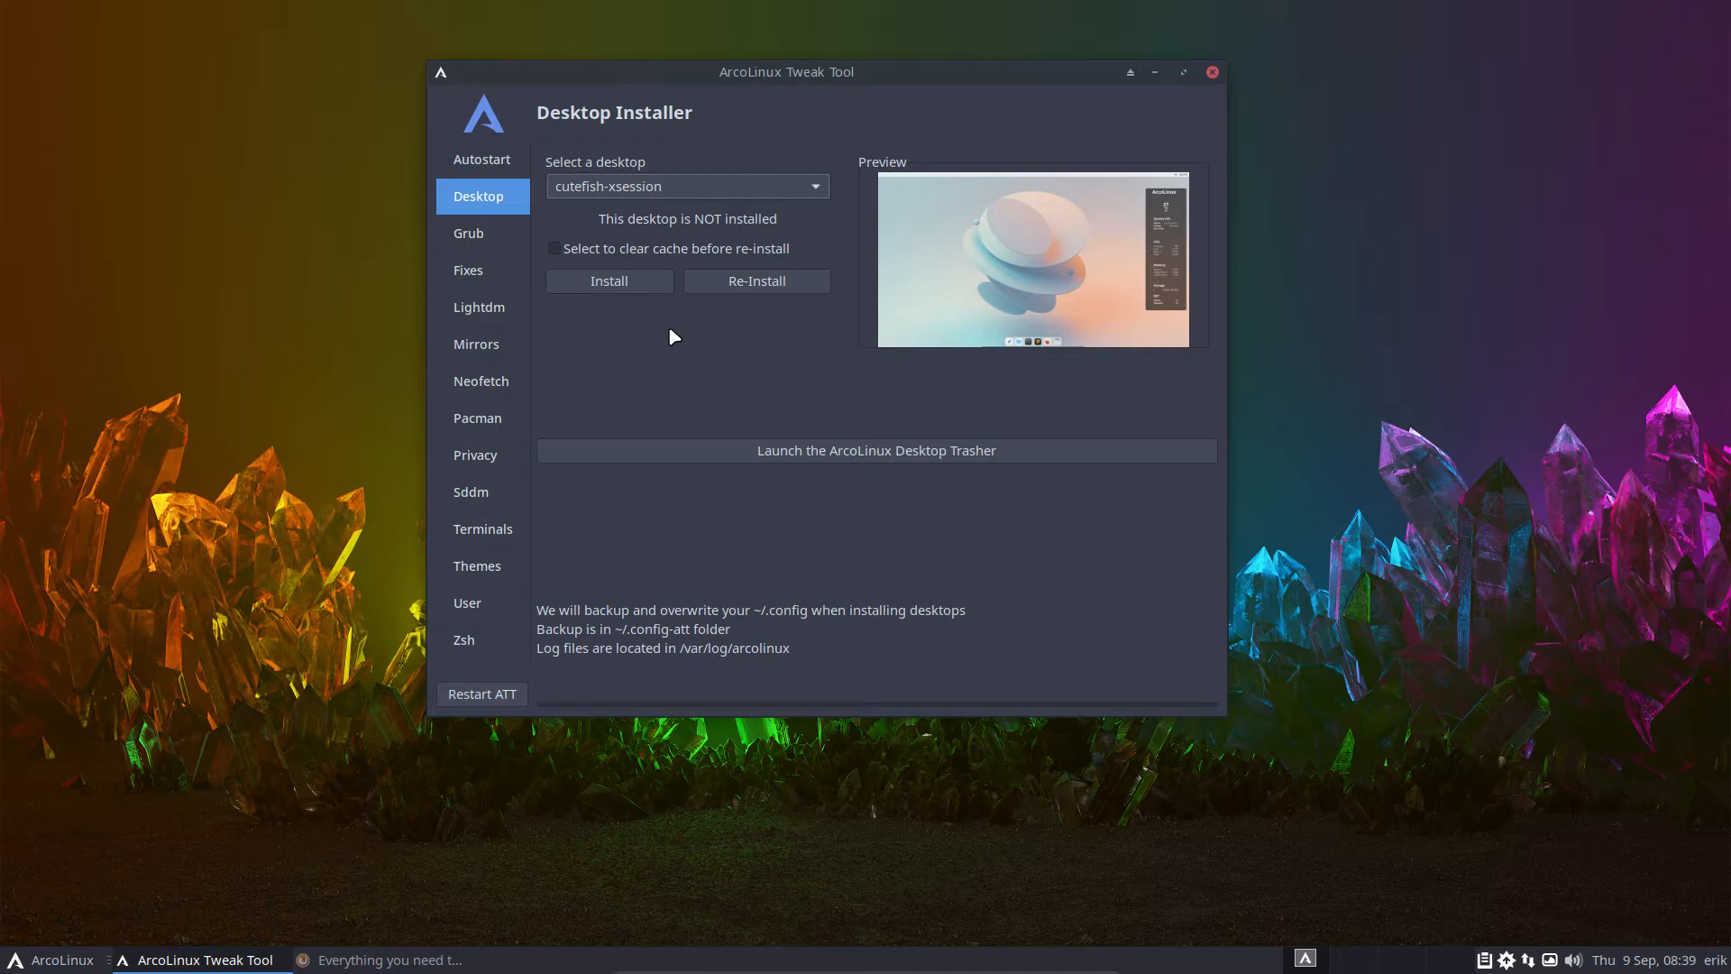
{"action": "mouse_move", "coordinate": [713, 408]}
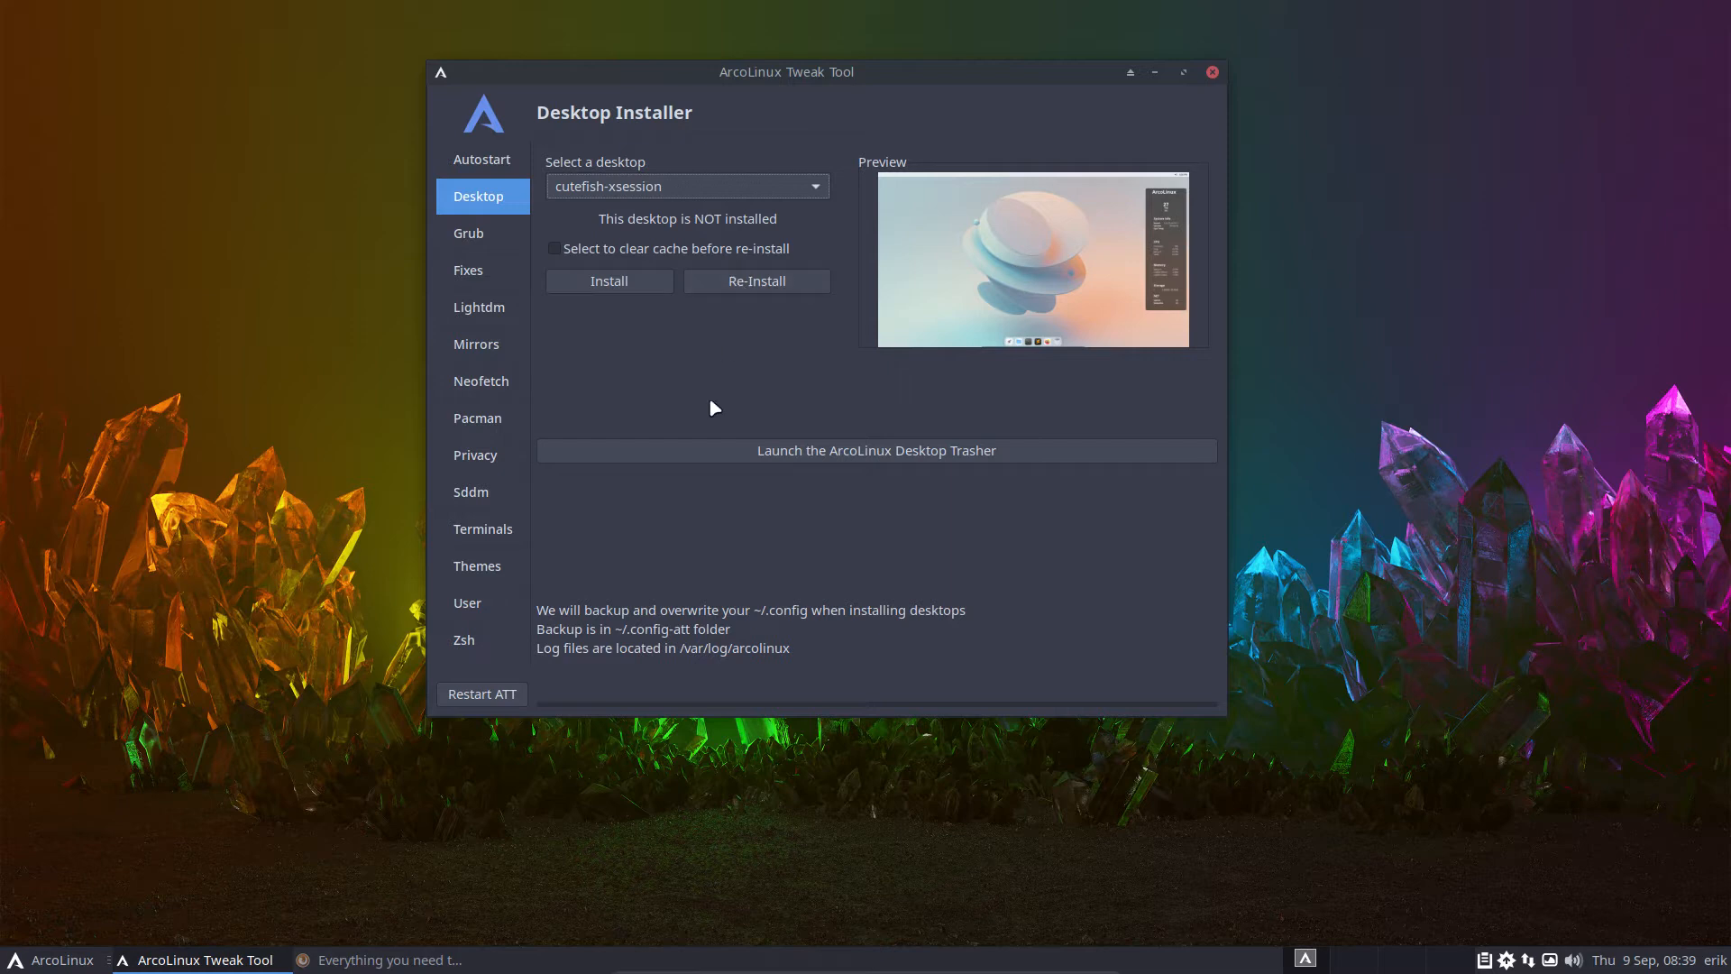
{"action": "mouse_move", "coordinate": [756, 331]}
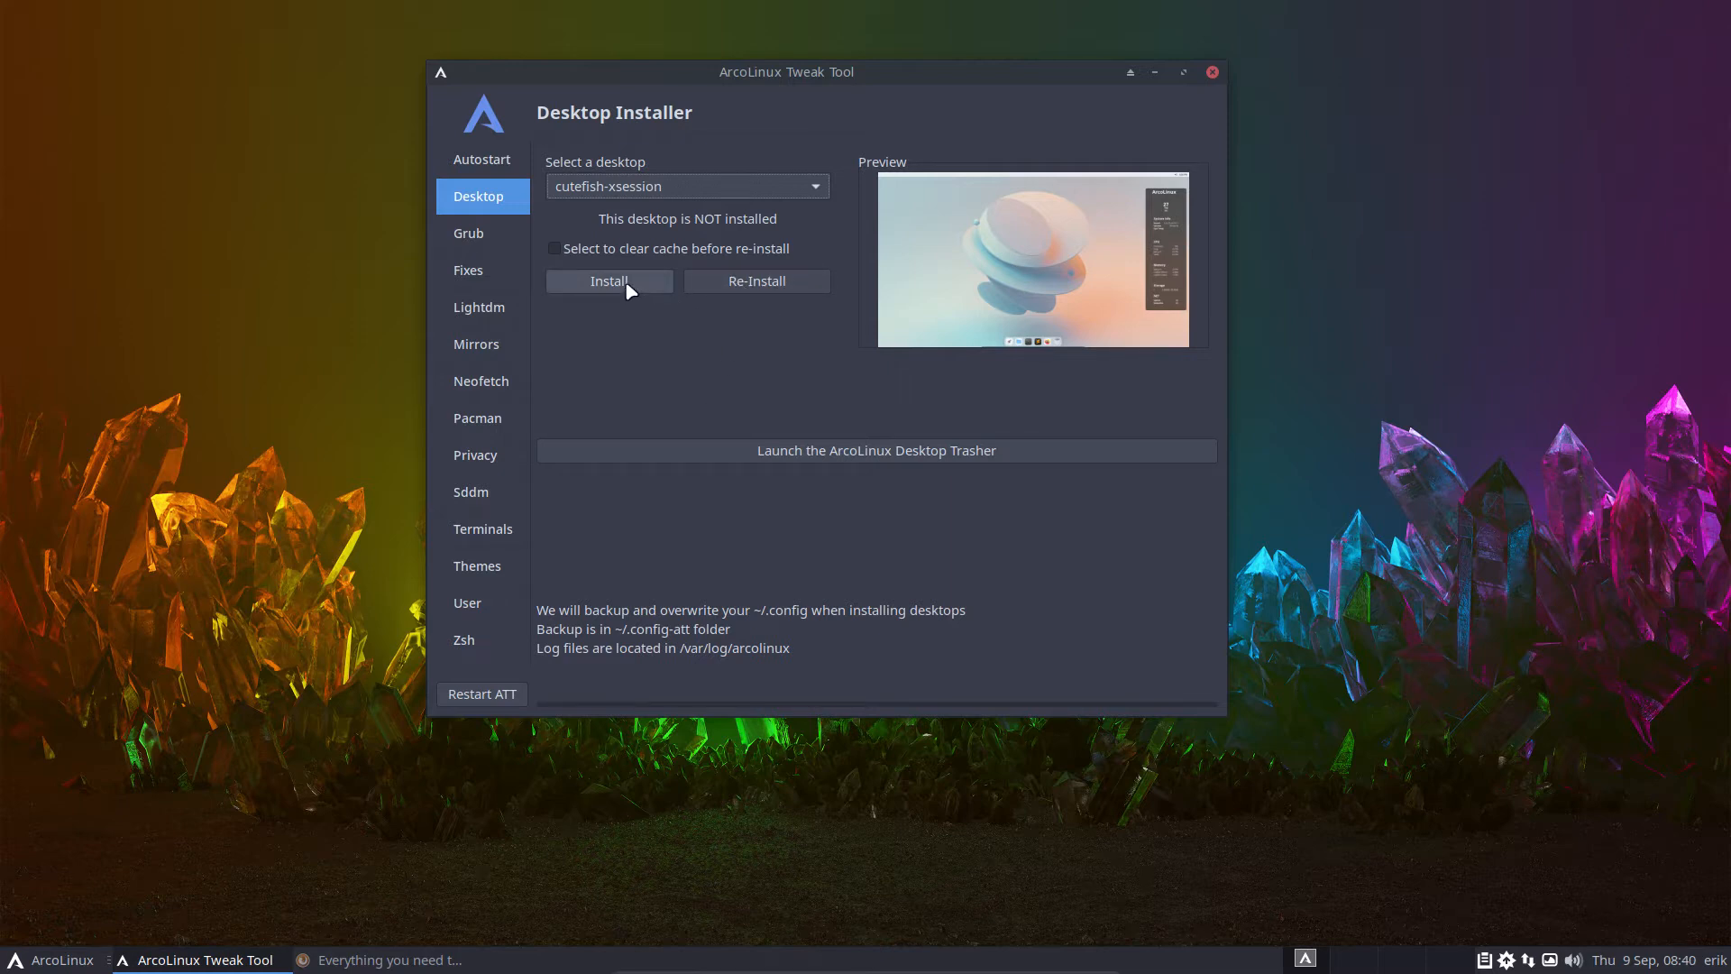
{"action": "left_click", "coordinate": [609, 280]}
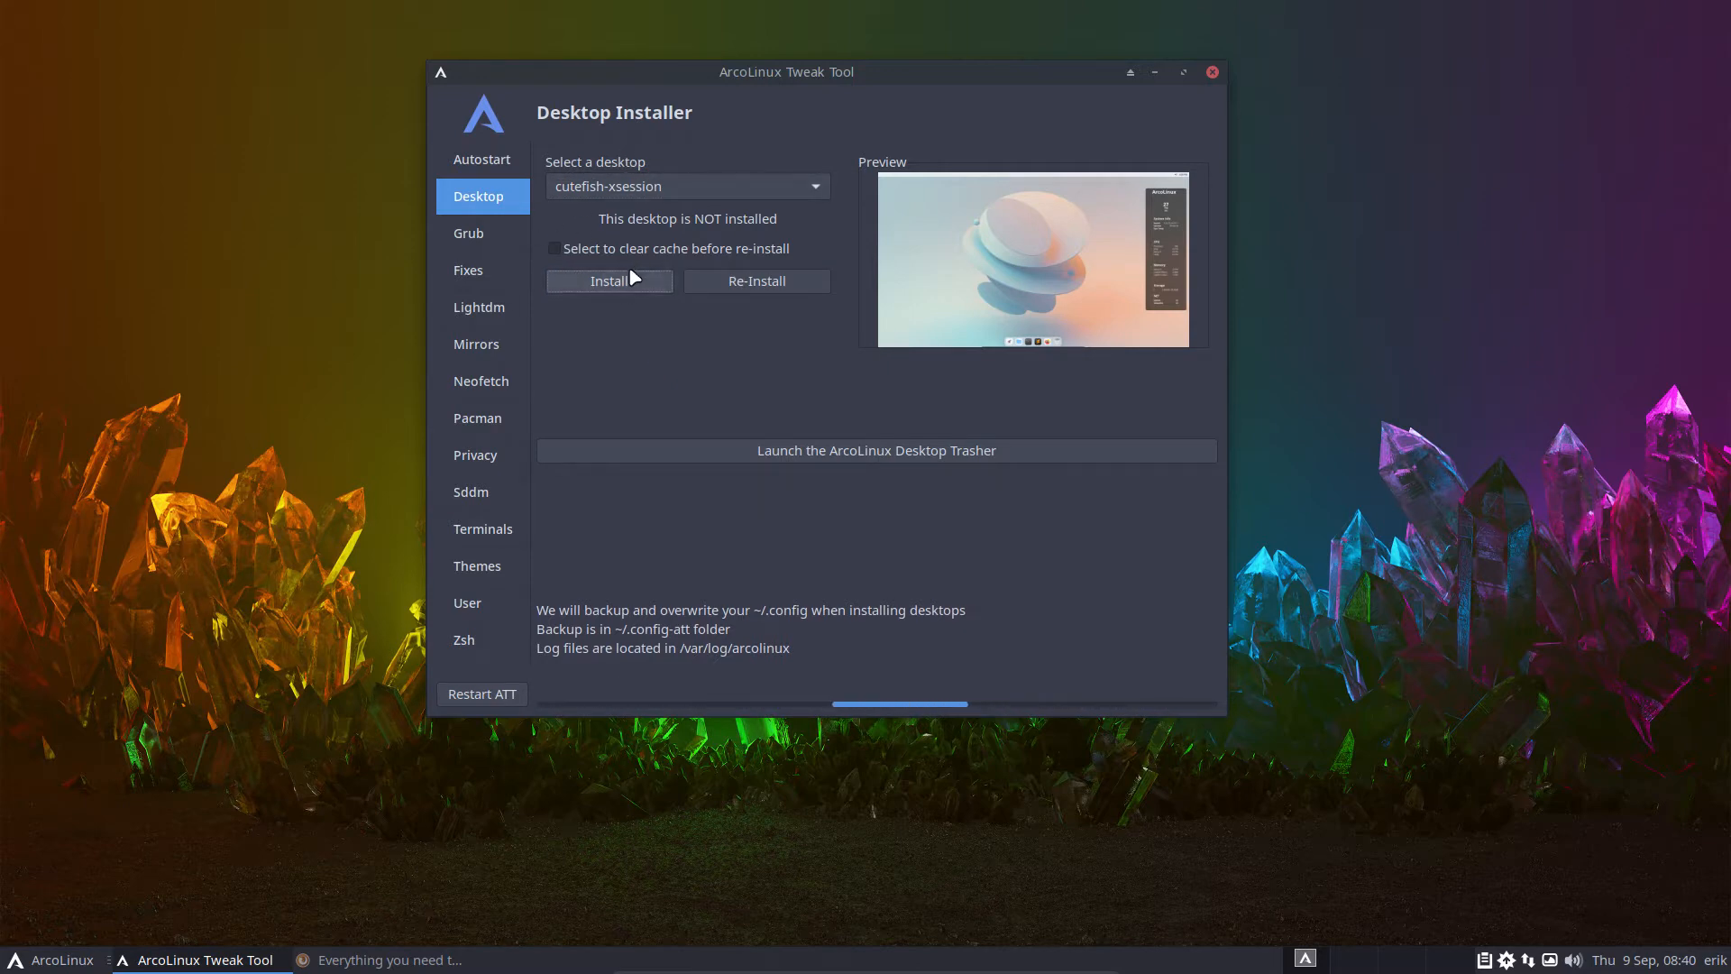
{"action": "left_click", "coordinate": [608, 280]}
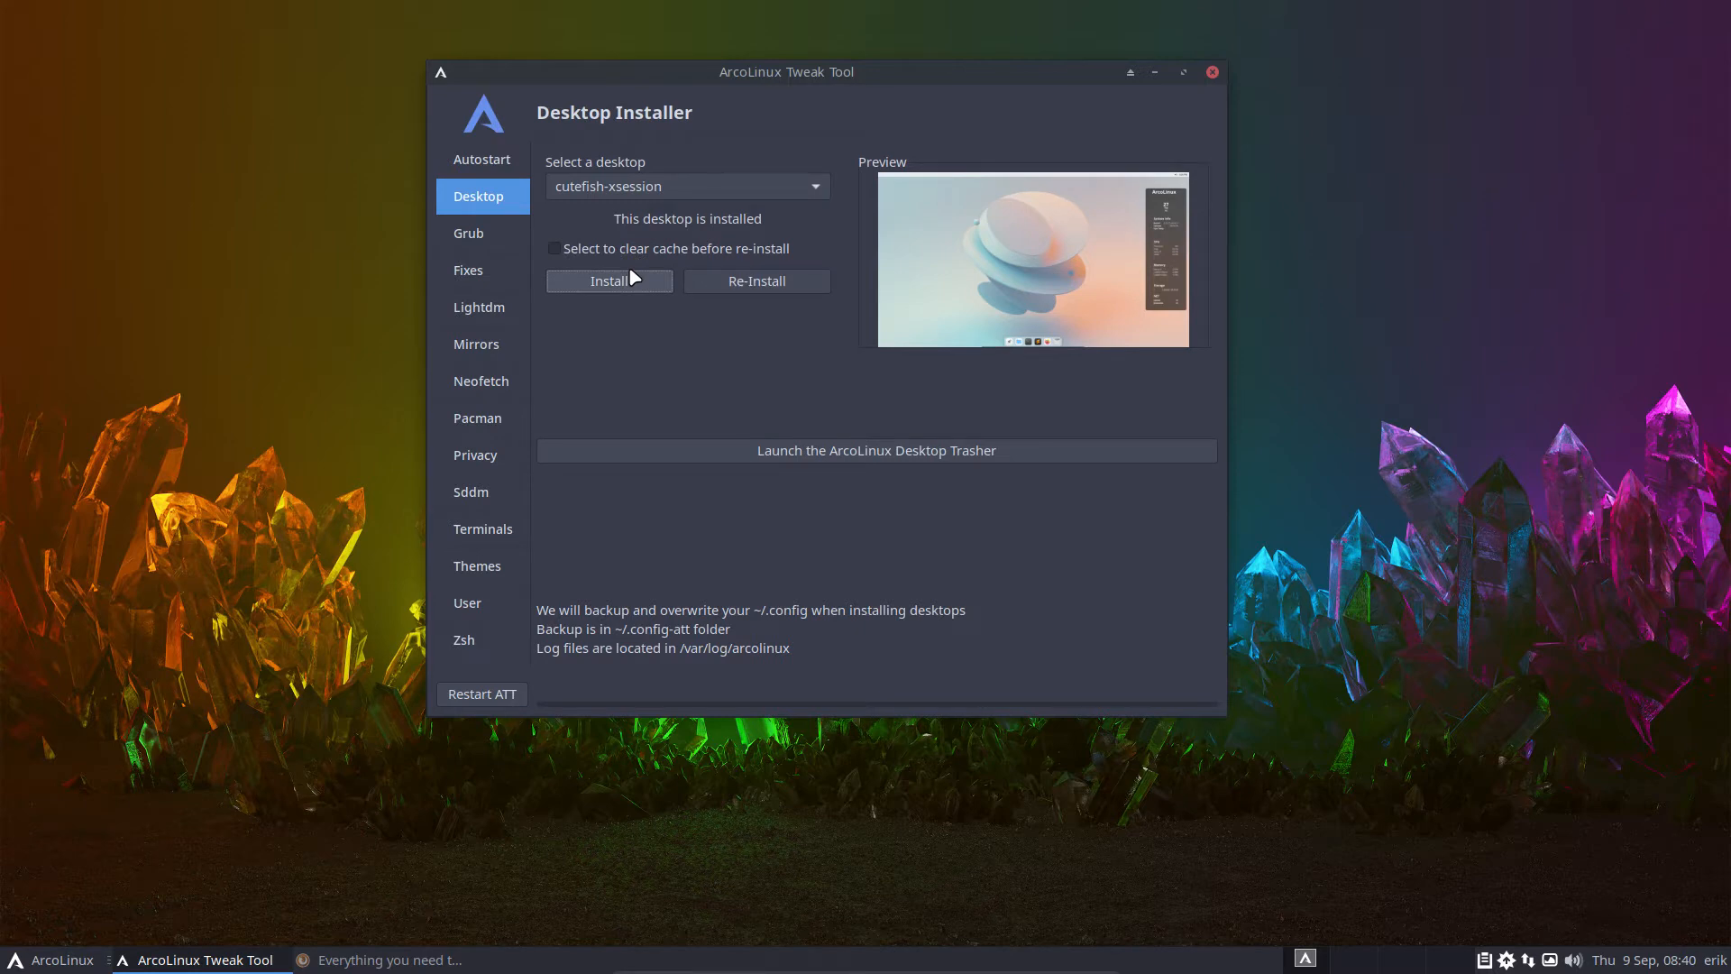
{"action": "mouse_move", "coordinate": [260, 729]}
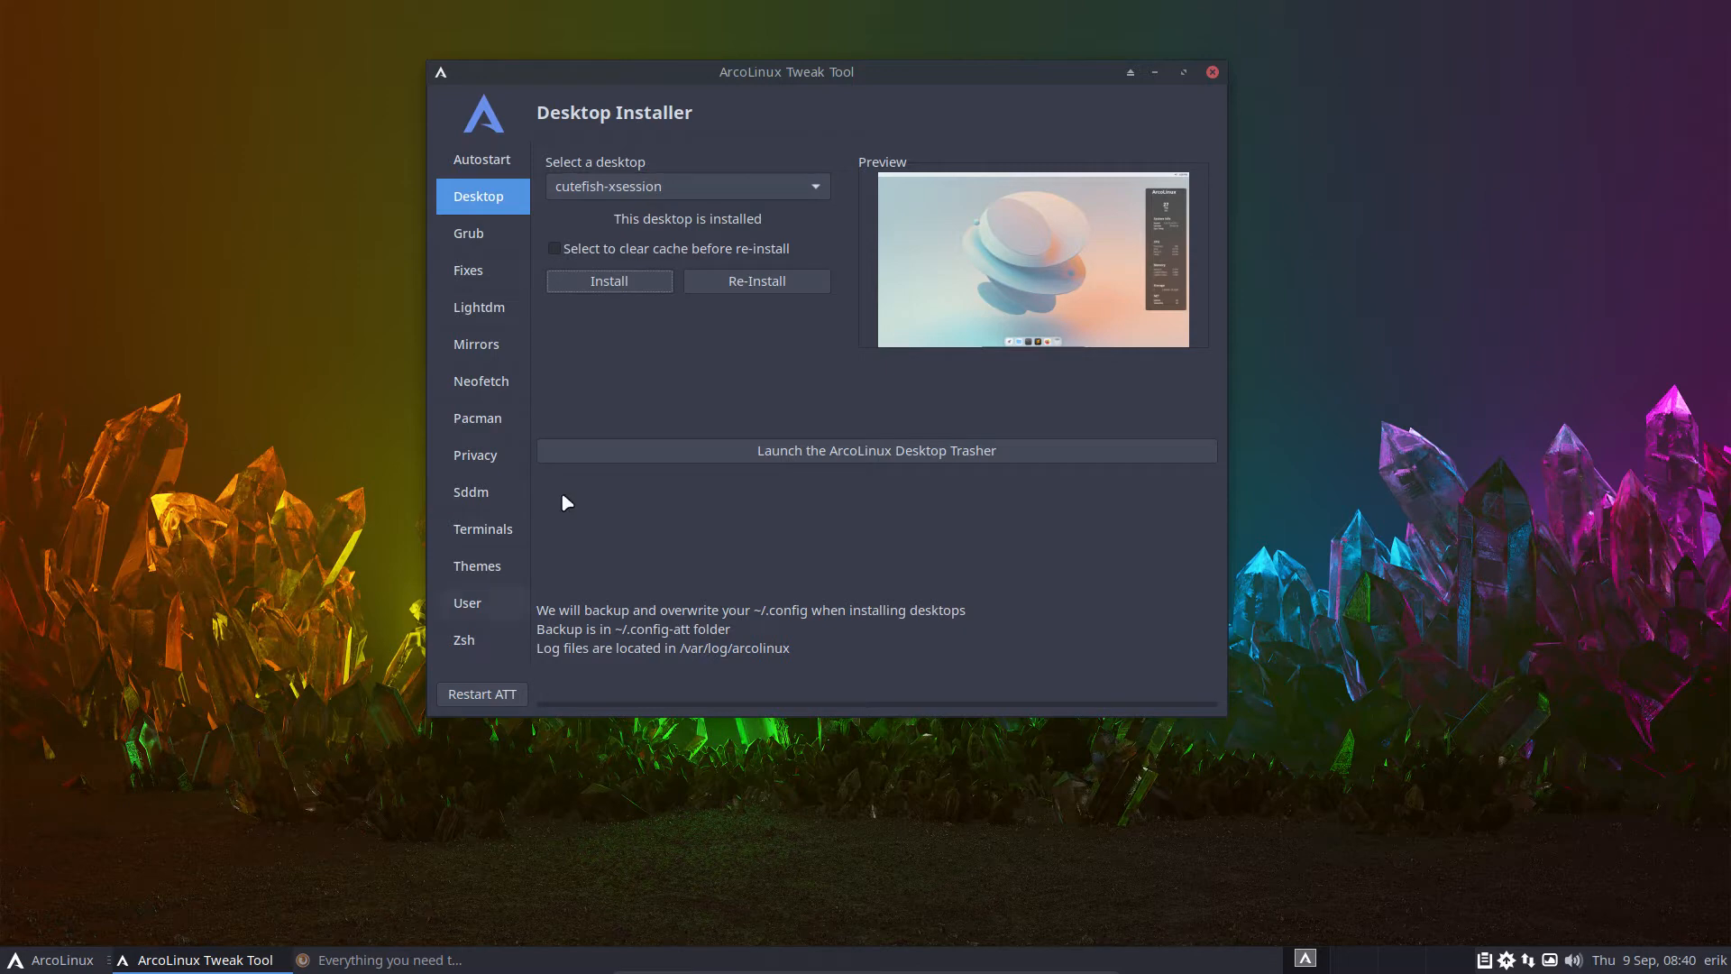
{"action": "left_click", "coordinate": [685, 185]}
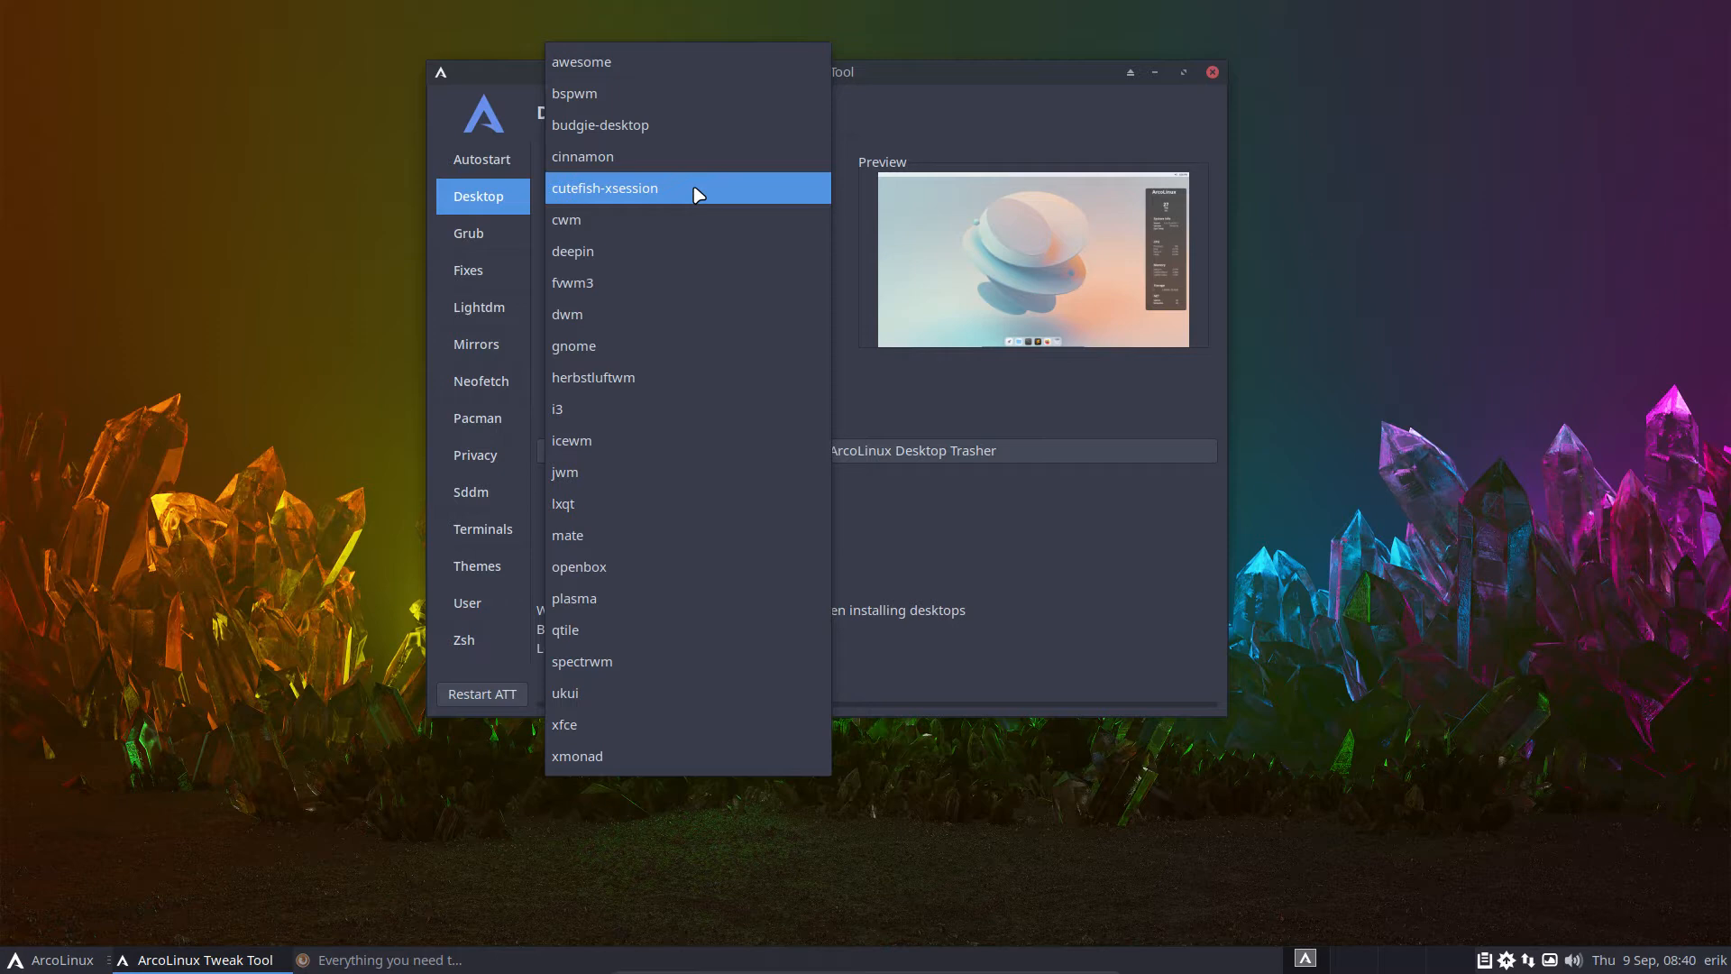
{"action": "mouse_move", "coordinate": [678, 250]}
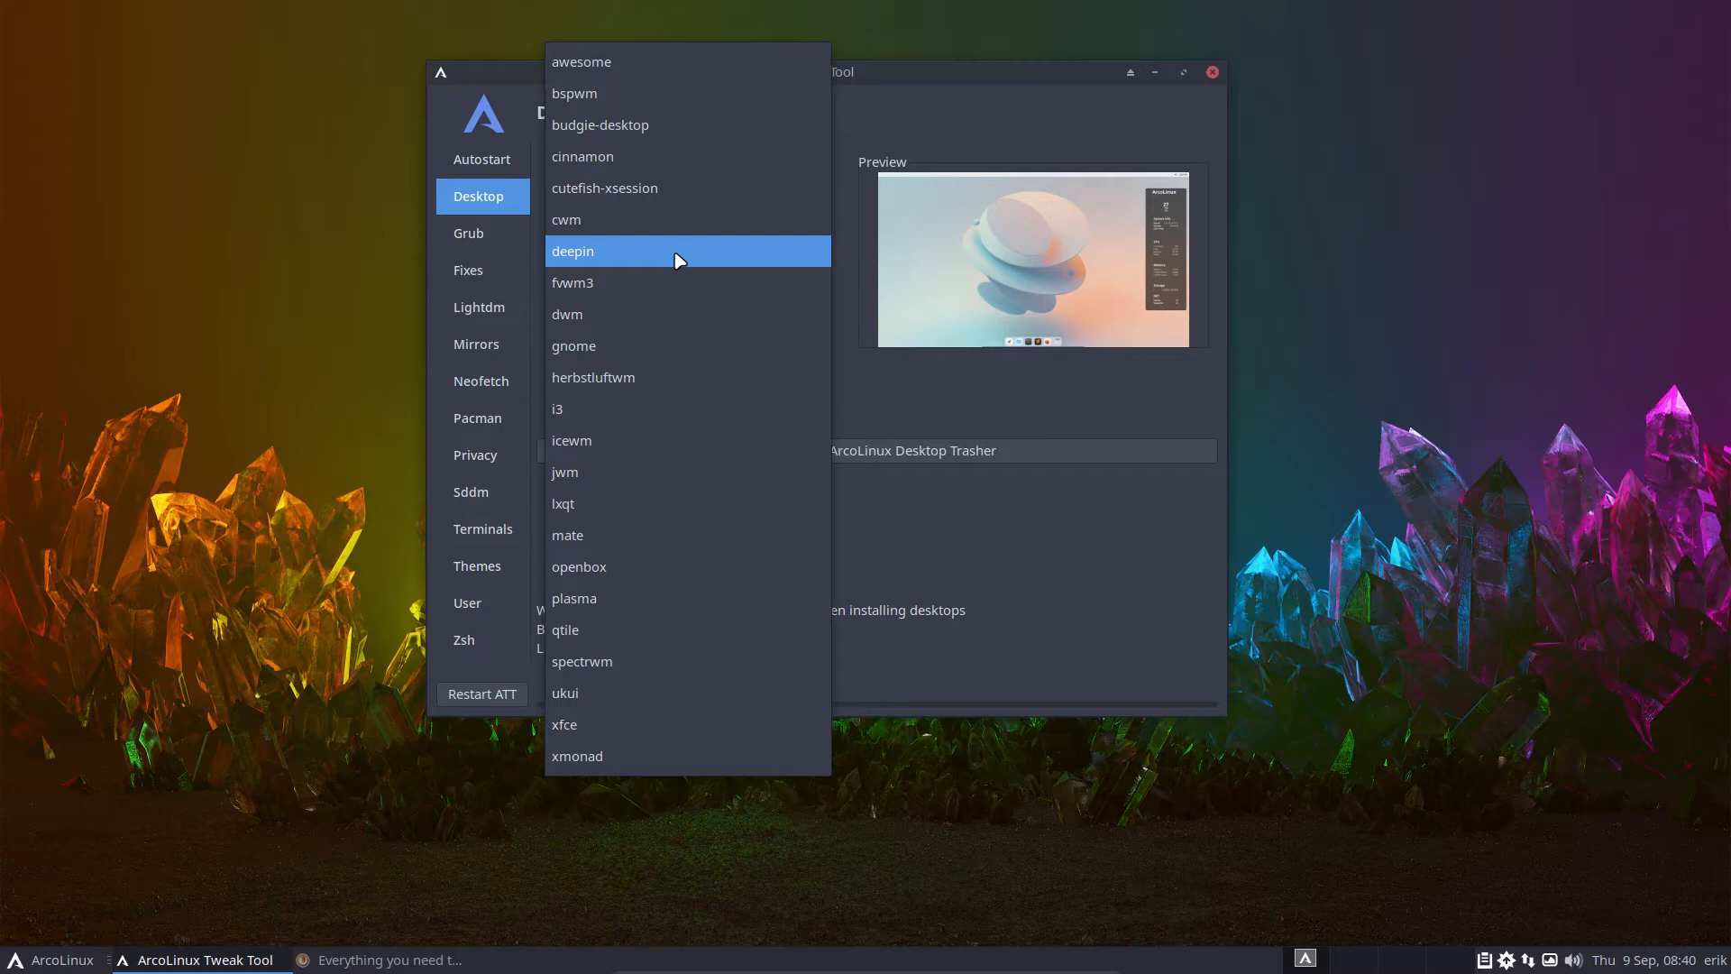
{"action": "mouse_move", "coordinate": [658, 281]}
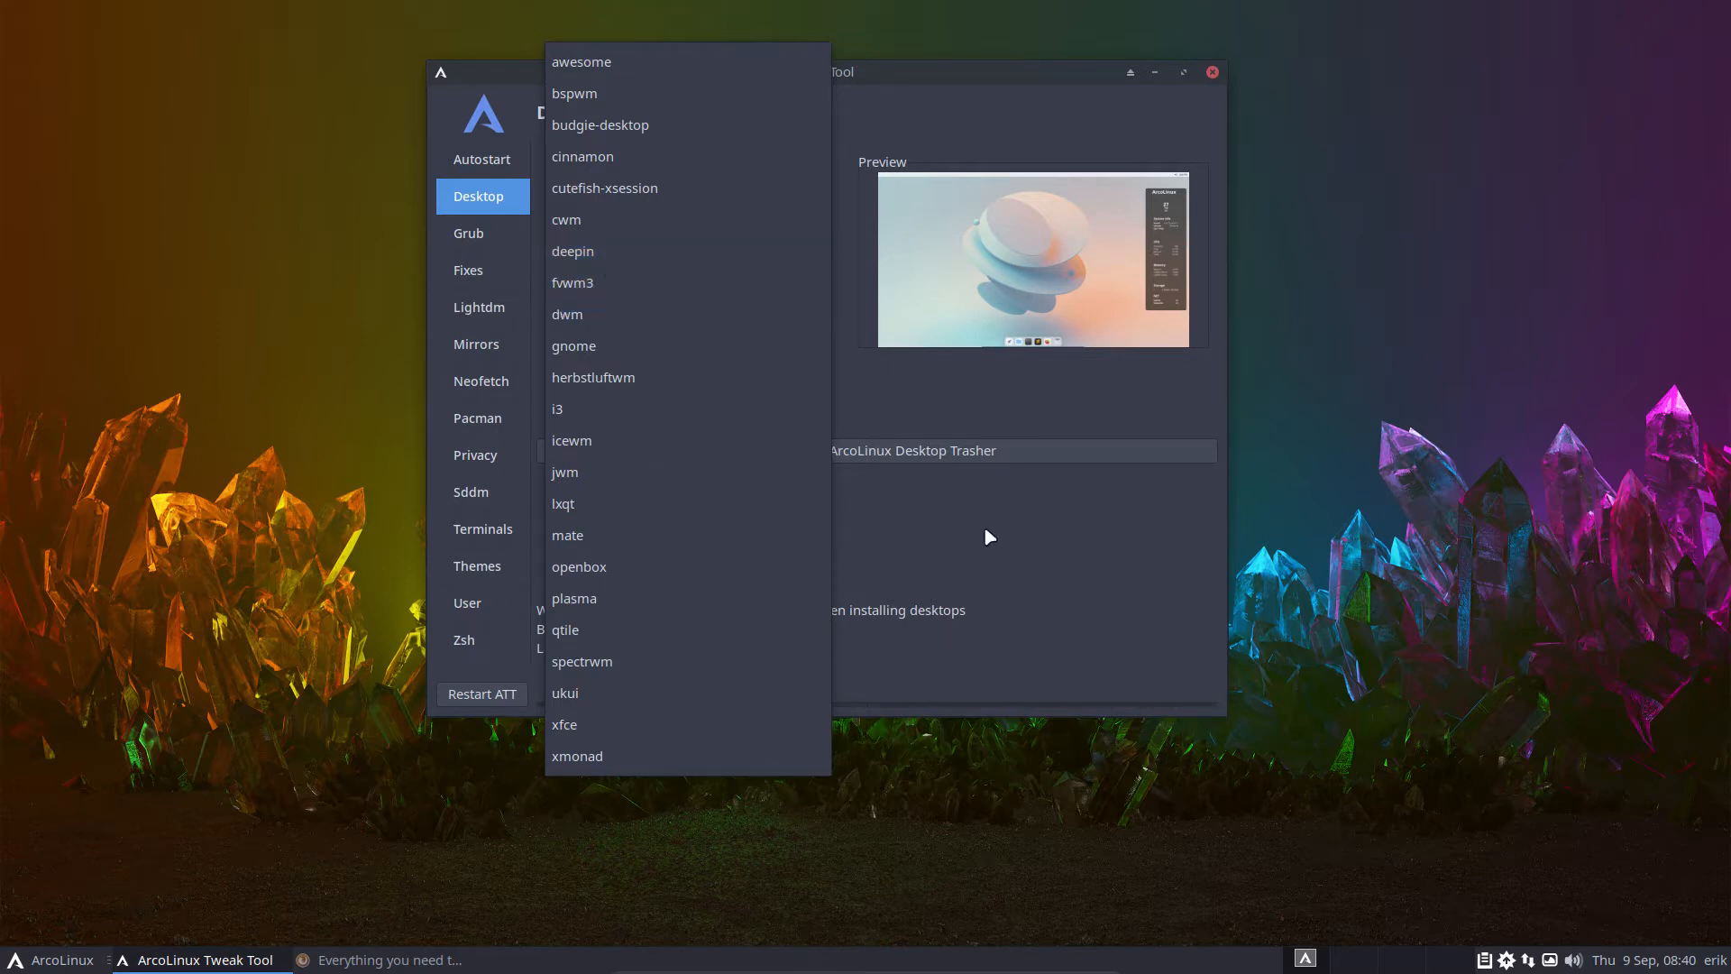
{"action": "left_click", "coordinate": [604, 188]}
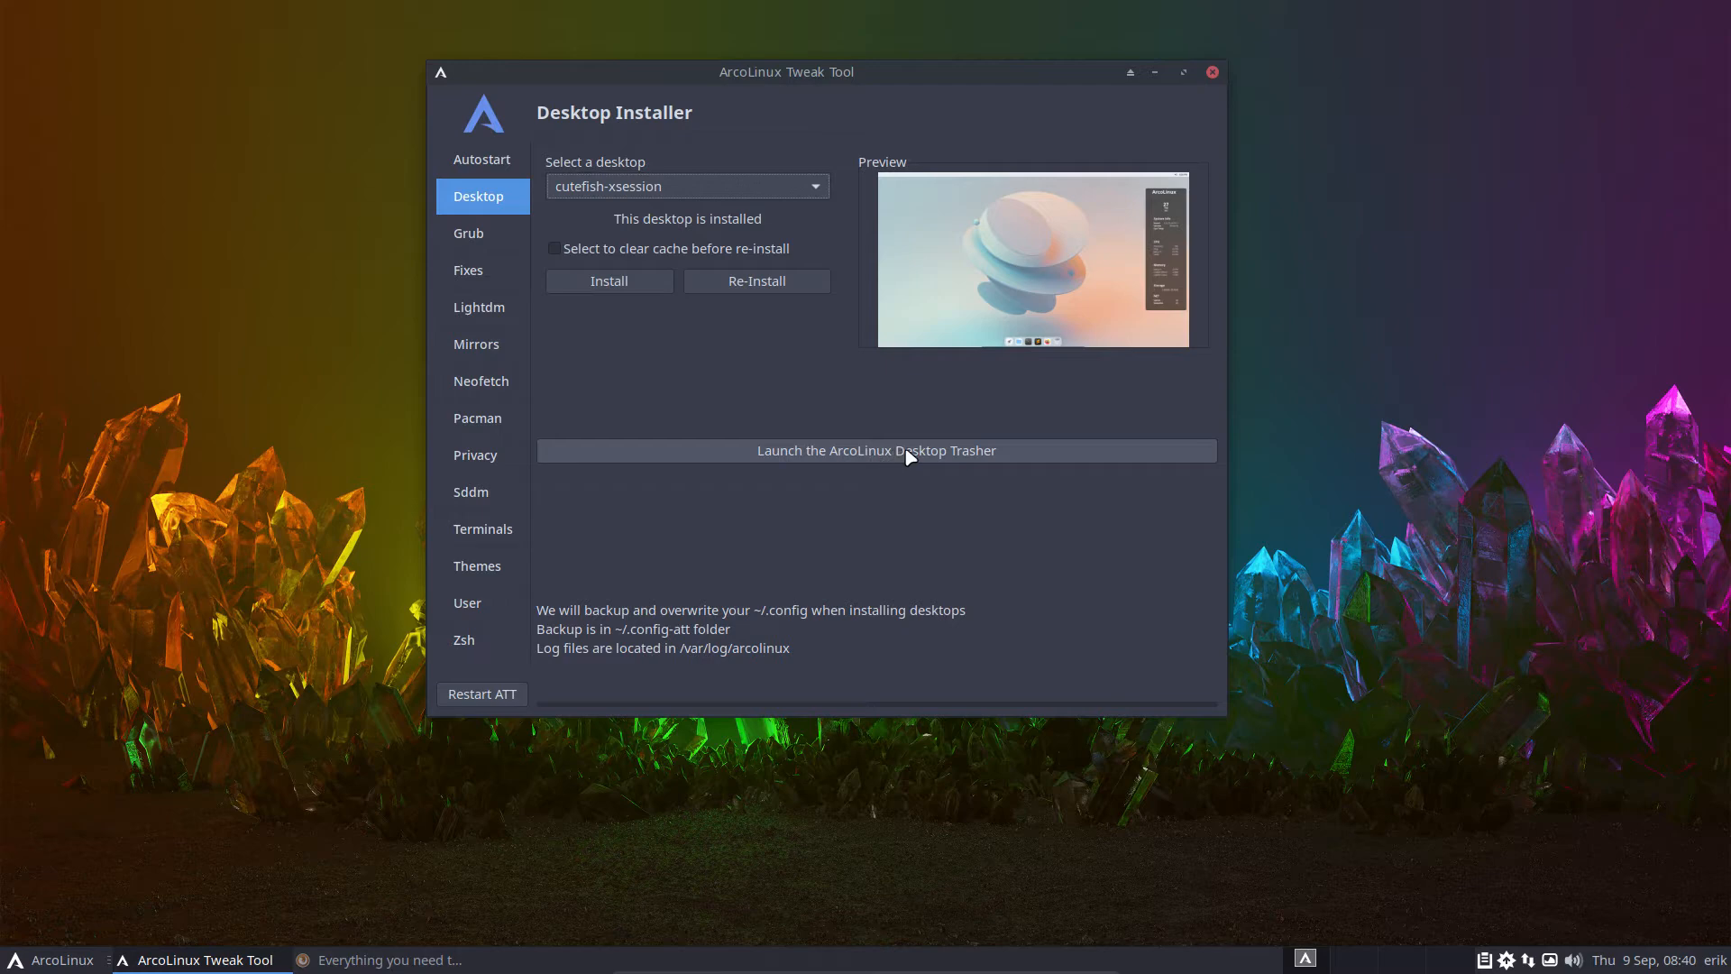
{"action": "mouse_move", "coordinate": [914, 458]}
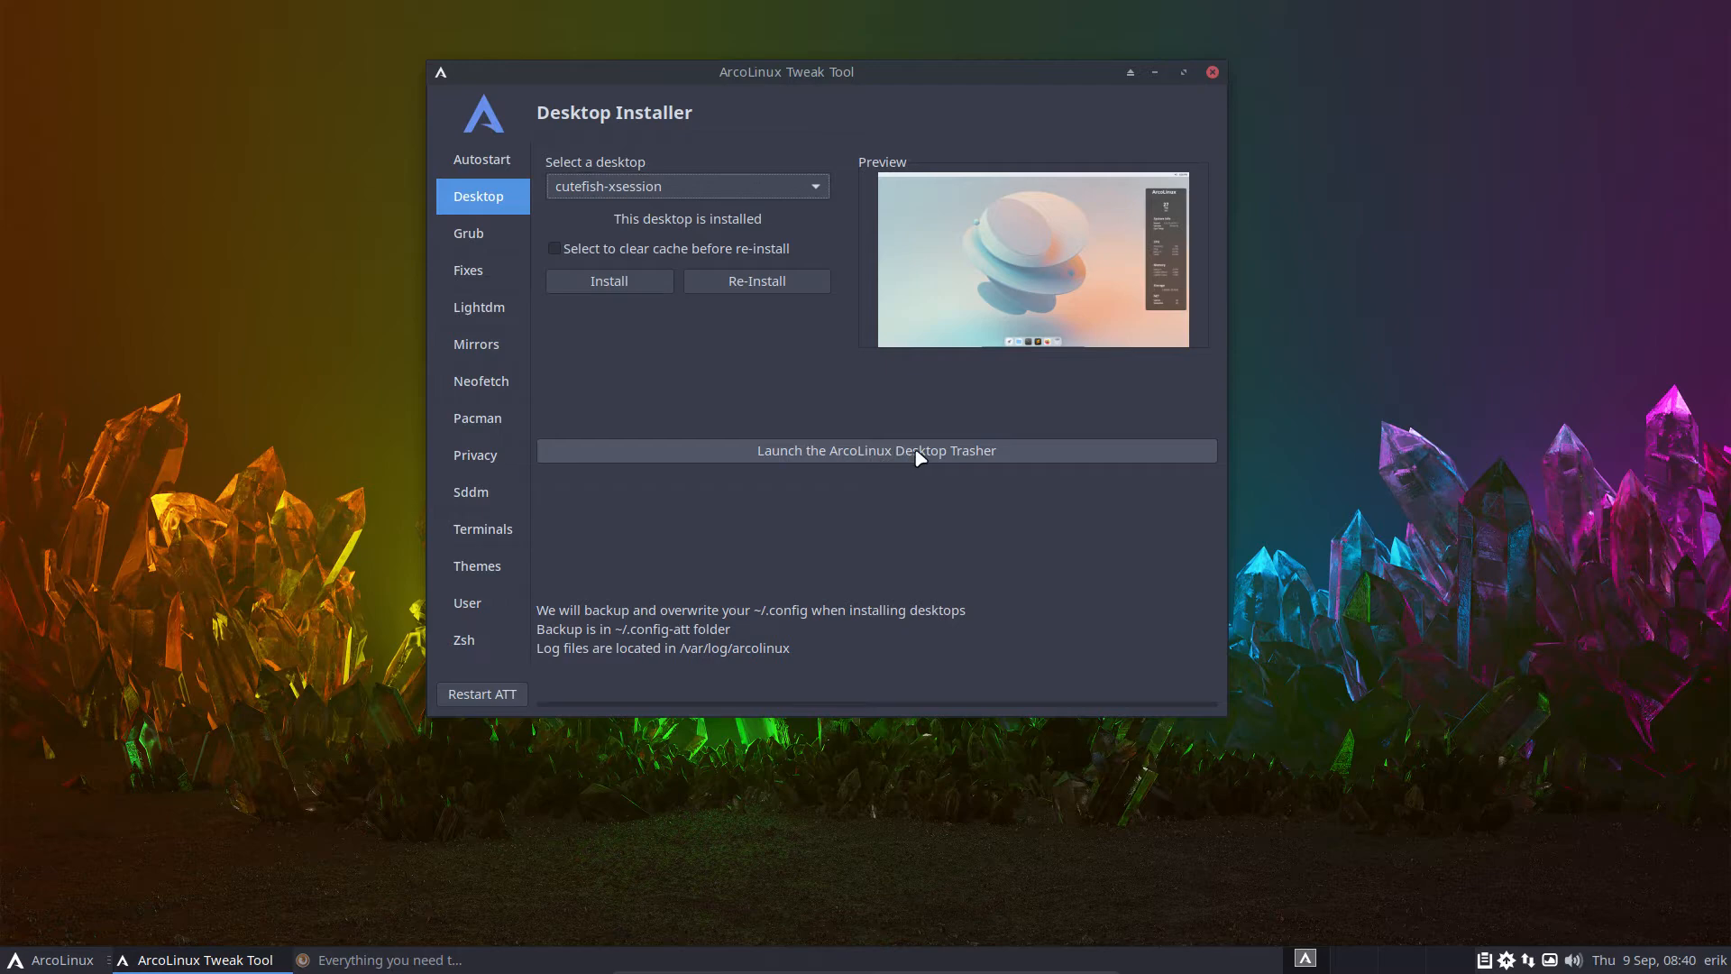
- Launch the ArcoLinux Desktop Trasher from the Desktop installer page
{"action": "left_click", "coordinate": [875, 450]}
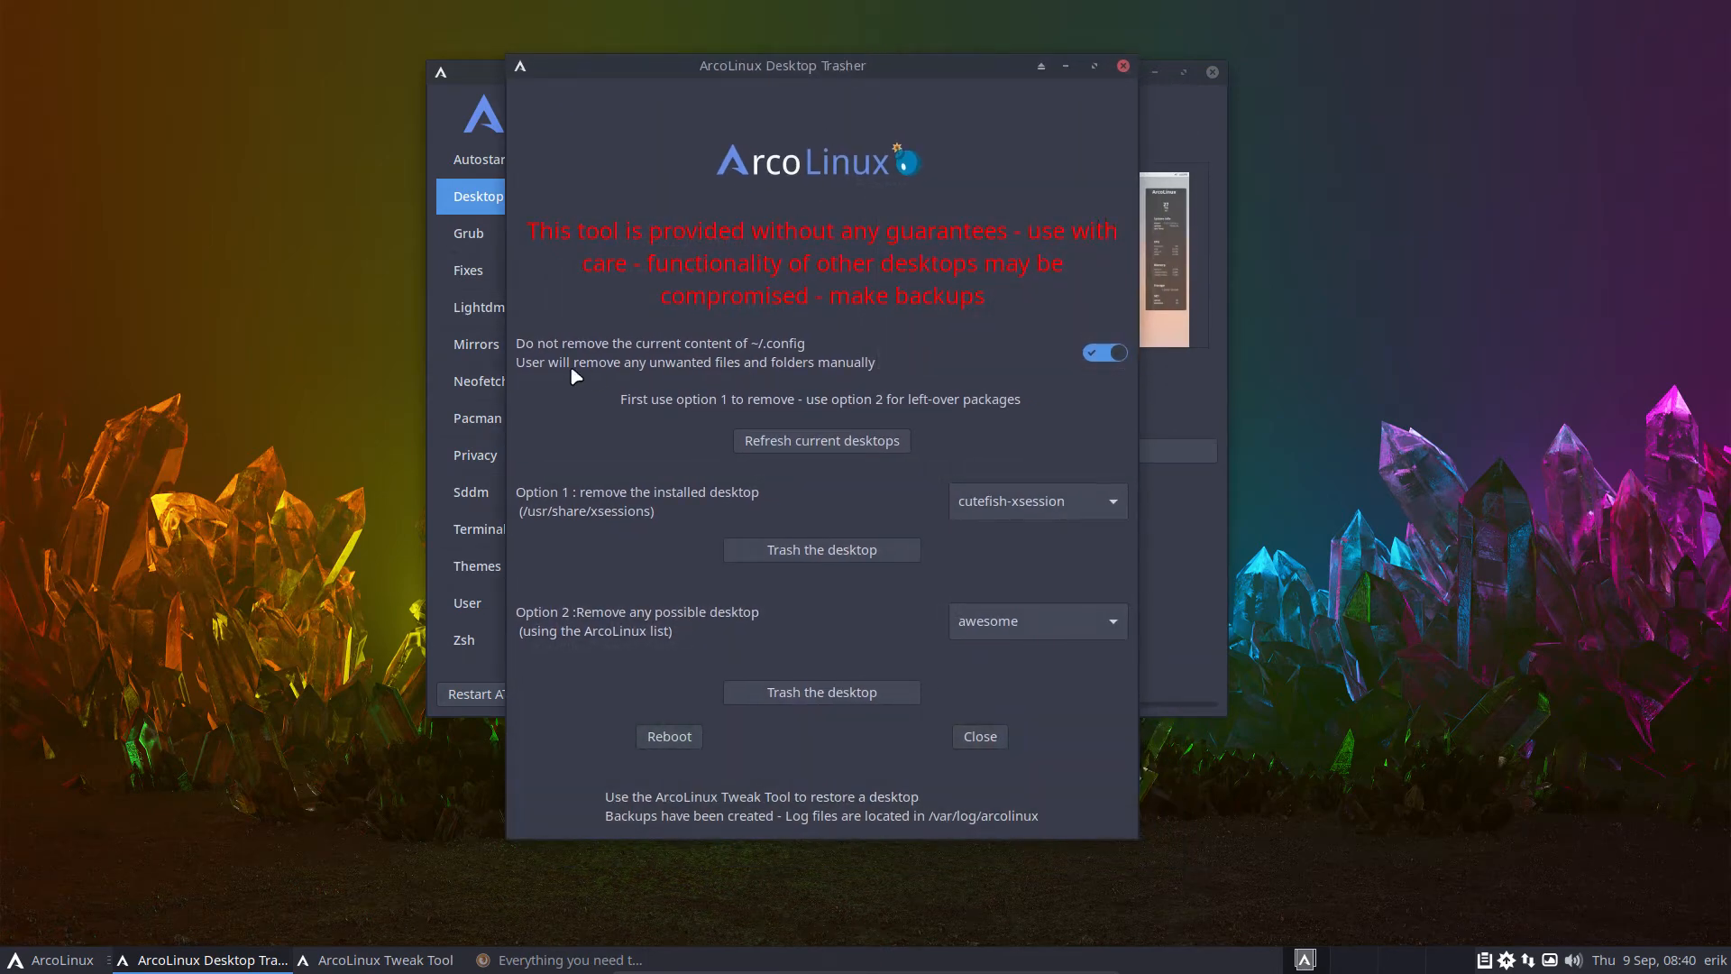
{"action": "mouse_move", "coordinate": [775, 351]}
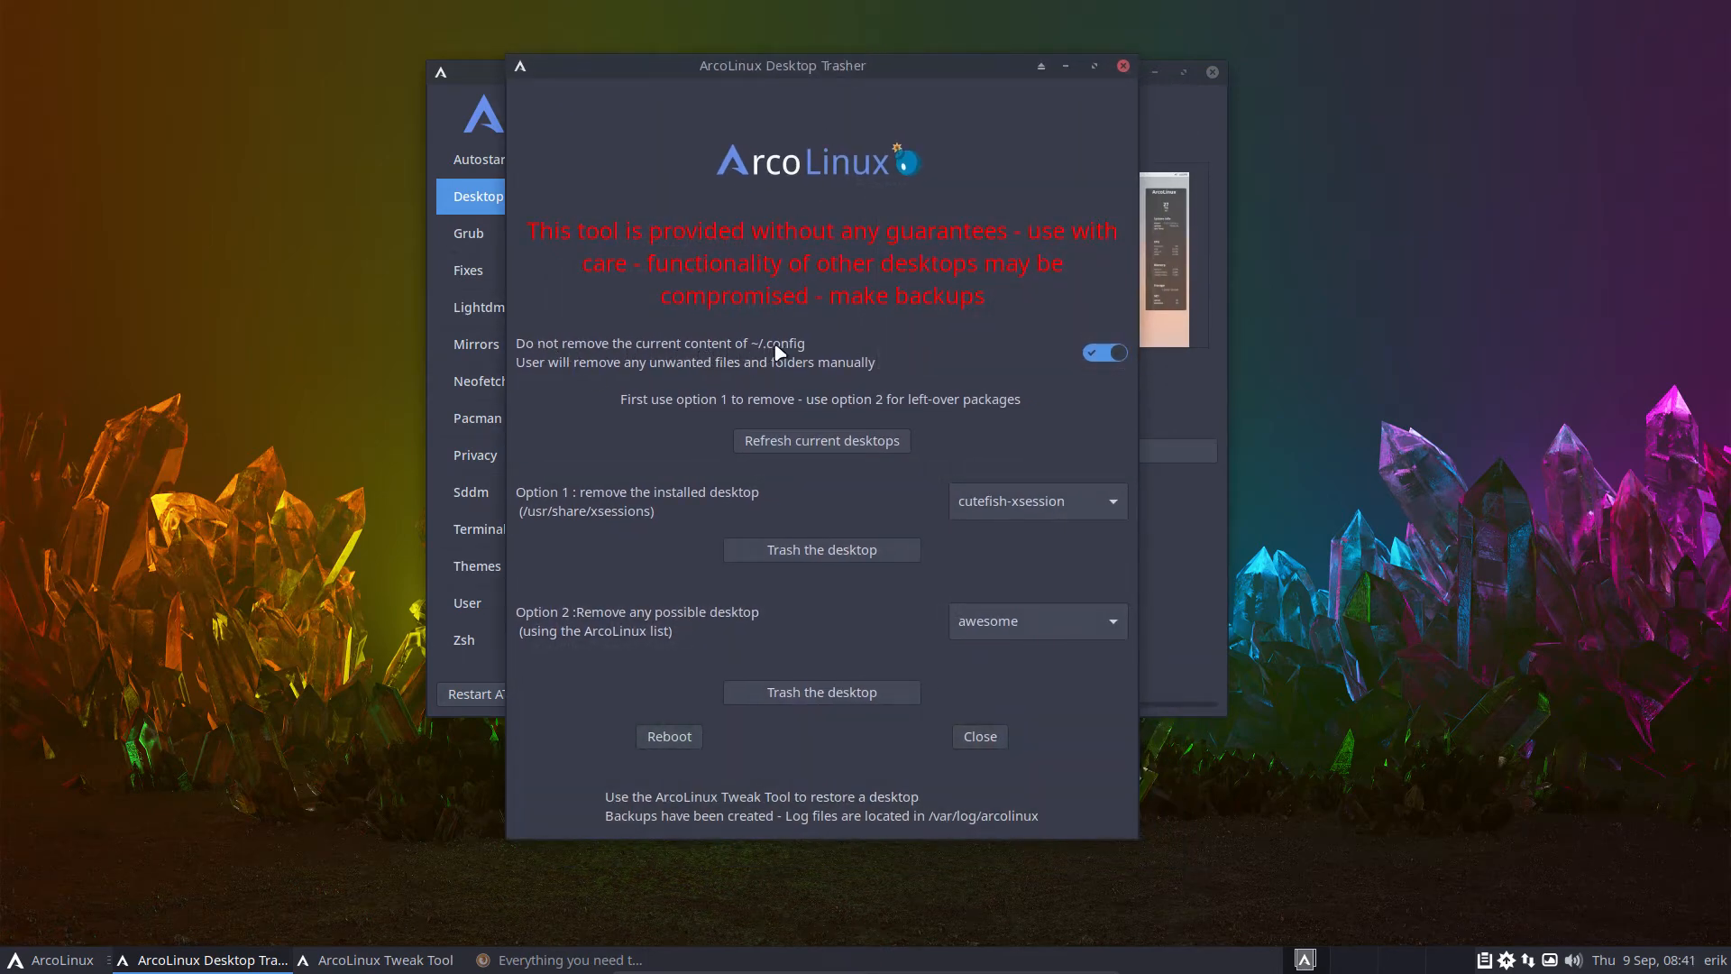
{"action": "mouse_move", "coordinate": [171, 701]}
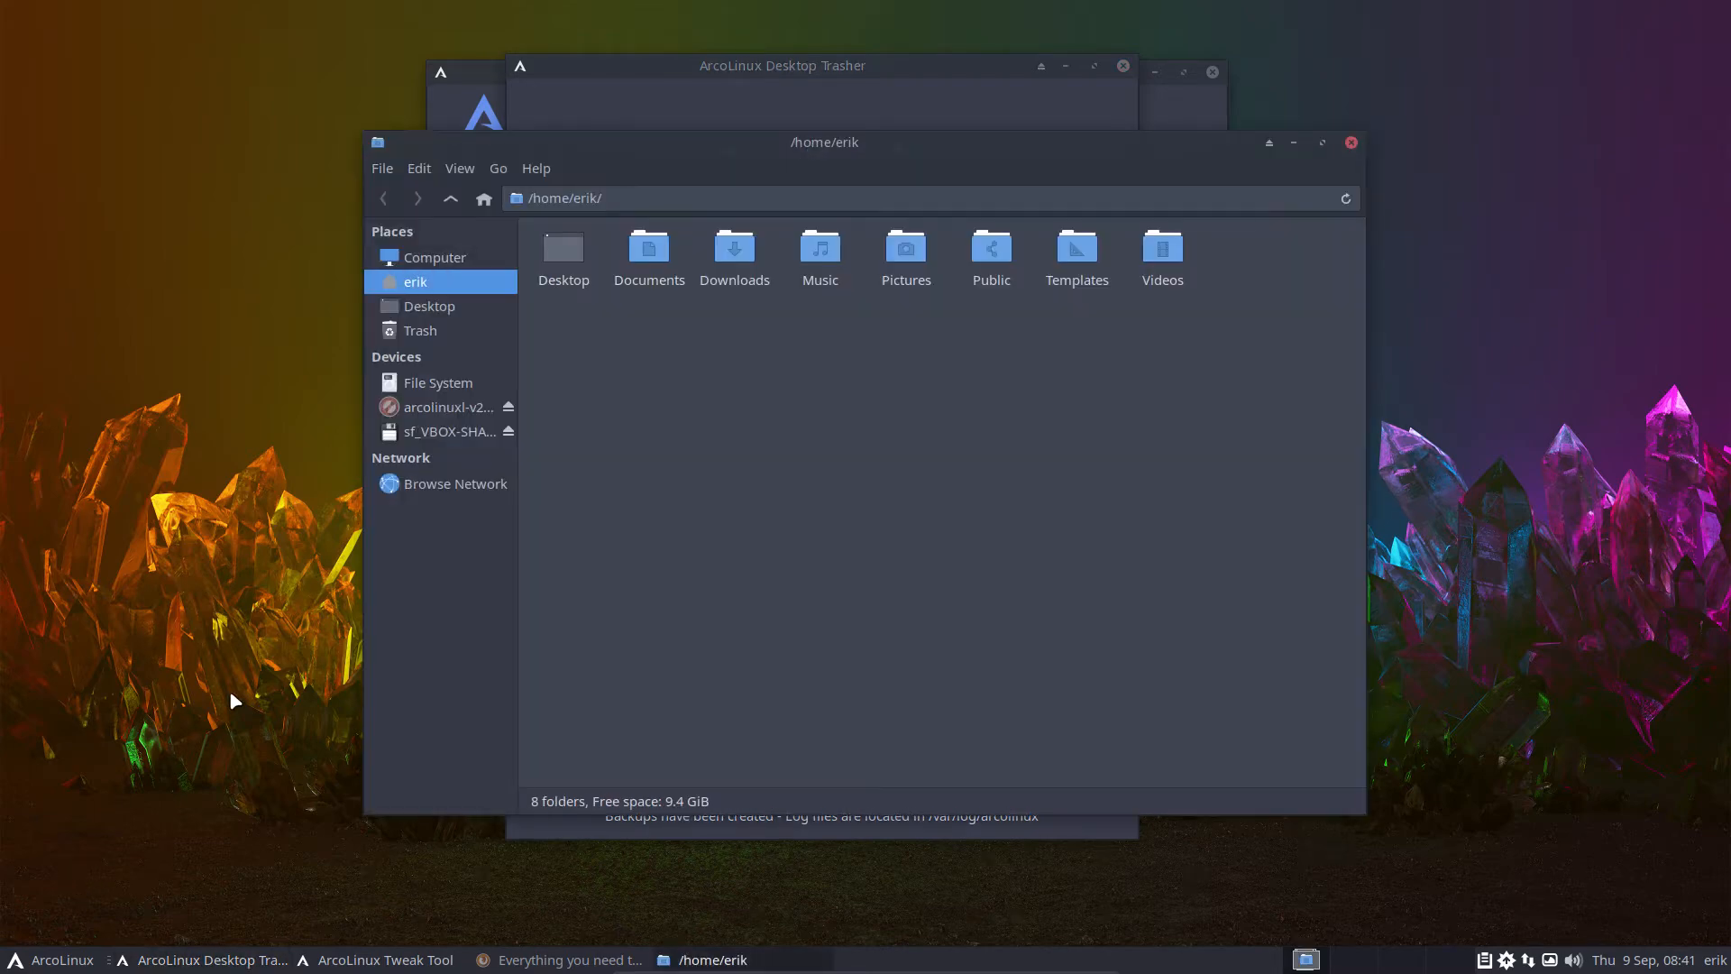
- Show hidden files in Thunar, open ~/.config, and raise the Desktop Trasher window
{"action": "key", "text": "ctrl+h"}
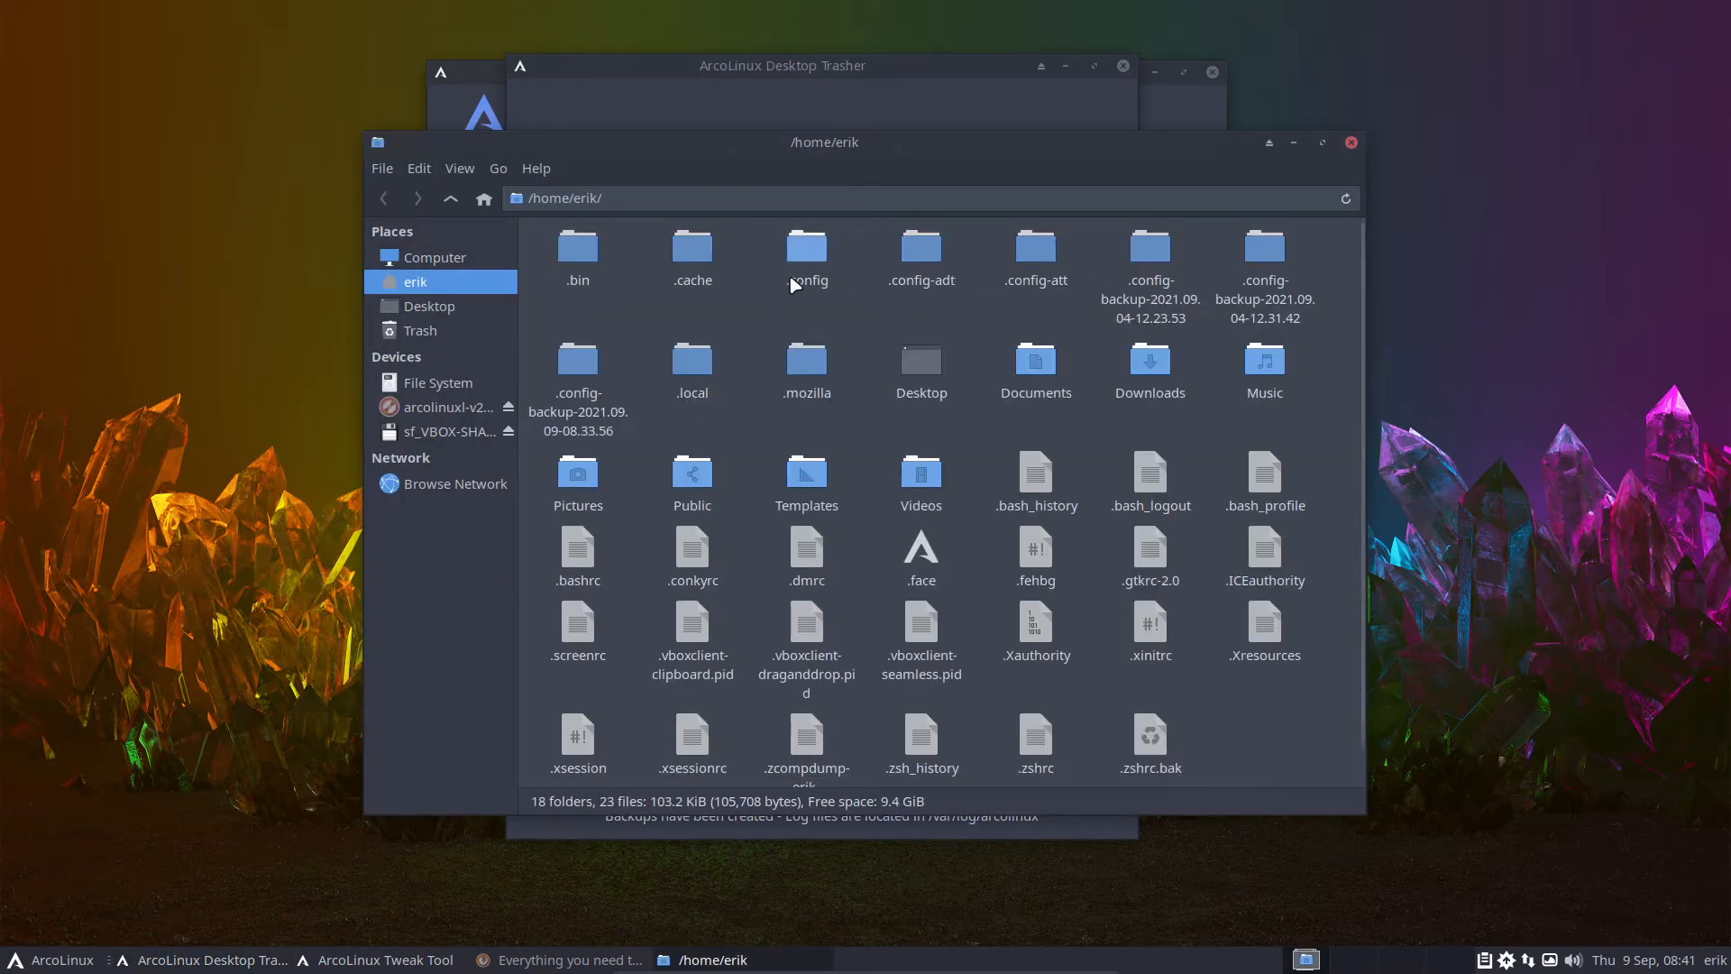
{"action": "double_click", "coordinate": [806, 246]}
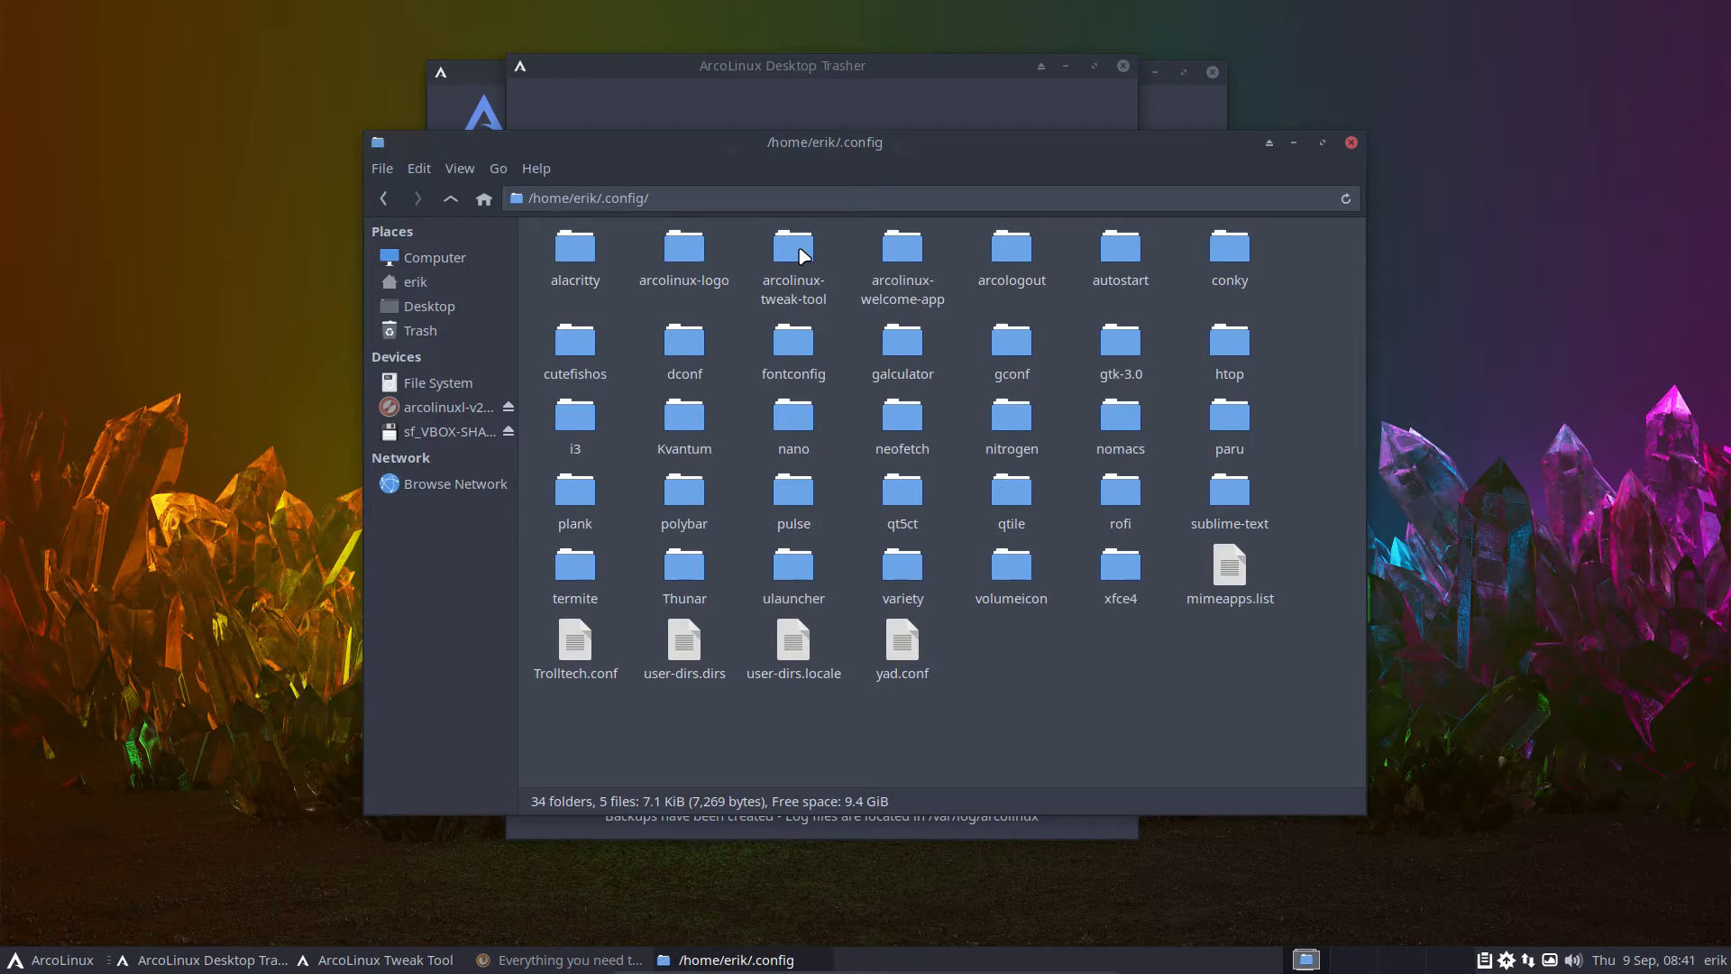
{"action": "left_click", "coordinate": [574, 414]}
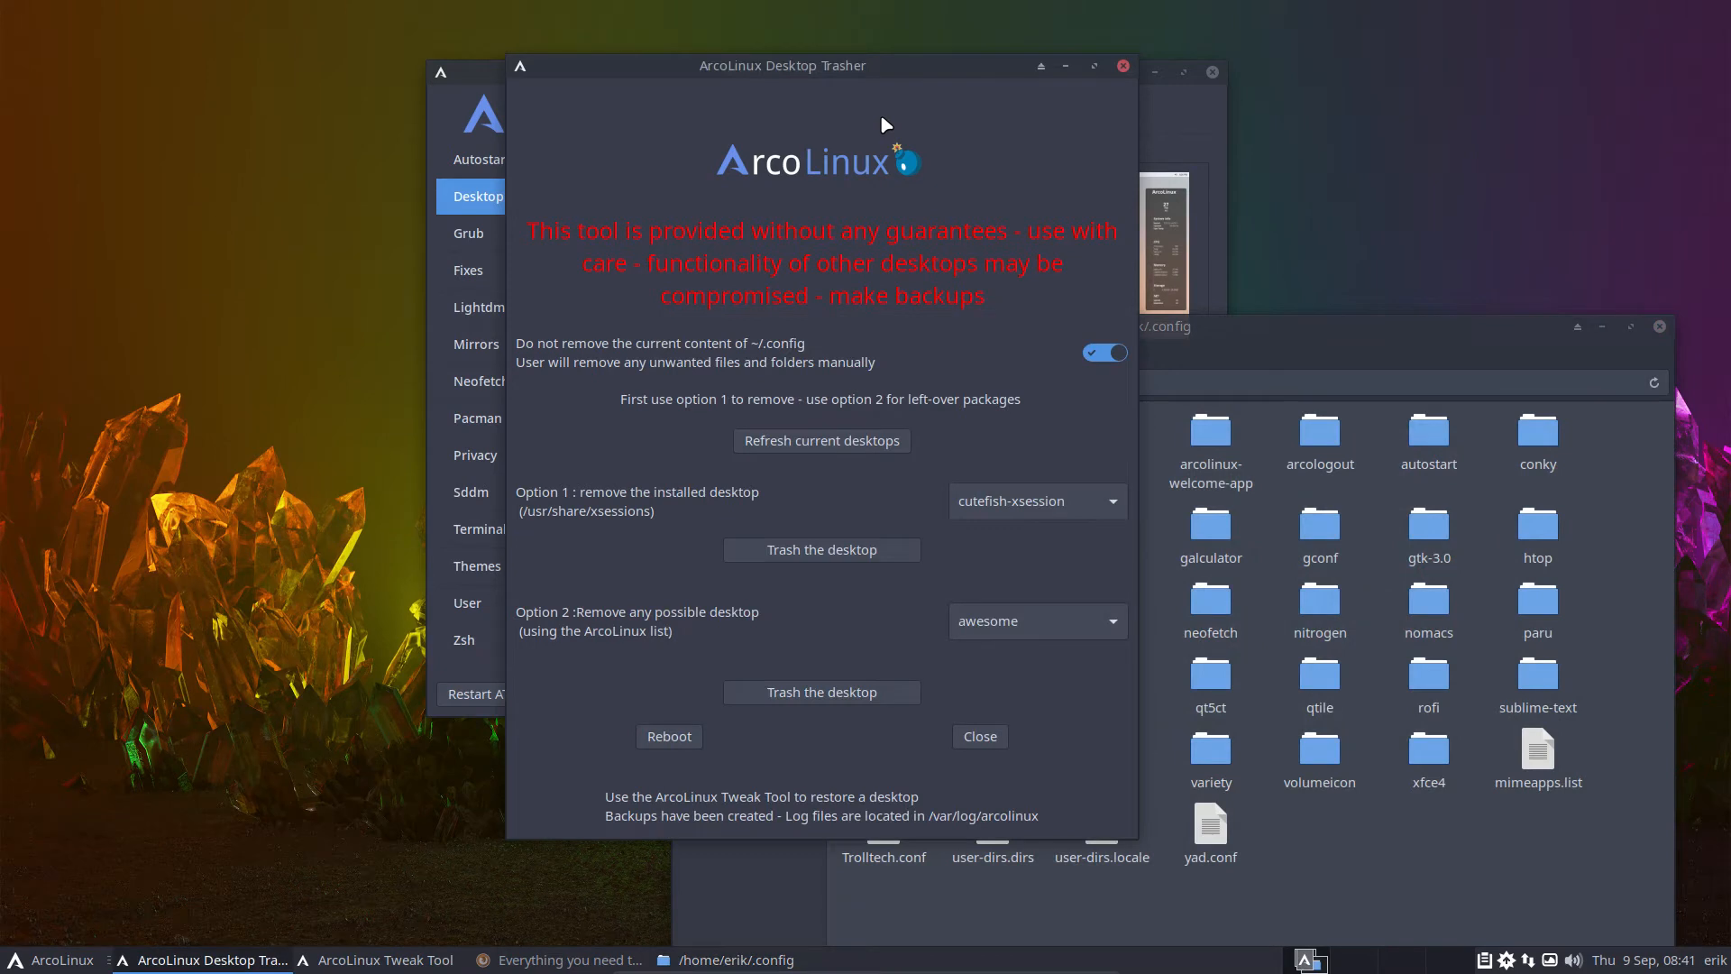
{"action": "mouse_move", "coordinate": [1308, 835]}
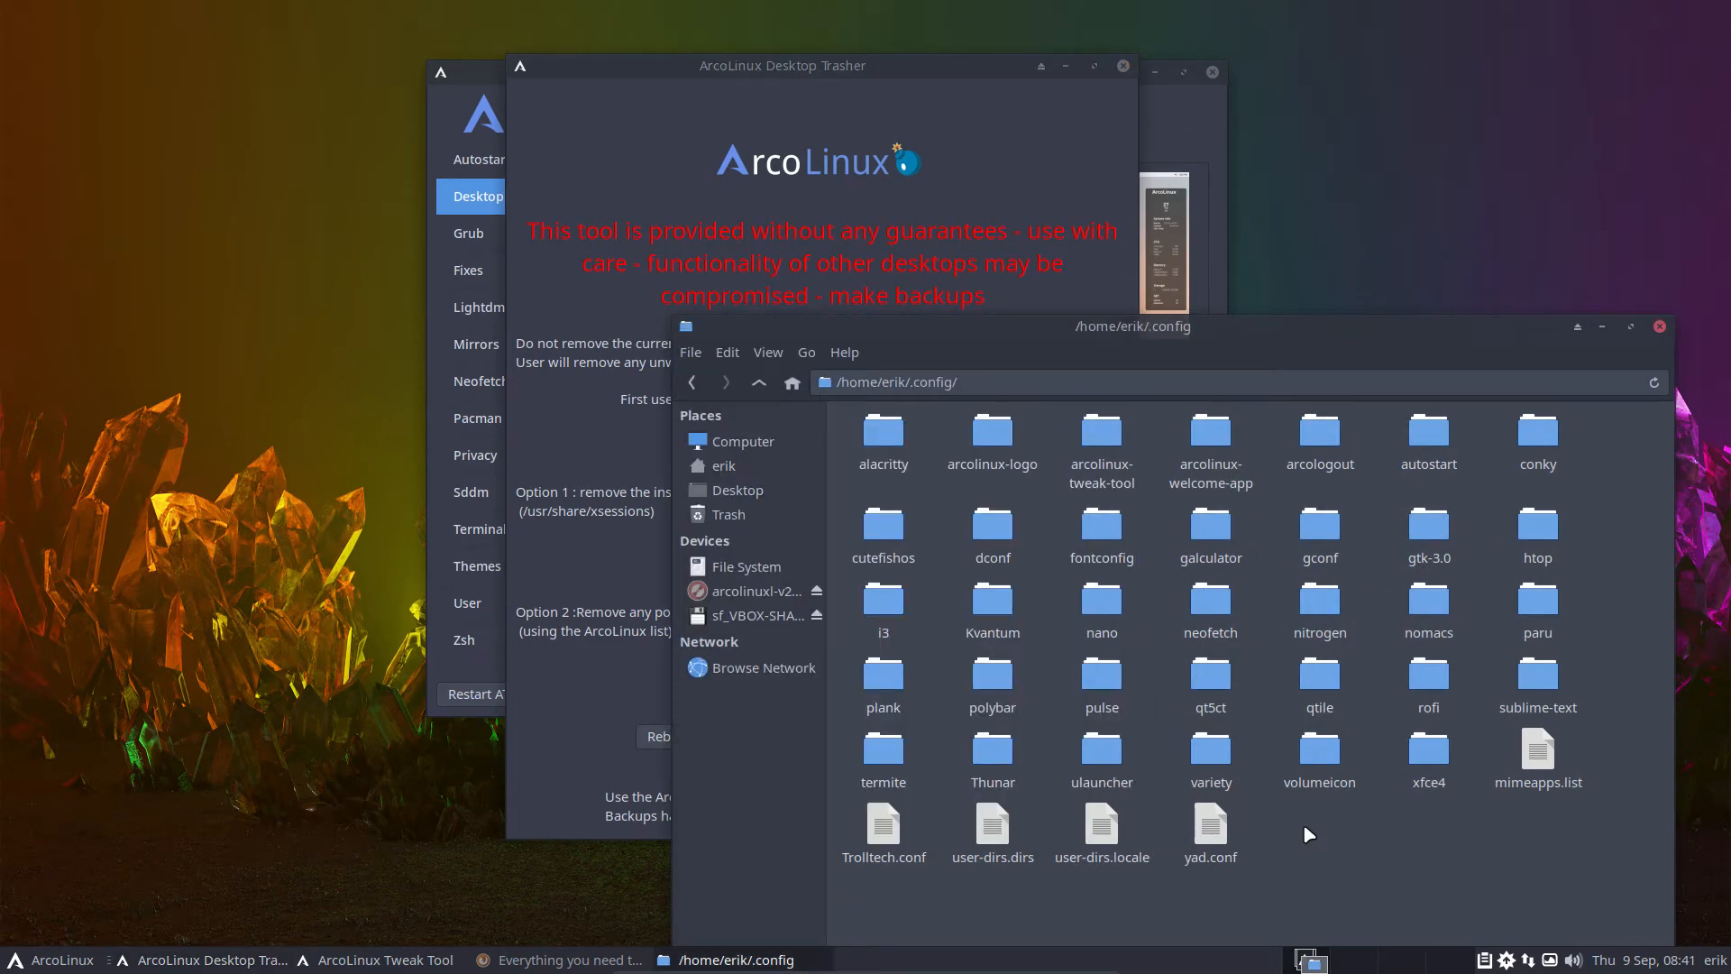
{"action": "mouse_move", "coordinate": [767, 508]}
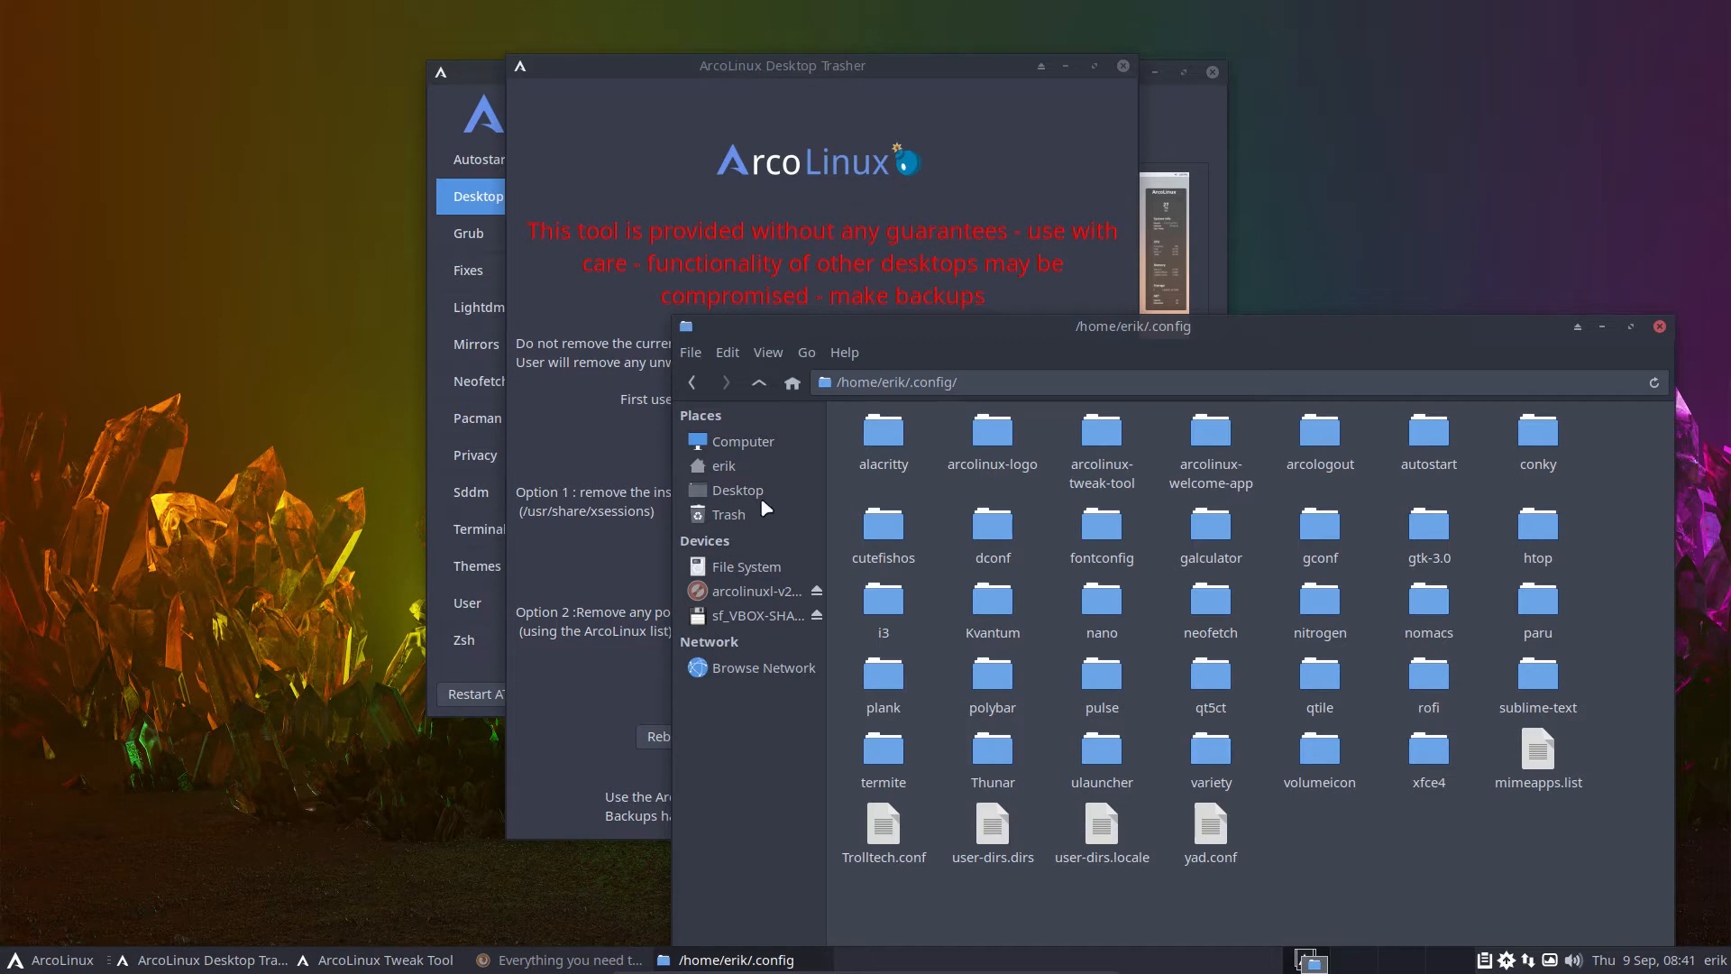
{"action": "mouse_move", "coordinate": [743, 567]}
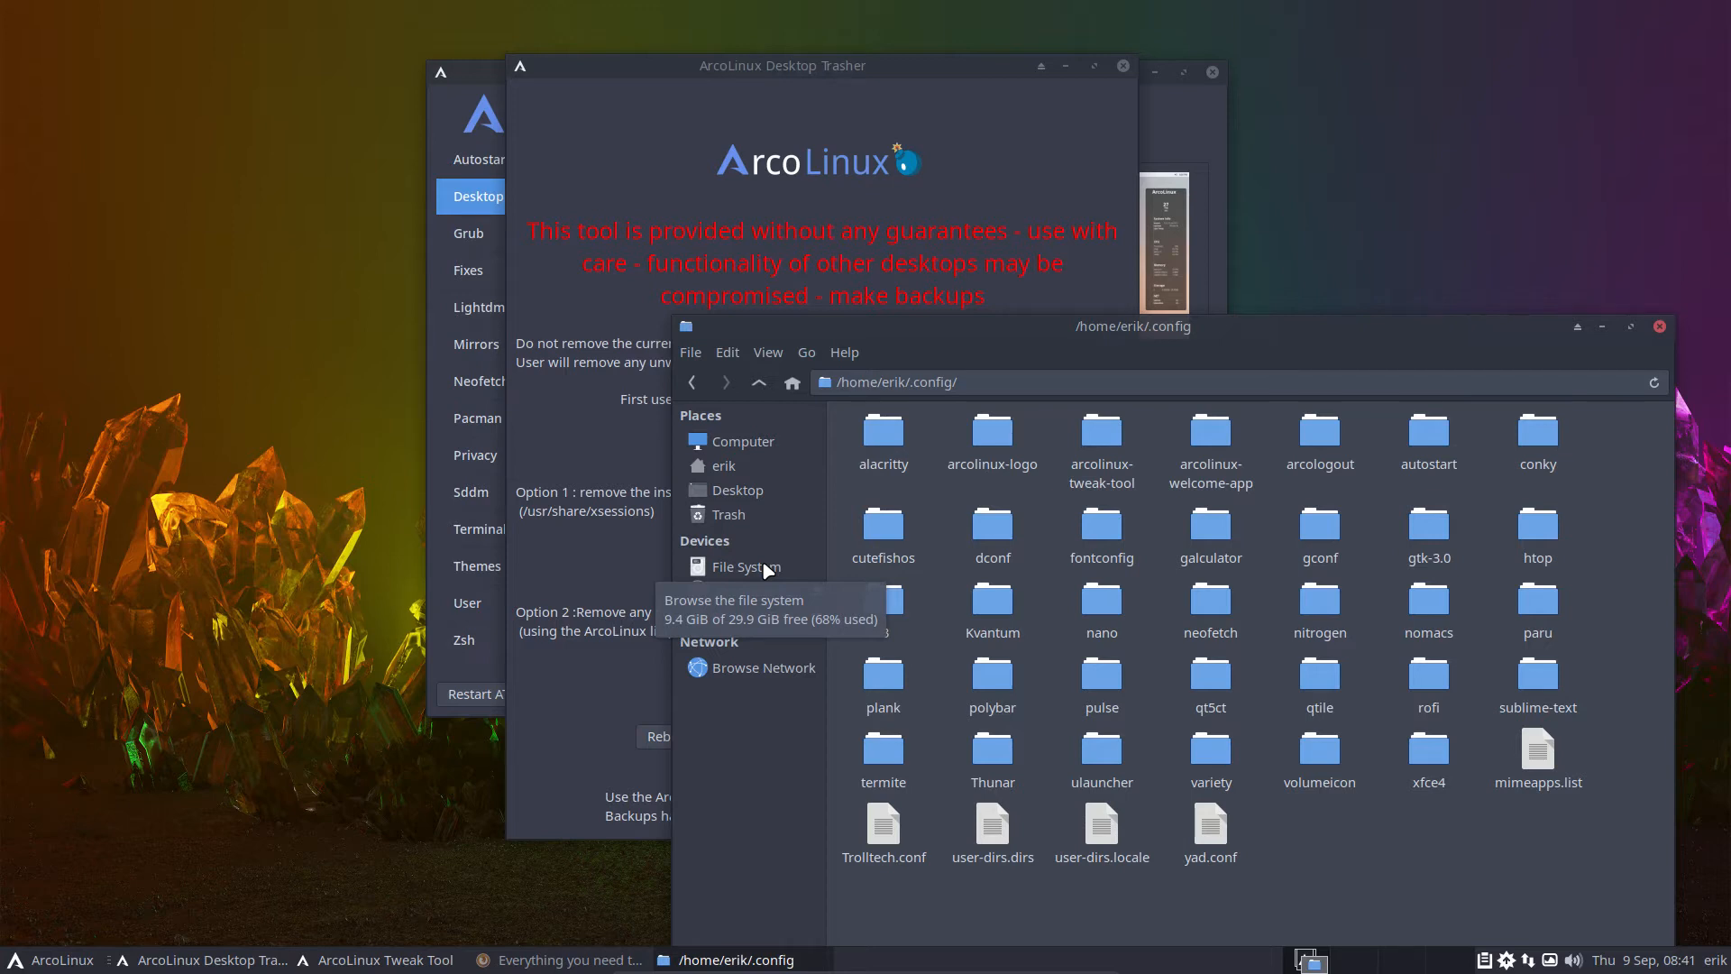
{"action": "left_click", "coordinate": [781, 65]}
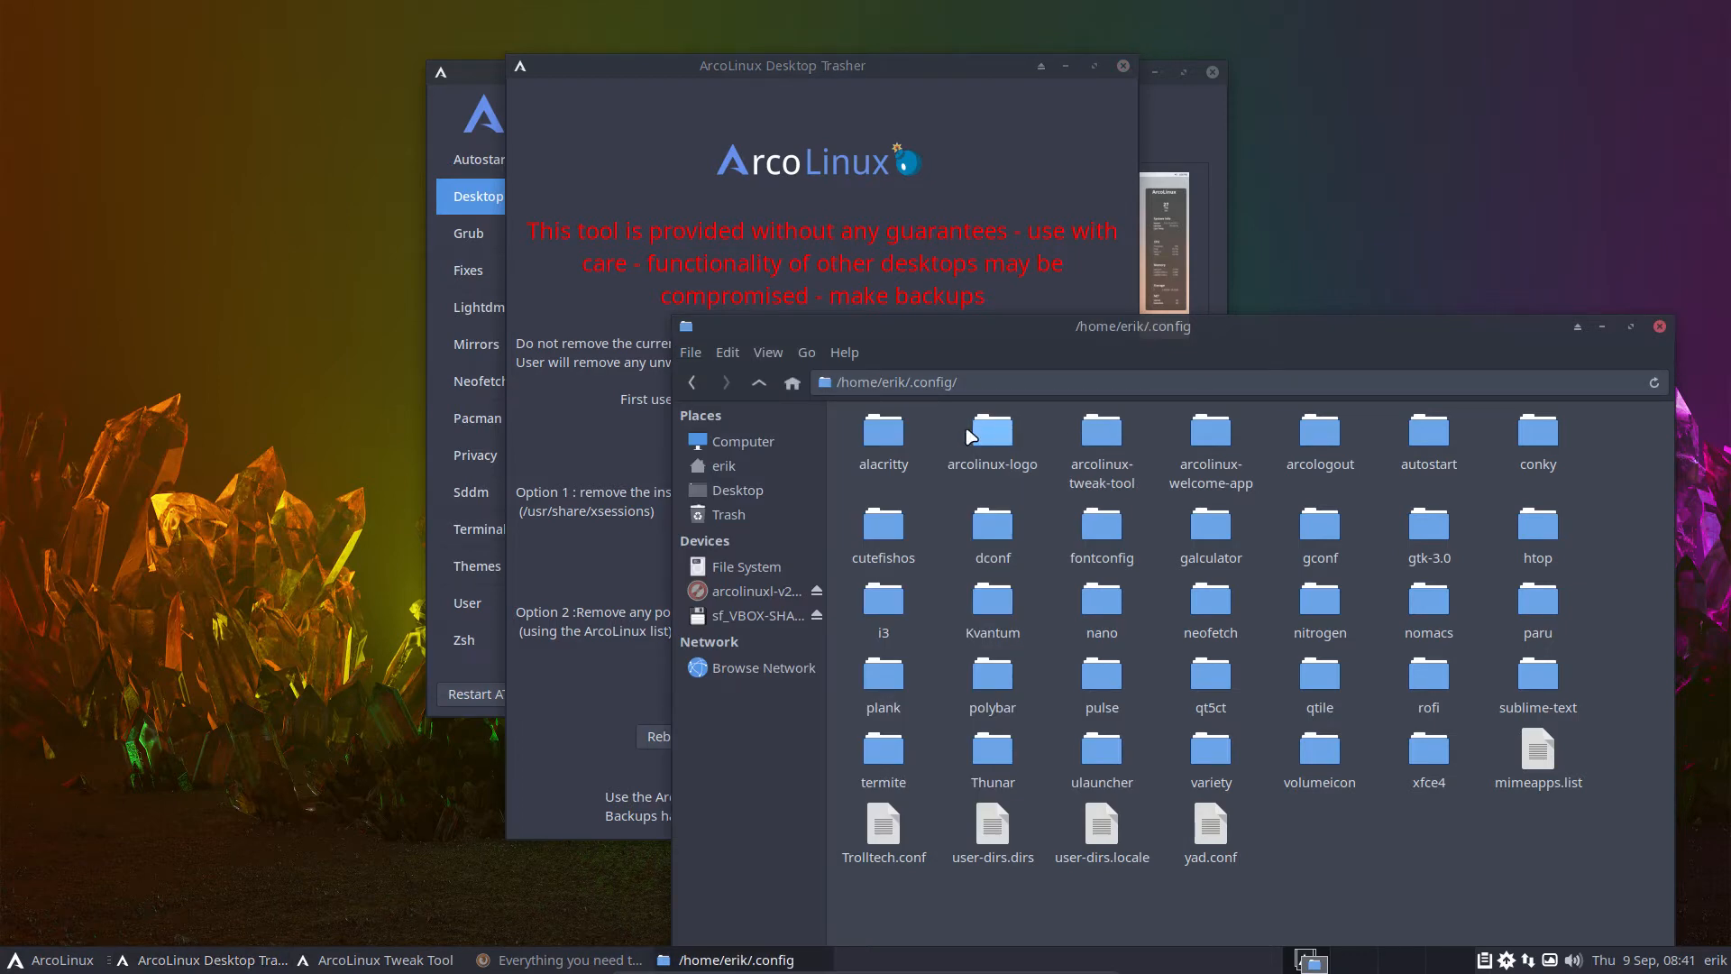
{"action": "mouse_move", "coordinate": [928, 433]}
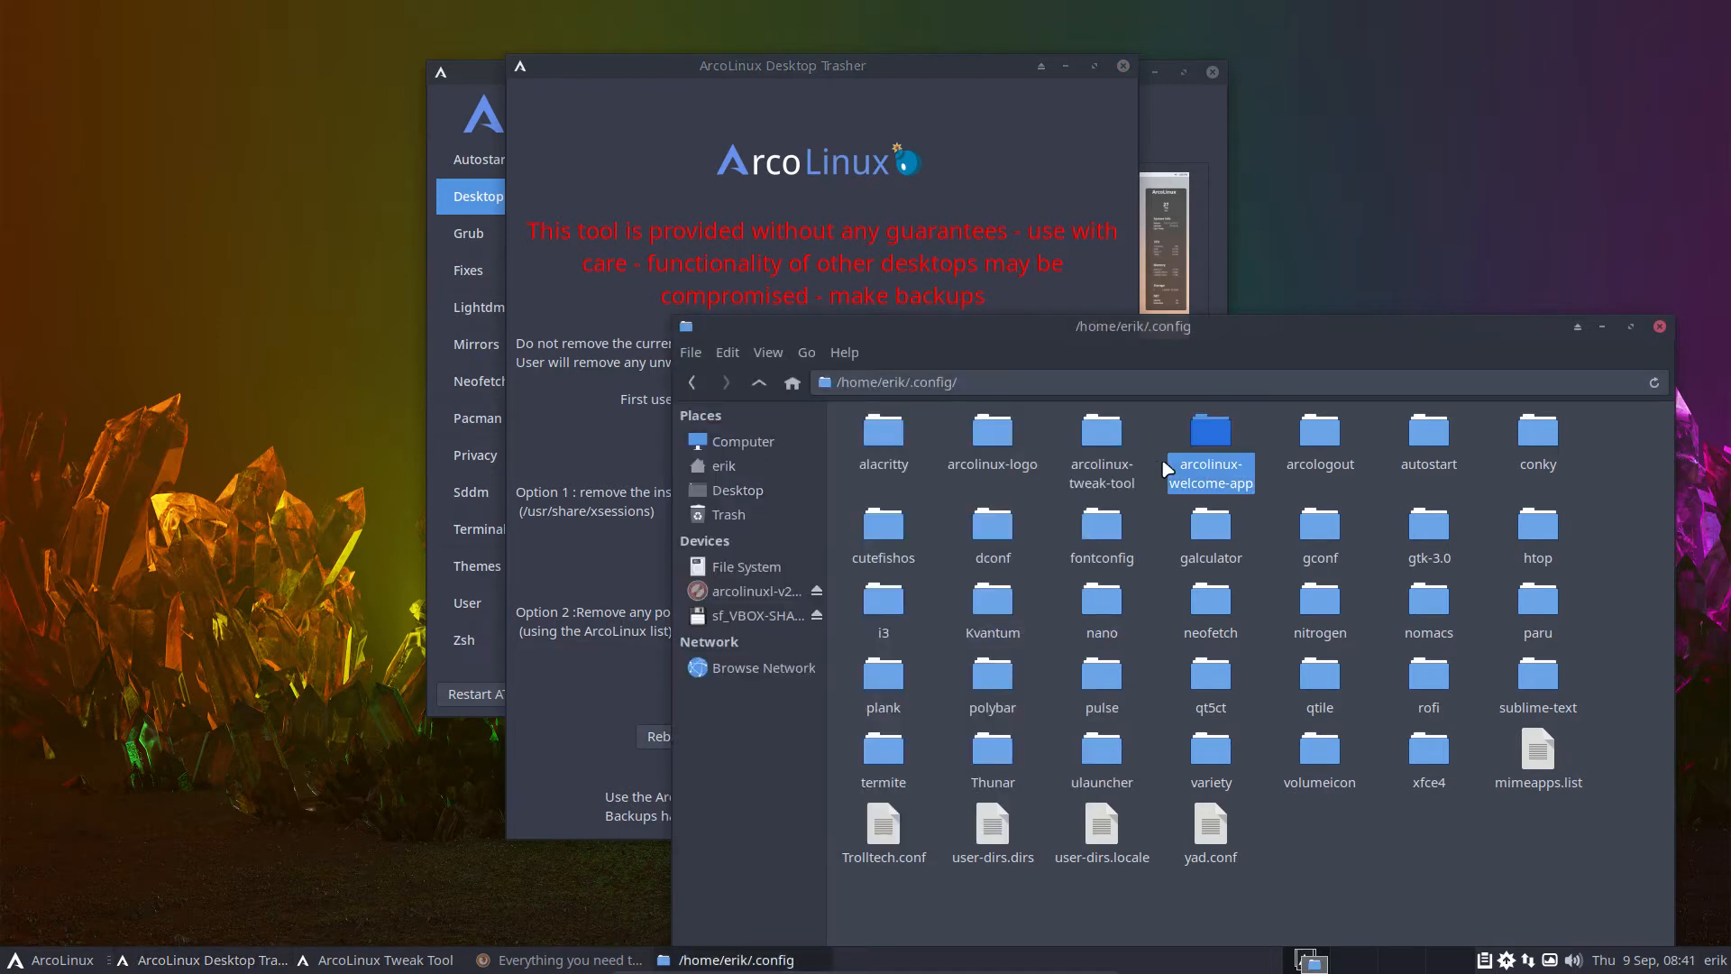
{"action": "mouse_move", "coordinate": [1341, 776]}
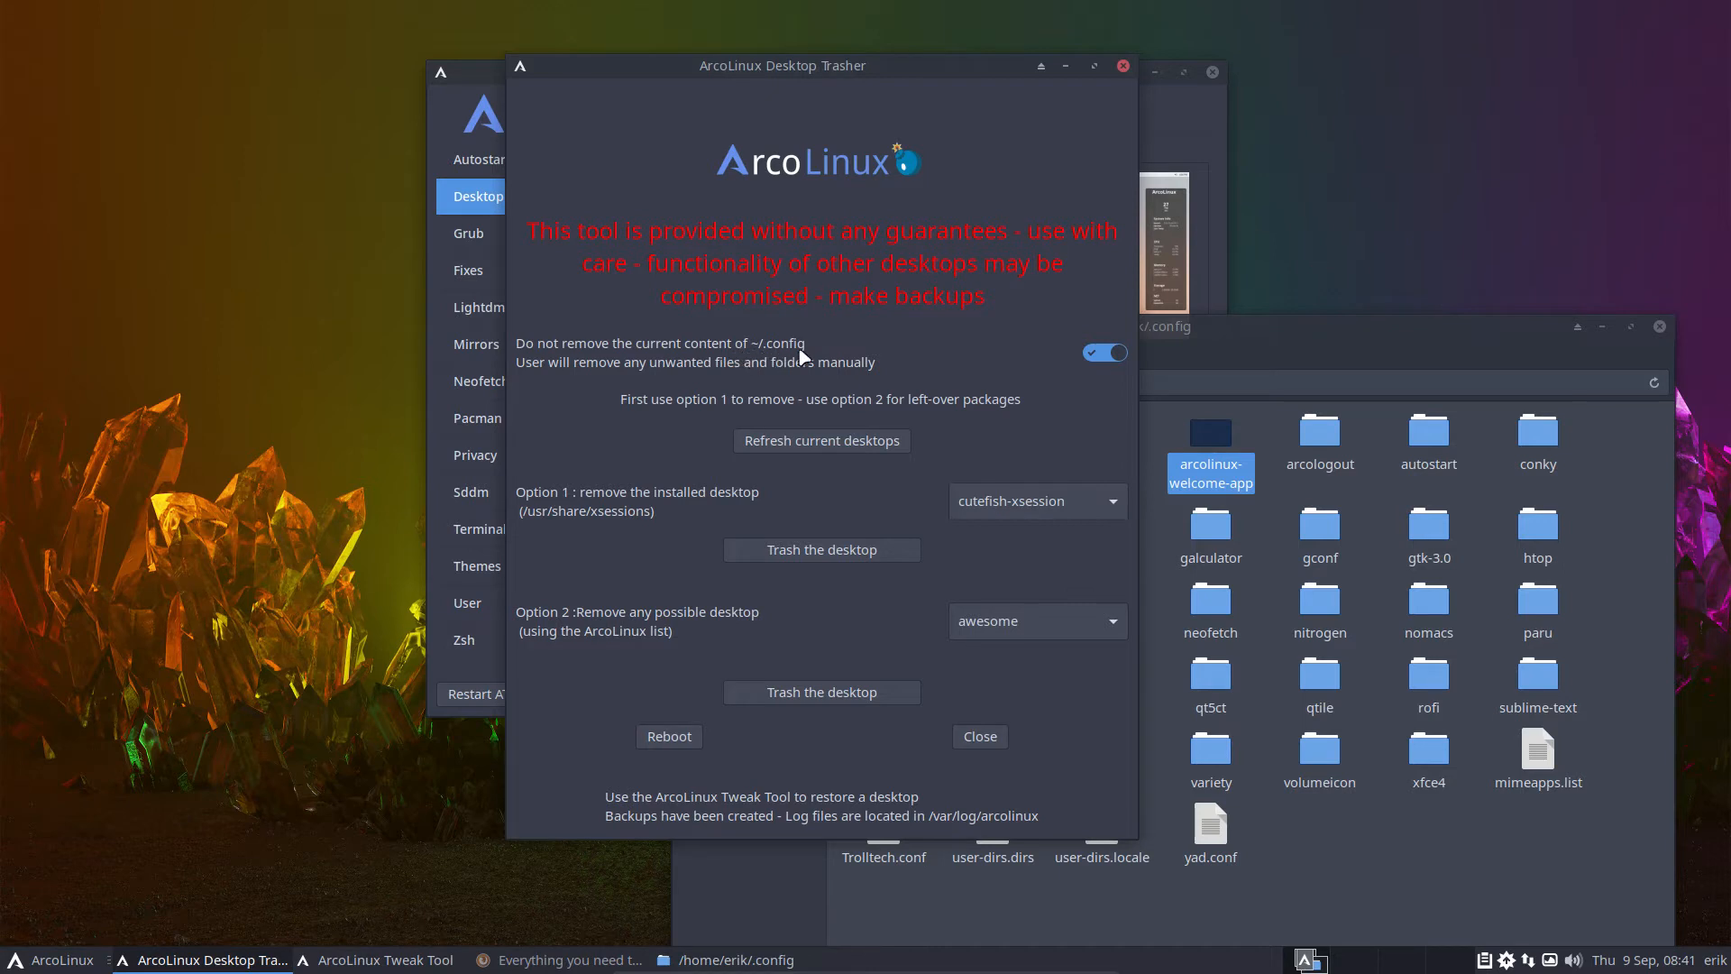
{"action": "mouse_move", "coordinate": [560, 368]}
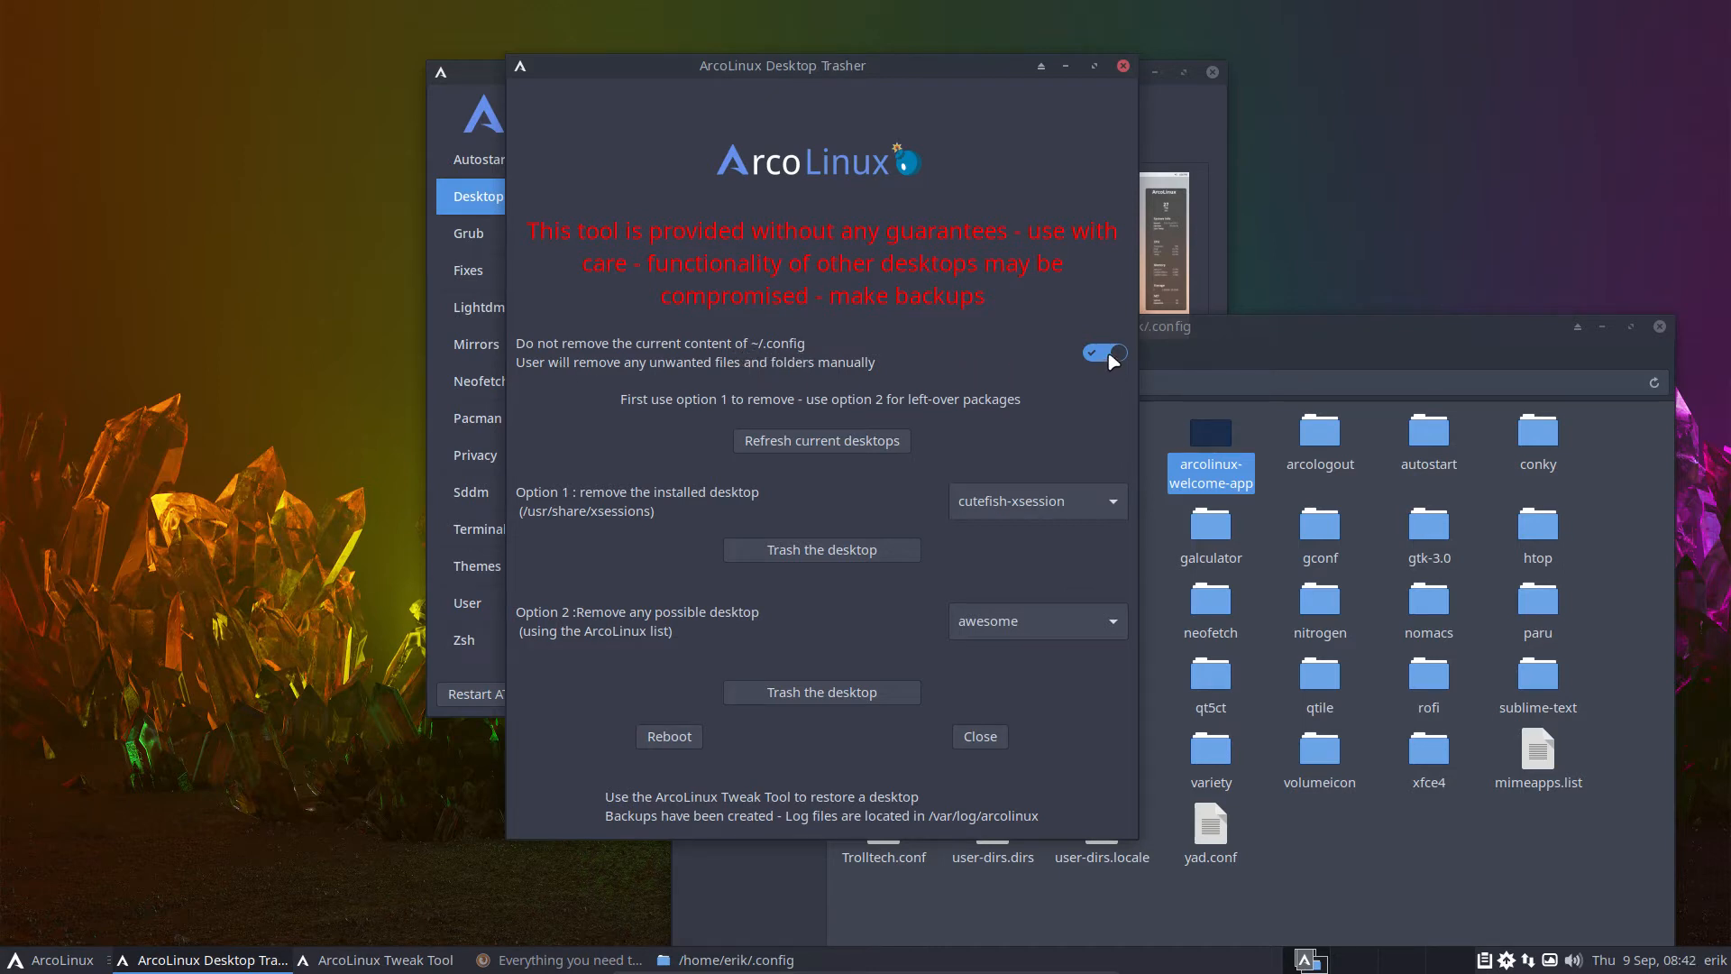
- Review the Trash the desktop options and close the Desktop Trasher
{"action": "left_click", "coordinate": [1102, 353]}
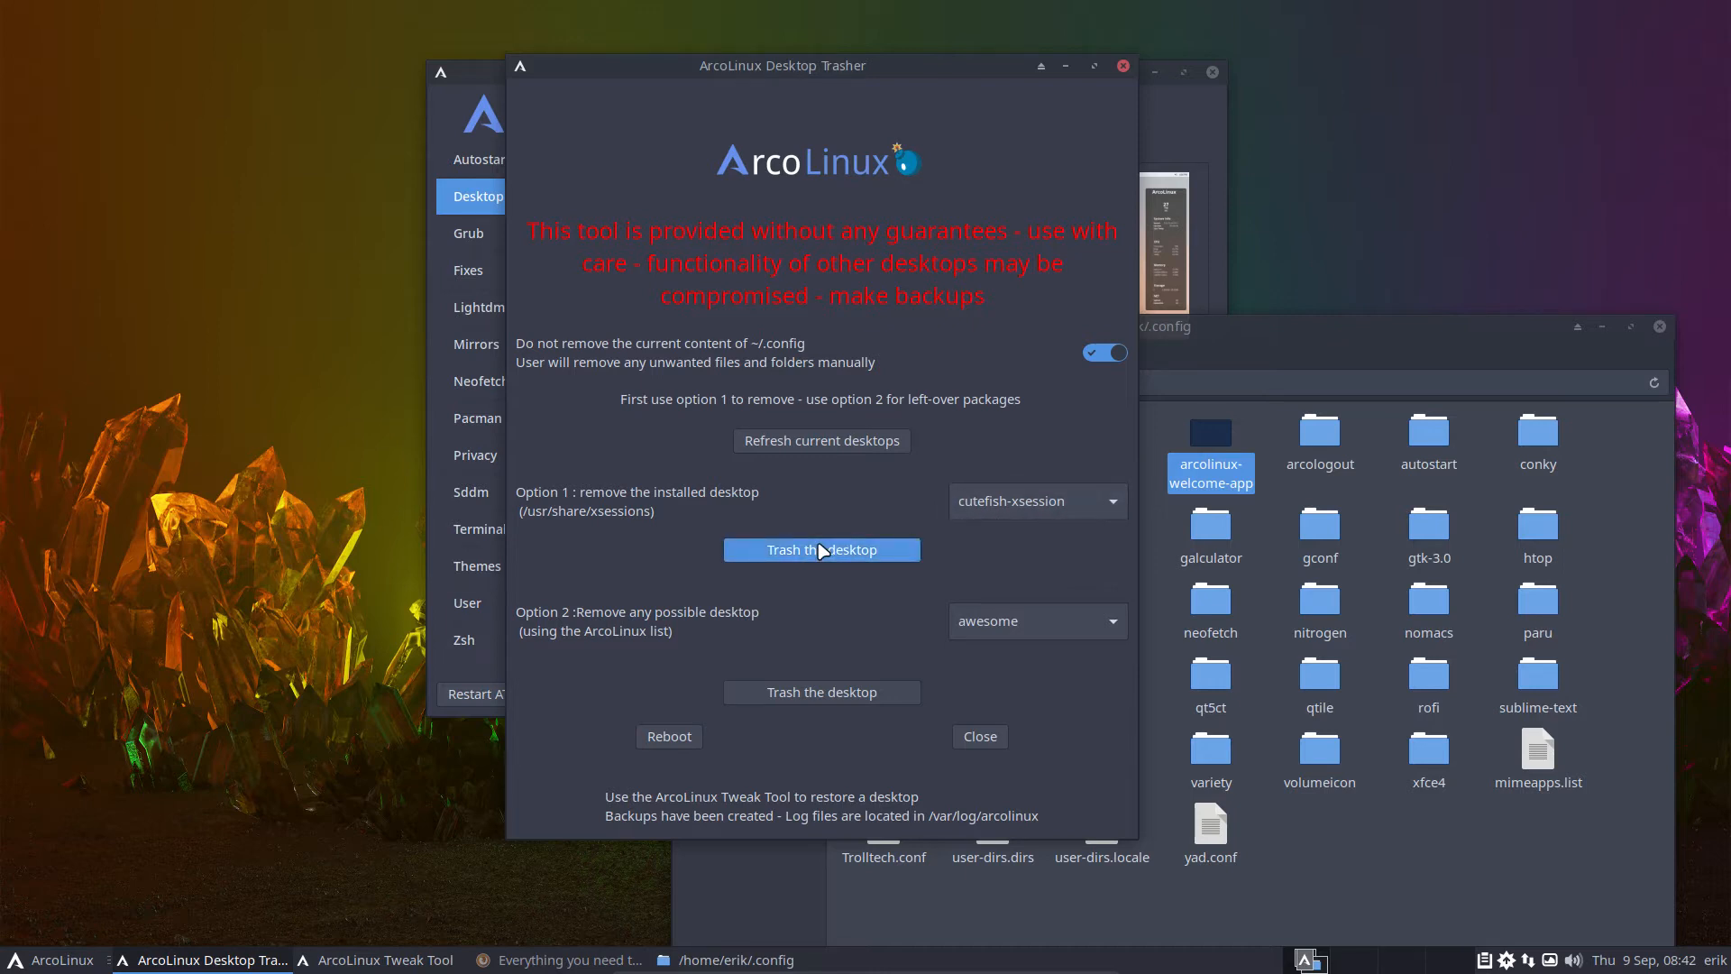
{"action": "left_click", "coordinate": [821, 550]}
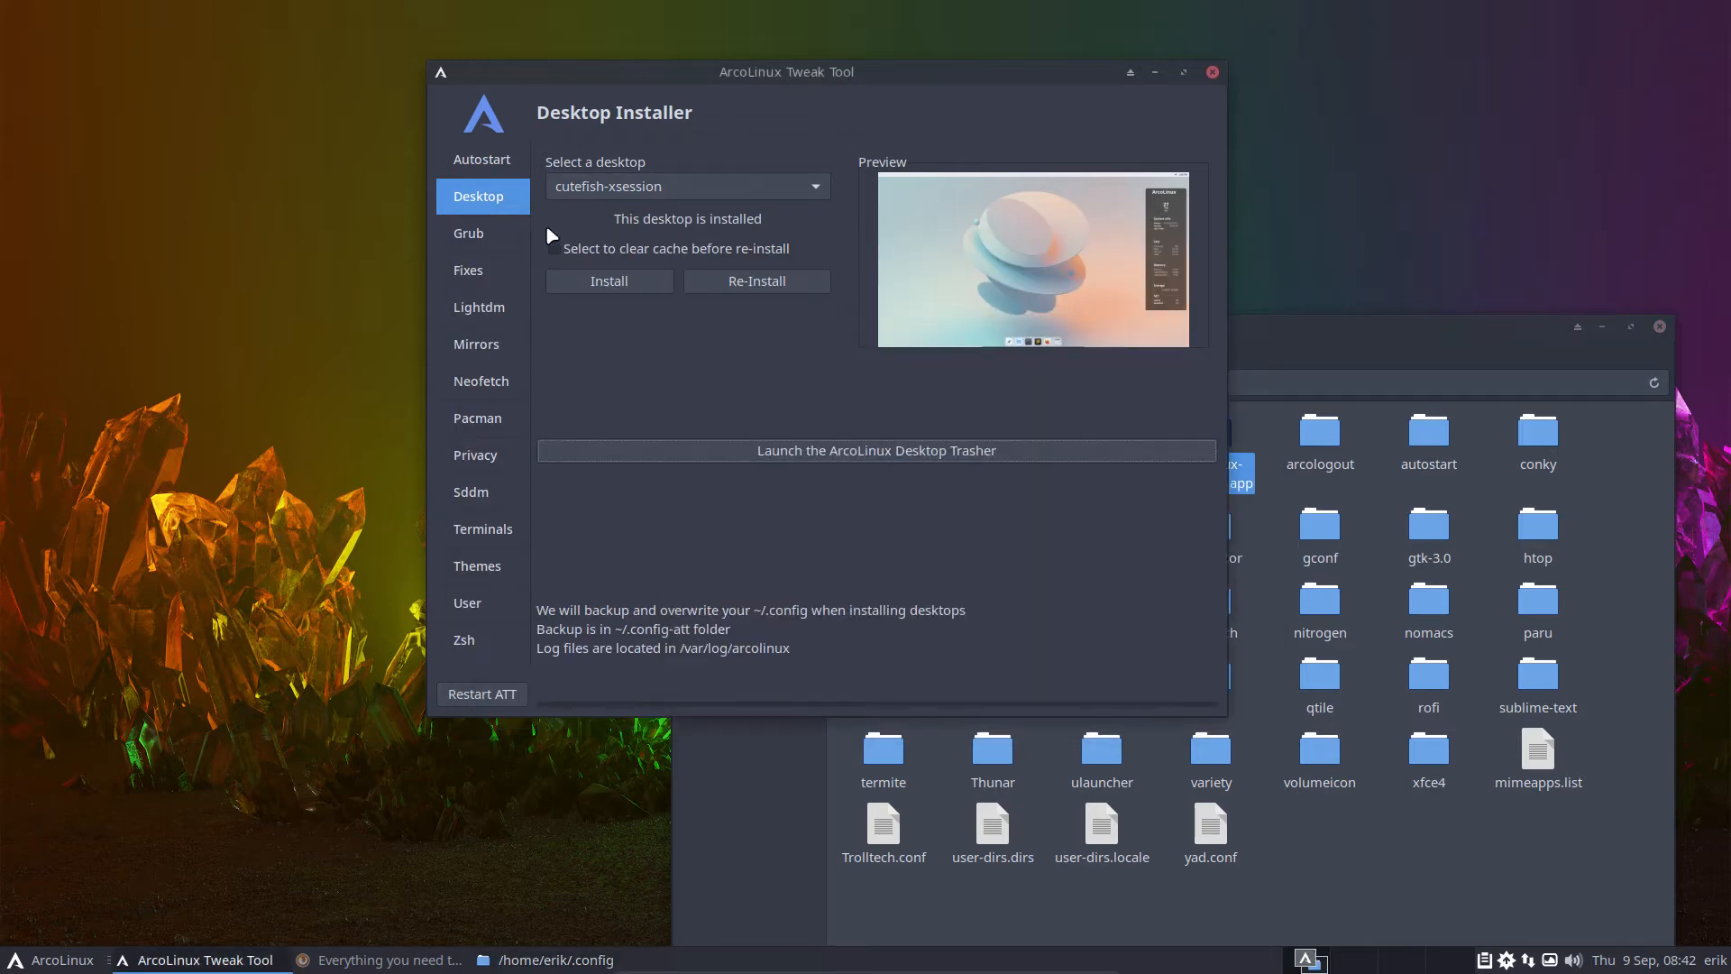
- On Grub themes, try the dark and green striped wallpapers, then open the image file picker
{"action": "left_click", "coordinate": [467, 233]}
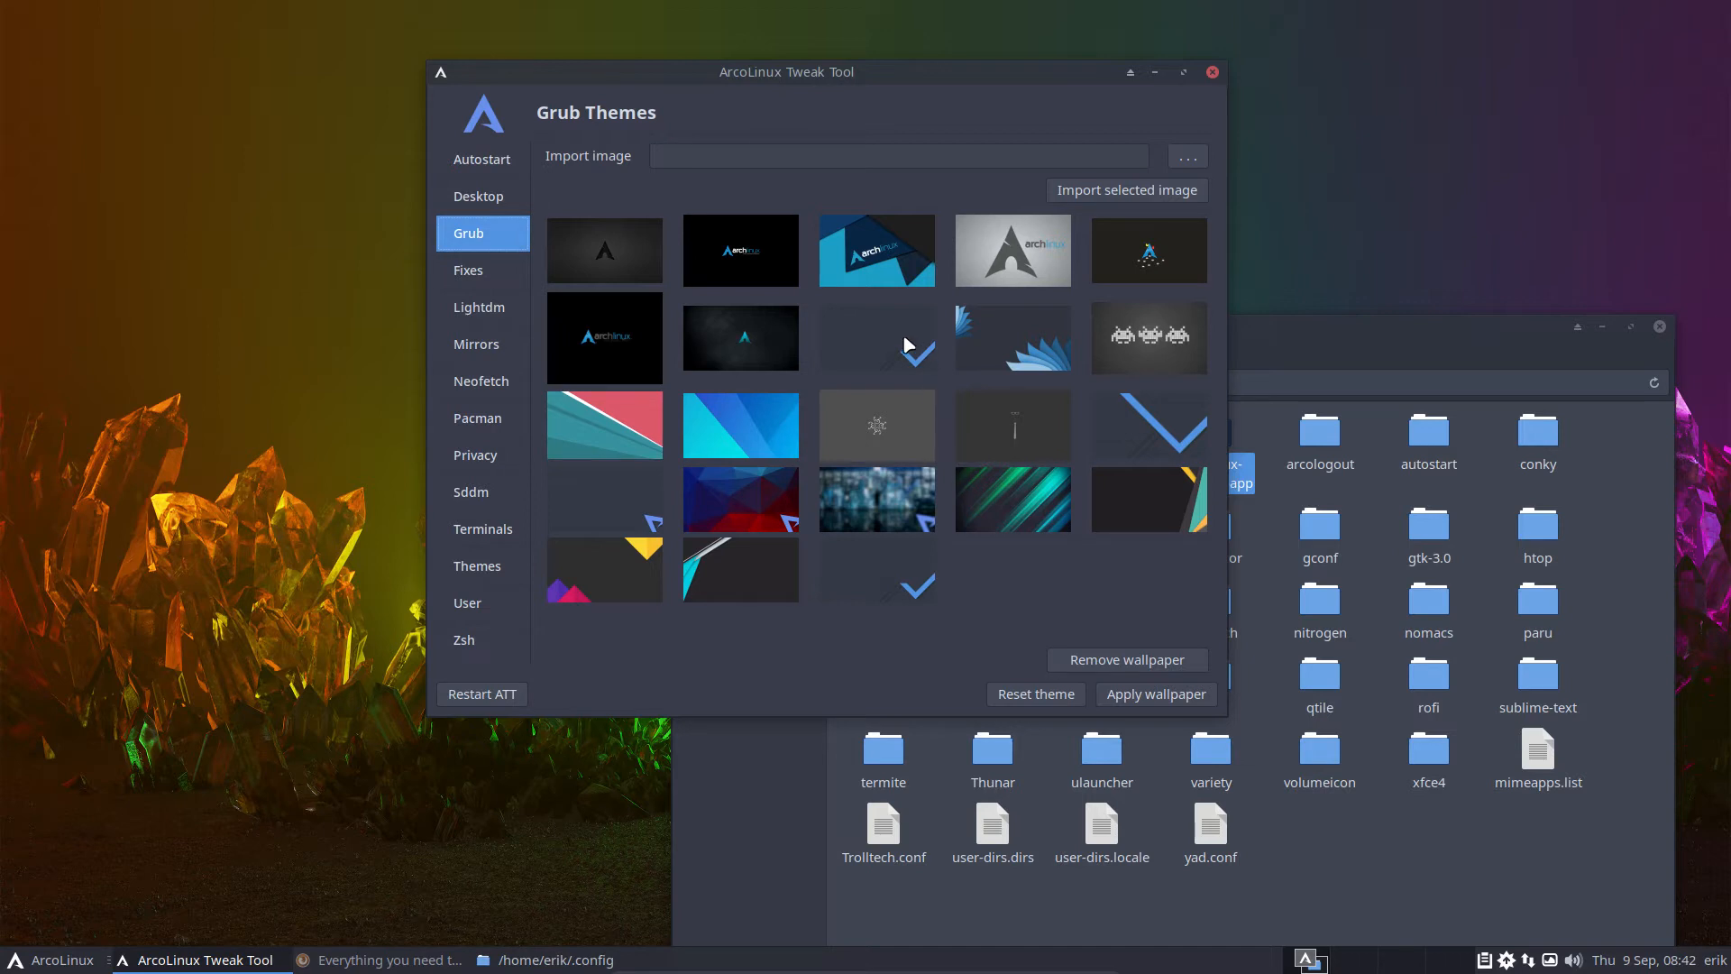
{"action": "left_click", "coordinate": [877, 338]}
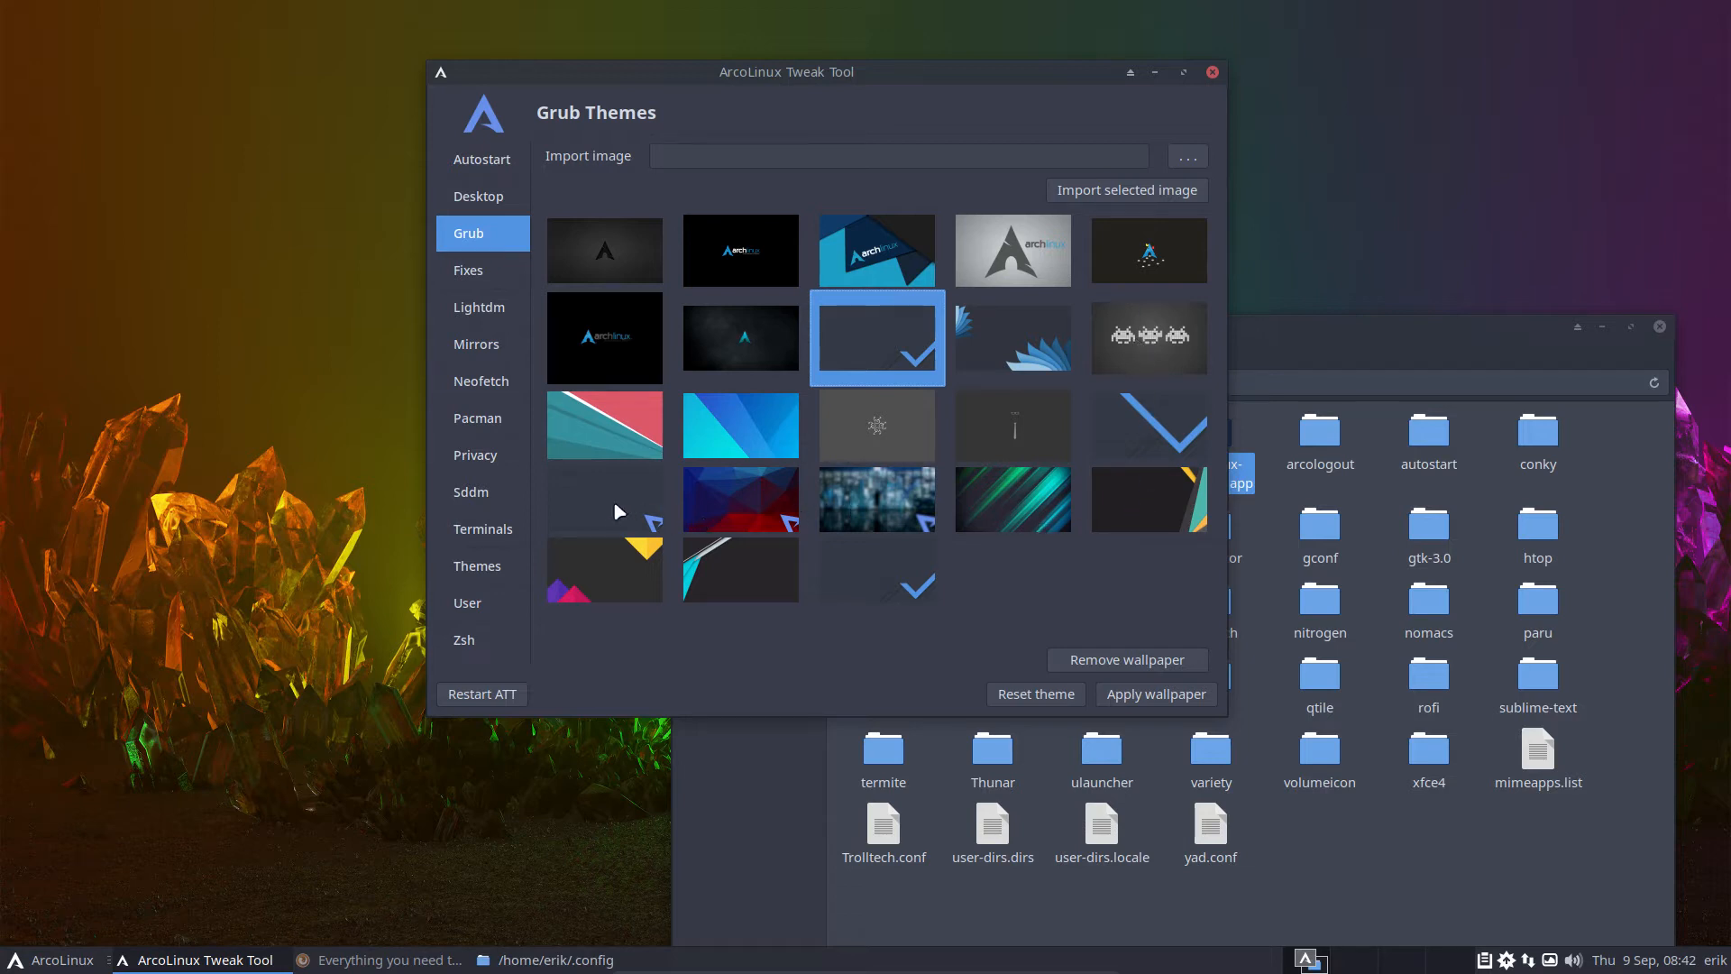
{"action": "mouse_move", "coordinate": [1012, 511]}
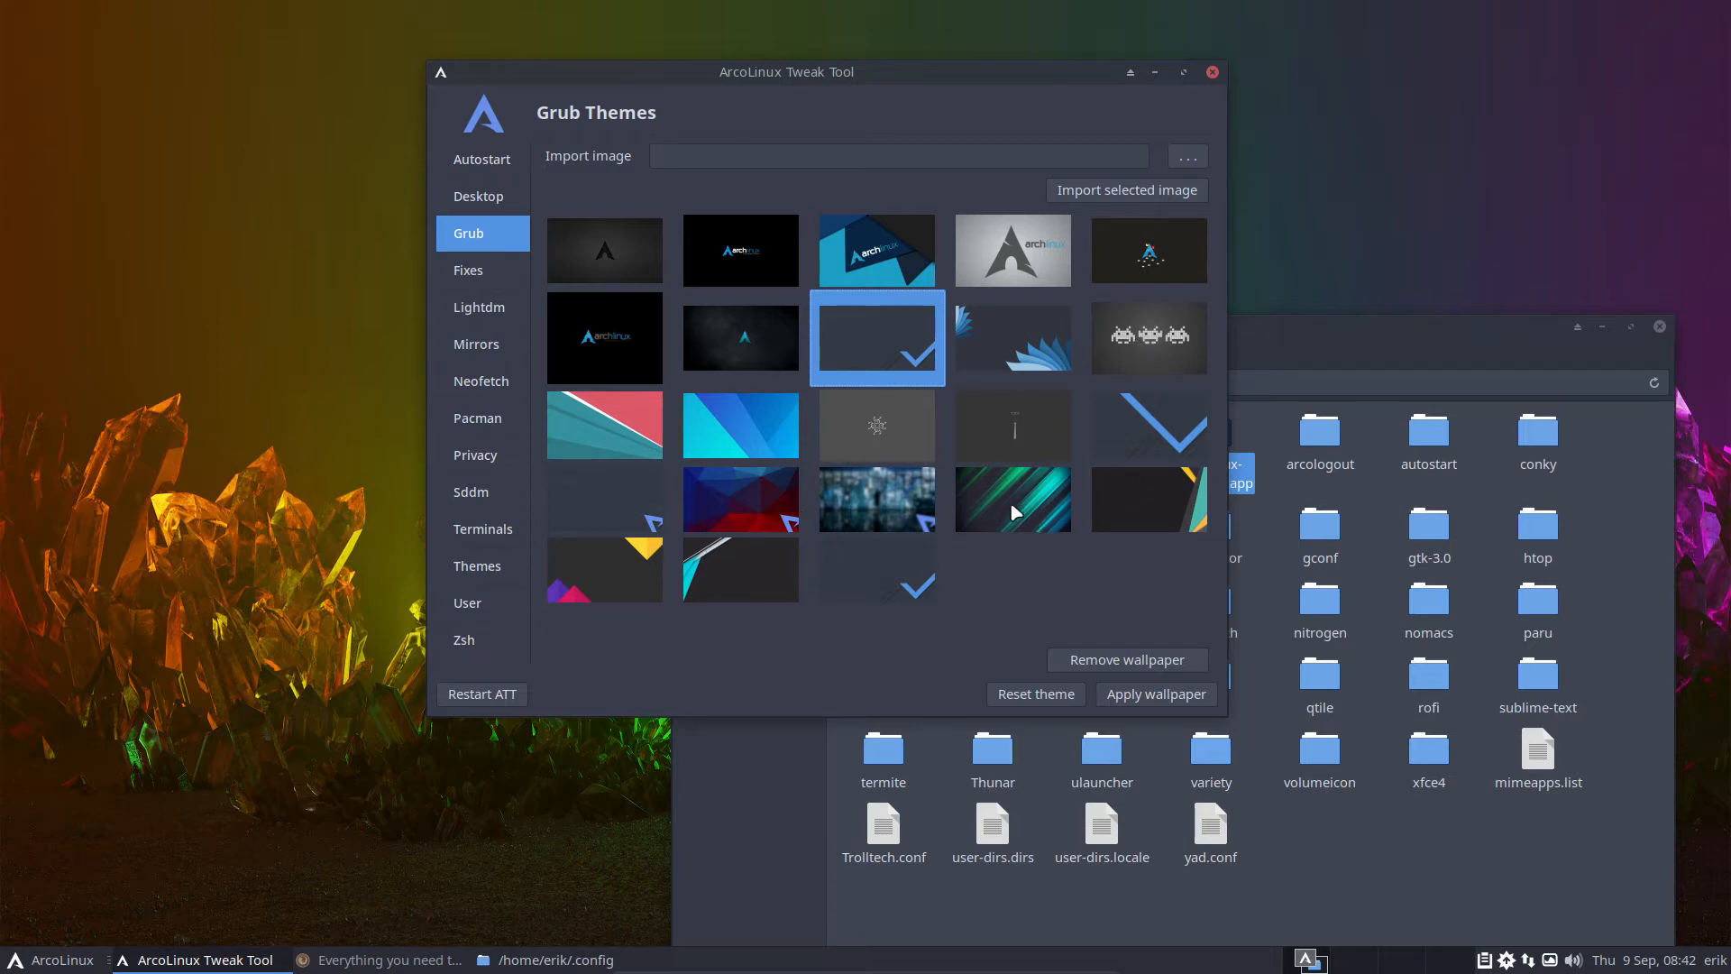
{"action": "left_click", "coordinate": [1011, 501]}
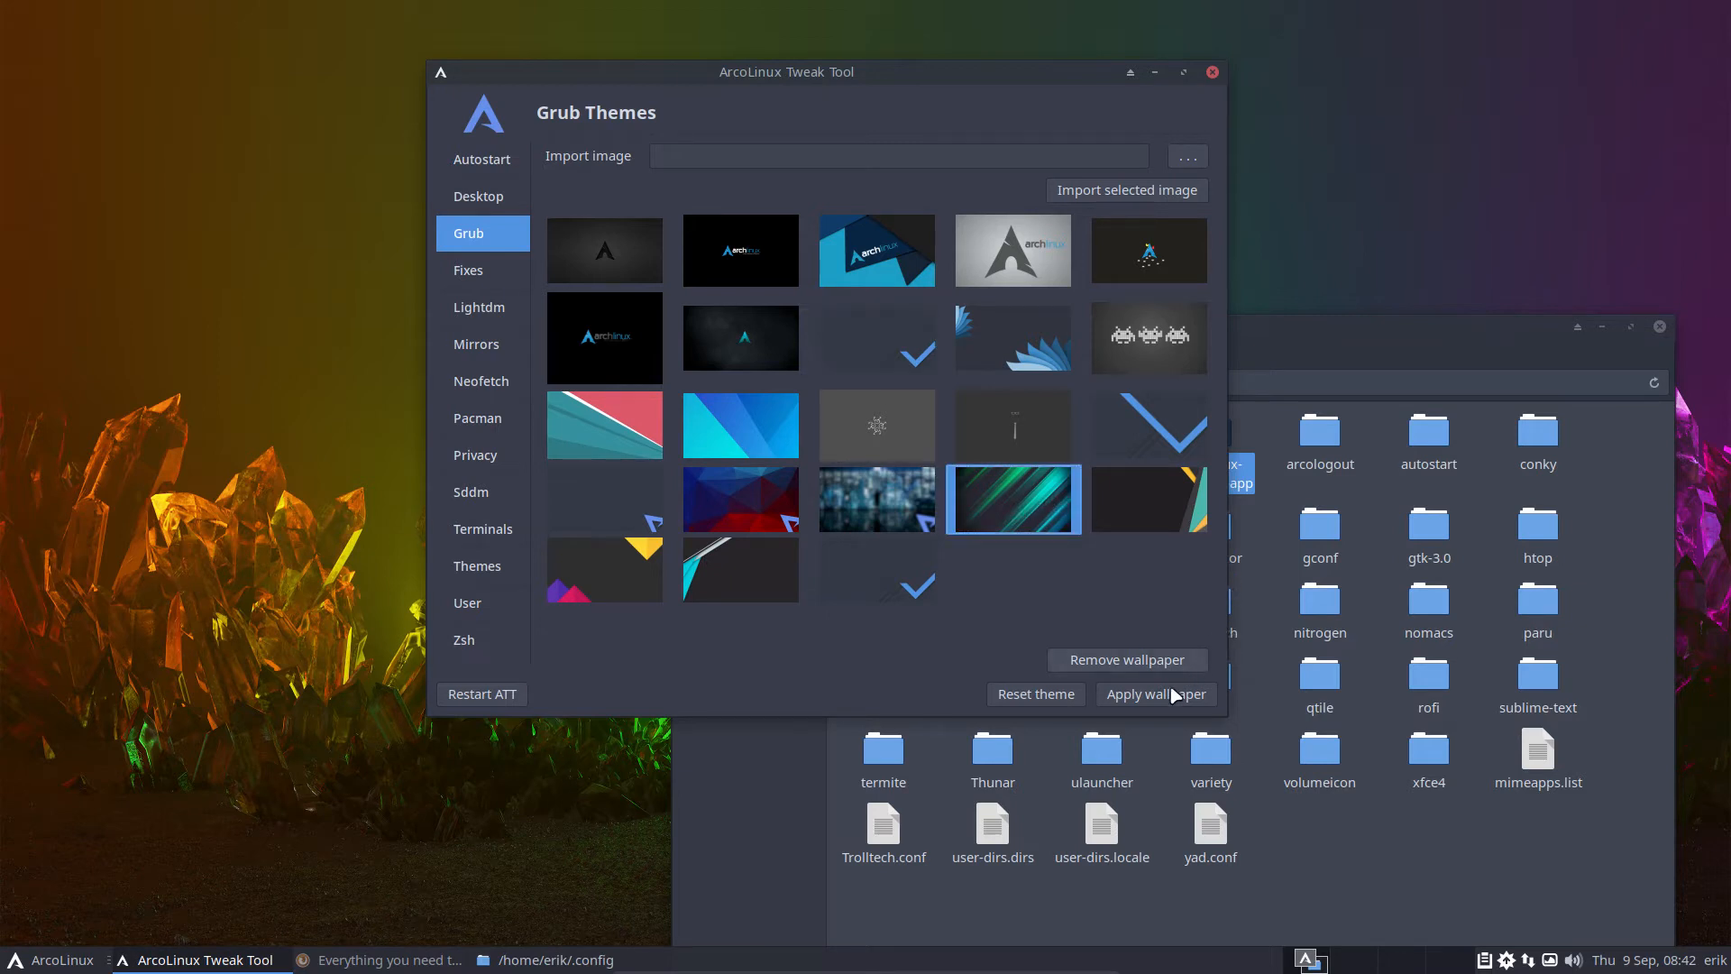
{"action": "mouse_move", "coordinate": [1033, 517]}
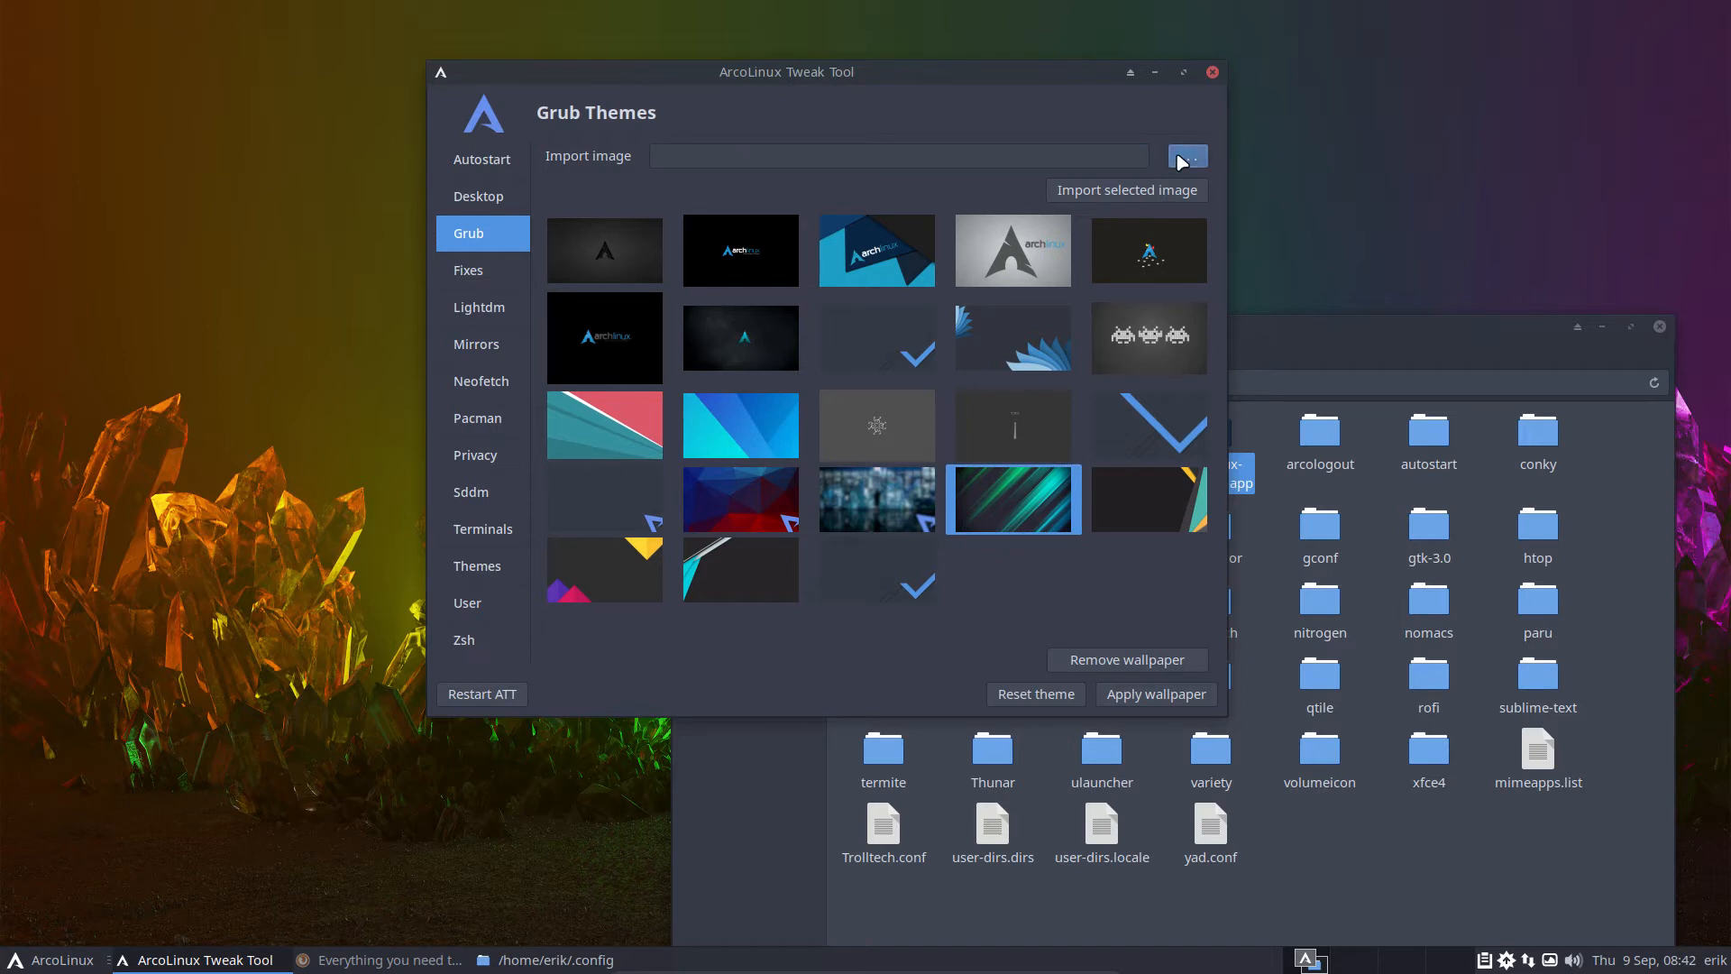
{"action": "left_click", "coordinate": [1186, 156]}
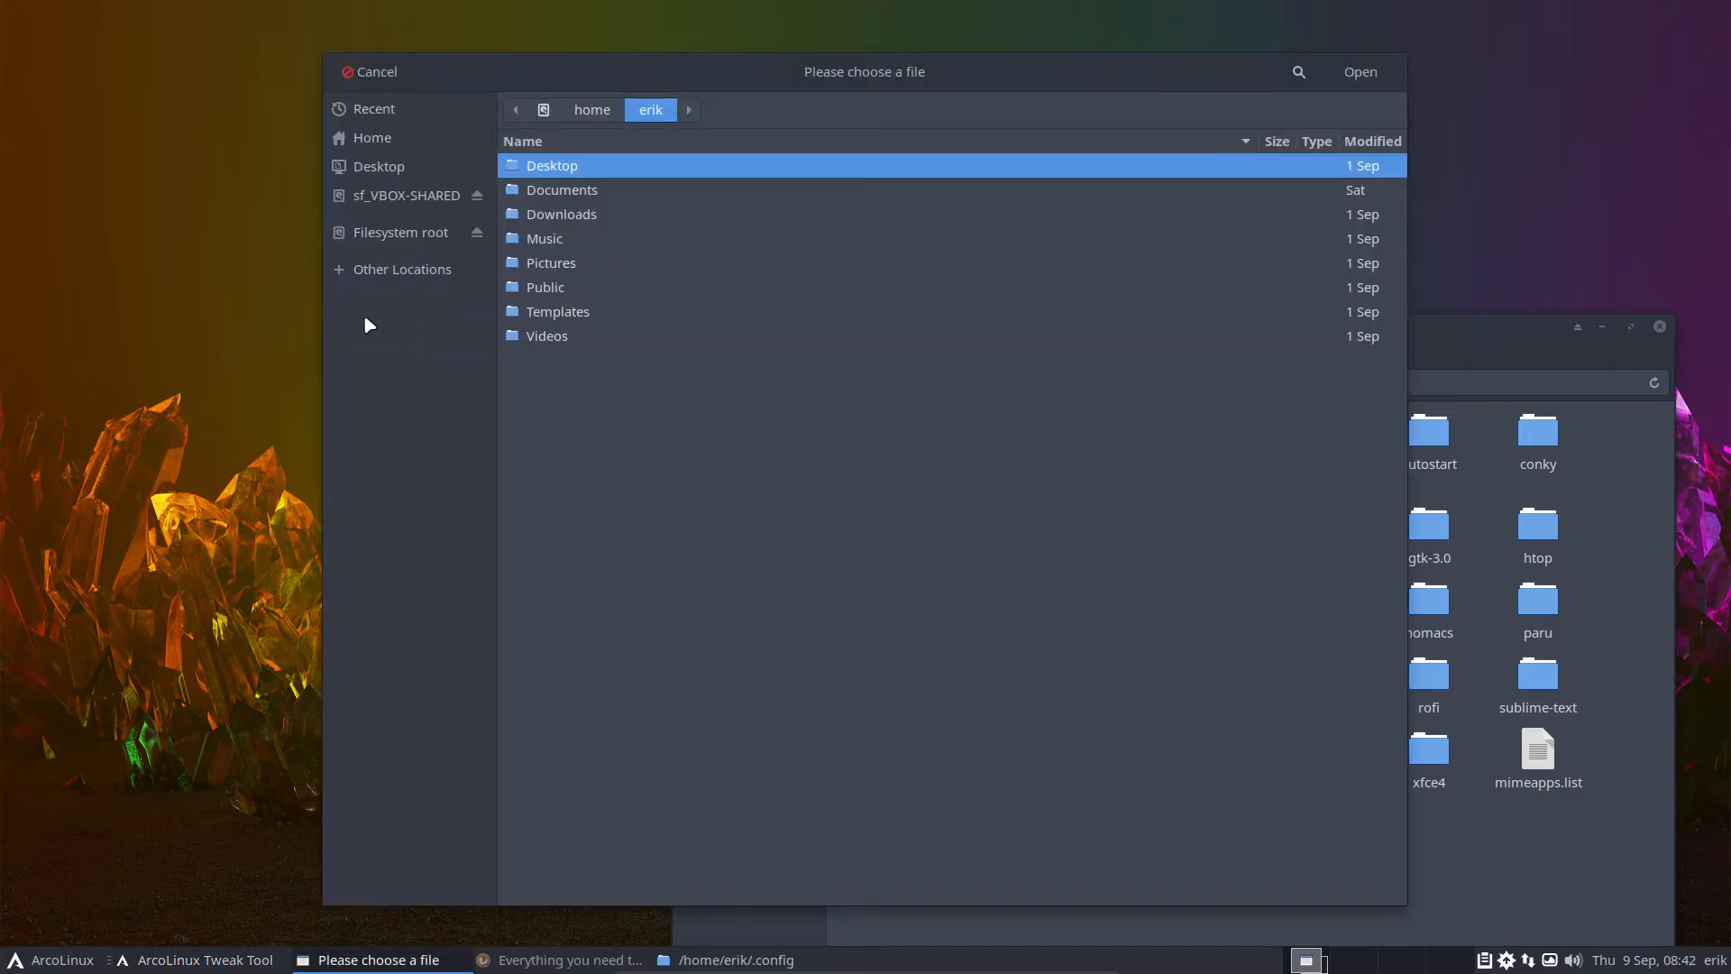
{"action": "mouse_move", "coordinate": [1246, 195]}
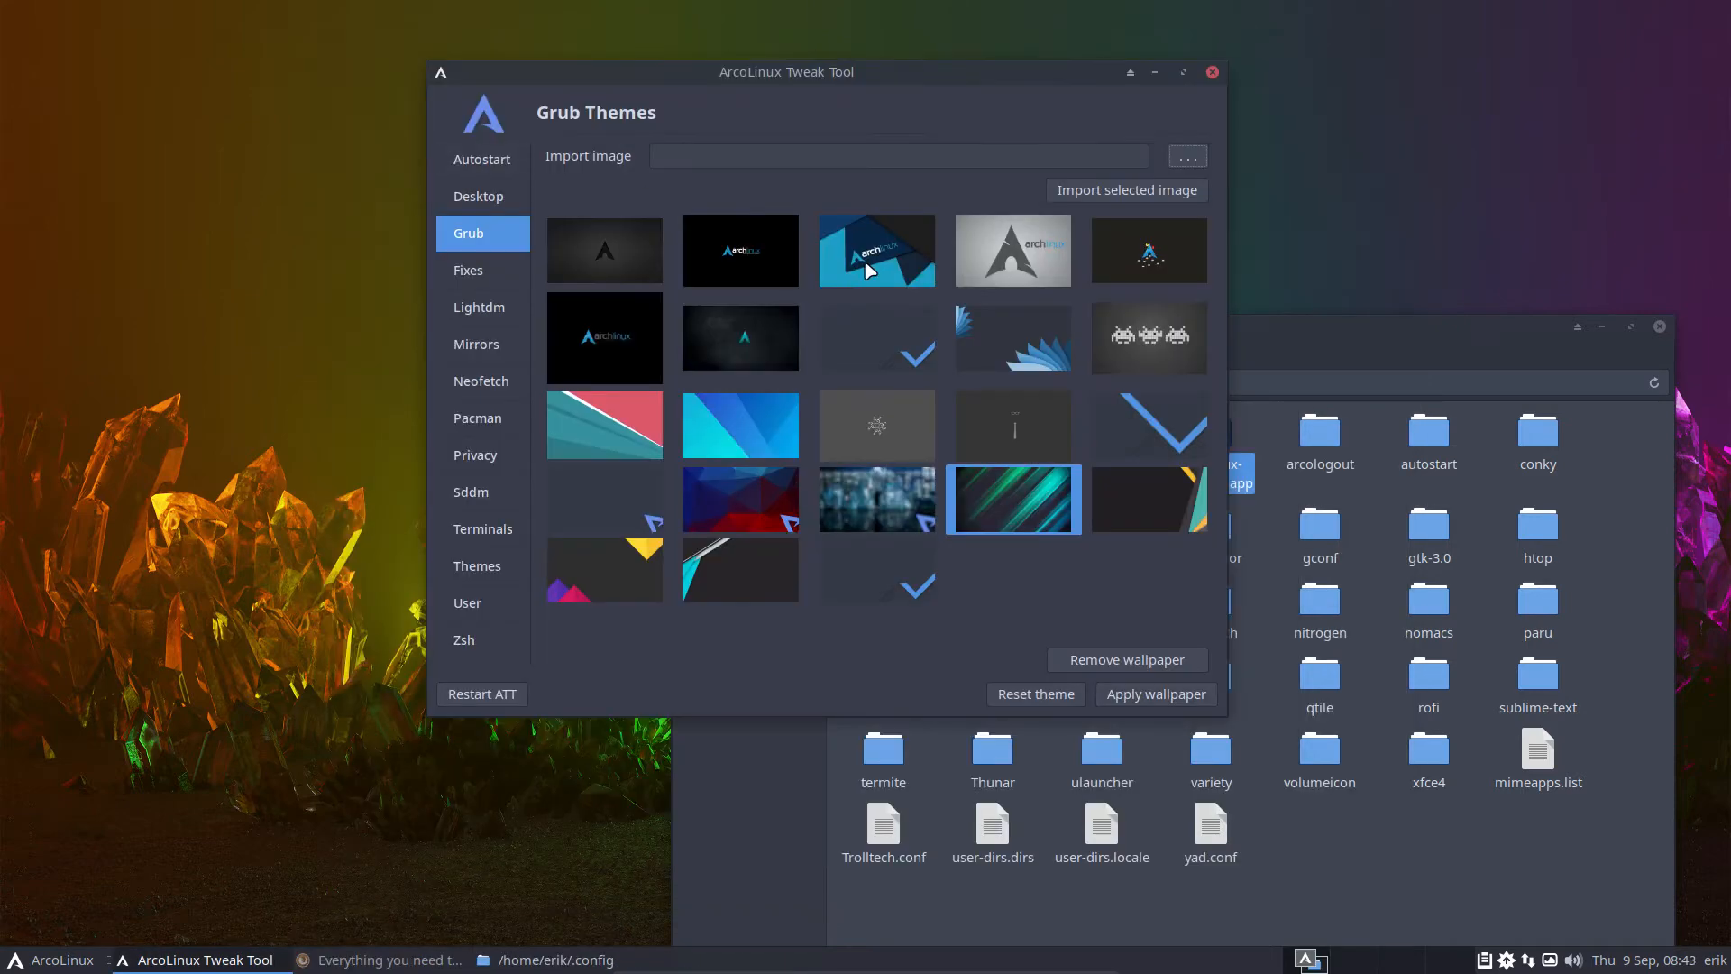
{"action": "mouse_move", "coordinate": [1070, 188]}
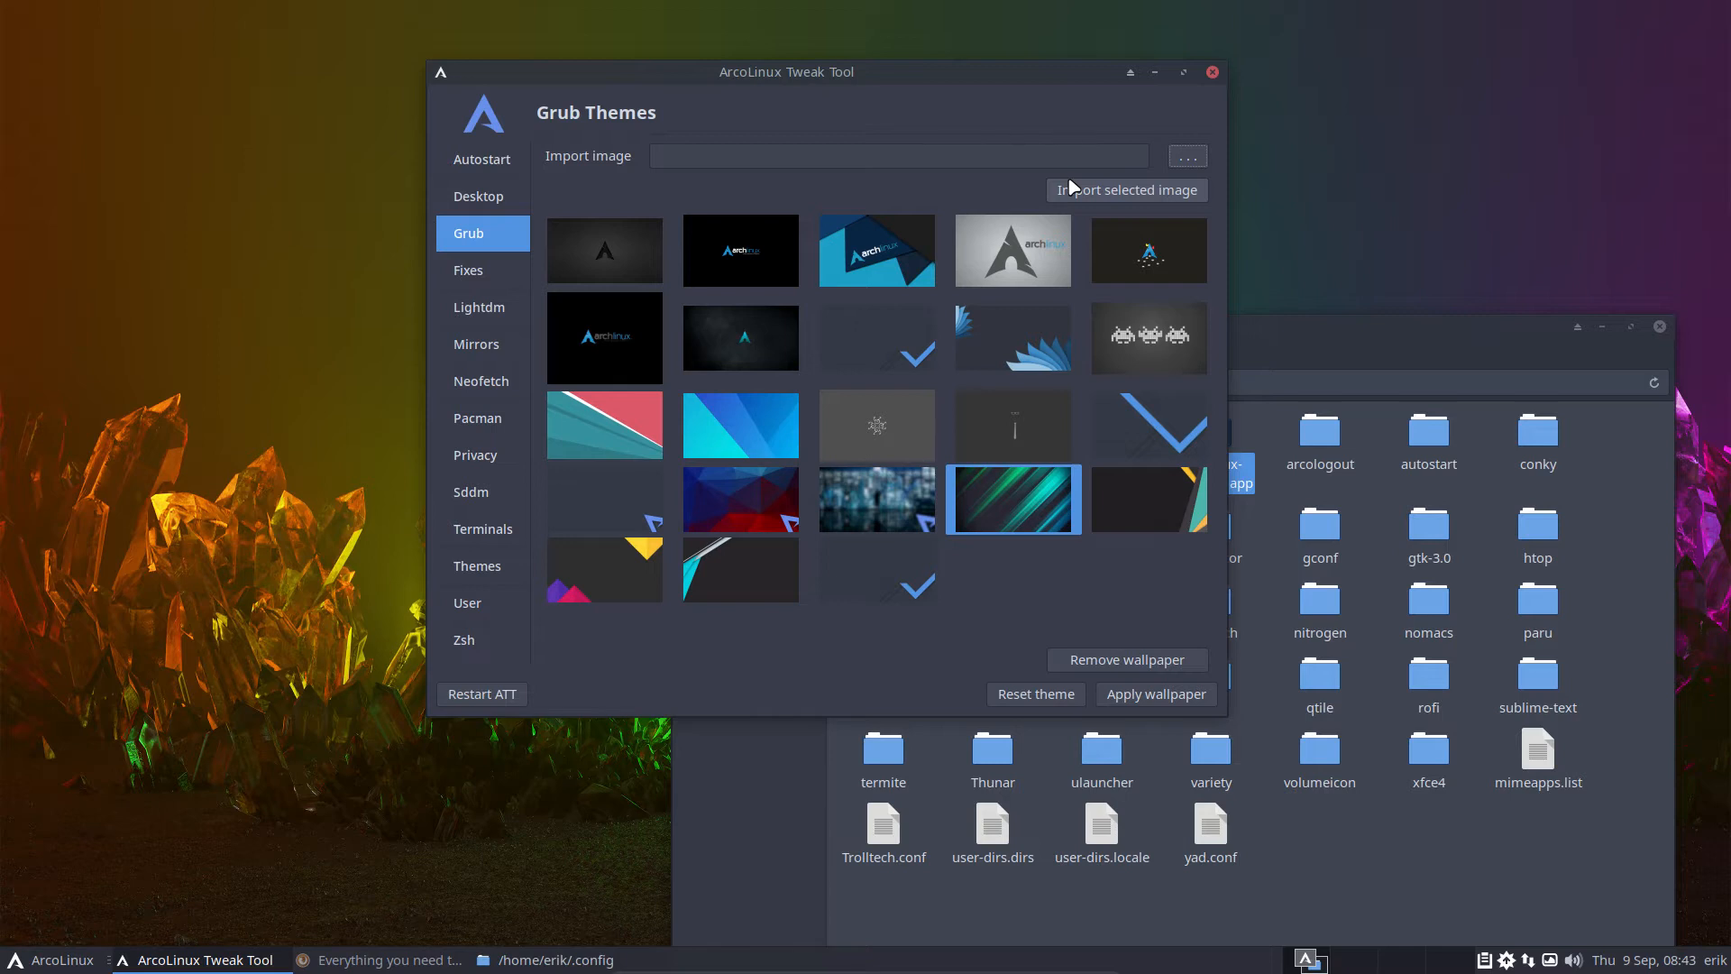
{"action": "mouse_move", "coordinate": [896, 188]}
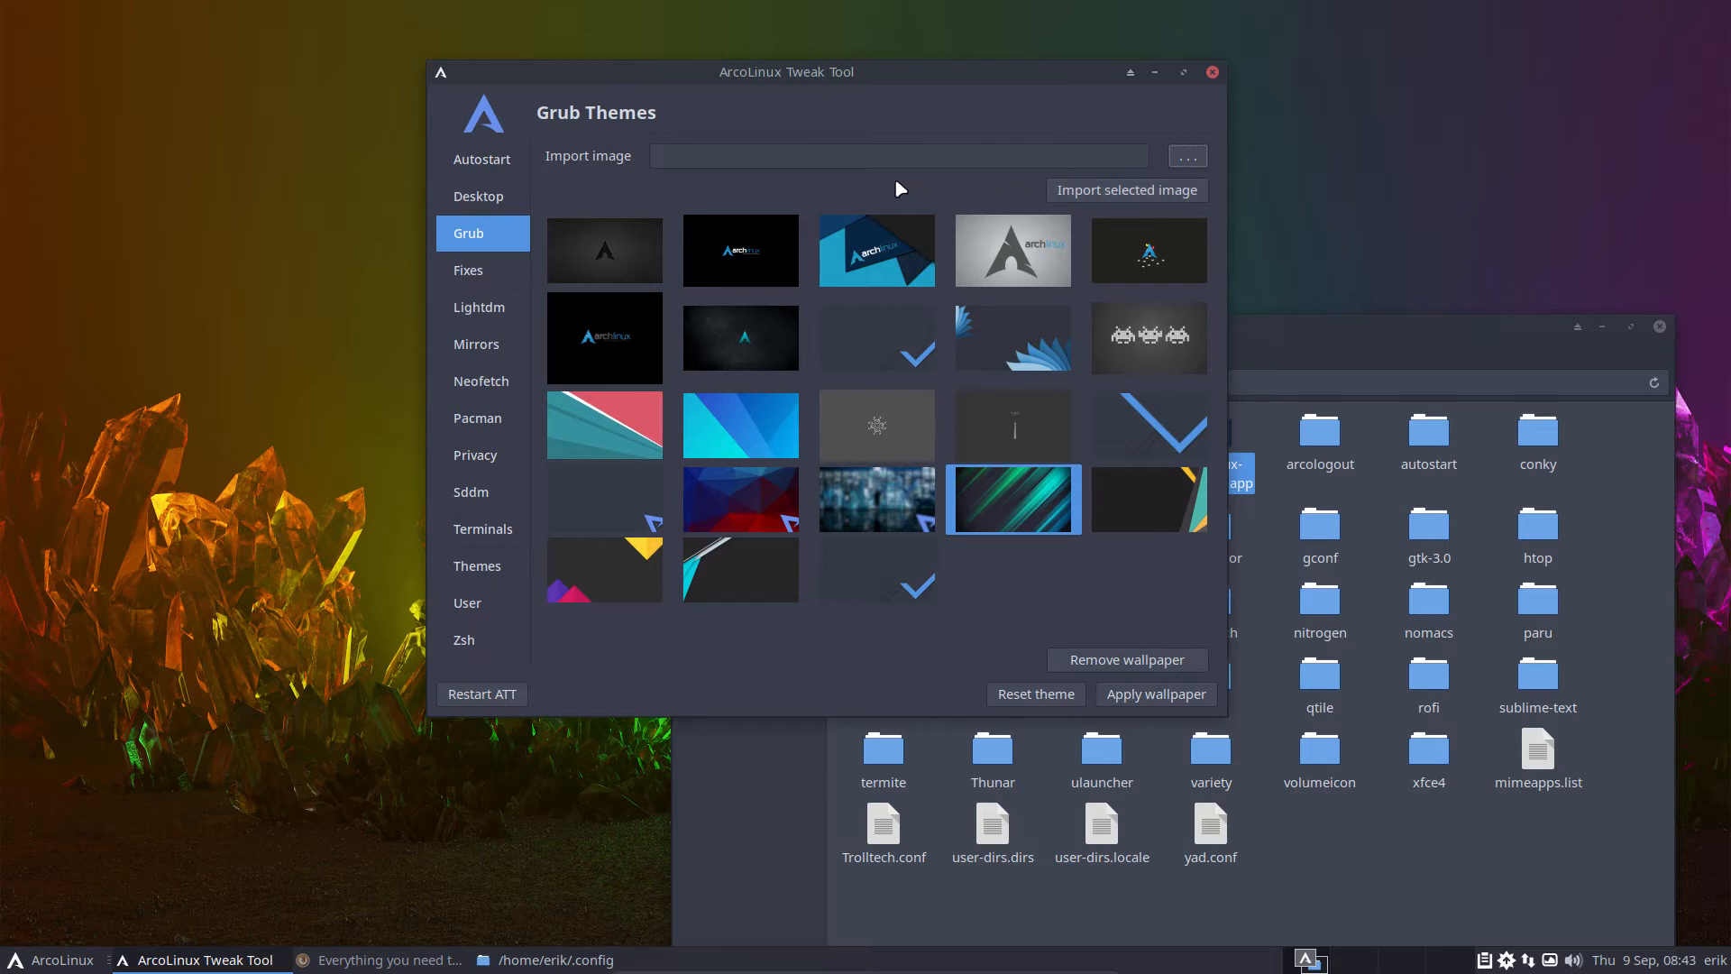
- On the Fixes page, reset sddm.conf and gpg.conf to the original ArcoLinux versions
{"action": "left_click", "coordinate": [466, 270]}
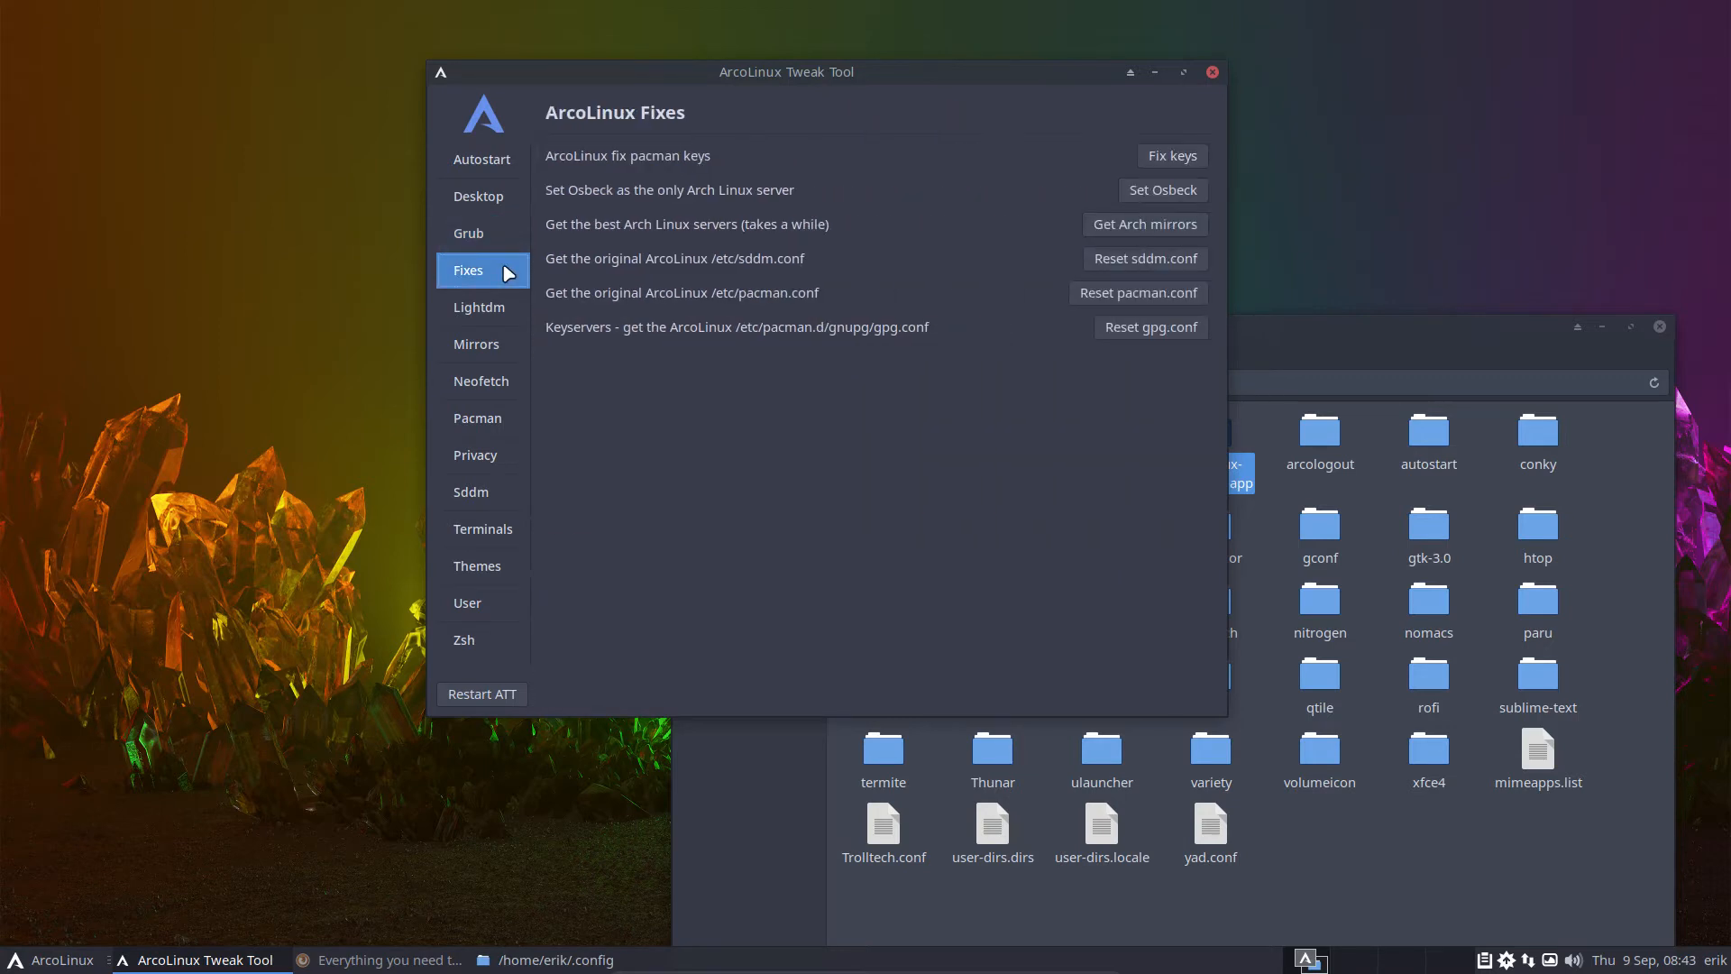
{"action": "mouse_move", "coordinate": [664, 162]}
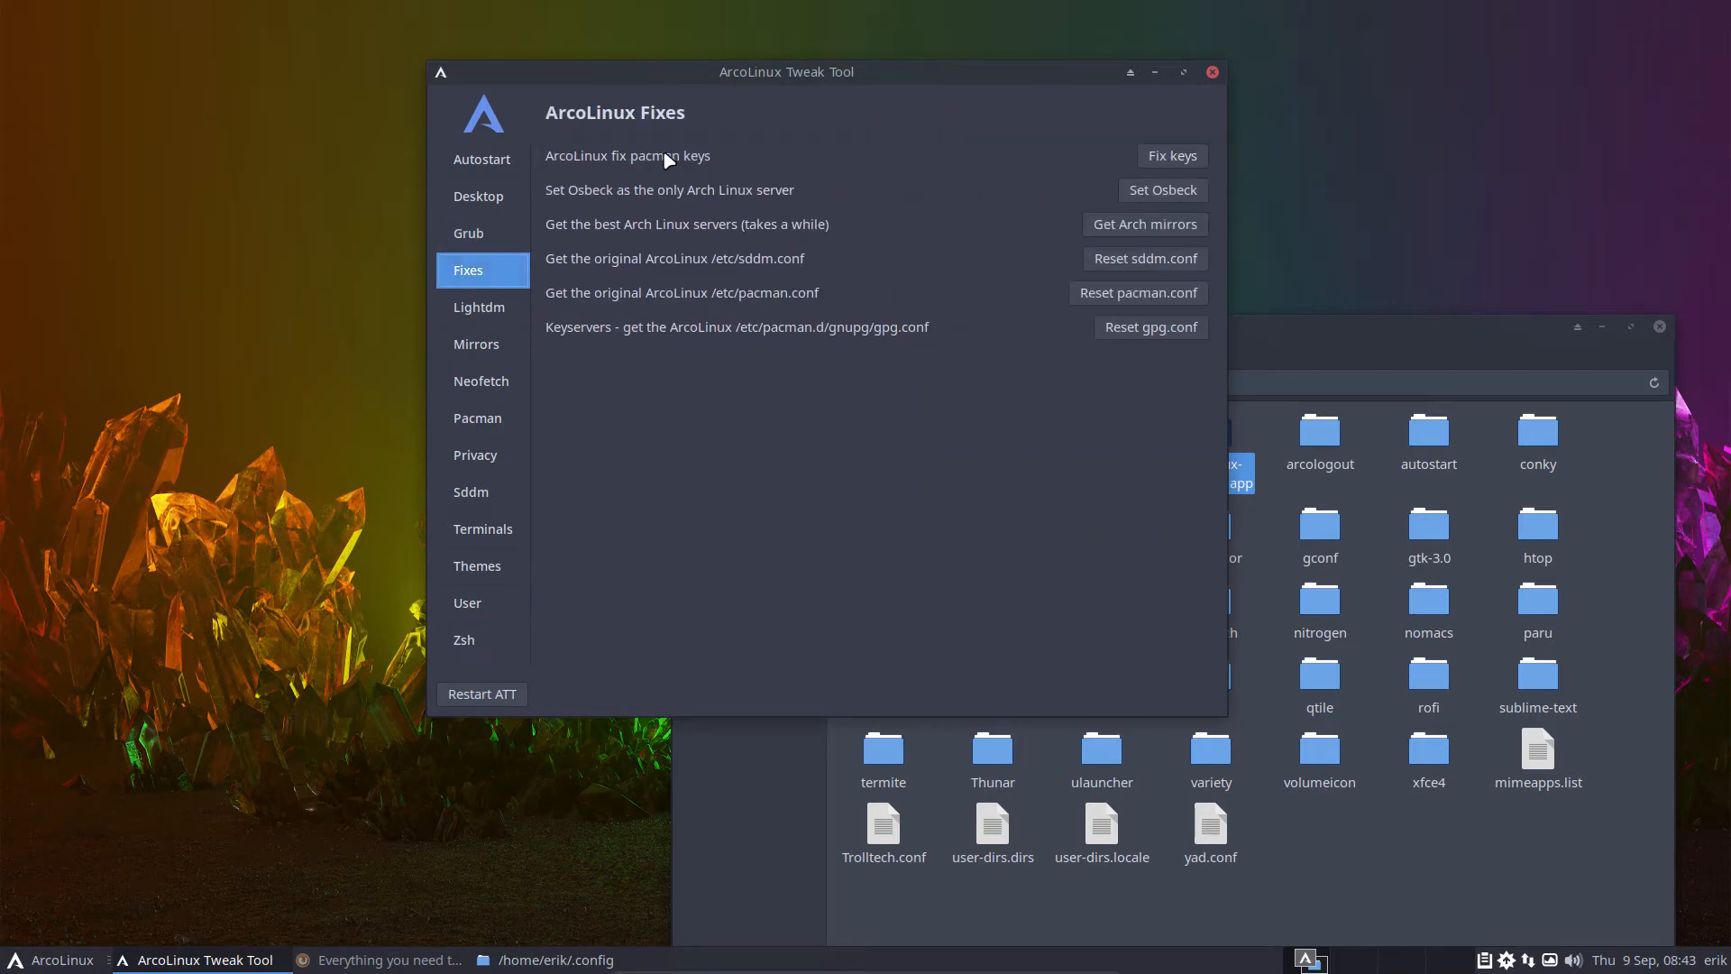
{"action": "mouse_move", "coordinate": [909, 79]}
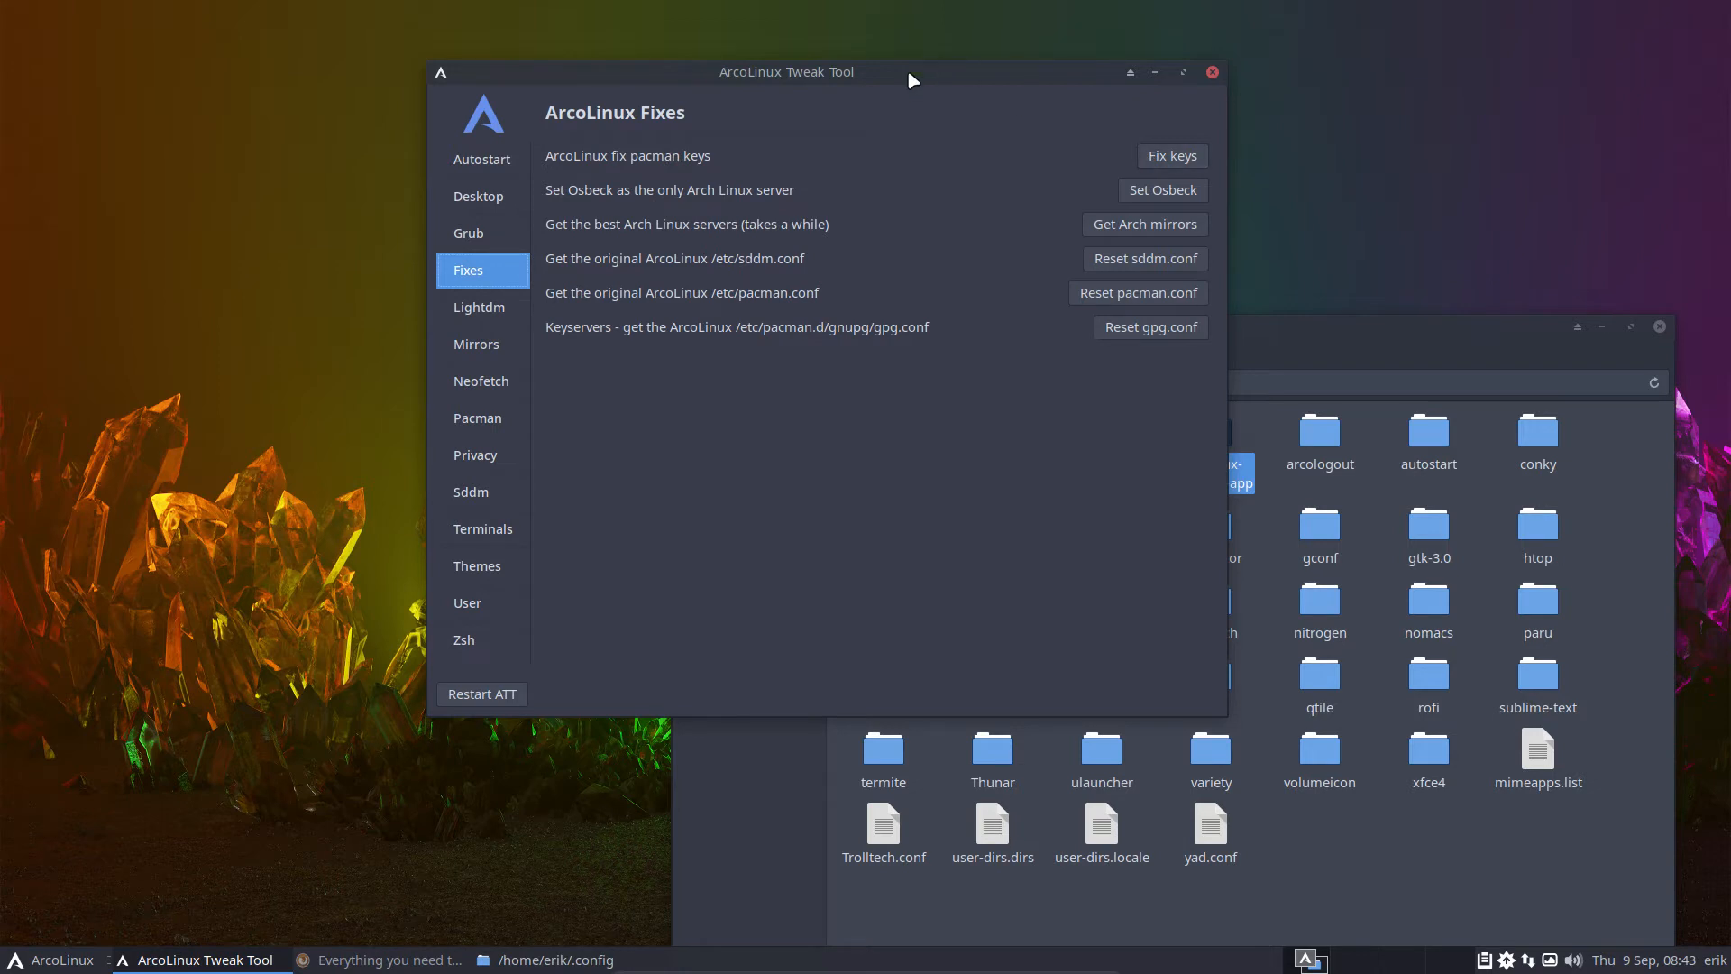
{"action": "left_click_drag", "start_coordinate": [786, 72], "coordinate": [1016, 60]}
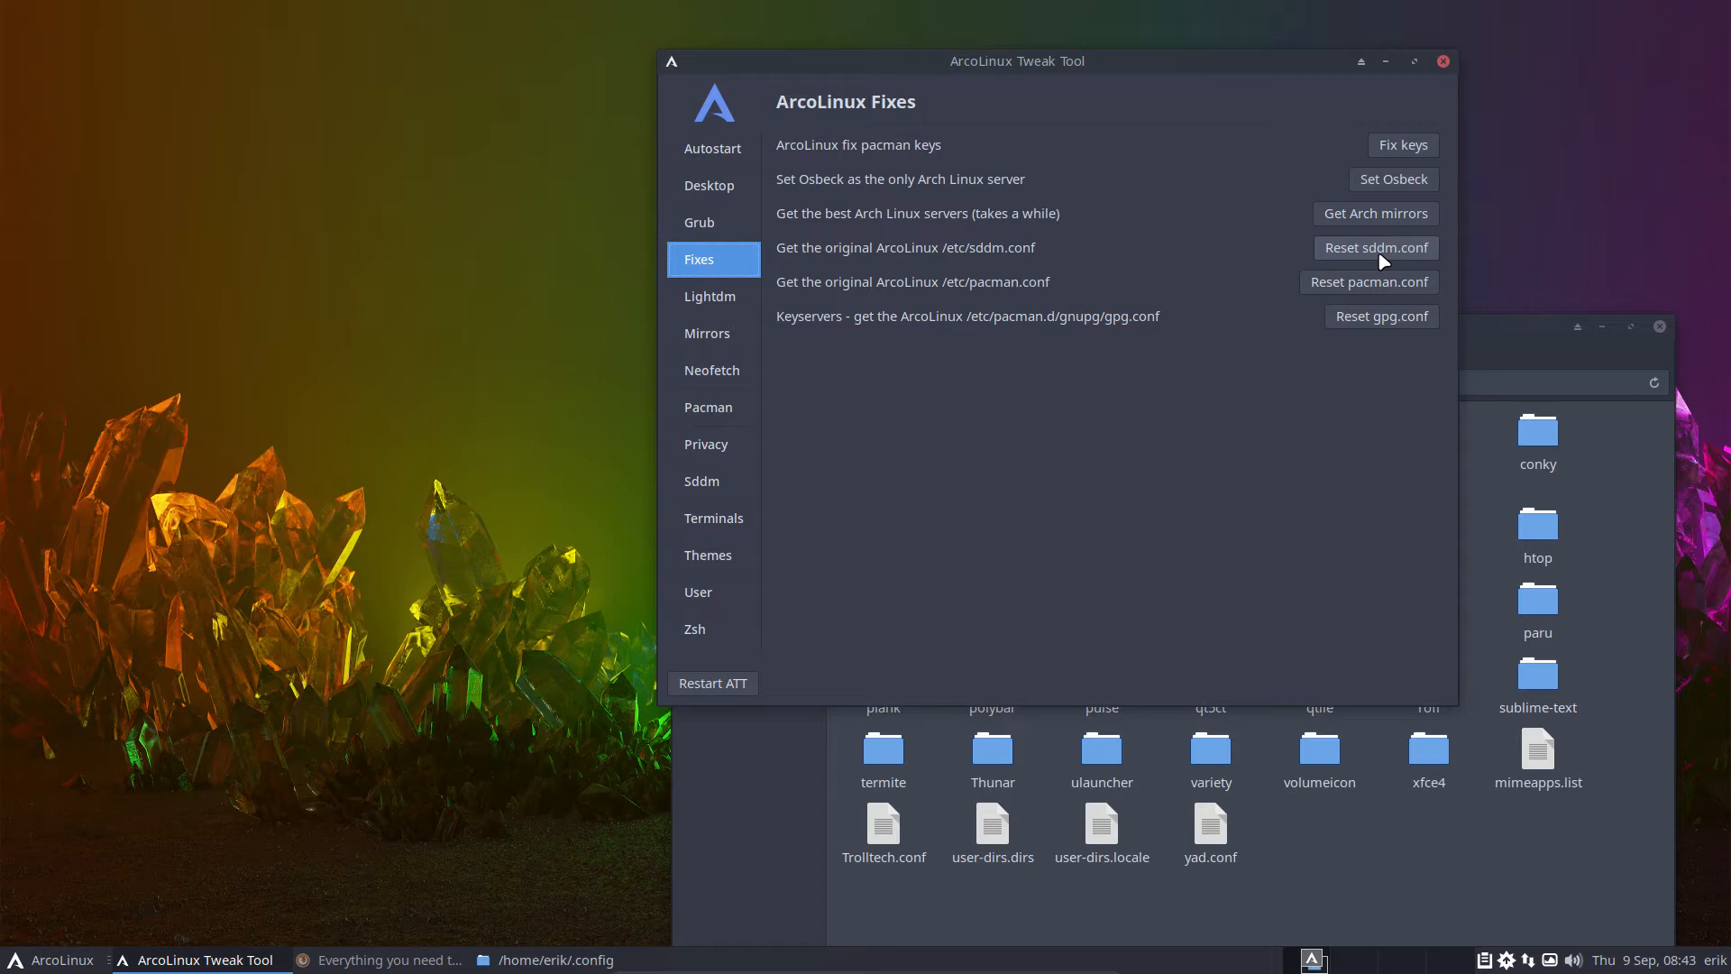
{"action": "mouse_move", "coordinate": [1381, 261]}
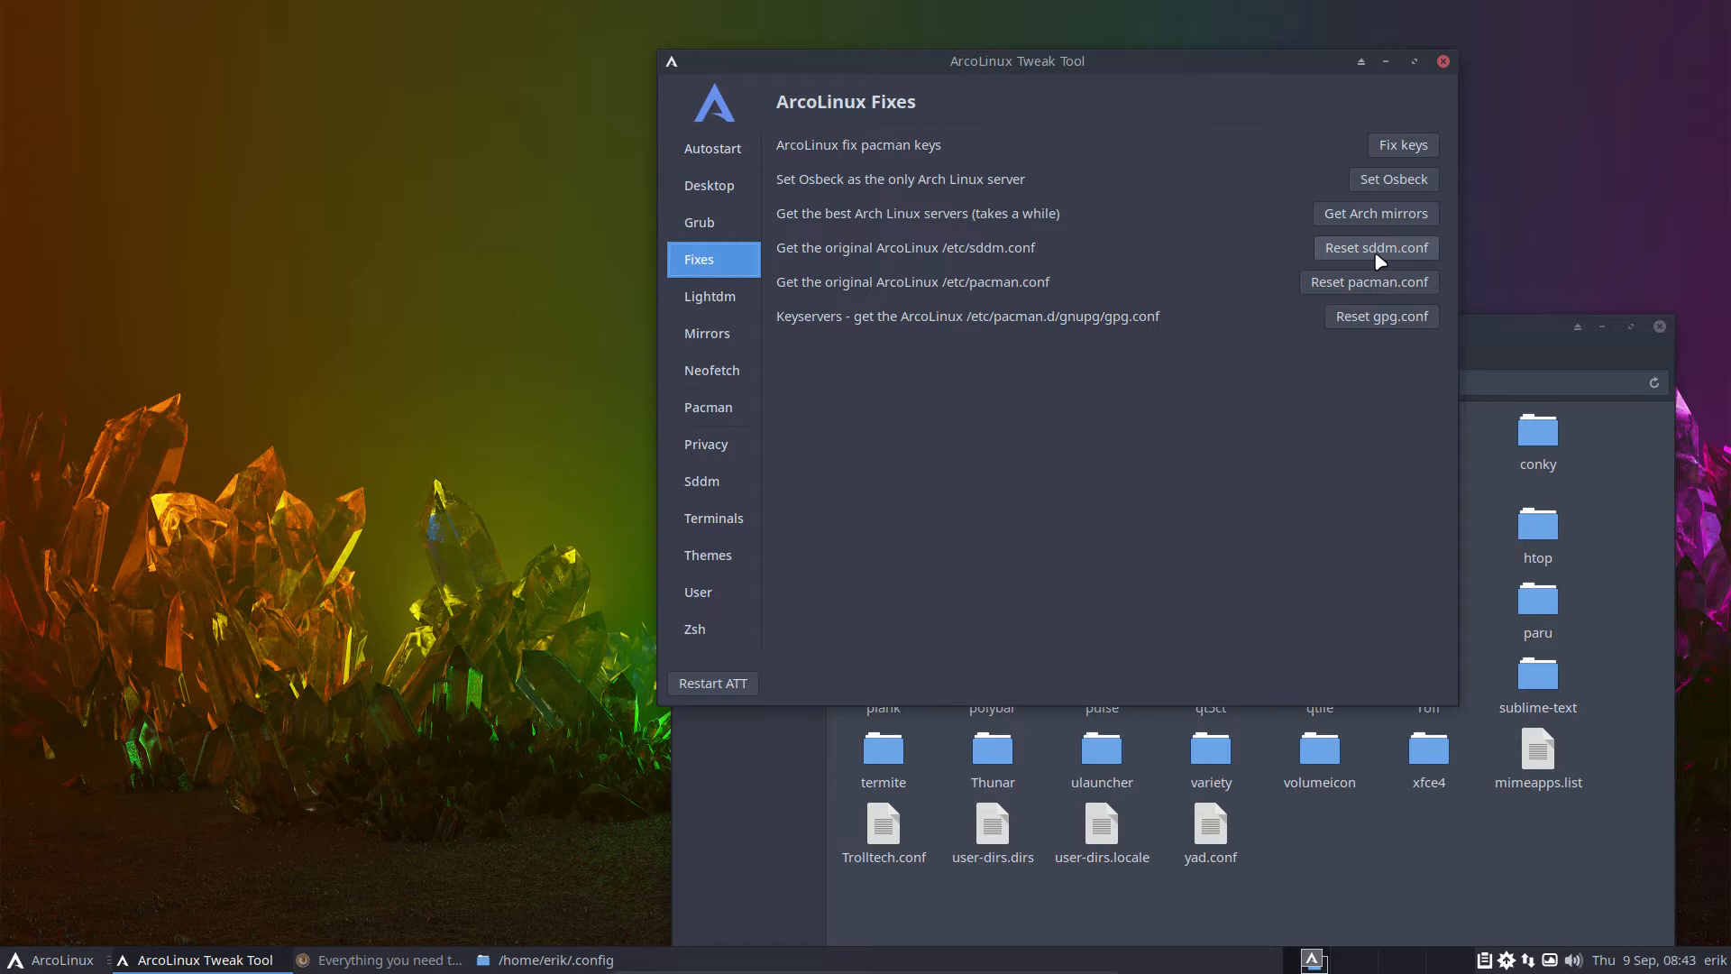
{"action": "left_click", "coordinate": [1402, 144]}
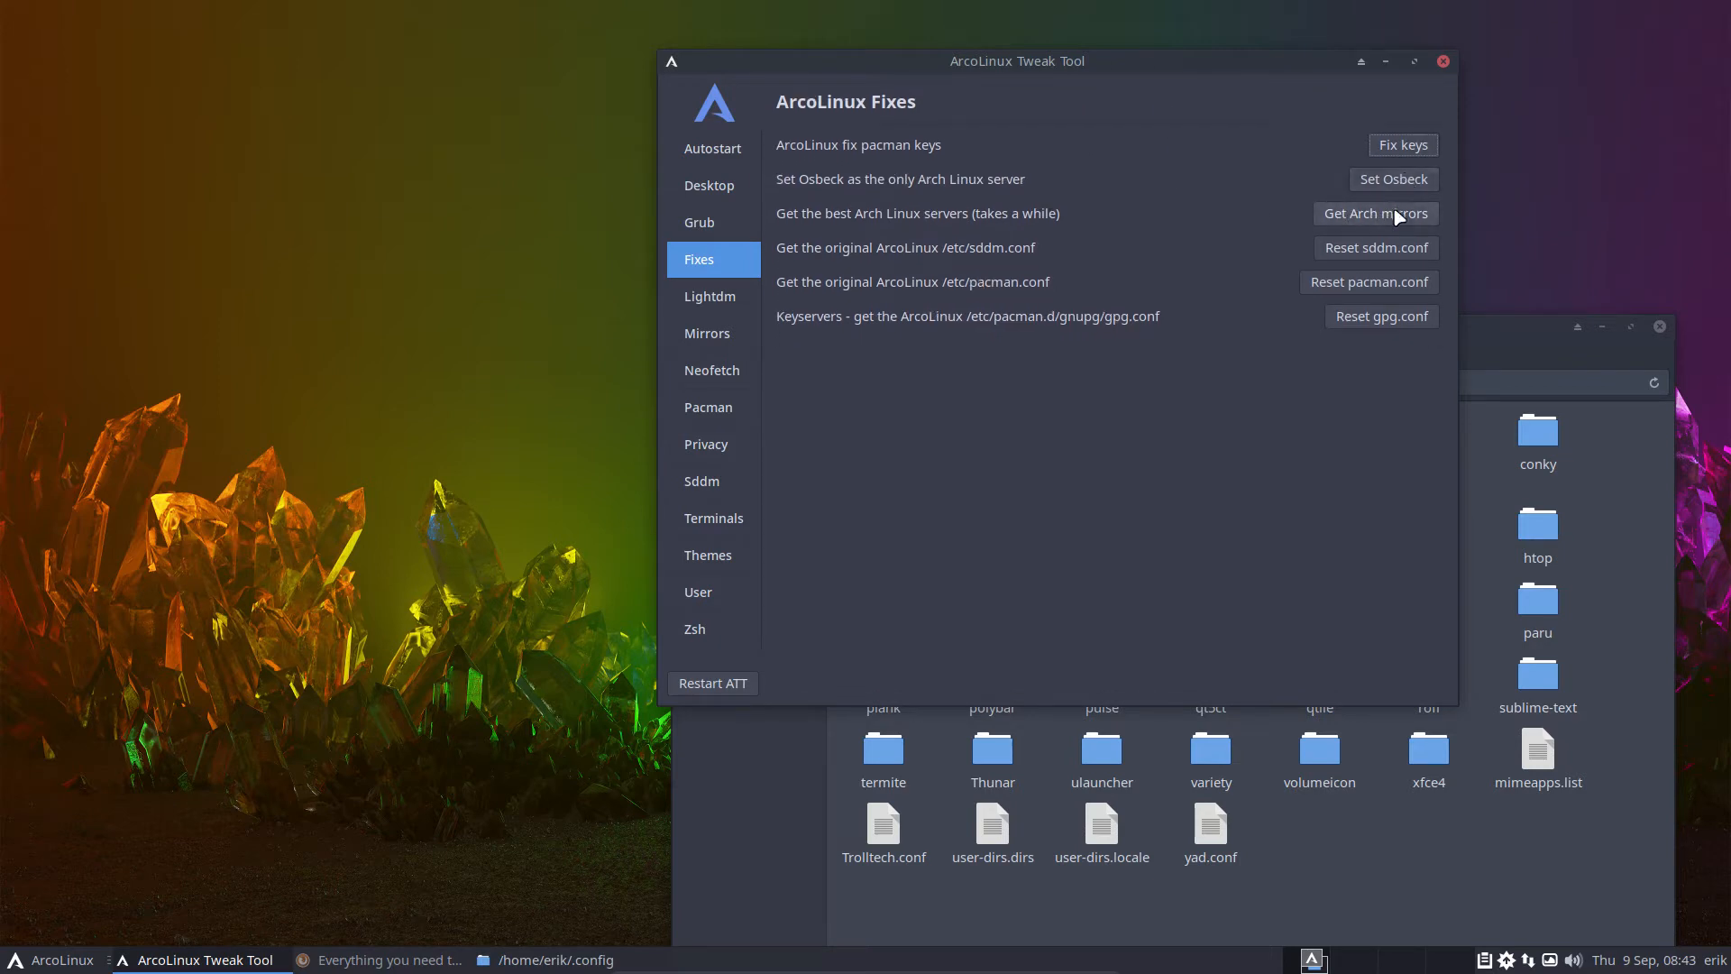
{"action": "mouse_move", "coordinate": [976, 249]}
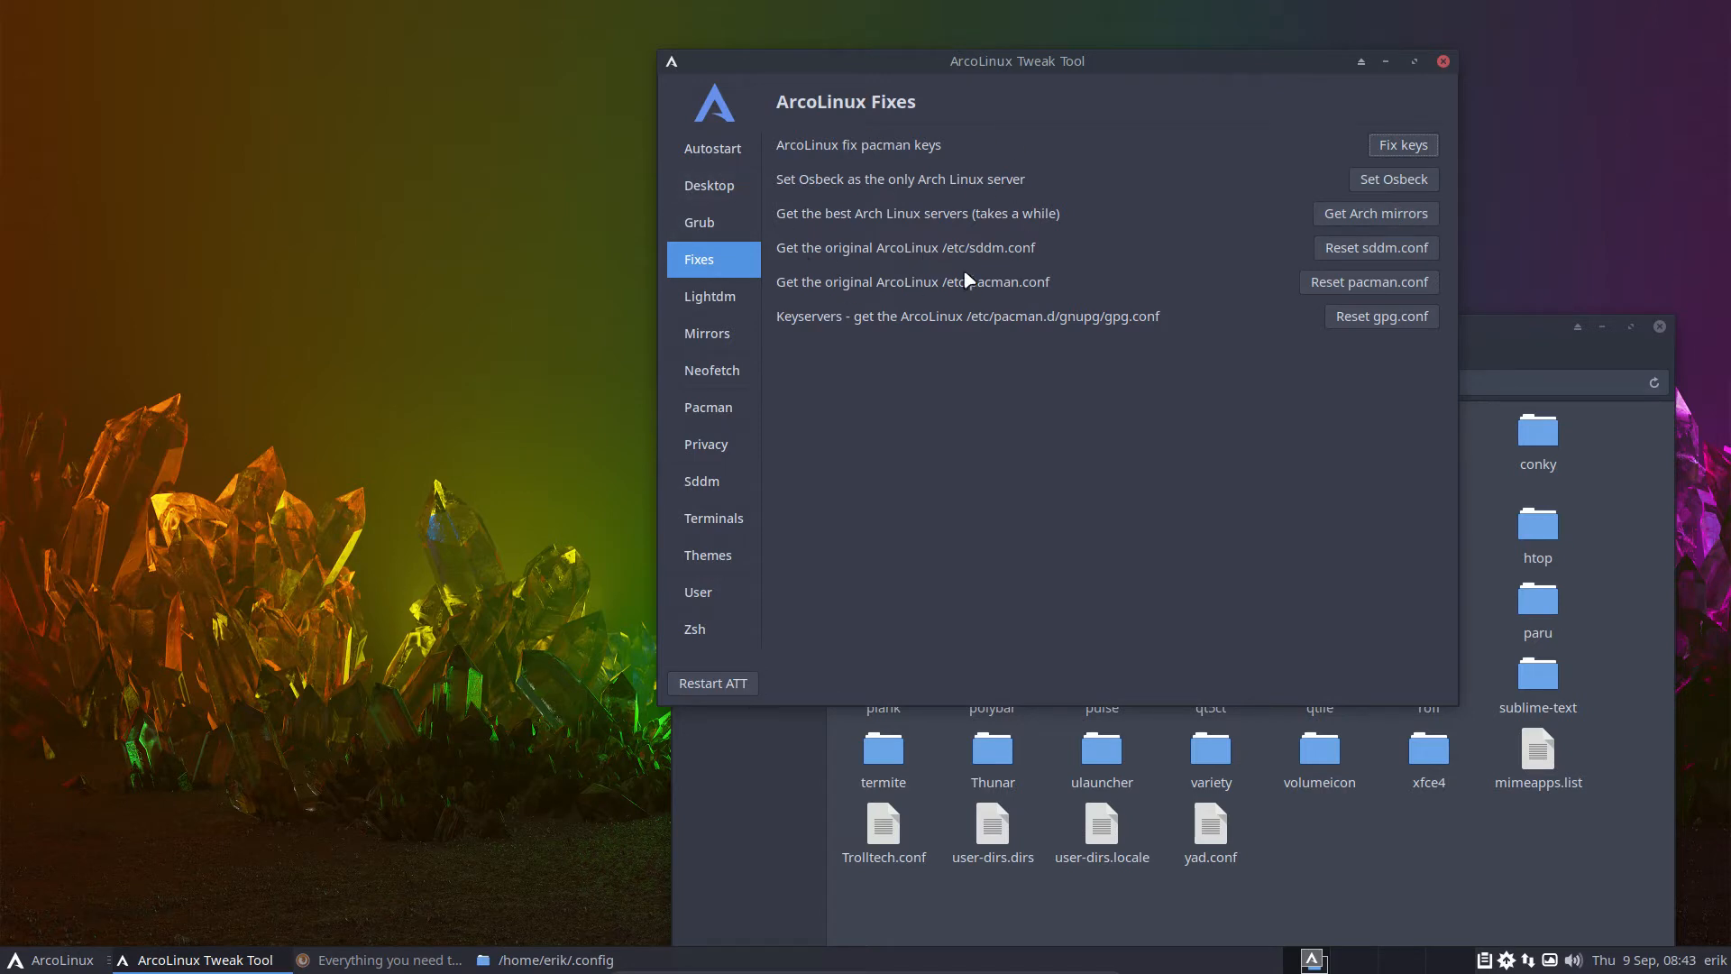
{"action": "mouse_move", "coordinate": [896, 330]}
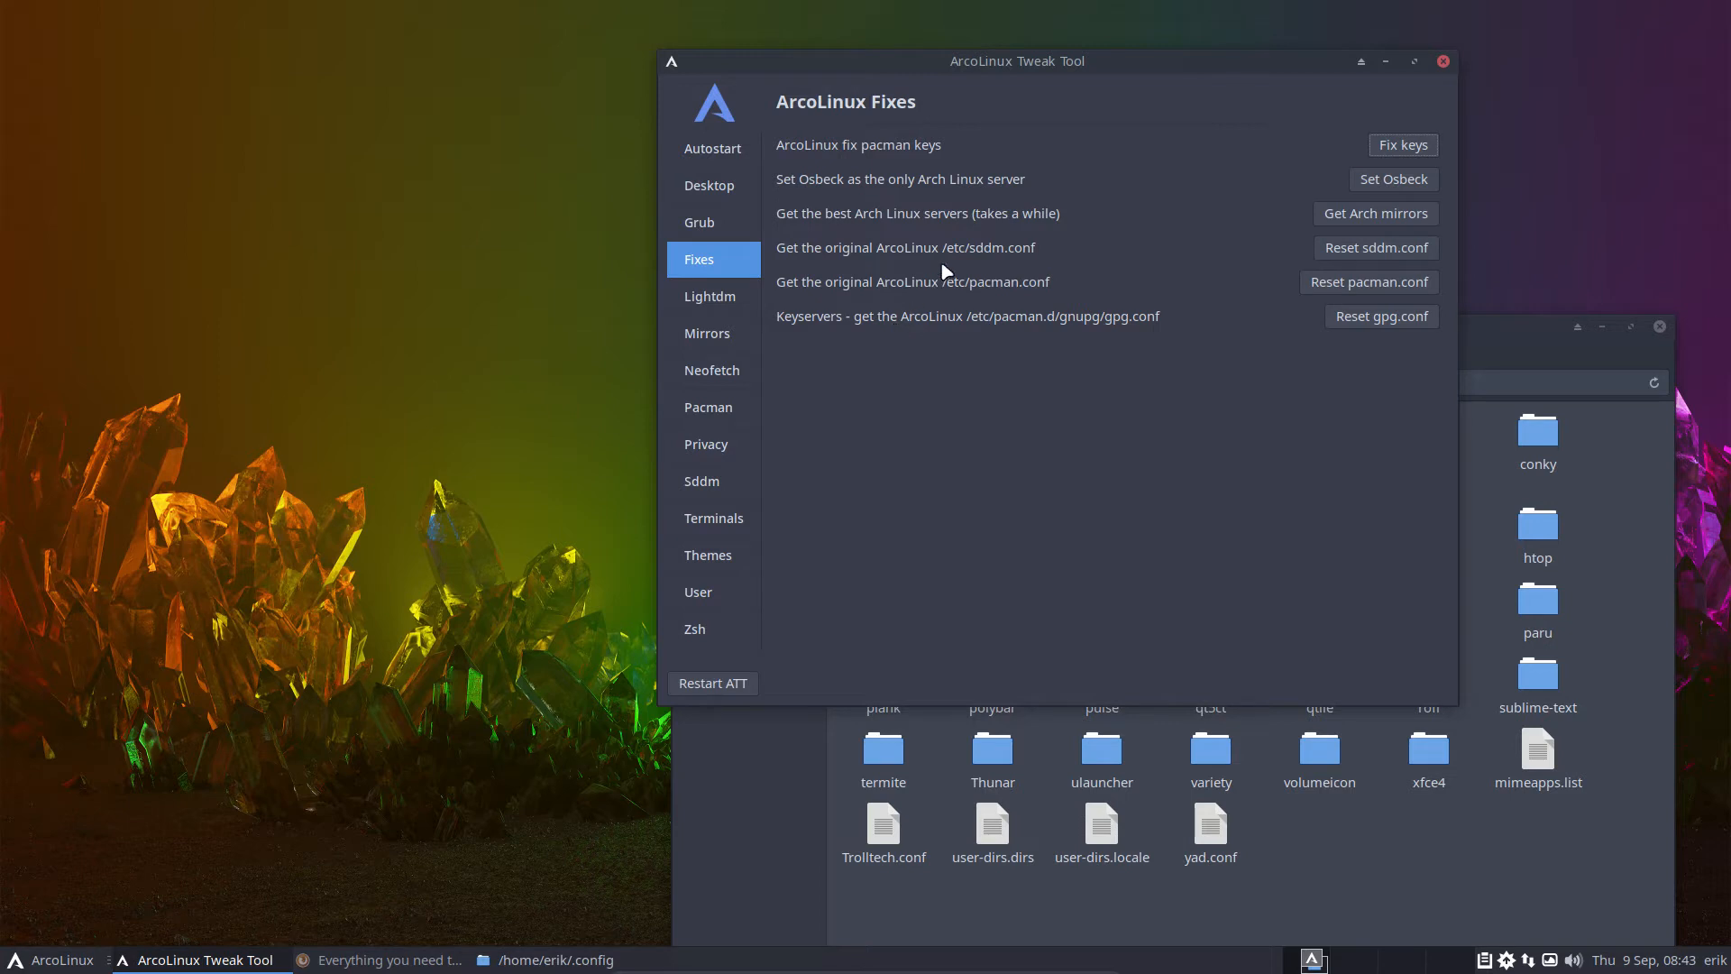
{"action": "mouse_move", "coordinate": [998, 260]}
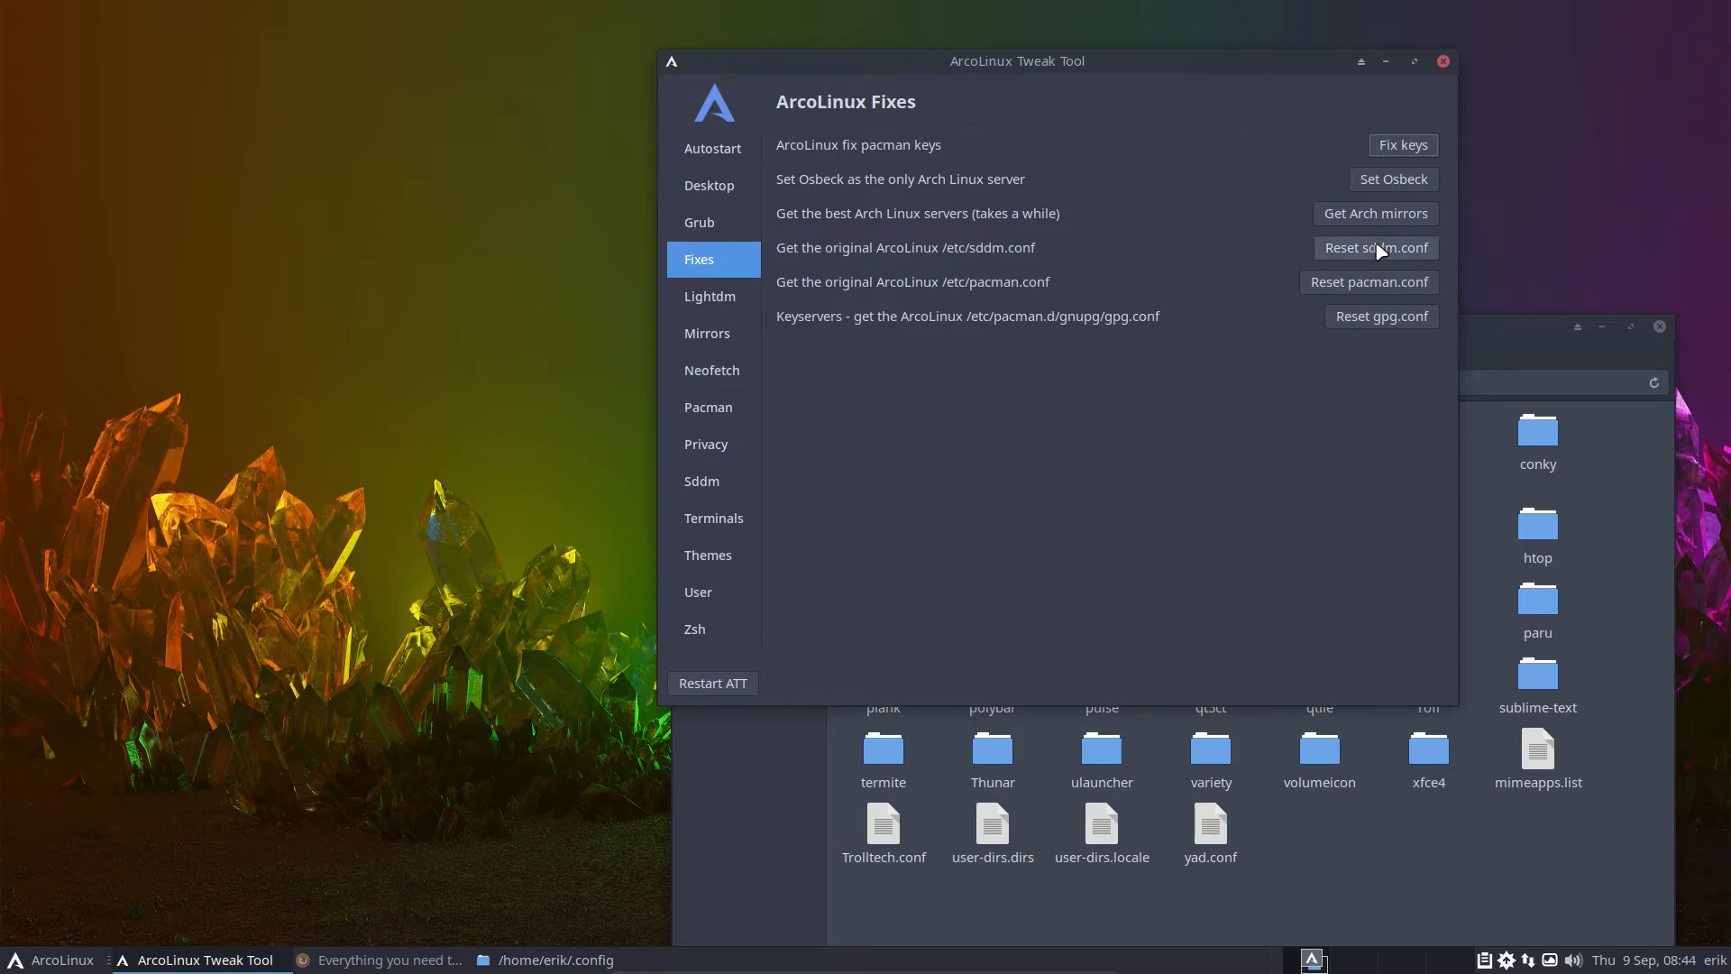
{"action": "left_click", "coordinate": [1374, 247]}
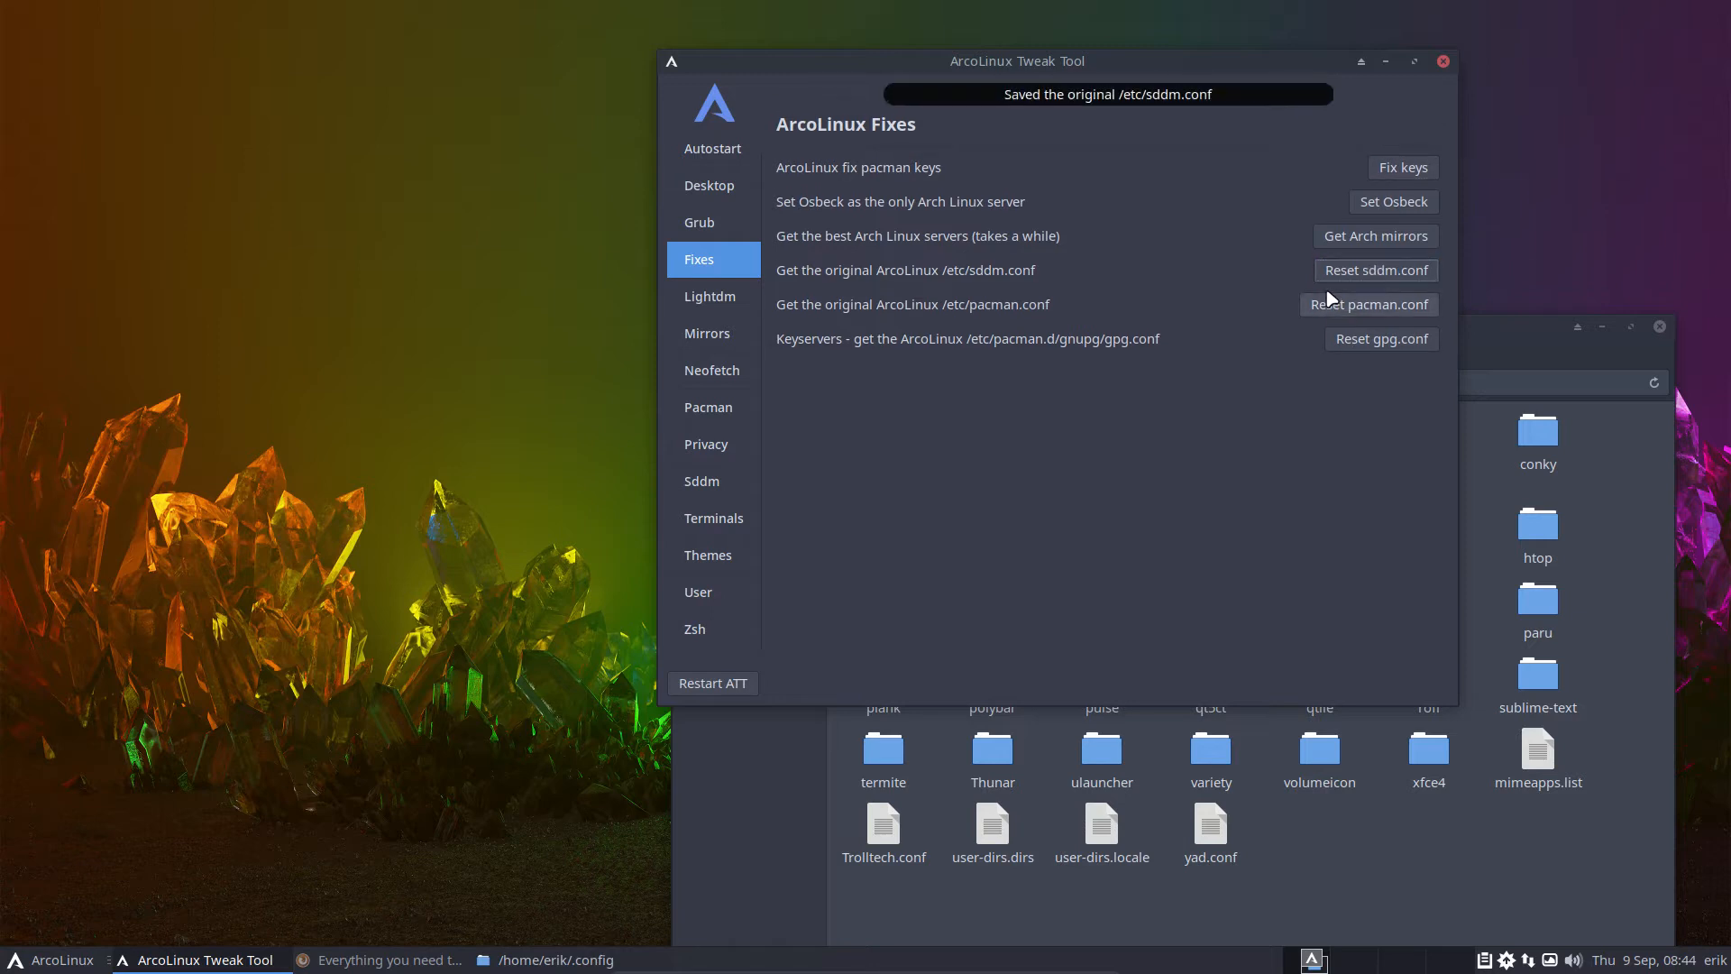
{"action": "mouse_move", "coordinate": [1179, 313]}
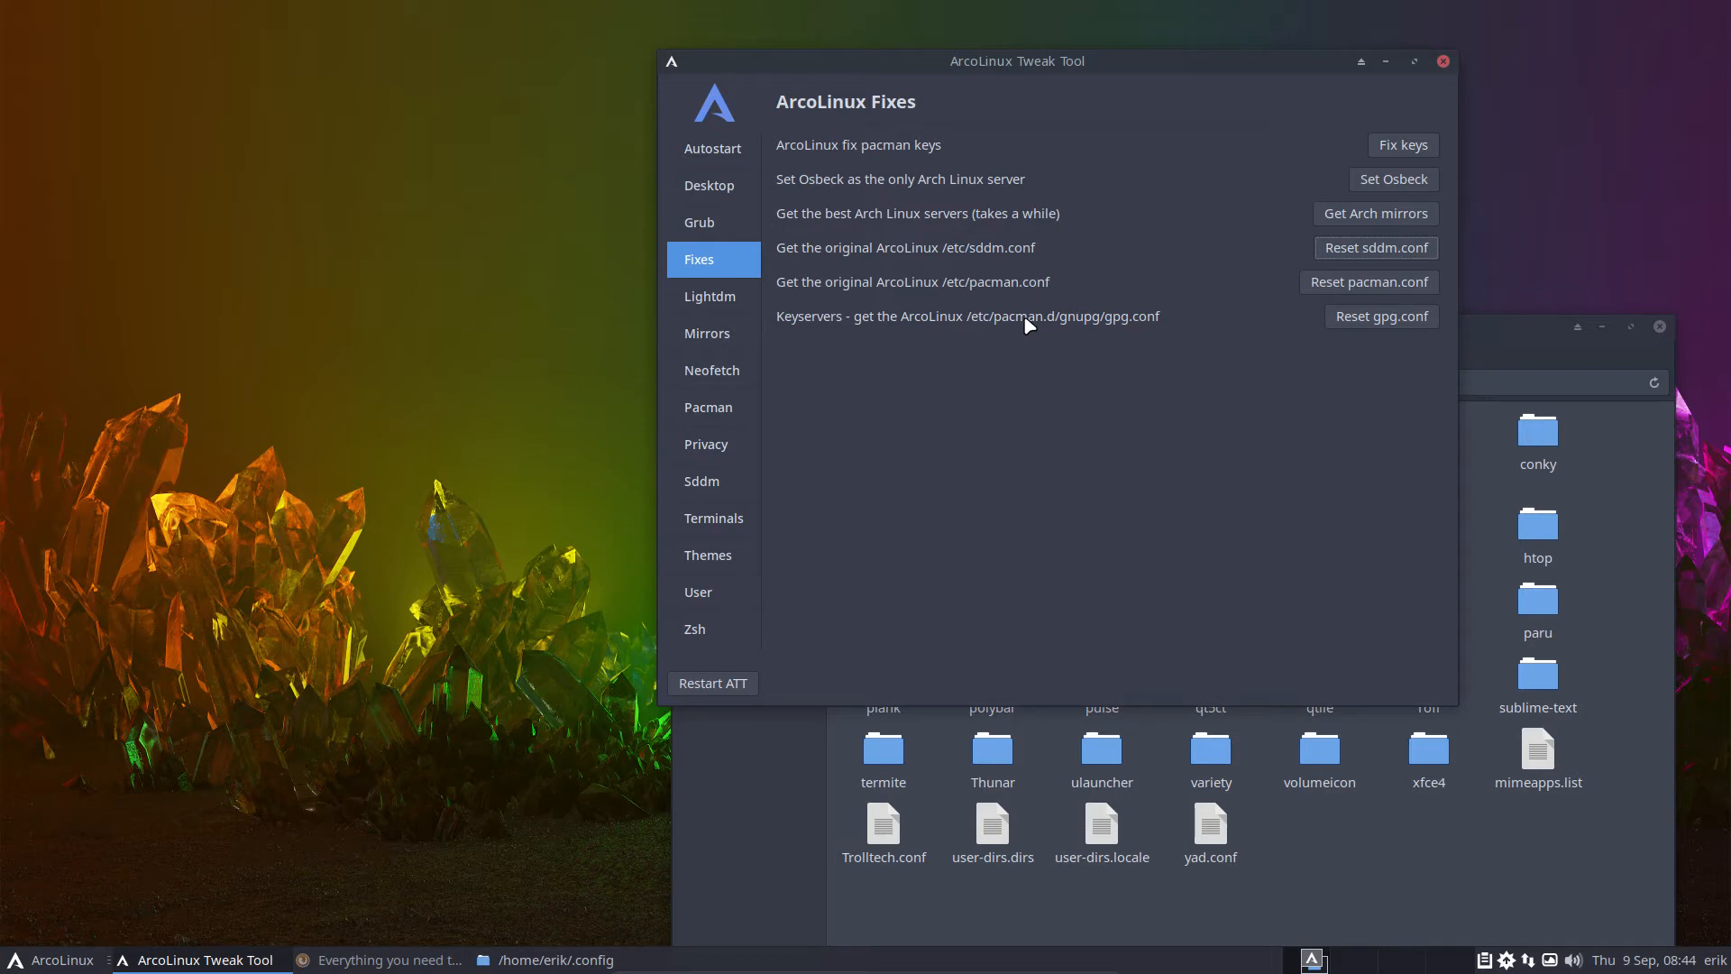
{"action": "left_click", "coordinate": [1381, 316]}
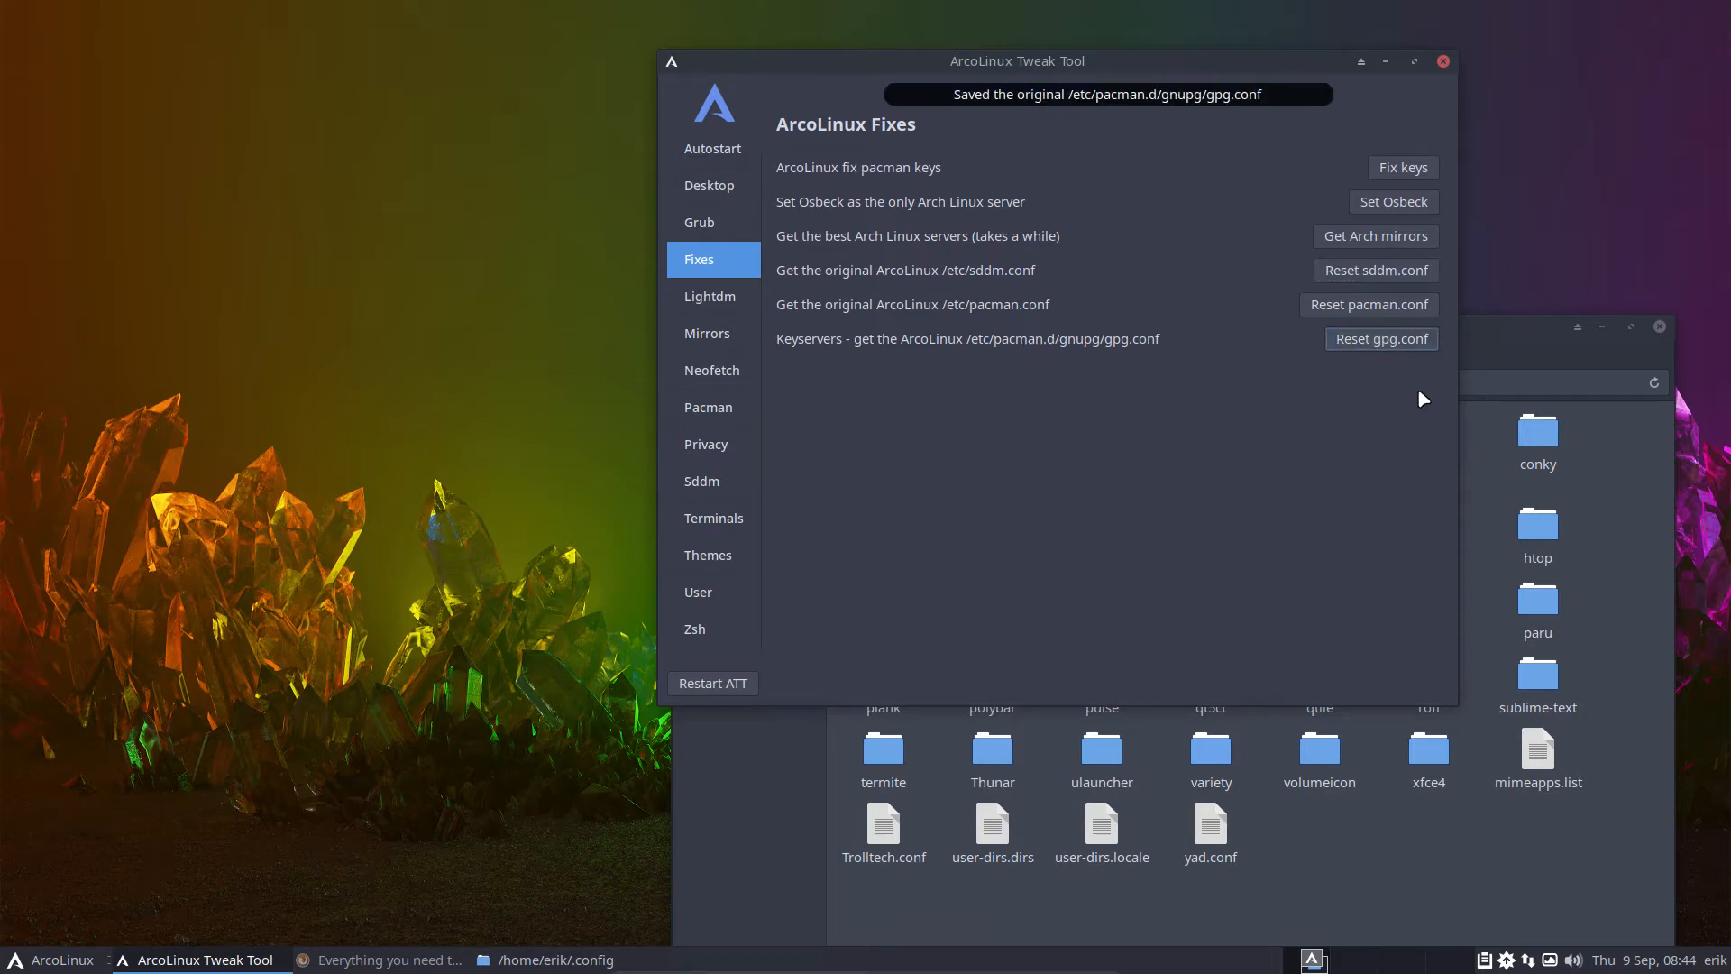
{"action": "mouse_move", "coordinate": [1071, 102]}
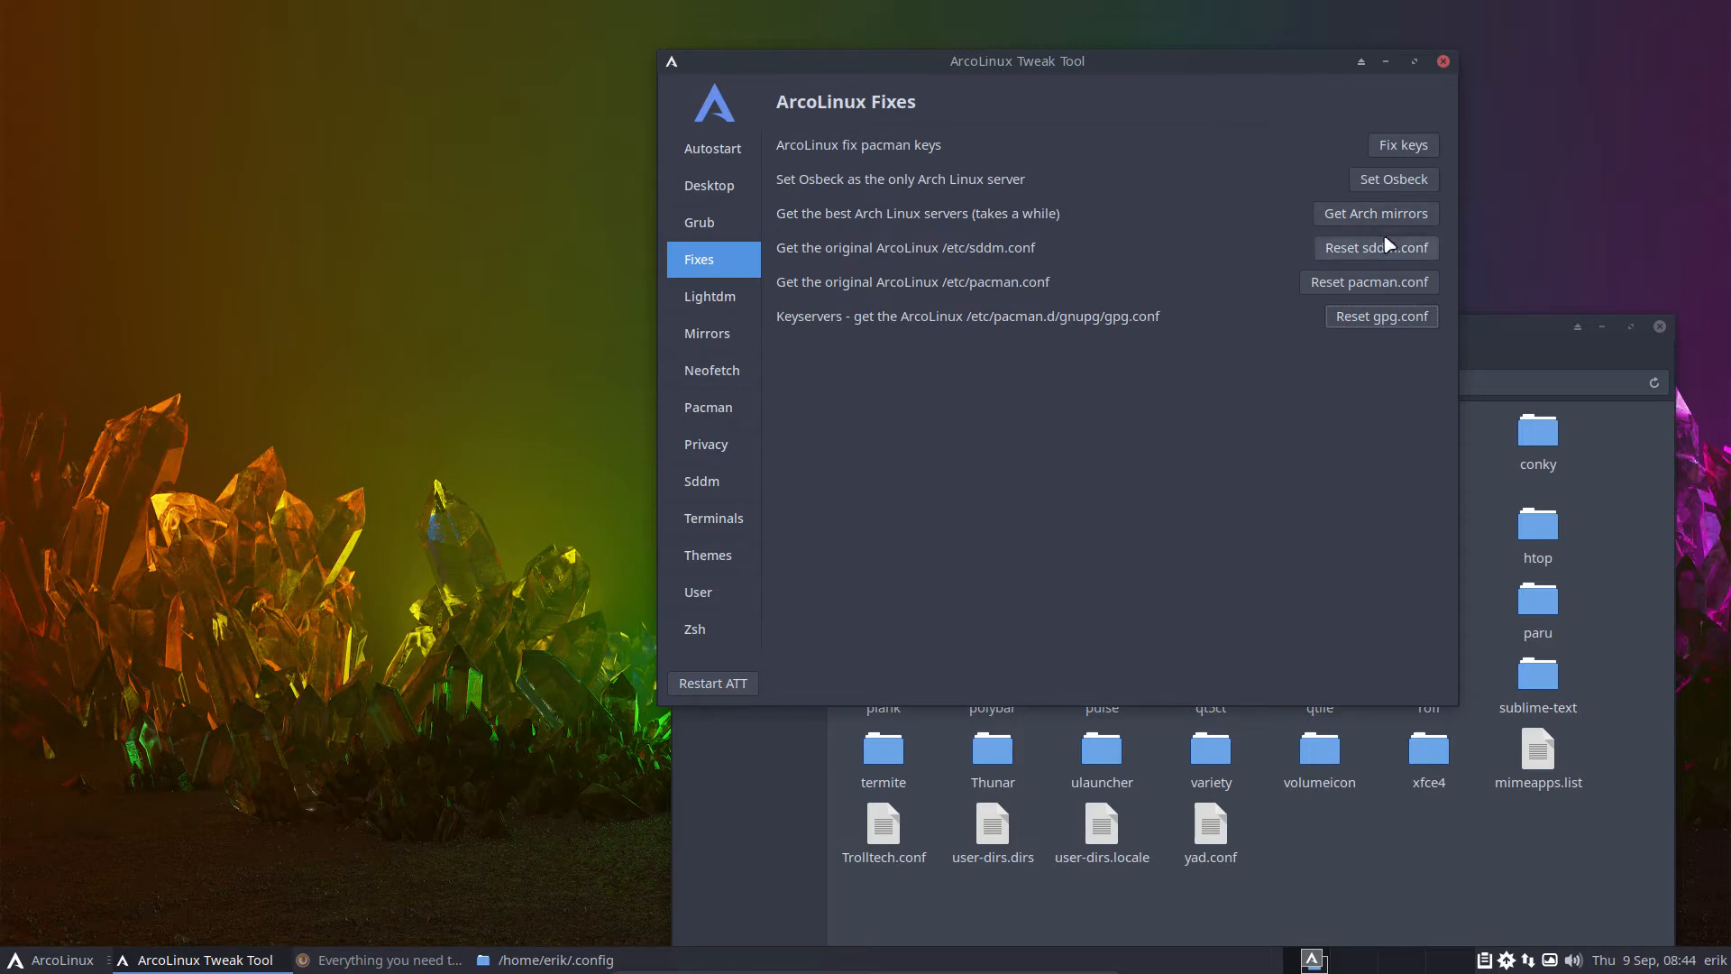
{"action": "mouse_move", "coordinate": [1012, 255]}
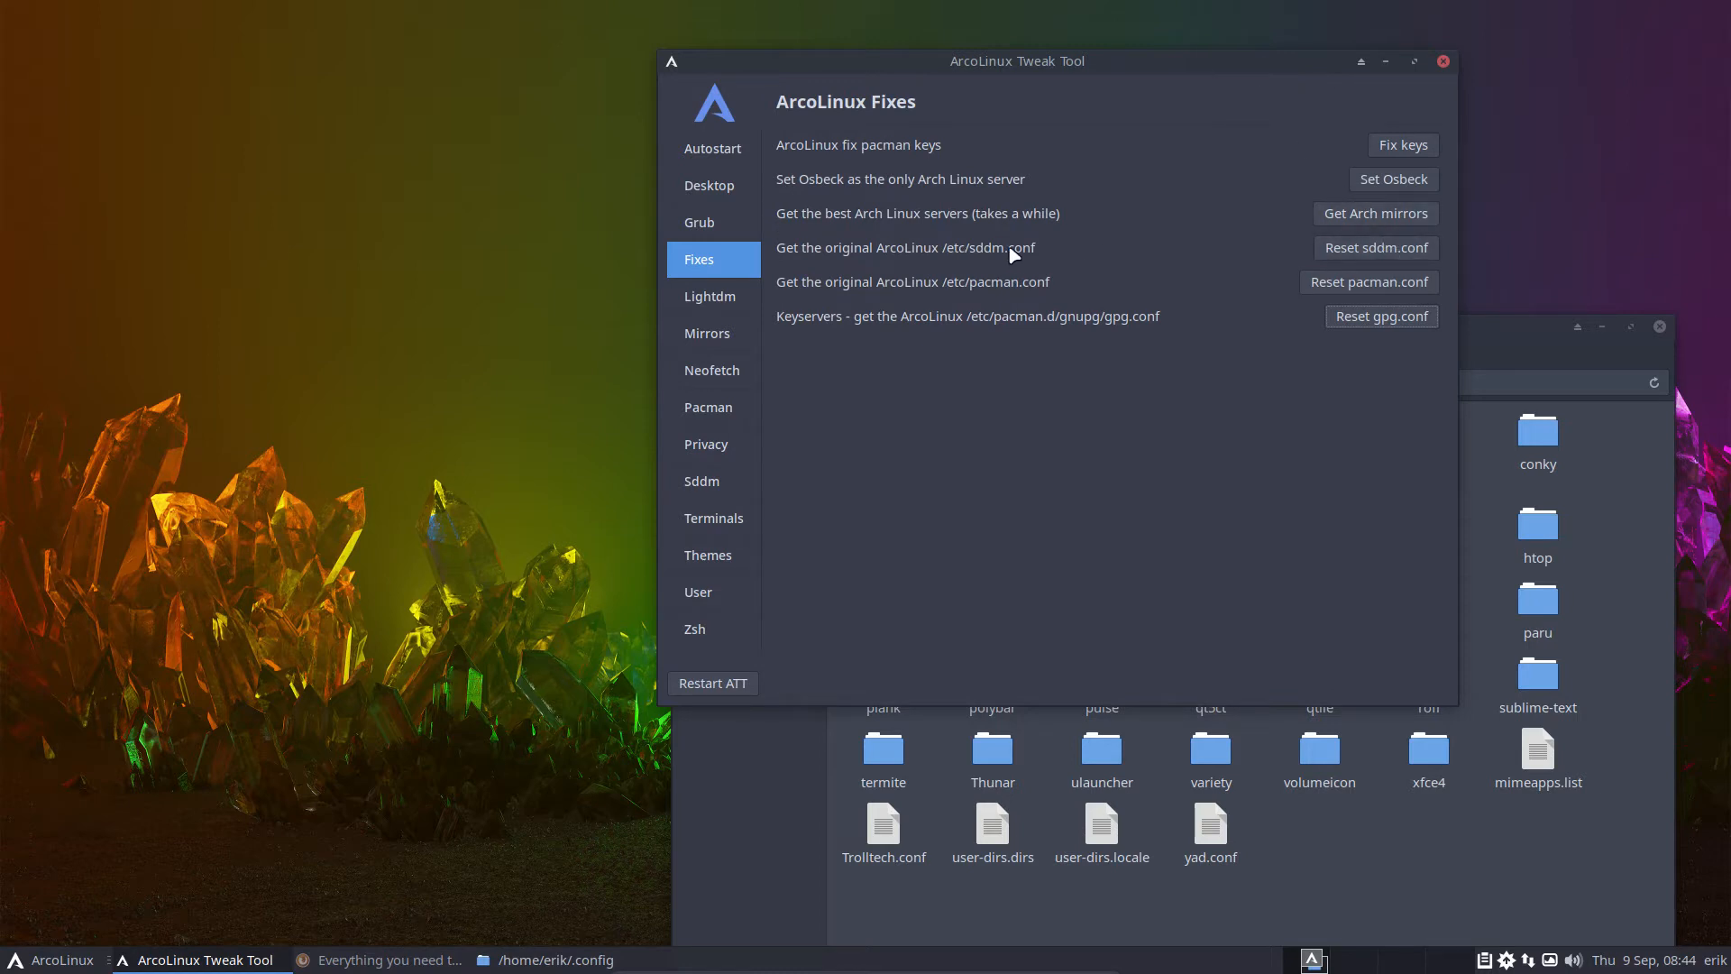
{"action": "mouse_move", "coordinate": [958, 255]}
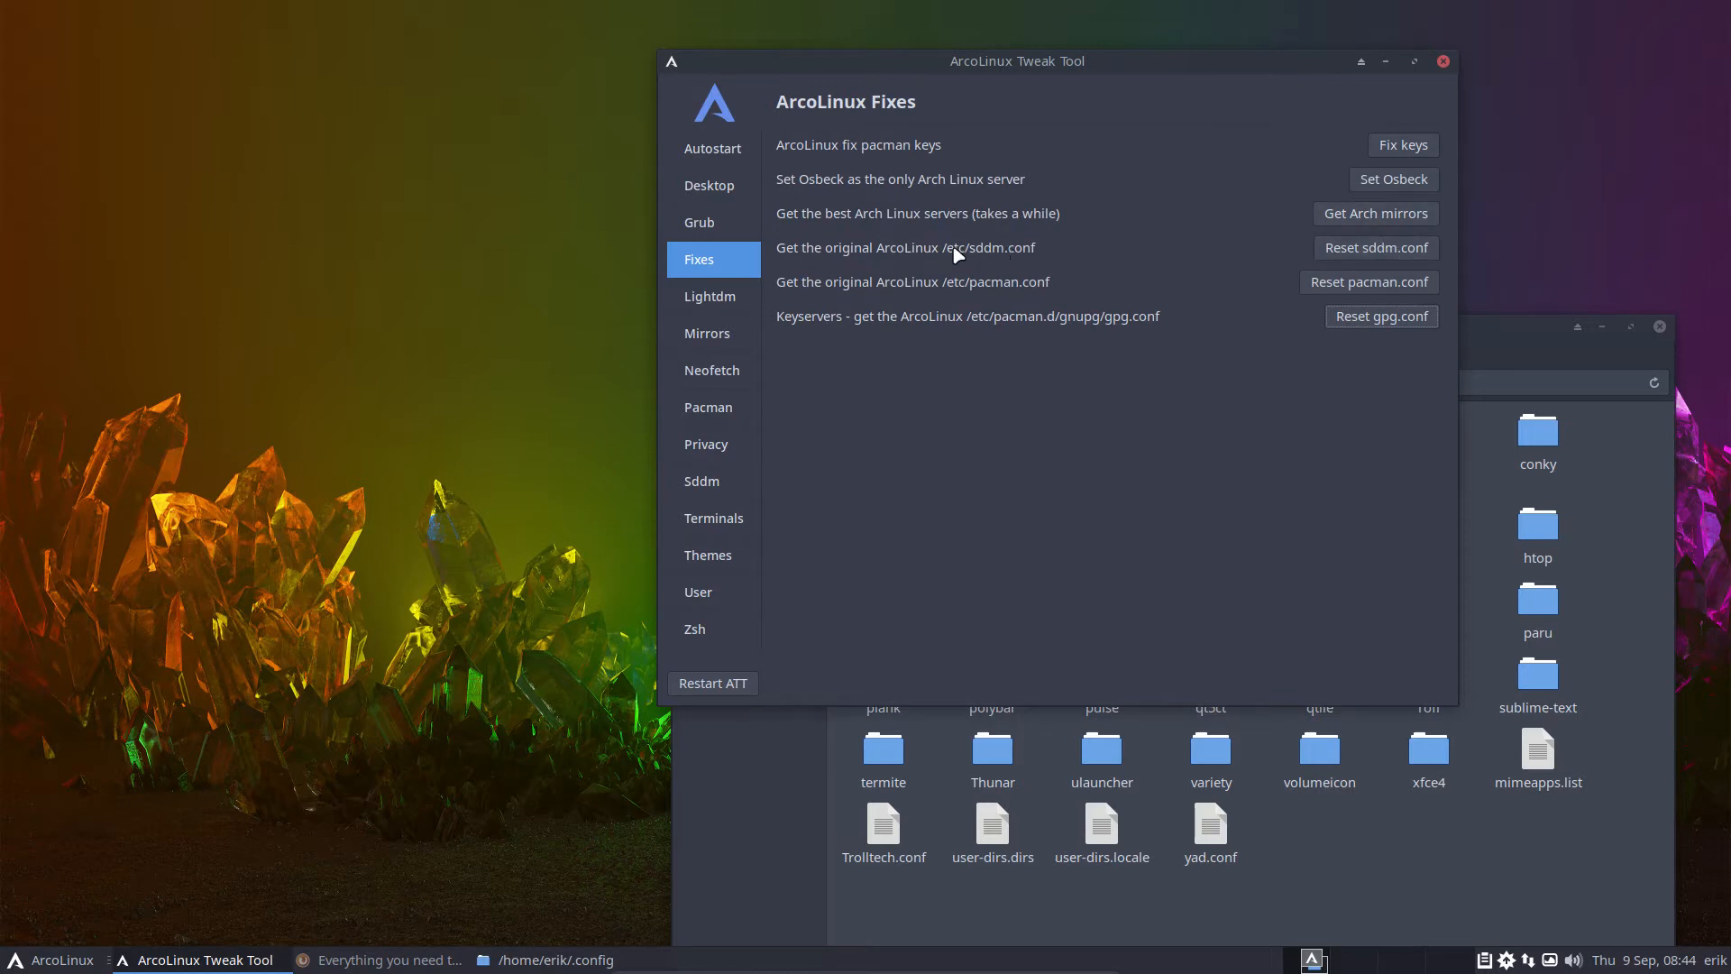
{"action": "mouse_move", "coordinate": [998, 287]}
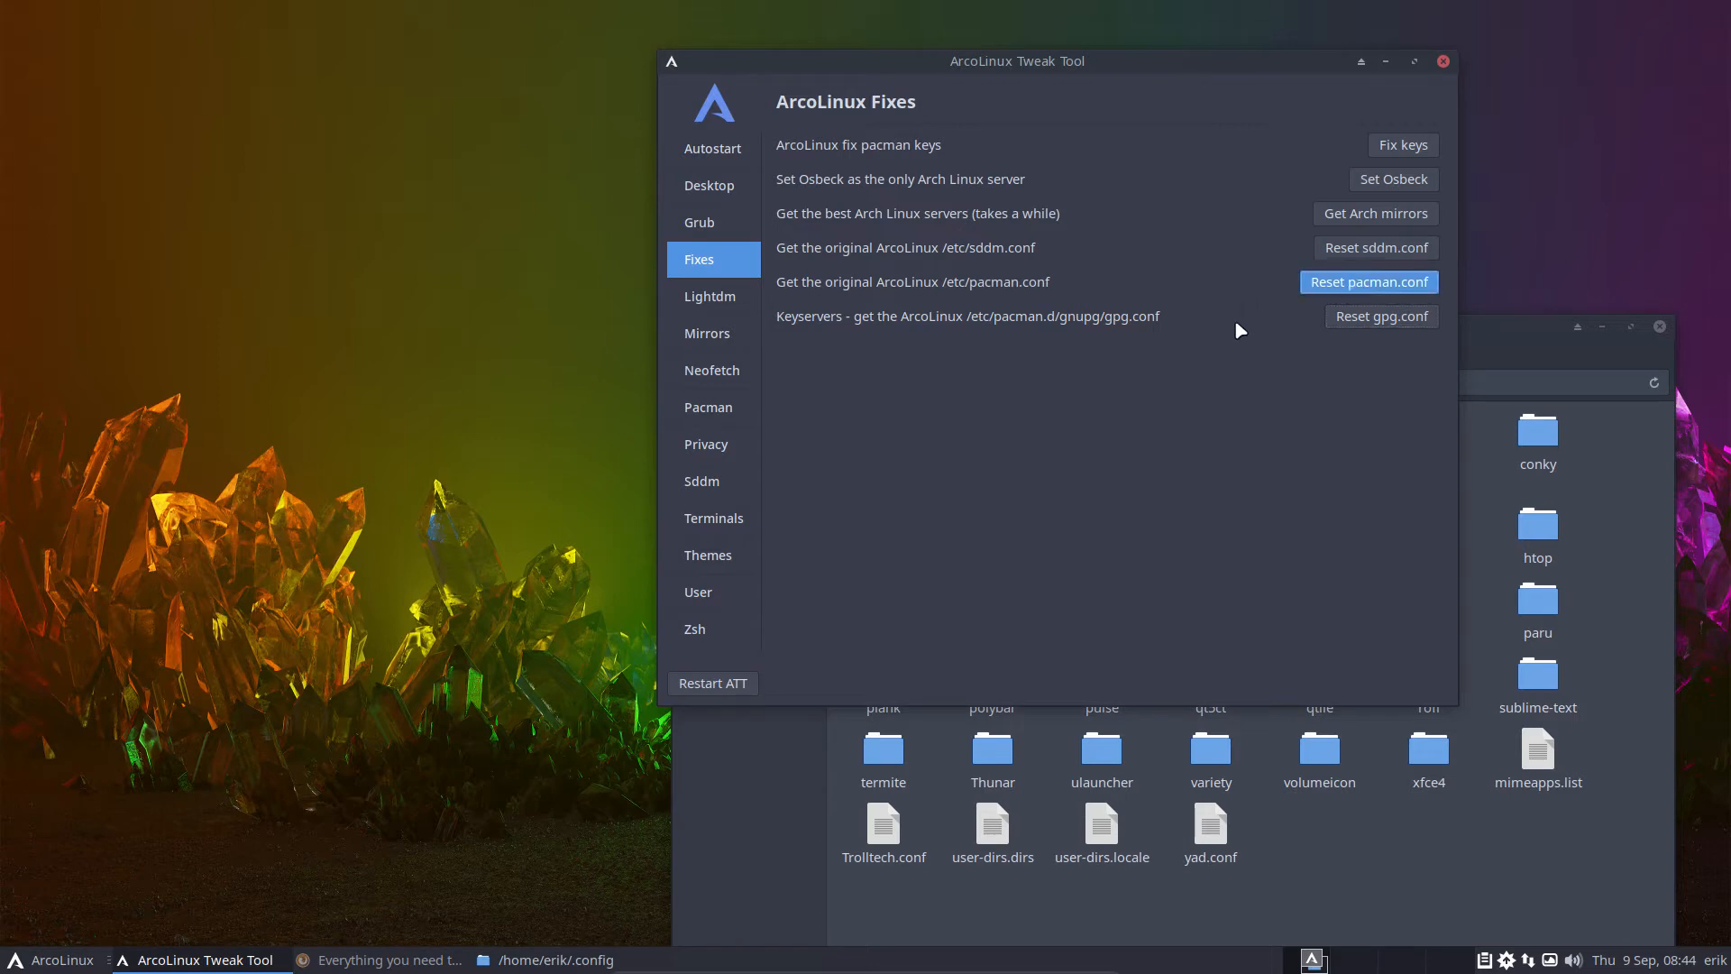
{"action": "left_click", "coordinate": [1368, 281]}
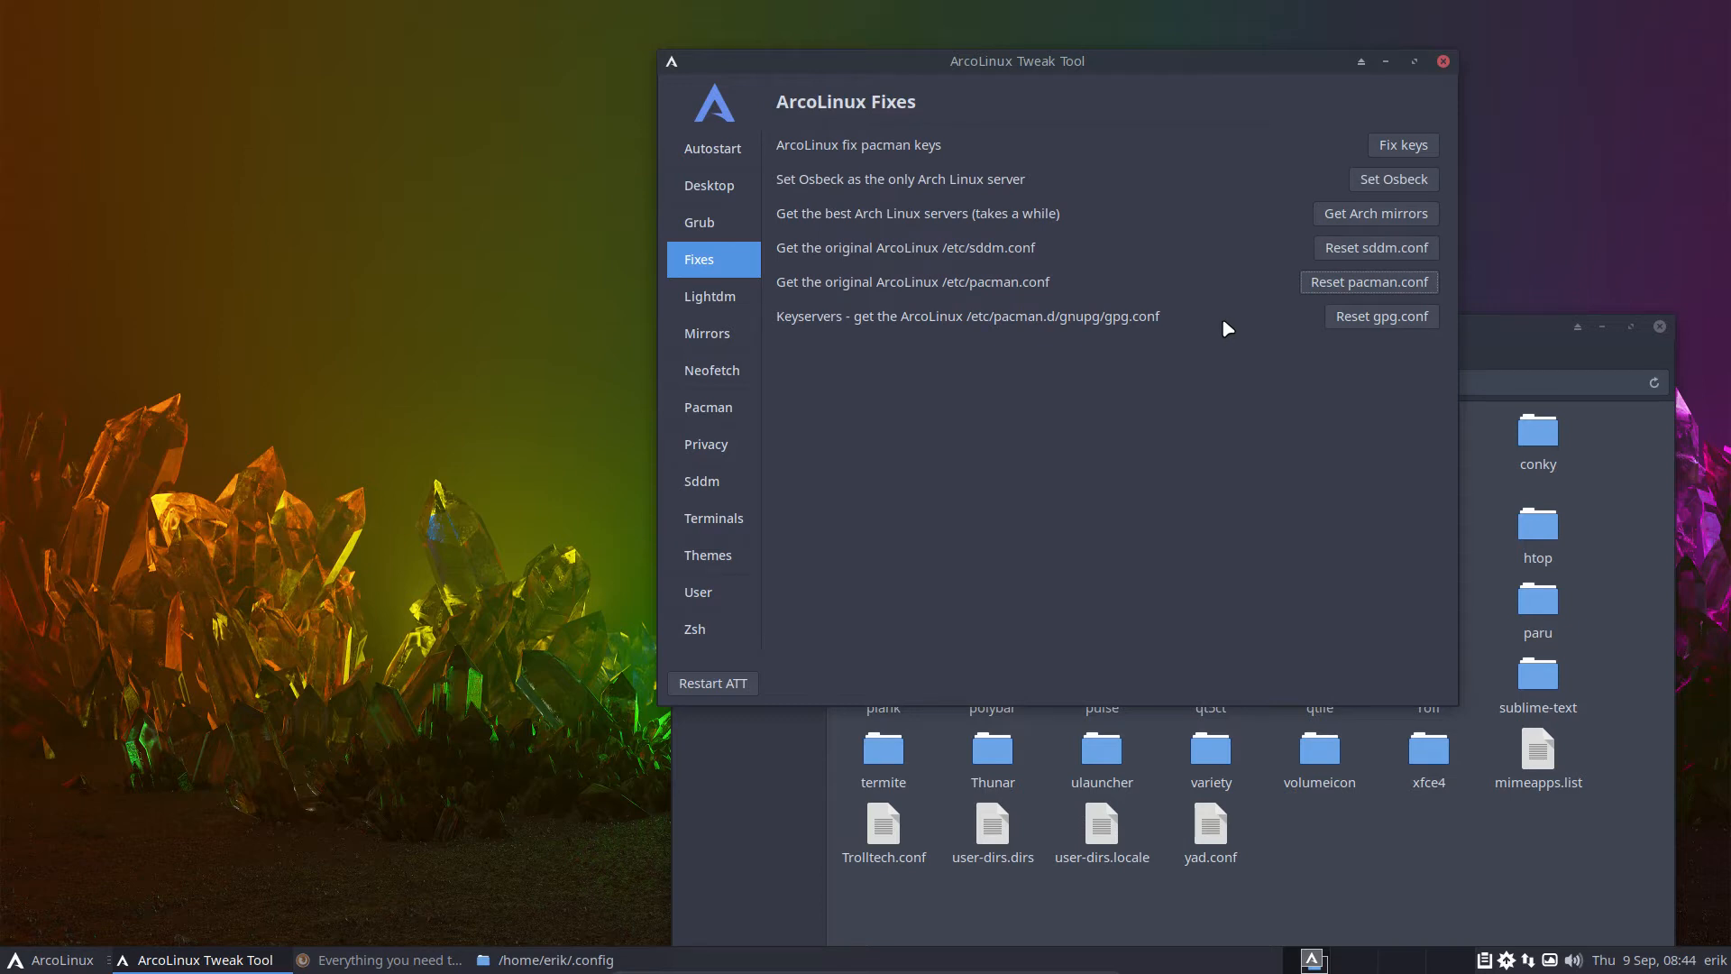
{"action": "left_click", "coordinate": [711, 296]}
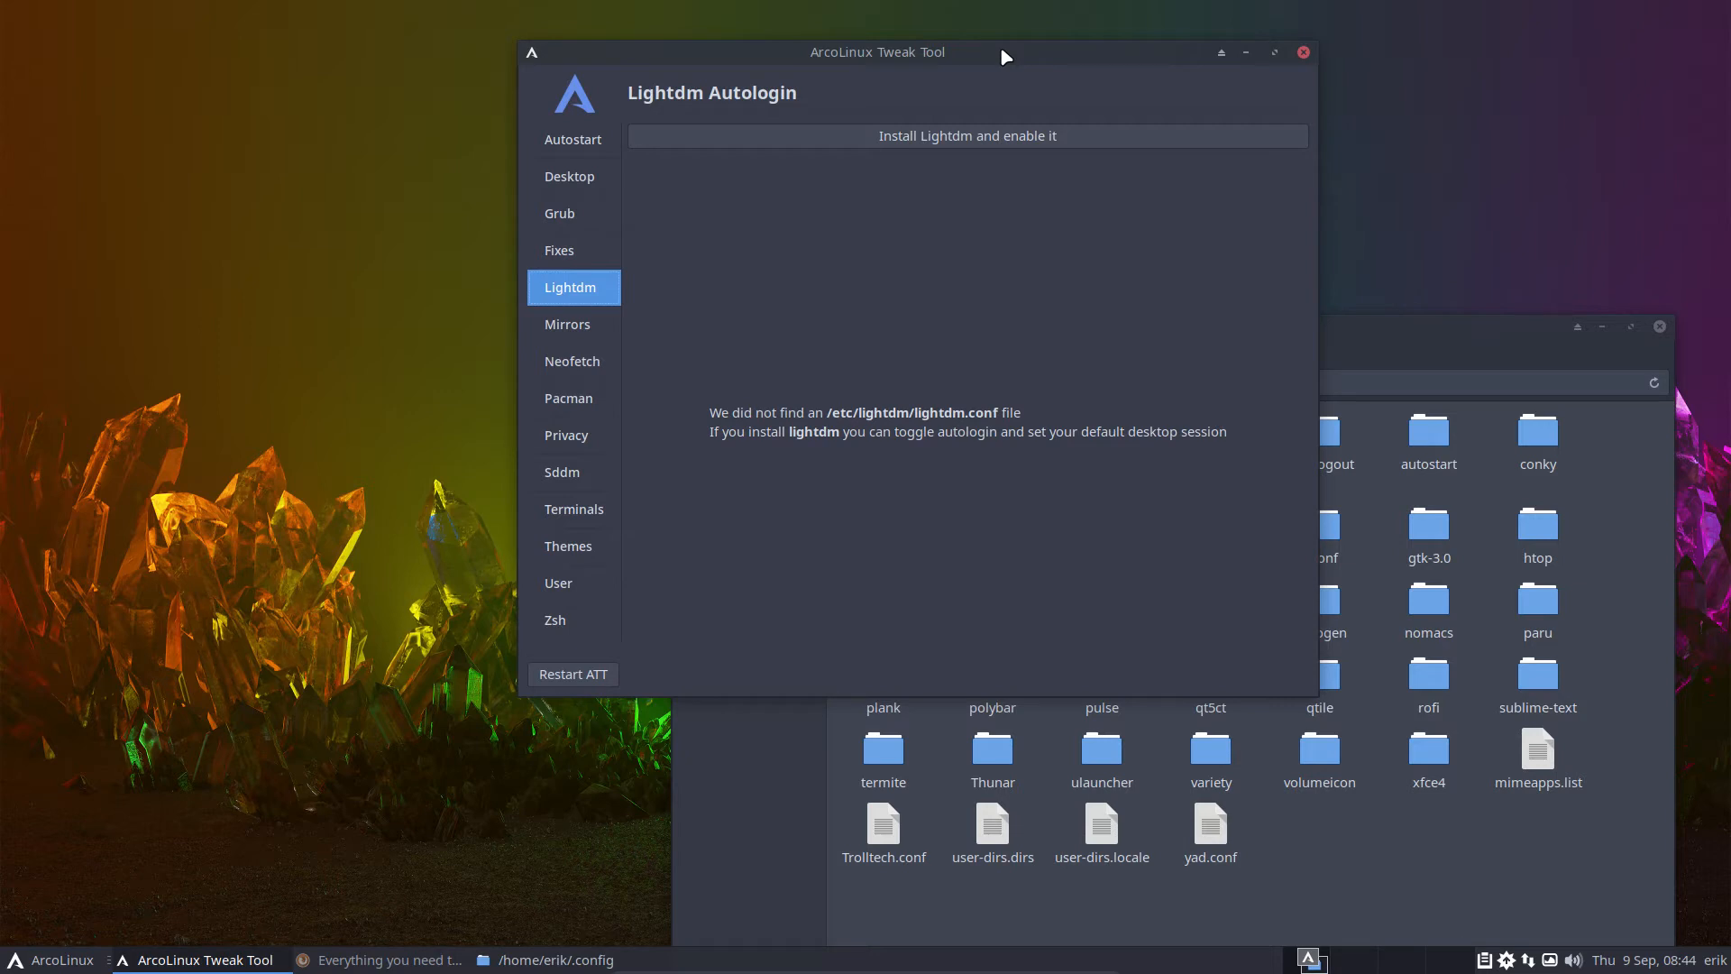
{"action": "mouse_move", "coordinate": [998, 119]}
{"action": "type", "text": "sudo"}
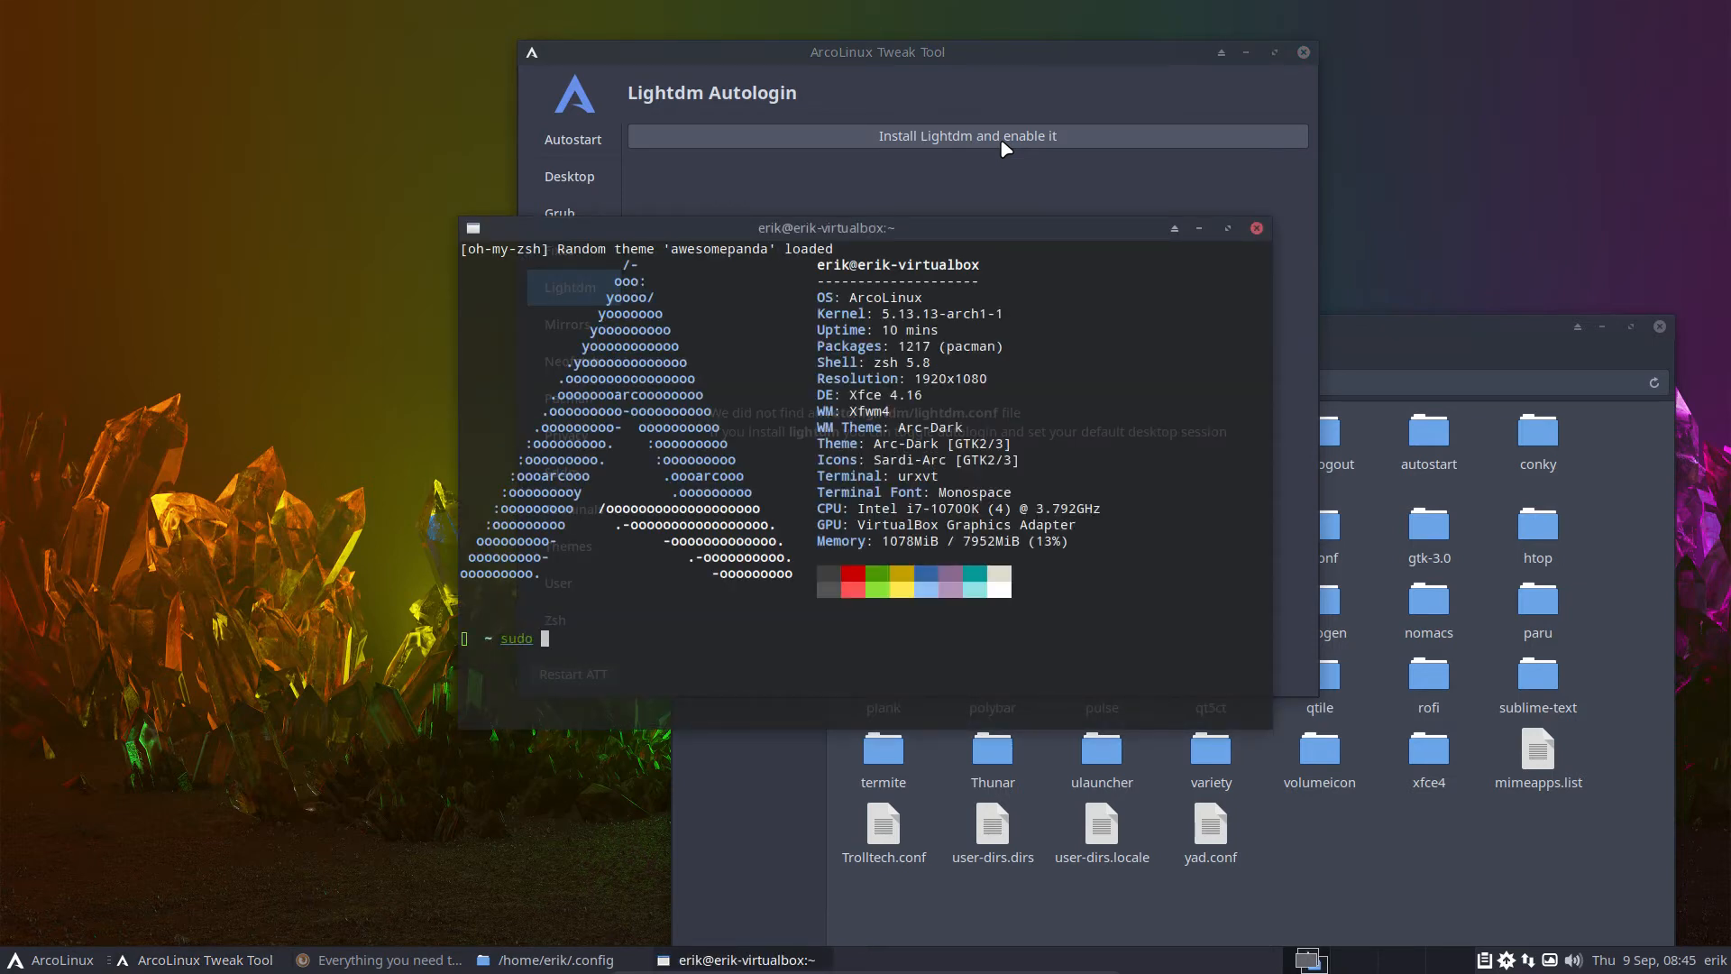
- Type 'pacman -S lightdm lightdm-gtk-greeter lightdm-gtk-greeter-settings' in urxvt, then close the terminal
{"action": "type", "text": "pacman -S l"}
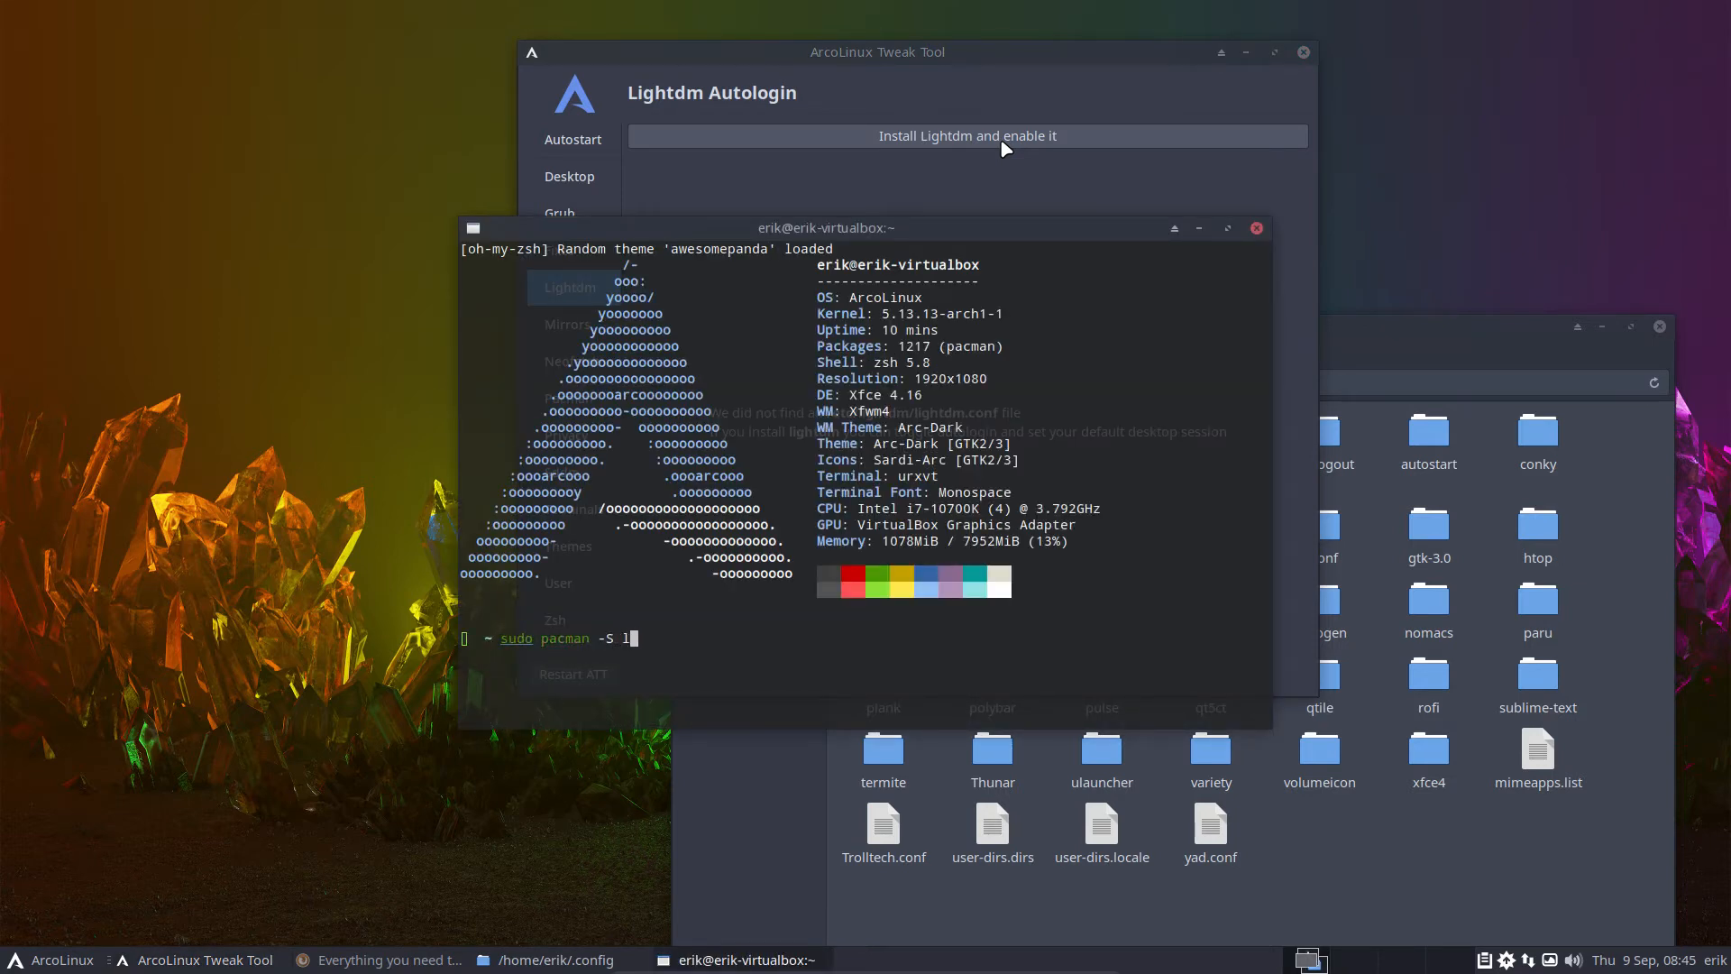
{"action": "type", "text": "ightdm ligh"}
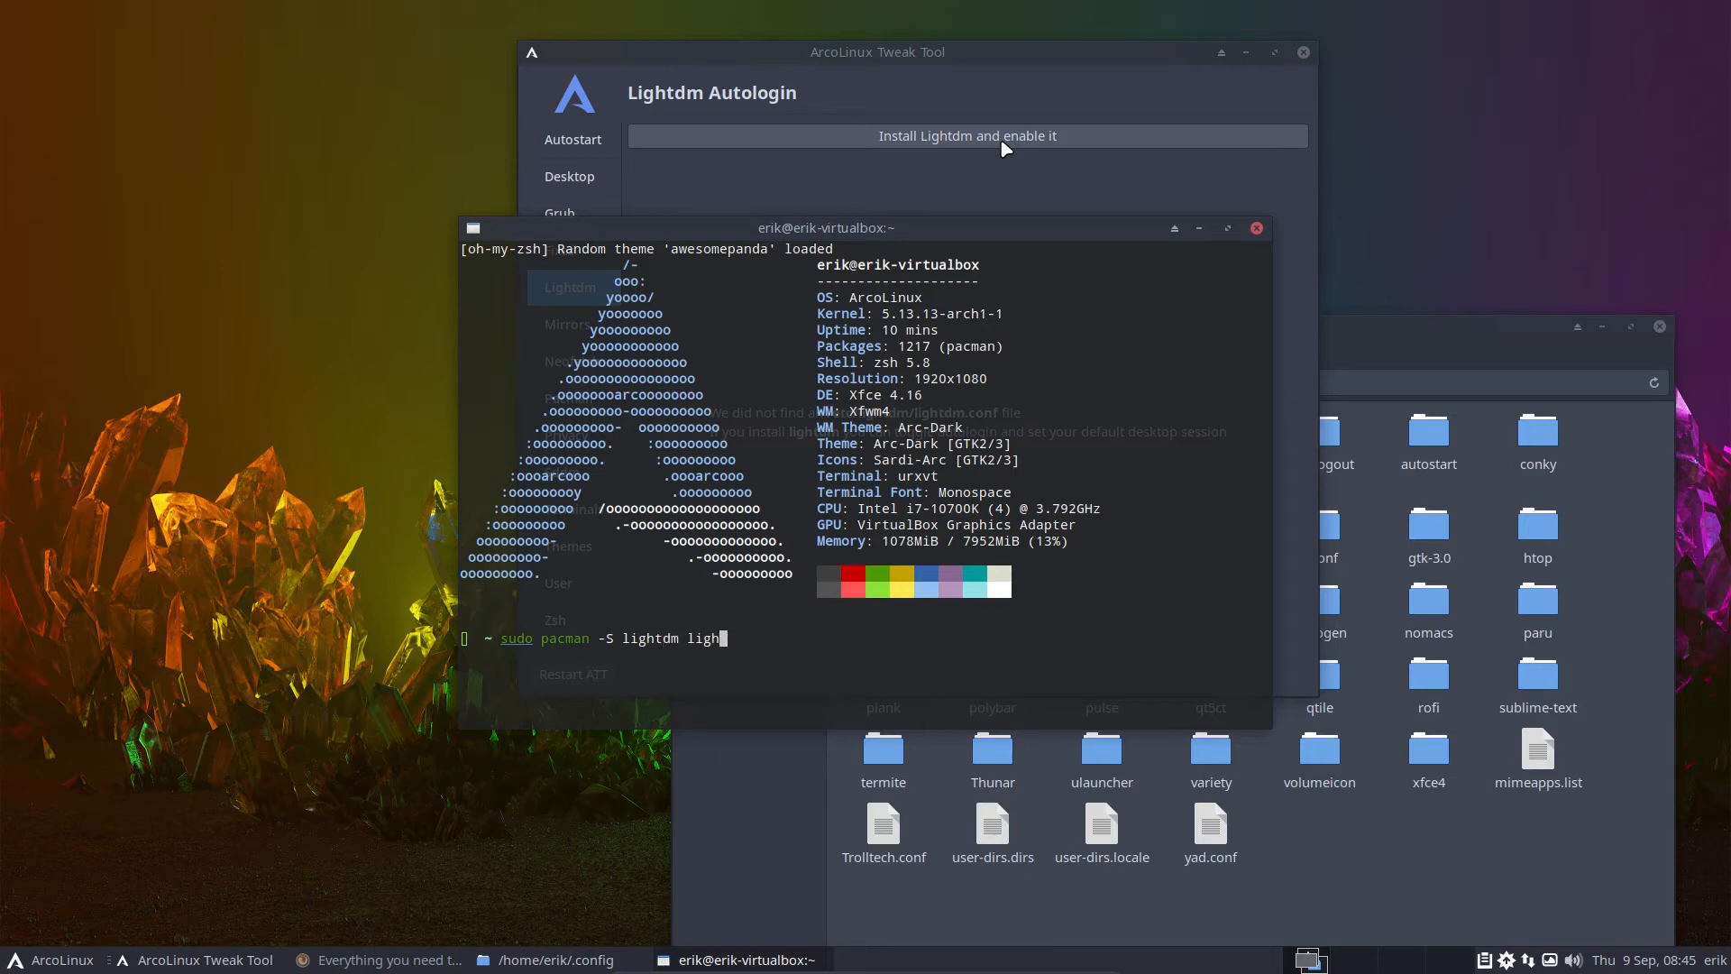
{"action": "key", "text": "Tab"}
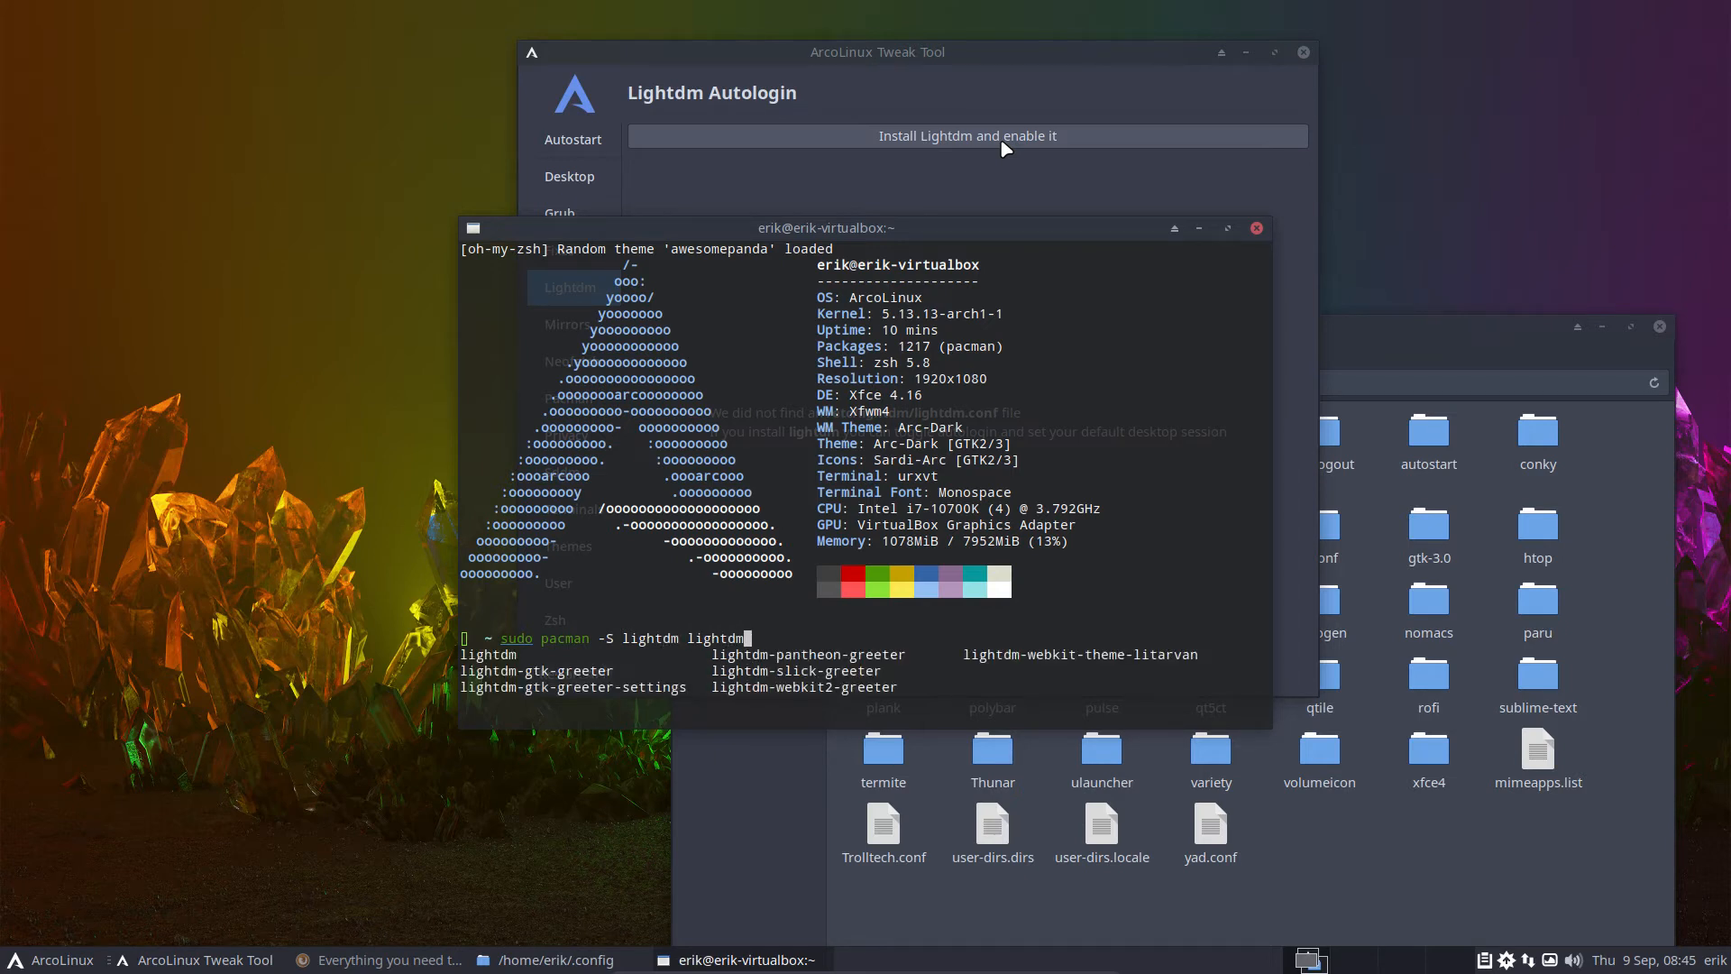
{"action": "type", "text": "-gtk-greeter"}
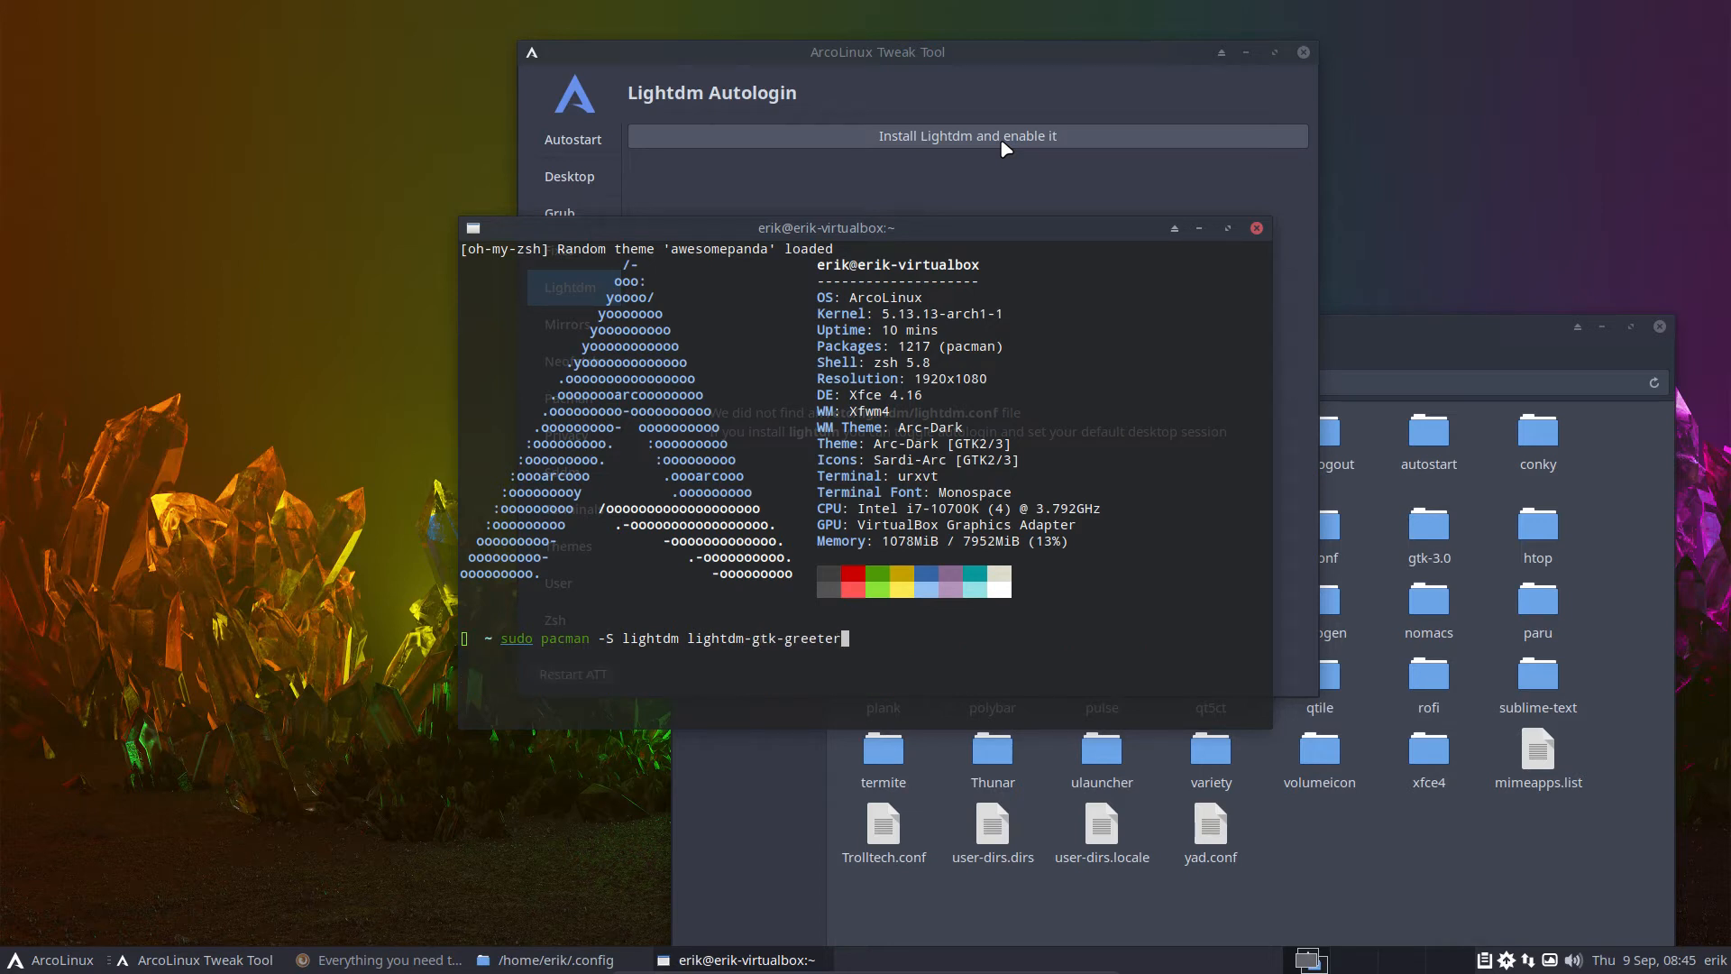
{"action": "type", "text": "lighttht"}
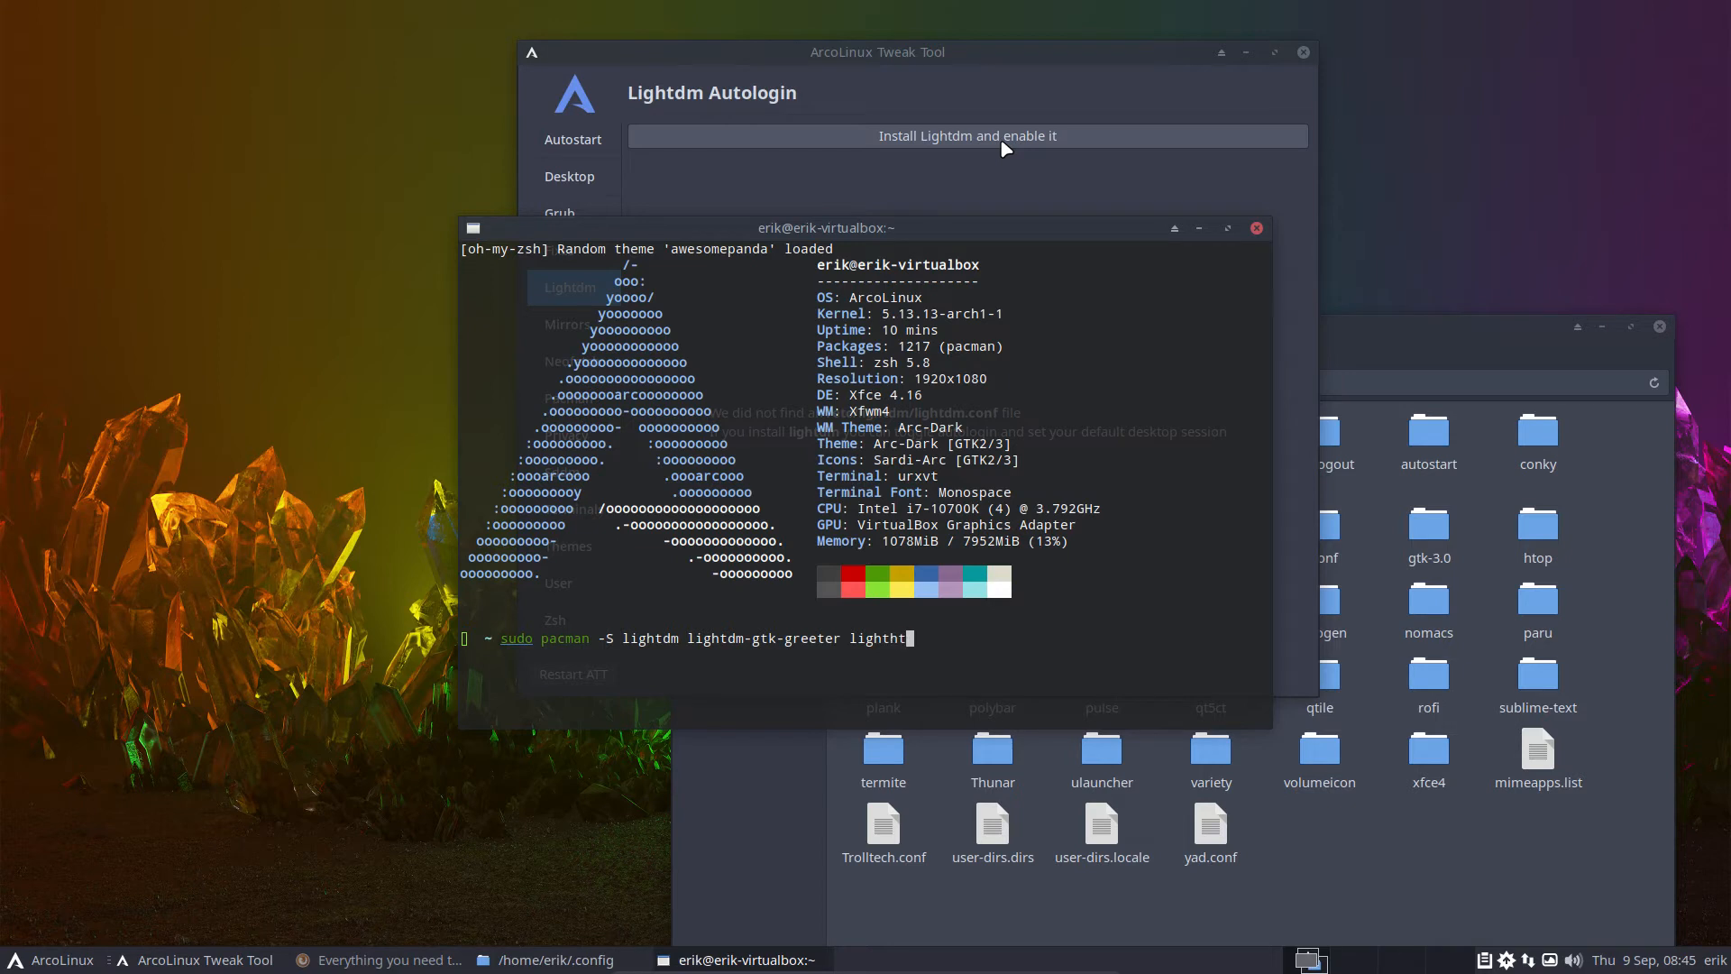
{"action": "key", "text": "BackSpace"}
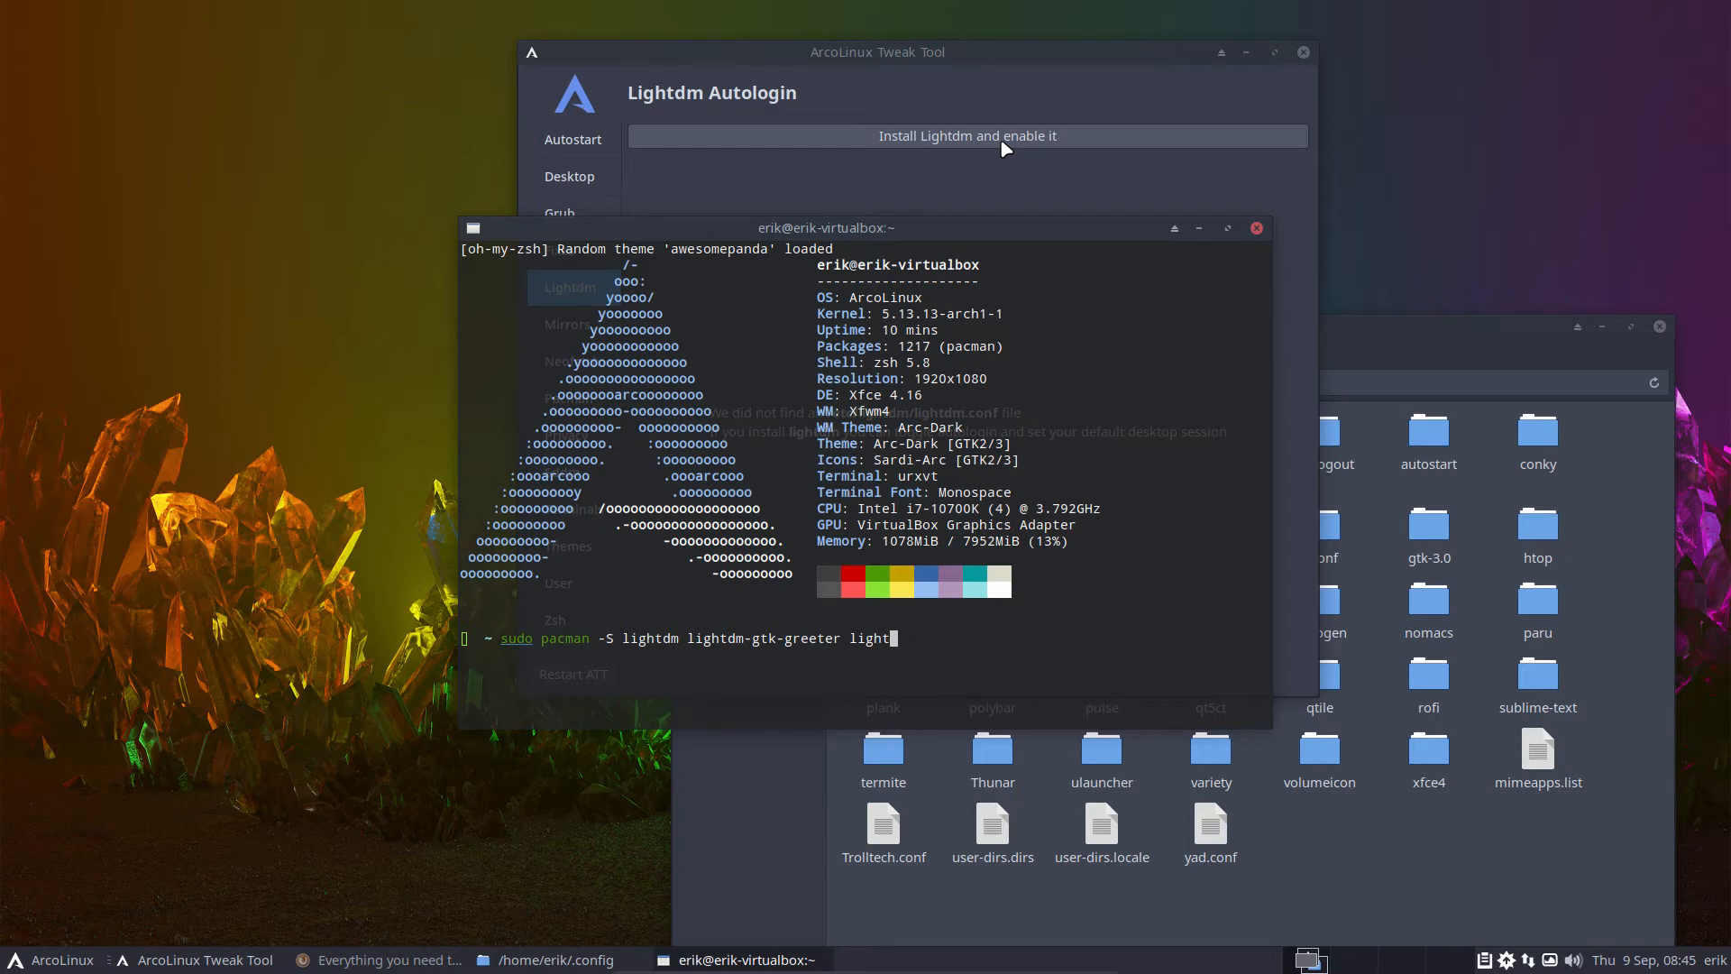
{"action": "key", "text": "Tab"}
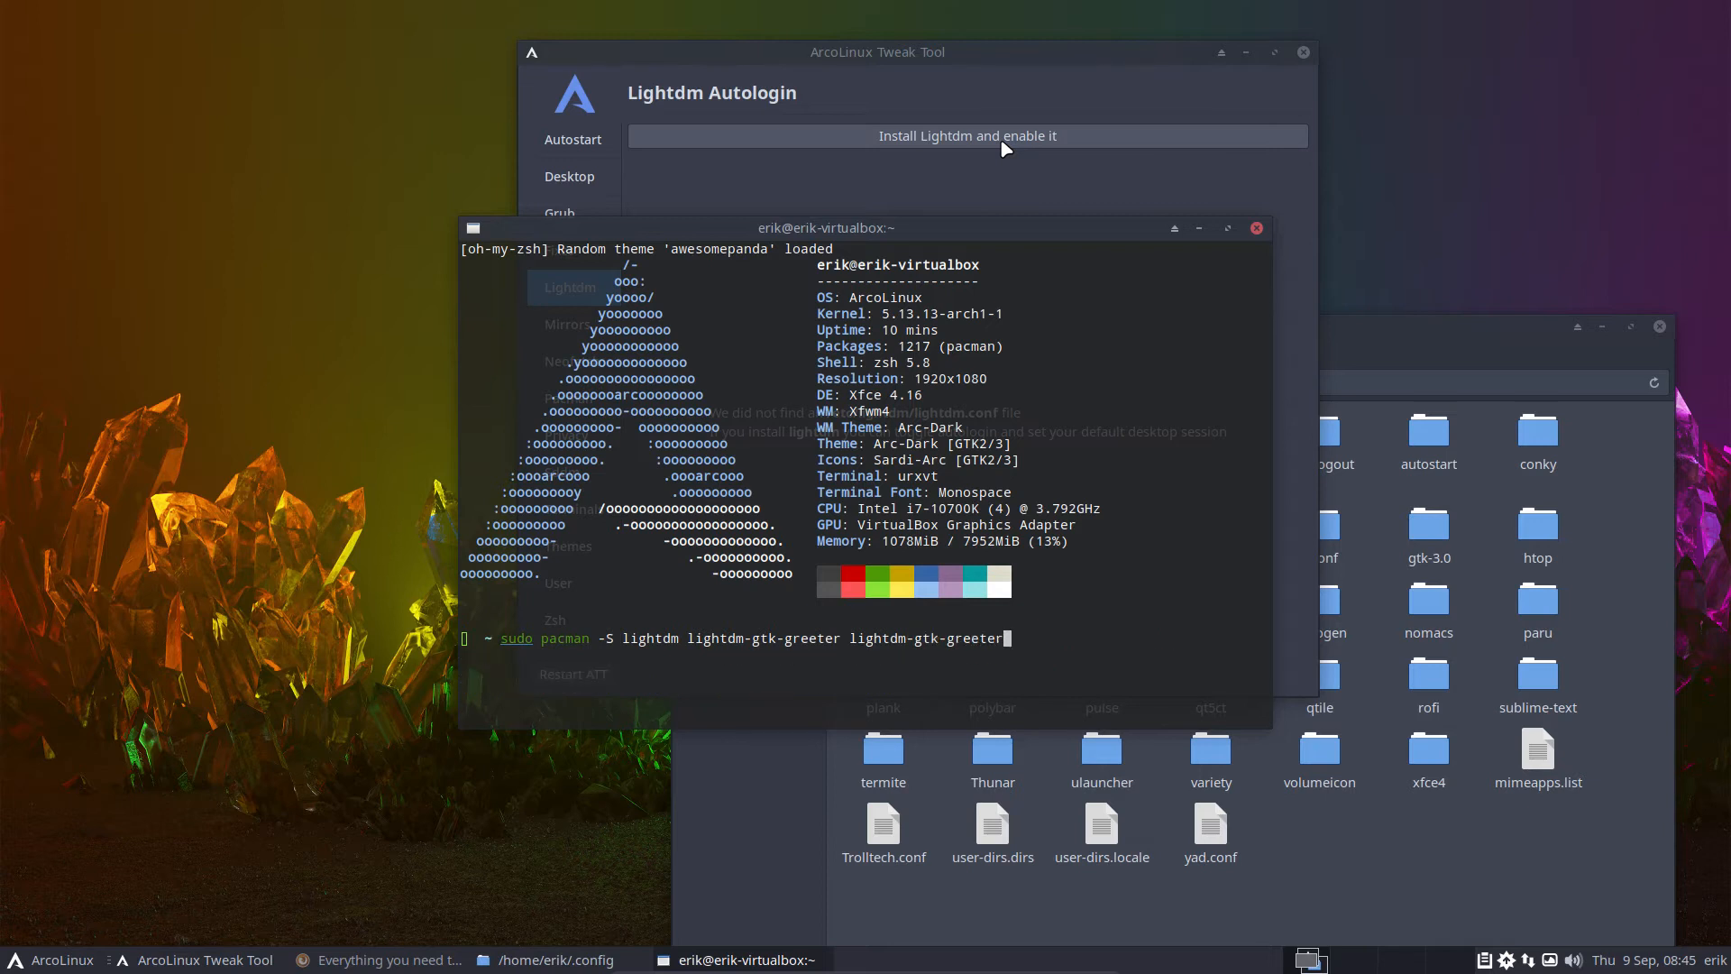
{"action": "type", "text": "-settings"}
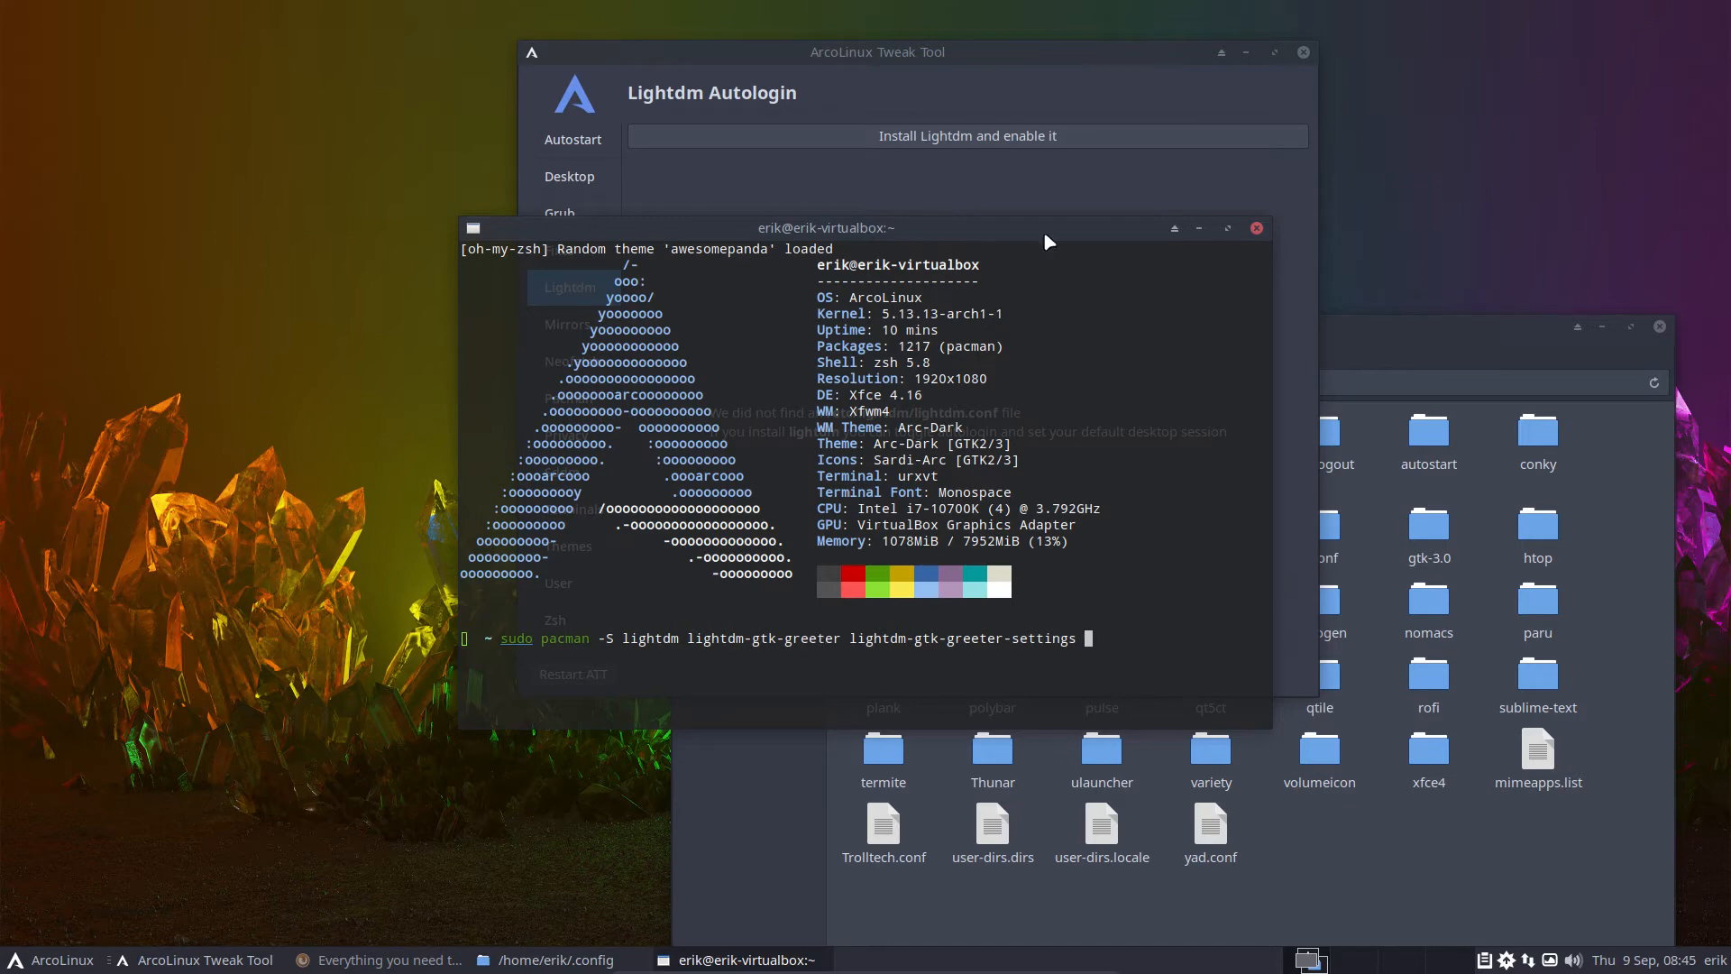
{"action": "left_click_drag", "start_coordinate": [826, 227], "coordinate": [640, 252]}
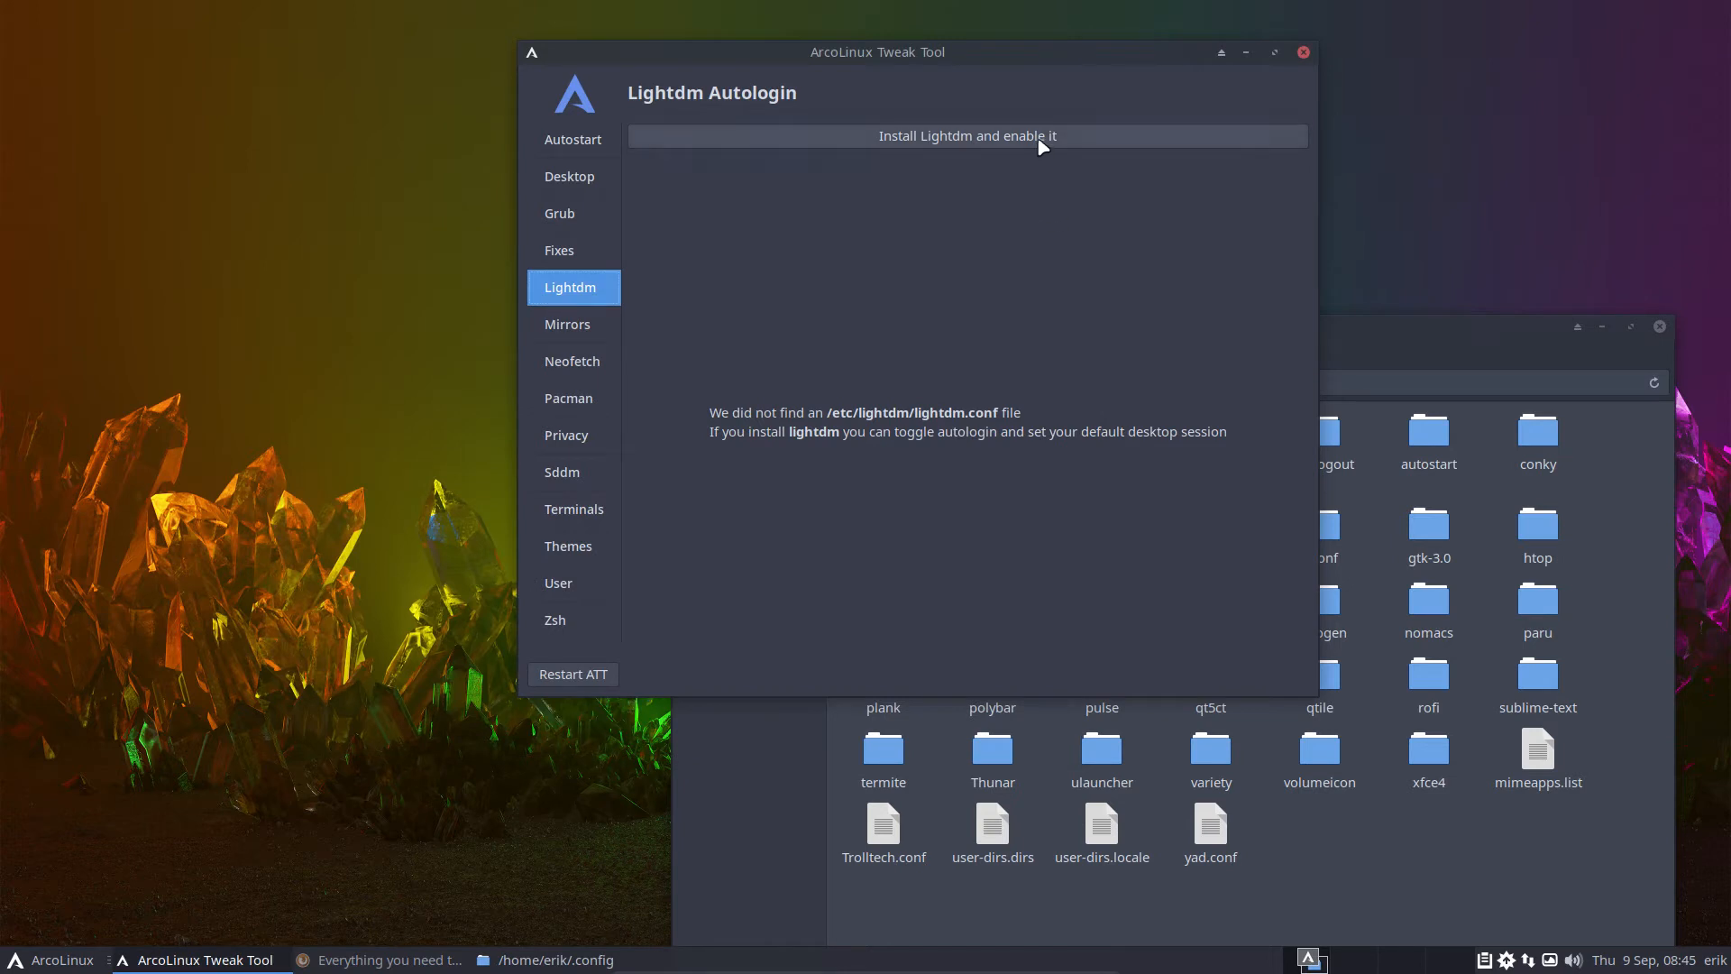
- Install and enable Lightdm from the Lightdm tab
{"action": "left_click", "coordinate": [966, 134]}
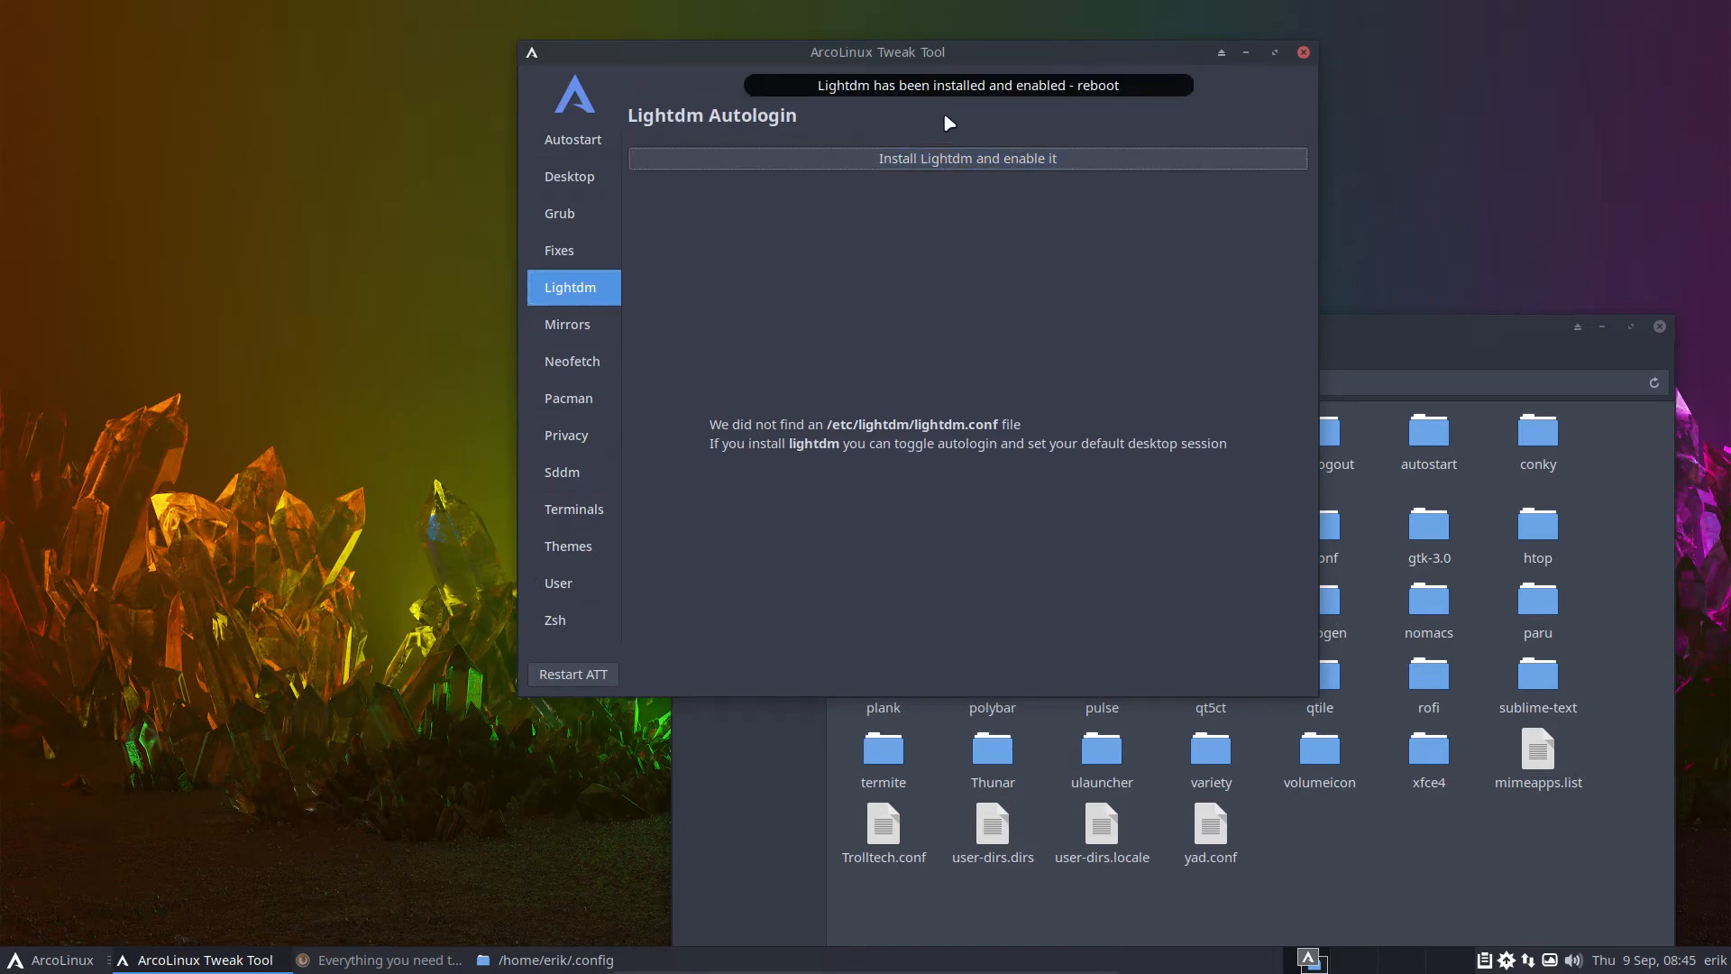
{"action": "mouse_move", "coordinate": [972, 99]}
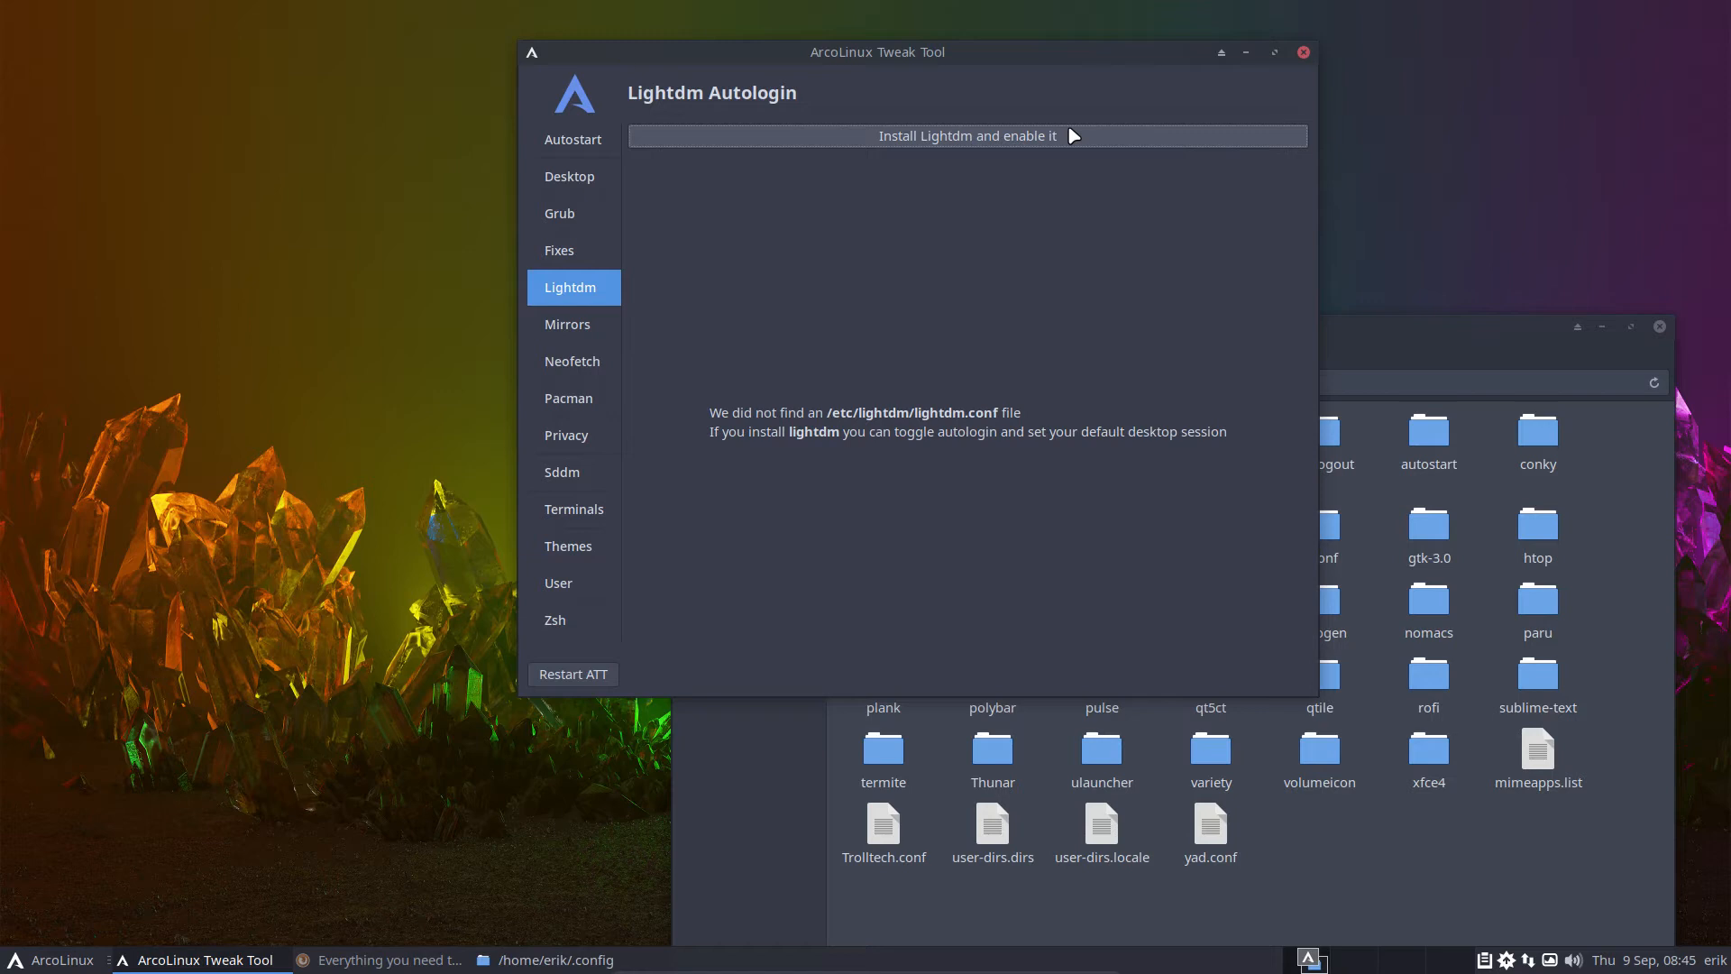
{"action": "mouse_move", "coordinate": [778, 425]}
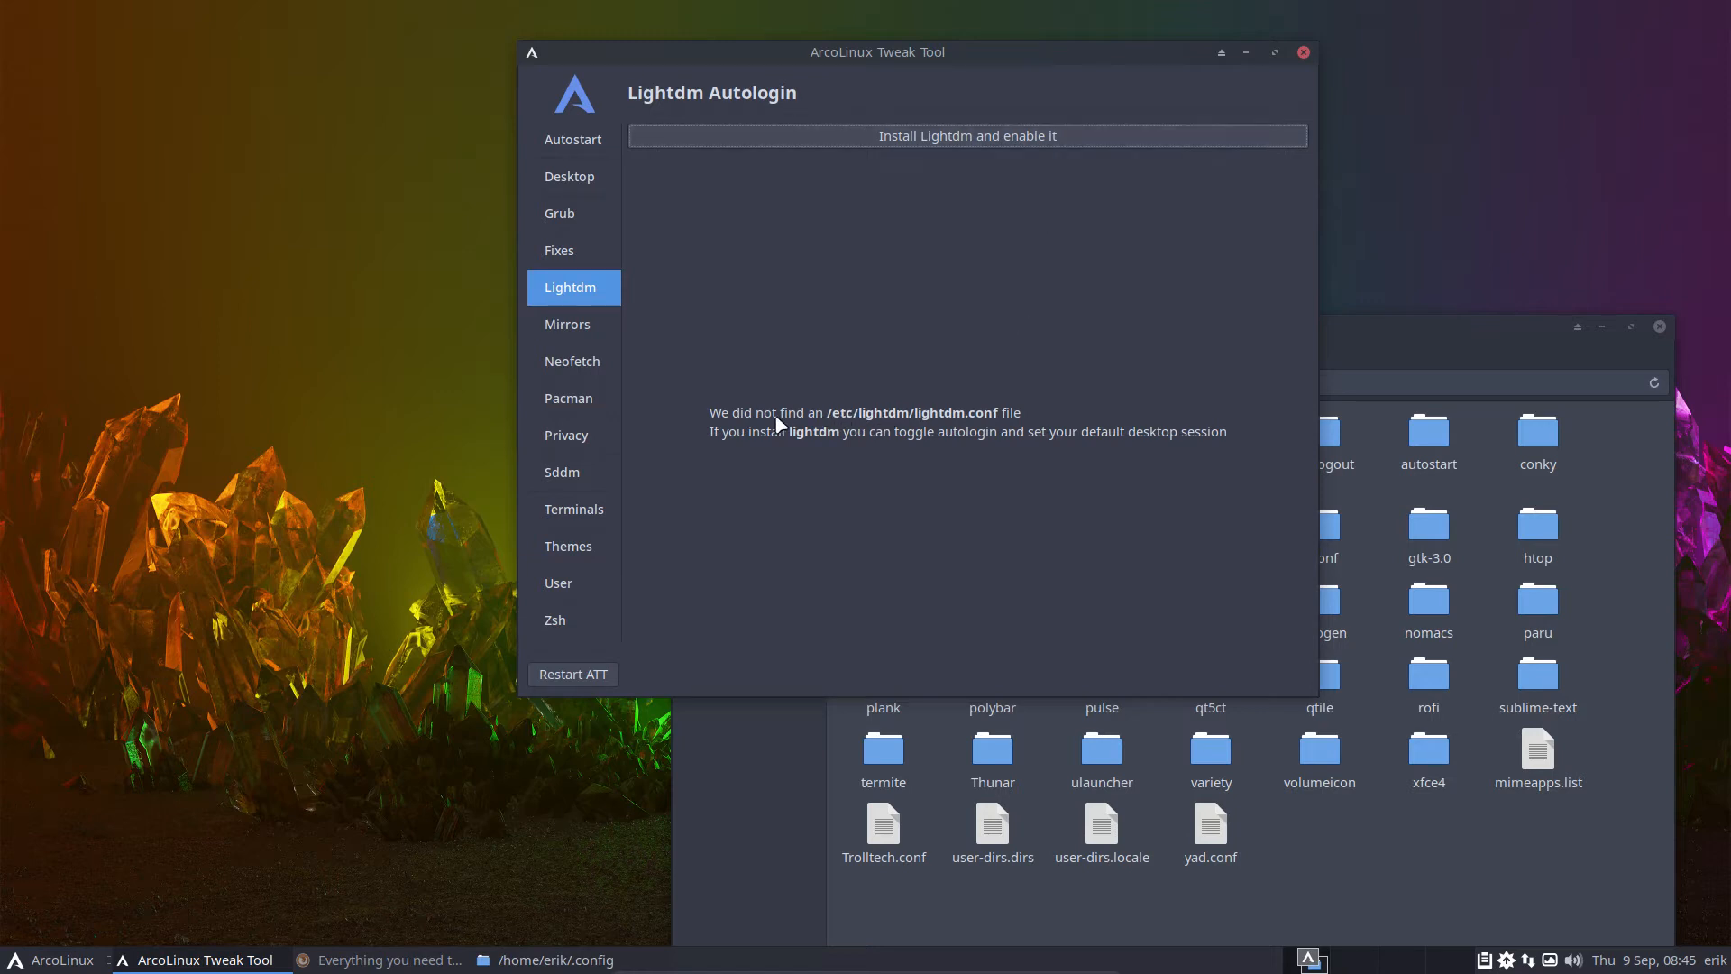
{"action": "mouse_move", "coordinate": [872, 425]}
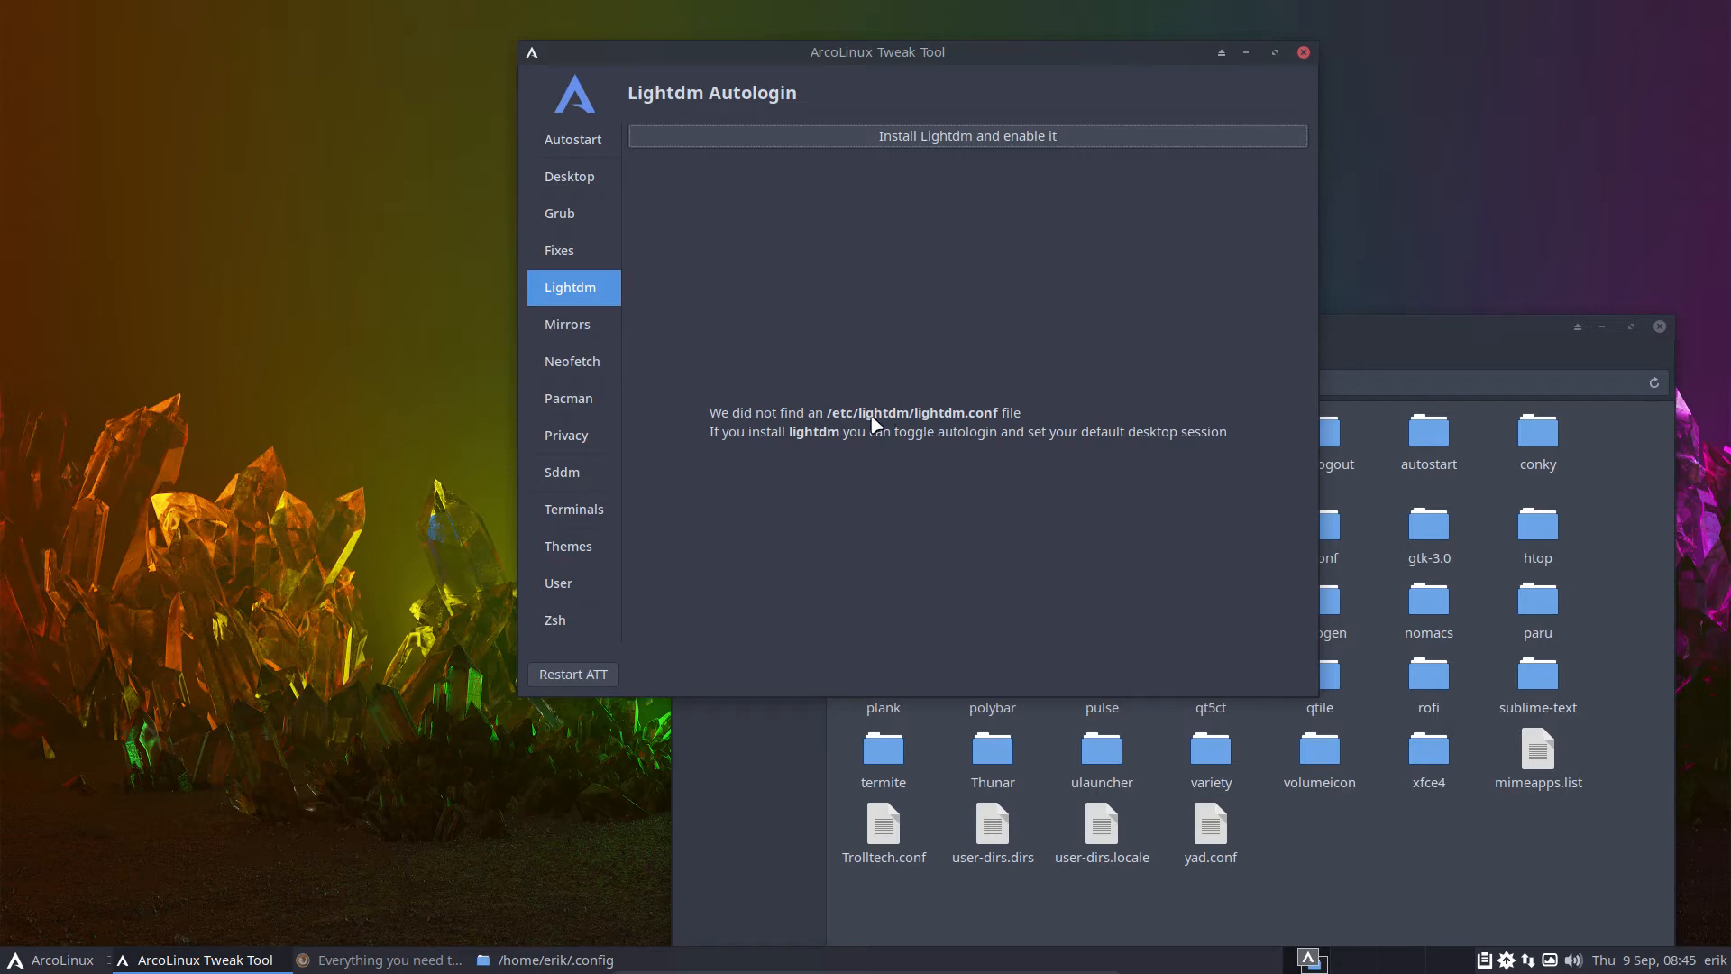
{"action": "mouse_move", "coordinate": [962, 423]}
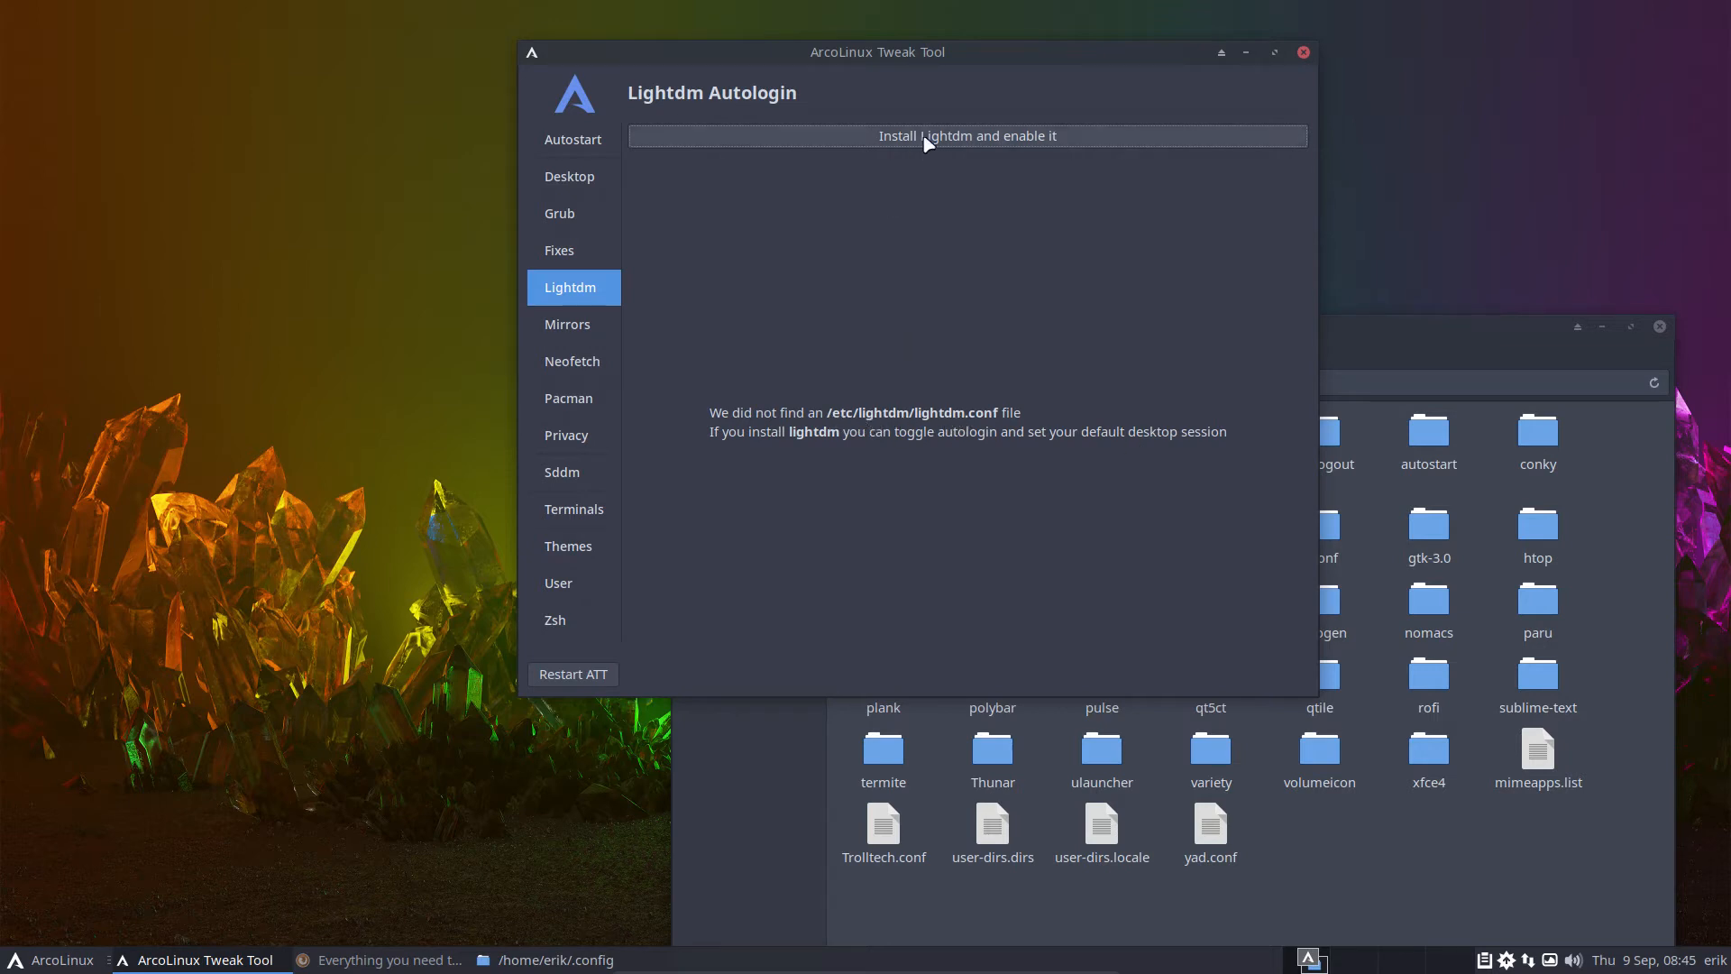
{"action": "mouse_move", "coordinate": [959, 154]}
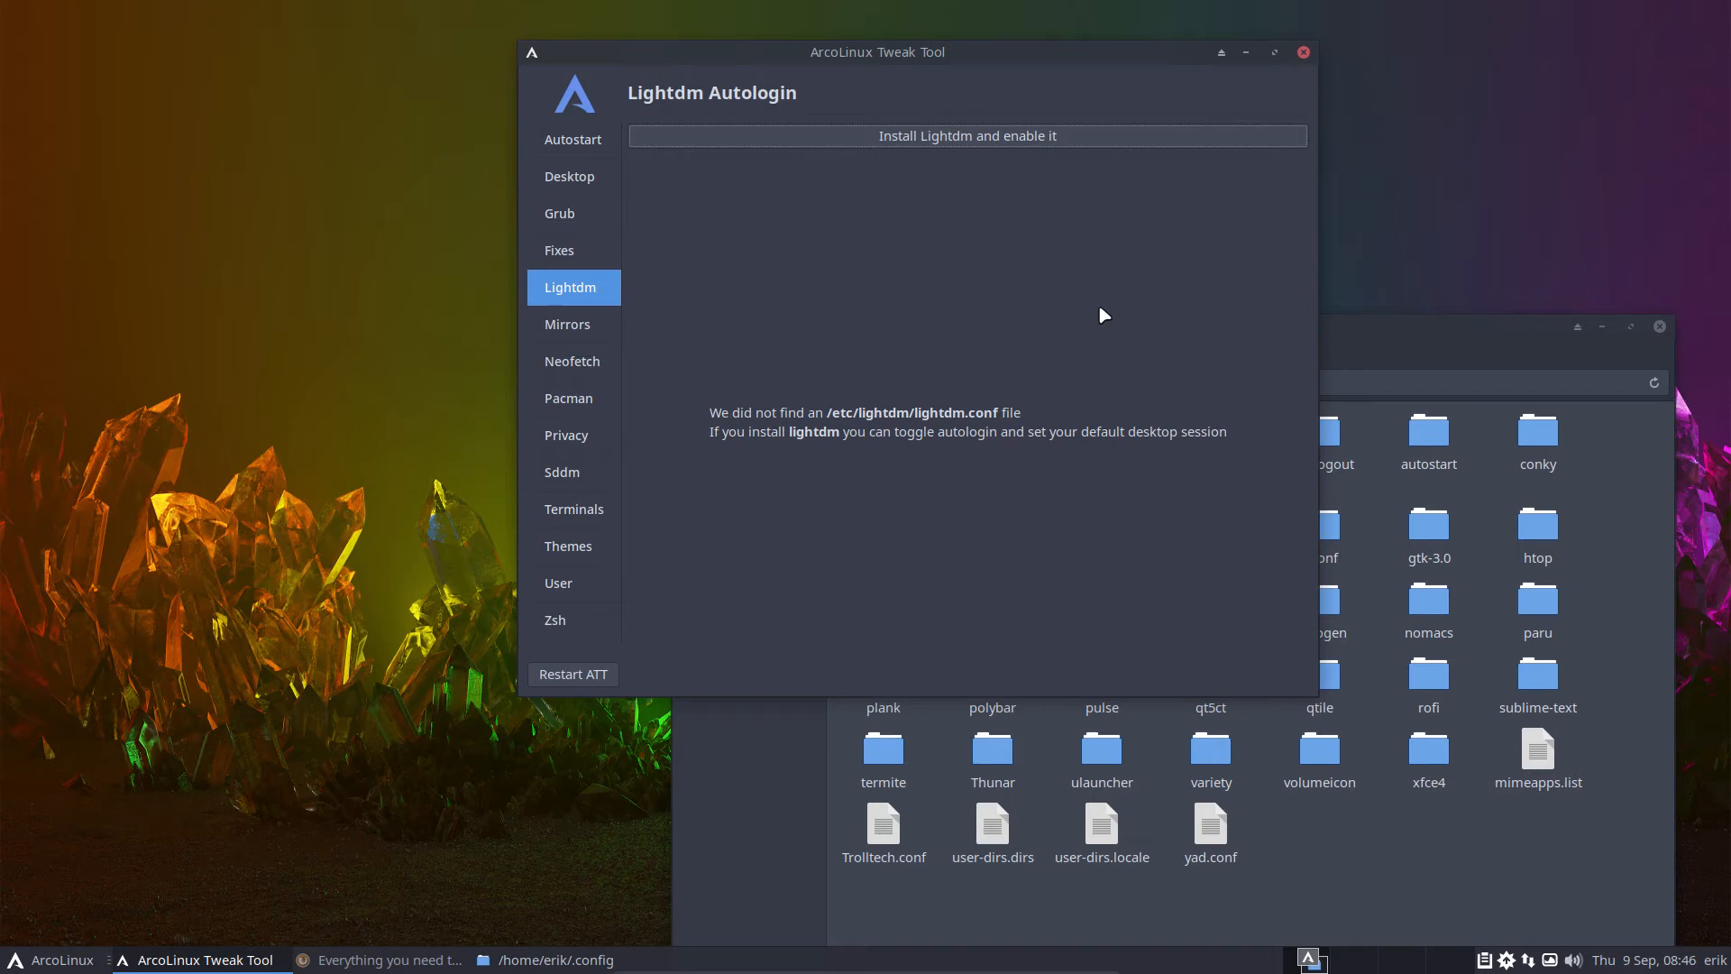
{"action": "mouse_move", "coordinate": [593, 345]}
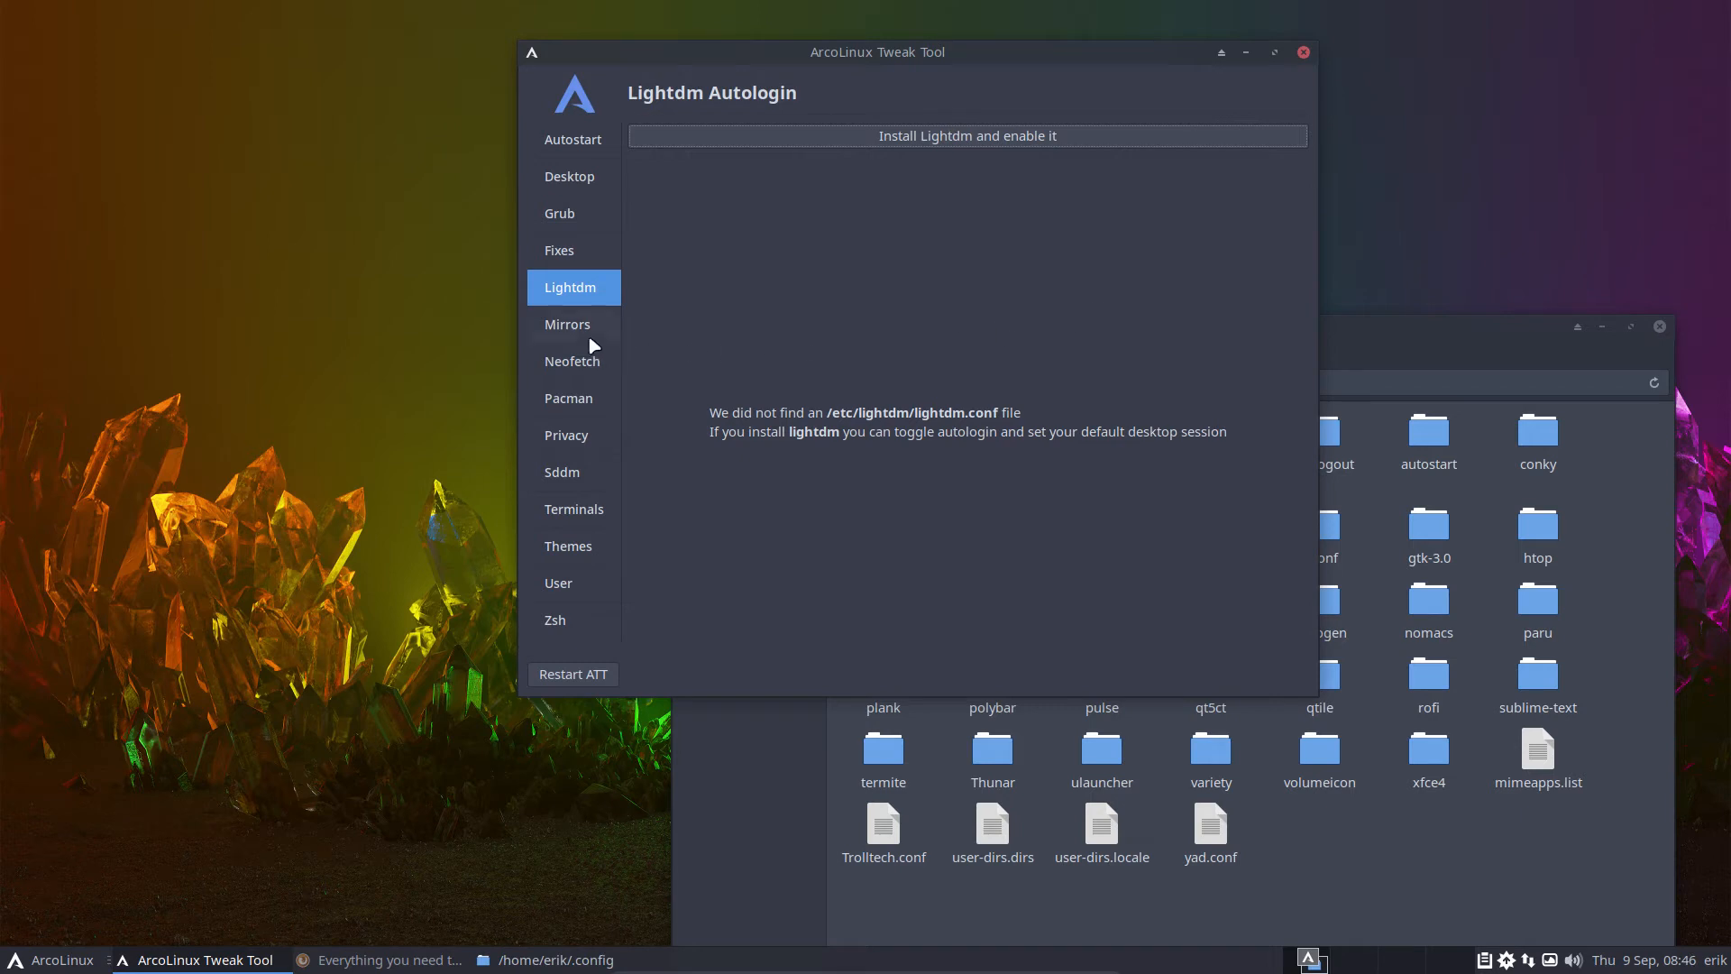
- Switch the Seedhost repo off and back on under Mirrors, then open the Neofetch editor
{"action": "left_click", "coordinate": [567, 324]}
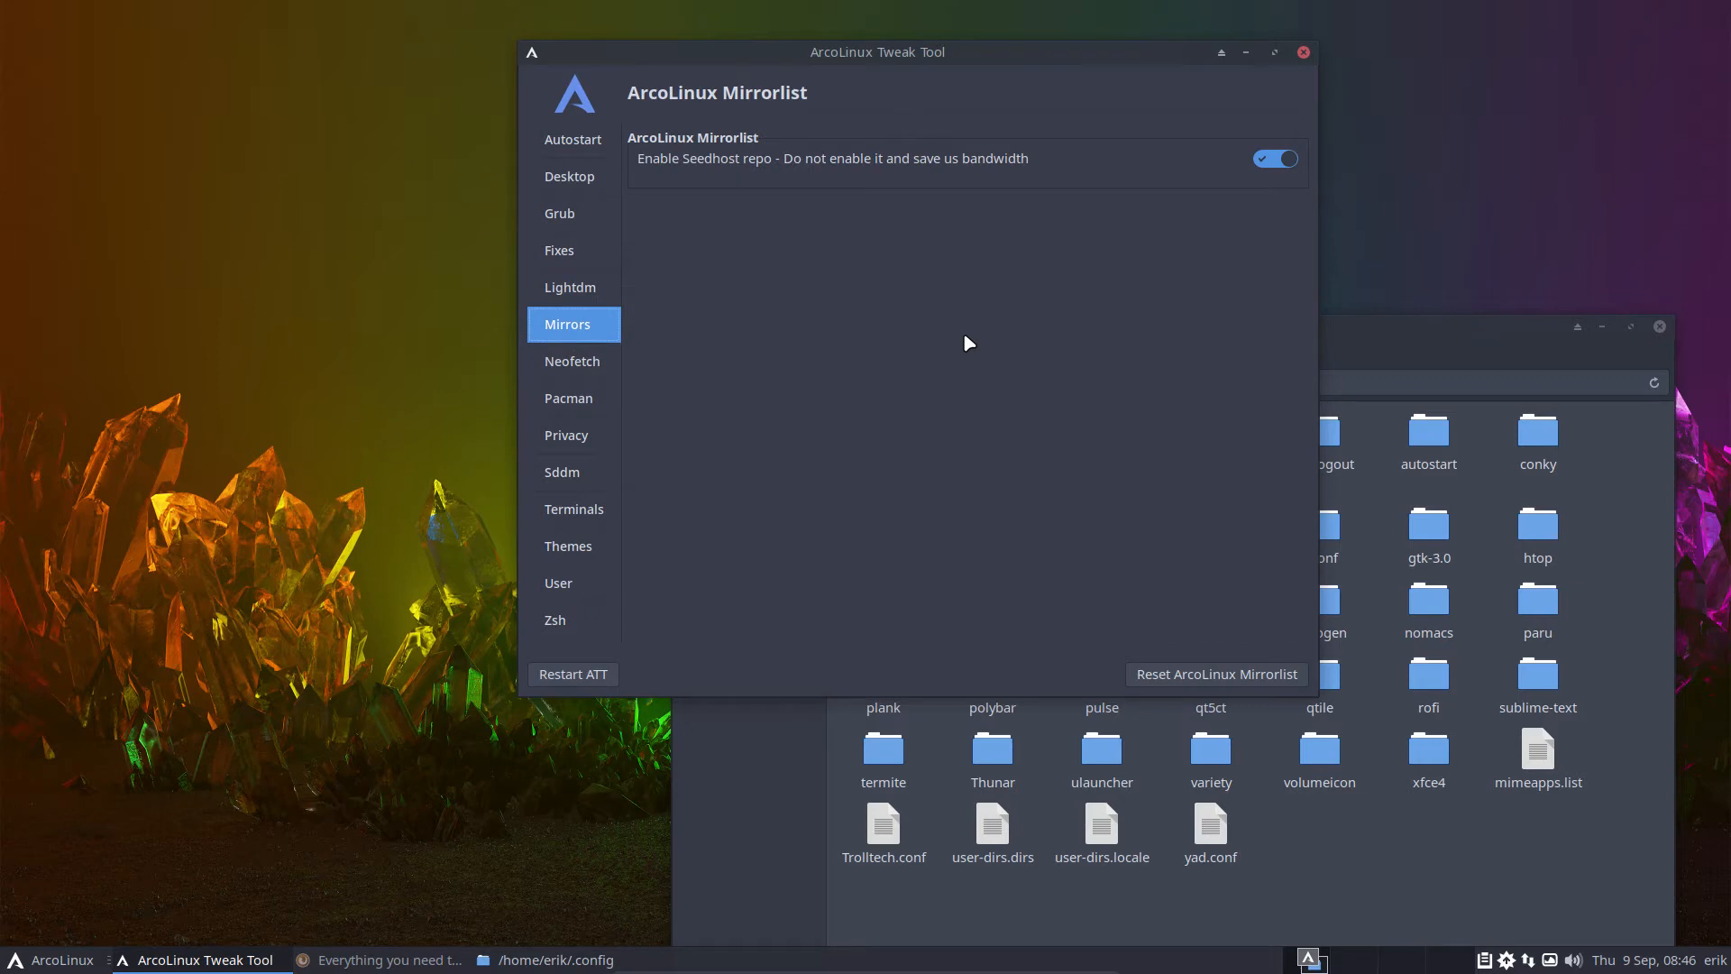
{"action": "mouse_move", "coordinate": [959, 323]}
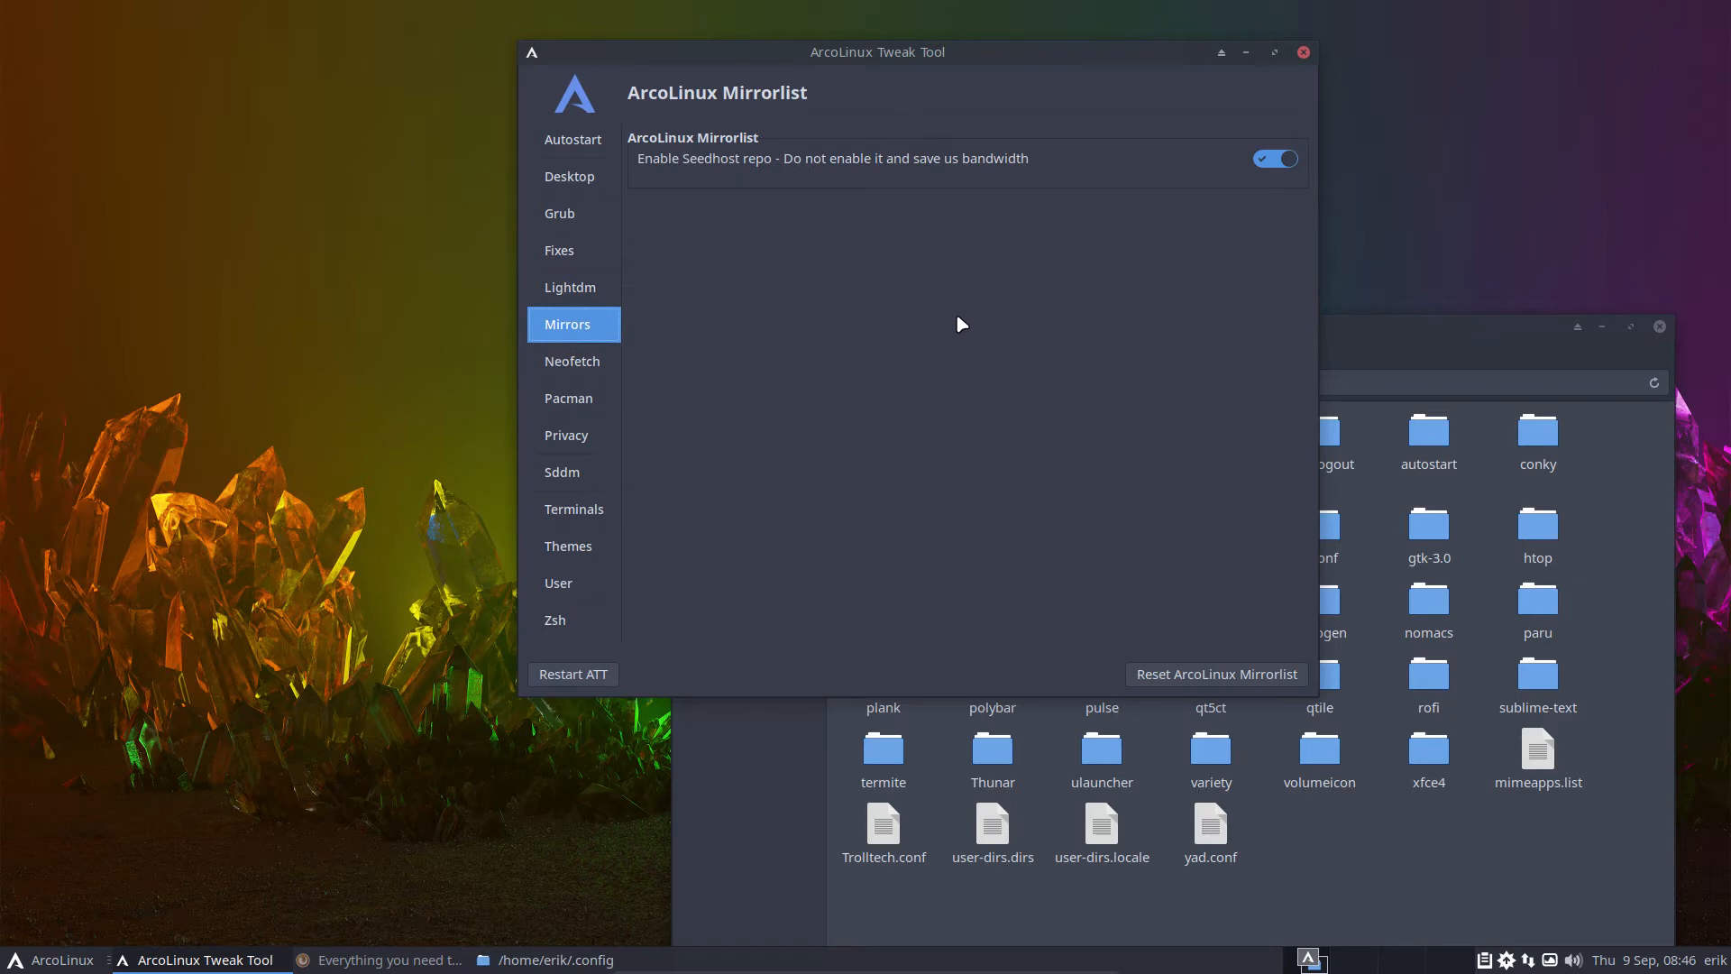
{"action": "mouse_move", "coordinate": [962, 317]}
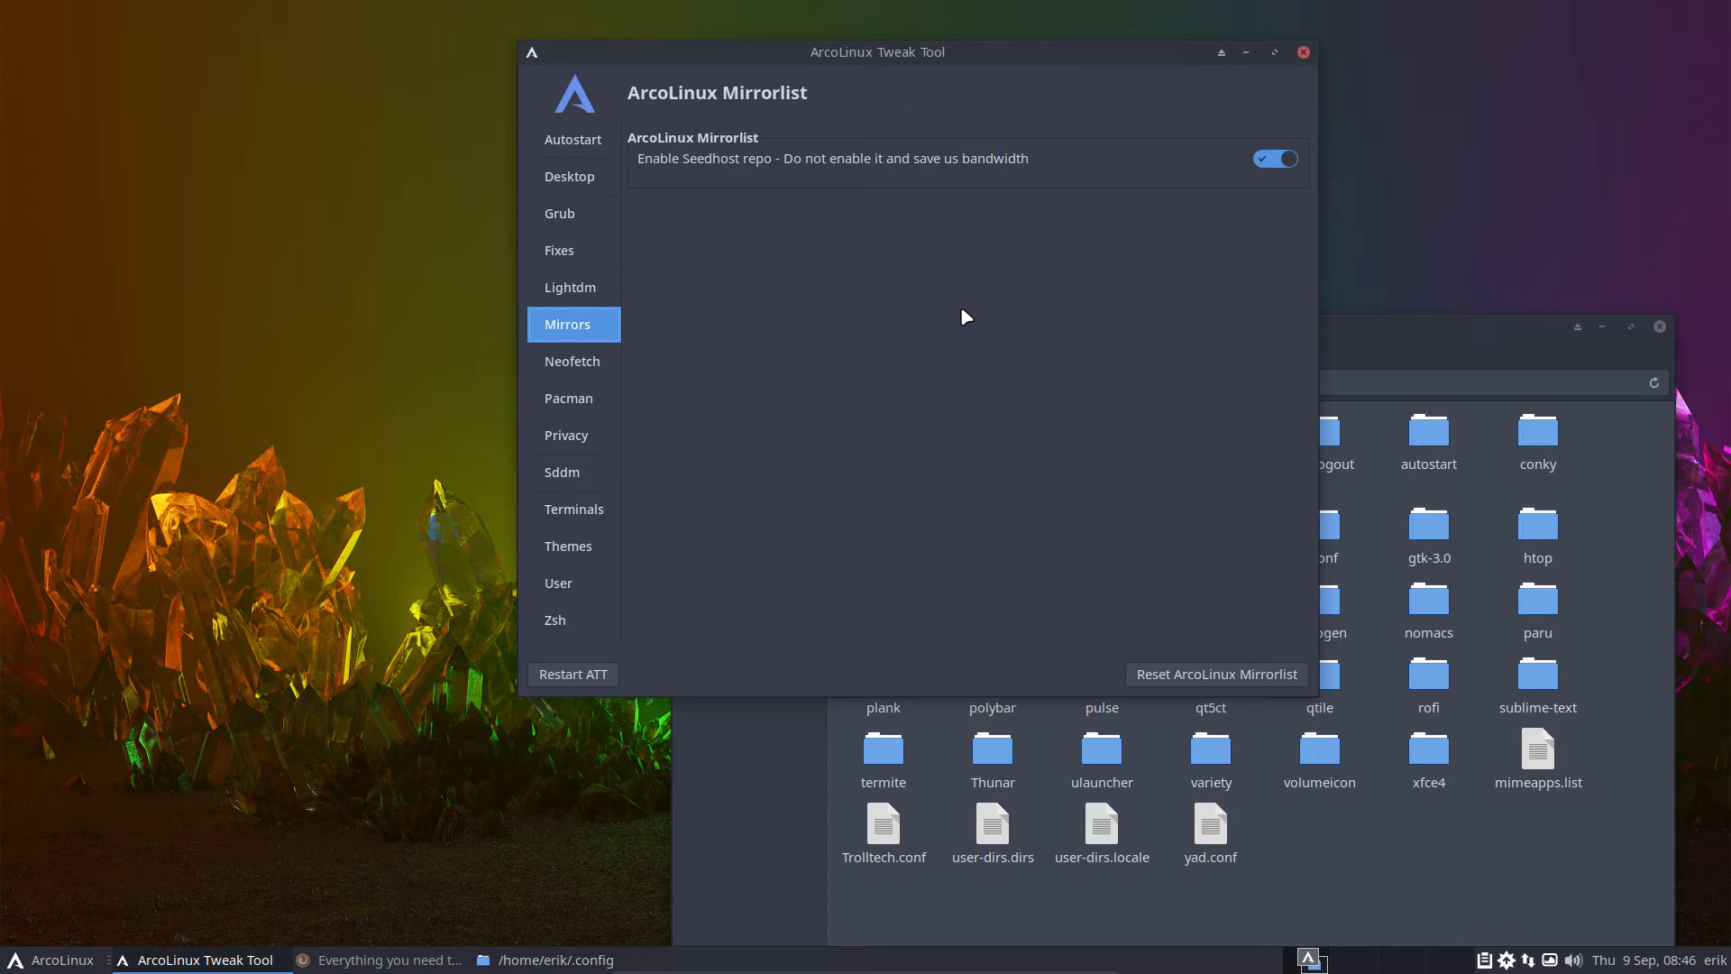
{"action": "mouse_move", "coordinate": [920, 200]}
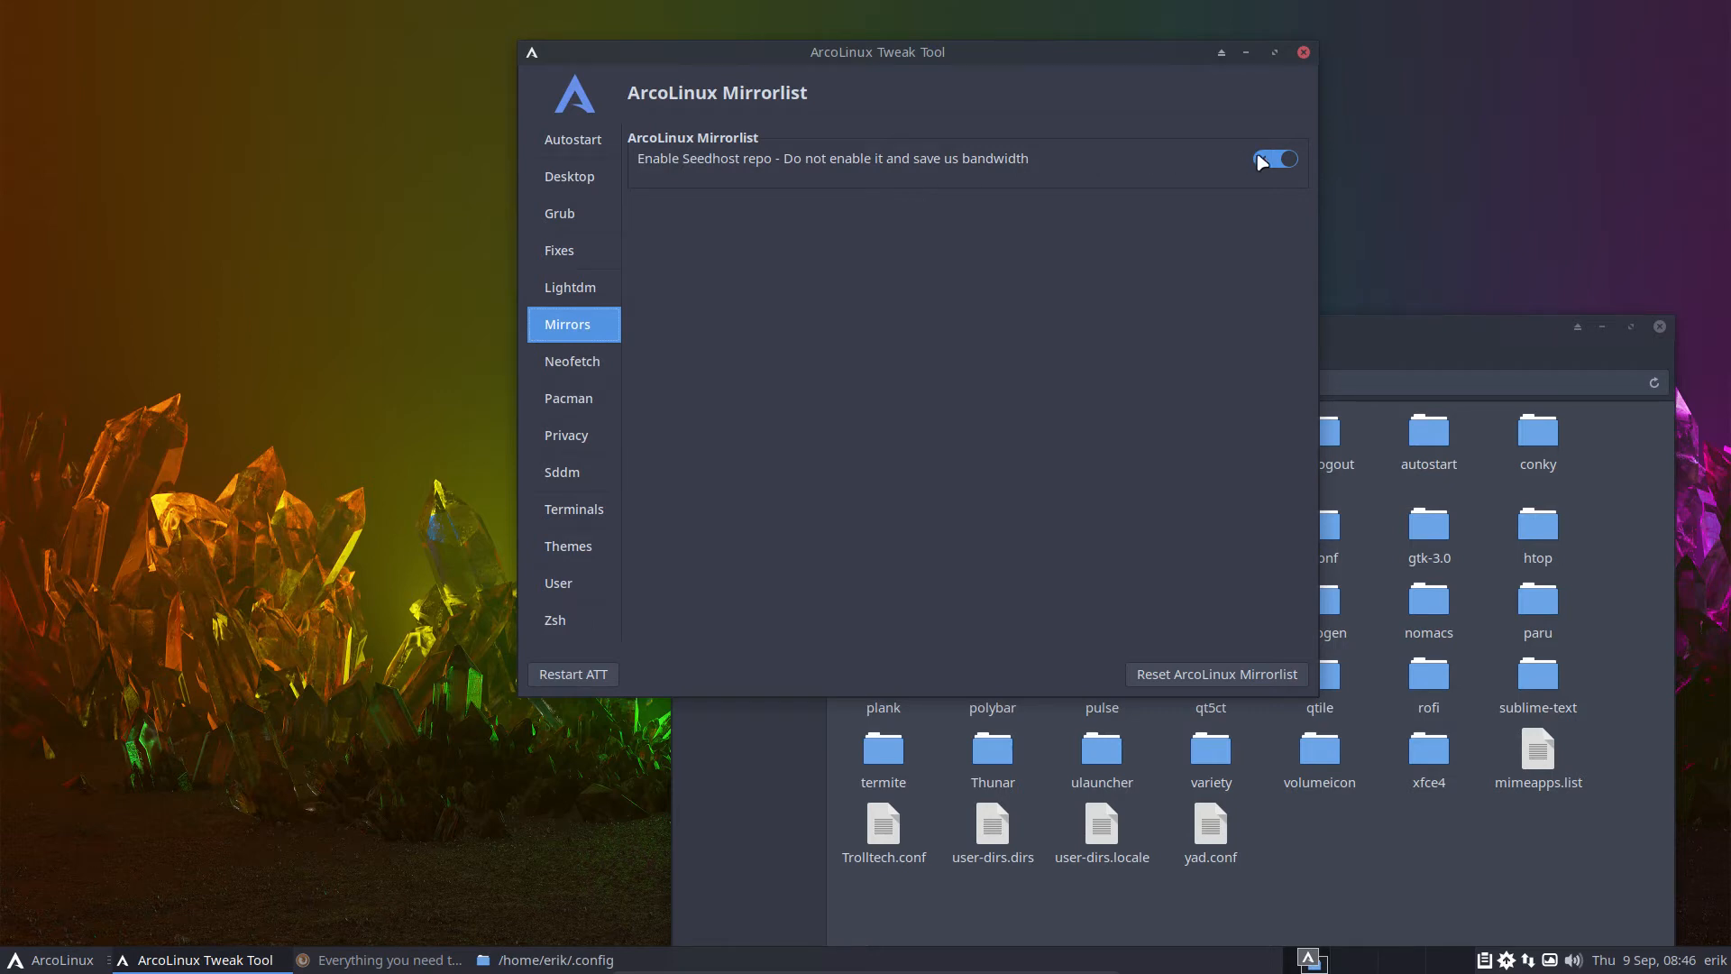
{"action": "left_click", "coordinate": [1275, 159]}
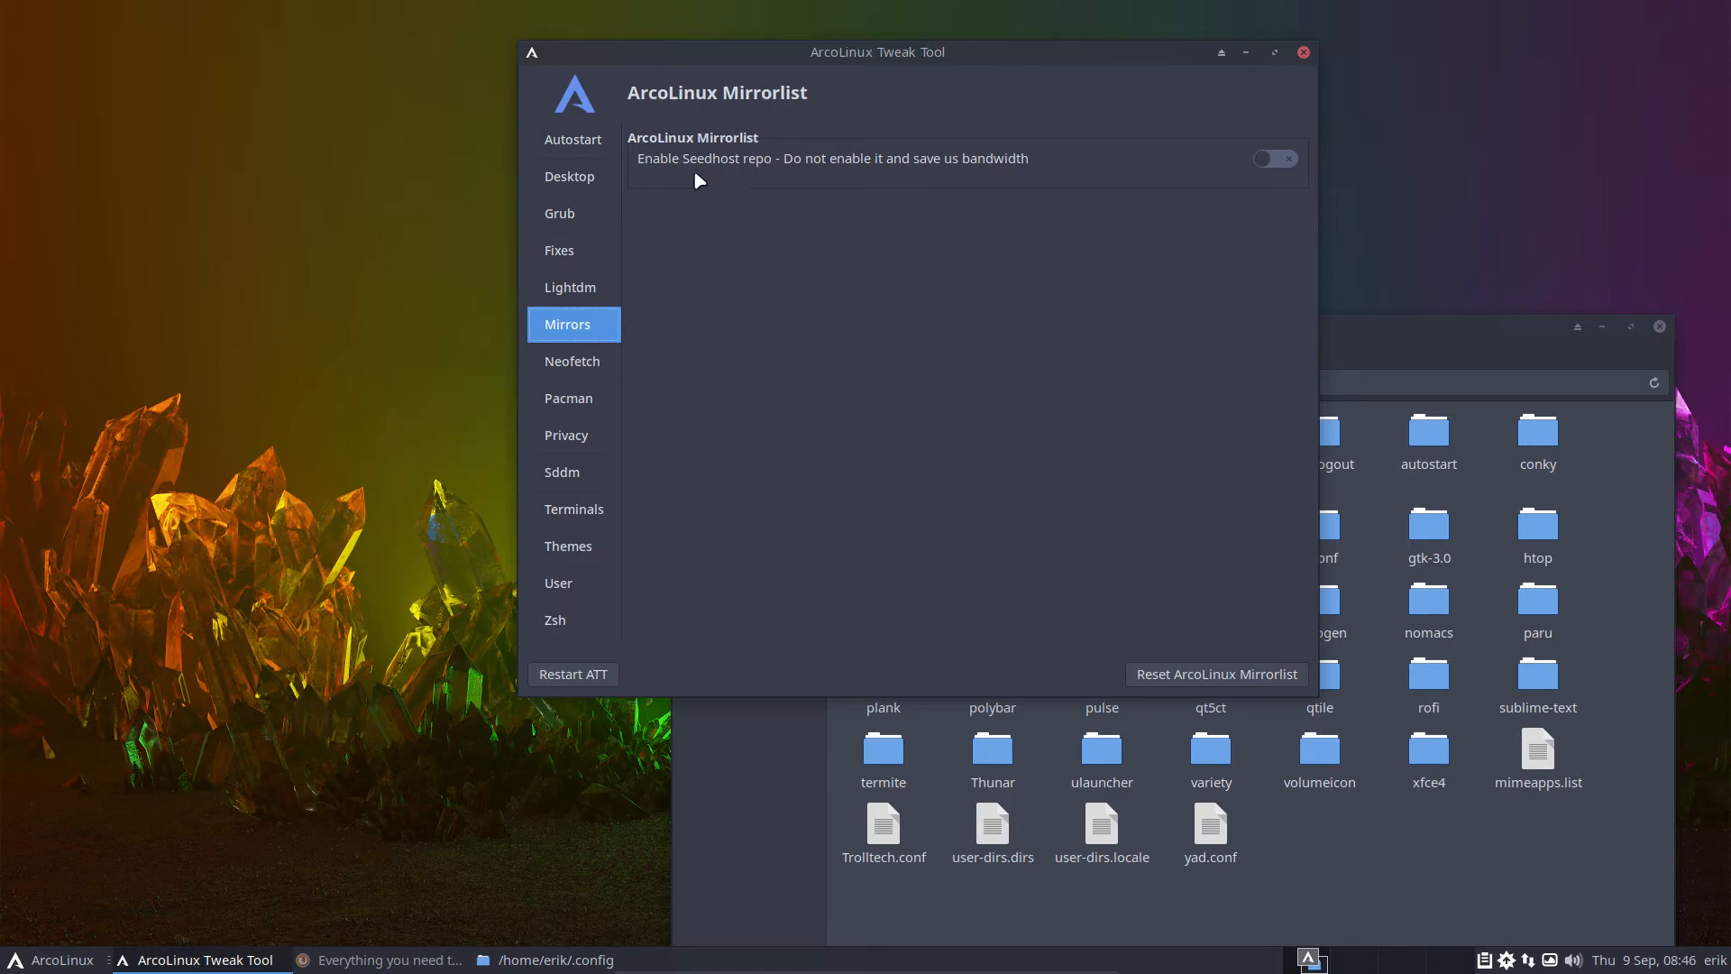
{"action": "mouse_move", "coordinate": [875, 171]}
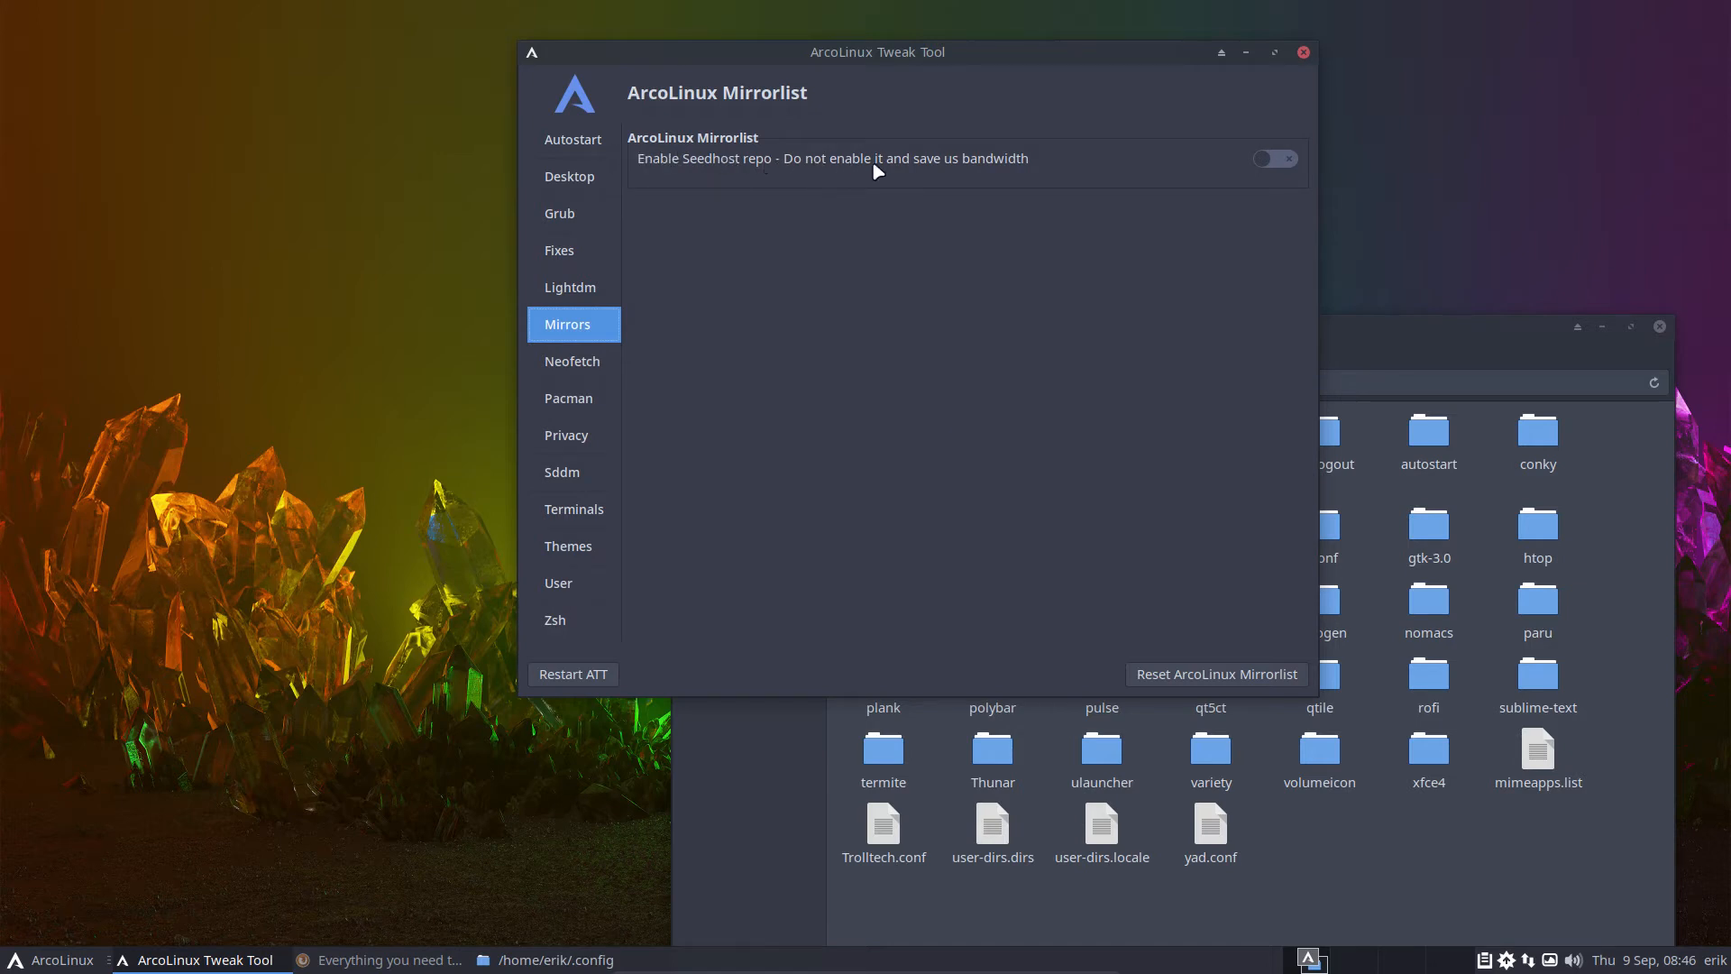
{"action": "mouse_move", "coordinate": [1258, 173]}
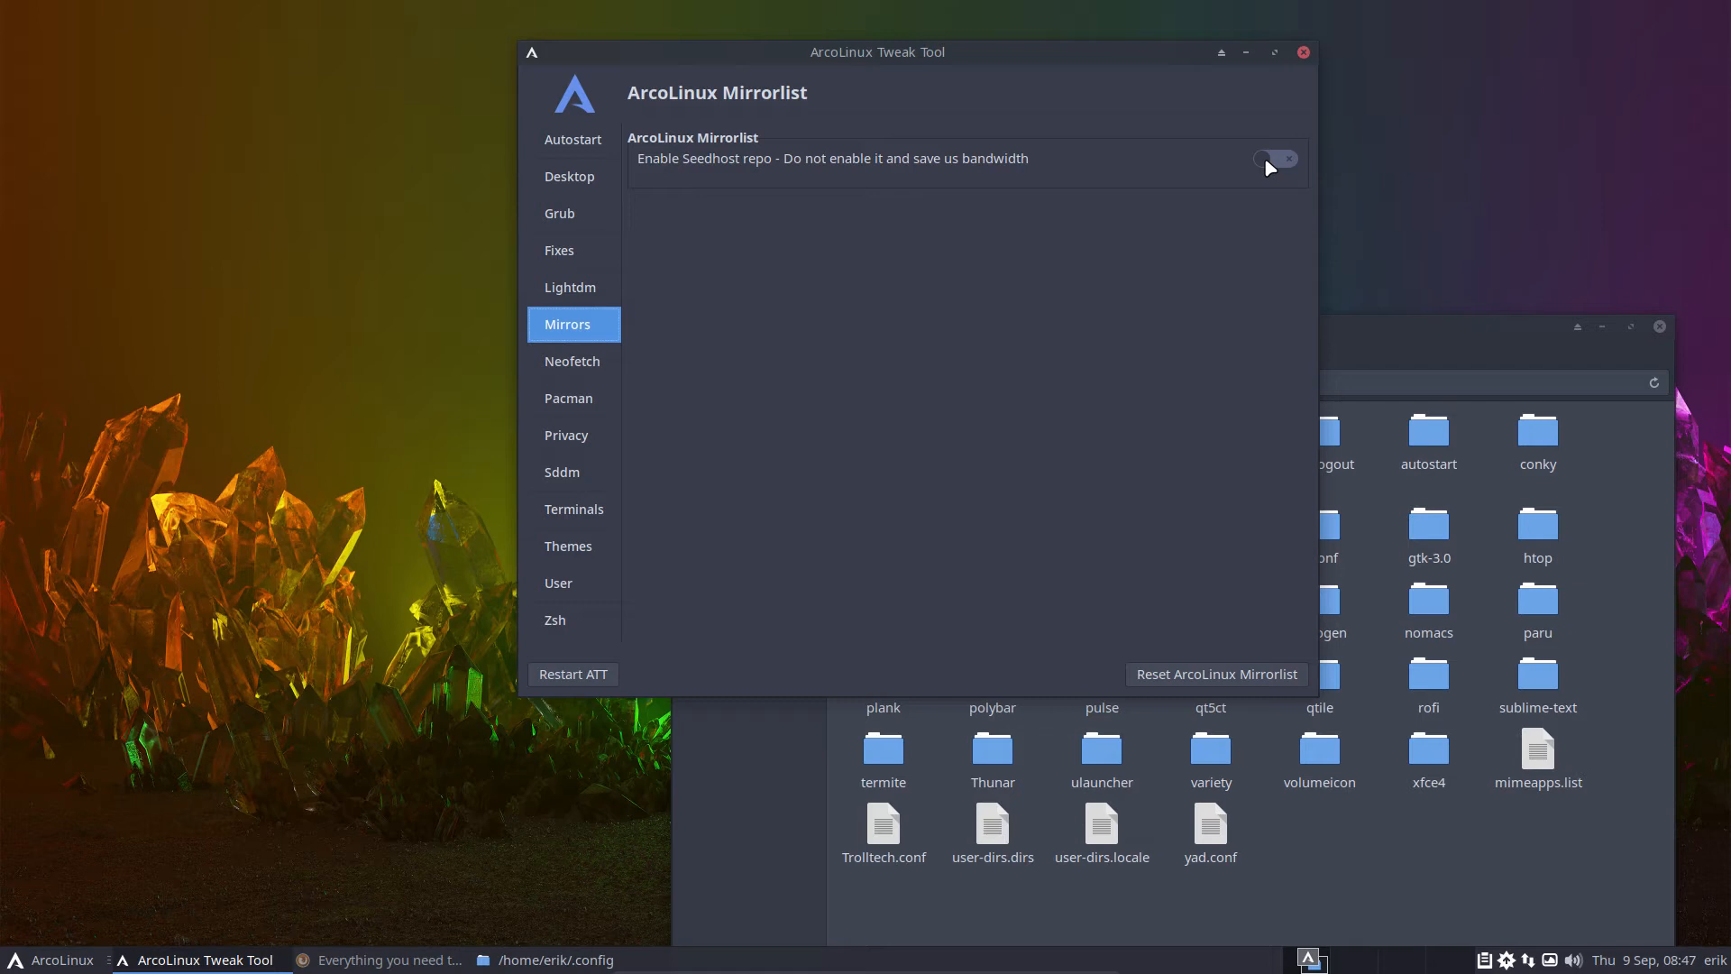
{"action": "left_click", "coordinate": [1274, 159]}
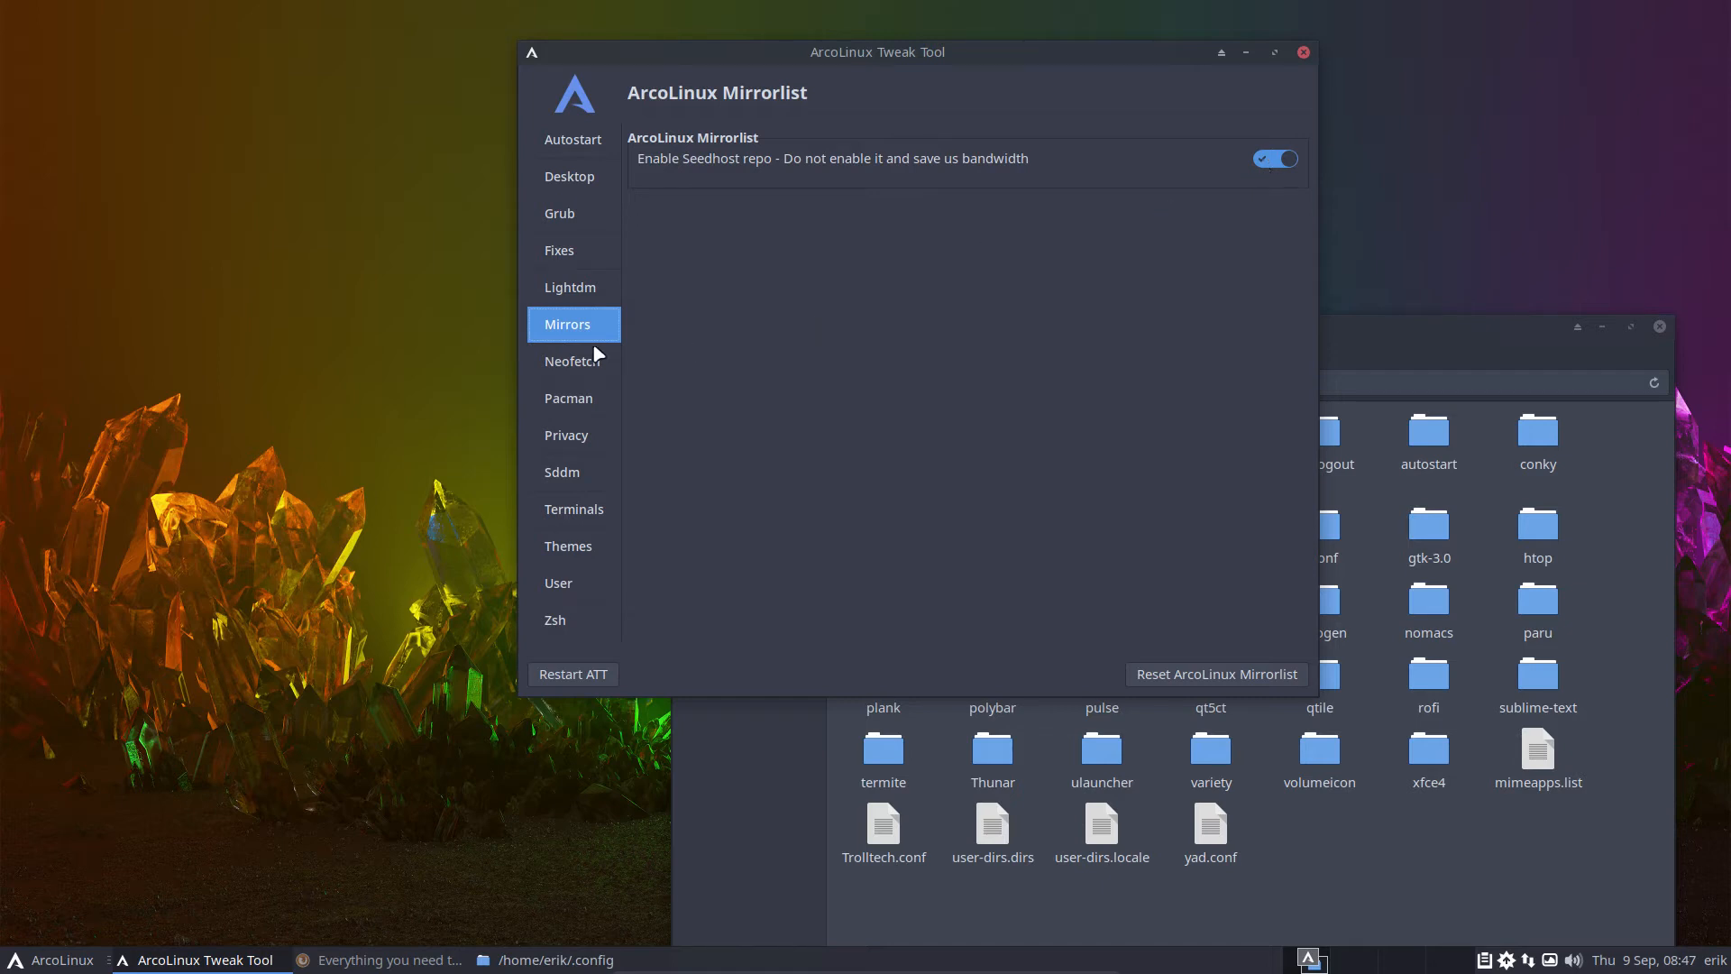
{"action": "left_click", "coordinate": [572, 360]}
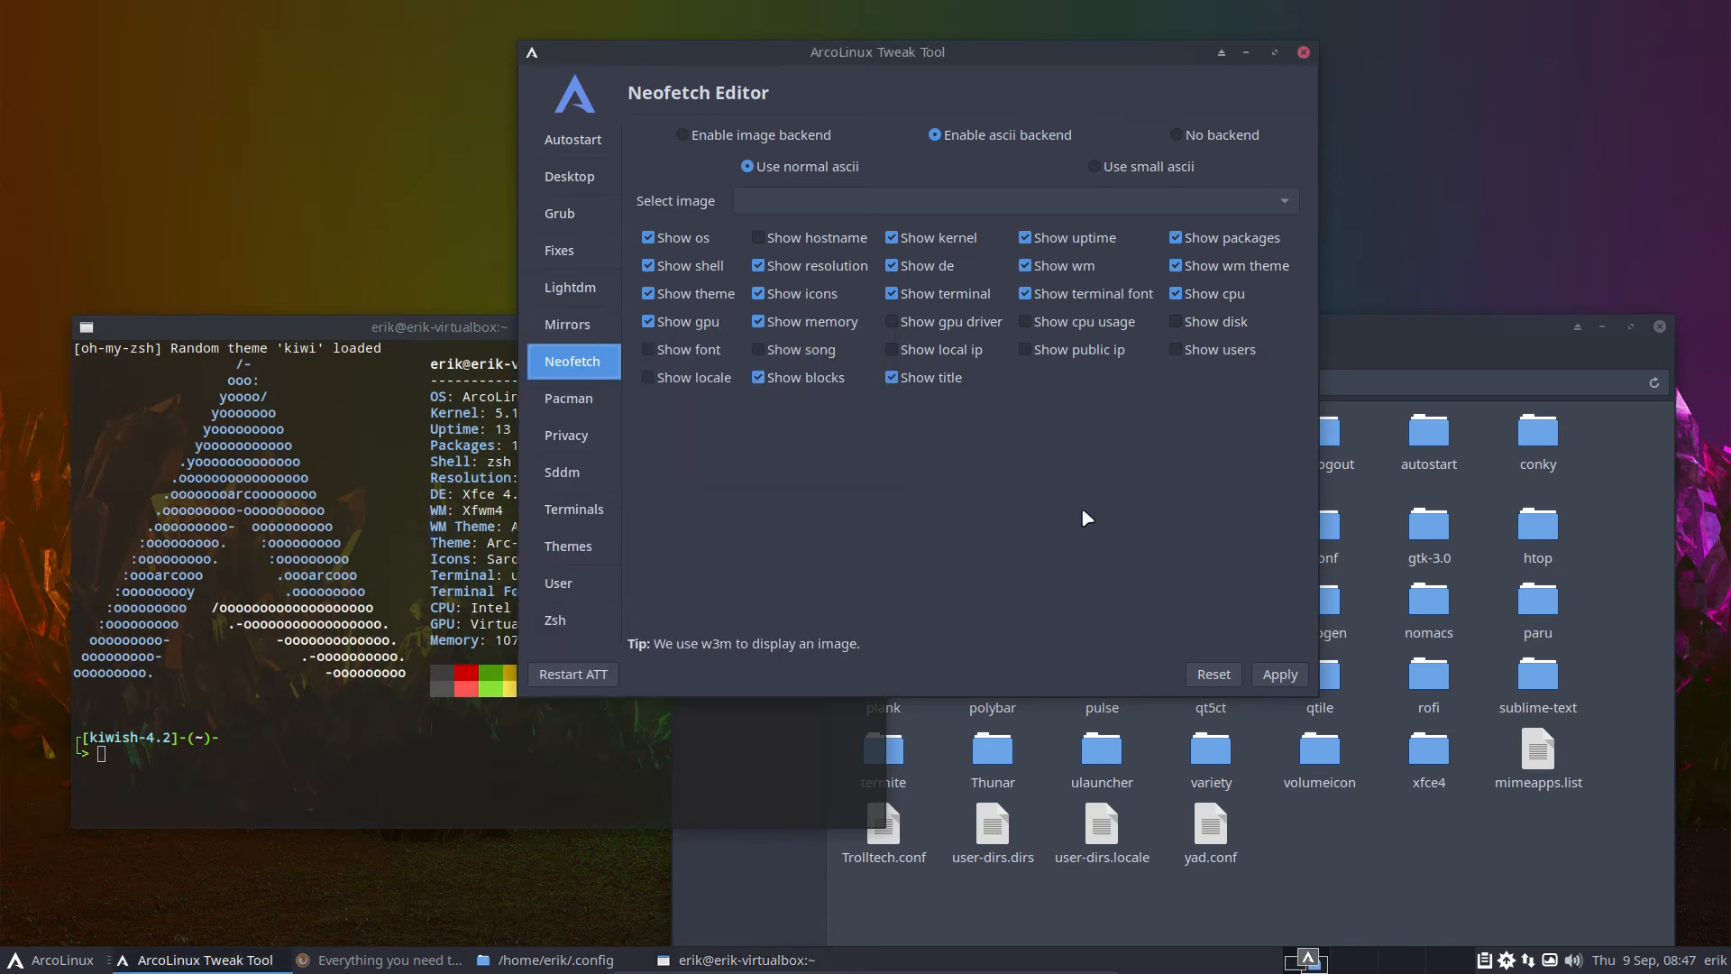
- Tick 'Show gpu driver' and 'Show font' in Neofetch, then go to Pacman
{"action": "left_click", "coordinate": [890, 321]}
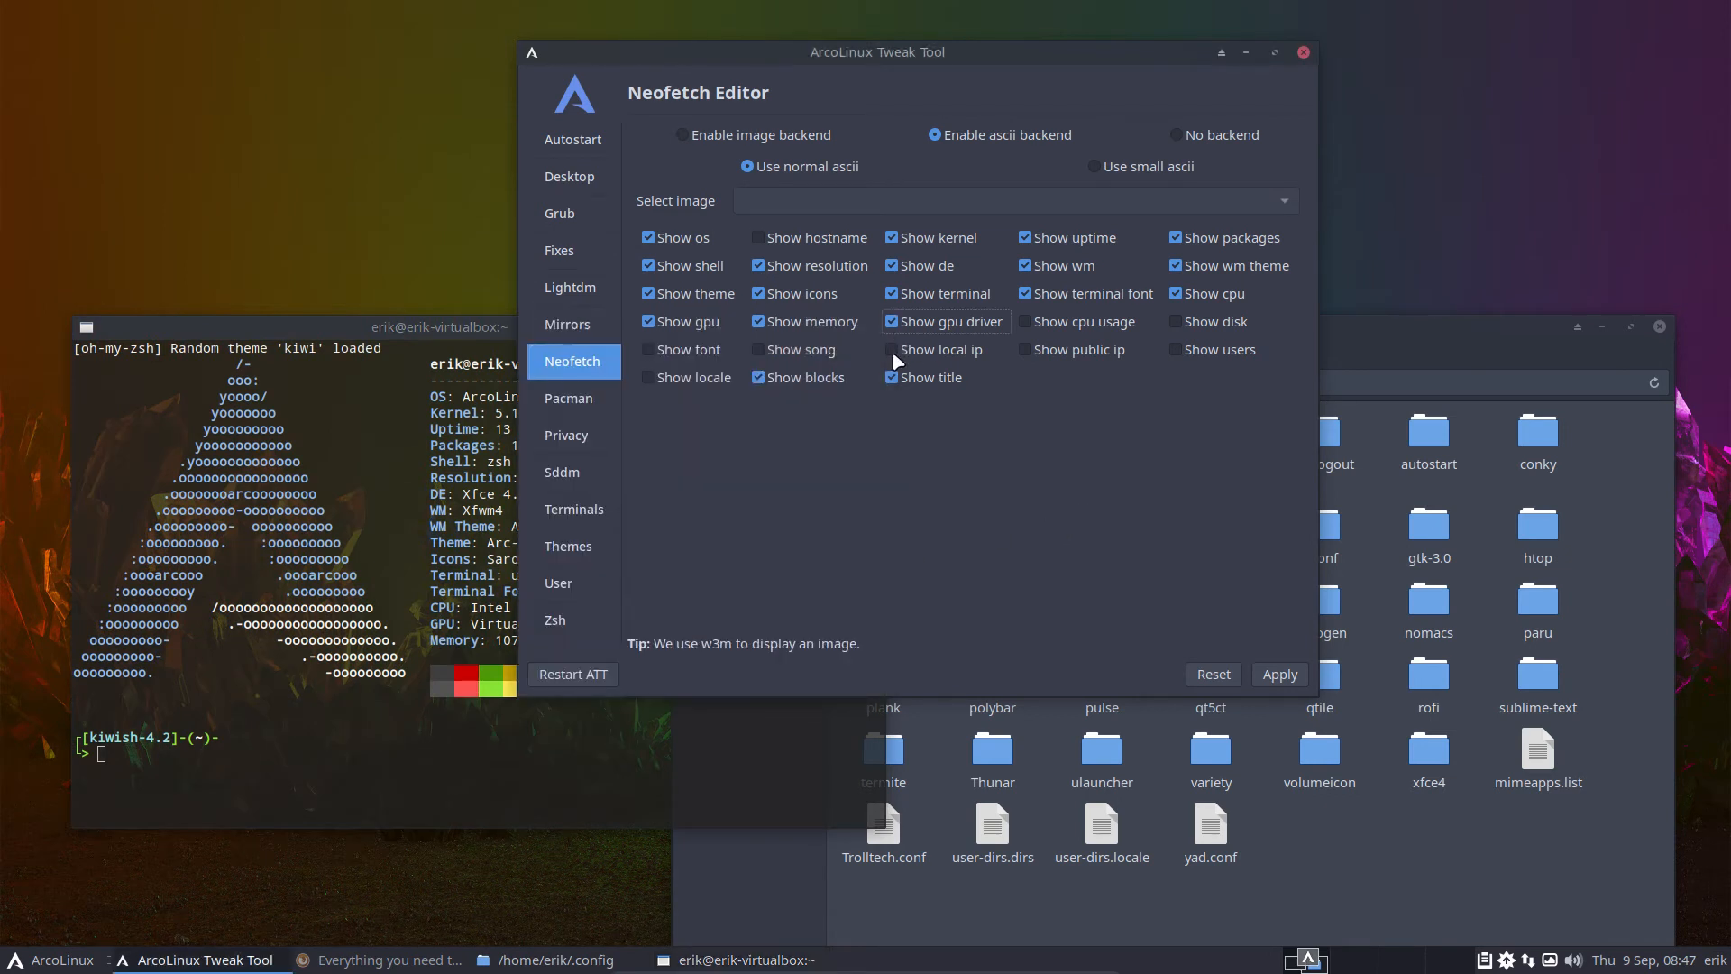
{"action": "left_click", "coordinate": [649, 349]}
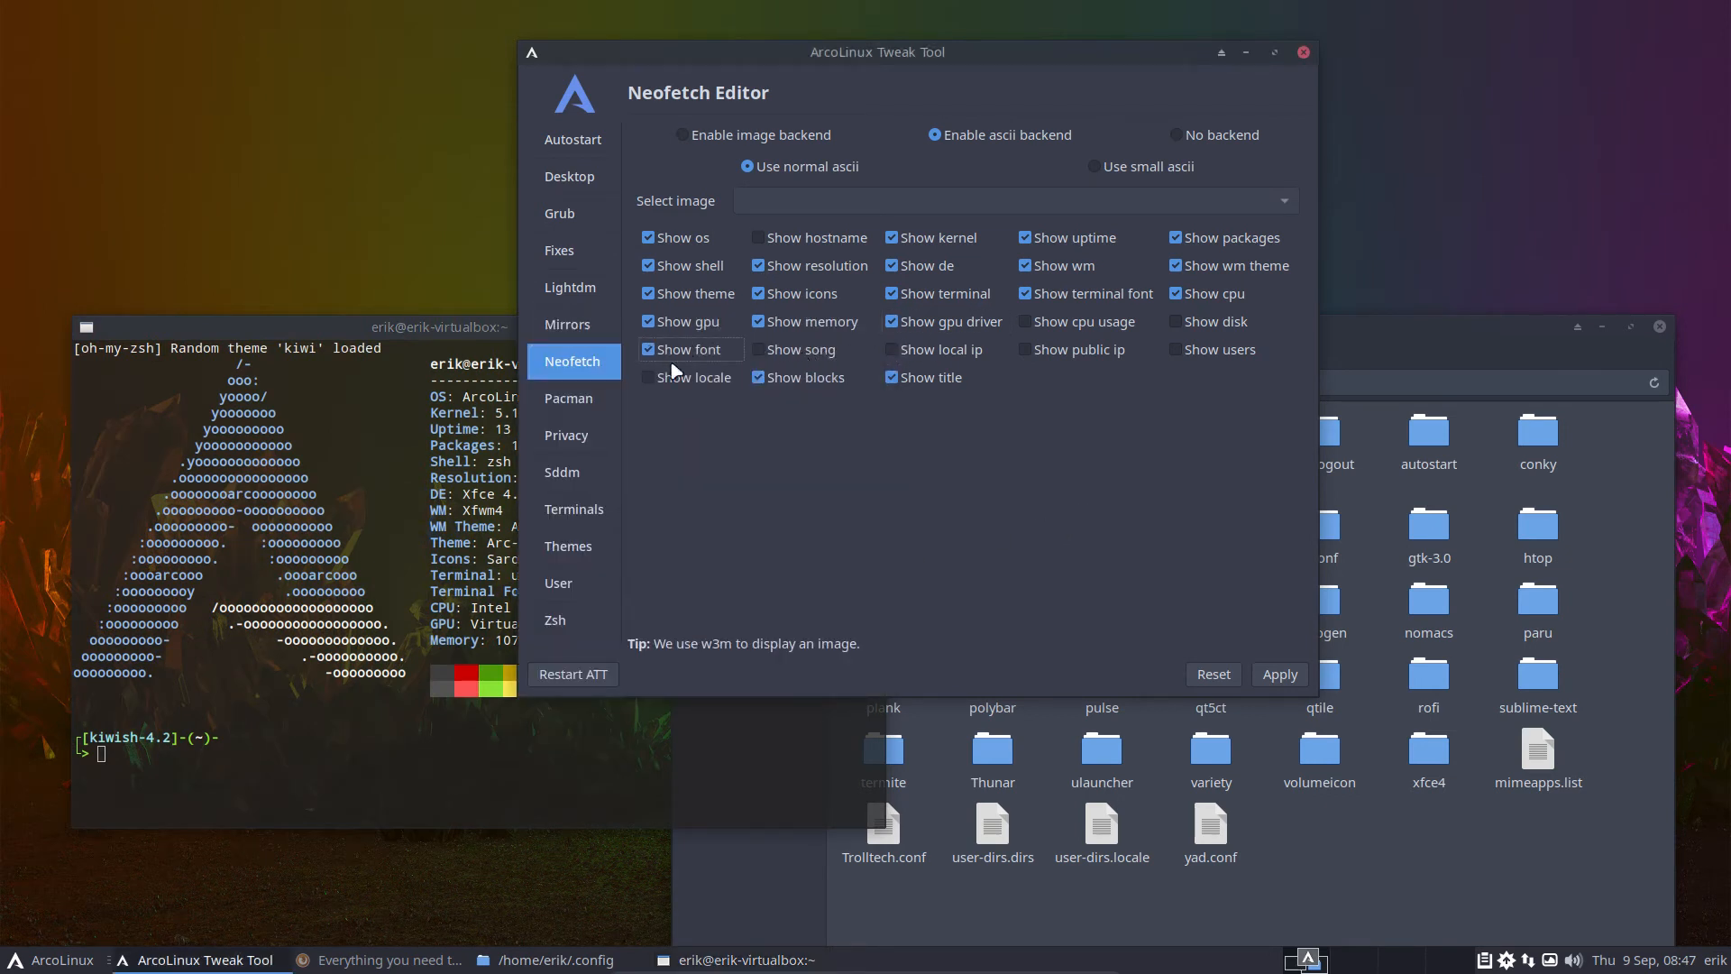
{"action": "left_click", "coordinate": [1279, 674]}
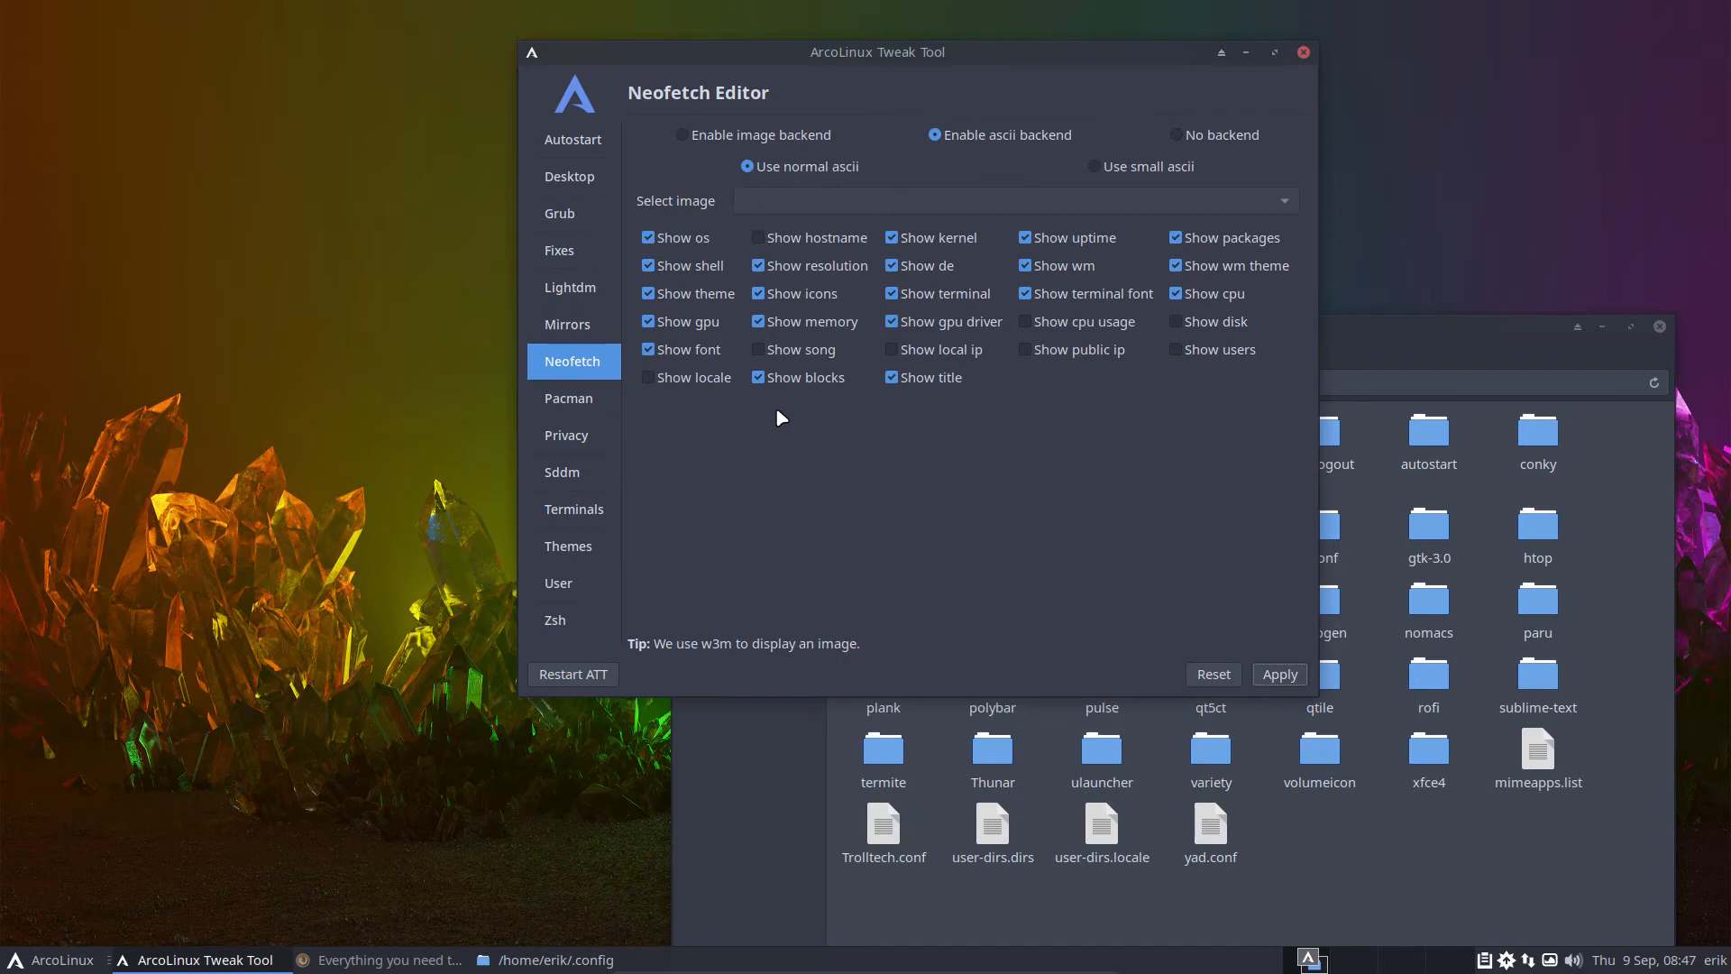
{"action": "left_click", "coordinate": [571, 398]}
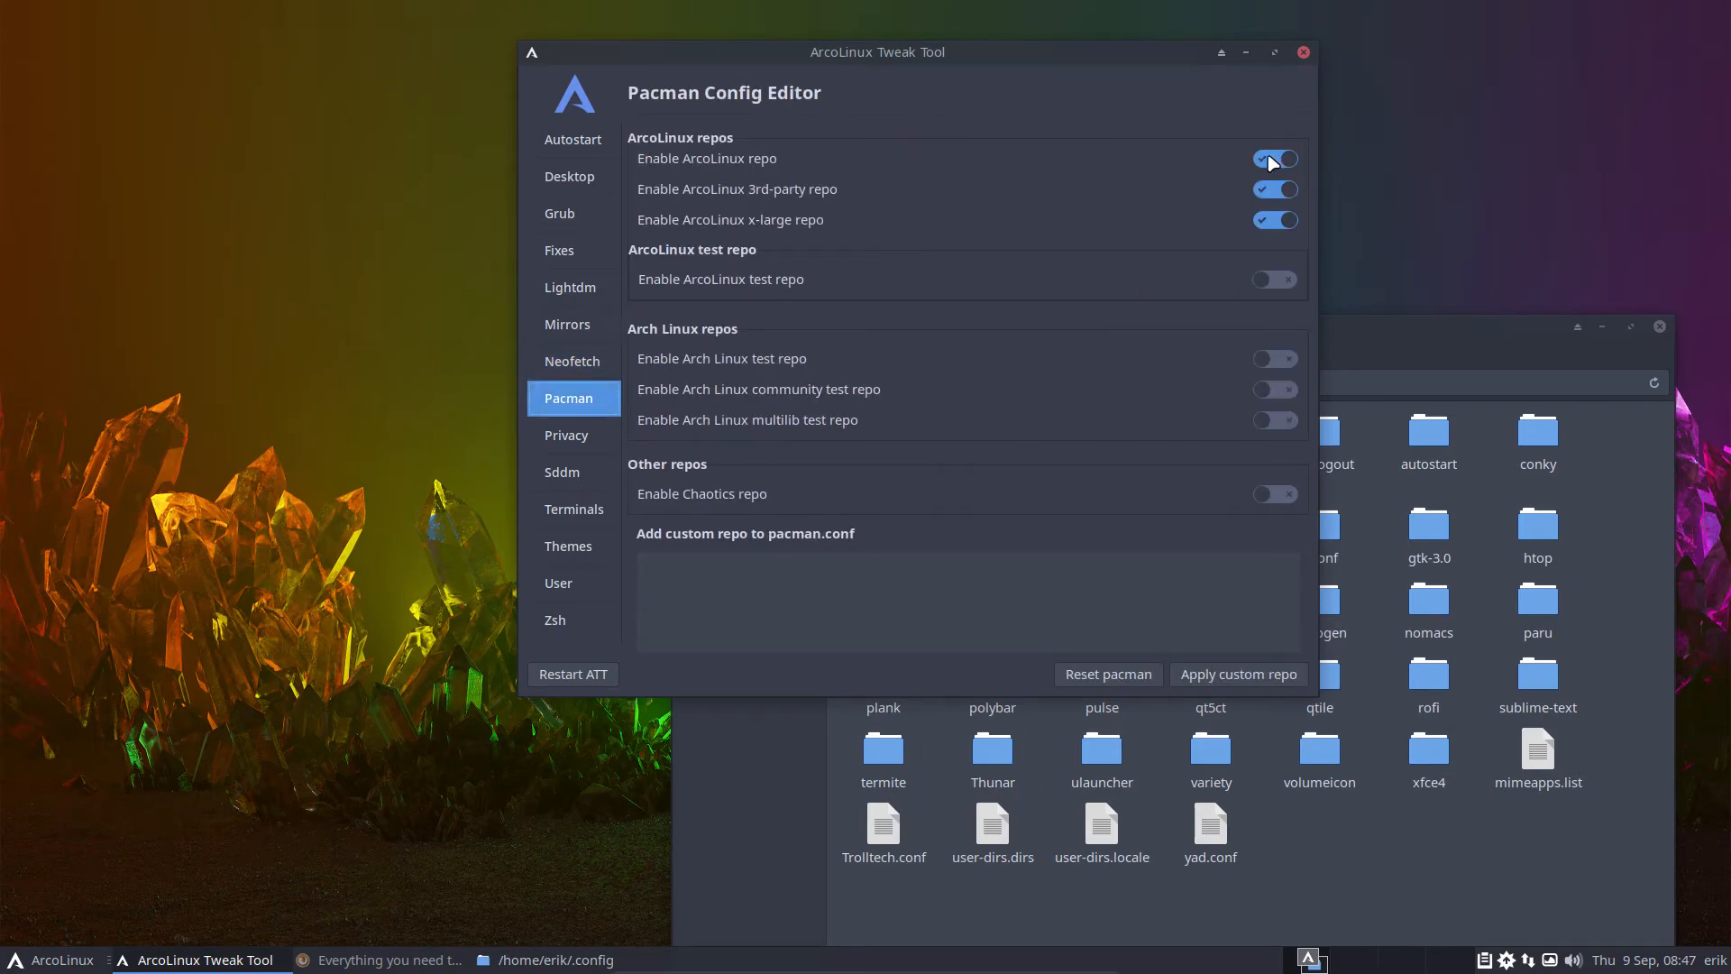
- Close the update terminal and switch on 'Enable ArcoLinux x-large repo'
{"action": "left_click", "coordinate": [1275, 220]}
{"action": "type", "text": "update"}
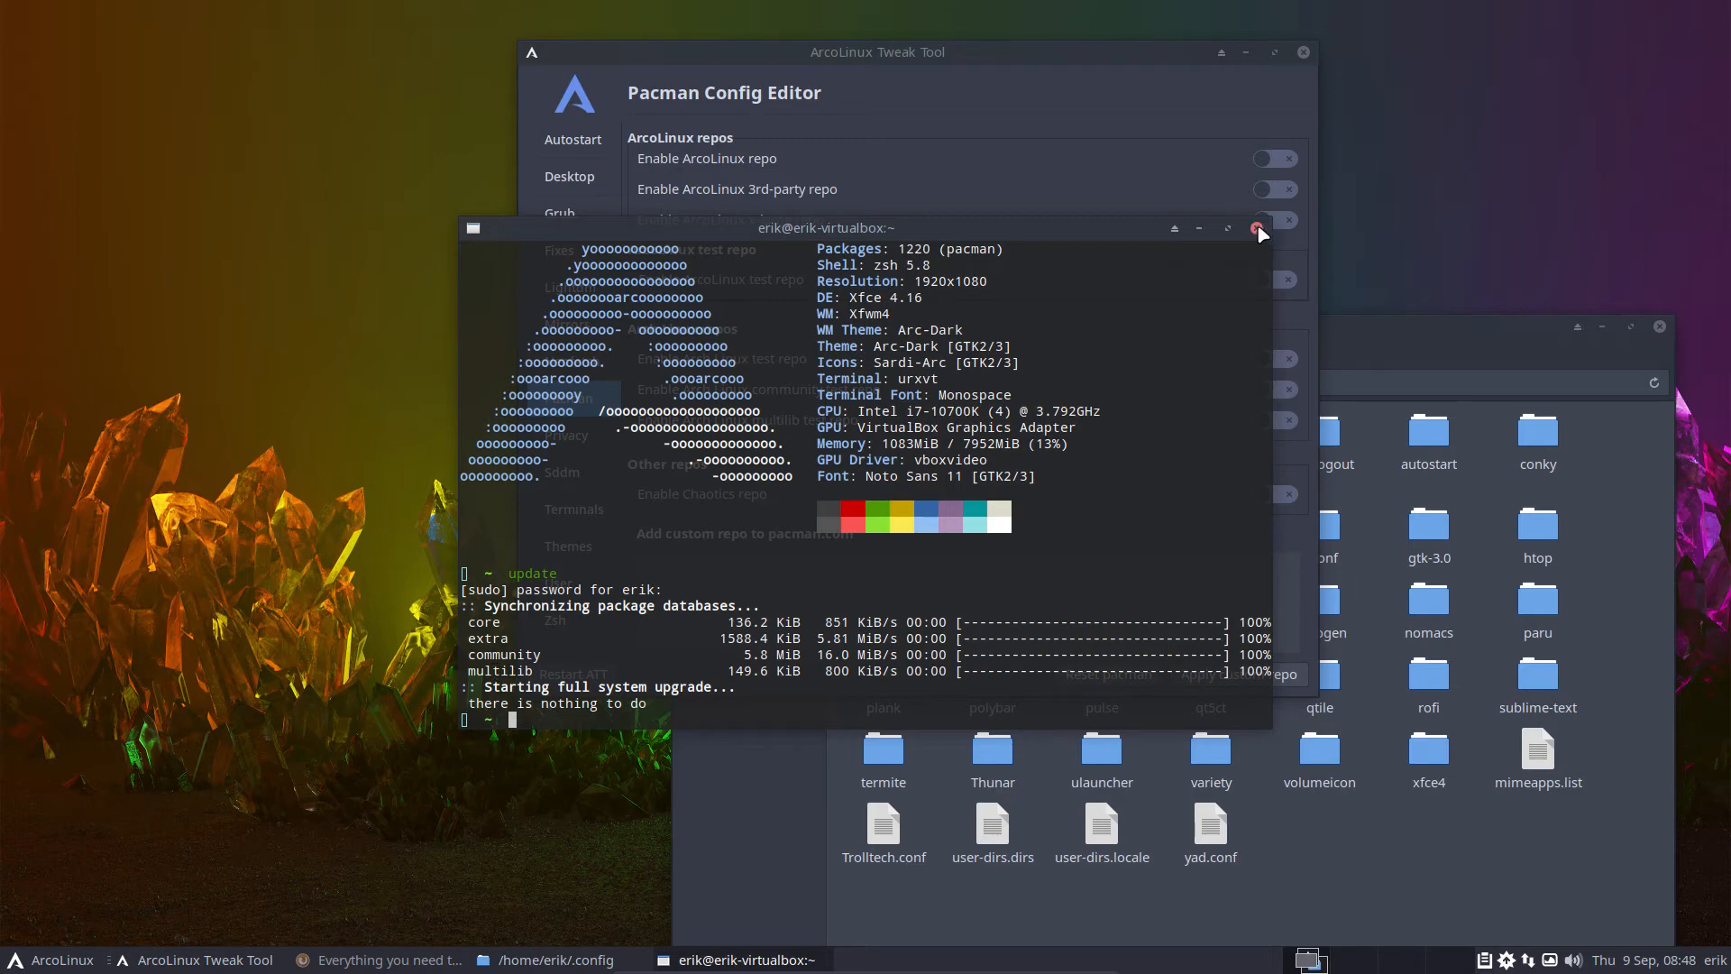
{"action": "left_click", "coordinate": [1258, 229]}
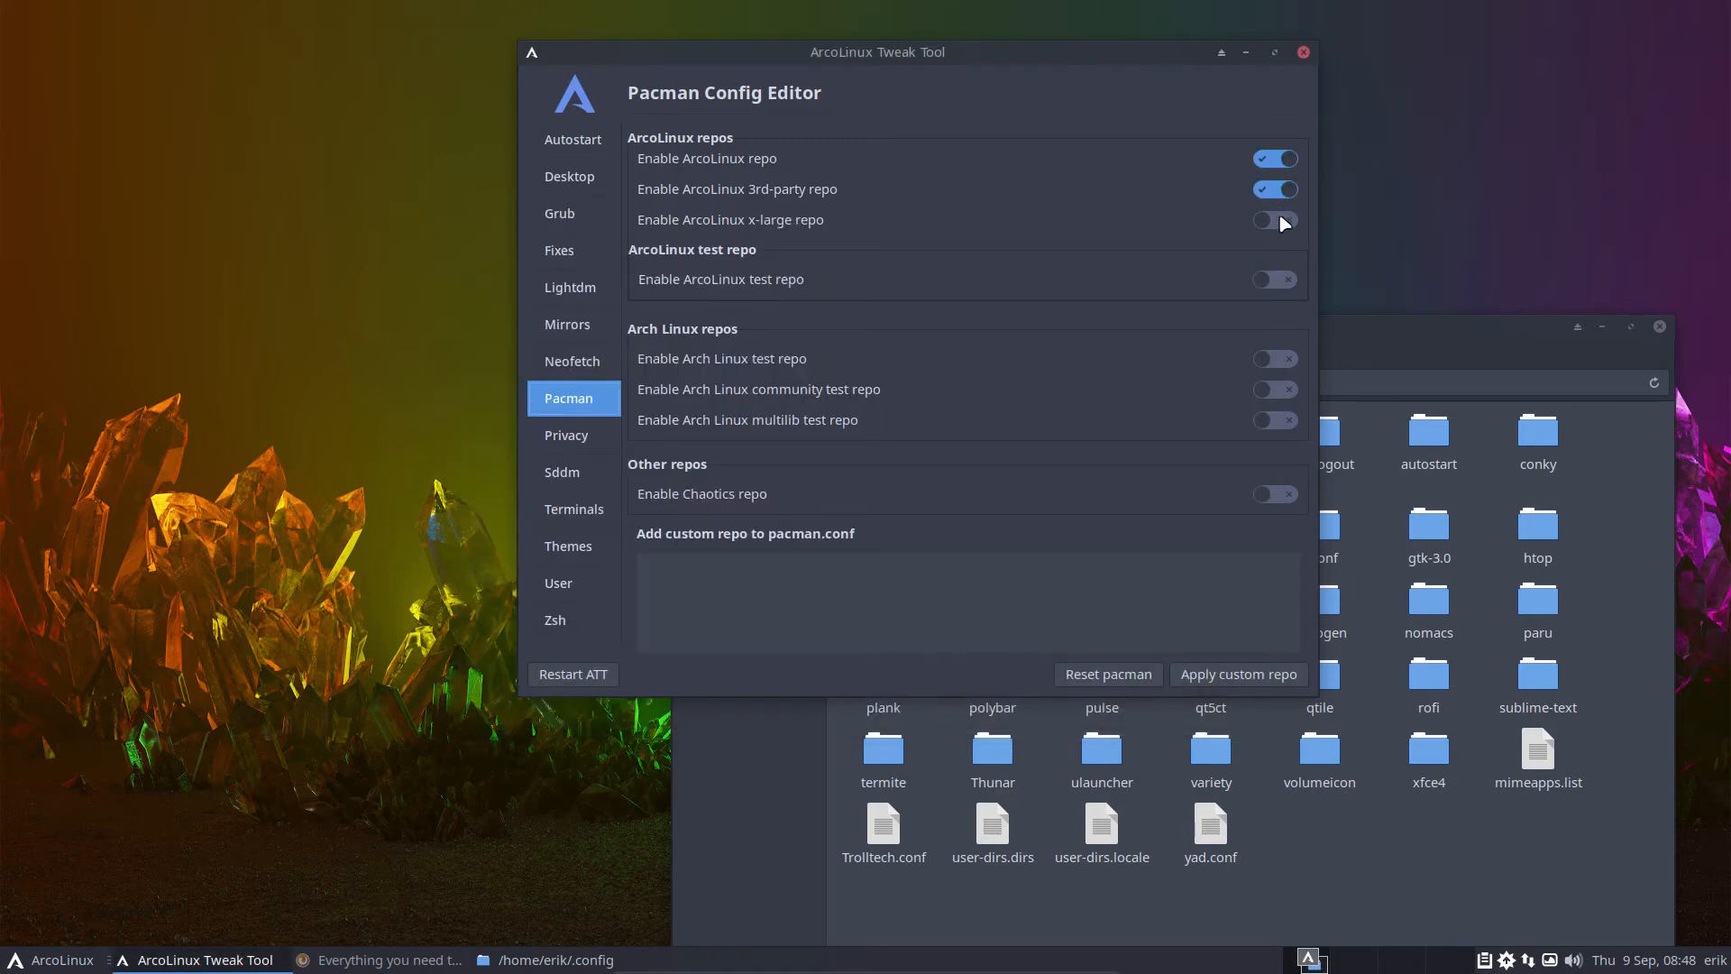
{"action": "left_click", "coordinate": [1272, 220]}
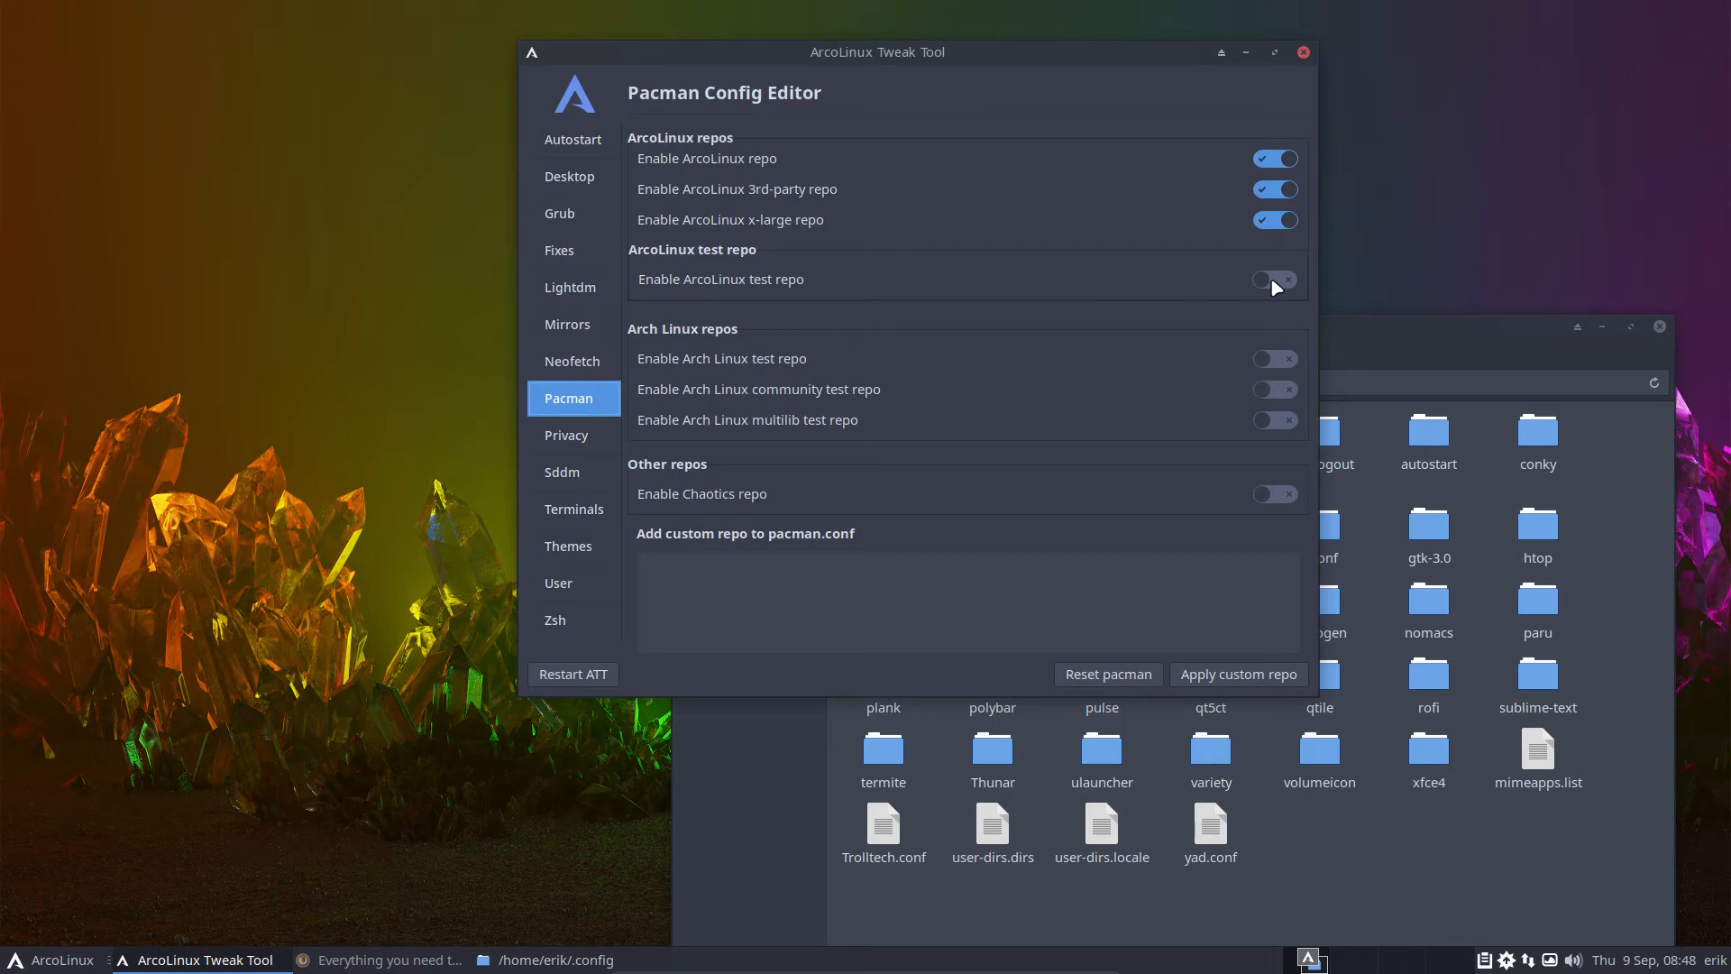
{"action": "mouse_move", "coordinate": [1278, 287]}
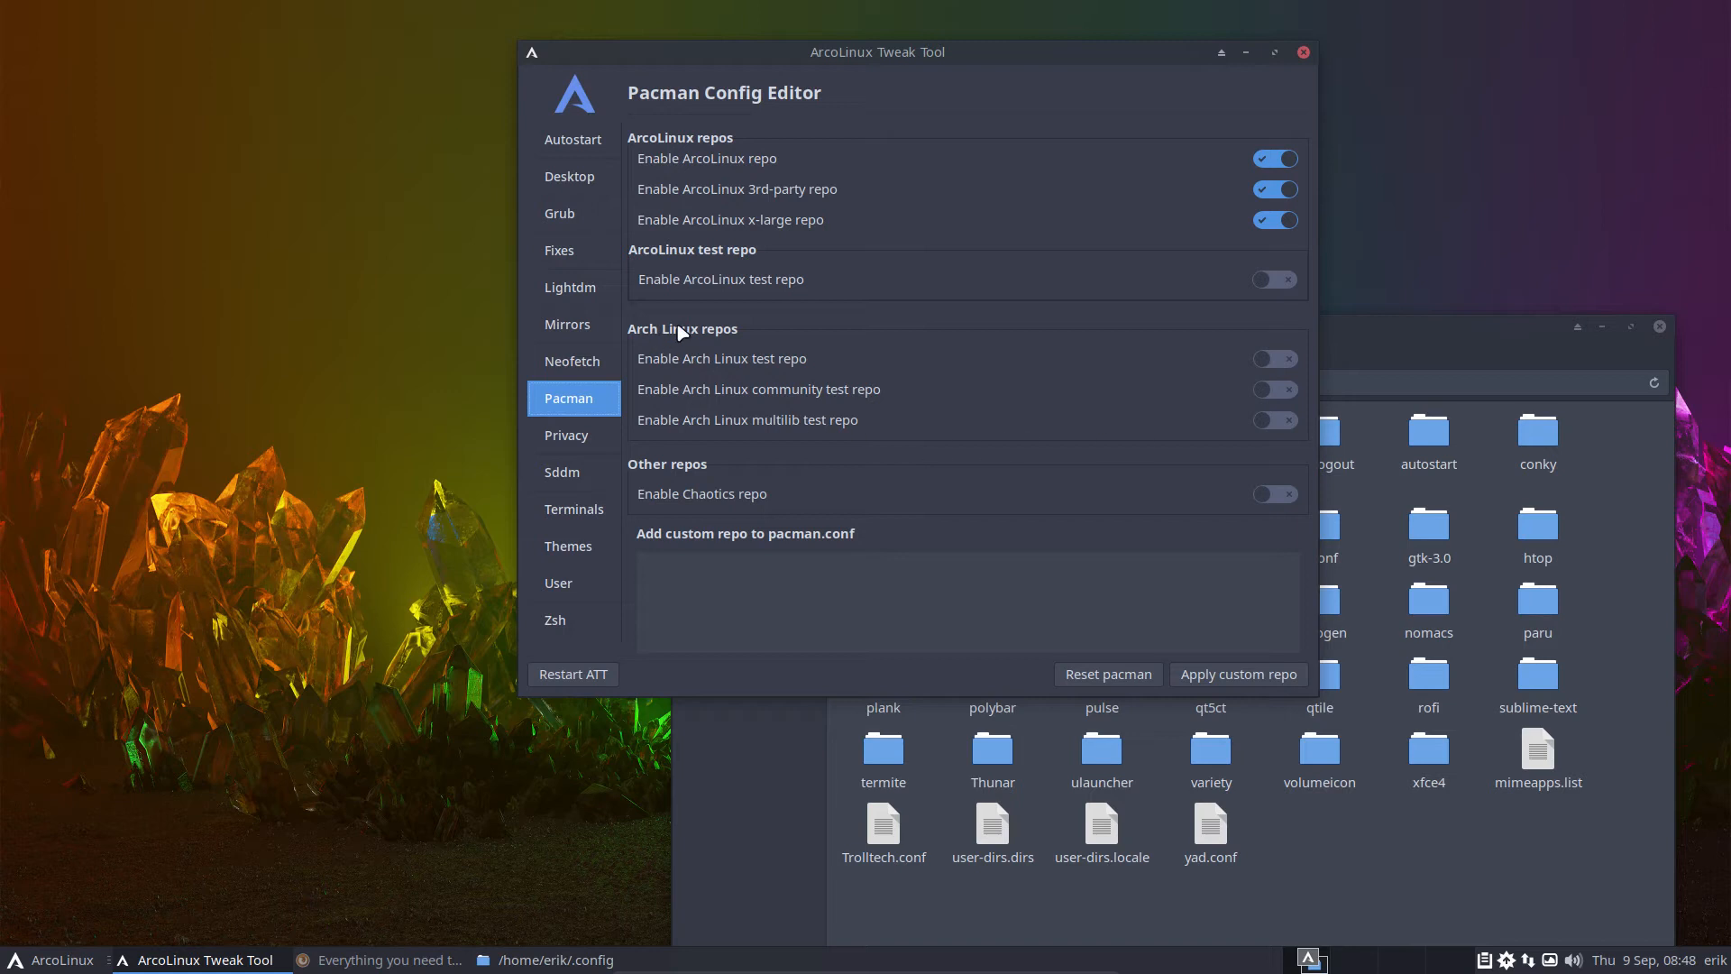
{"action": "mouse_move", "coordinate": [675, 341]}
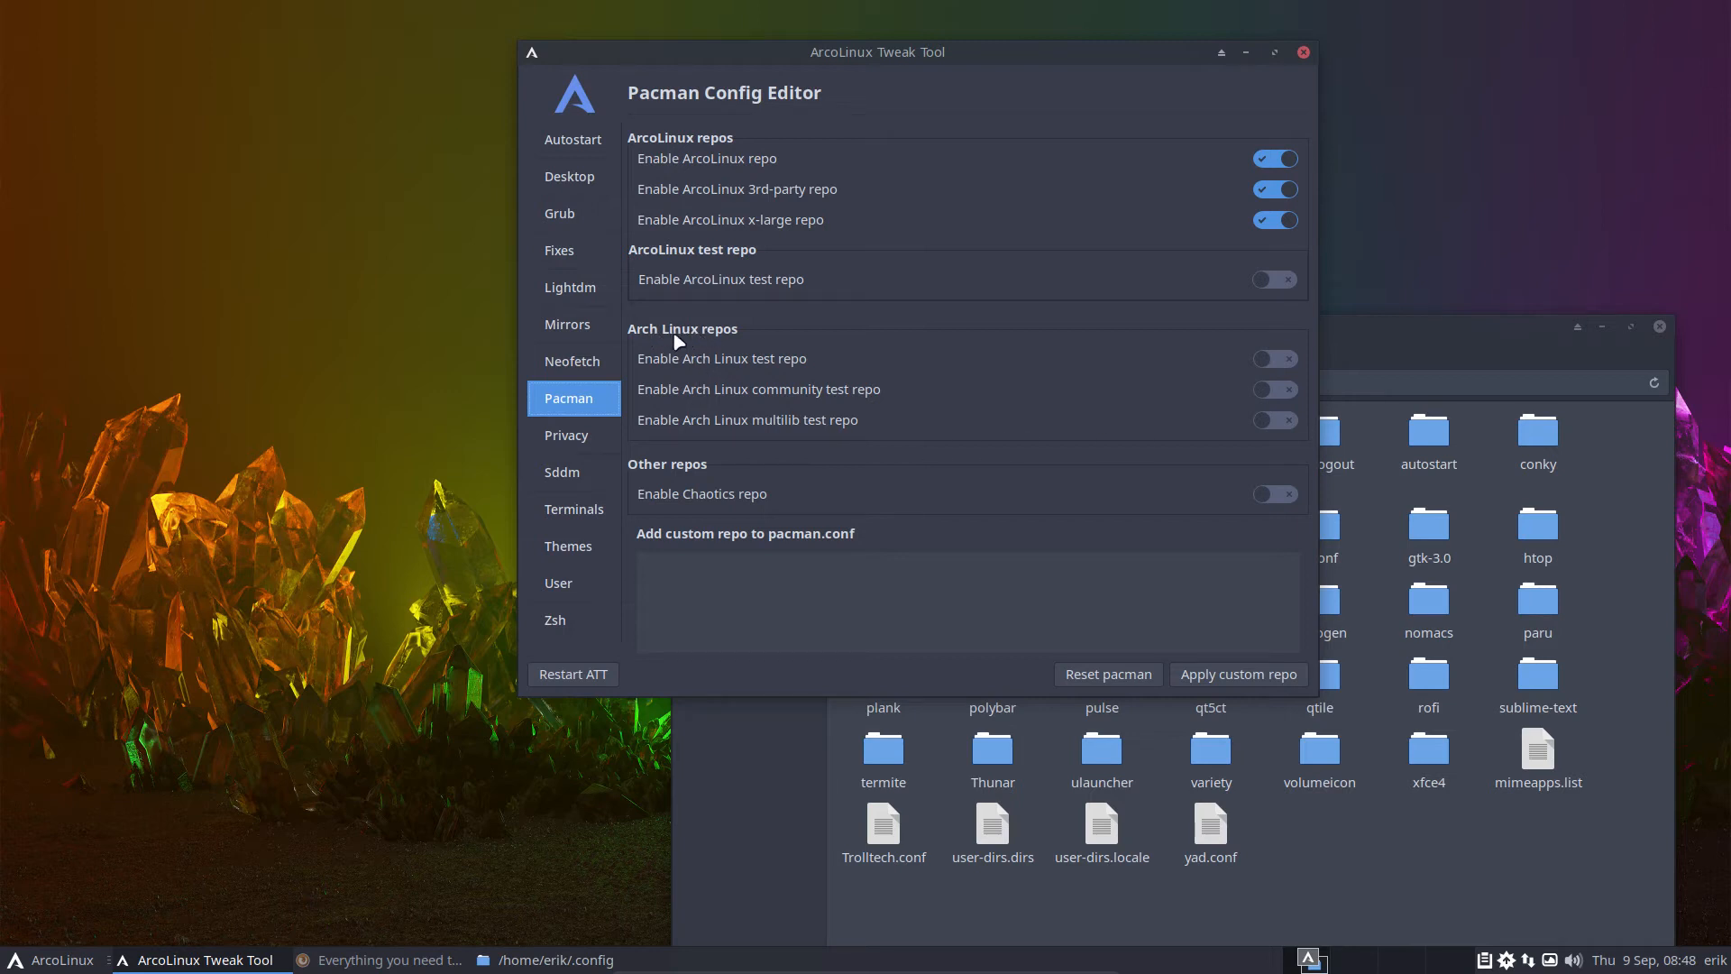
{"action": "mouse_move", "coordinate": [1277, 457]}
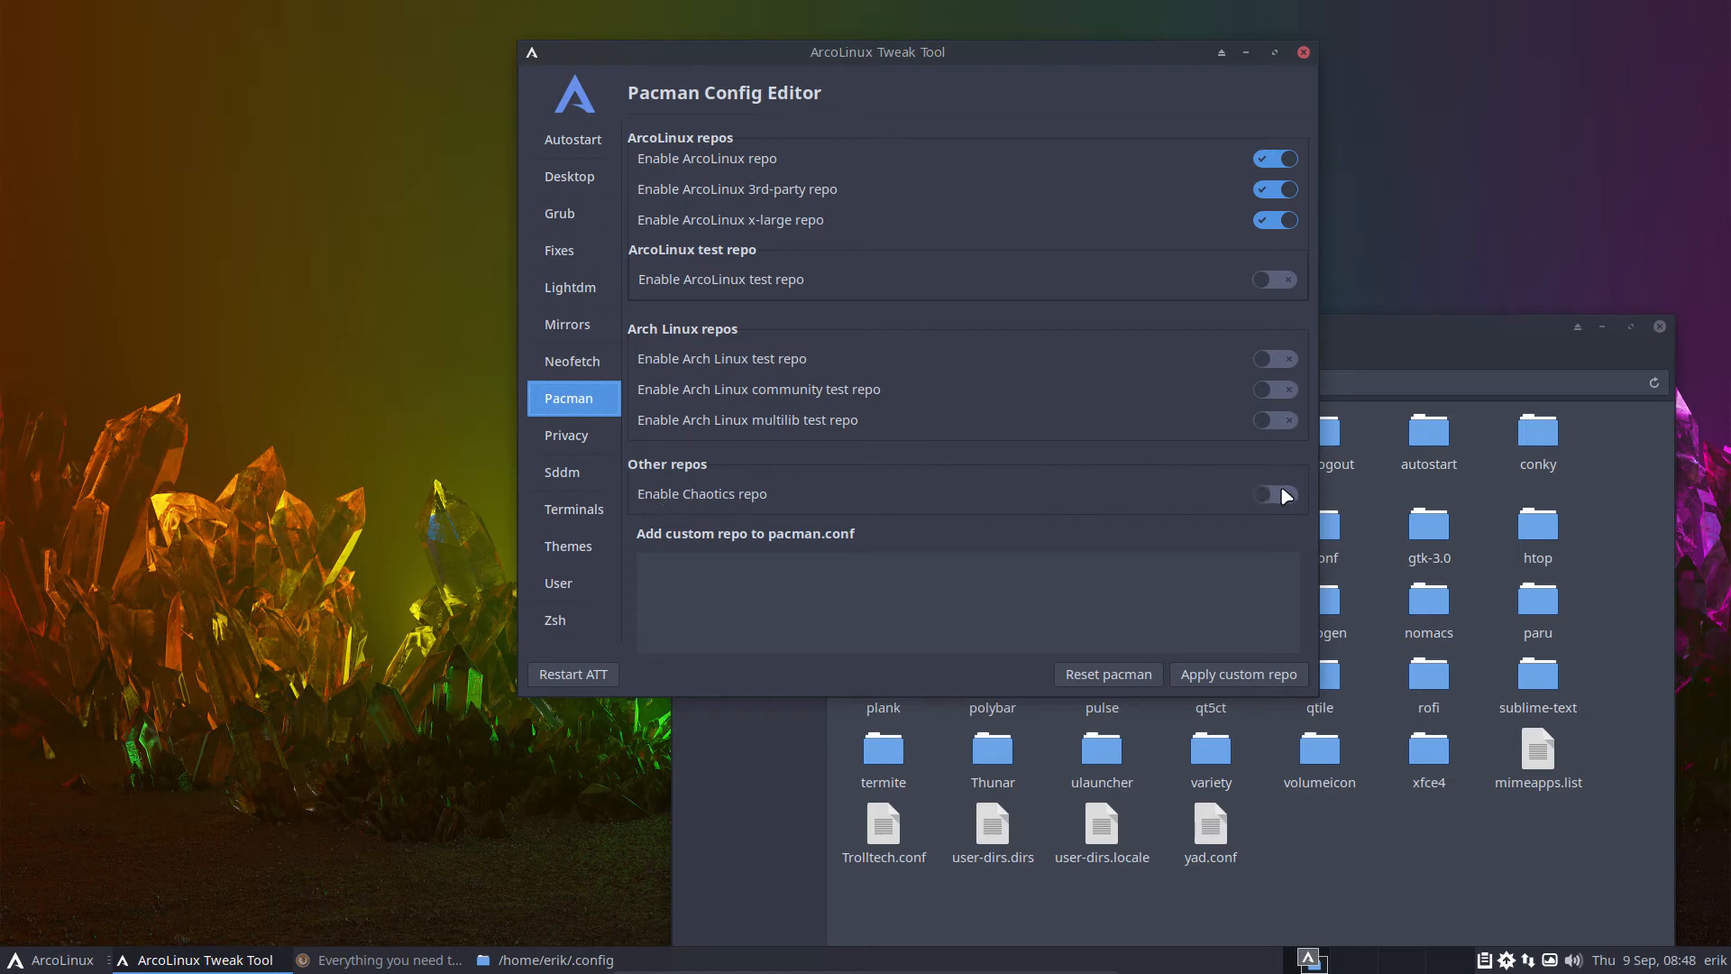
{"action": "mouse_move", "coordinate": [751, 511]}
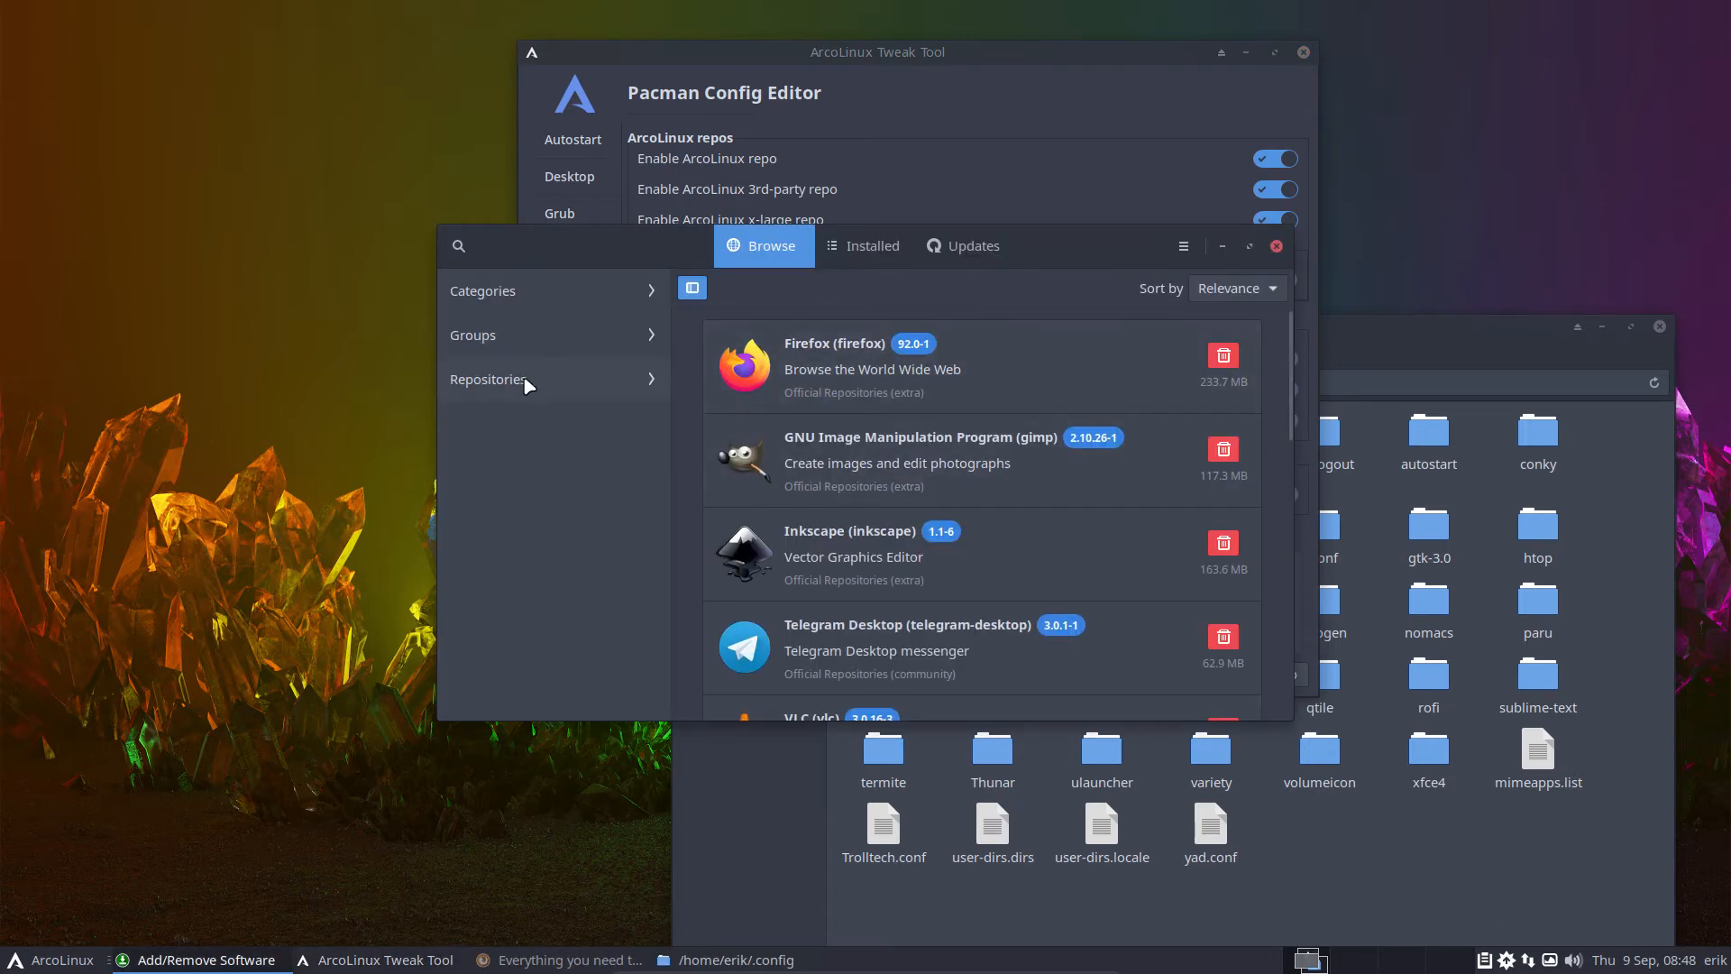
- View arcolinux_repo_3party and arcolinux_repo_xlarge package lists in Pamac, then close it
{"action": "left_click", "coordinate": [489, 379]}
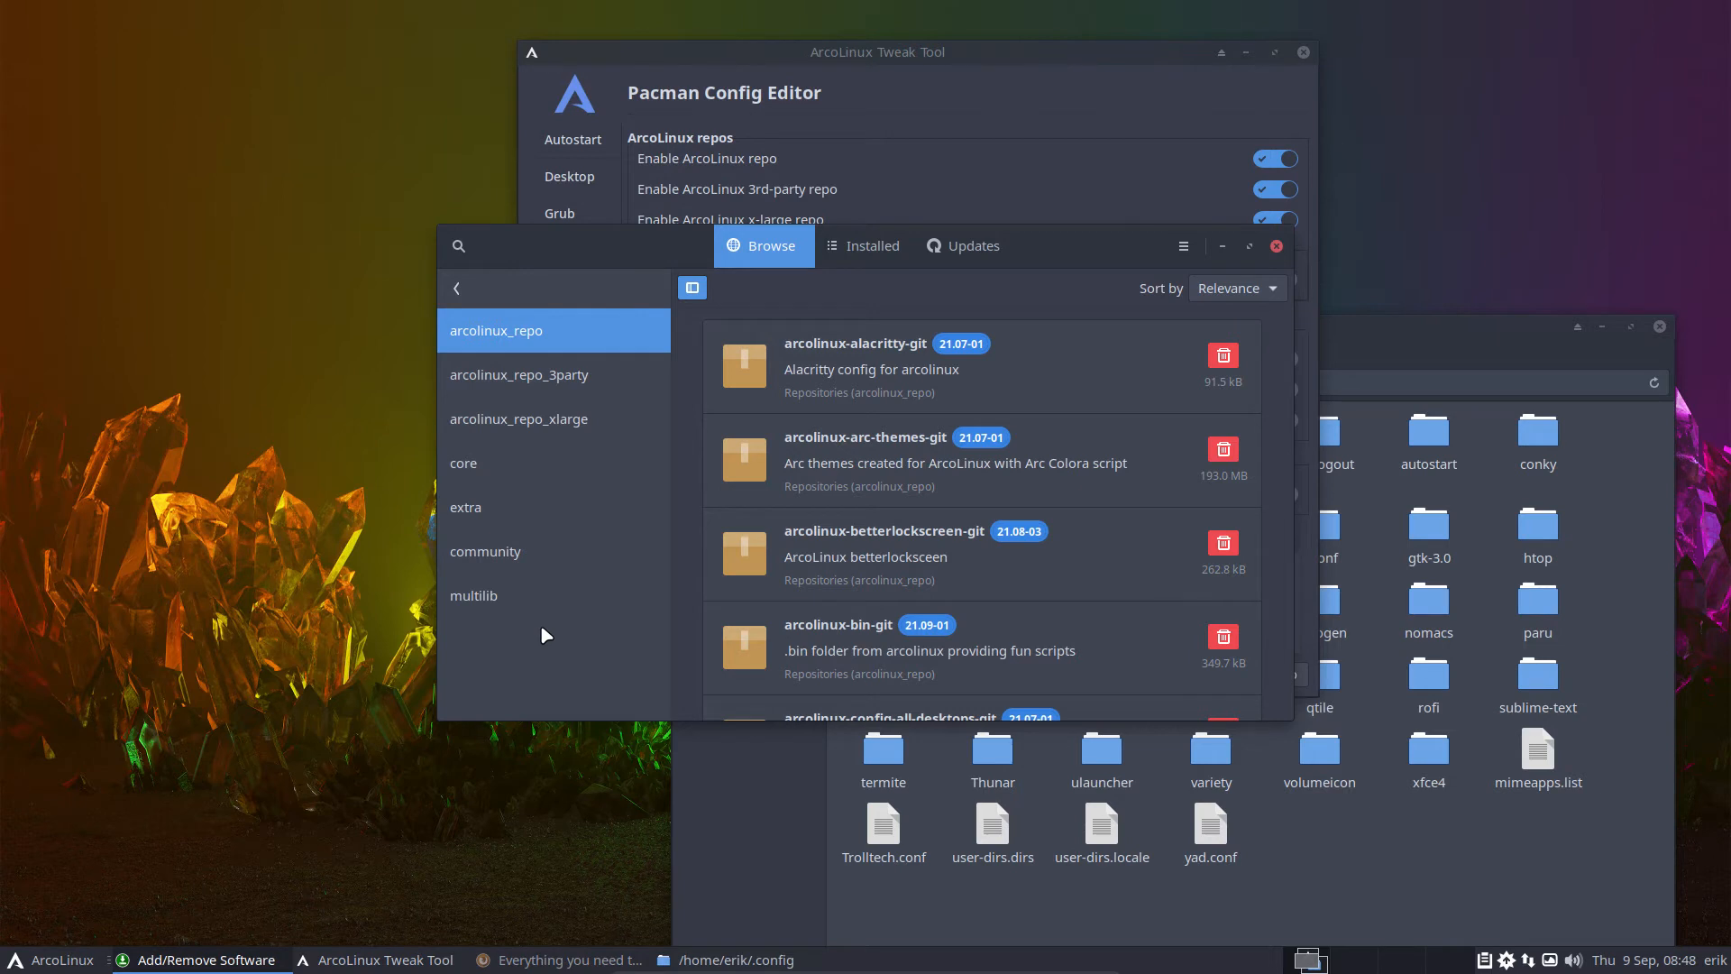
{"action": "left_click", "coordinate": [519, 374]}
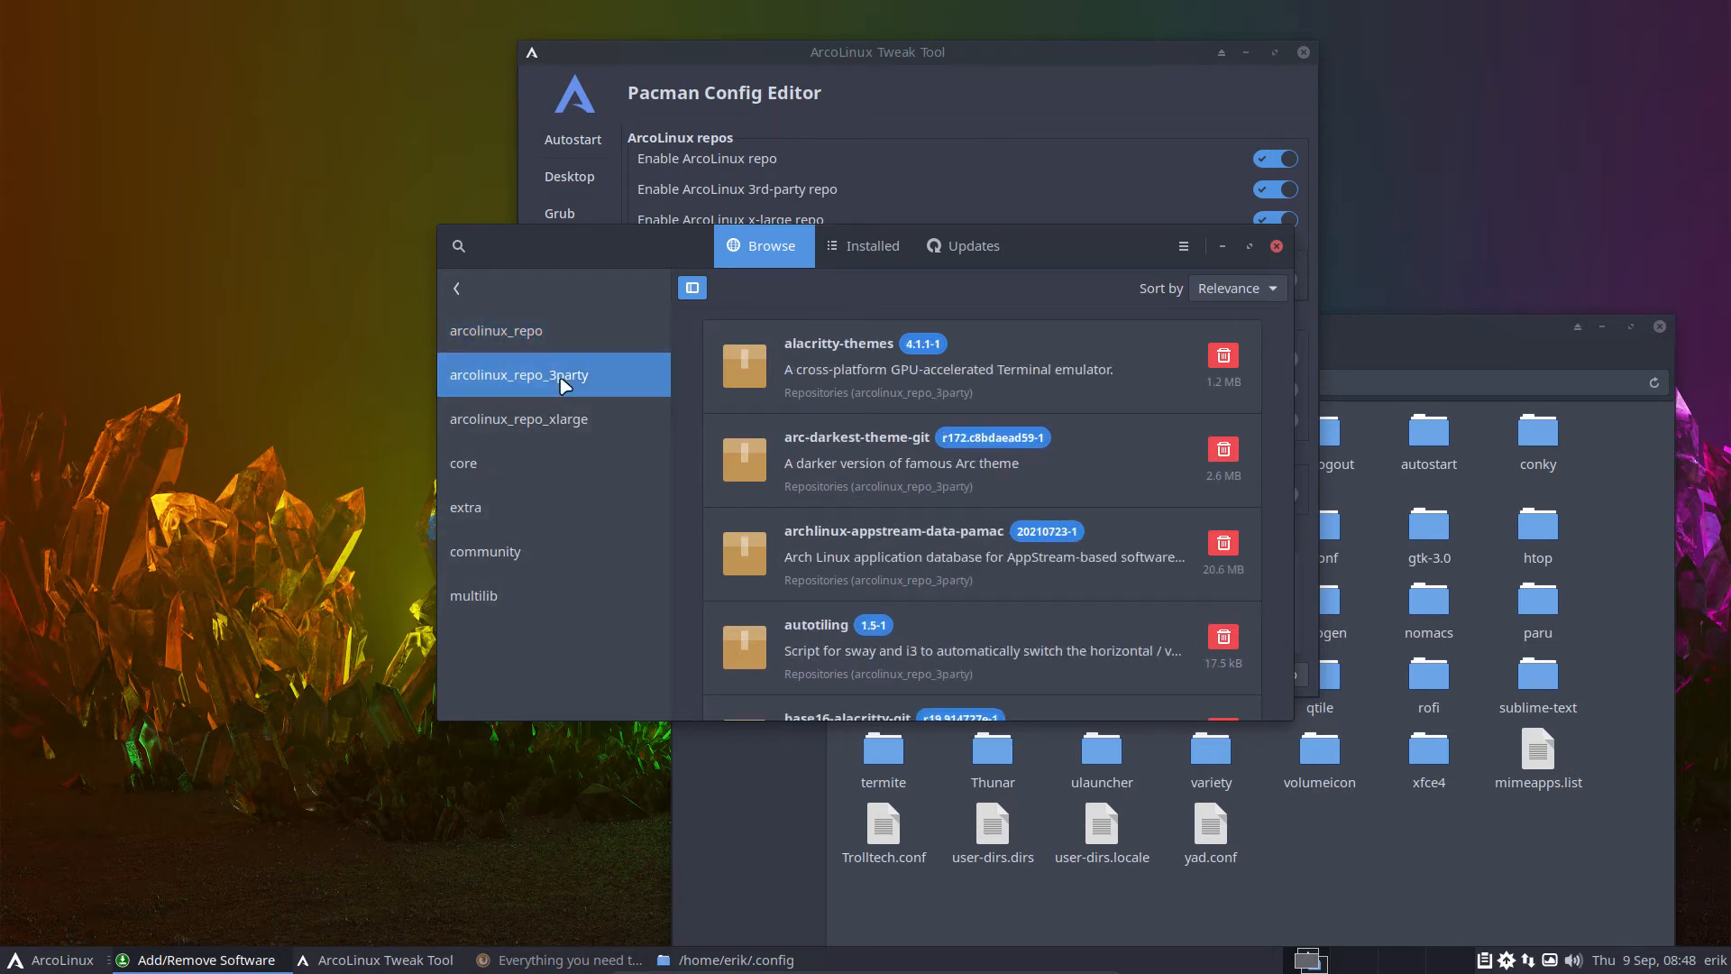
{"action": "left_click", "coordinate": [519, 419]}
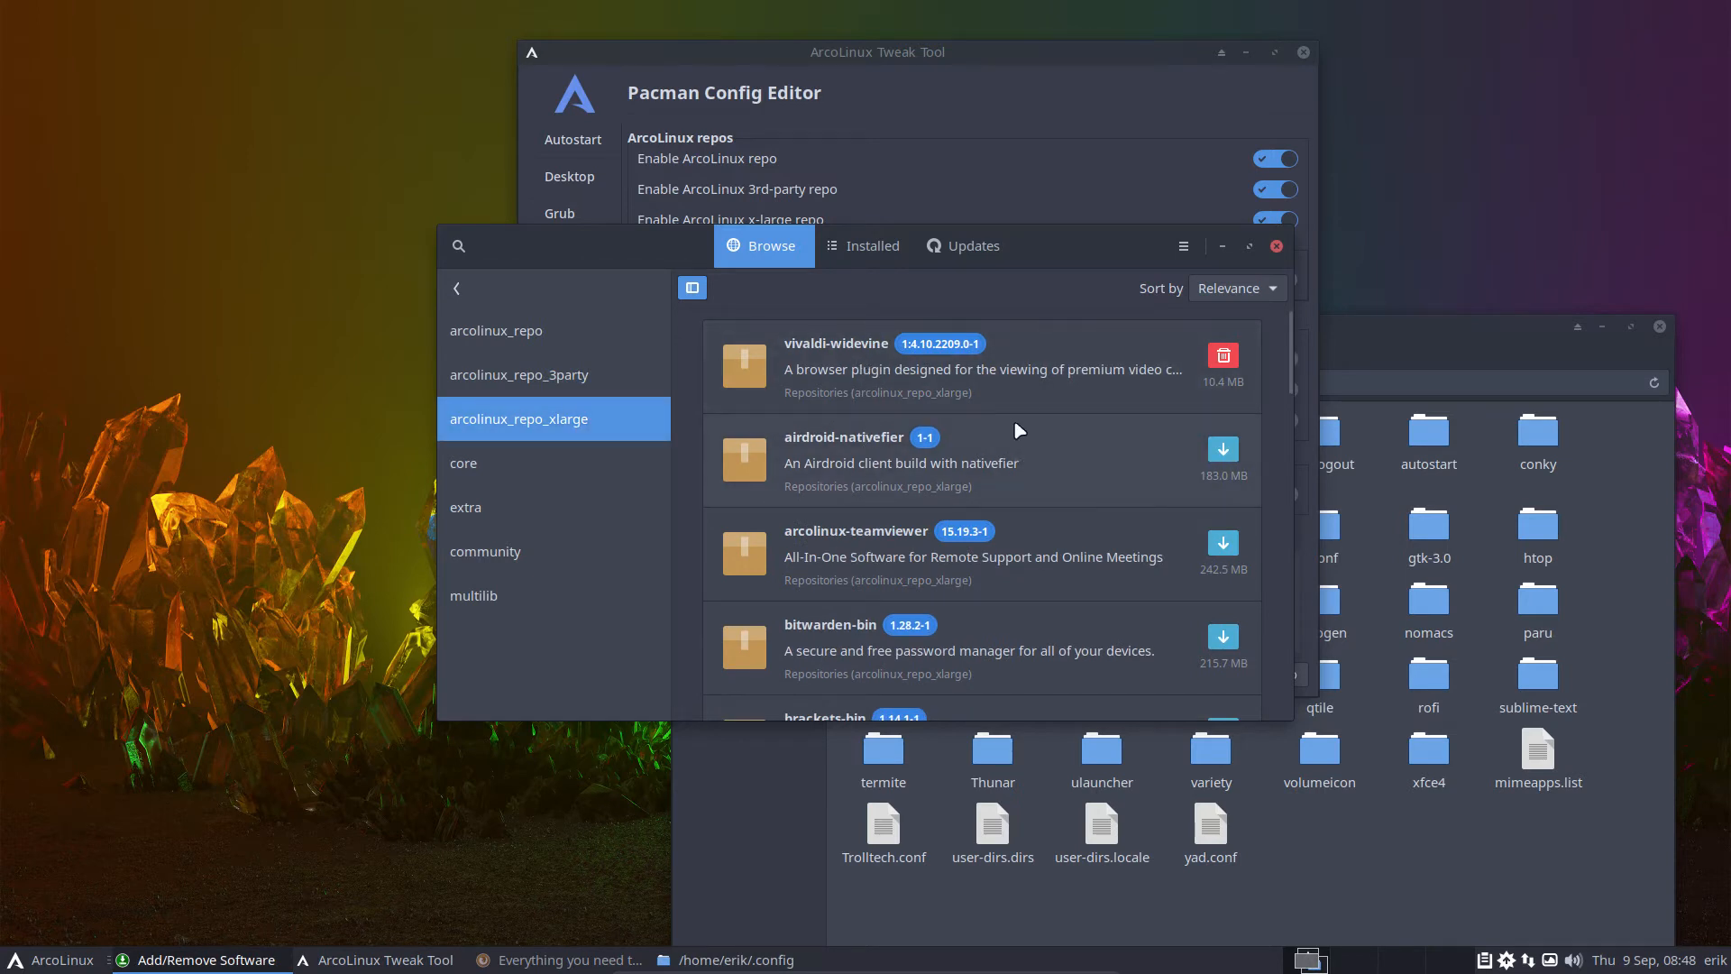
{"action": "scroll", "scroll_direction": "down", "scroll_amount": 3}
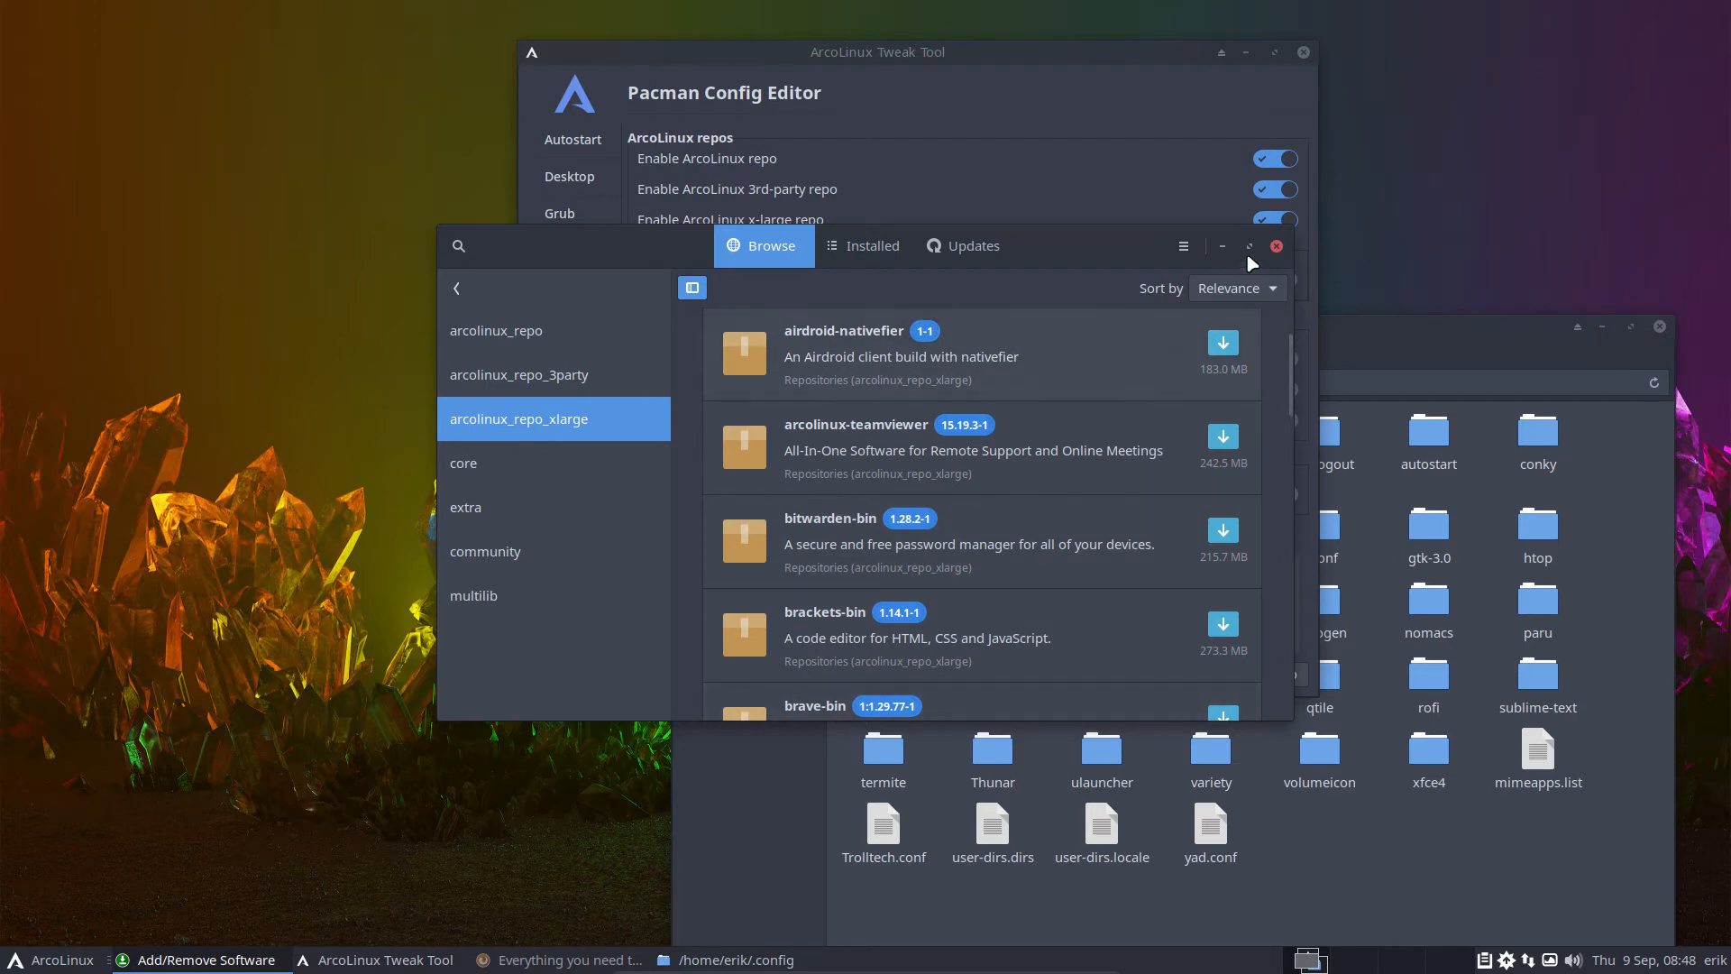
{"action": "left_click", "coordinate": [1274, 245]}
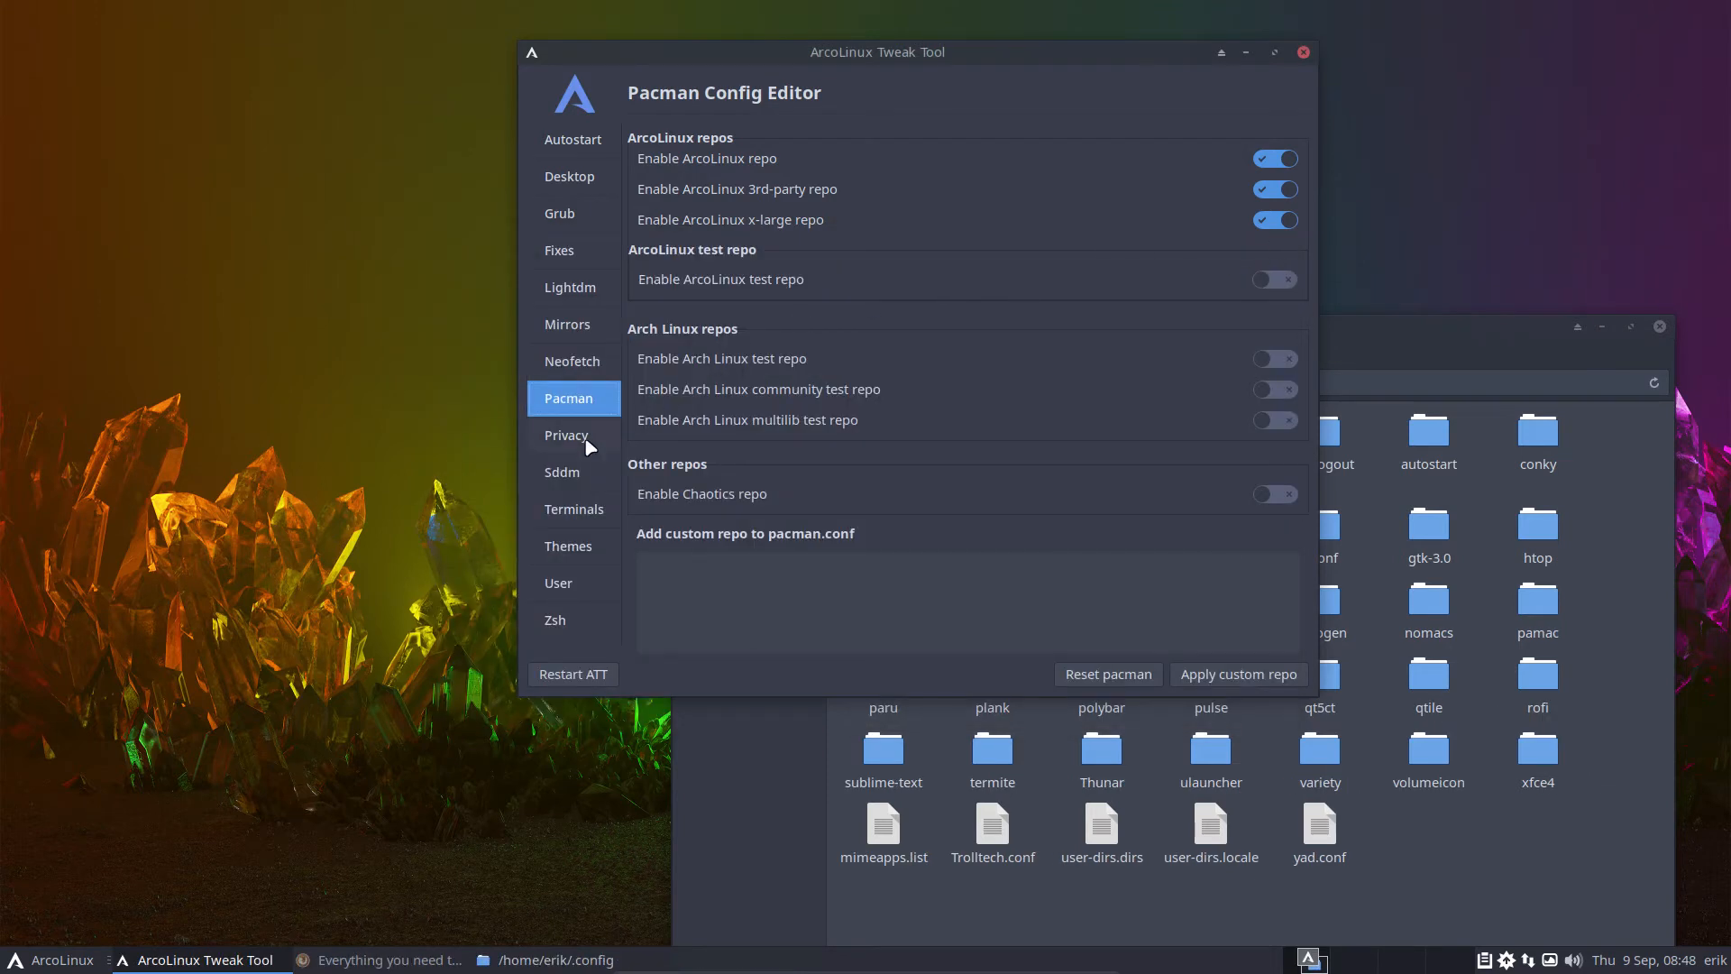
- On the Privacy tab, toggle uBlock Origin on, off, then on again
{"action": "left_click", "coordinate": [565, 433]}
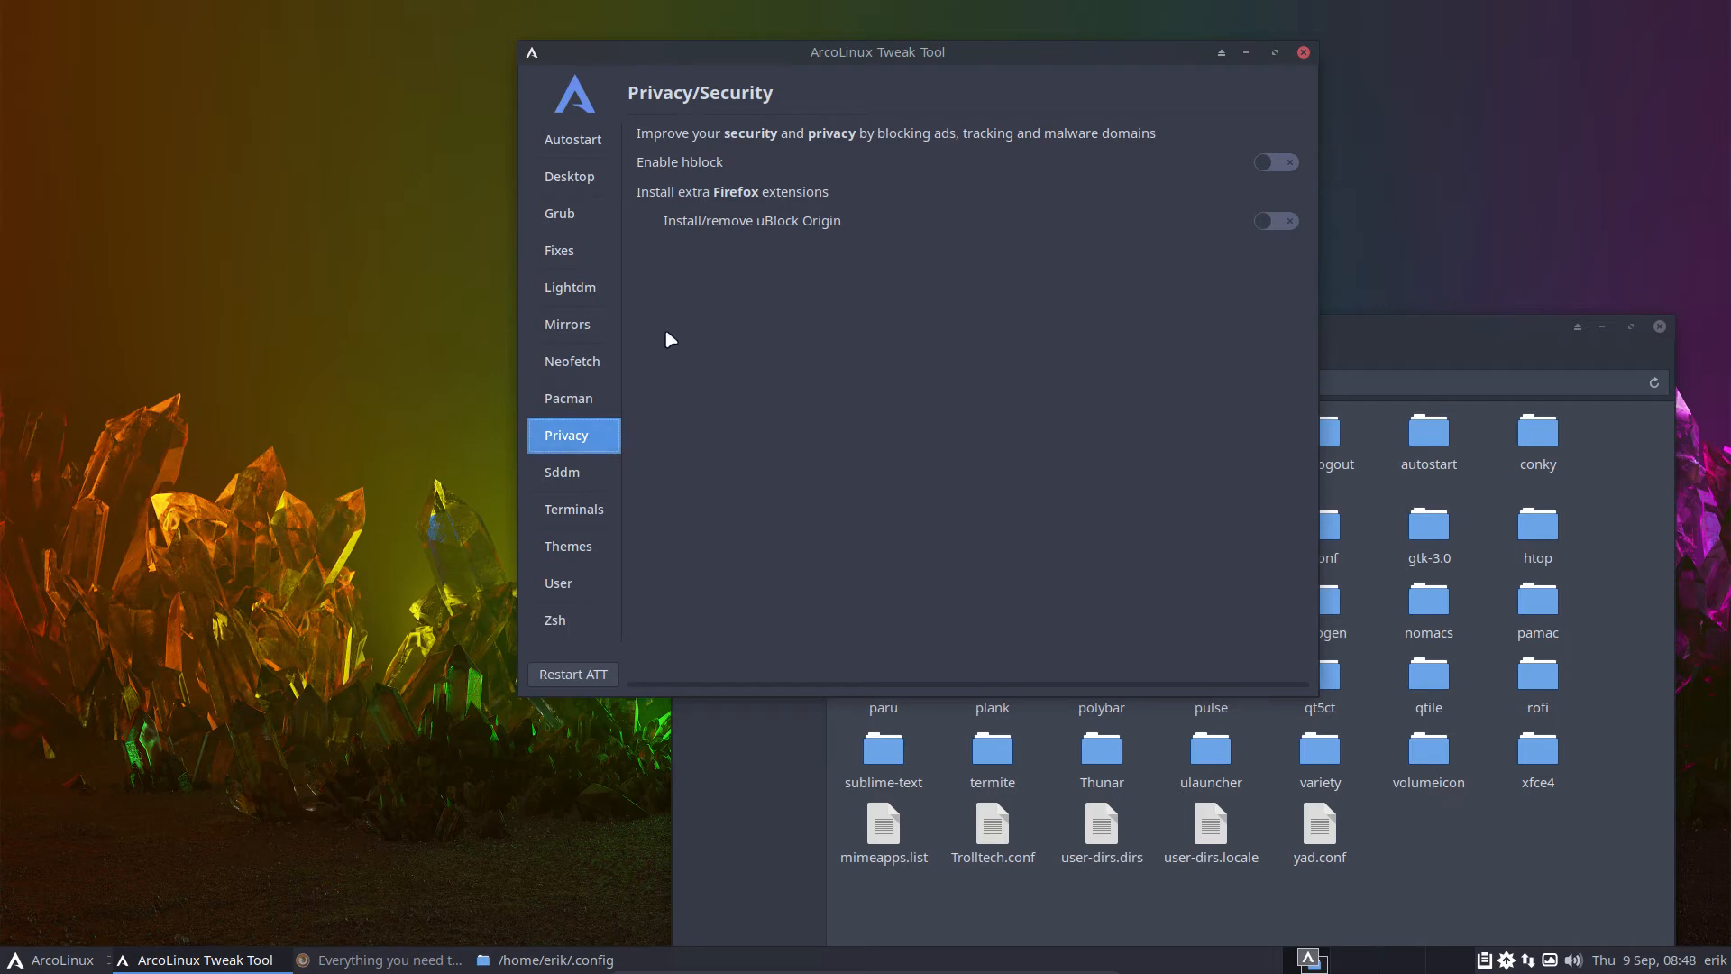
{"action": "mouse_move", "coordinate": [718, 102]}
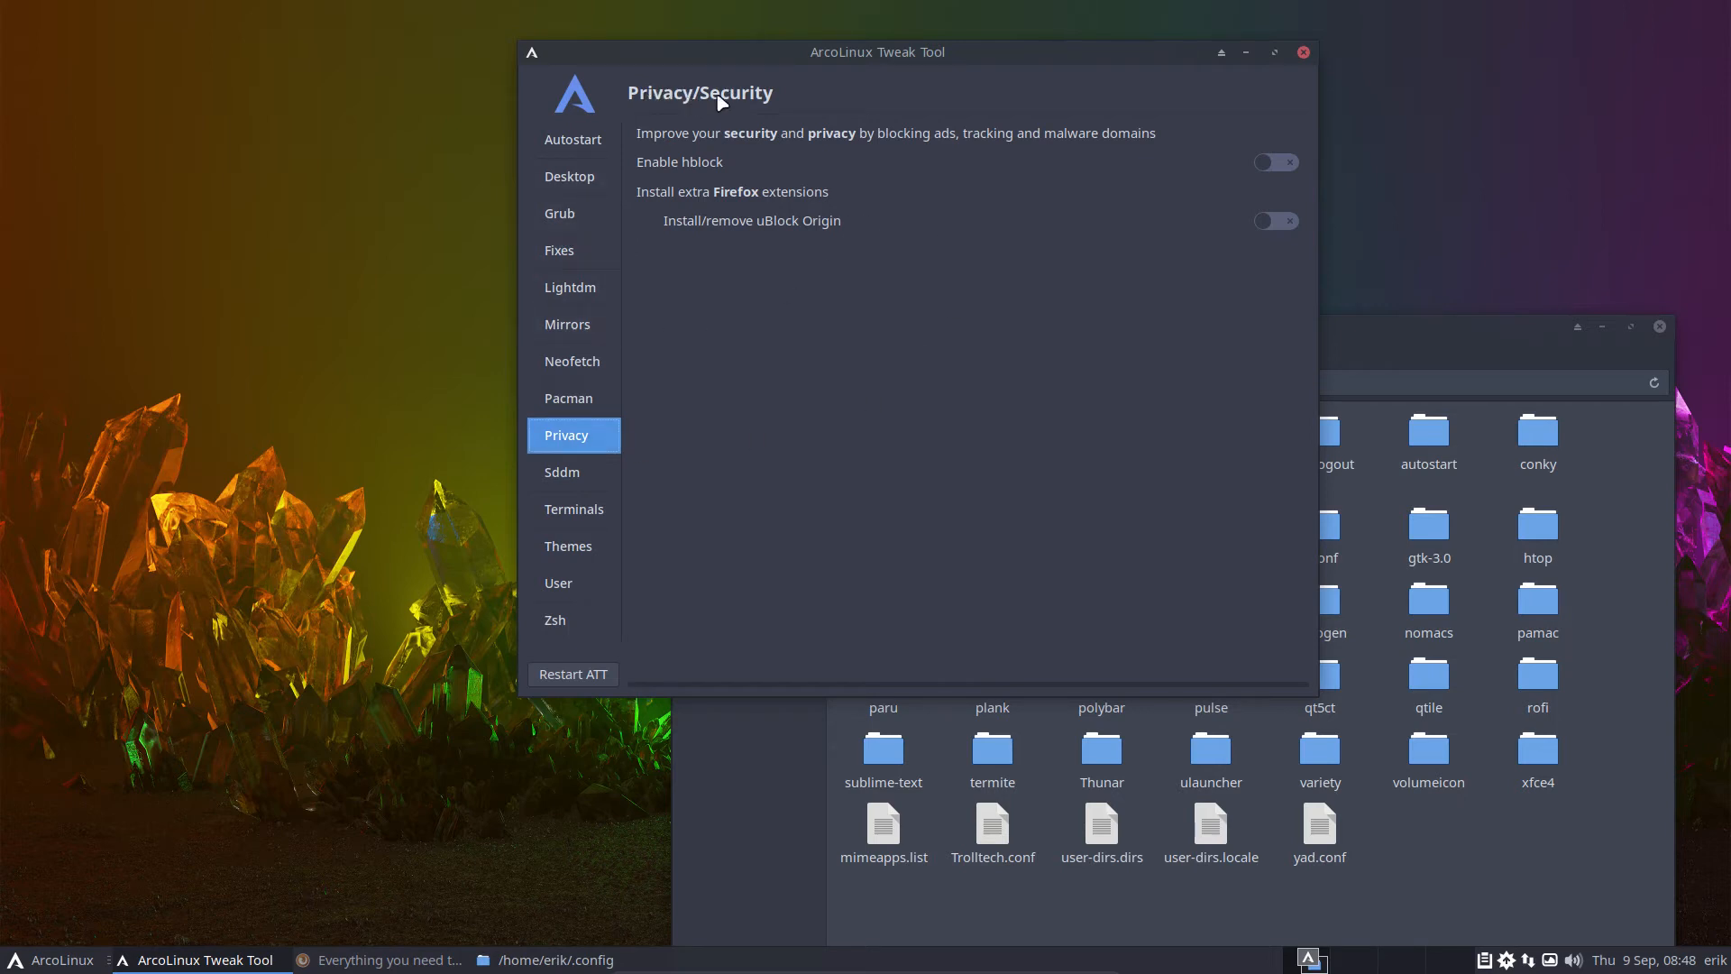
{"action": "mouse_move", "coordinate": [781, 197]}
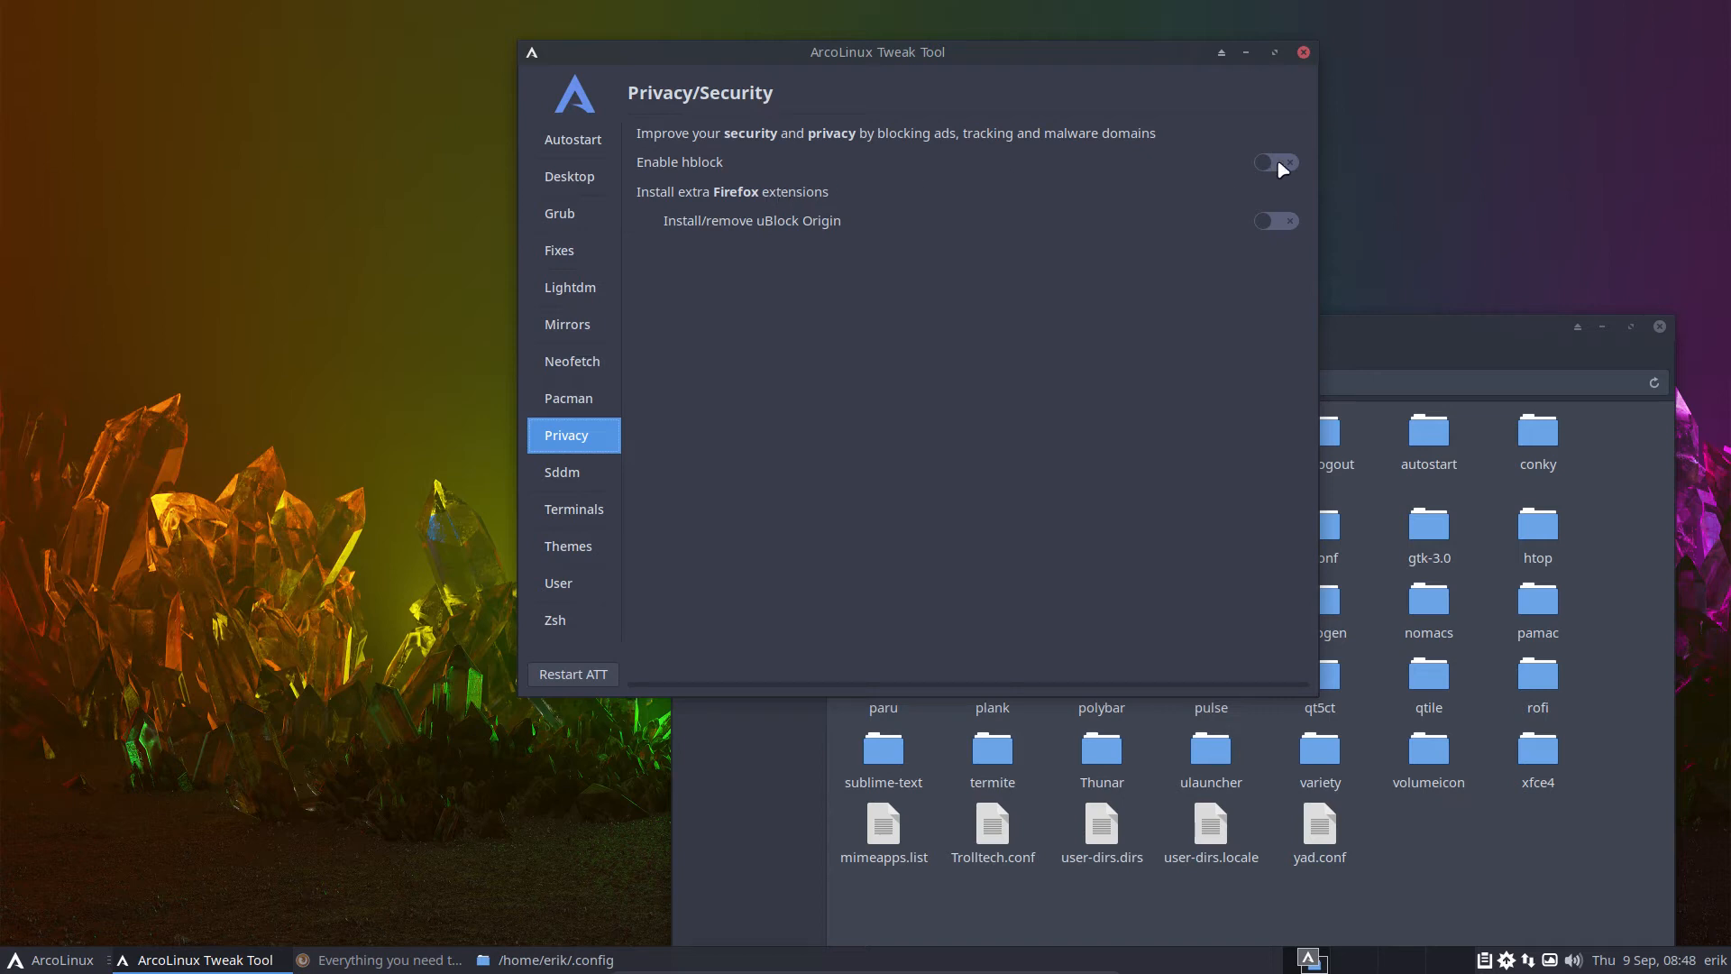
{"action": "mouse_move", "coordinate": [822, 242]}
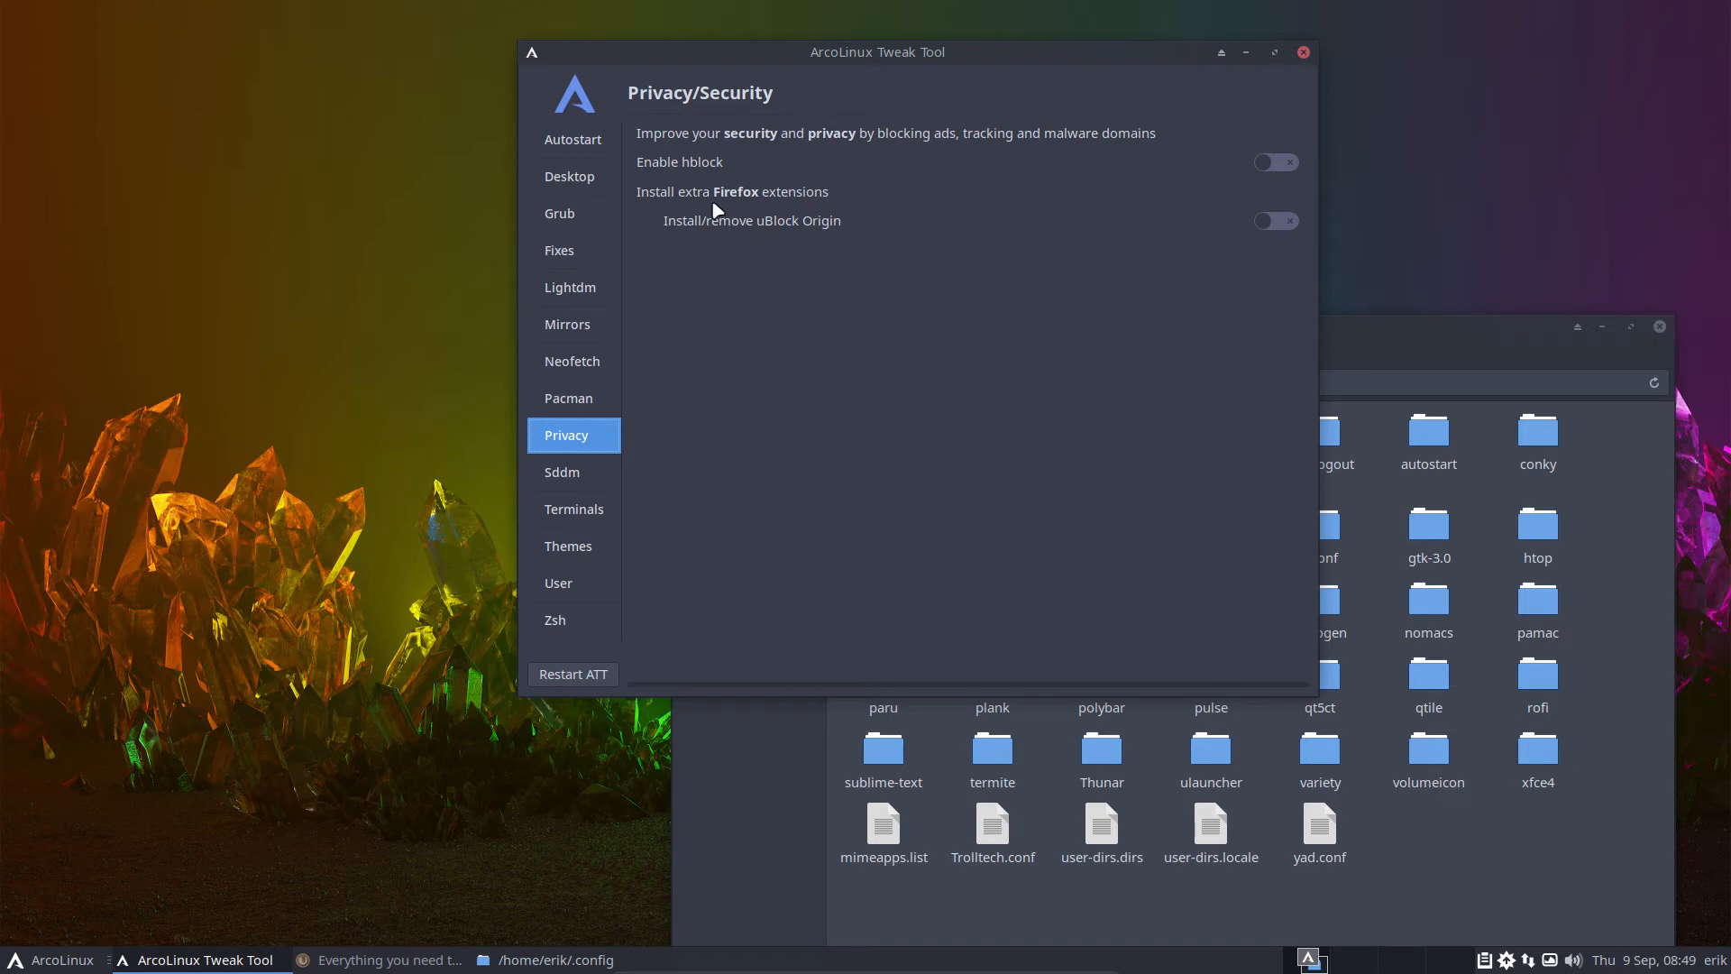
{"action": "mouse_move", "coordinate": [1189, 261]}
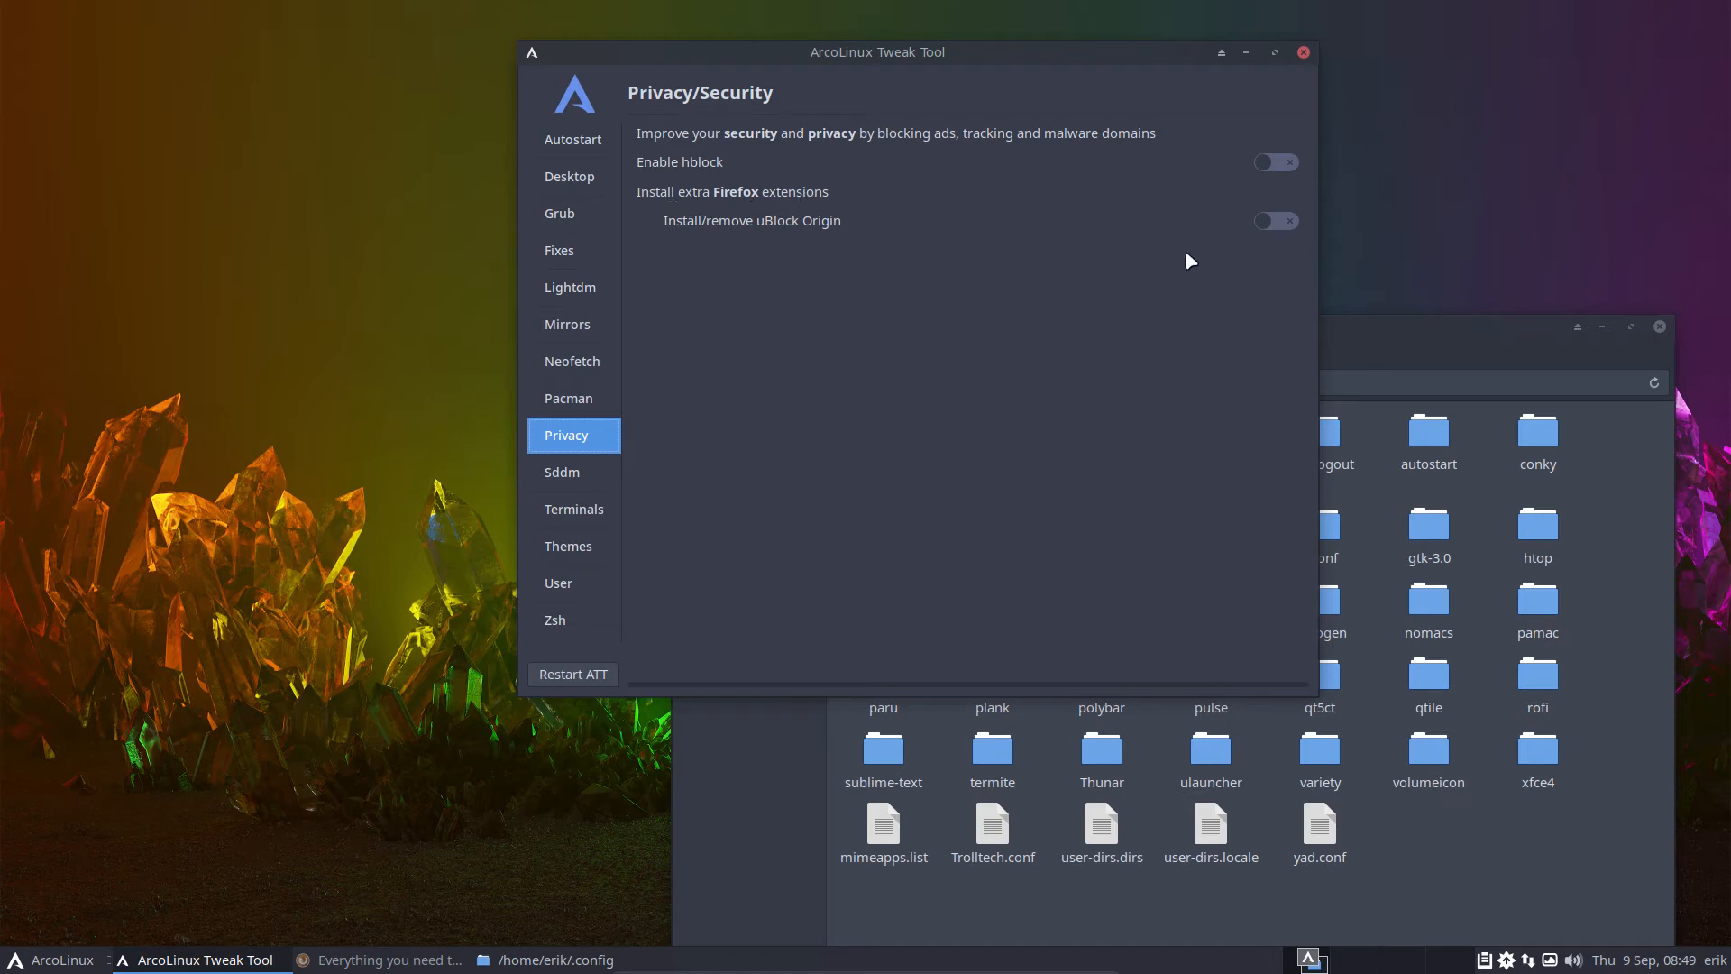
{"action": "left_click", "coordinate": [1275, 221]}
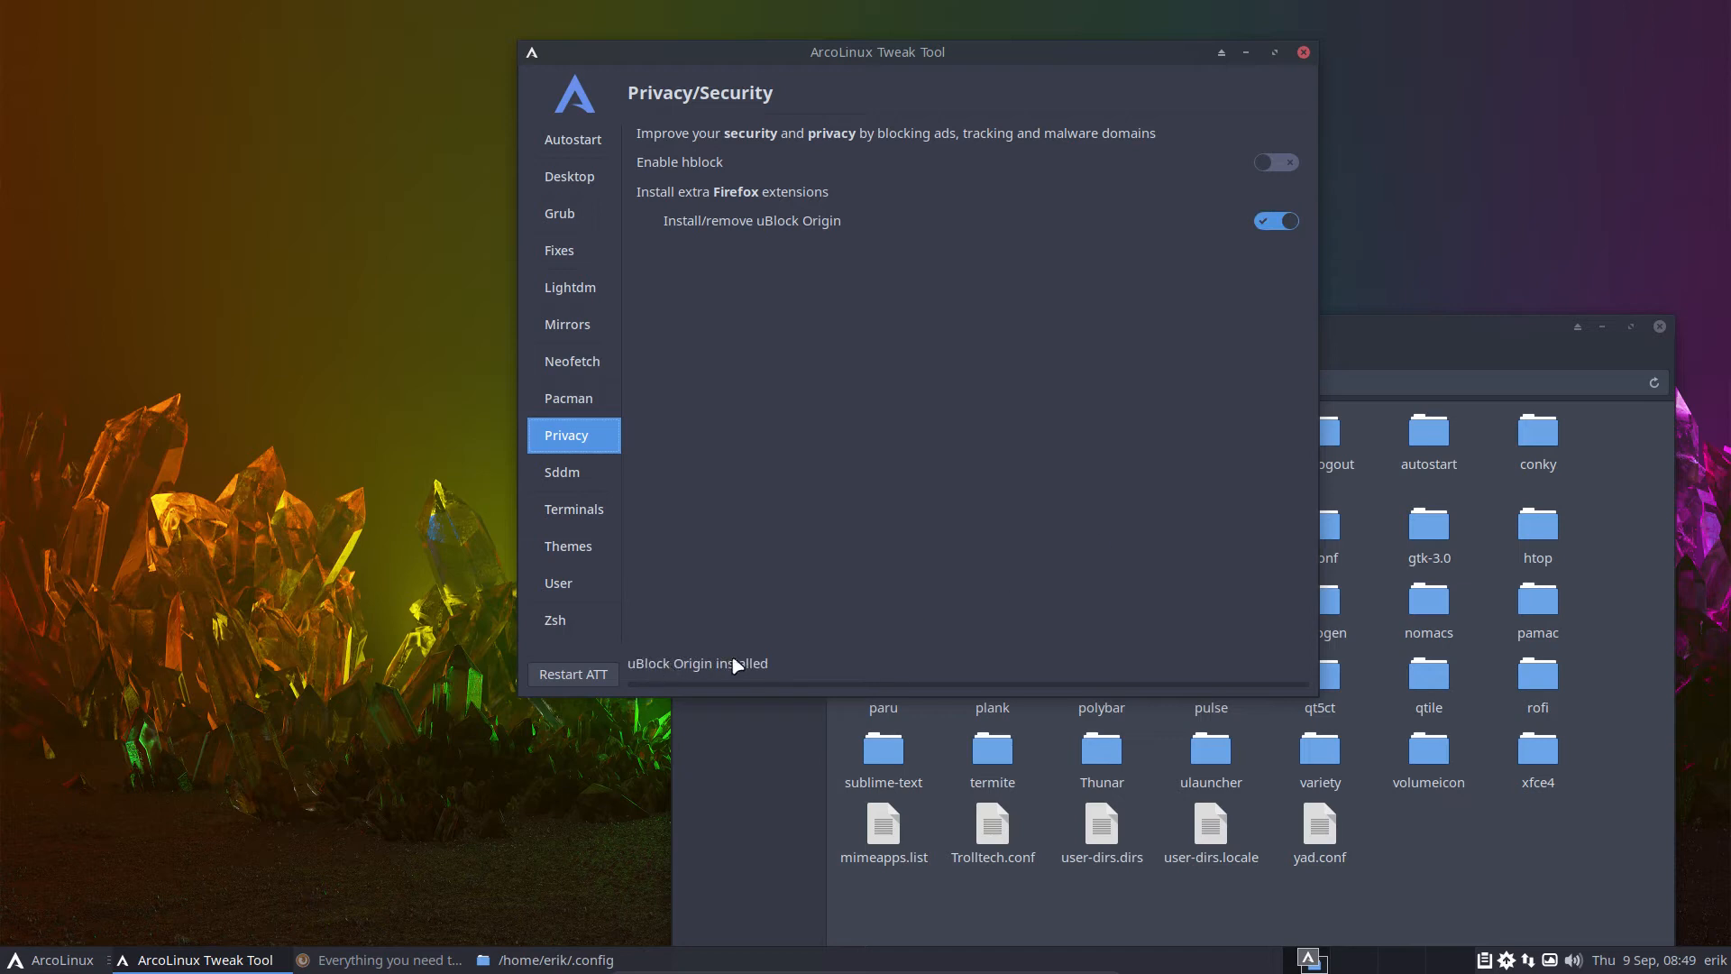
{"action": "left_click", "coordinate": [1275, 221]}
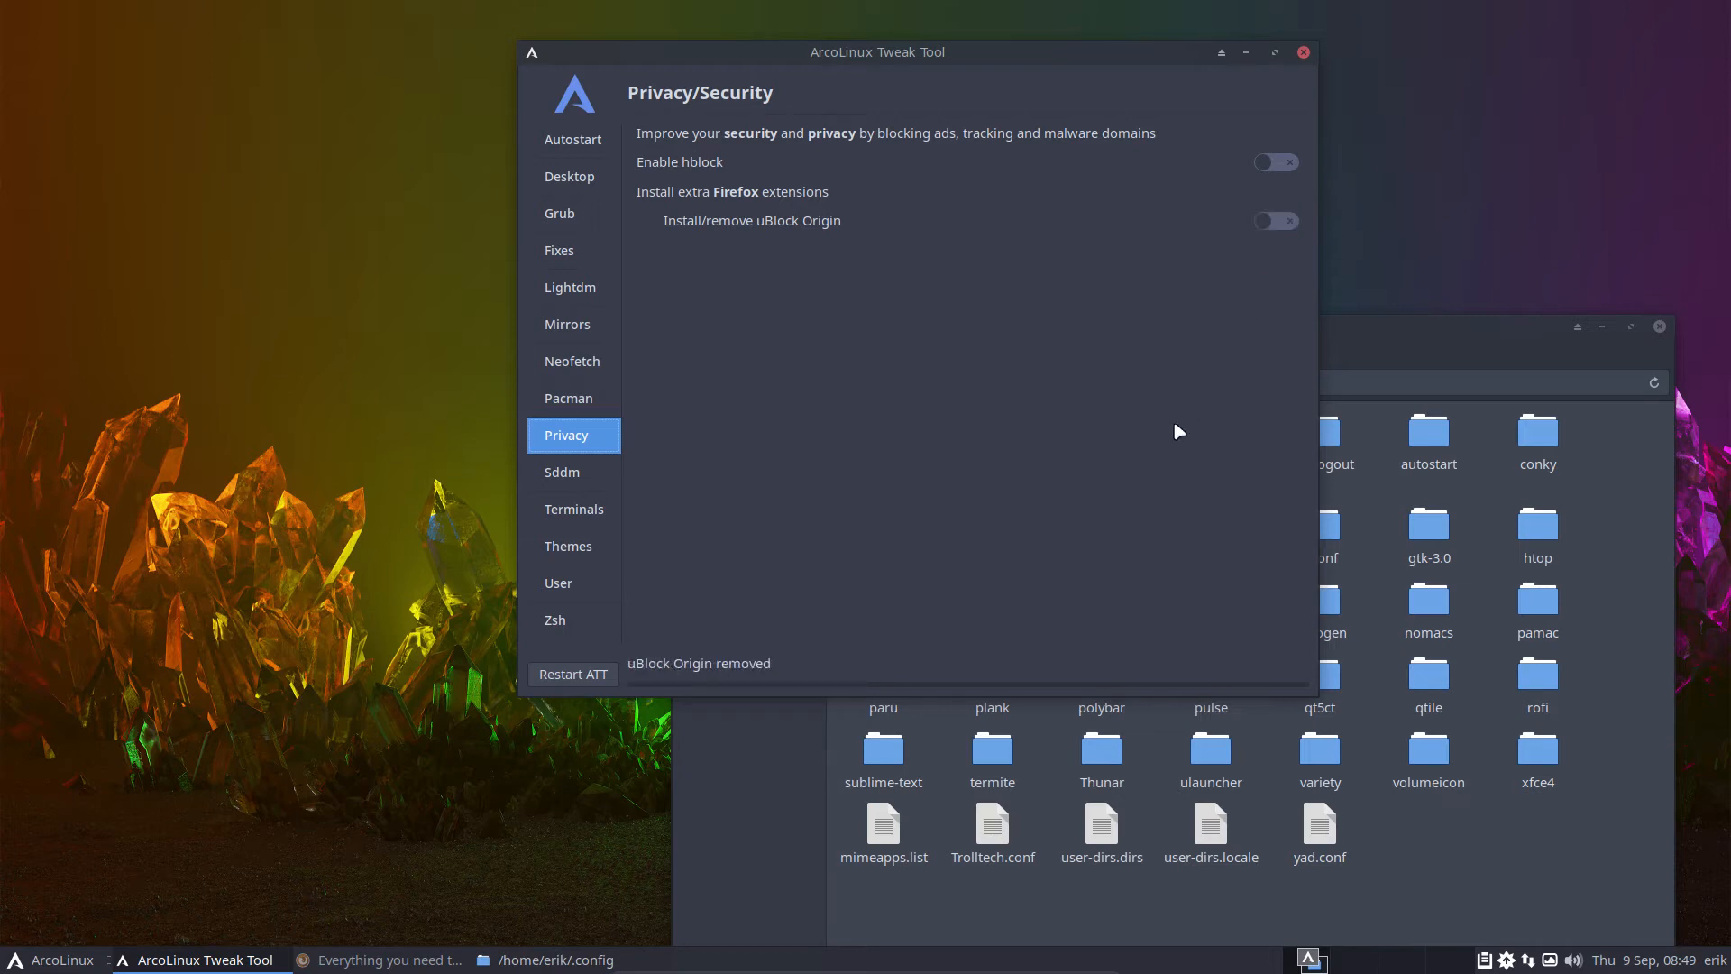
{"action": "mouse_move", "coordinate": [1265, 226]}
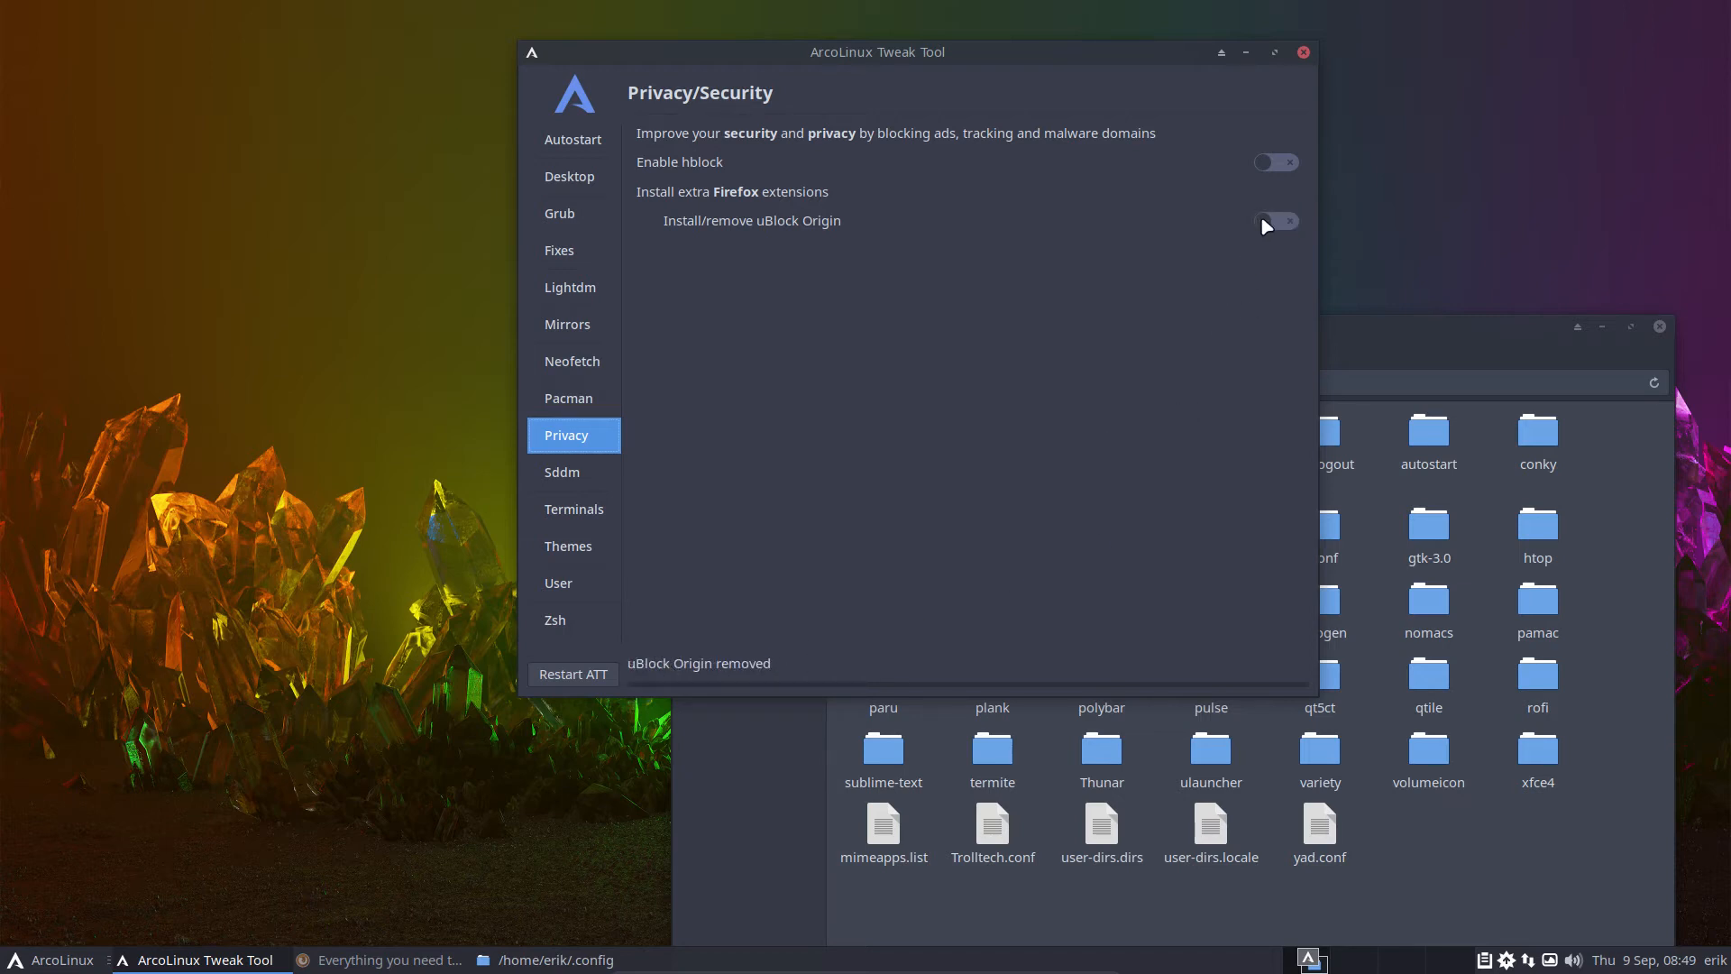
{"action": "left_click", "coordinate": [1275, 221]}
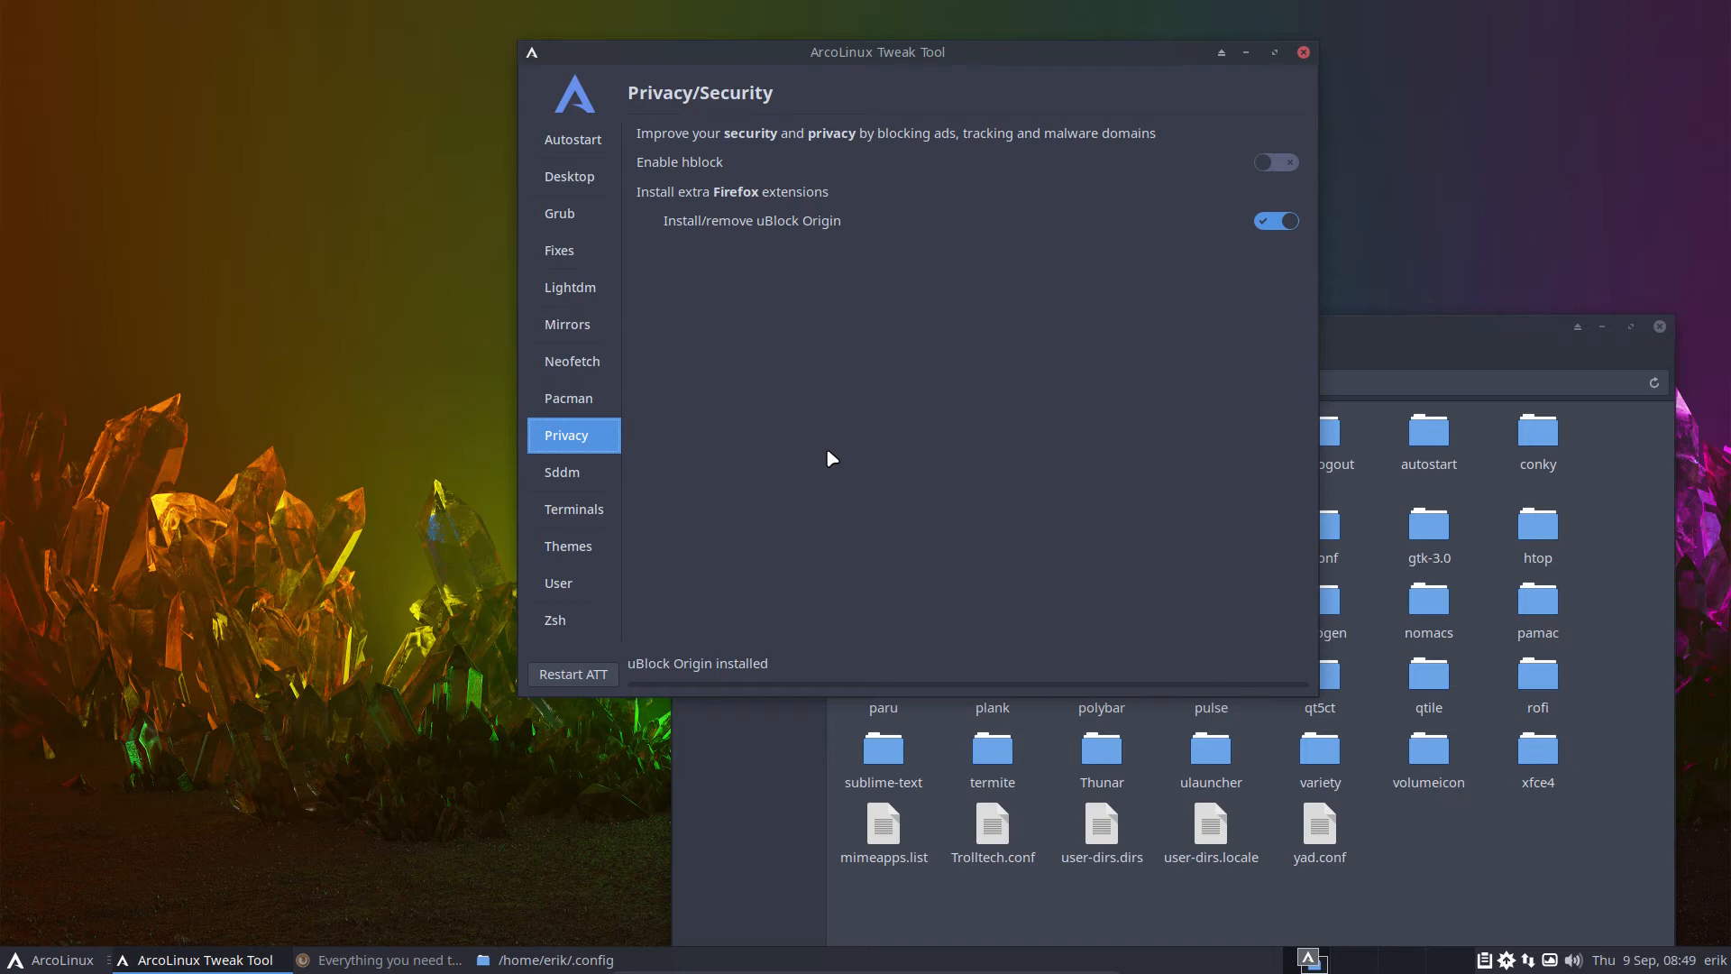
{"action": "mouse_move", "coordinate": [806, 313]}
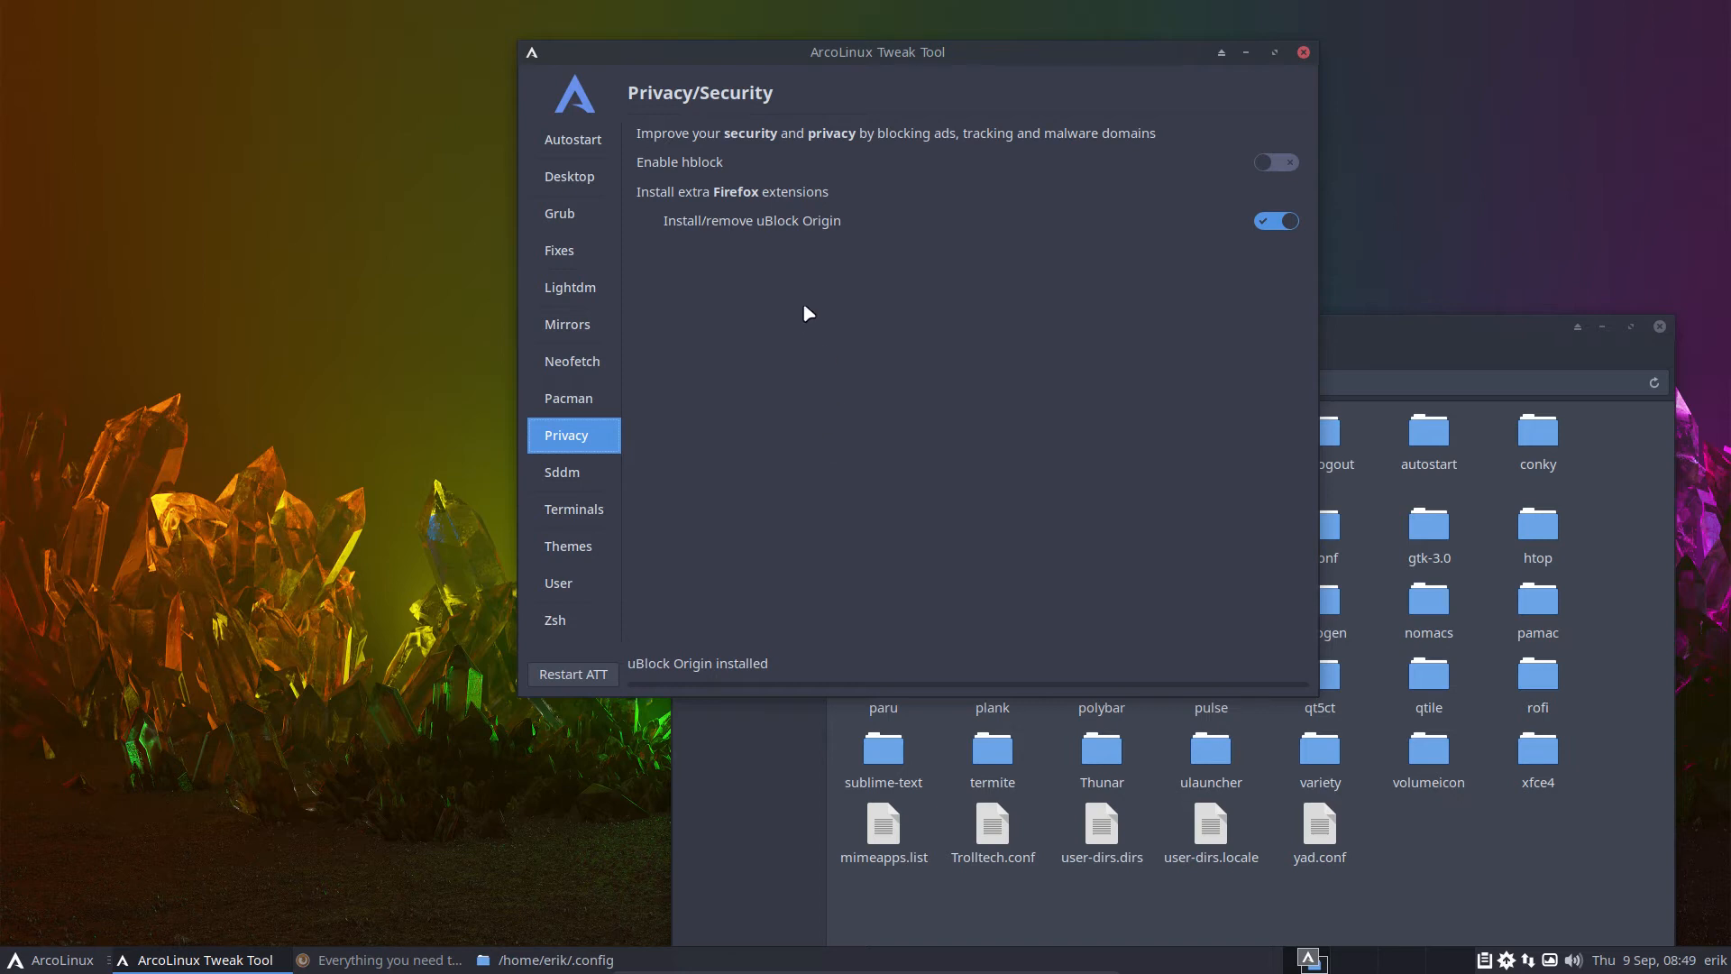
{"action": "mouse_move", "coordinate": [807, 235]}
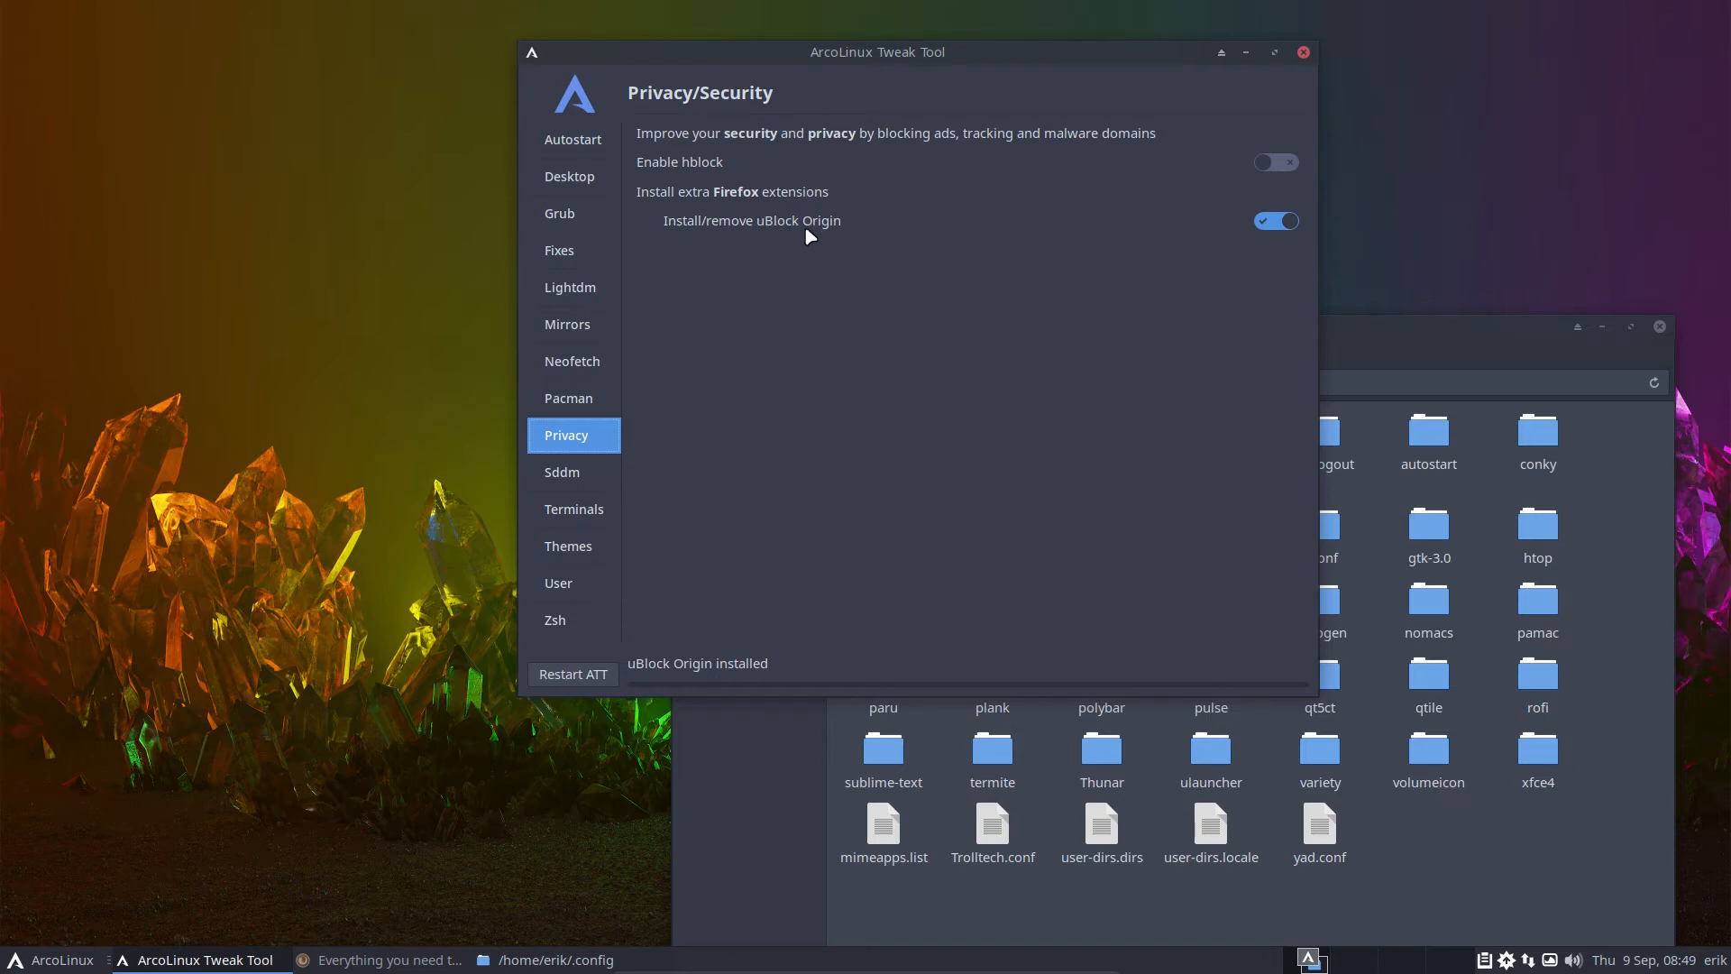
{"action": "mouse_move", "coordinate": [714, 120]}
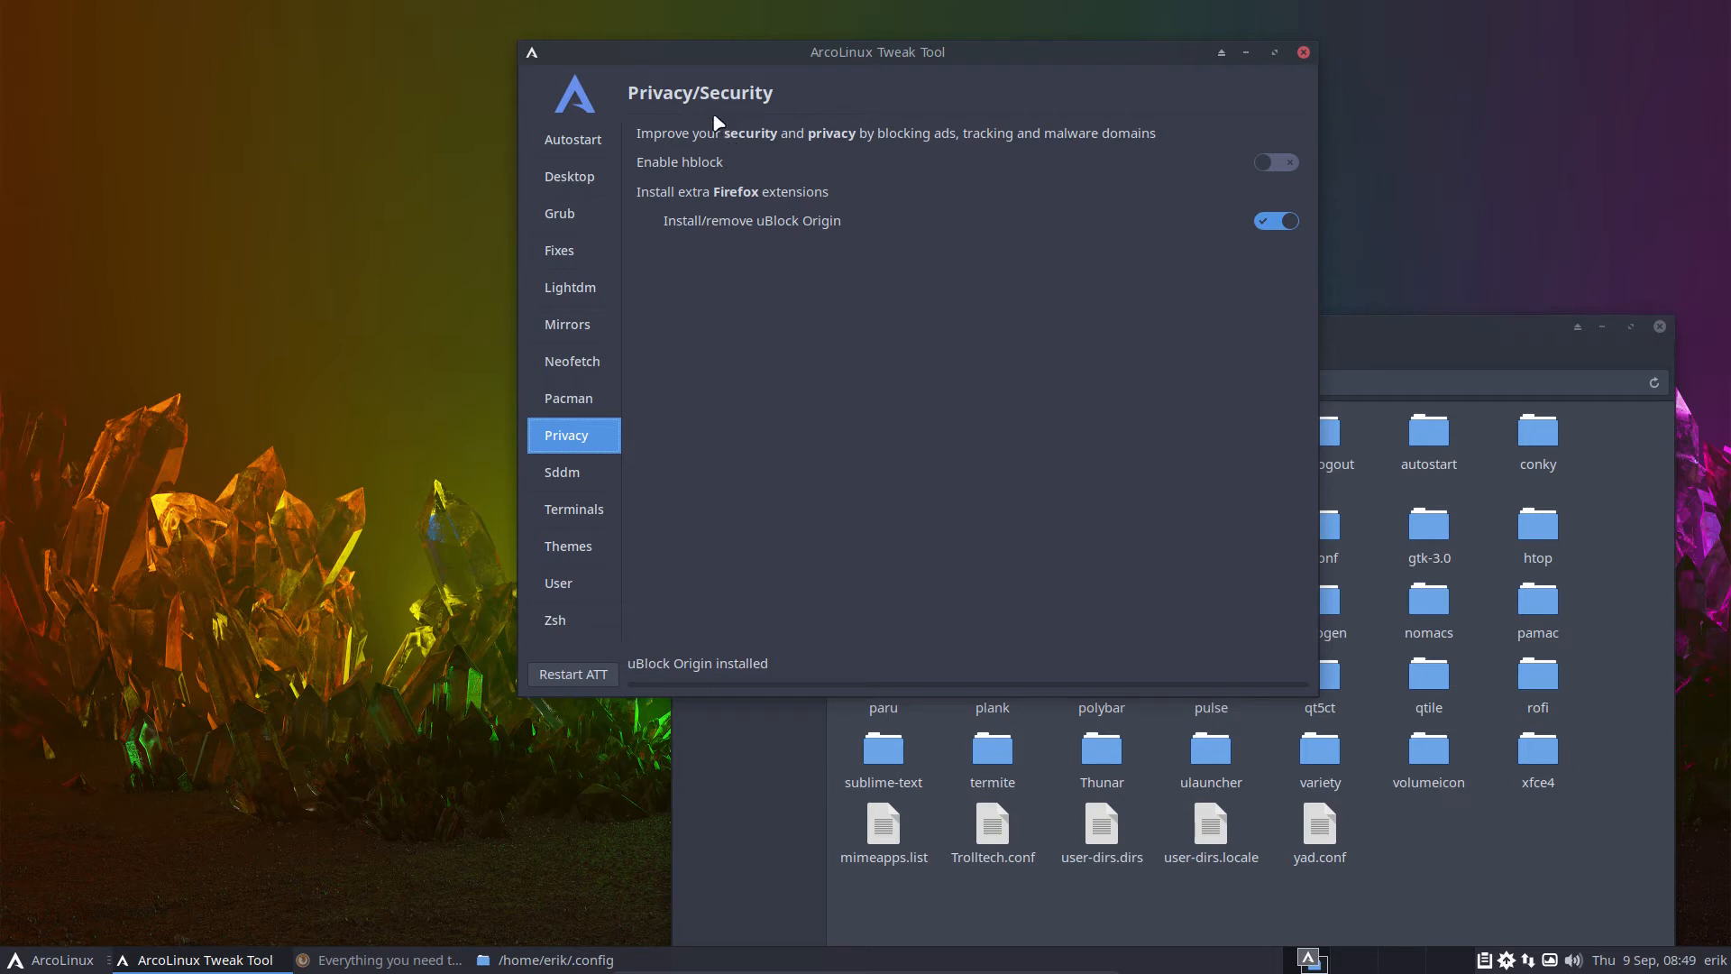
- Show the Sddm configuration page and search 'sdd' in the Whisker menu
{"action": "left_click", "coordinate": [562, 472]}
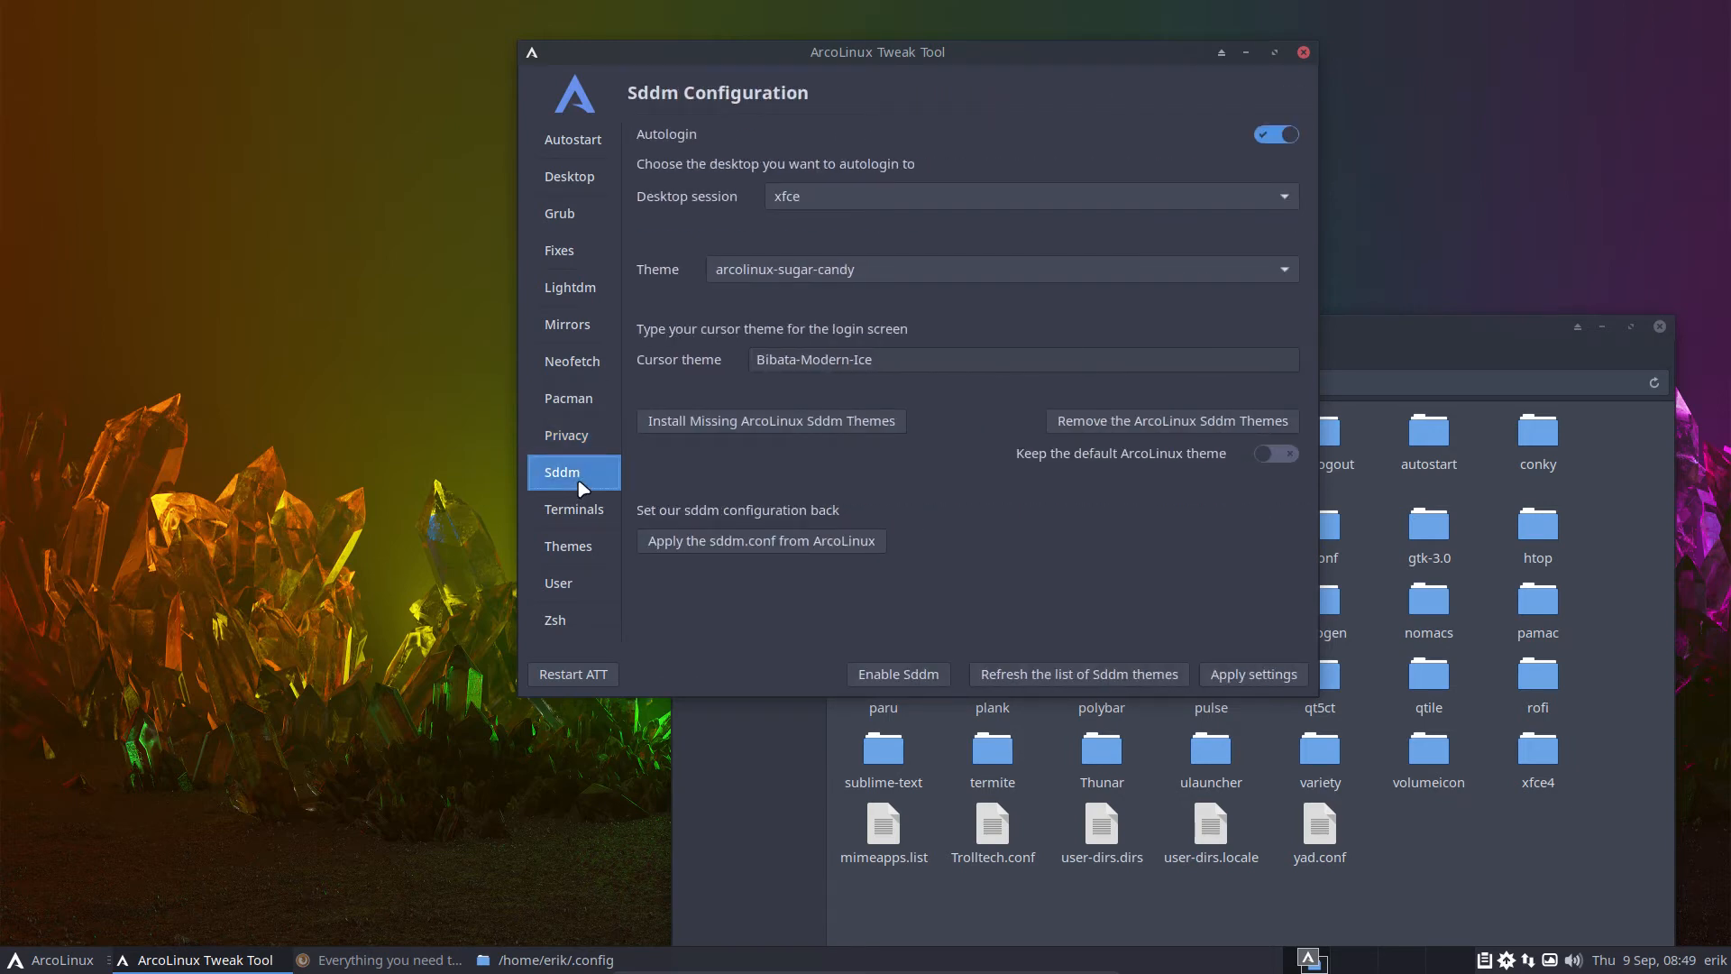
{"action": "left_click", "coordinate": [52, 958]}
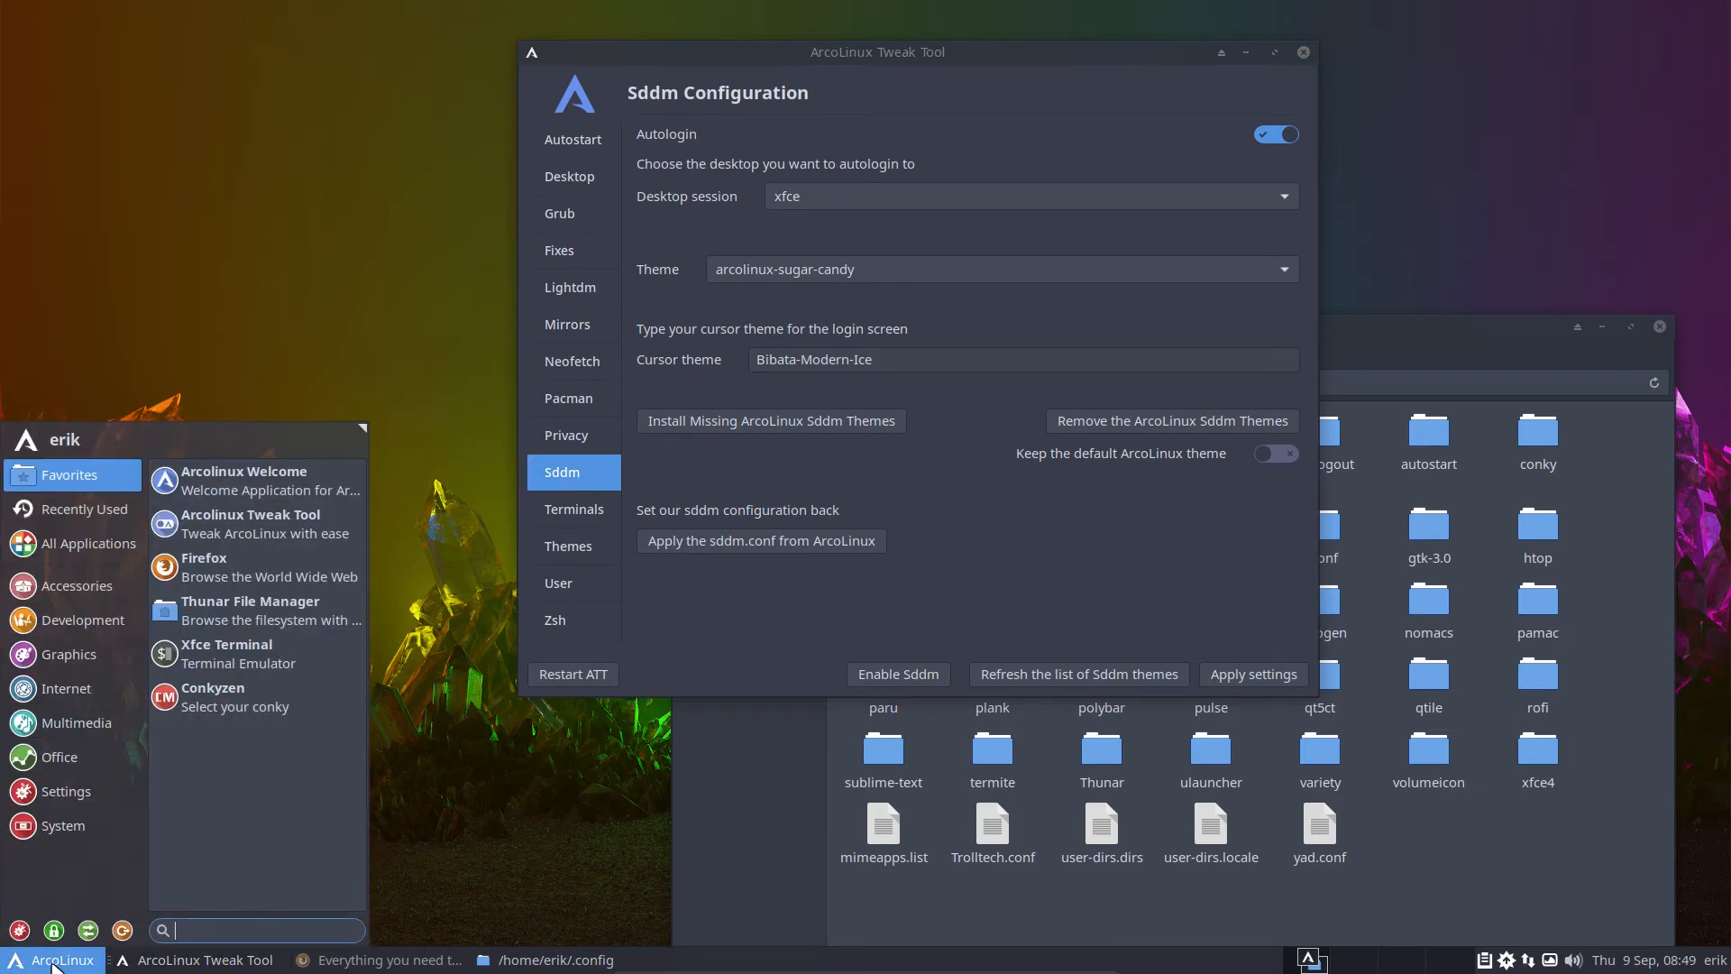
{"action": "type", "text": "sdd"}
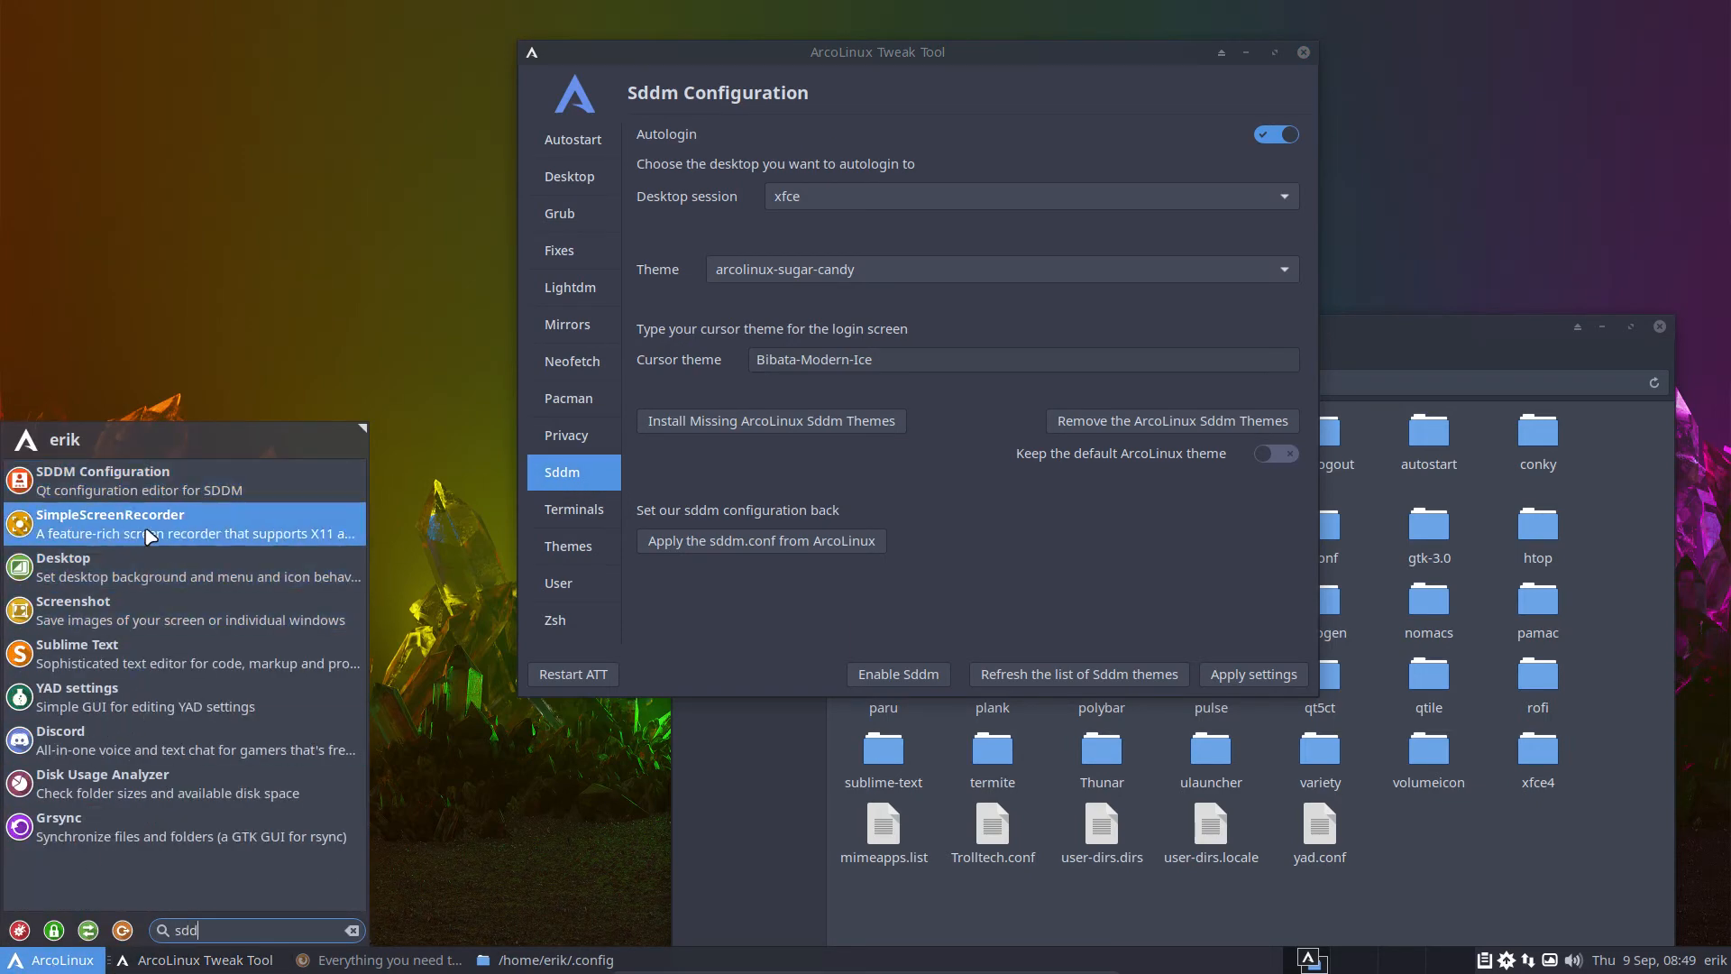
{"action": "mouse_move", "coordinate": [102, 479]}
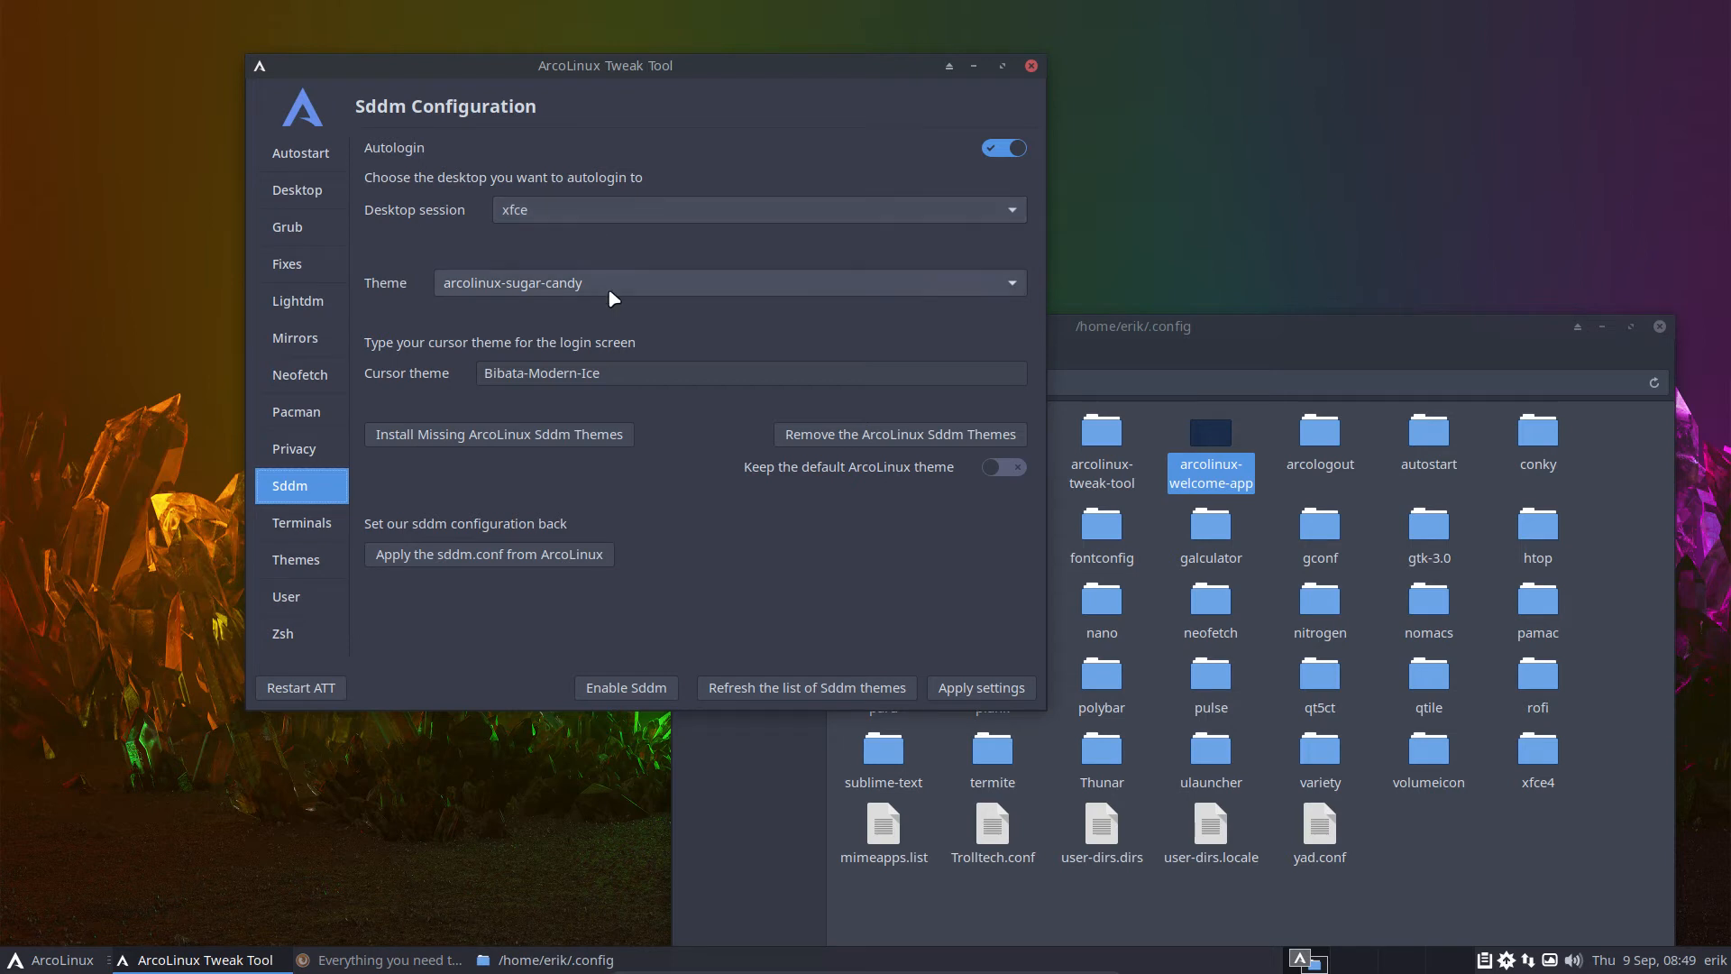
- Keep arcolinux-sugar-candy as the login theme and apply ArcoLinux's default sddm.conf
{"action": "left_click", "coordinate": [729, 282]}
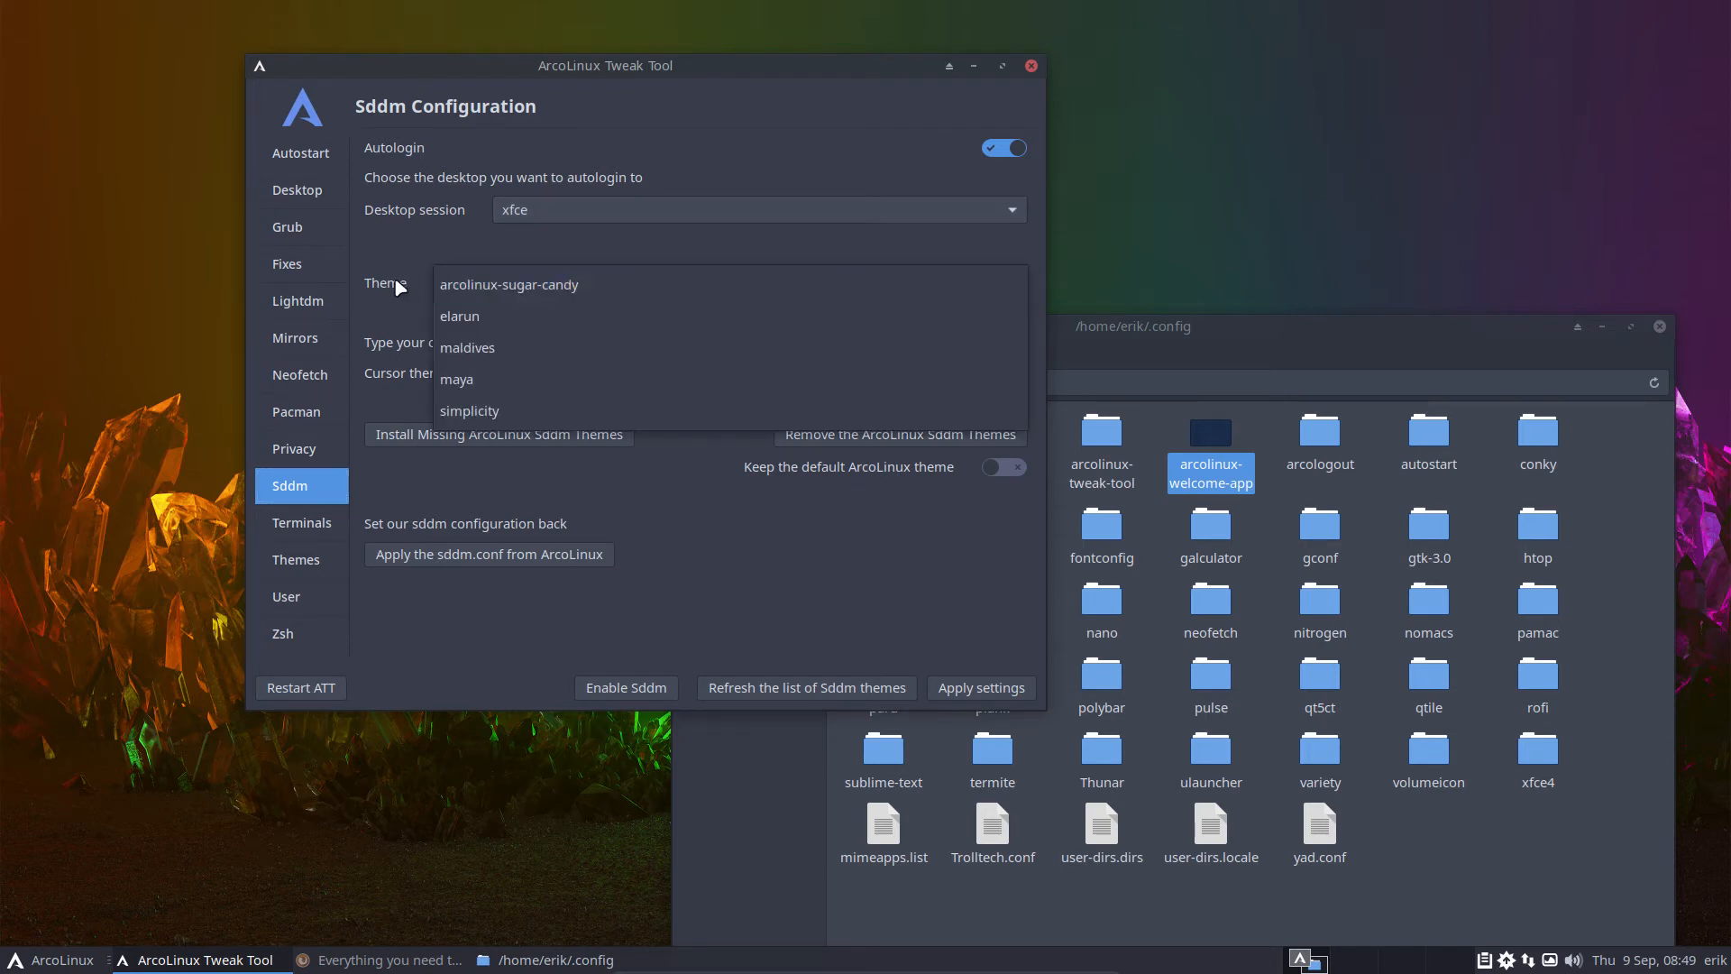
{"action": "left_click", "coordinate": [508, 284]}
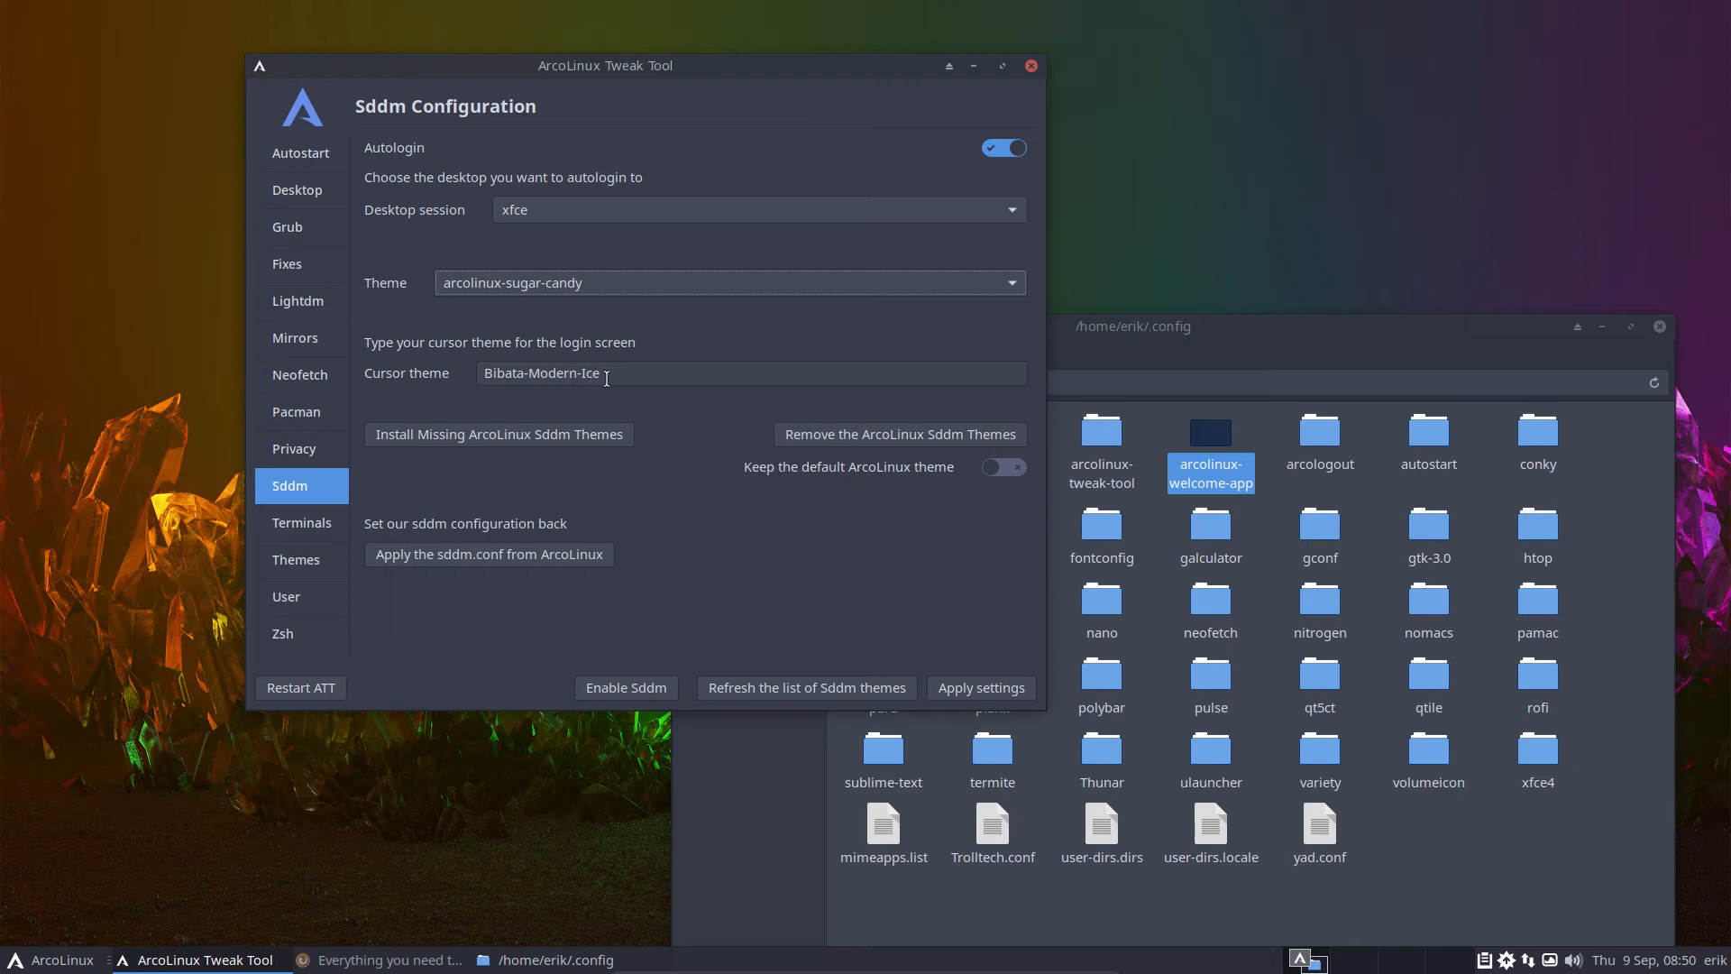
{"action": "mouse_move", "coordinate": [976, 507]}
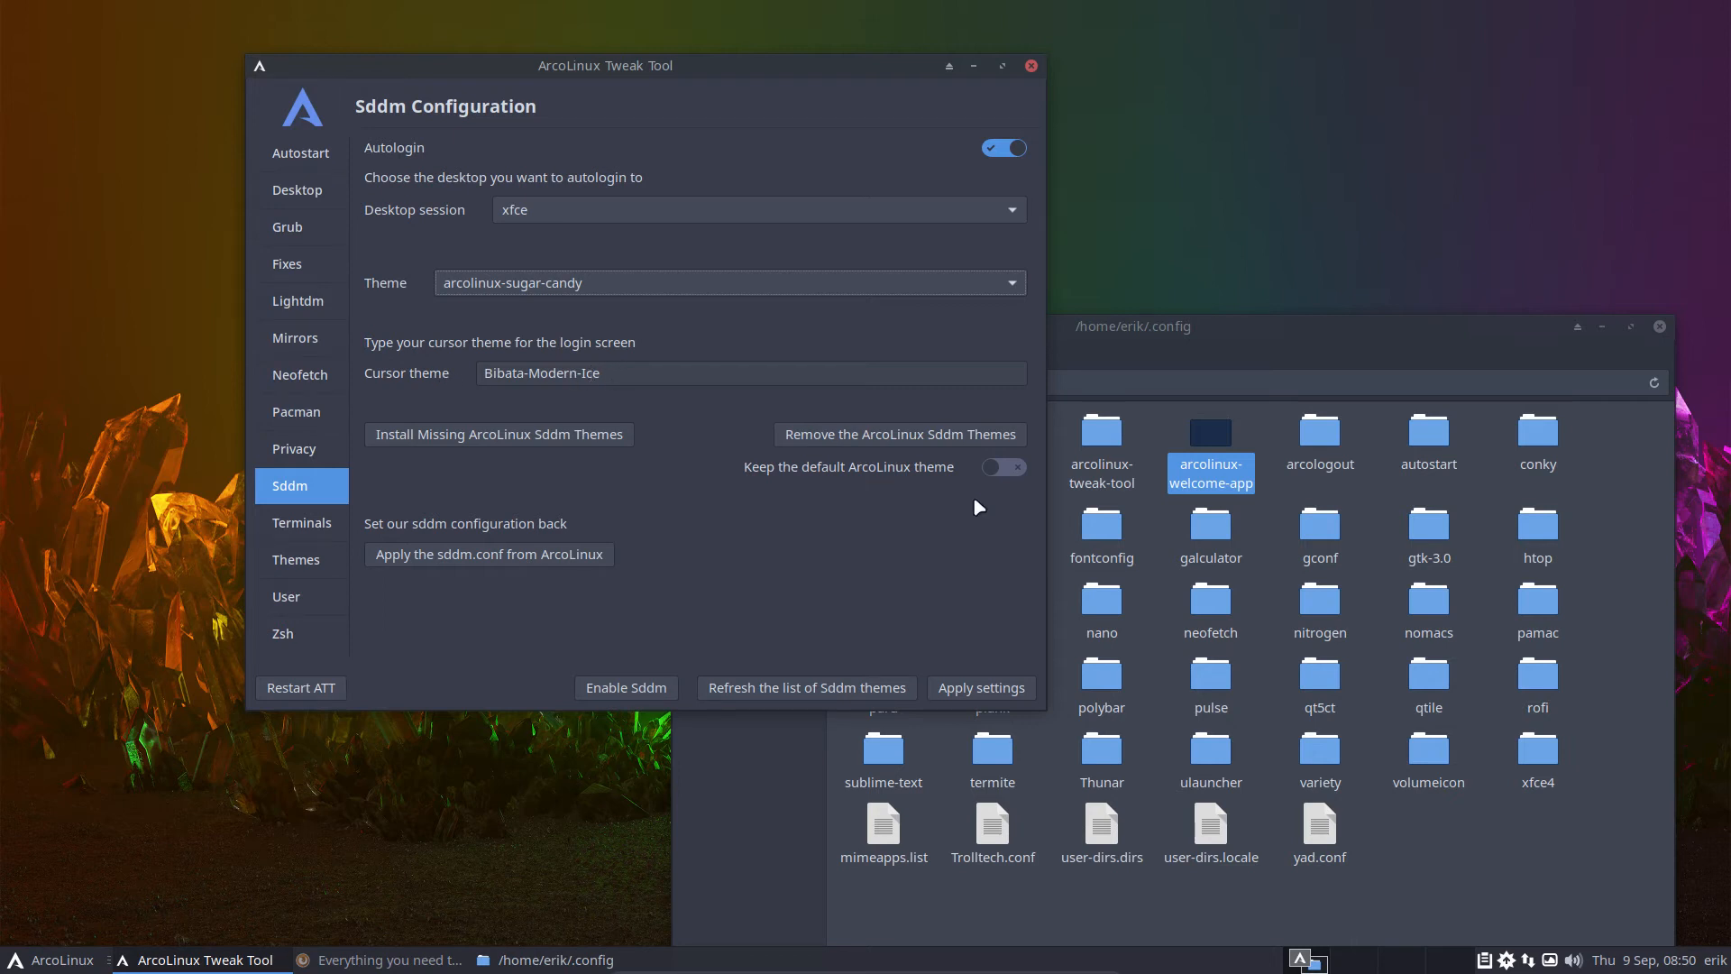
{"action": "mouse_move", "coordinate": [899, 433]}
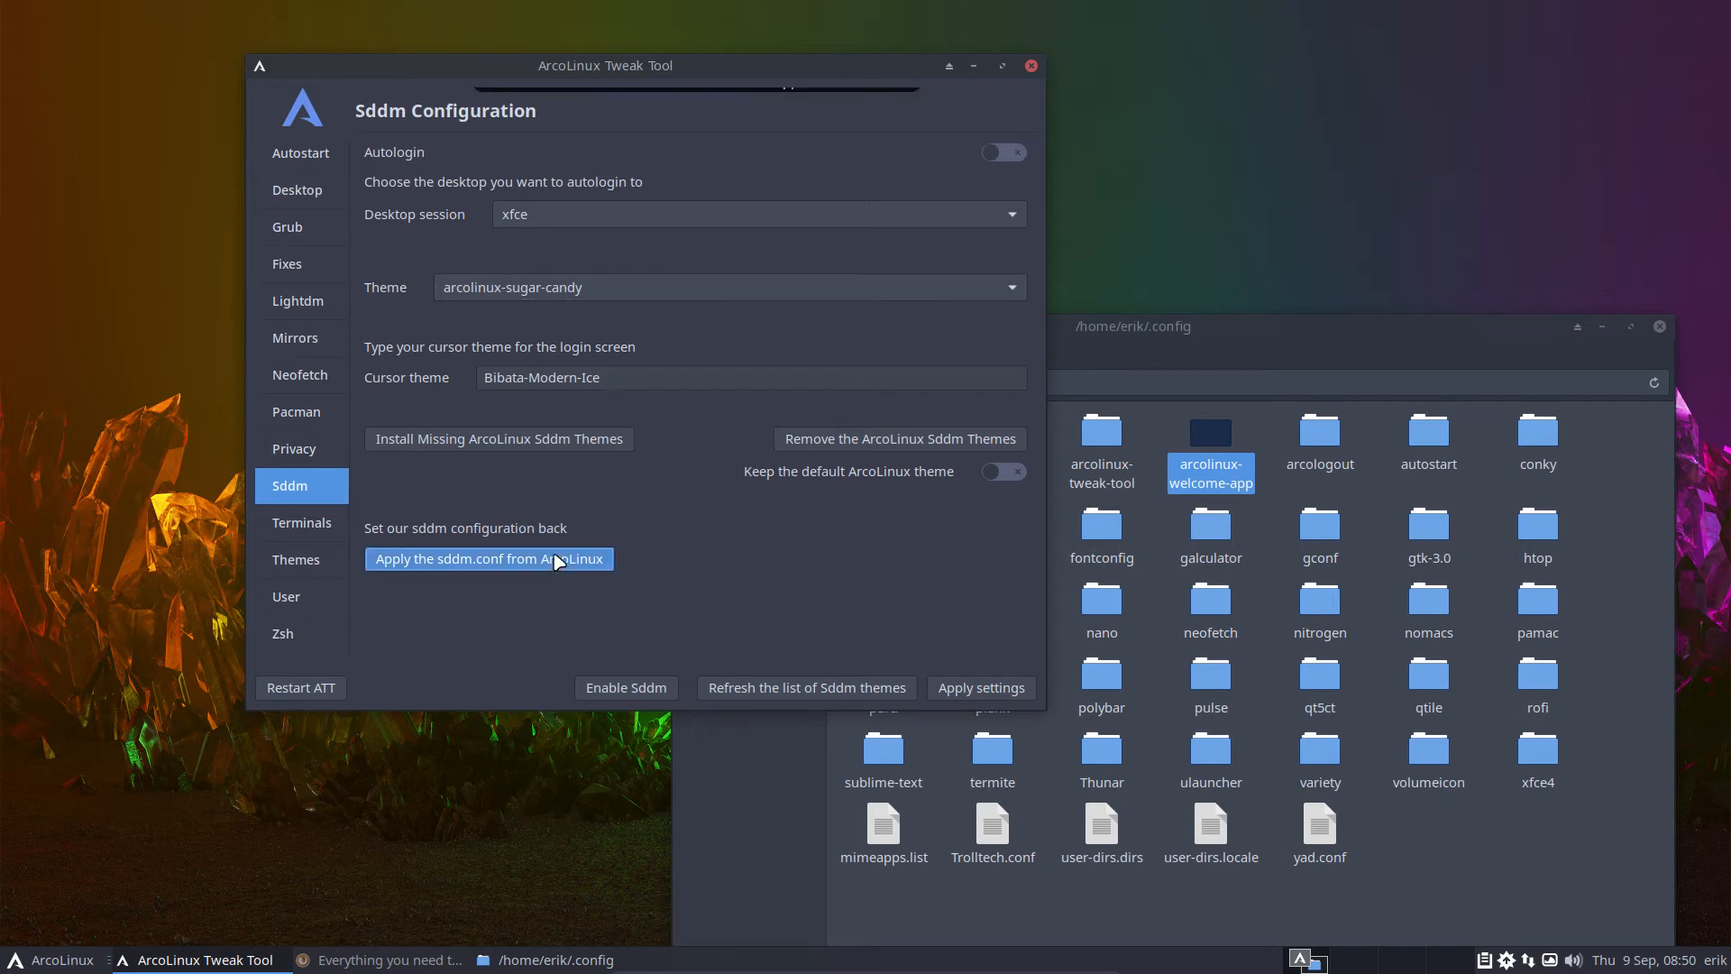
{"action": "left_click", "coordinate": [488, 557]}
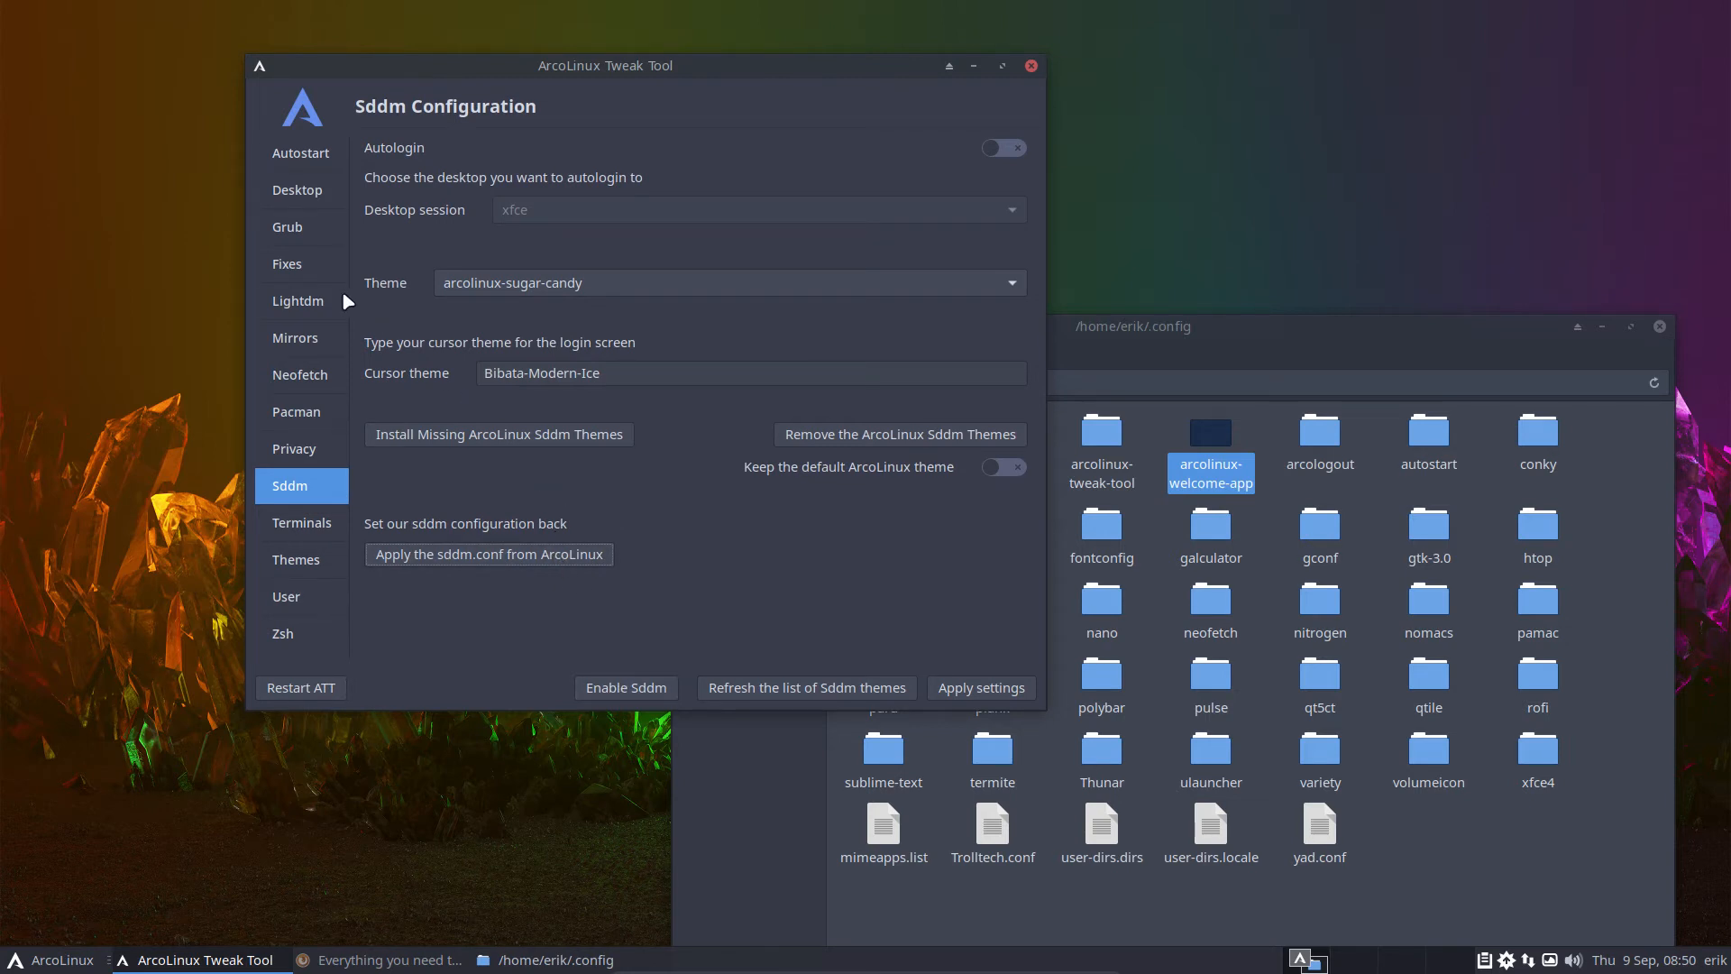
- Visit the Lightdm settings, then enable Sddm as the login manager
{"action": "left_click", "coordinate": [300, 301]}
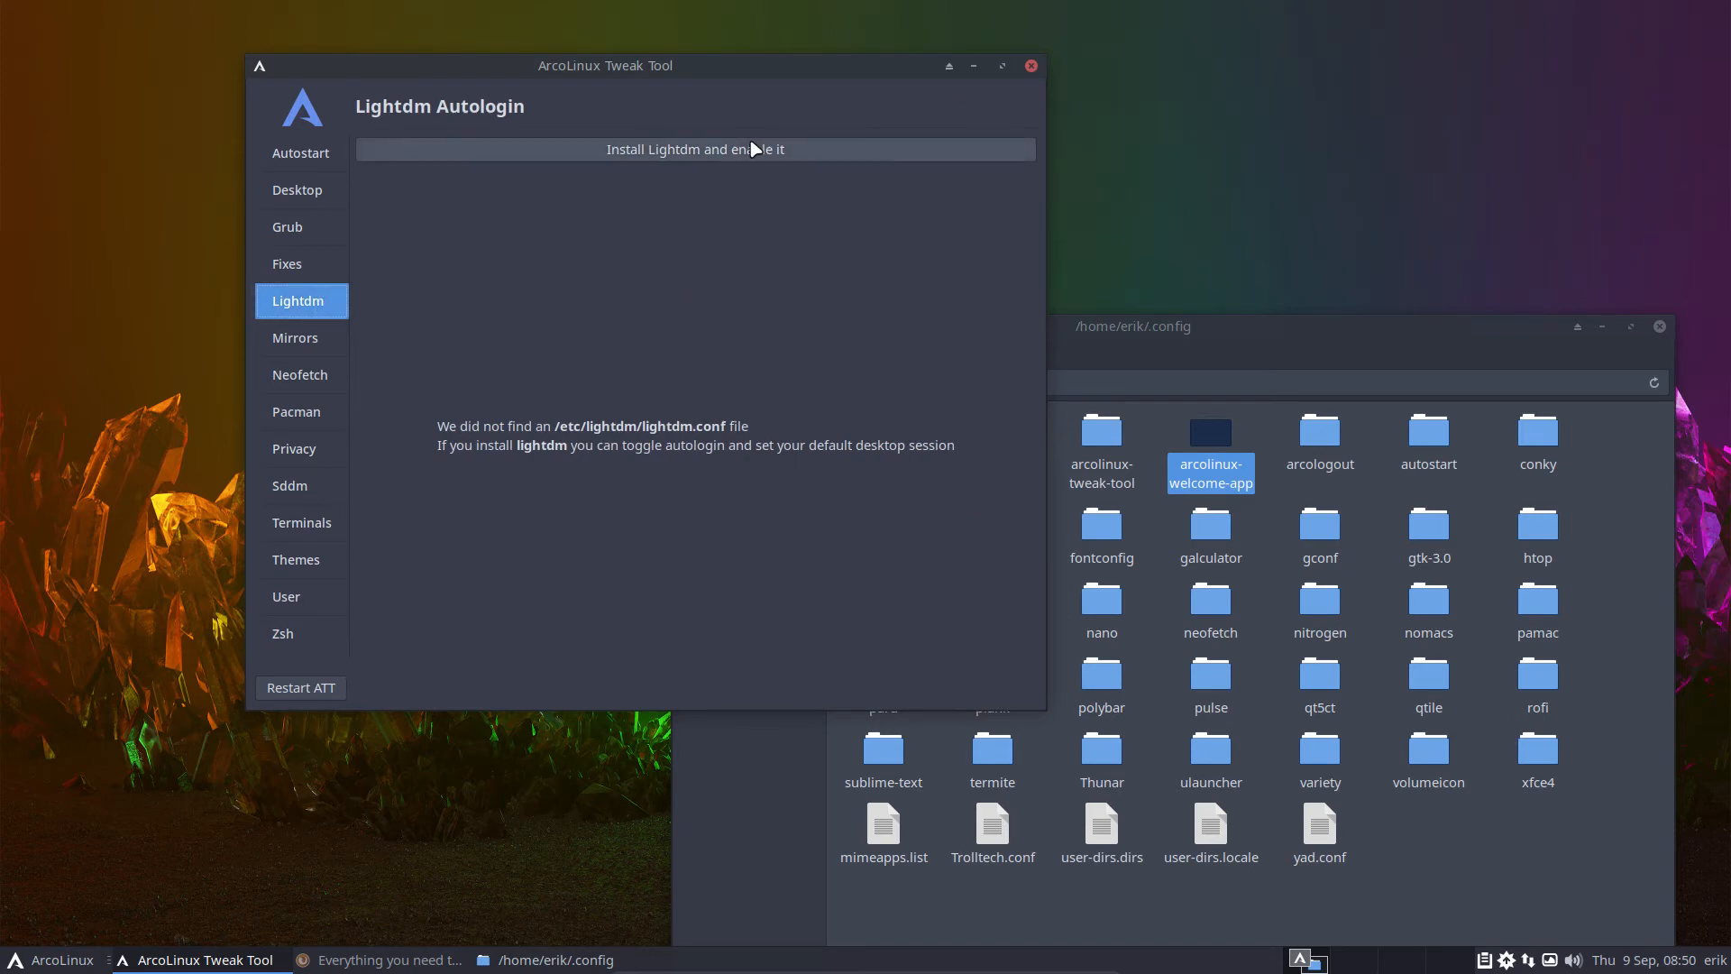
{"action": "left_click", "coordinate": [290, 486]}
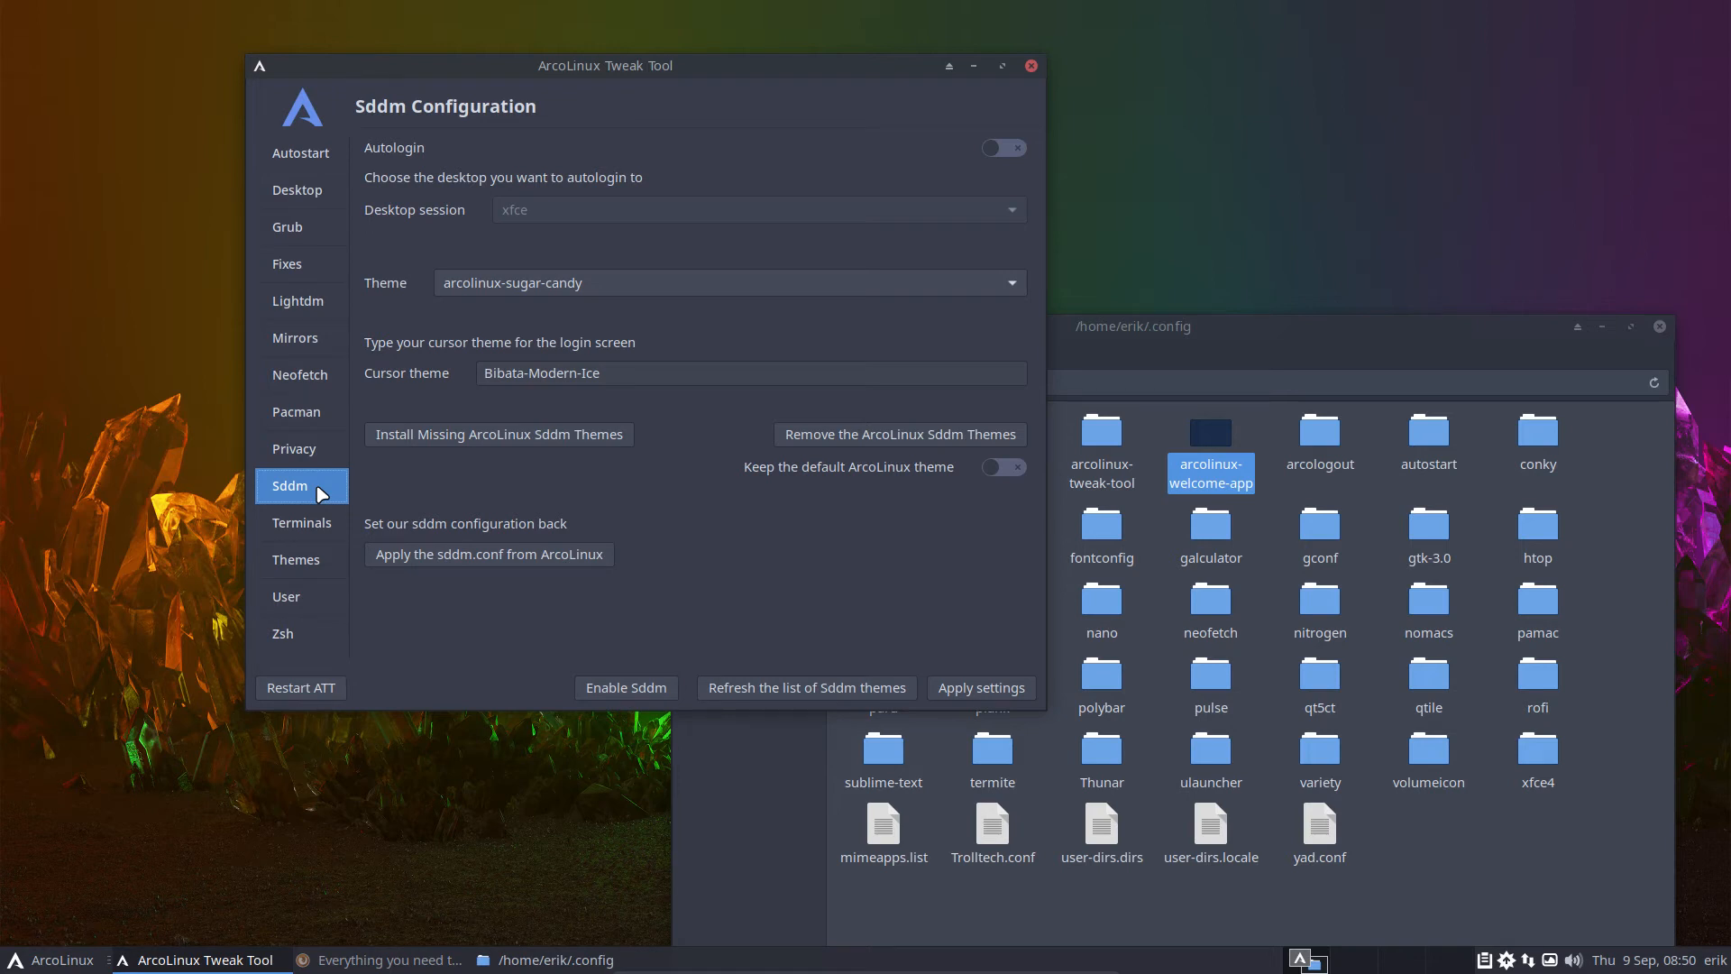
{"action": "mouse_move", "coordinate": [626, 674]}
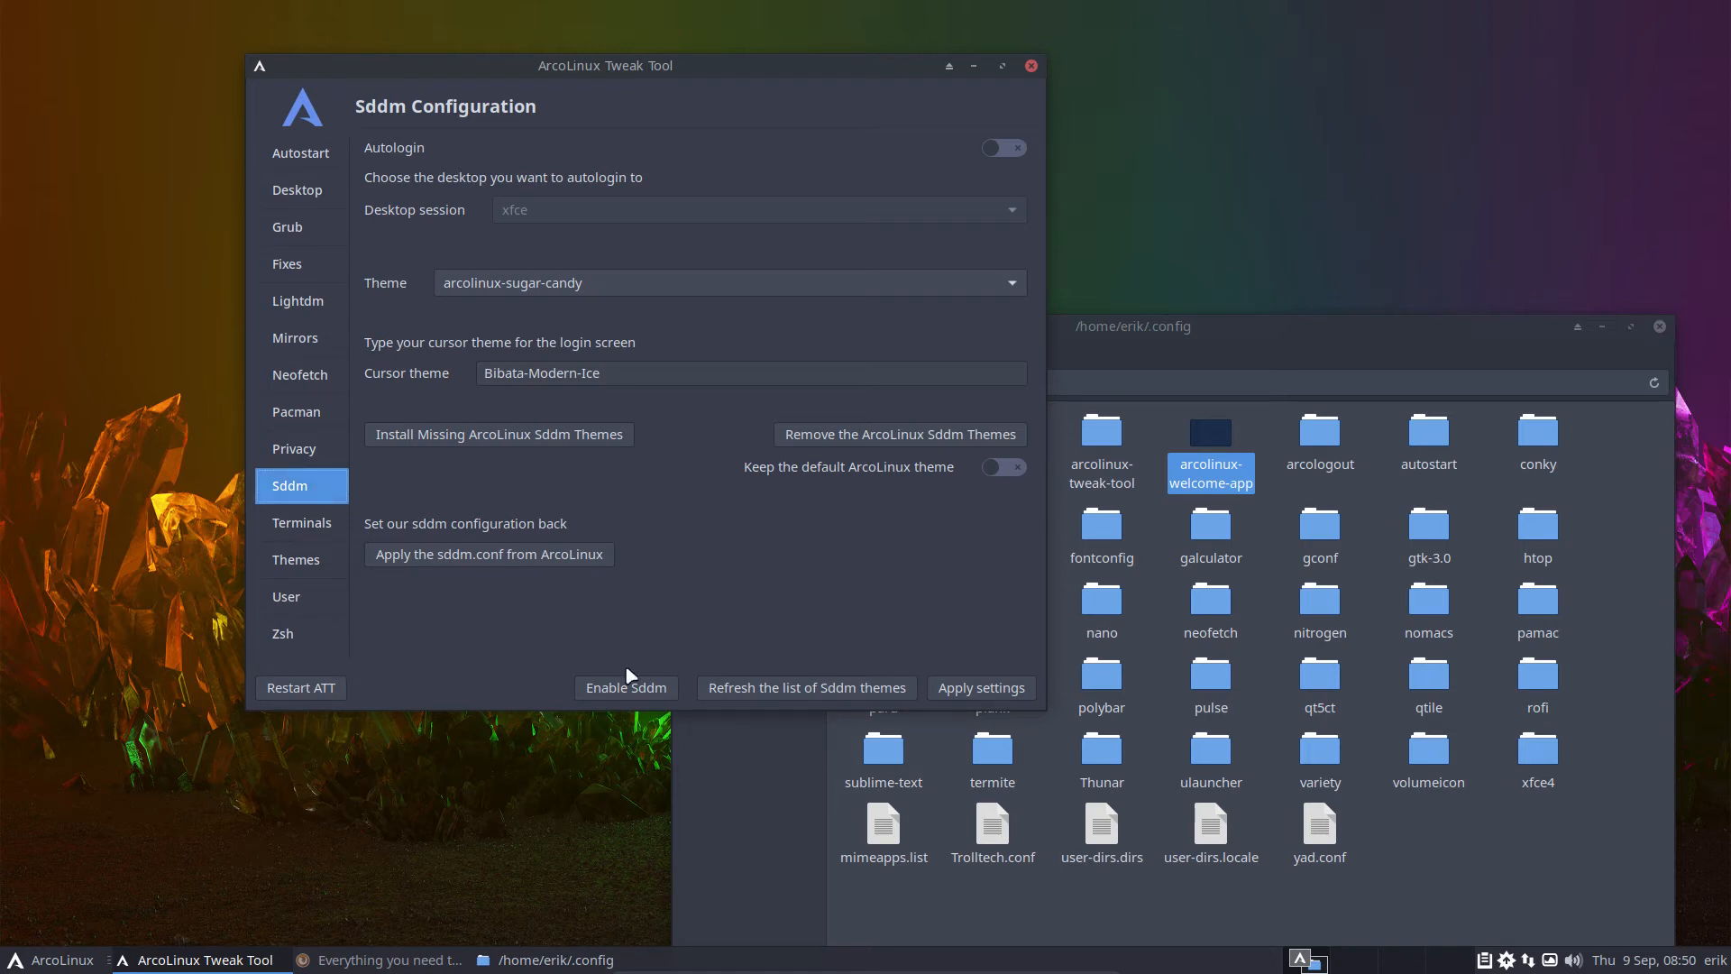
{"action": "left_click", "coordinate": [624, 686]}
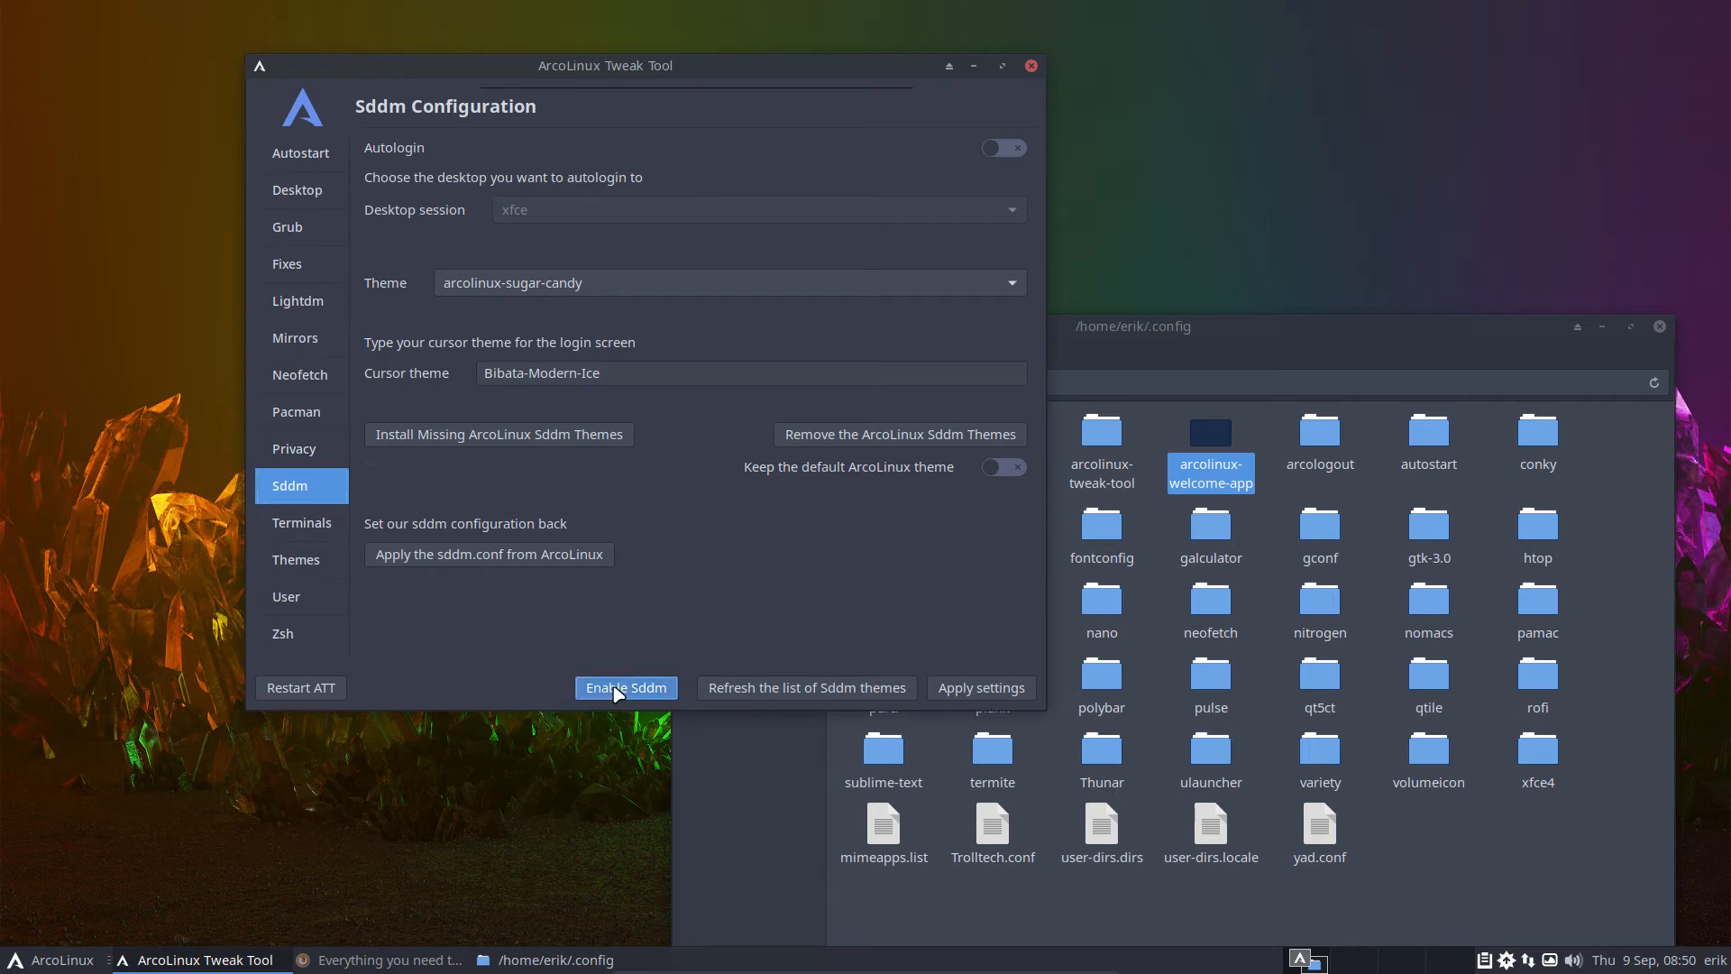
{"action": "left_click", "coordinate": [625, 688]}
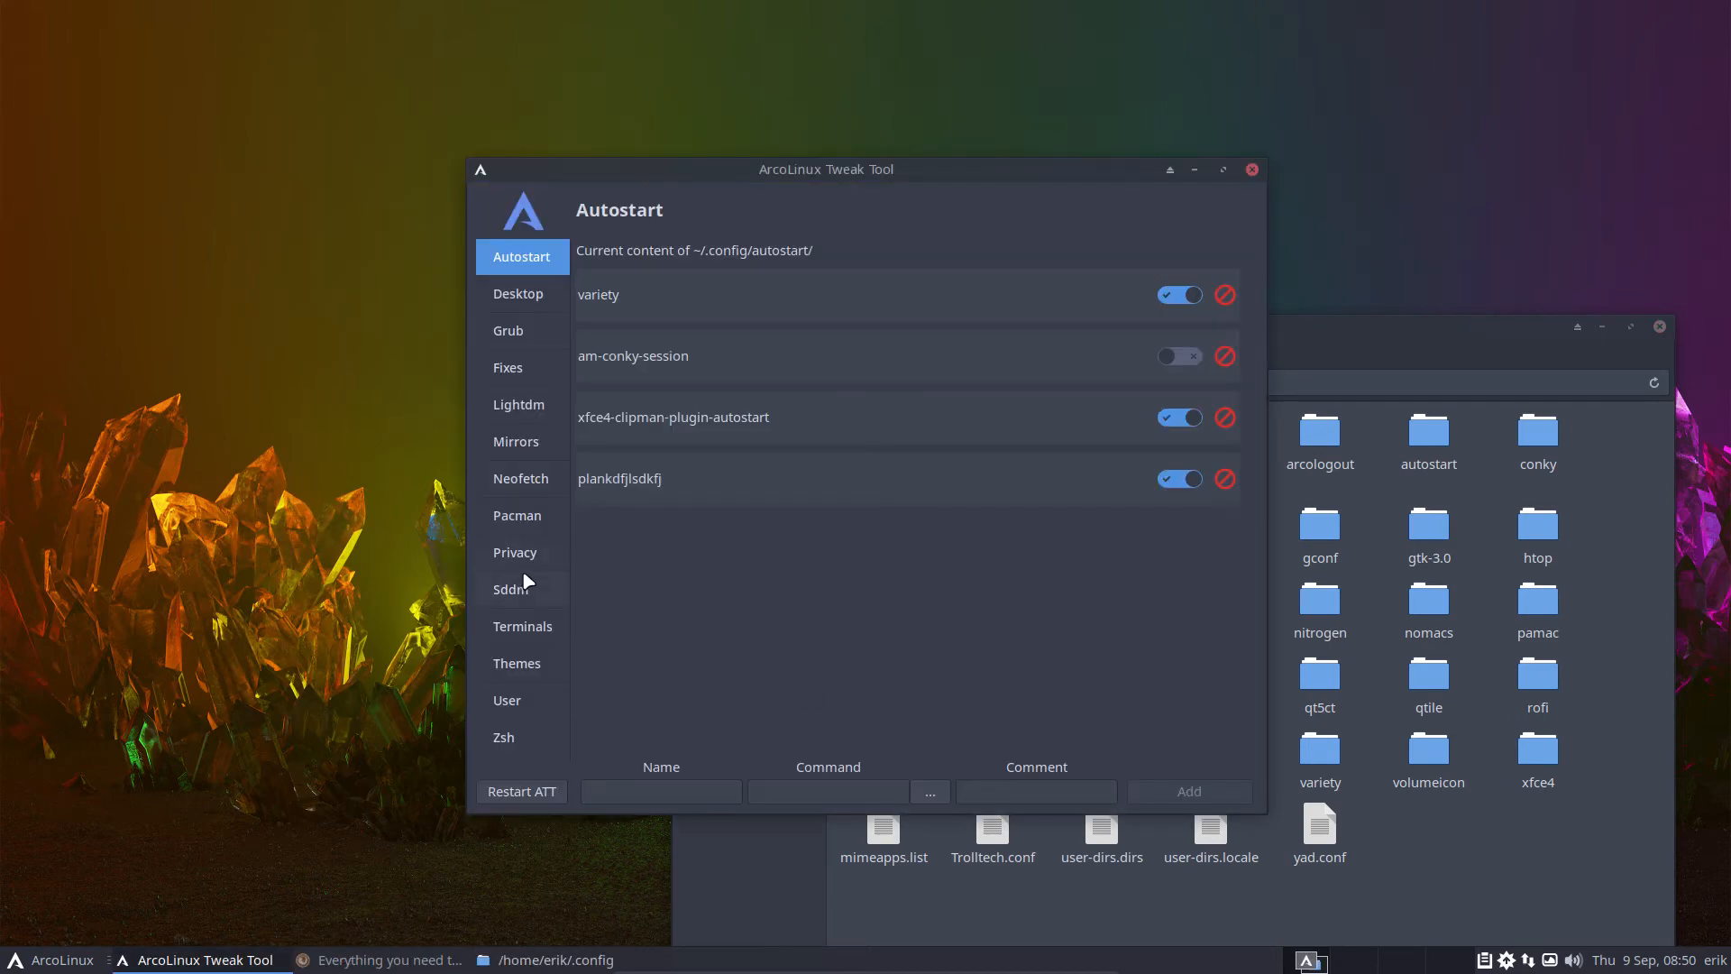
- Return to the Sddm page and start typing a 'sudo pacman' command
{"action": "left_click", "coordinate": [511, 589]}
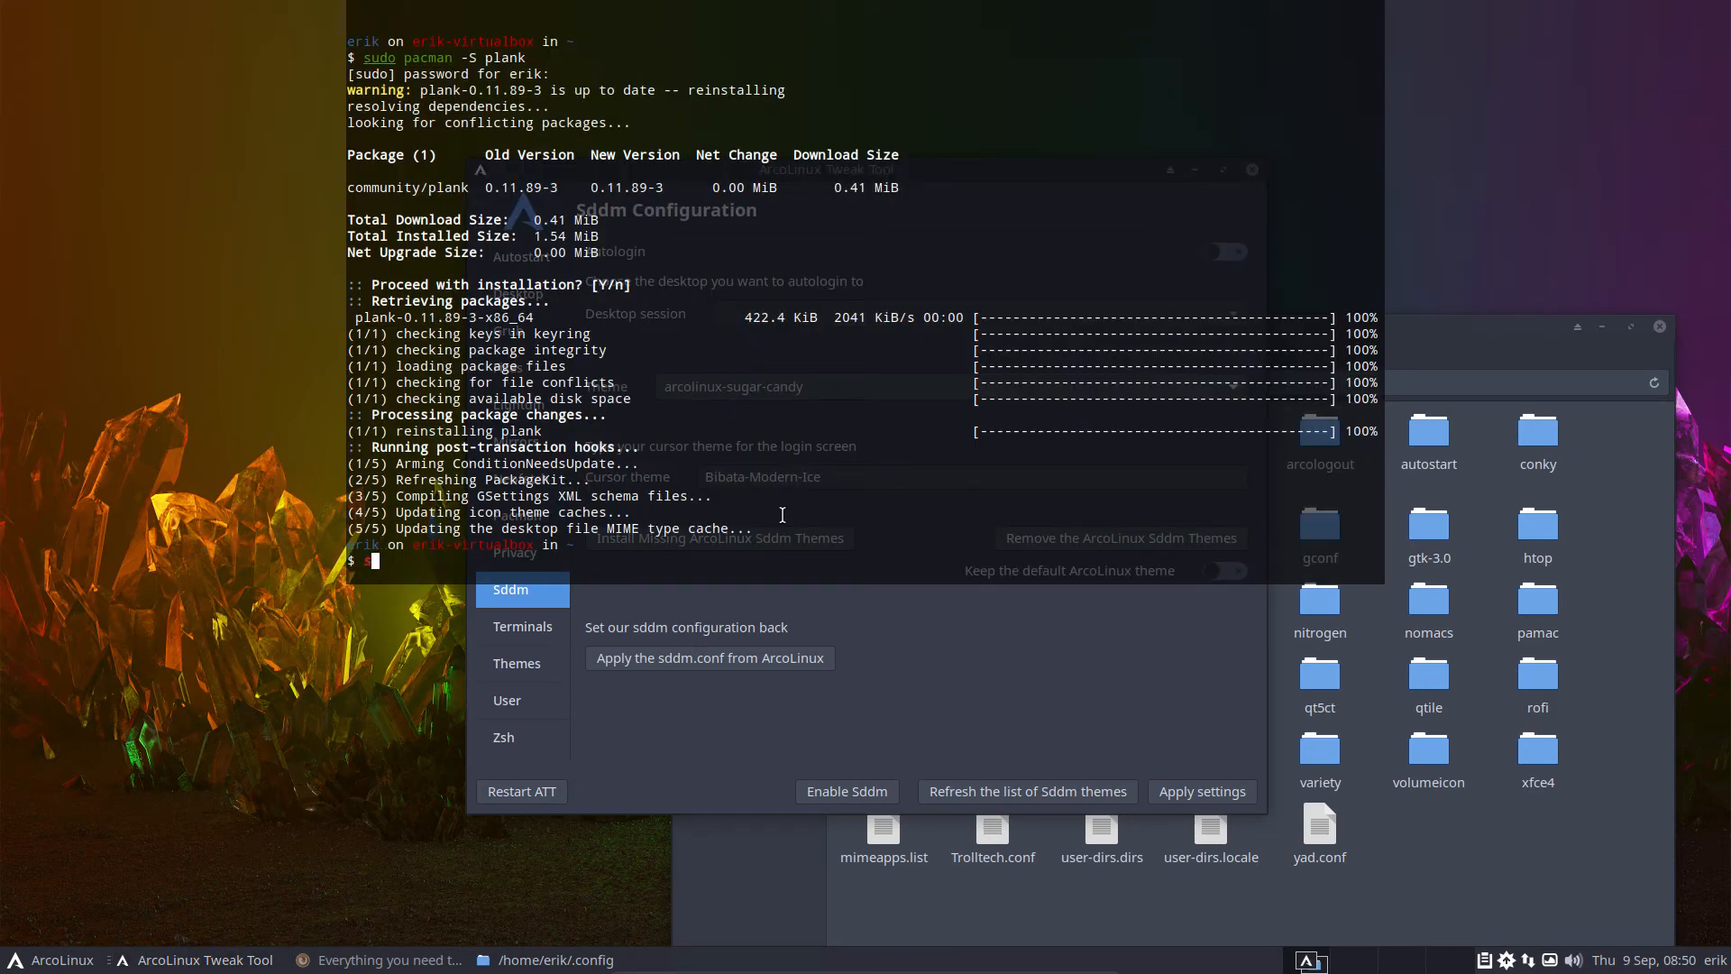
{"action": "type", "text": "sudo pacman -S"}
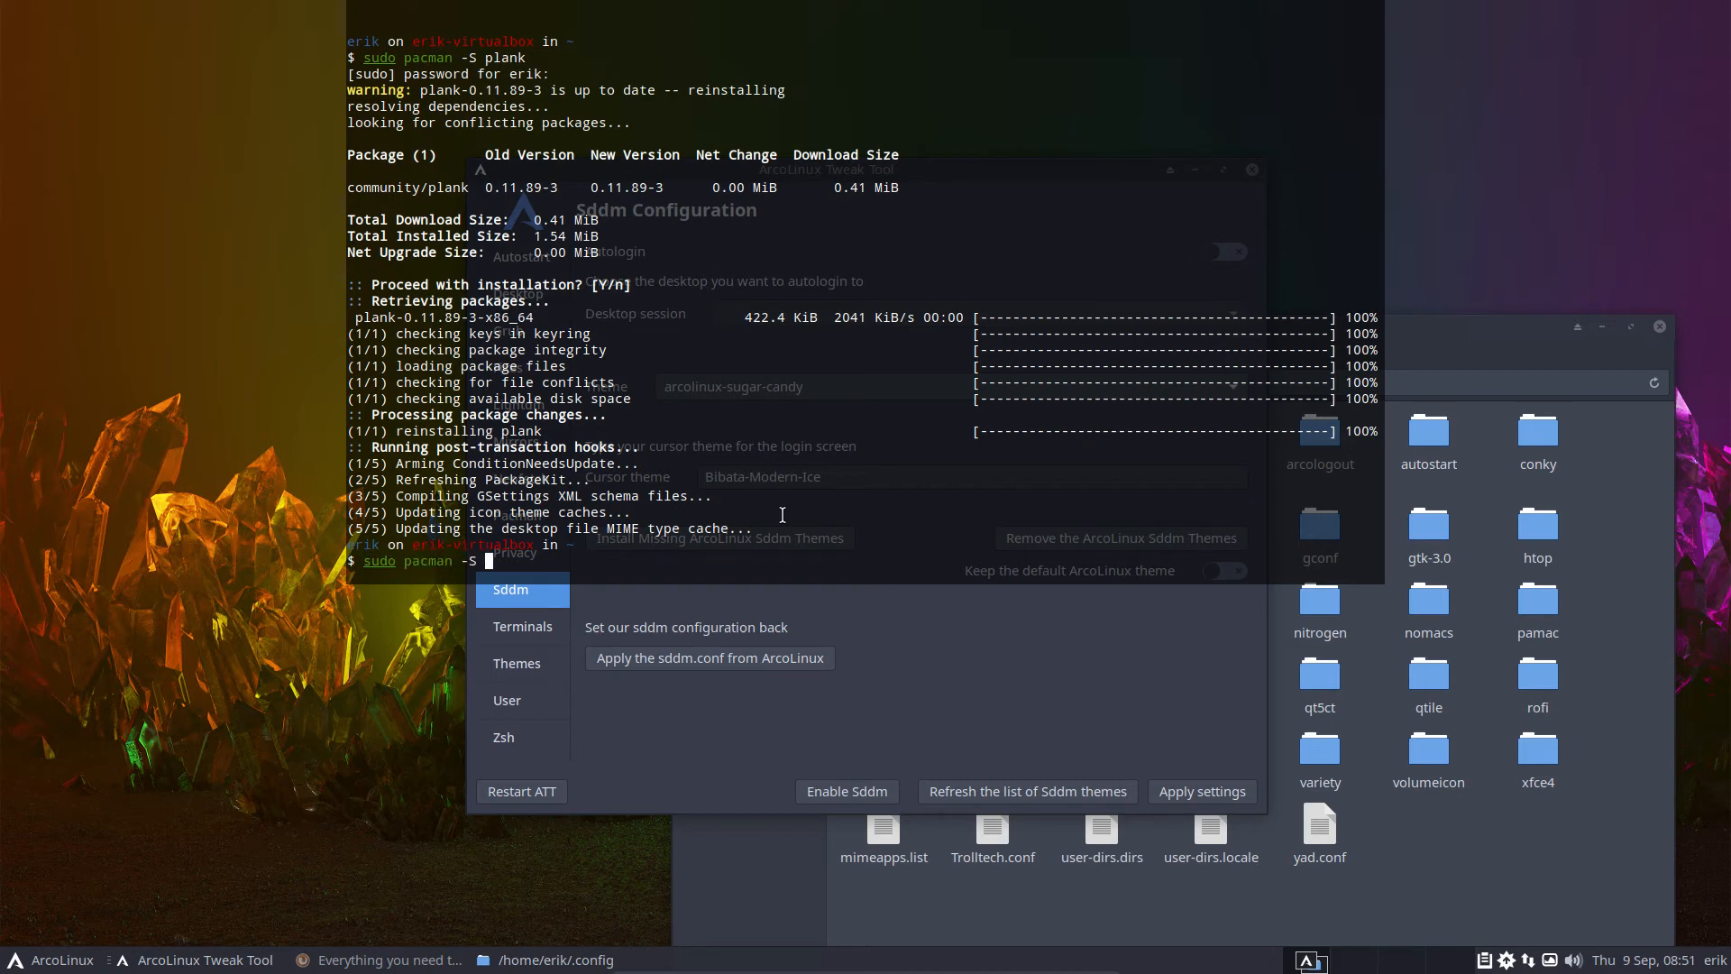
{"action": "type", "text": "simpl"}
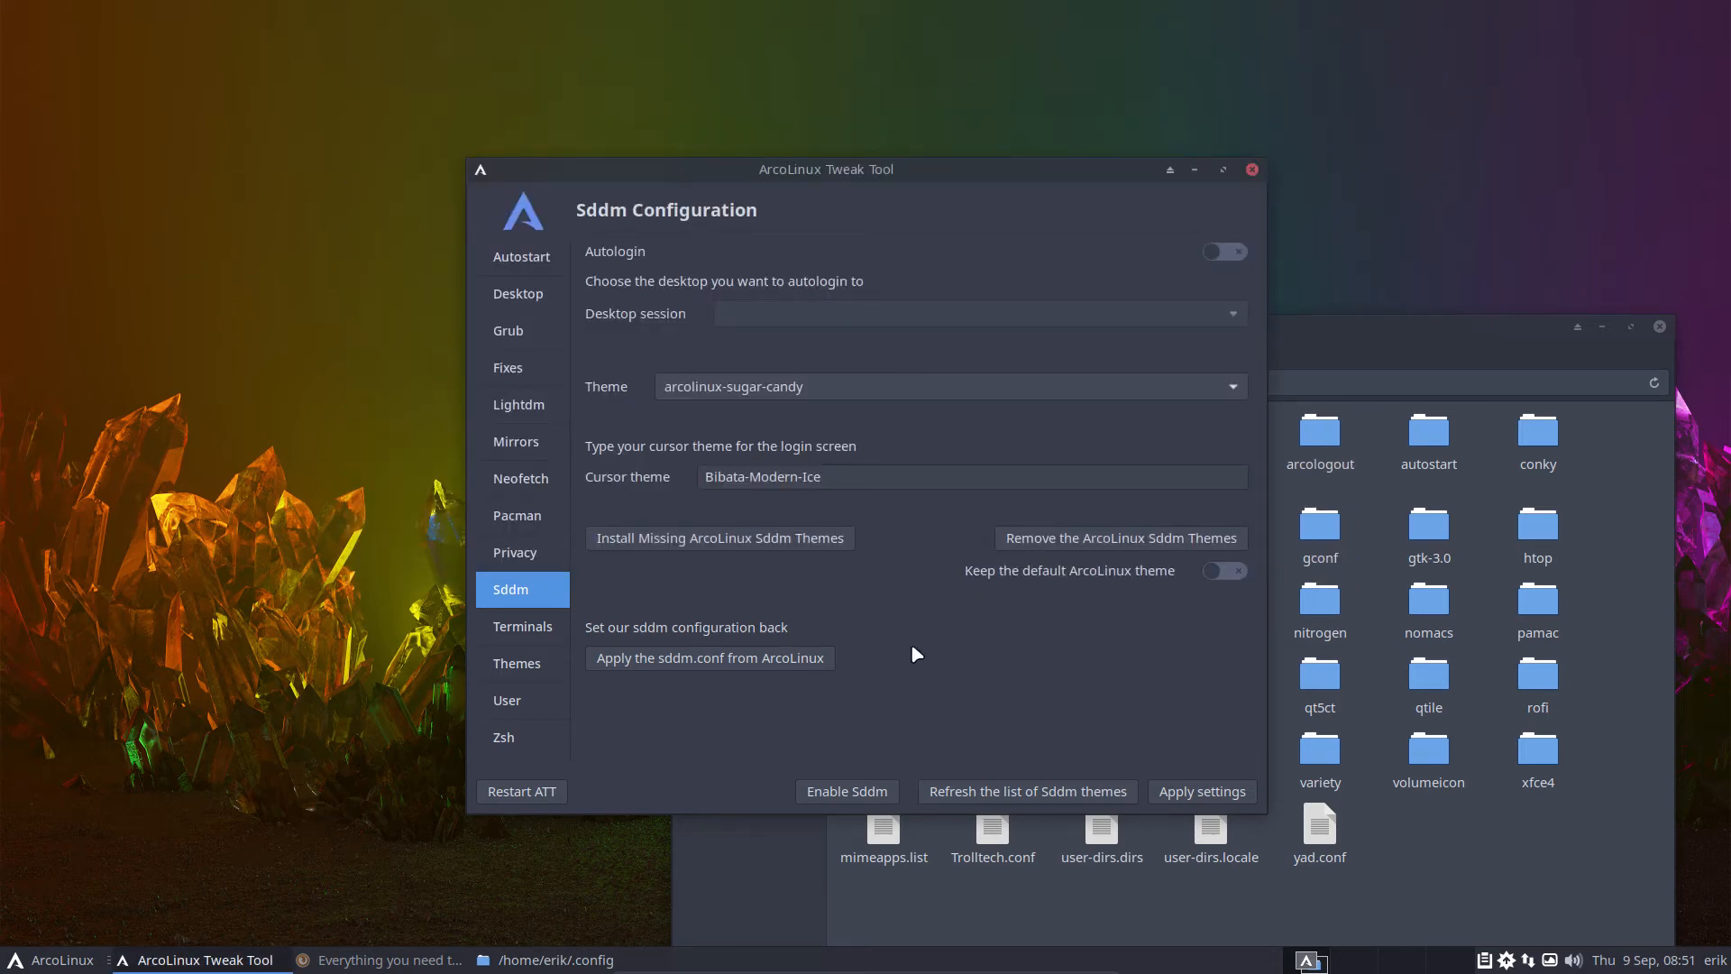
- Choose 'simplicity' in the Sddm Theme list, replacing arcolinux-sugar-candy
{"action": "left_click", "coordinate": [1230, 387]}
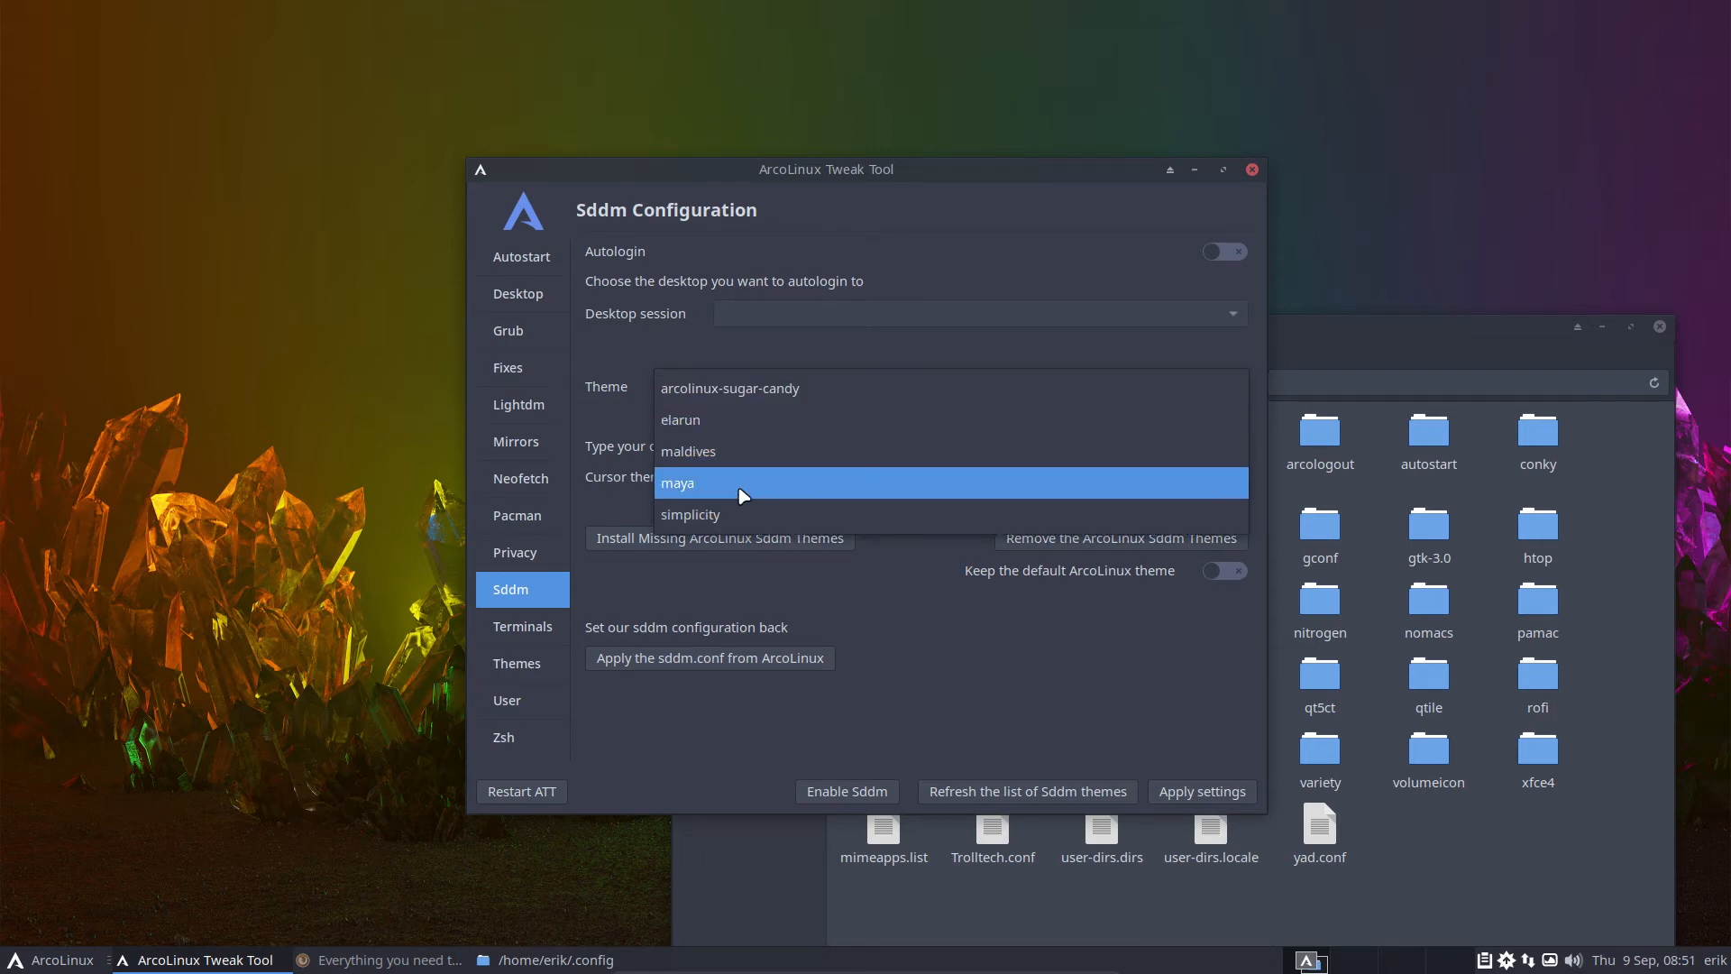
{"action": "left_click", "coordinate": [689, 513]}
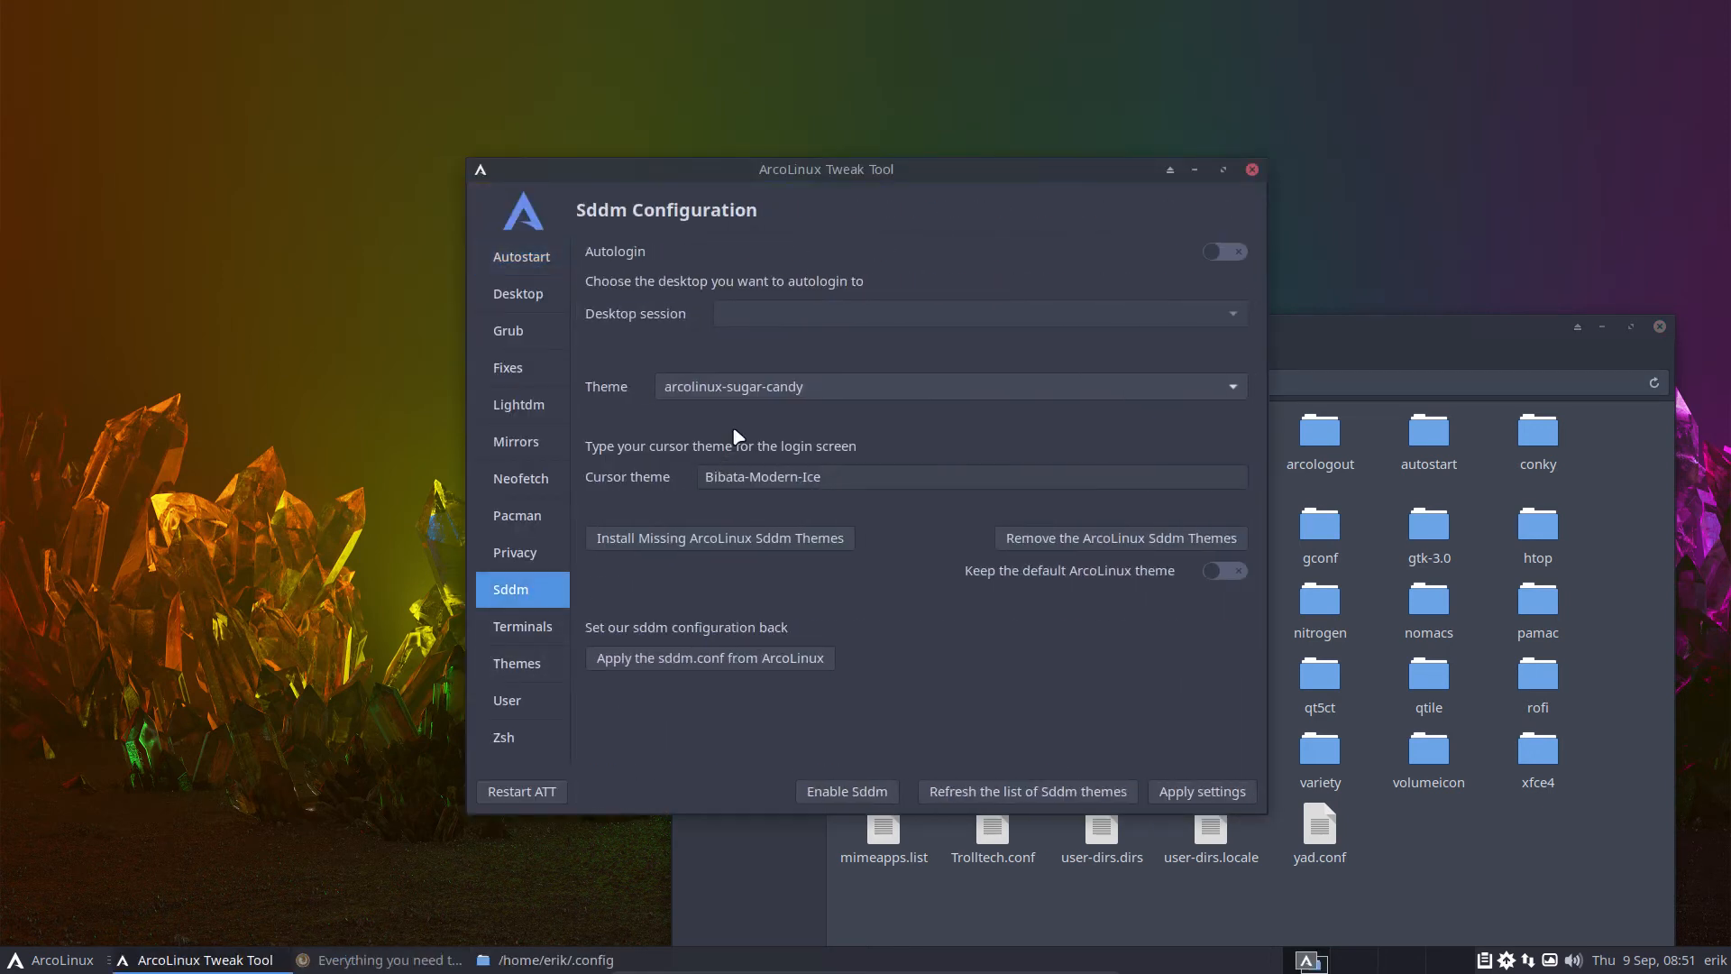
{"action": "left_click", "coordinate": [1229, 387]}
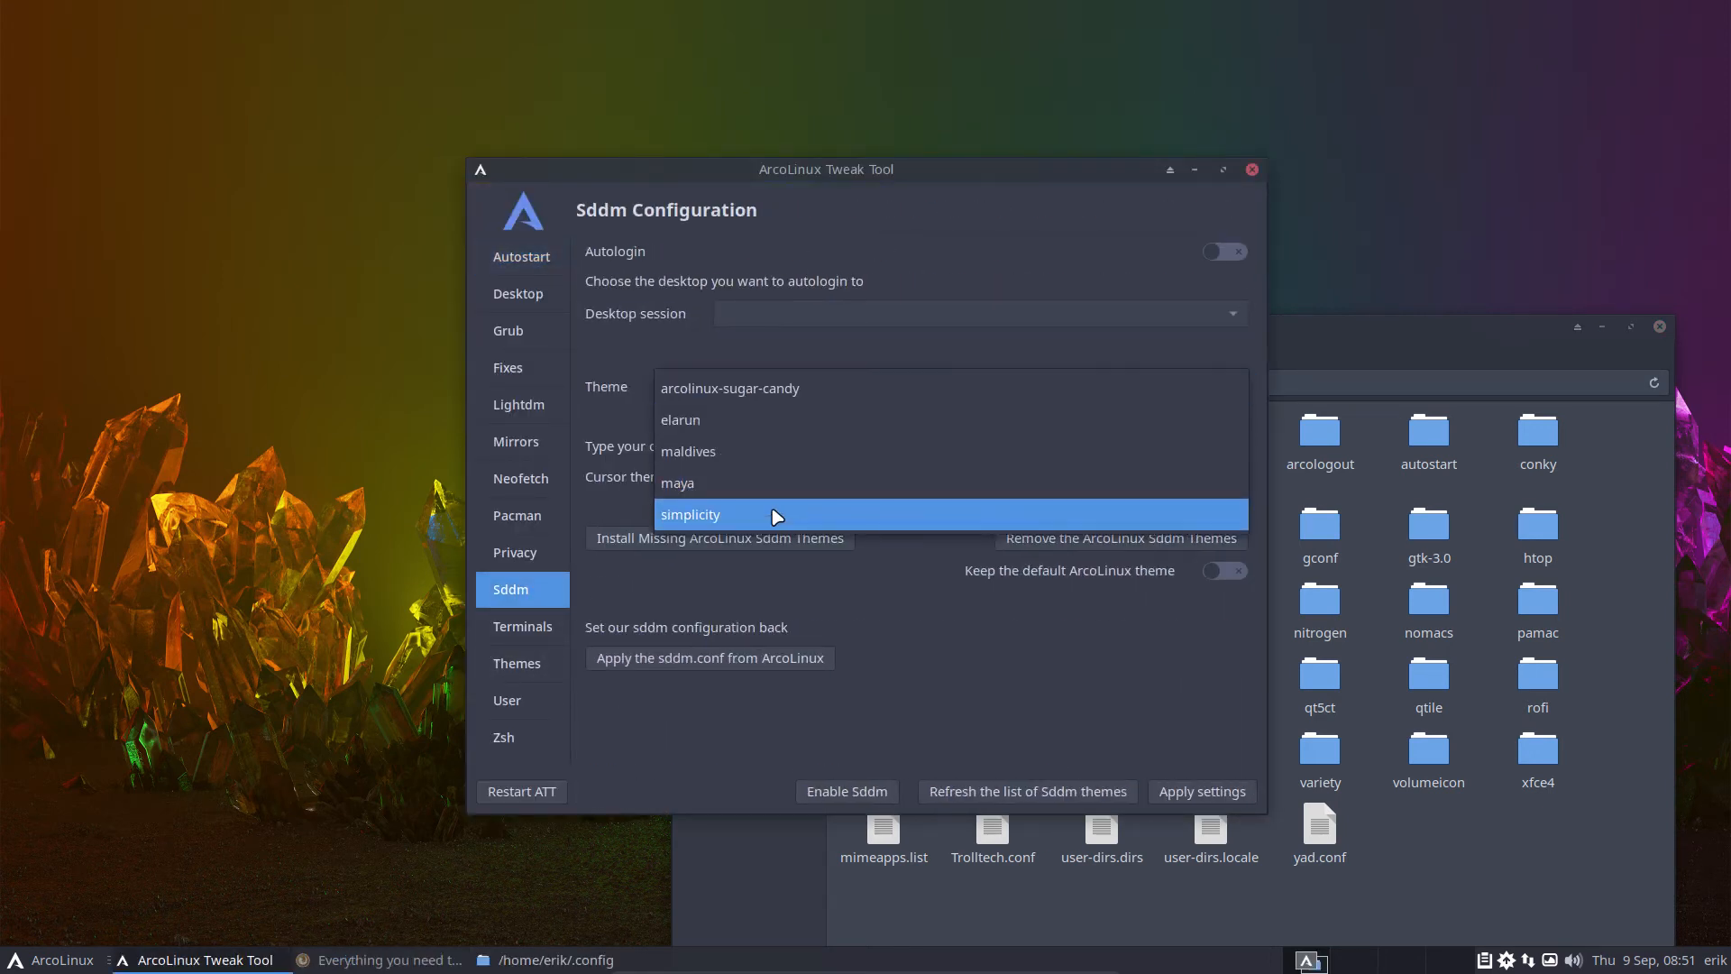
{"action": "left_click", "coordinate": [689, 515]}
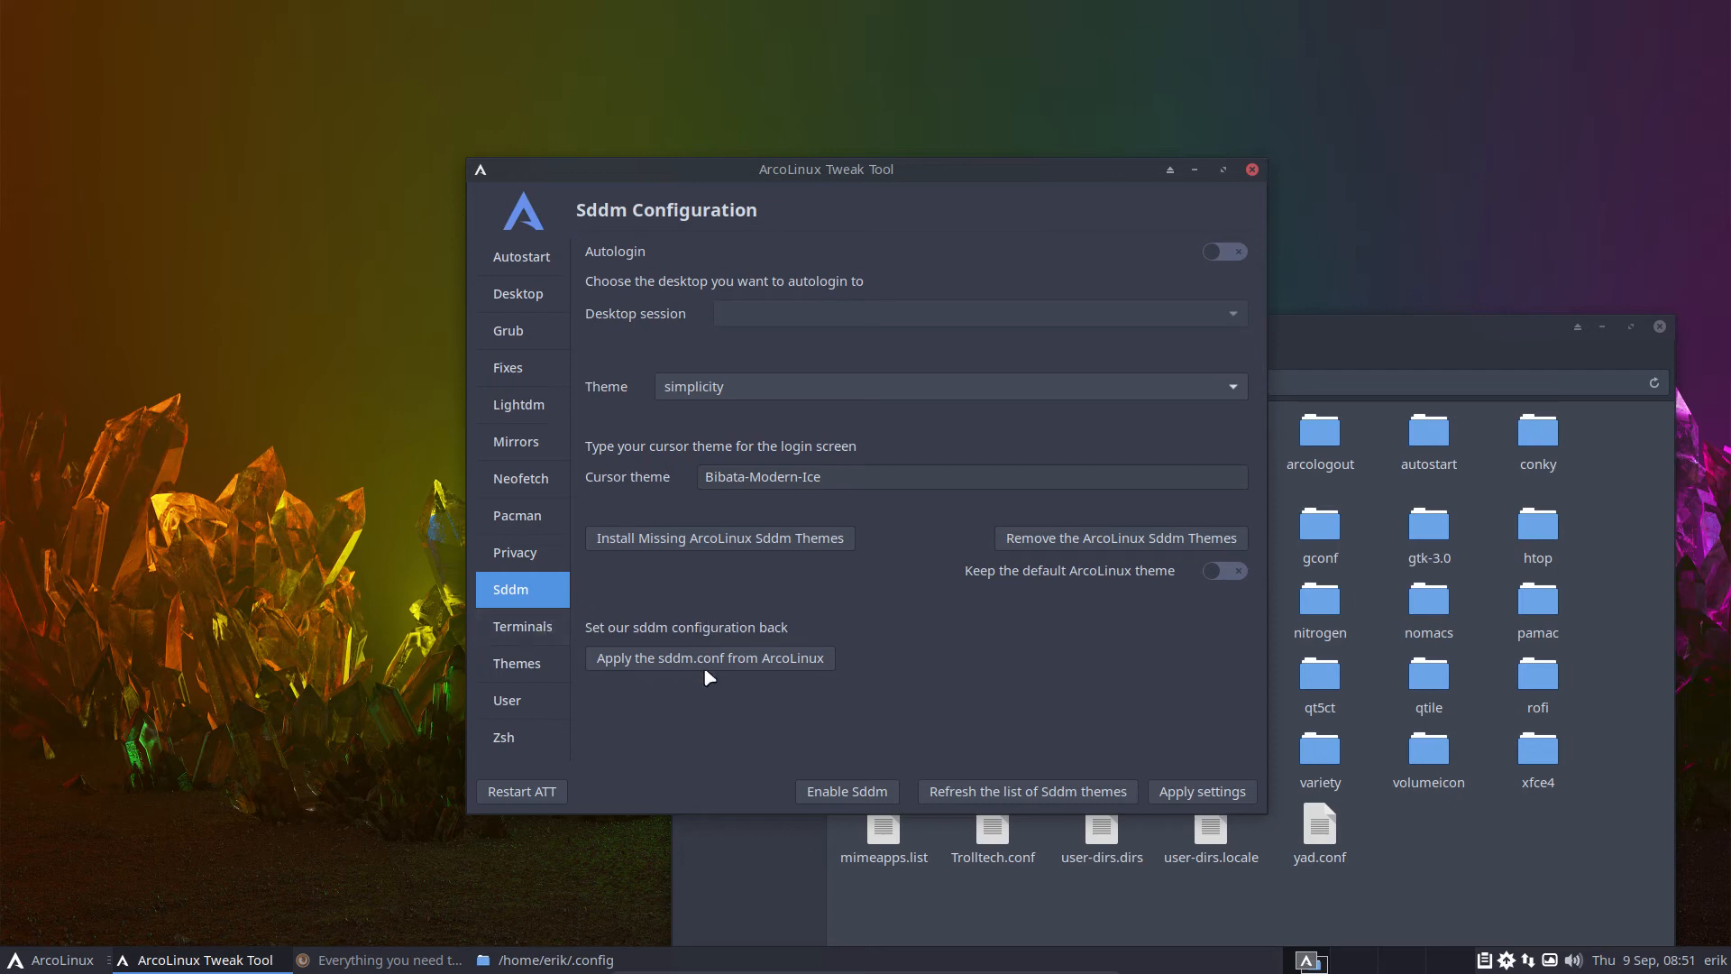
{"action": "mouse_move", "coordinate": [355, 487]}
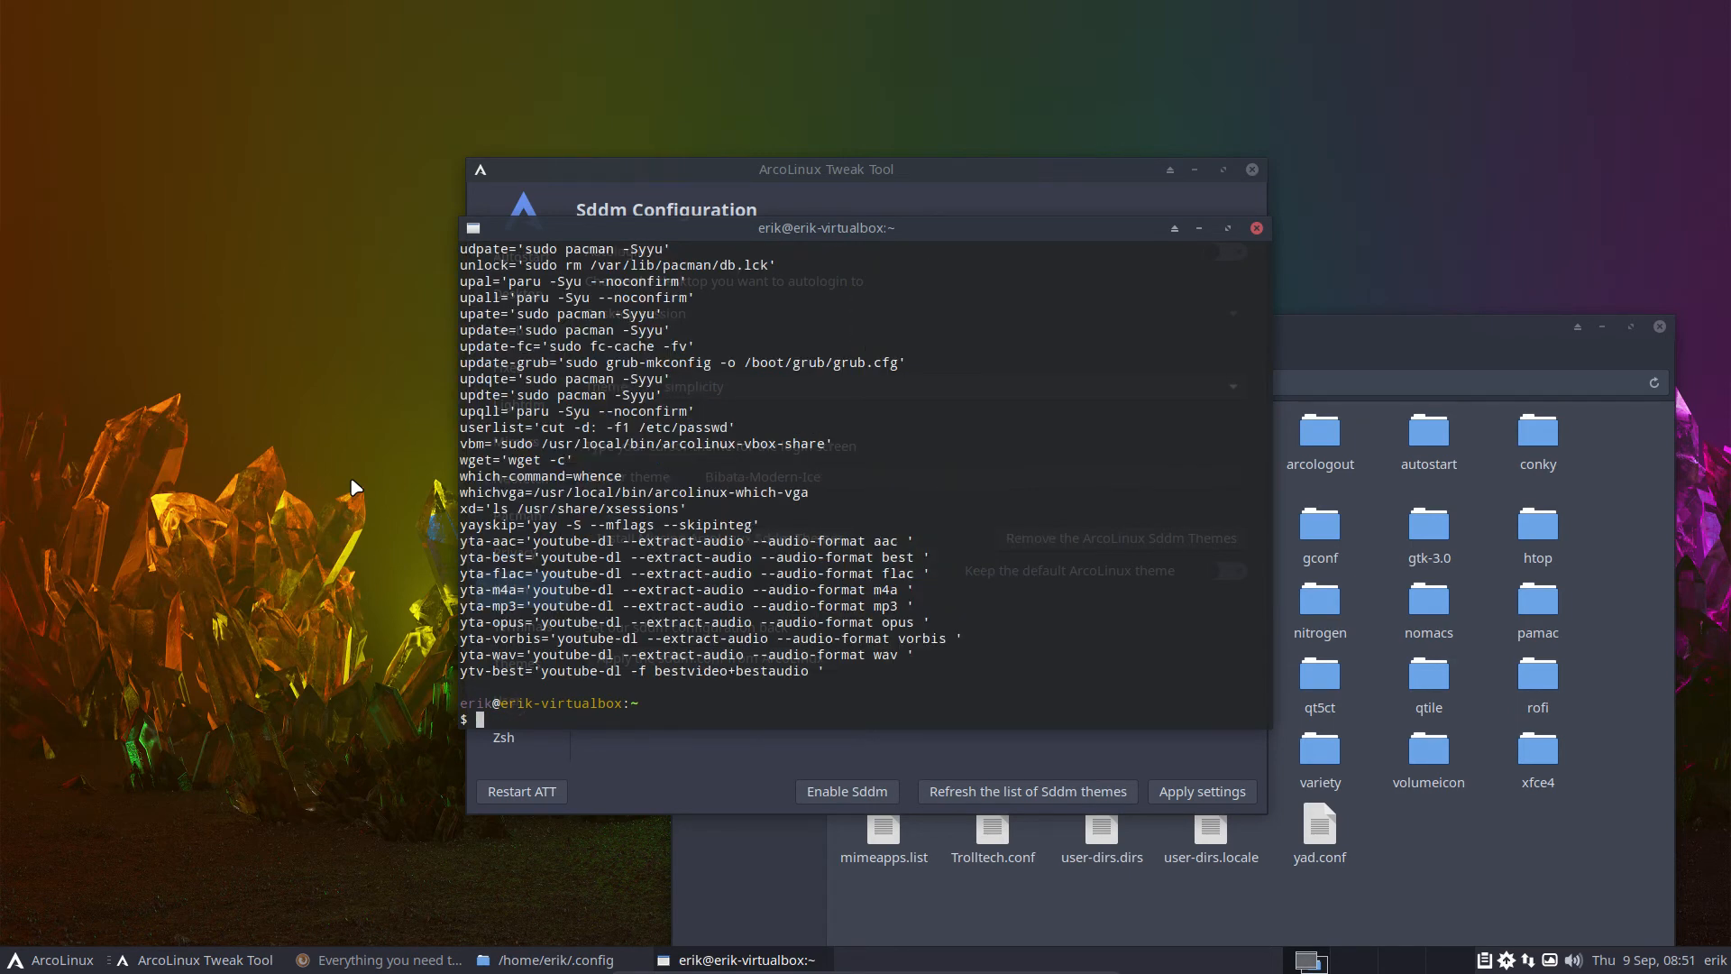
{"action": "mouse_move", "coordinate": [972, 228]}
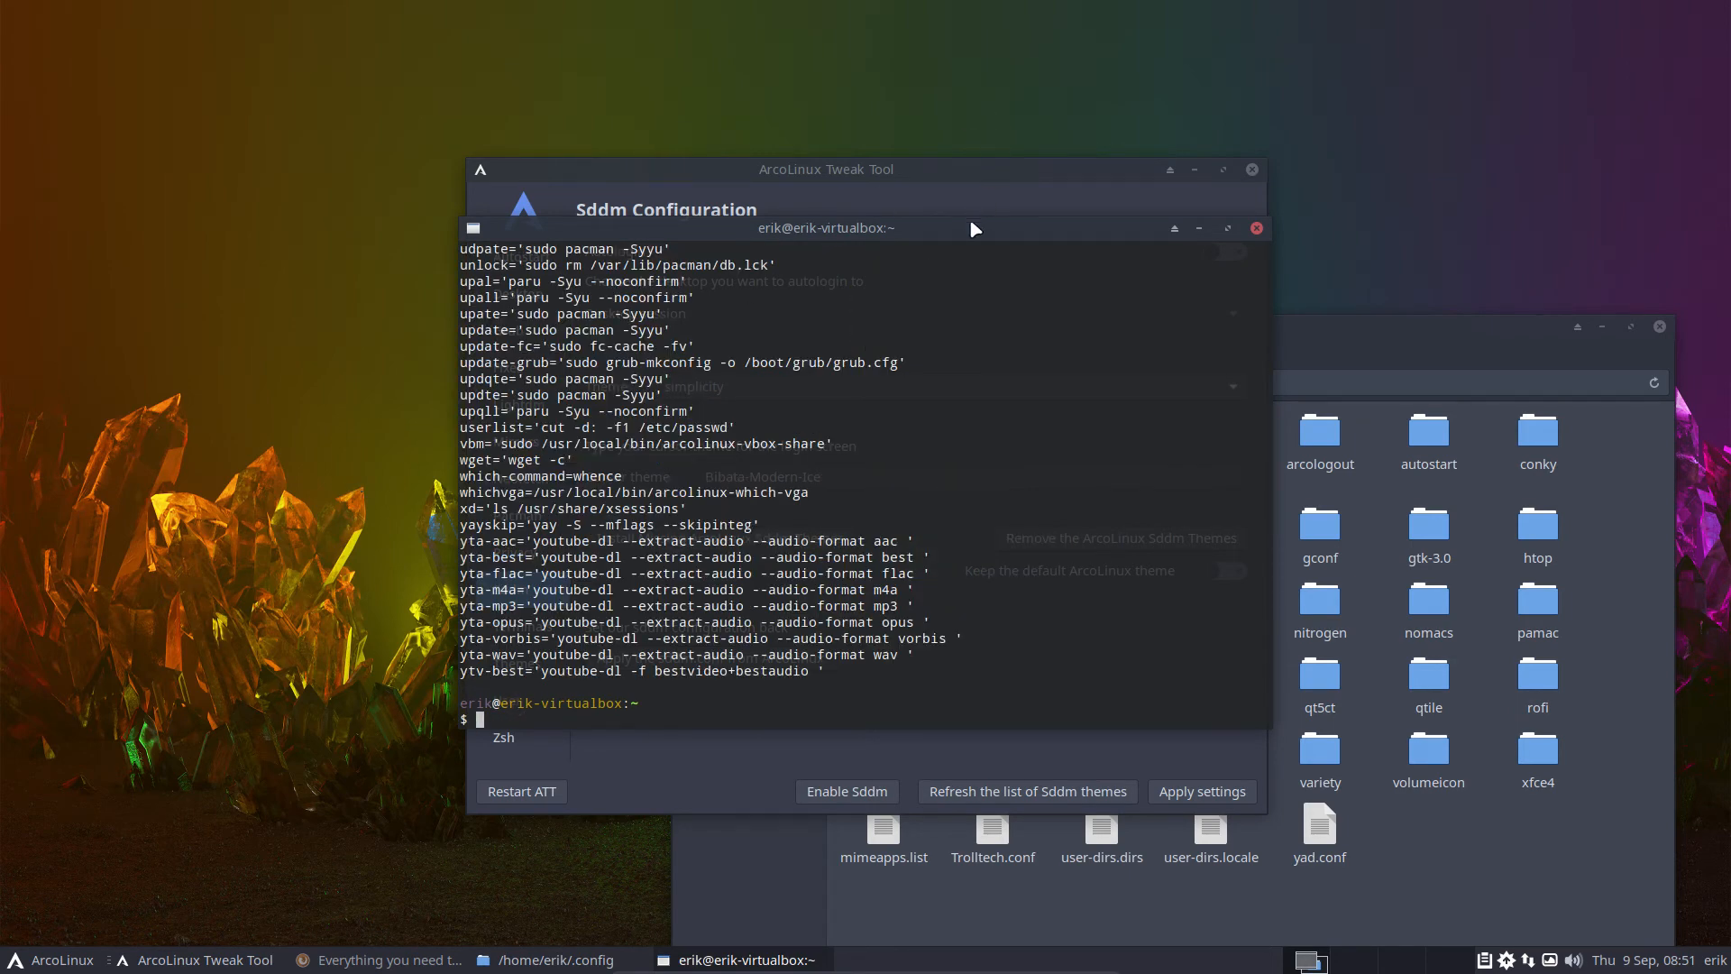
- Place the terminal beside the Tweak Tool and toggle between the Lightdm and Sddm tabs
{"action": "left_click_drag", "start_coordinate": [822, 168], "coordinate": [1186, 143]}
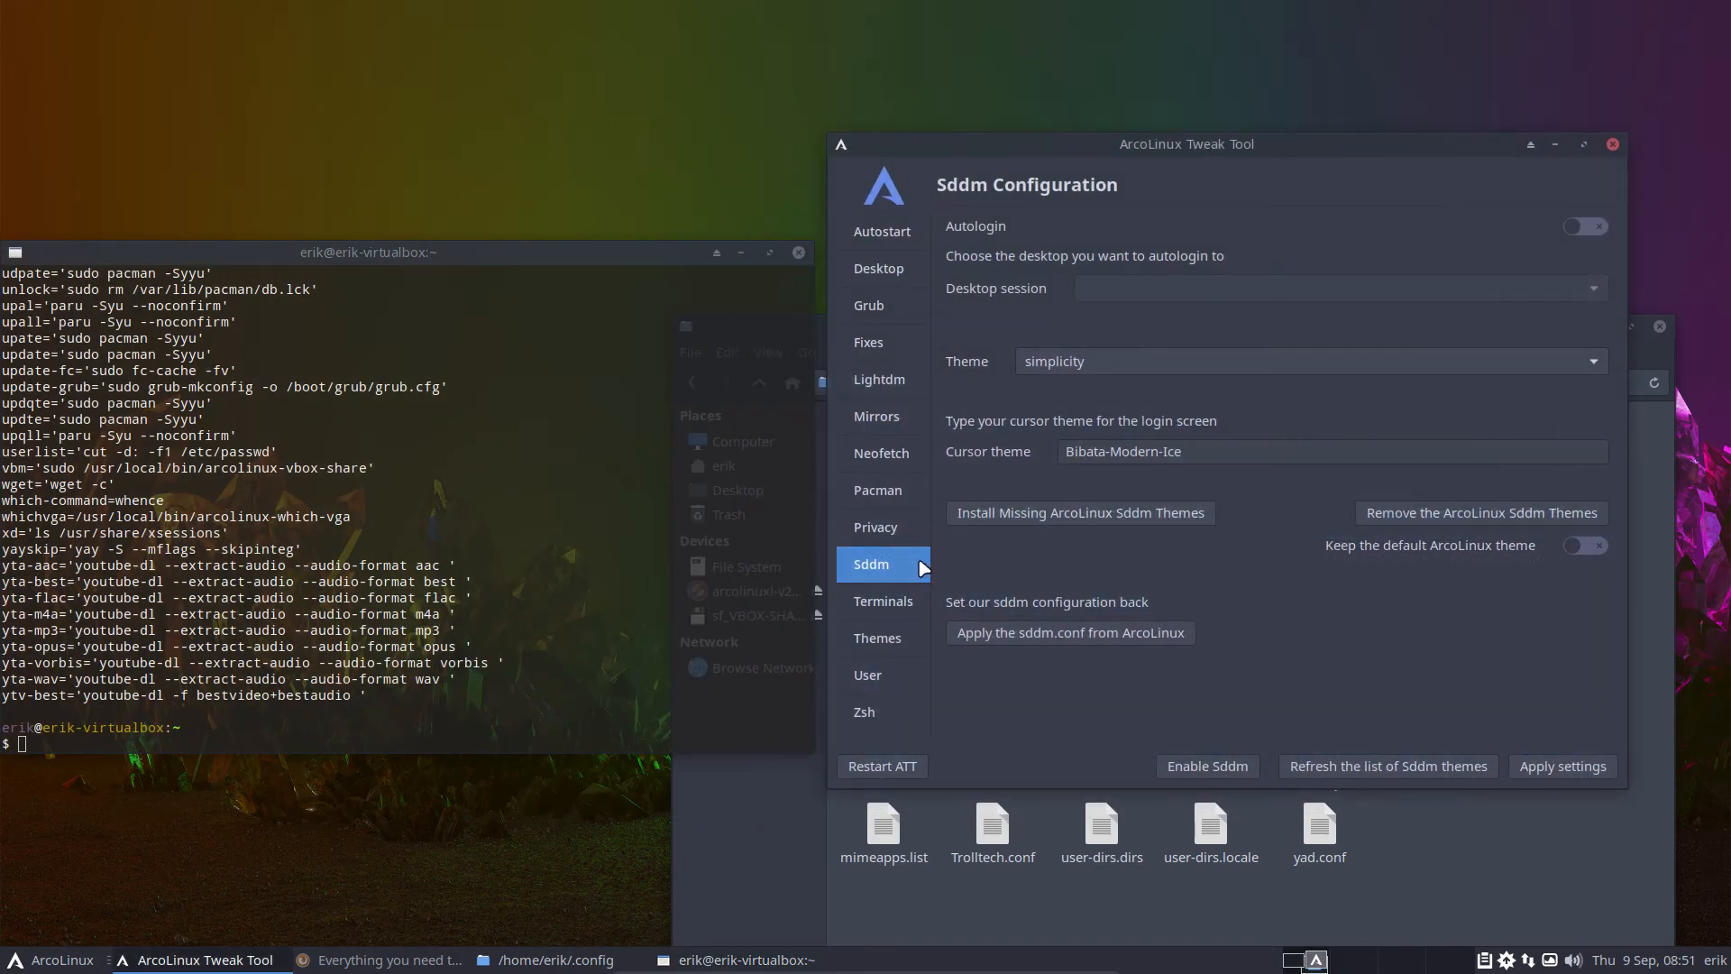
{"action": "left_click", "coordinate": [880, 379]}
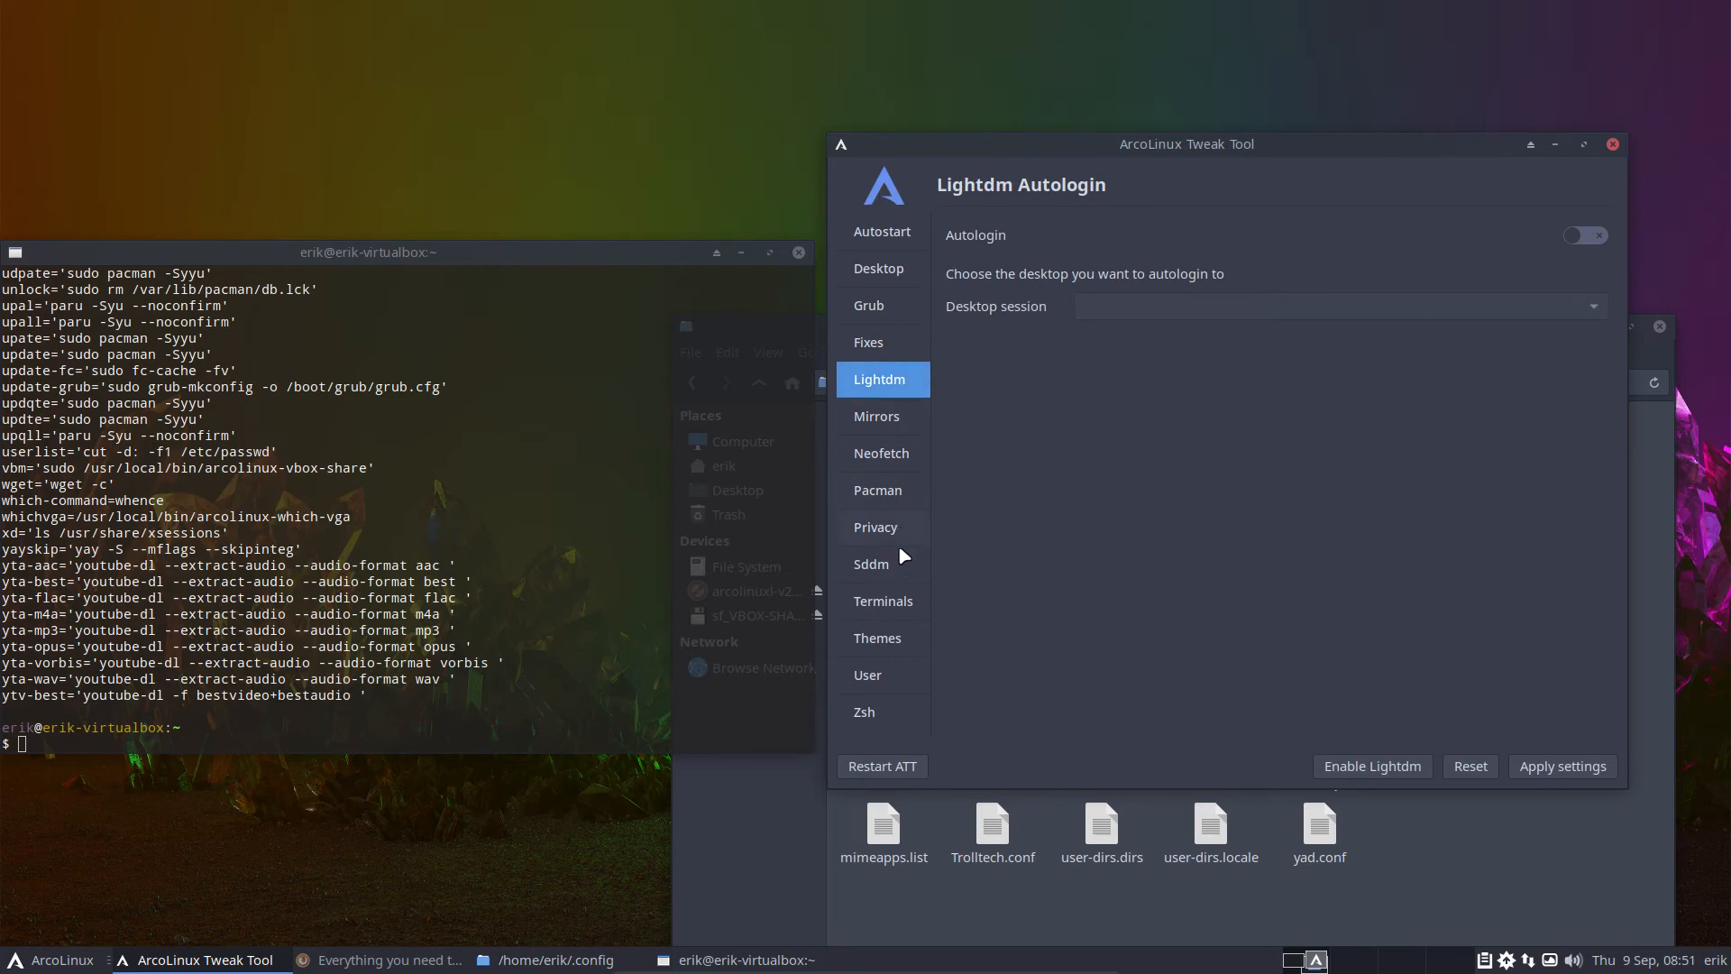
{"action": "left_click", "coordinate": [871, 562]}
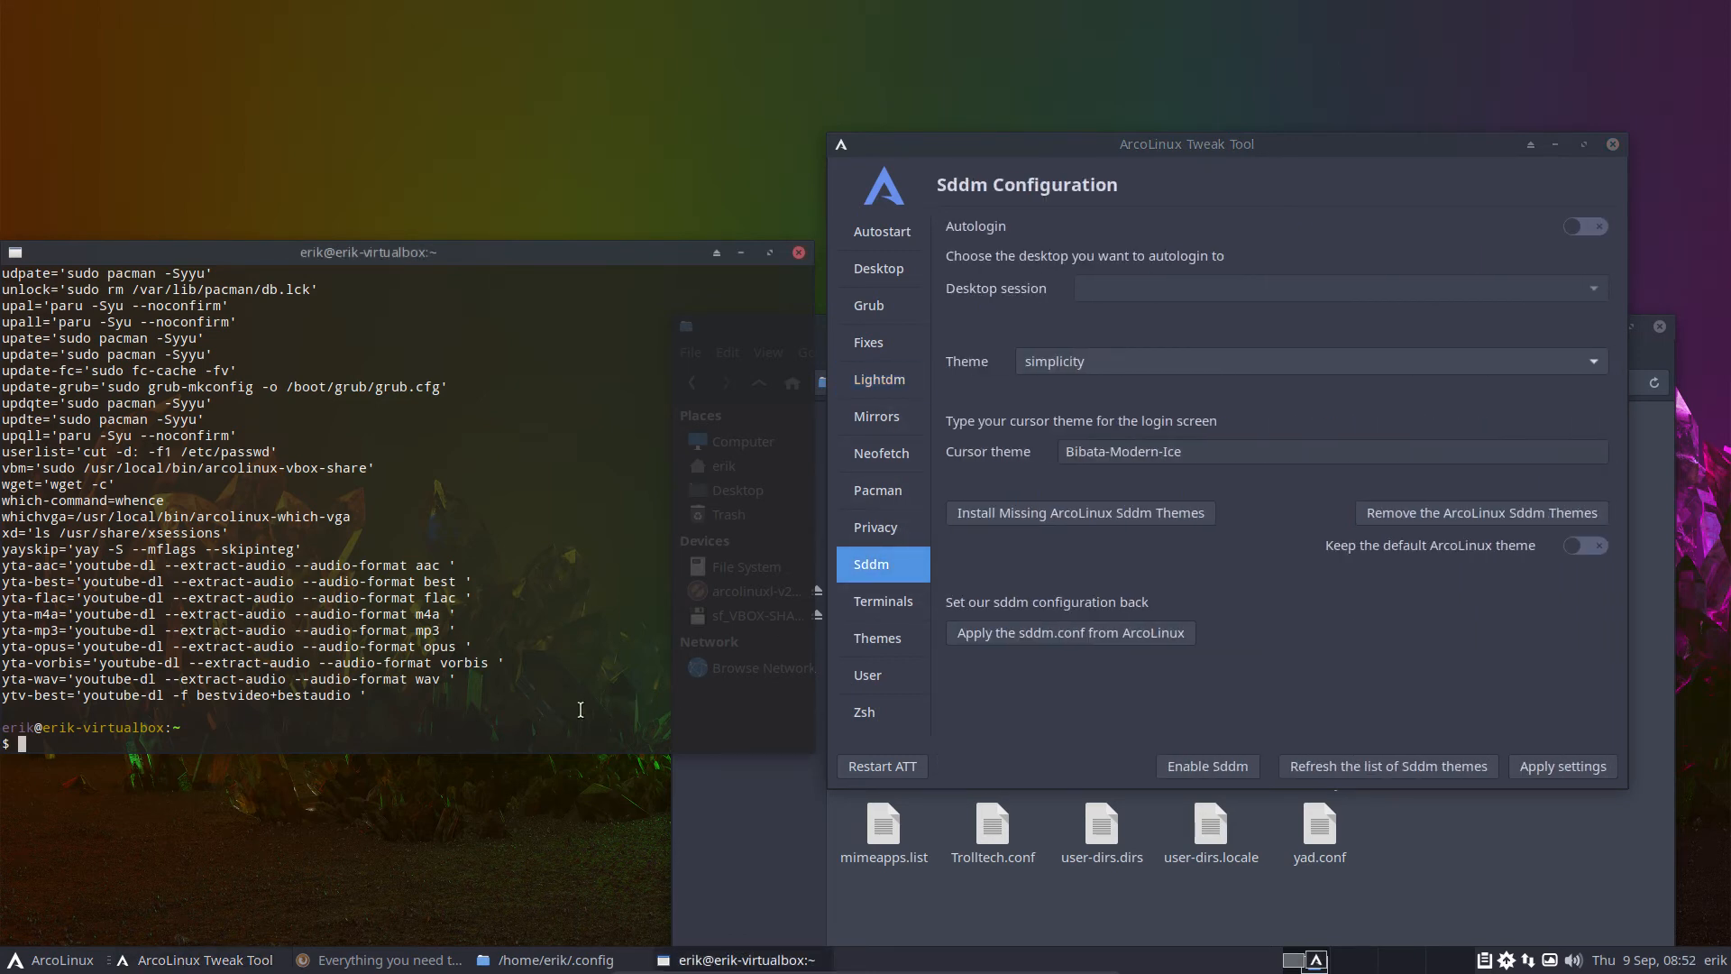
- Type the tolightdm and tosddm aliases at the prompt, then close the terminal
{"action": "type", "text": "tolight"}
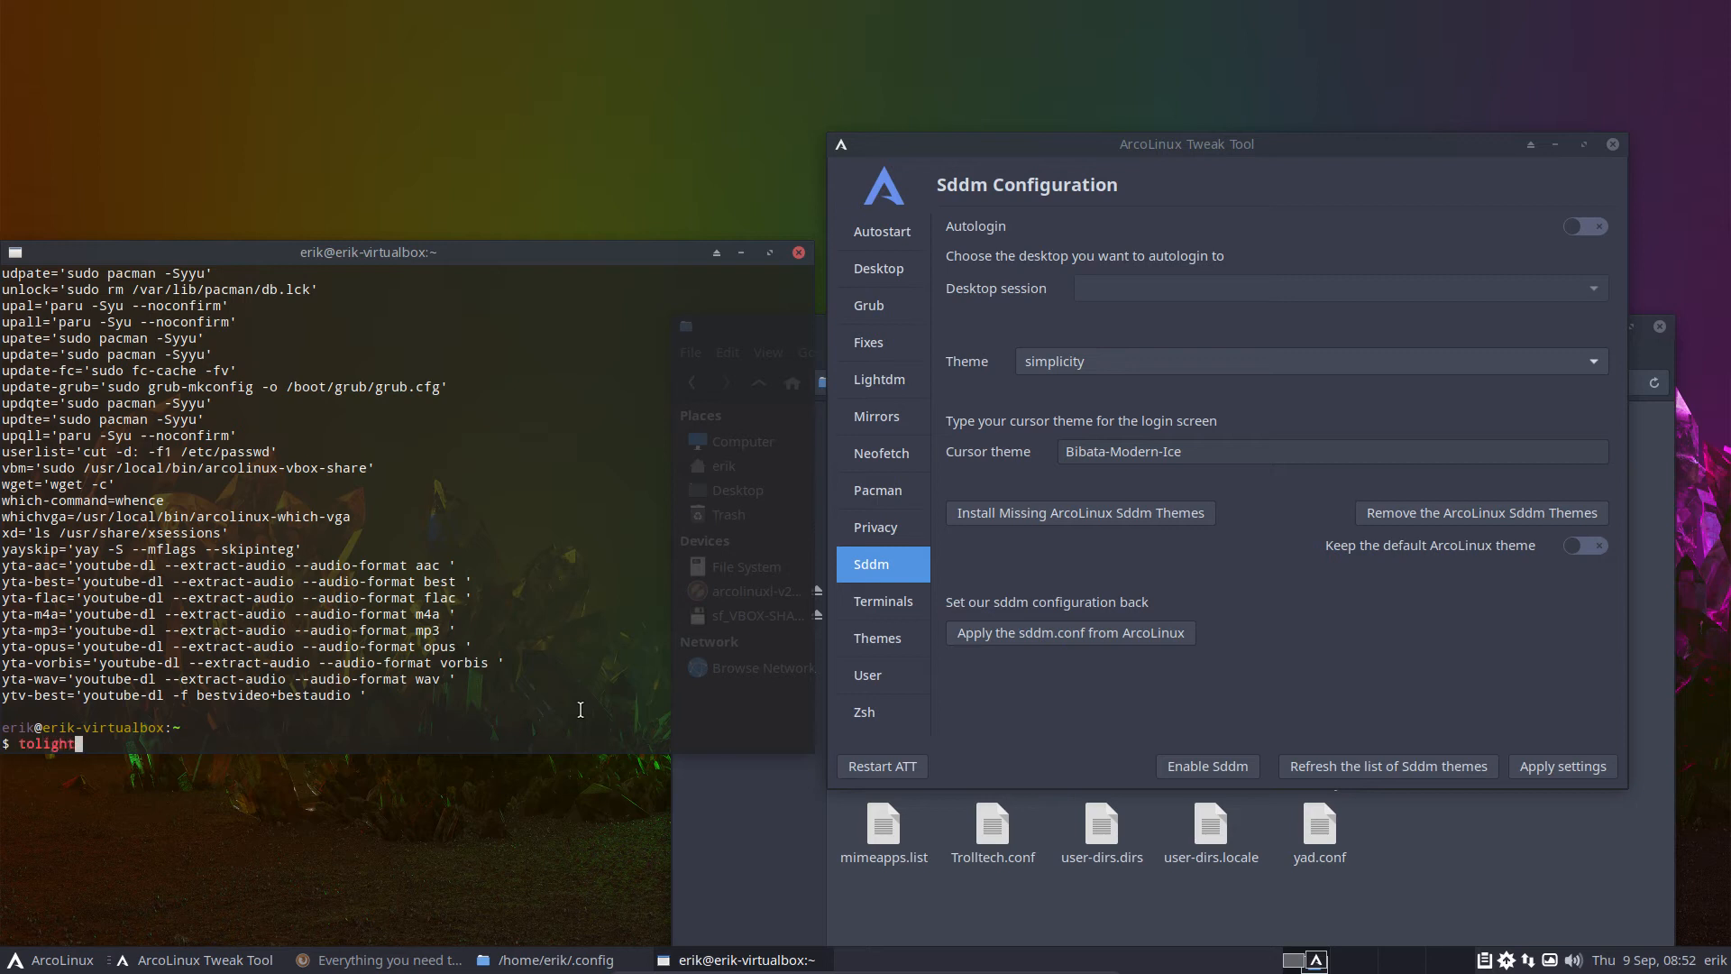
{"action": "type", "text": "dm"}
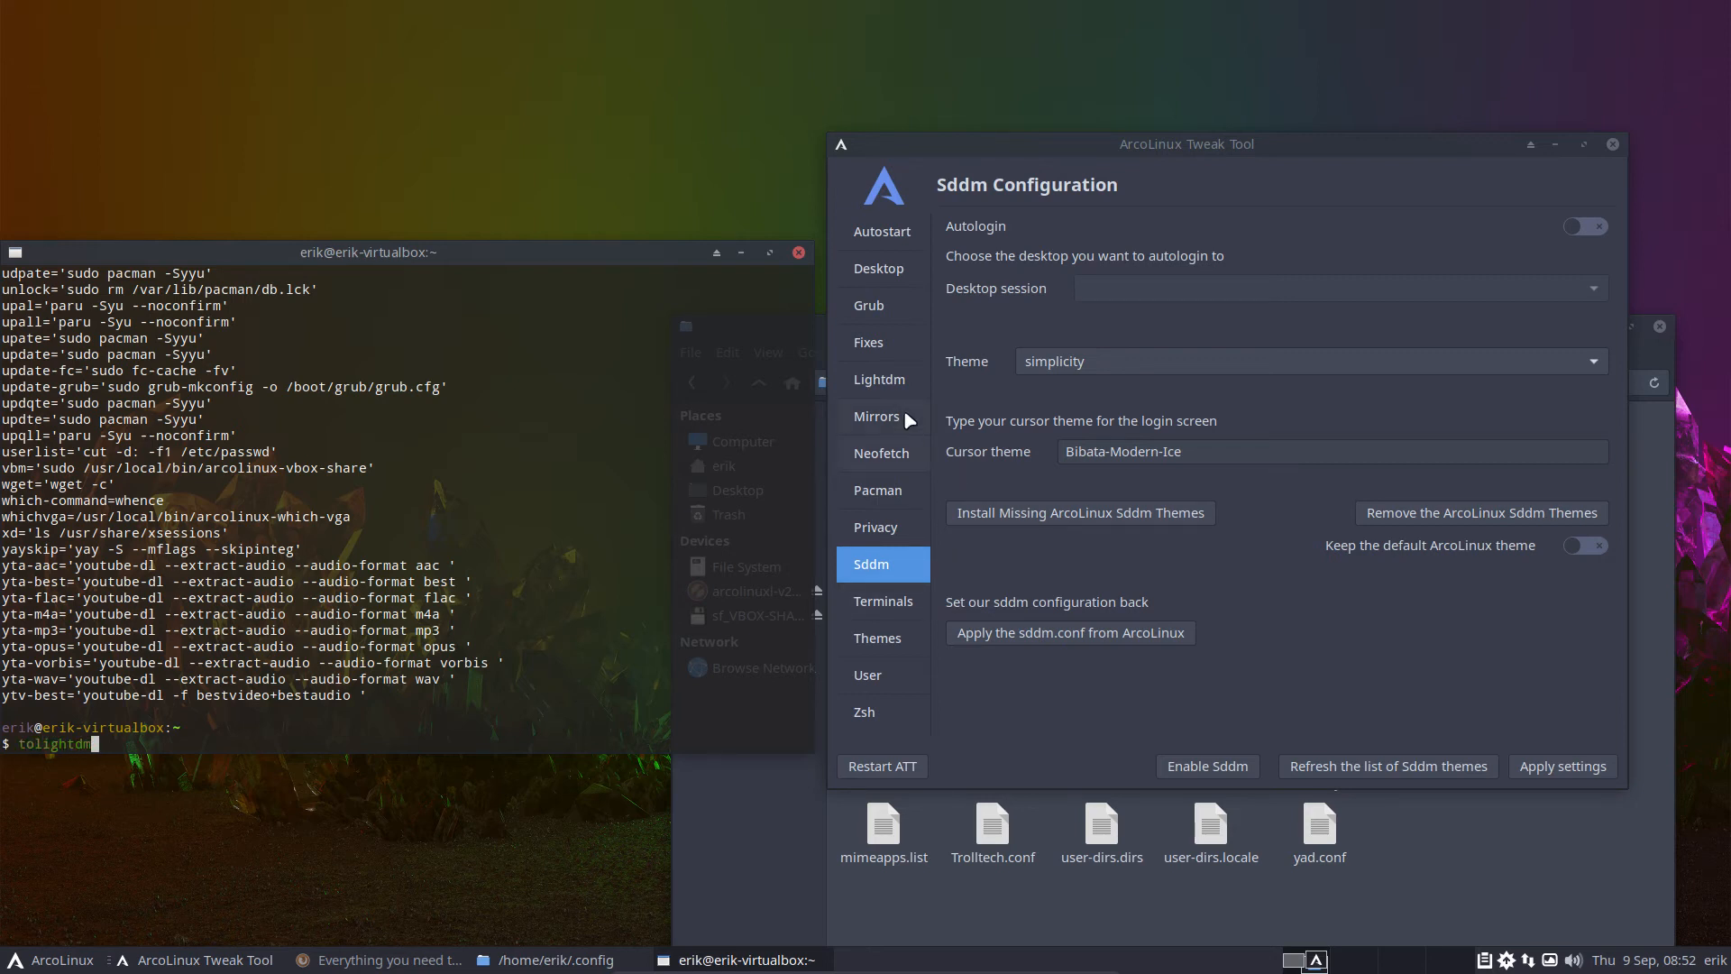
{"action": "left_click", "coordinate": [879, 379]}
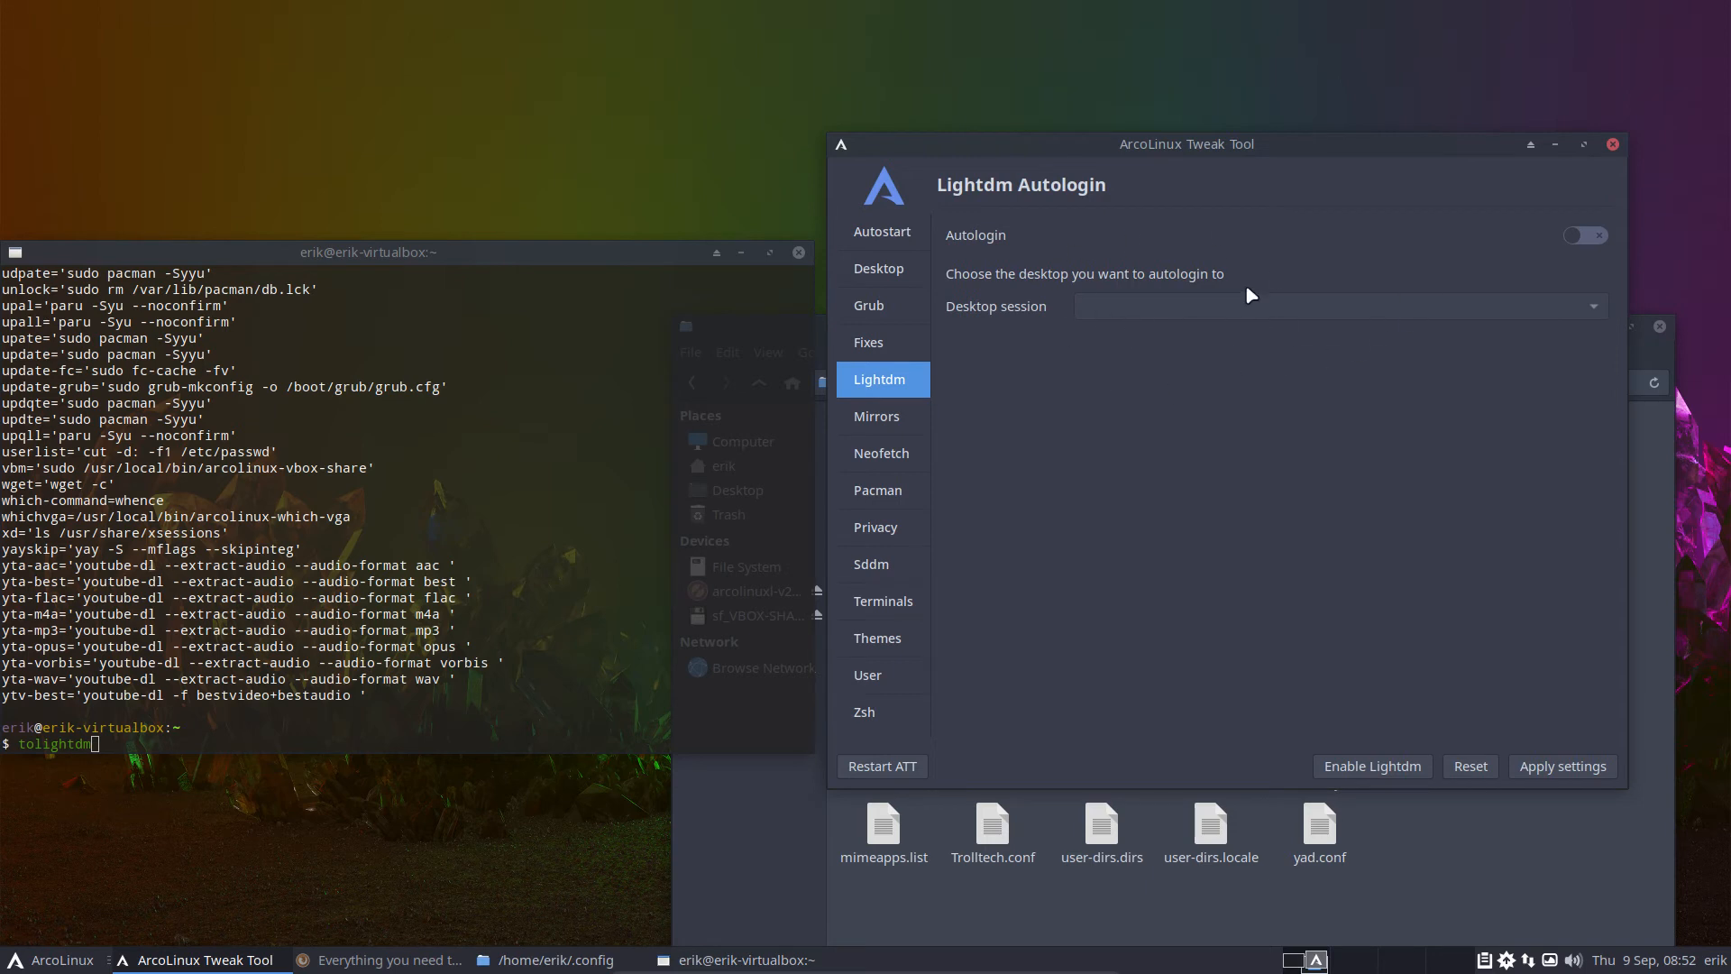
{"action": "mouse_move", "coordinate": [1206, 356]}
{"action": "type", "text": "tos"}
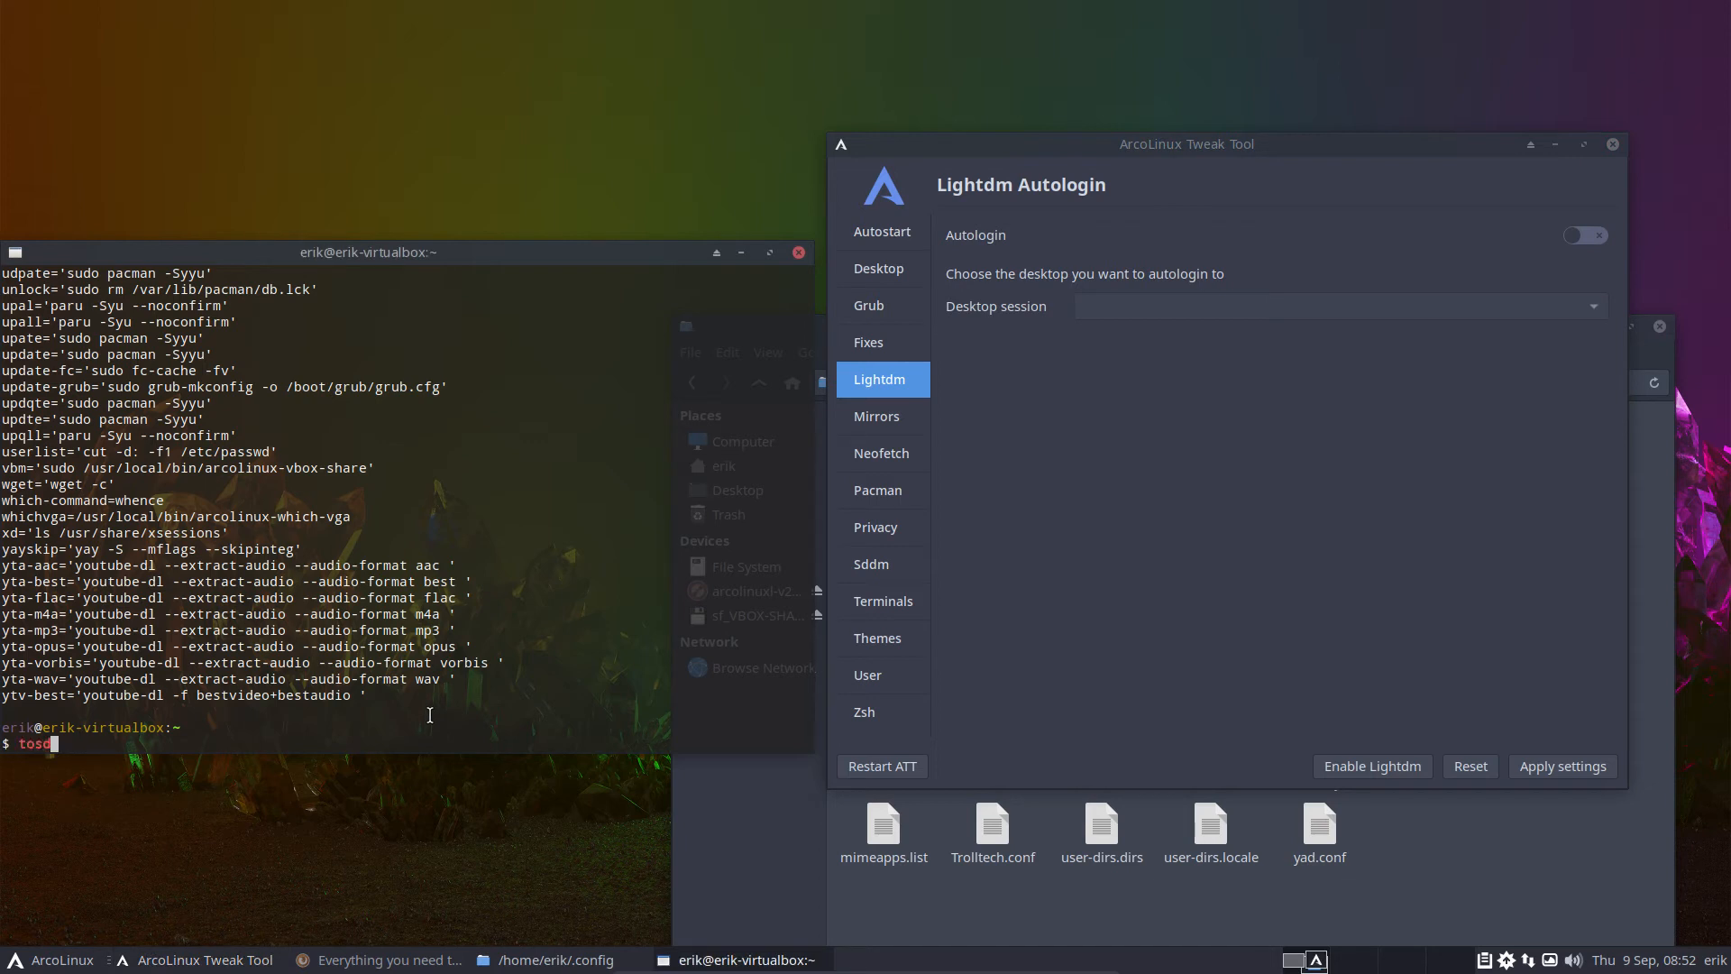
{"action": "type", "text": "dm"}
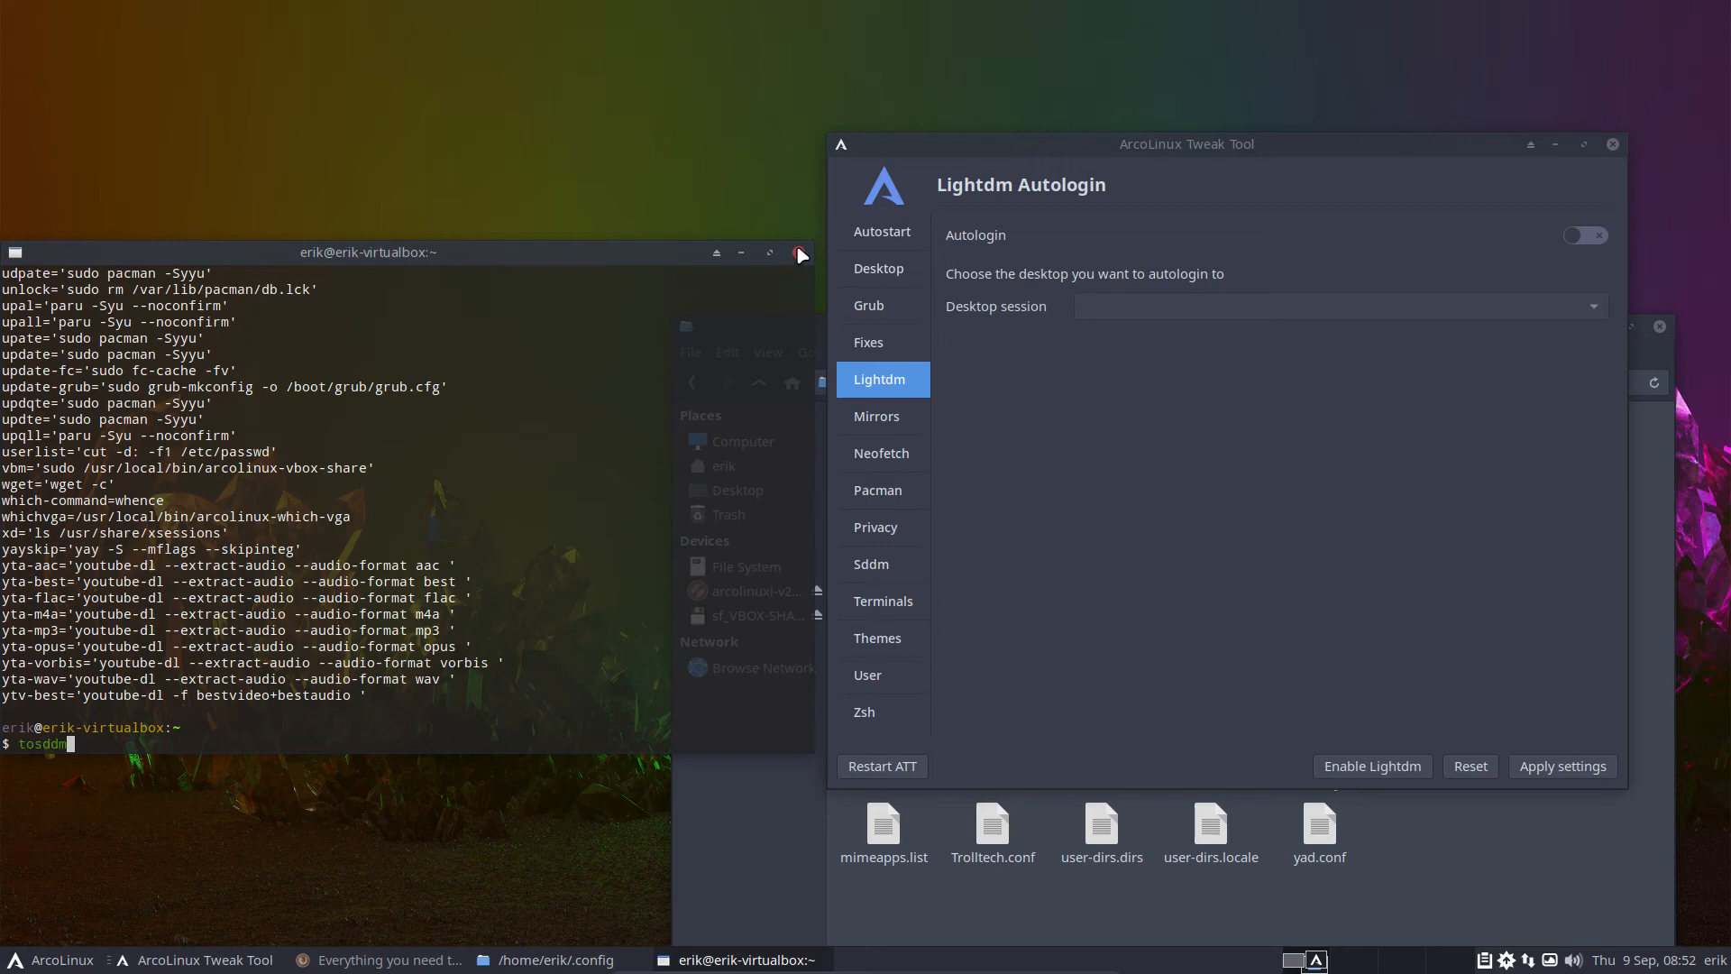
{"action": "left_click", "coordinate": [881, 601]}
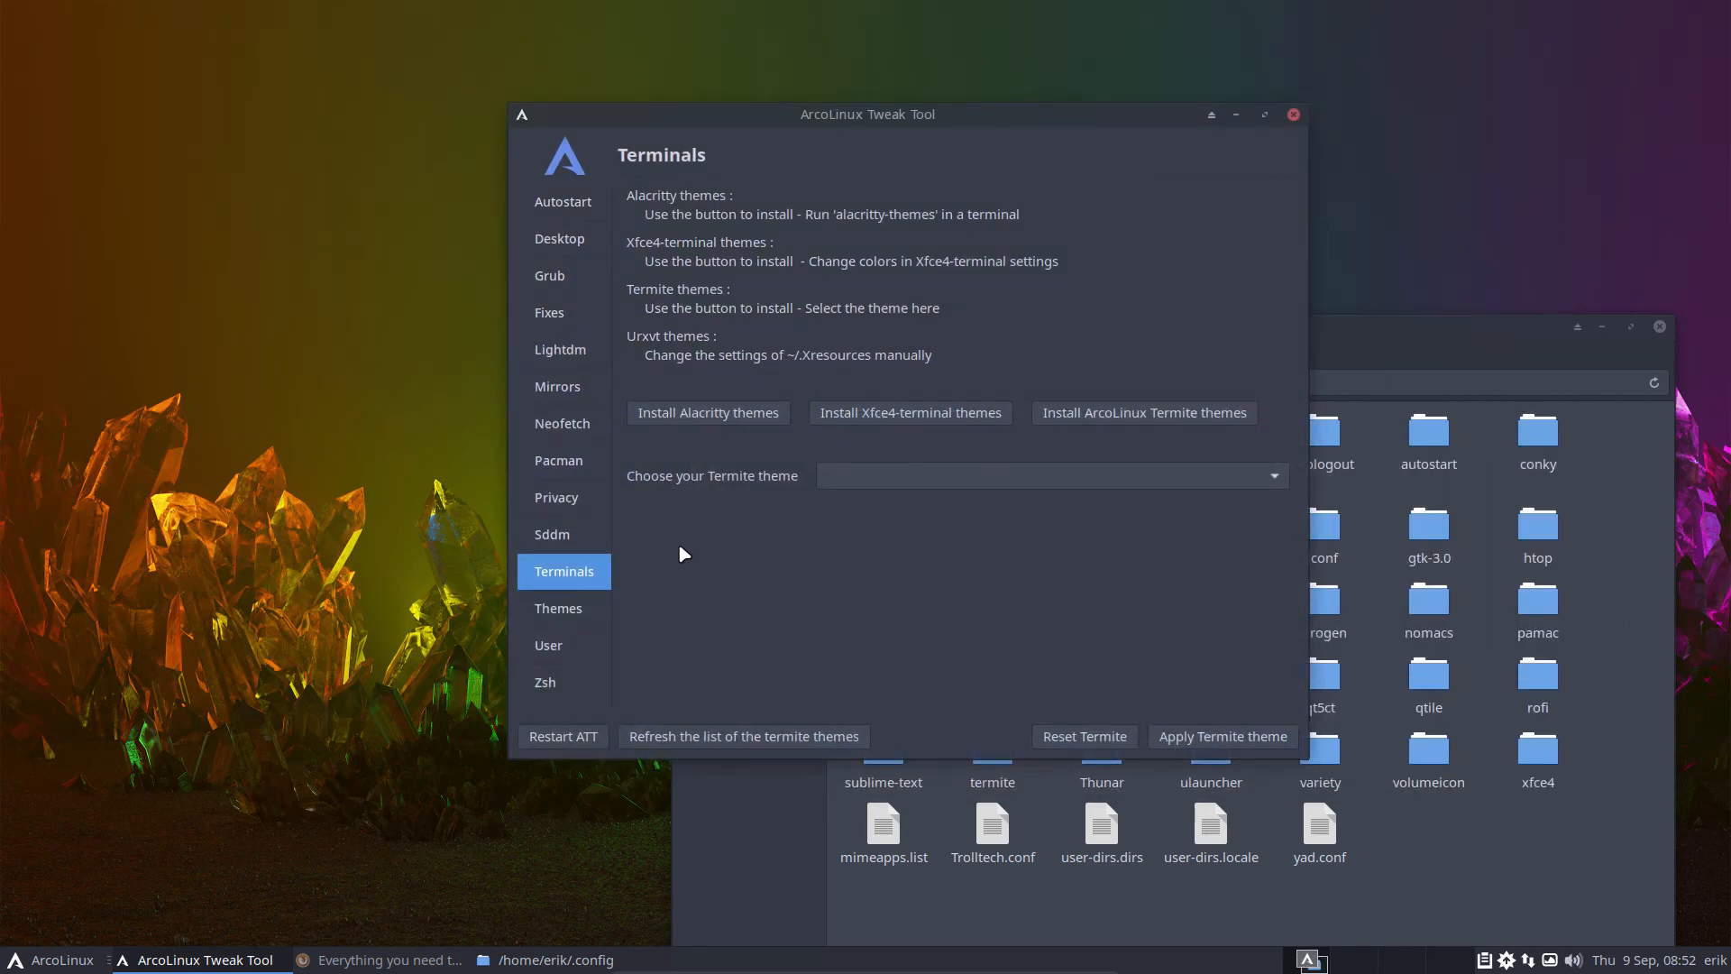
{"action": "mouse_move", "coordinate": [766, 218]}
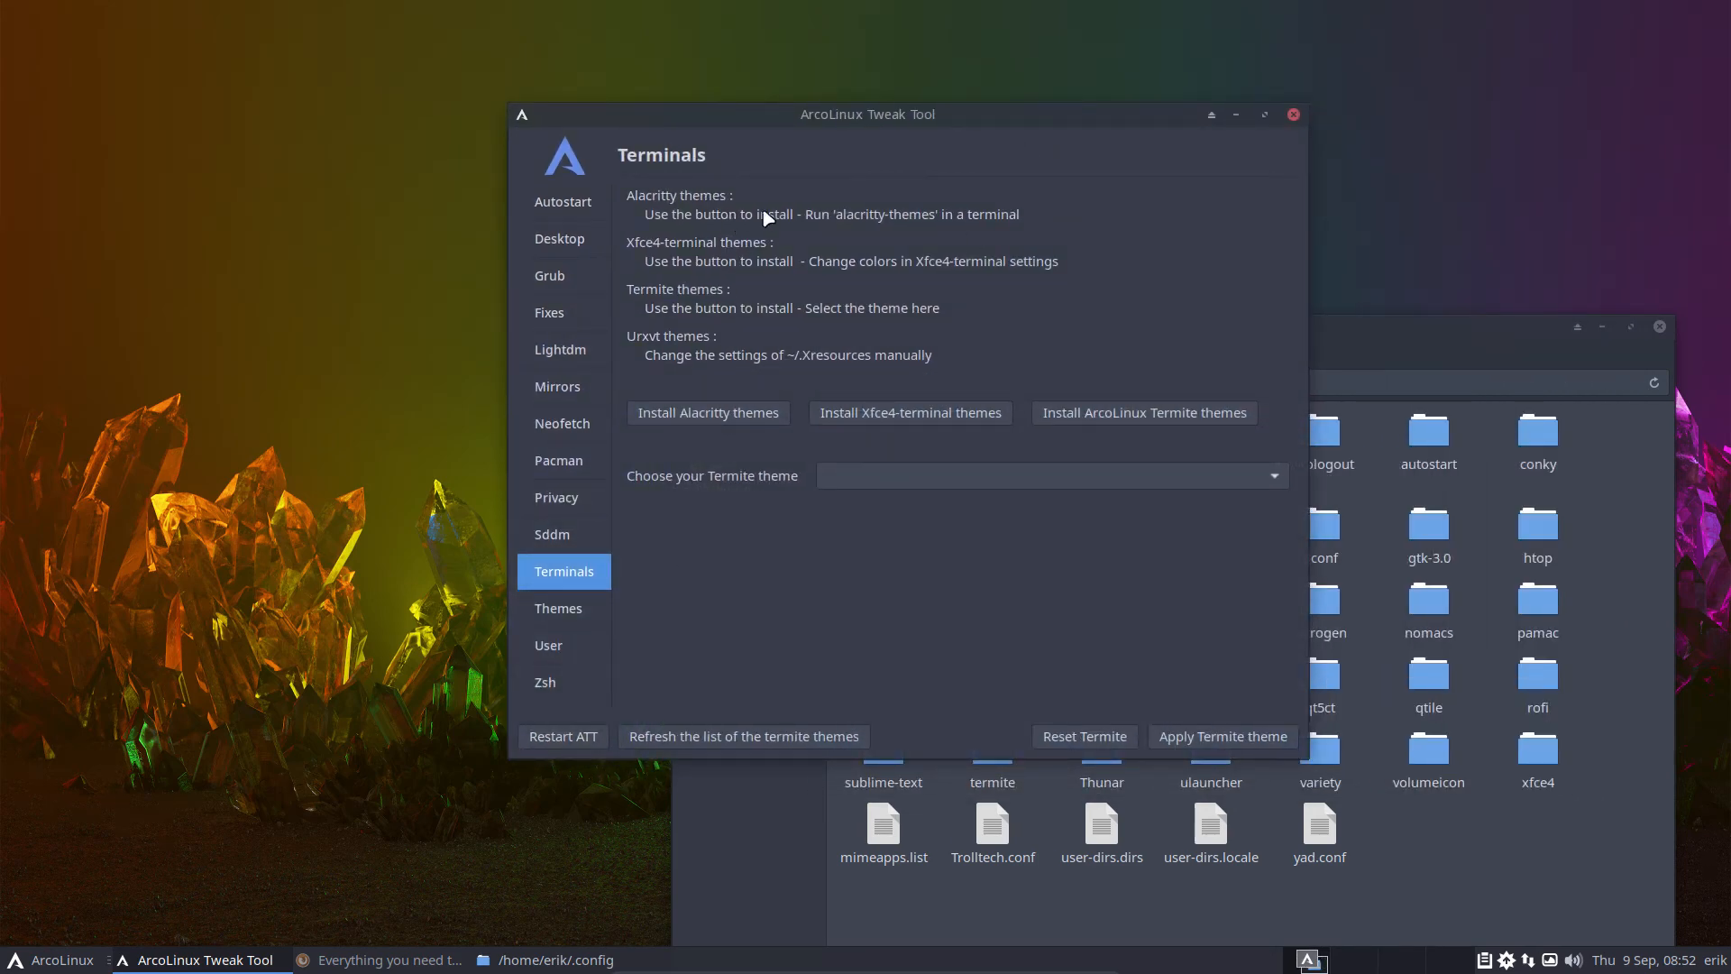
{"action": "mouse_move", "coordinate": [938, 225]}
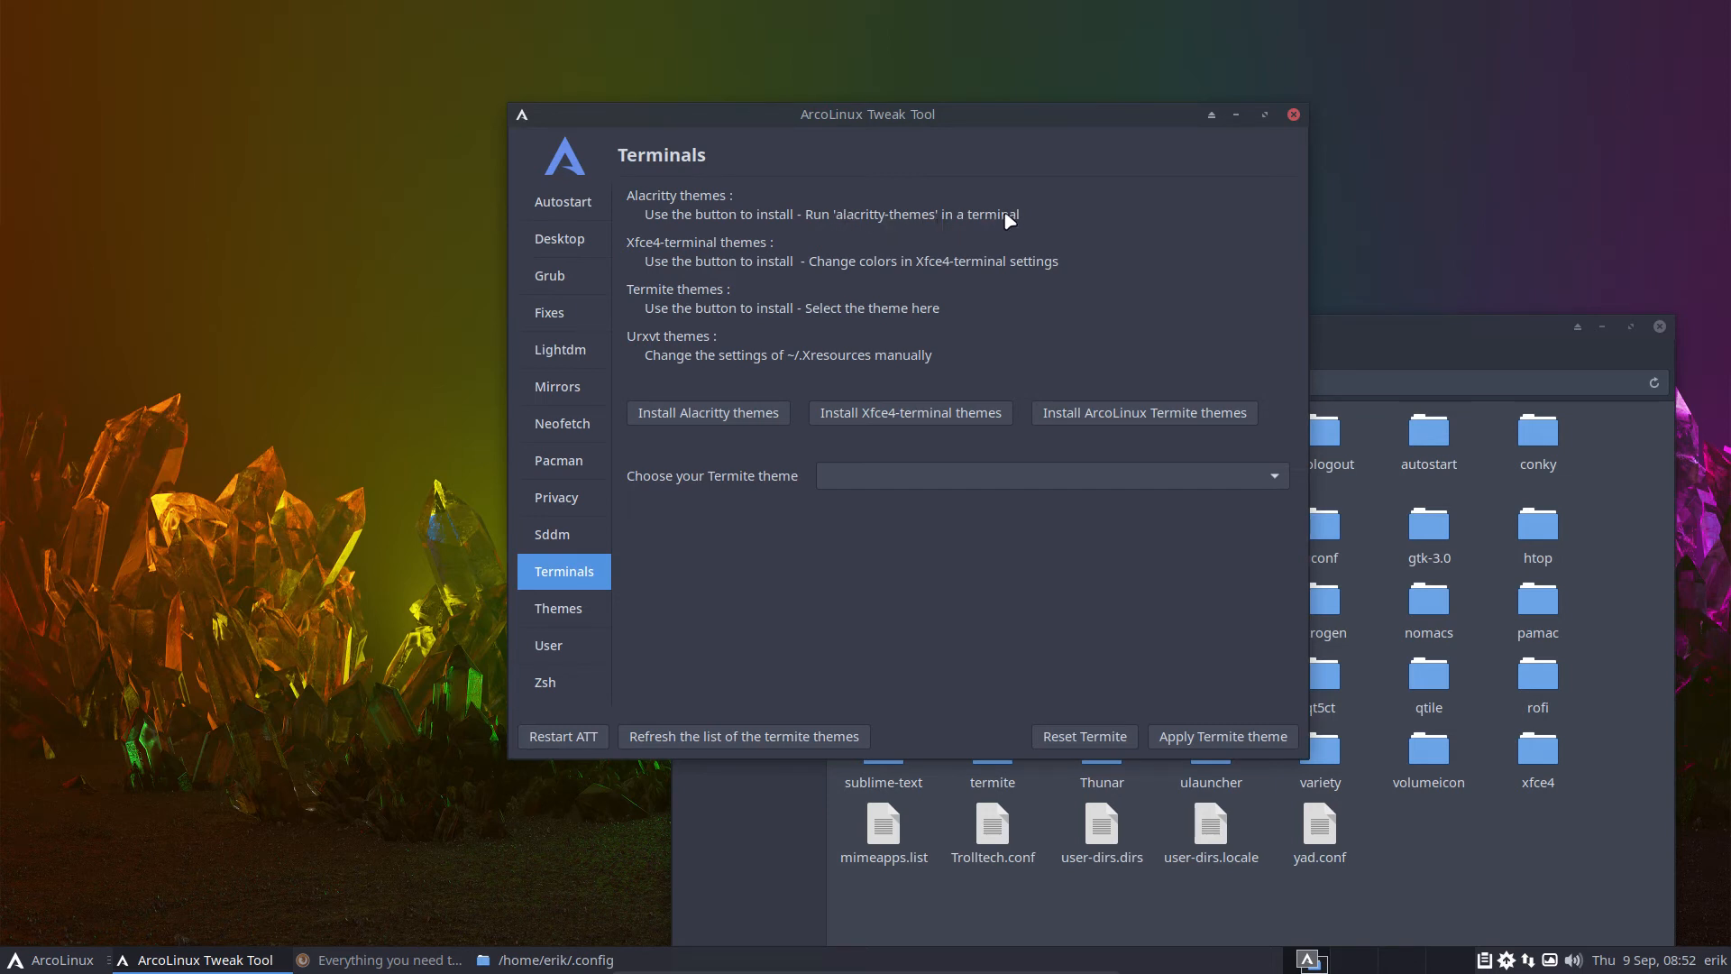
{"action": "mouse_move", "coordinate": [845, 218]}
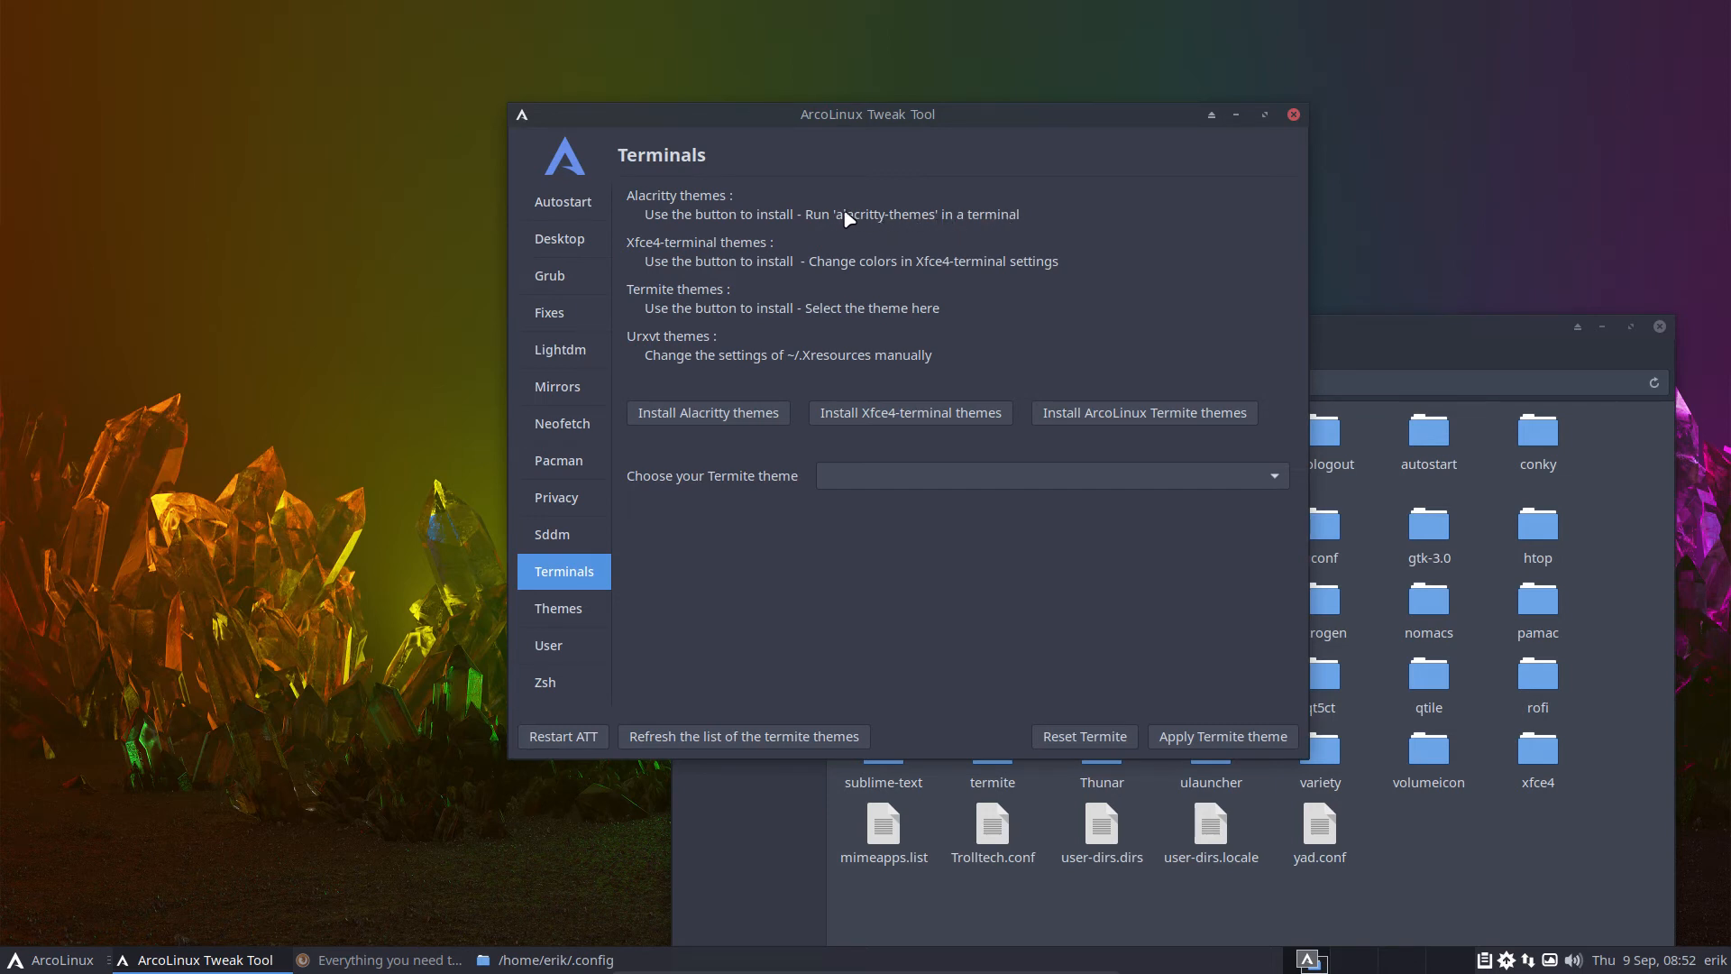
{"action": "mouse_move", "coordinate": [940, 129]}
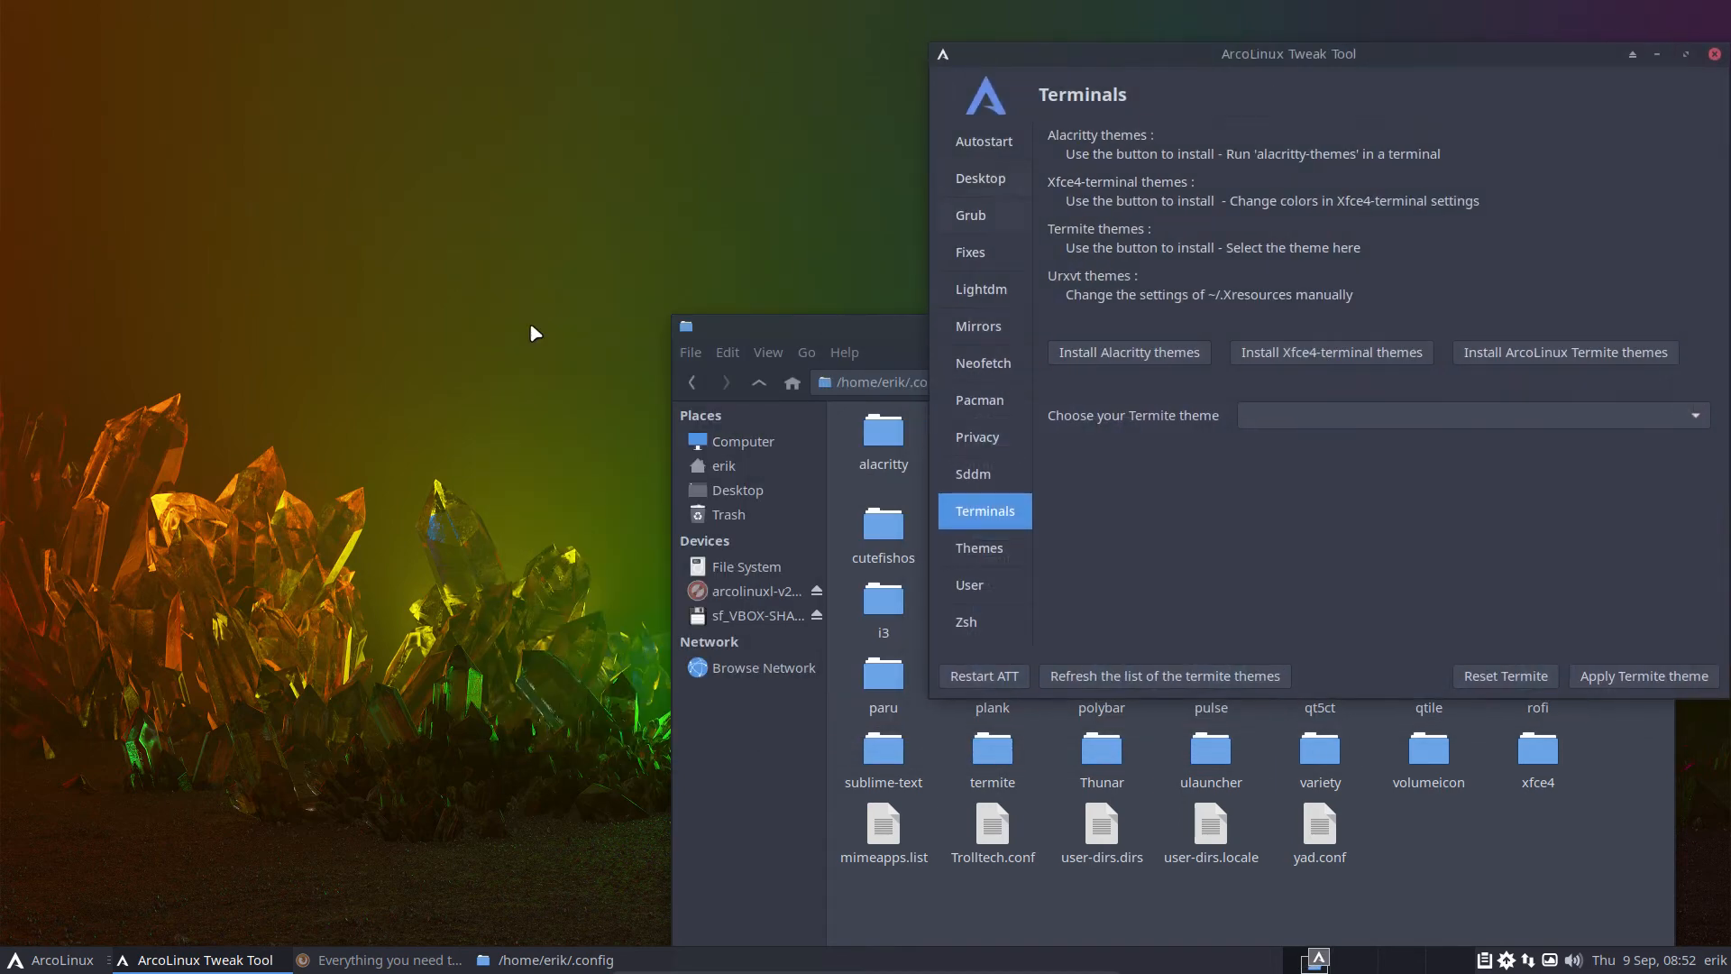
- Switch the Tweak Tool to its Terminals page
{"action": "left_click", "coordinate": [1126, 352]}
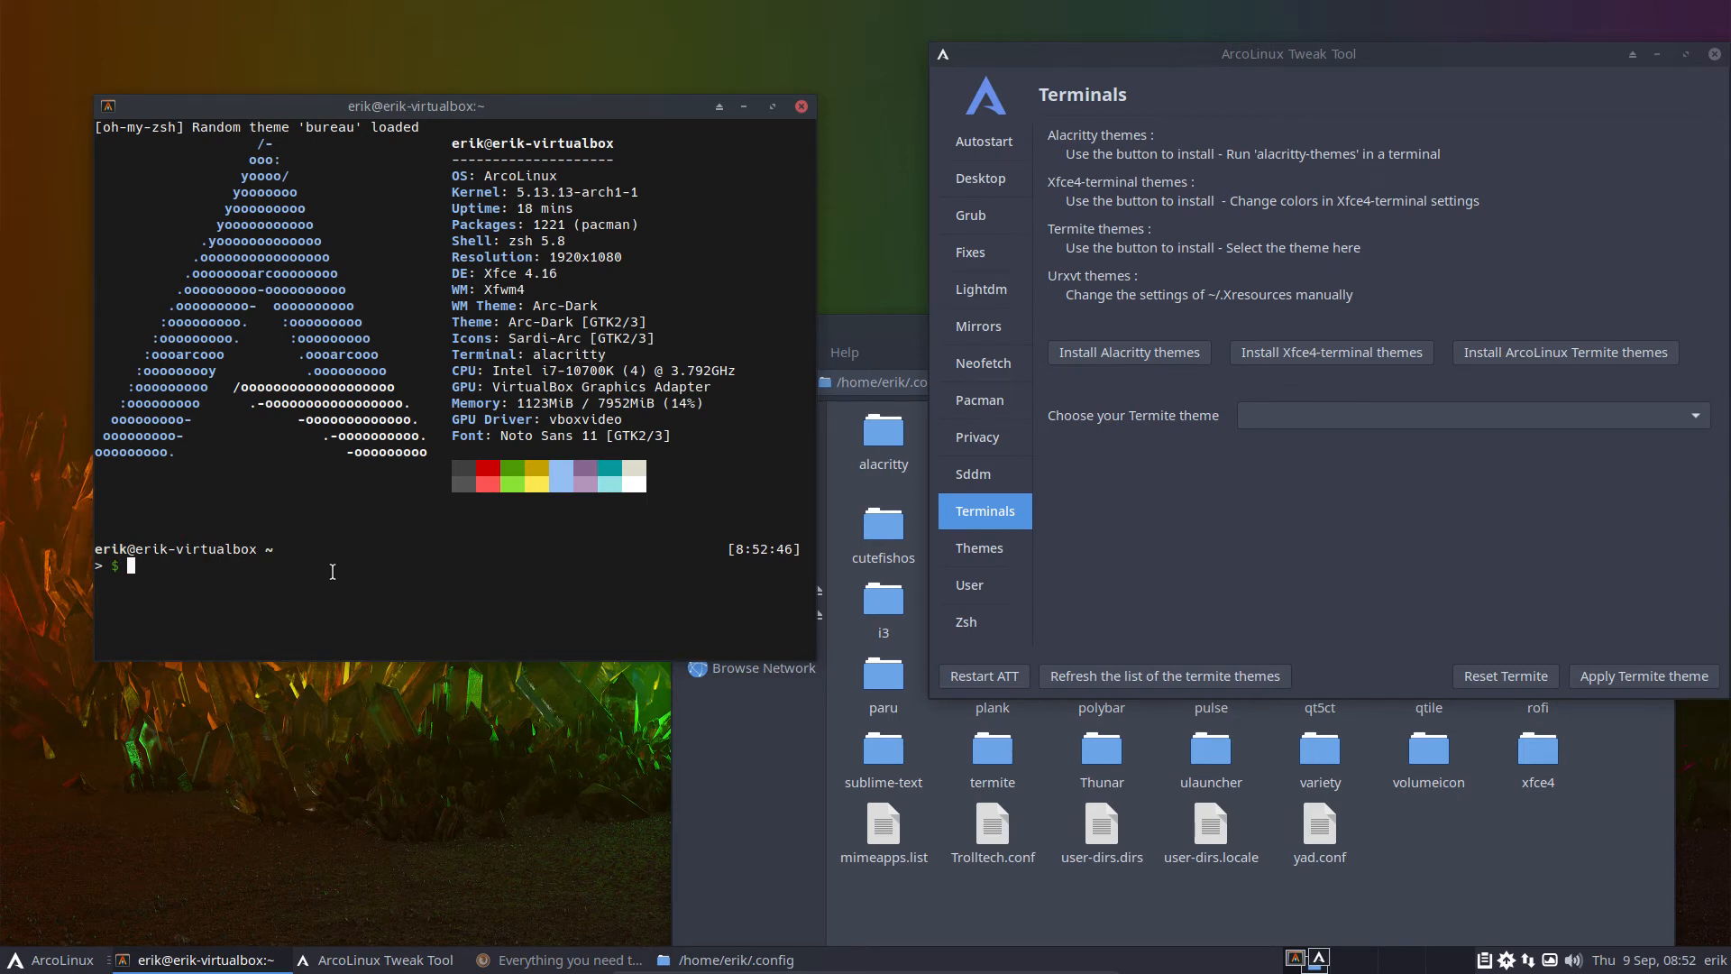
- Run alacritty-themes to apply Atelierlakeside.dark, then close the Alacritty window
{"action": "type", "text": "alacritty"}
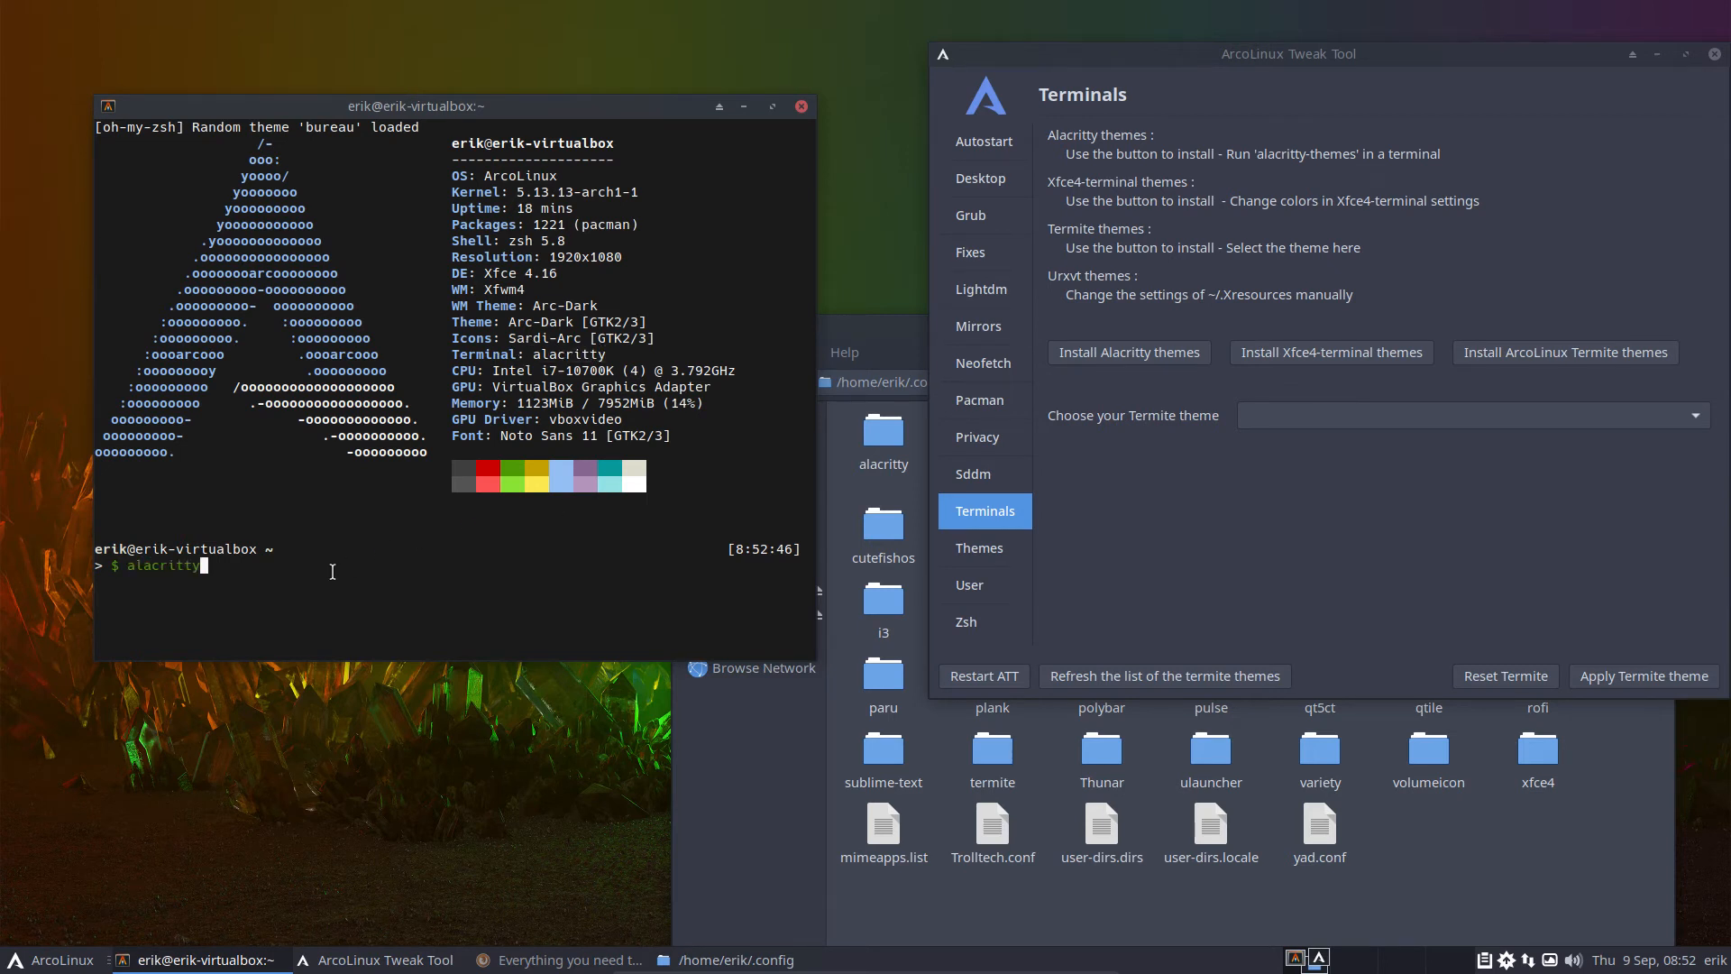
{"action": "type", "text": "-themes"}
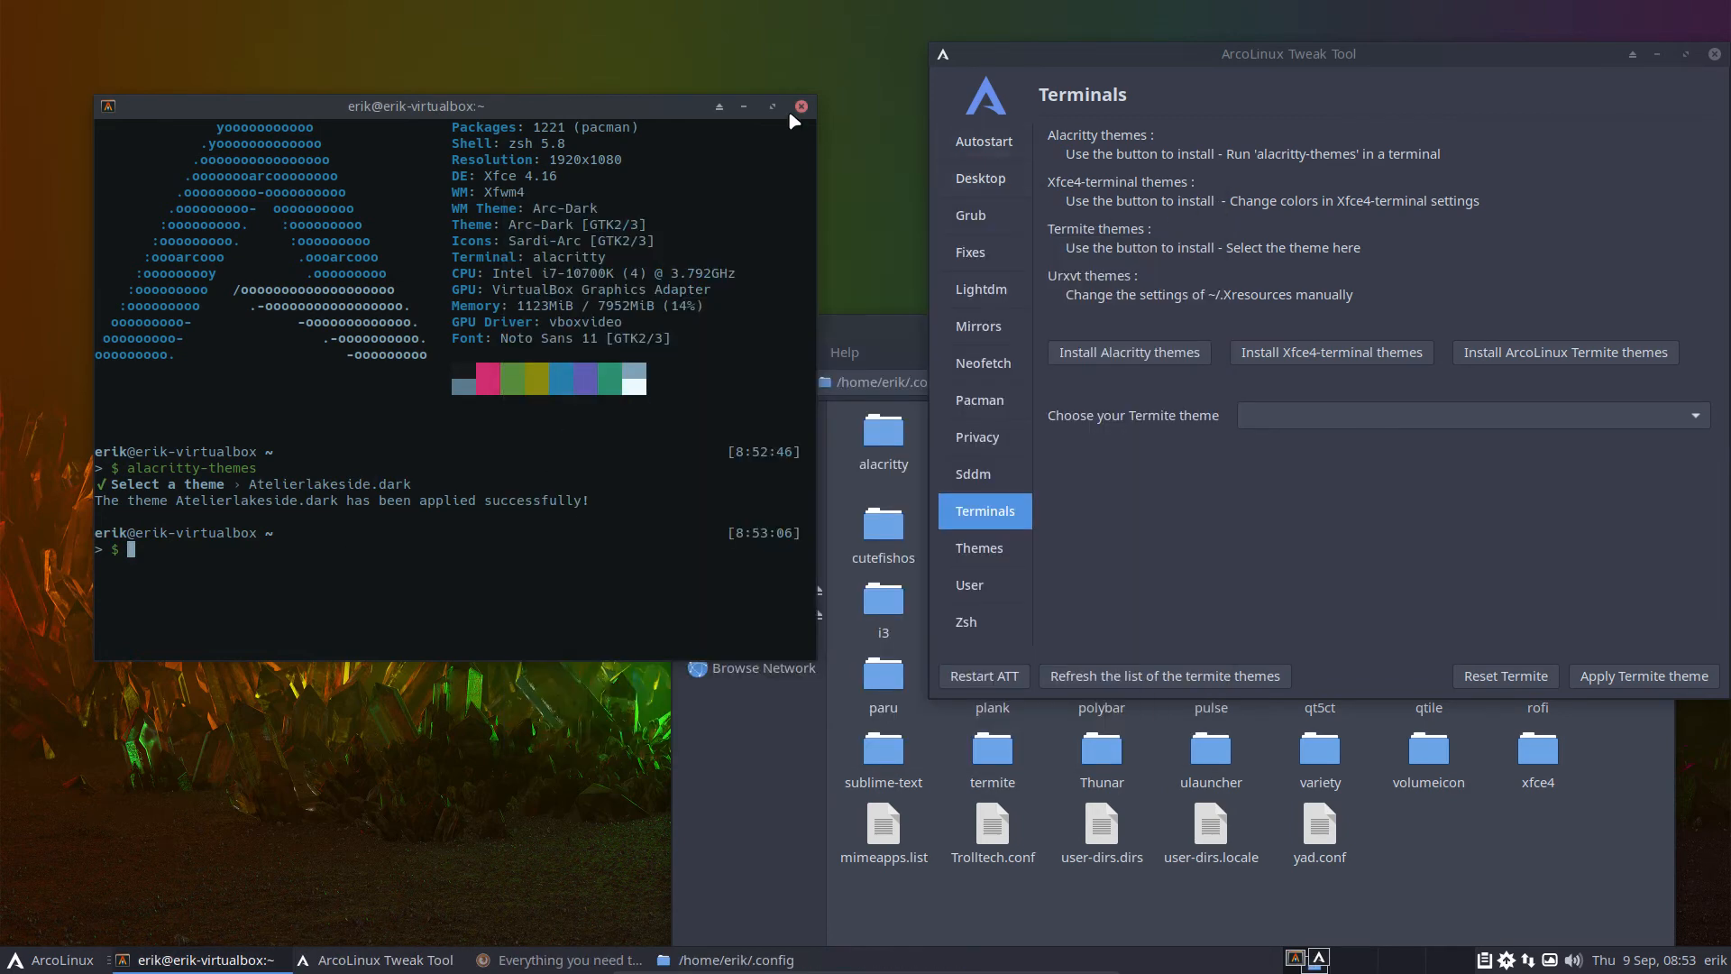
{"action": "left_click", "coordinate": [799, 107]}
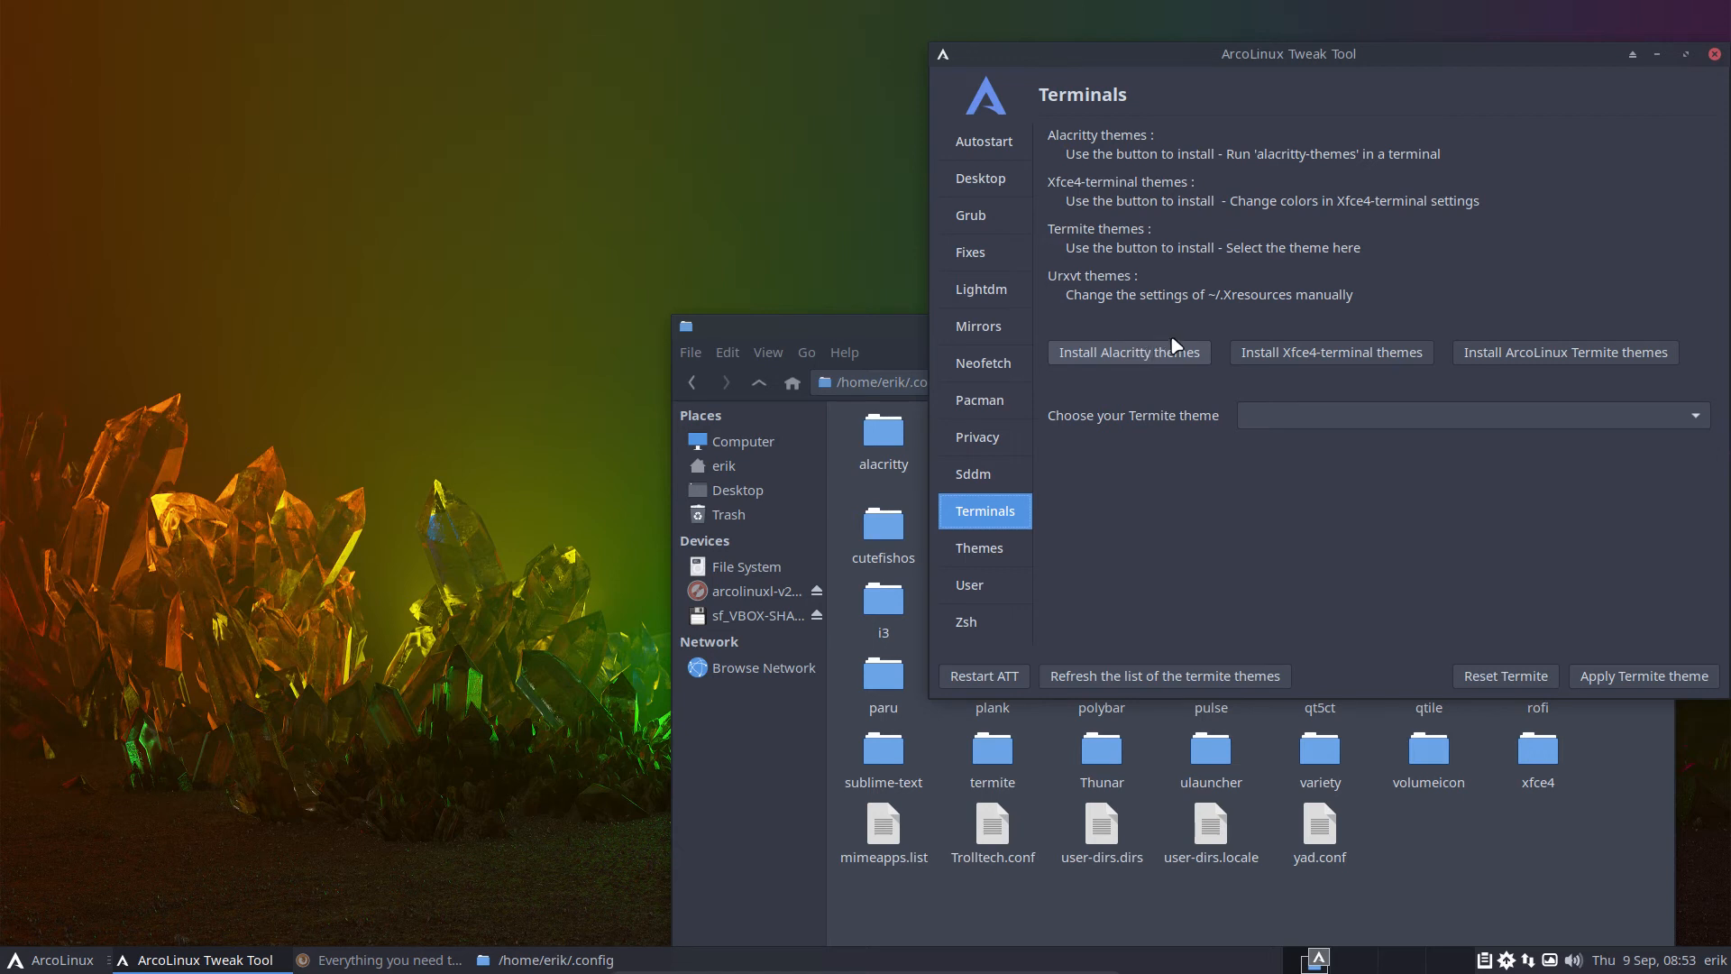
- Centre the Tweak Tool window and pick arcolinux-atelier-sulphurpool as the Termite theme
{"action": "left_click_drag", "start_coordinate": [1287, 53], "coordinate": [1300, 58]}
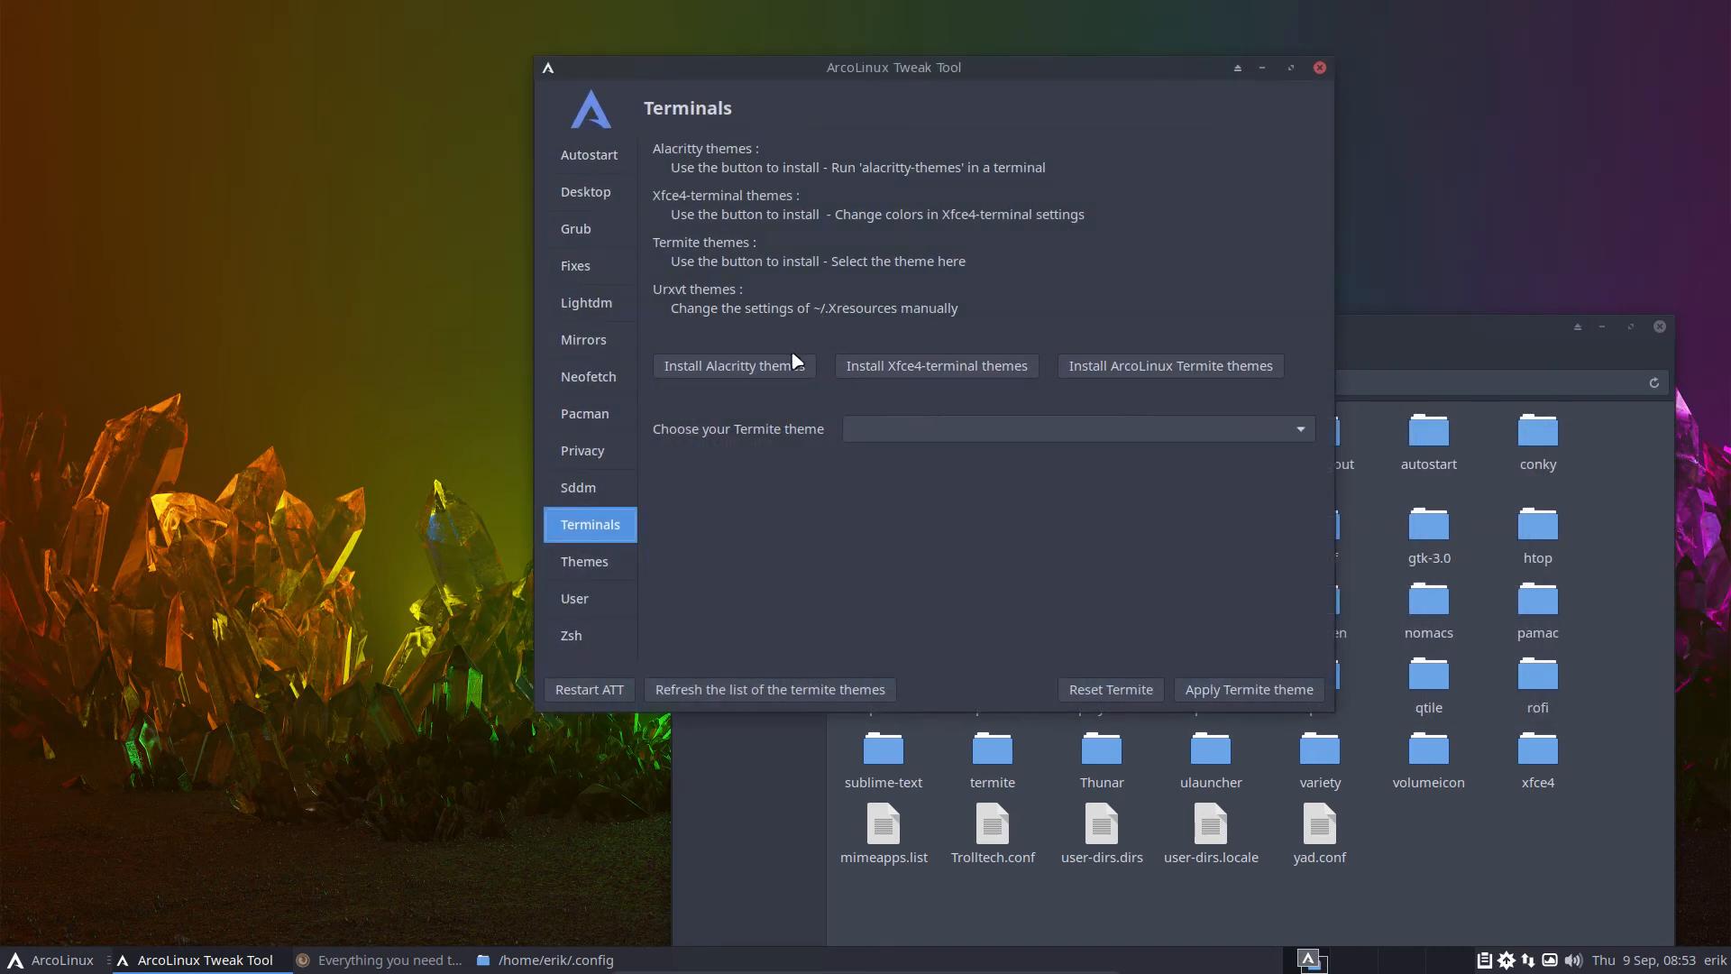
{"action": "mouse_move", "coordinate": [934, 365]}
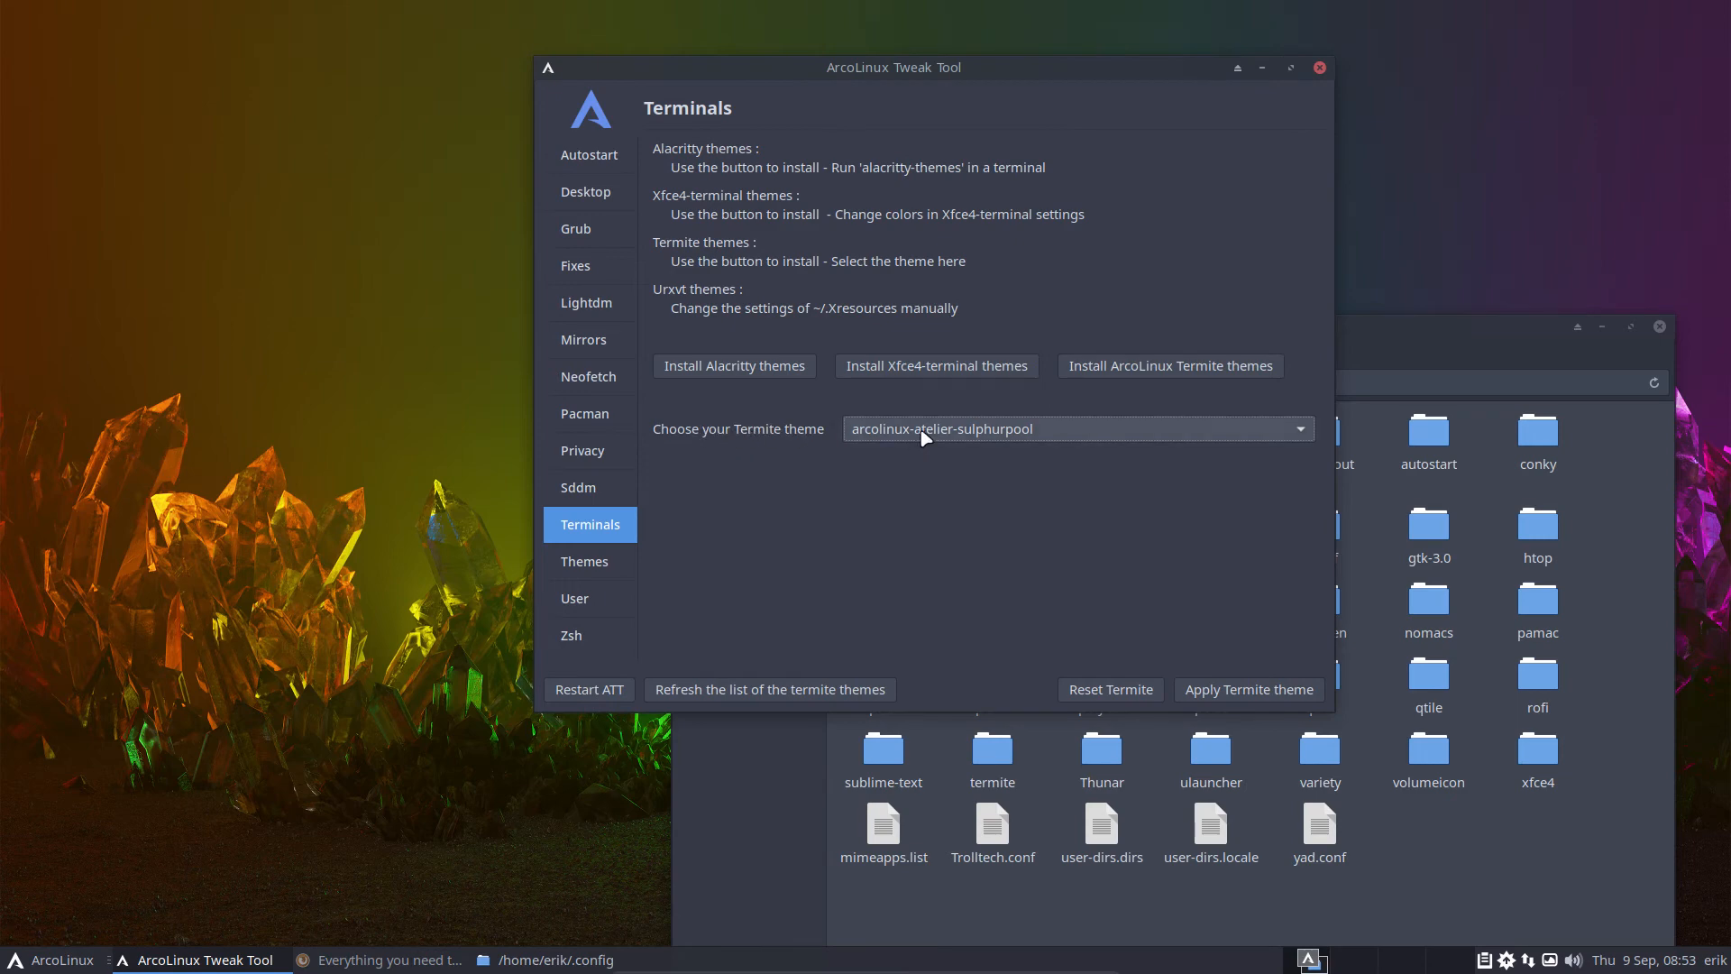
{"action": "left_click", "coordinate": [1246, 689]}
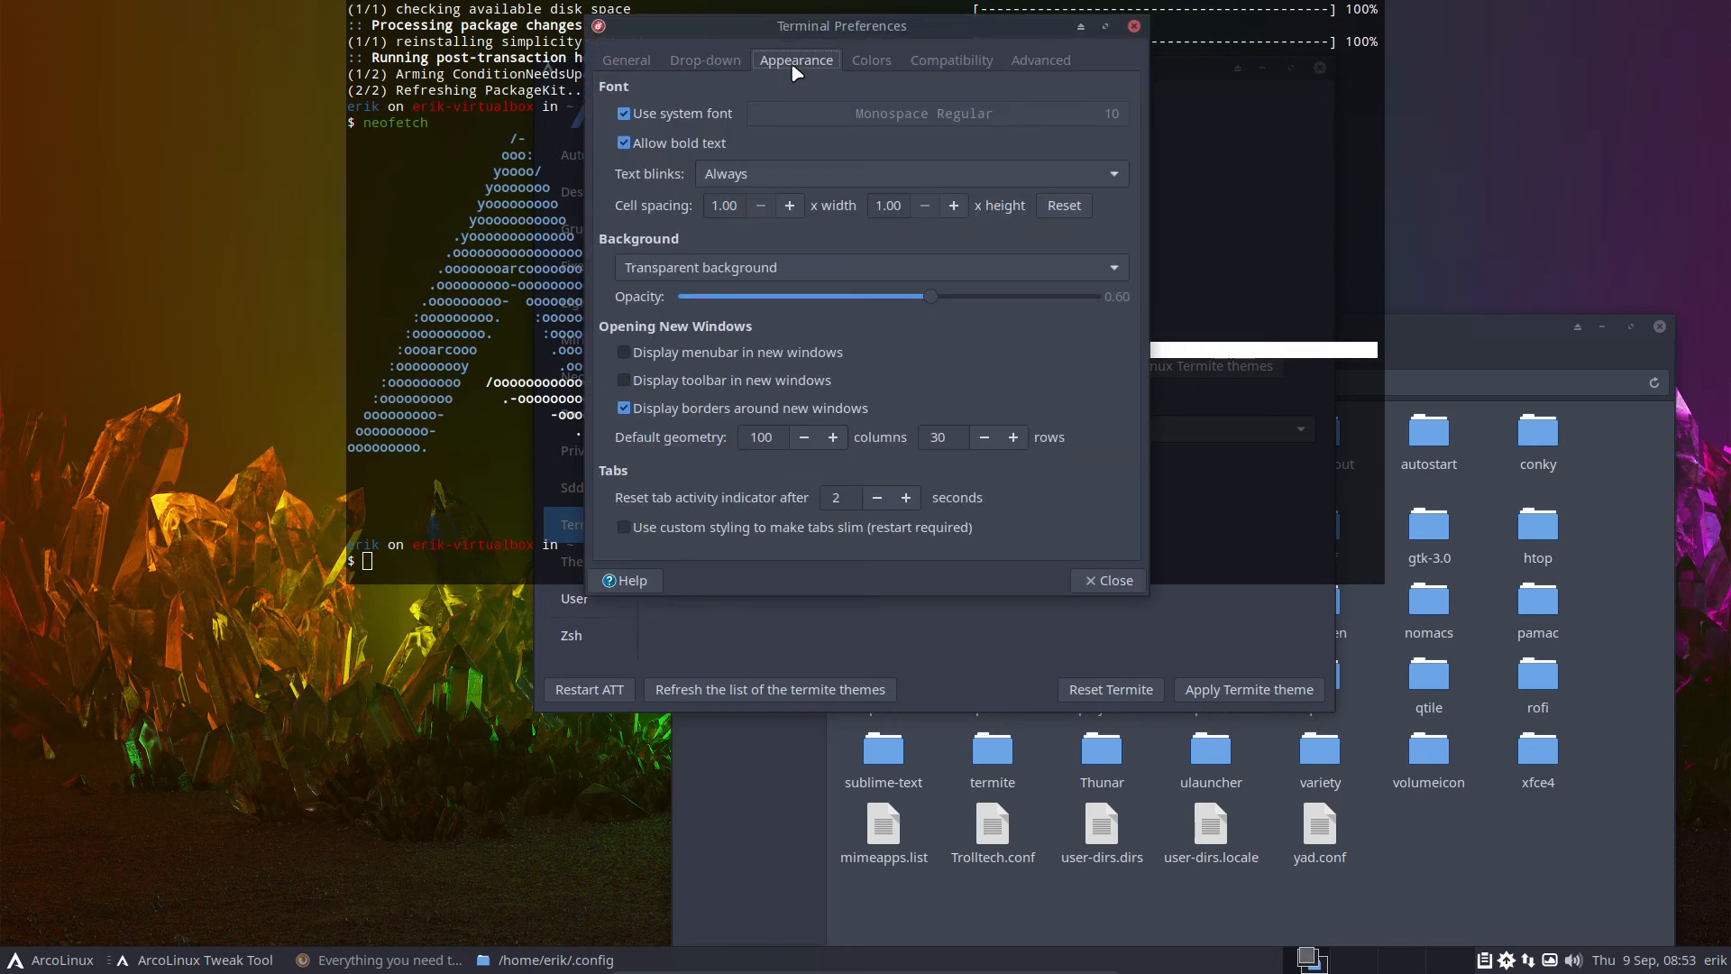
- Load the alto dark, then Base16-3024.16 colour presets and close Terminal Preferences
{"action": "left_click", "coordinate": [870, 59]}
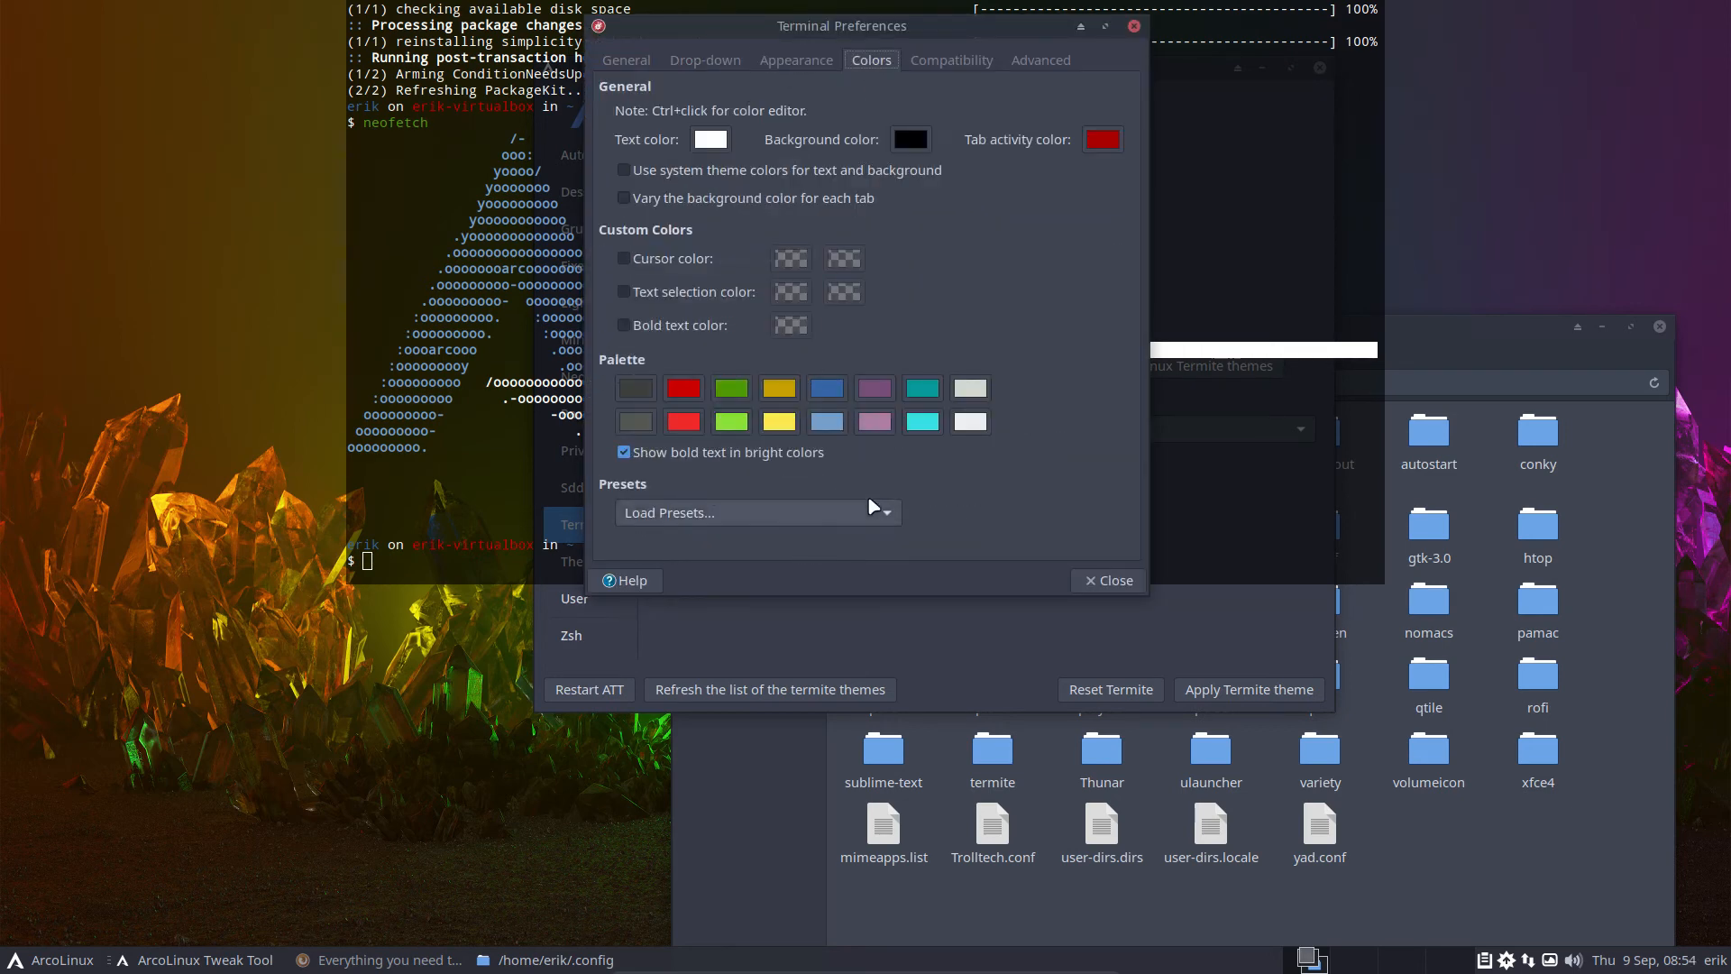
{"action": "left_click", "coordinate": [756, 511]}
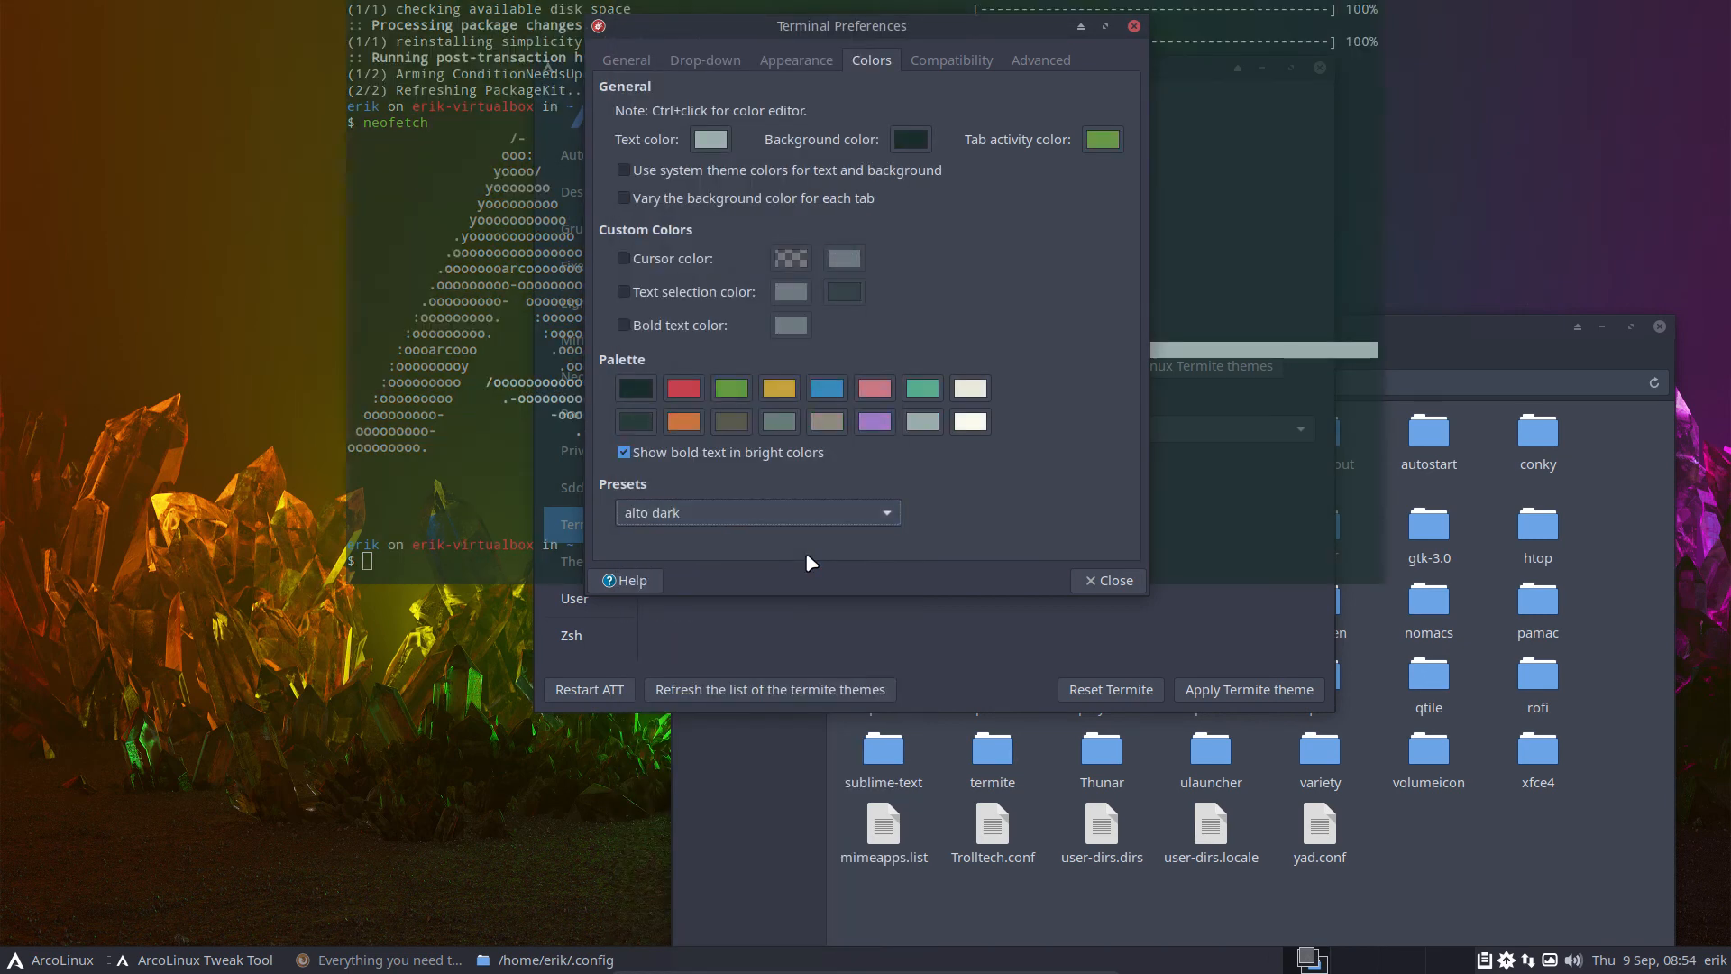
{"action": "left_click", "coordinate": [757, 512]}
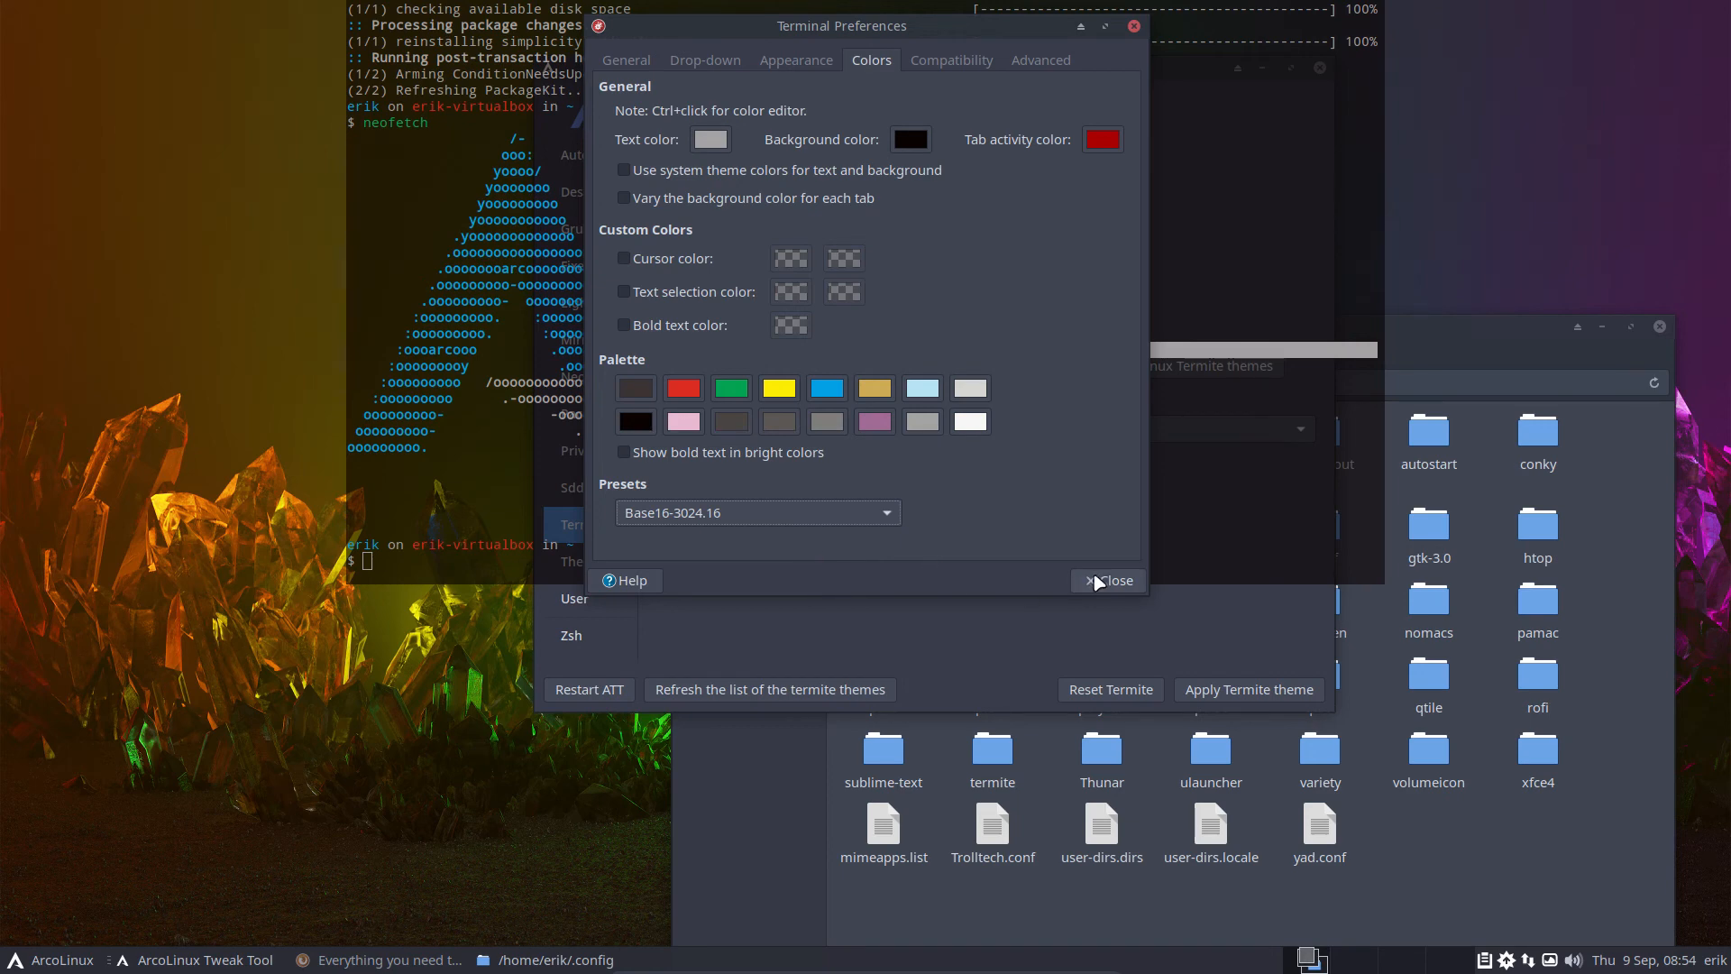
{"action": "left_click", "coordinate": [1107, 580]}
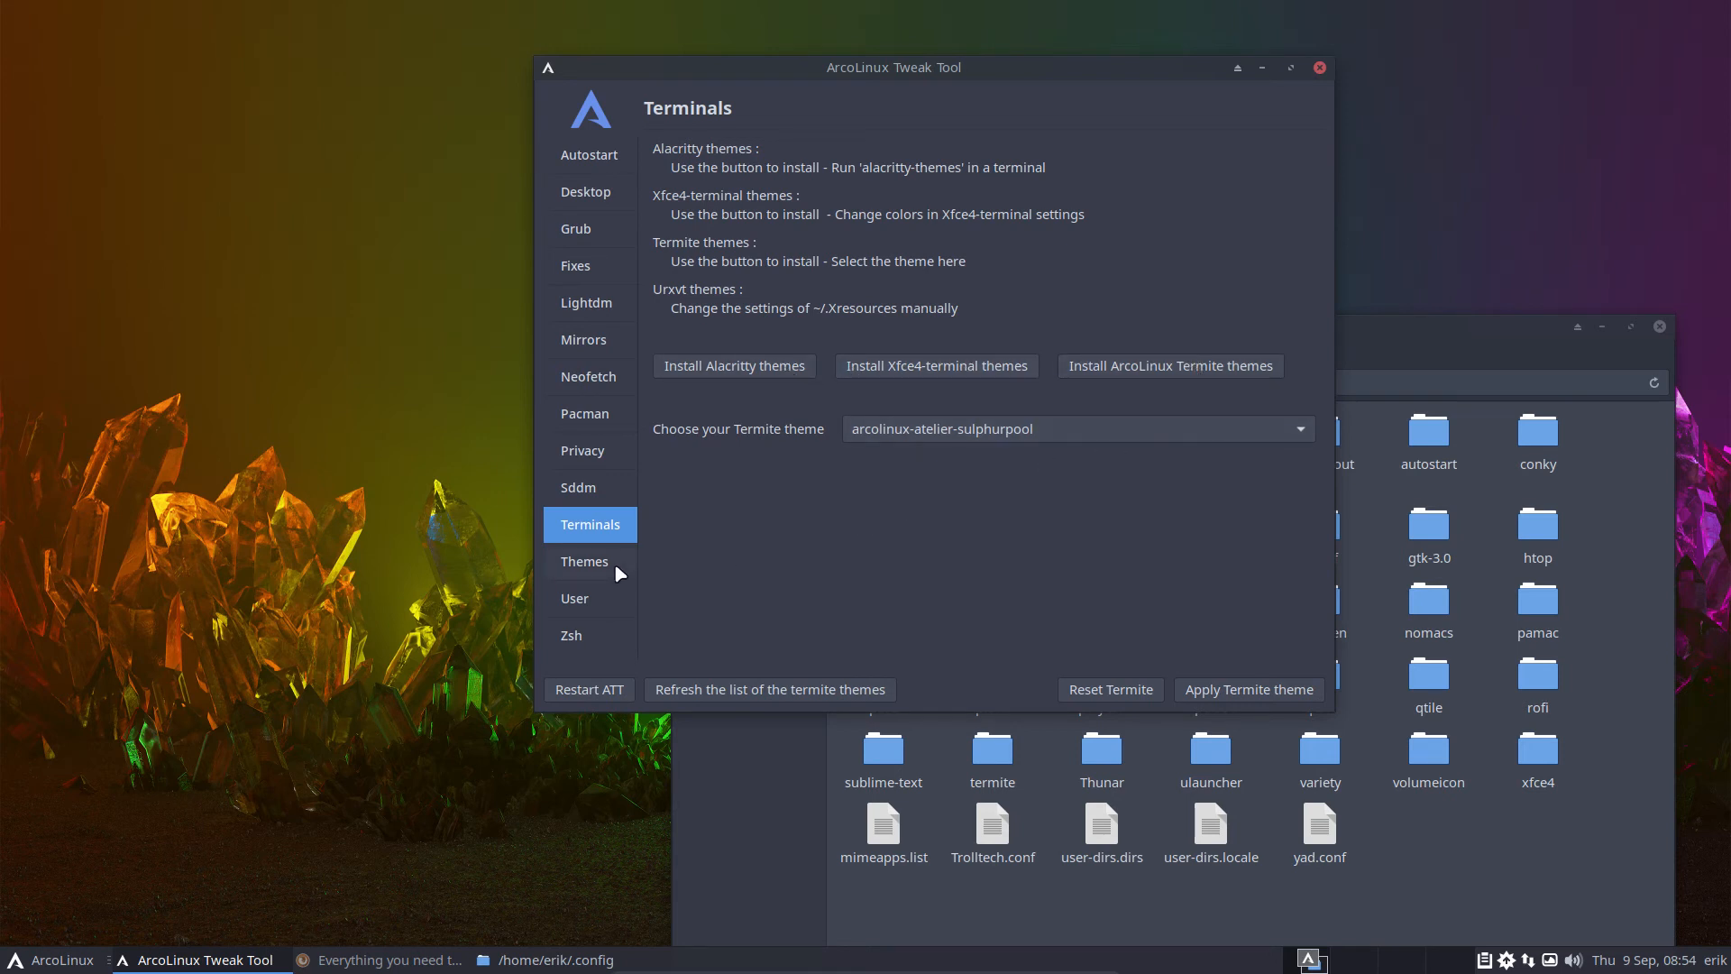
- Preview the firedust, mind, mango and solar i3 themes, then open the awesome desktop installer
{"action": "left_click", "coordinate": [584, 561]}
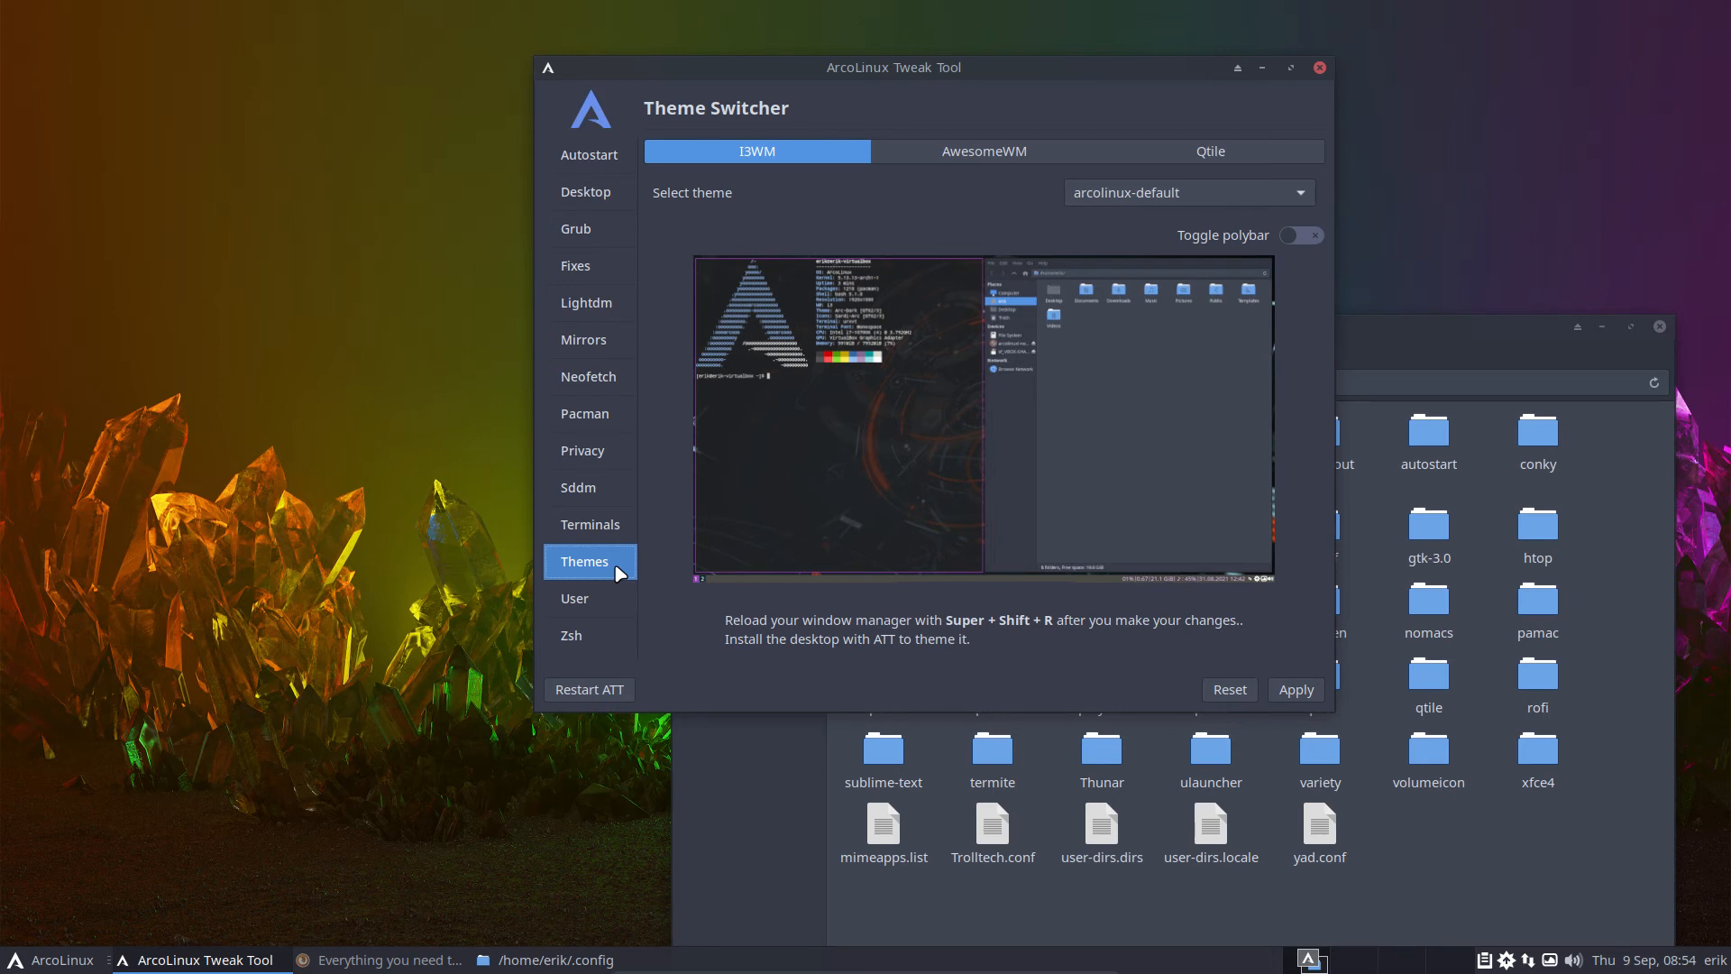
{"action": "left_click", "coordinate": [1188, 192]}
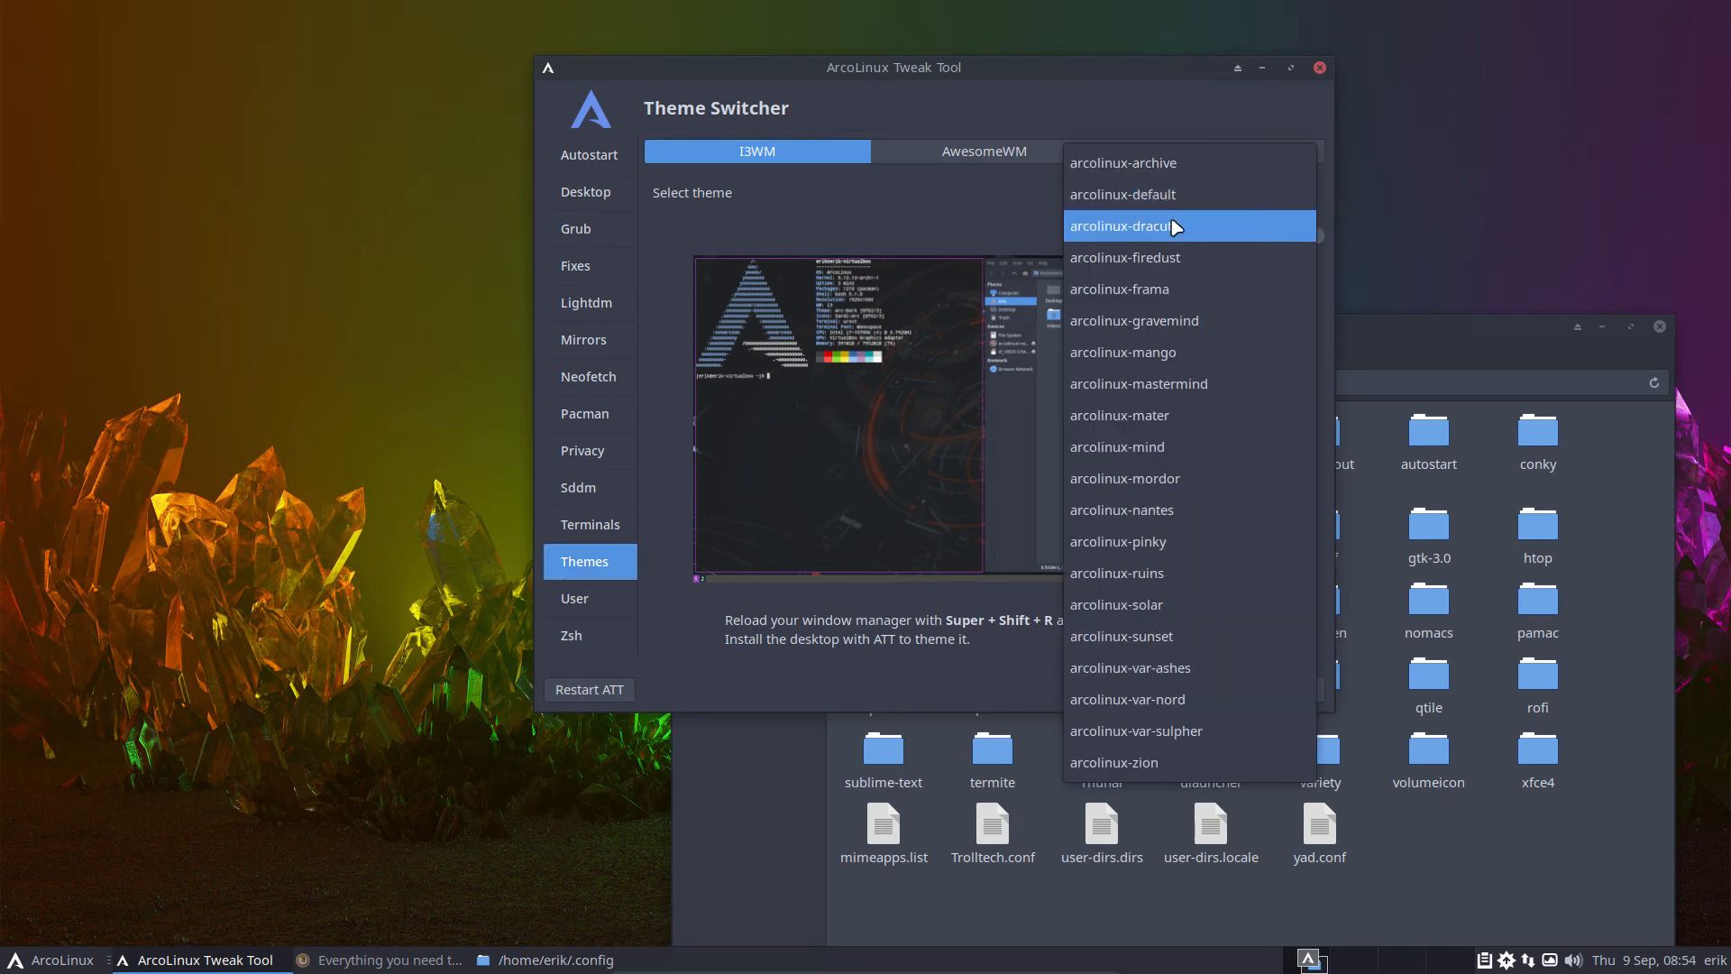
{"action": "left_click", "coordinate": [1124, 257]}
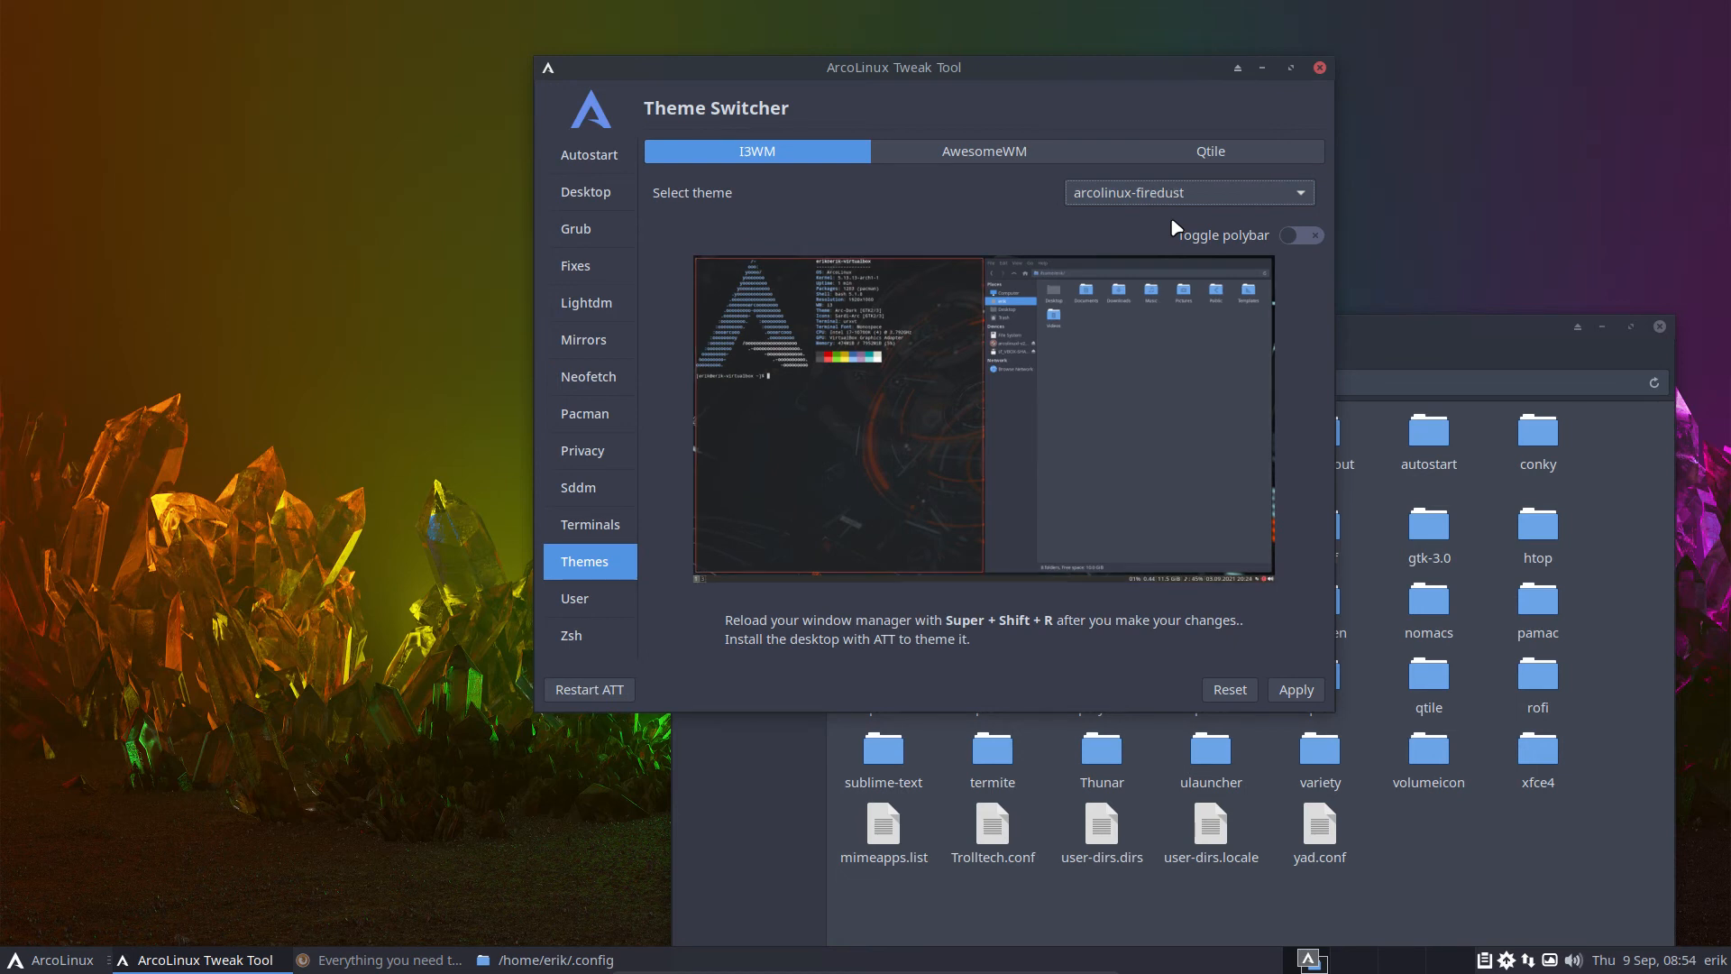
{"action": "left_click", "coordinate": [1188, 192]}
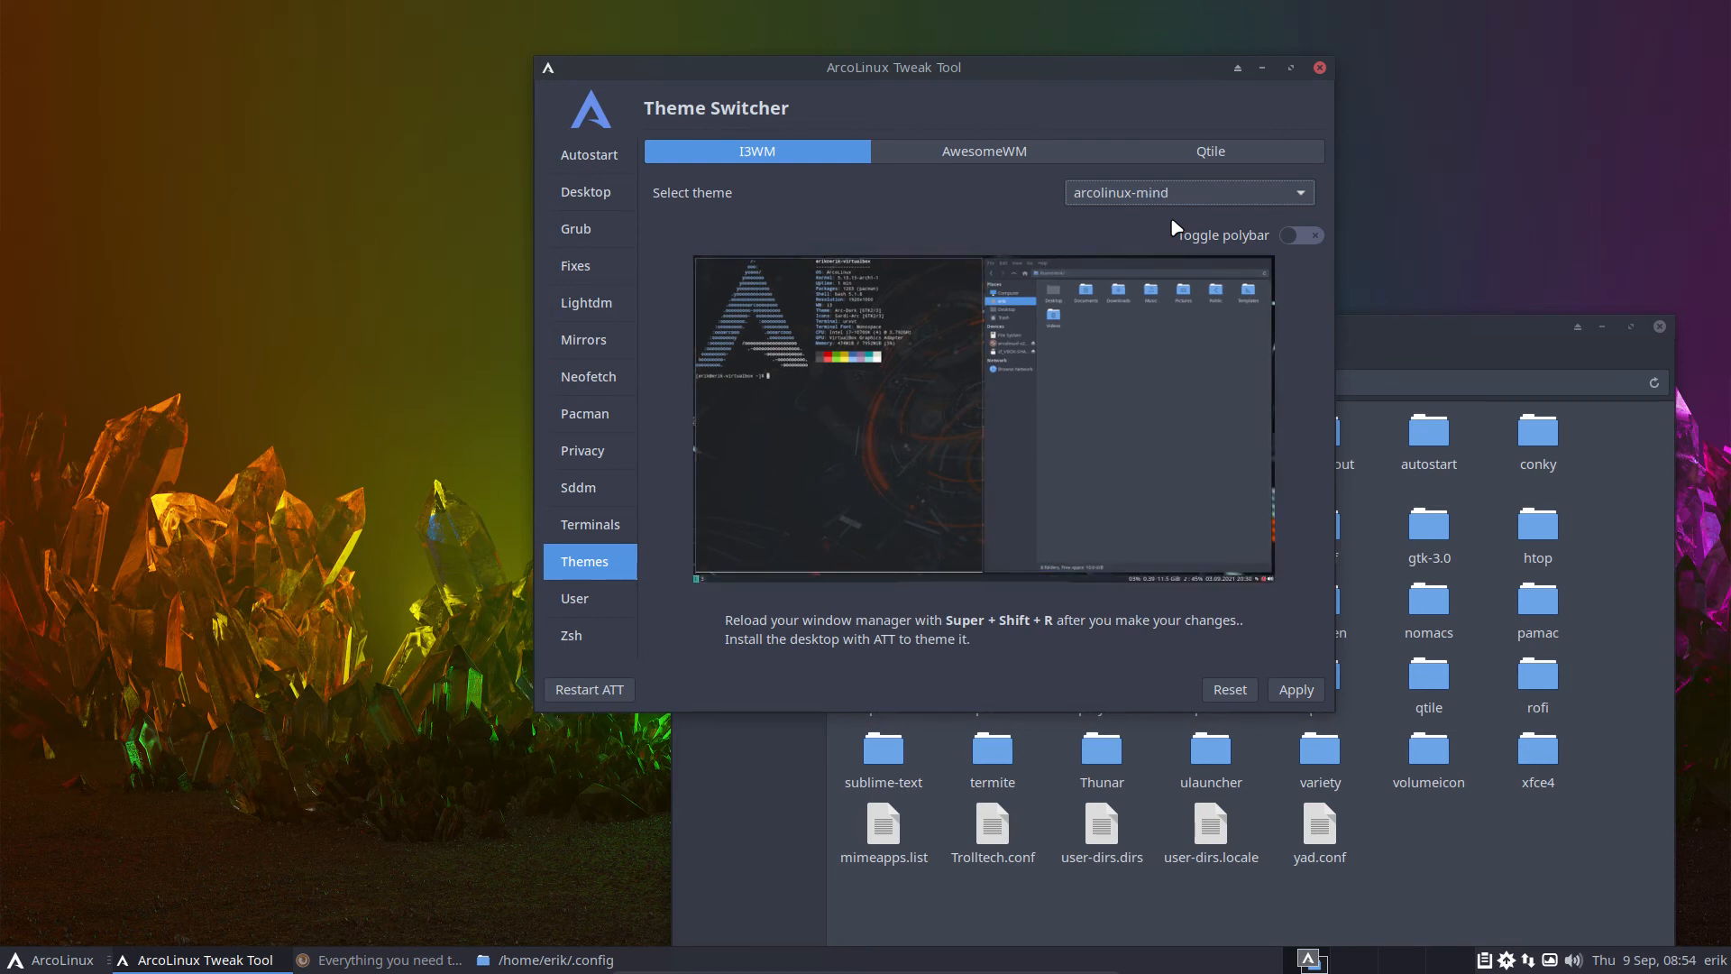
{"action": "left_click", "coordinate": [1188, 192]}
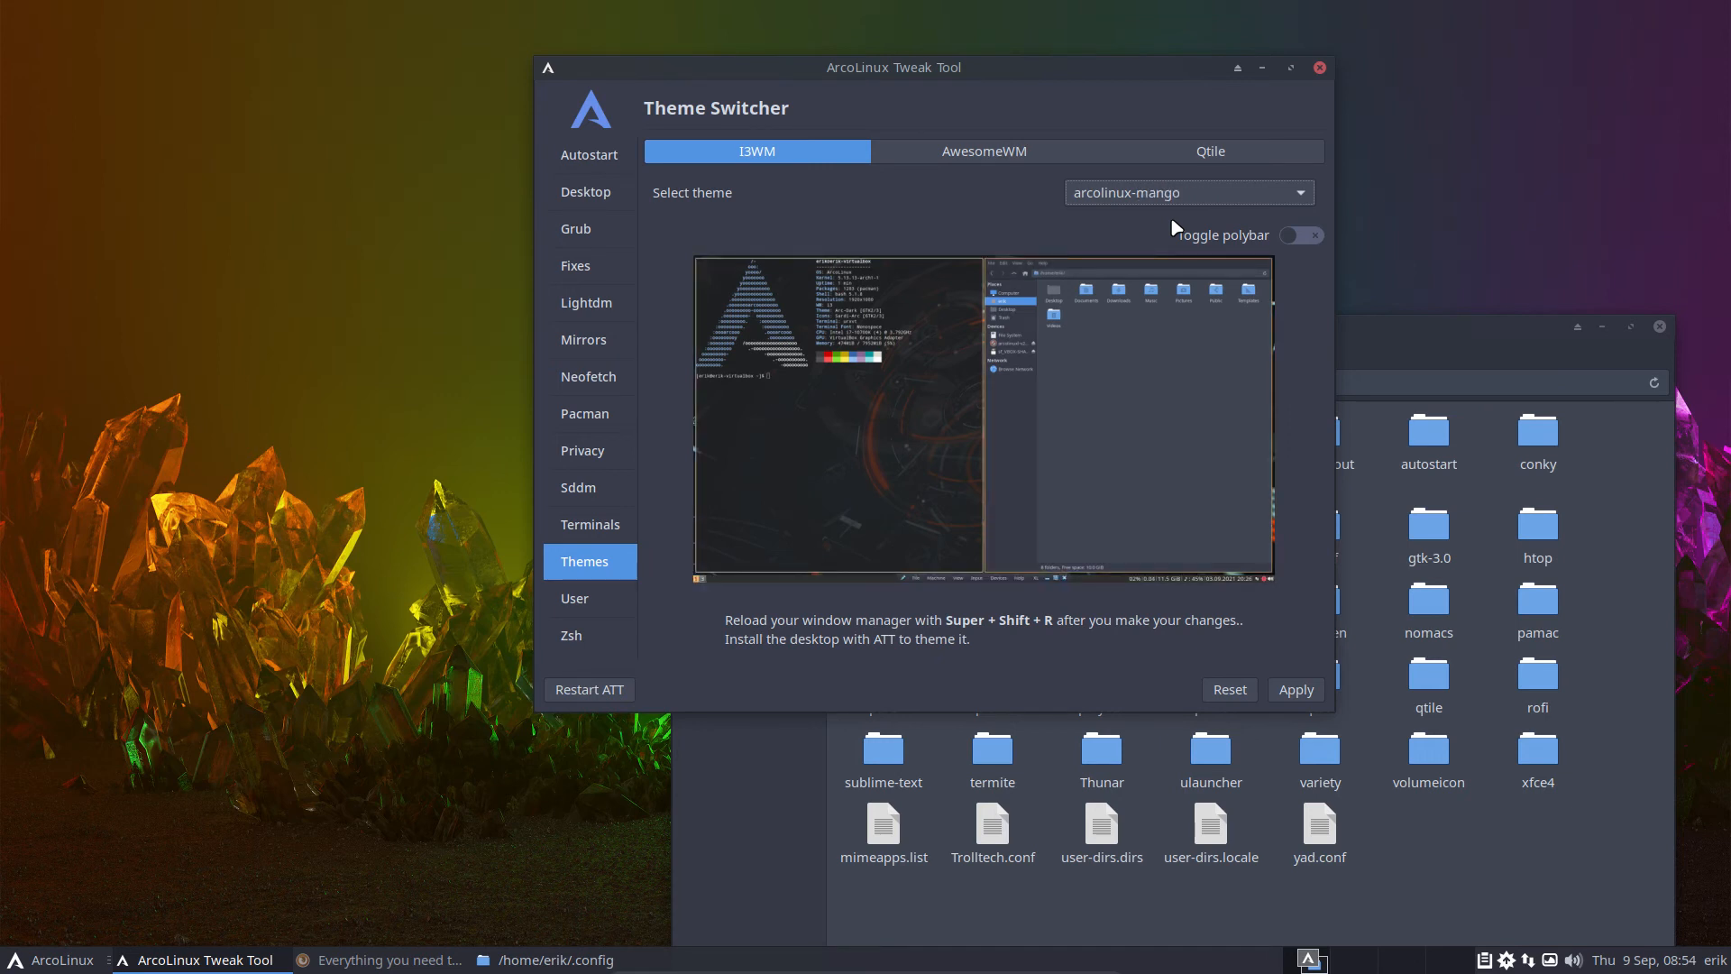
{"action": "left_click", "coordinate": [1187, 192]}
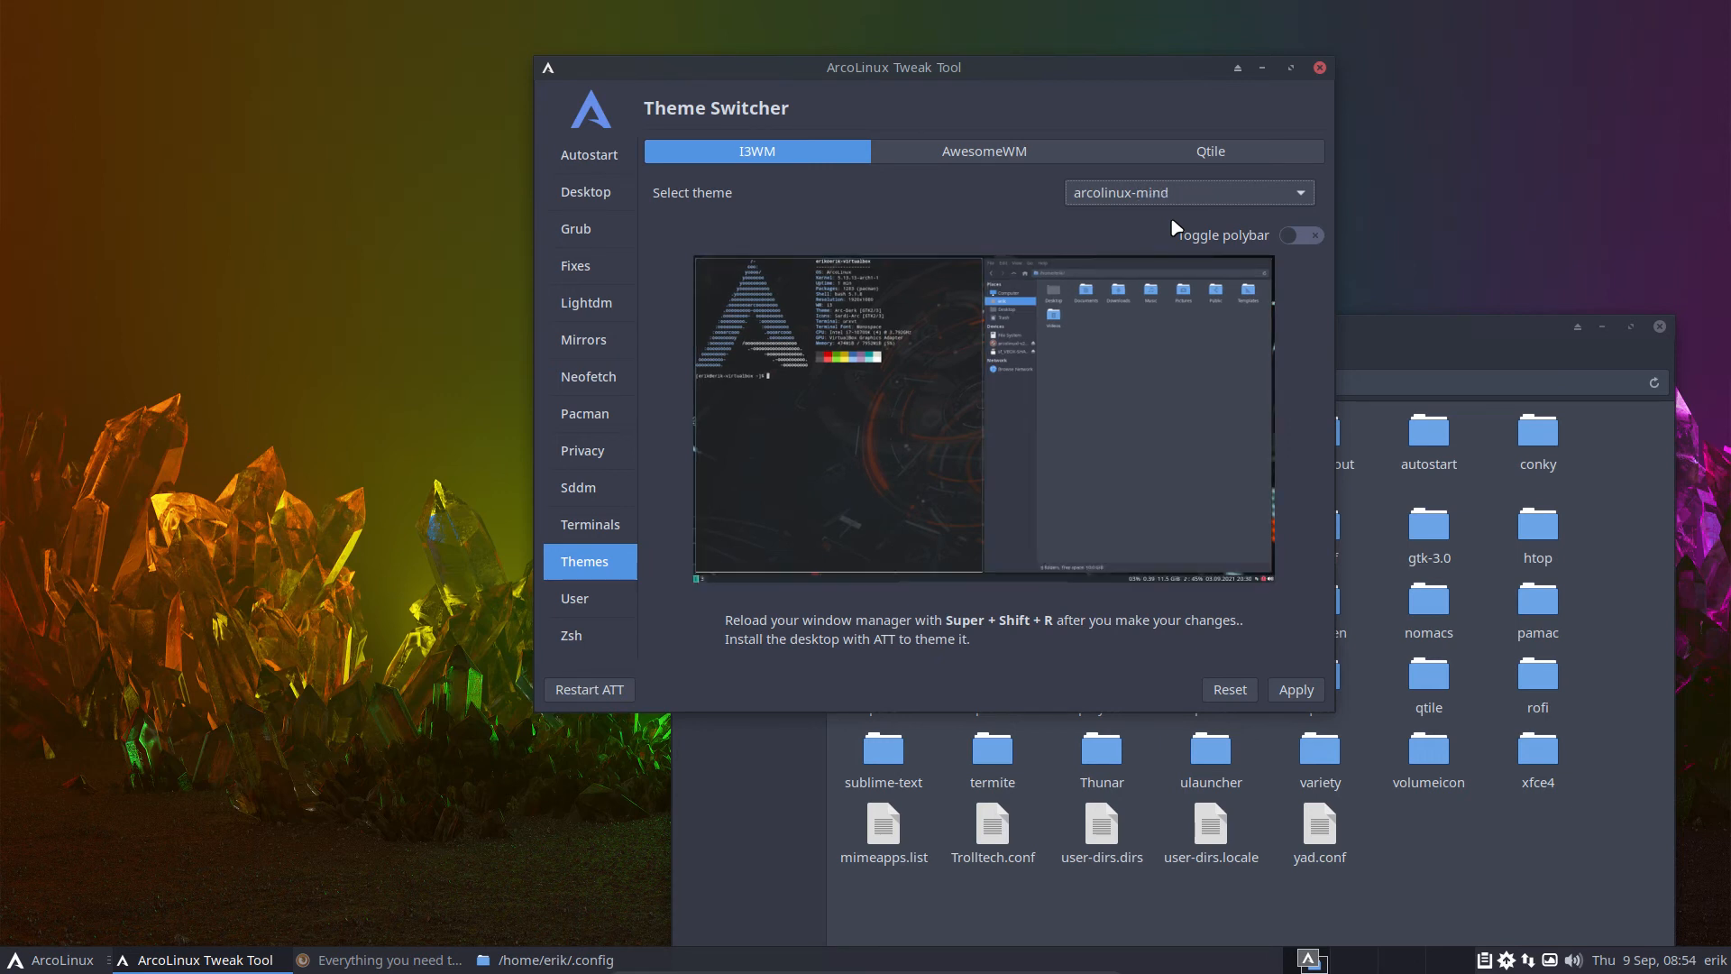
{"action": "left_click", "coordinate": [1189, 192]}
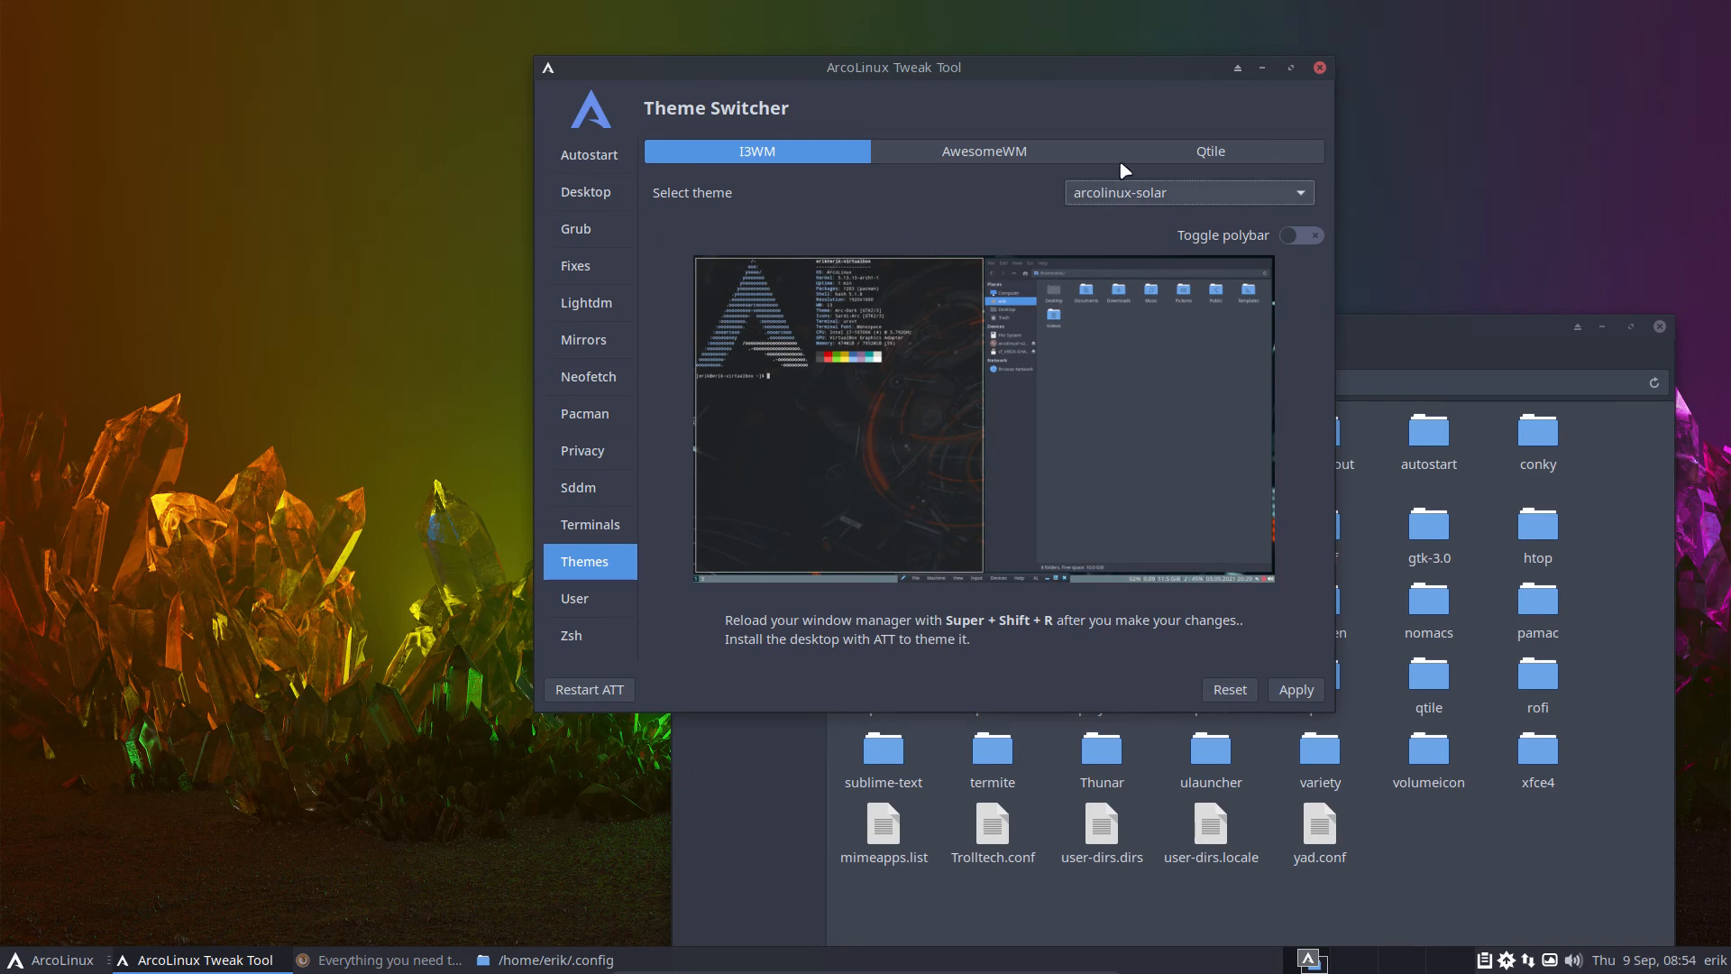
{"action": "left_click", "coordinate": [981, 151]}
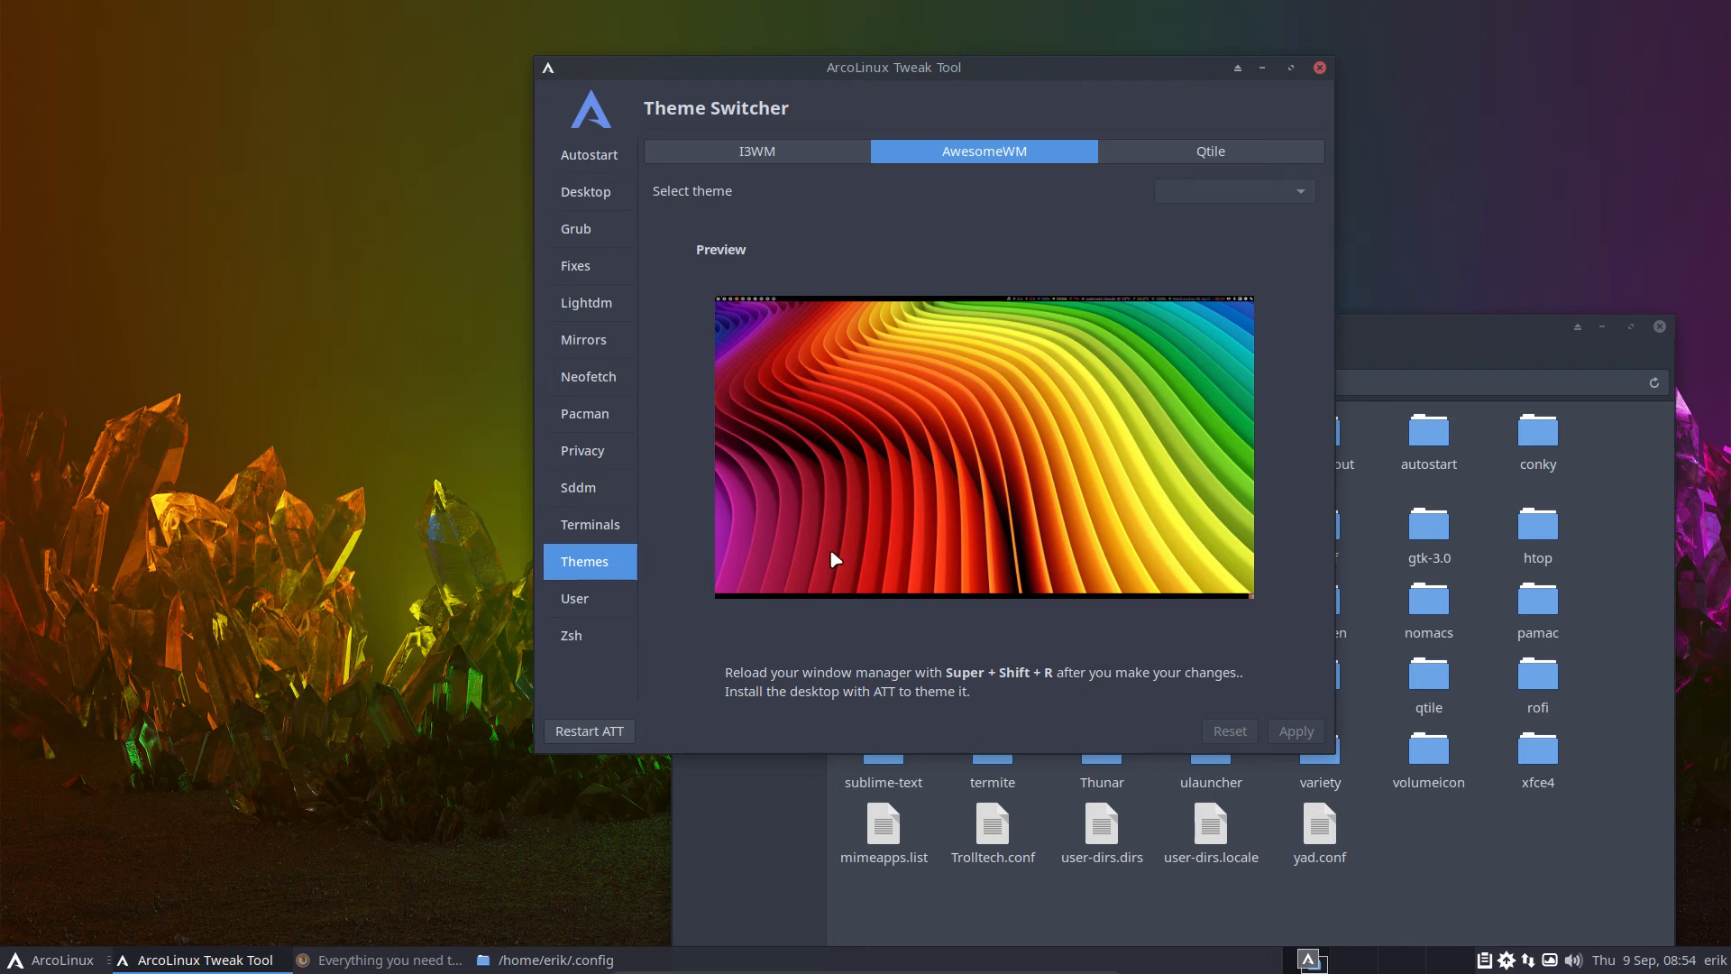
{"action": "mouse_move", "coordinate": [980, 368]}
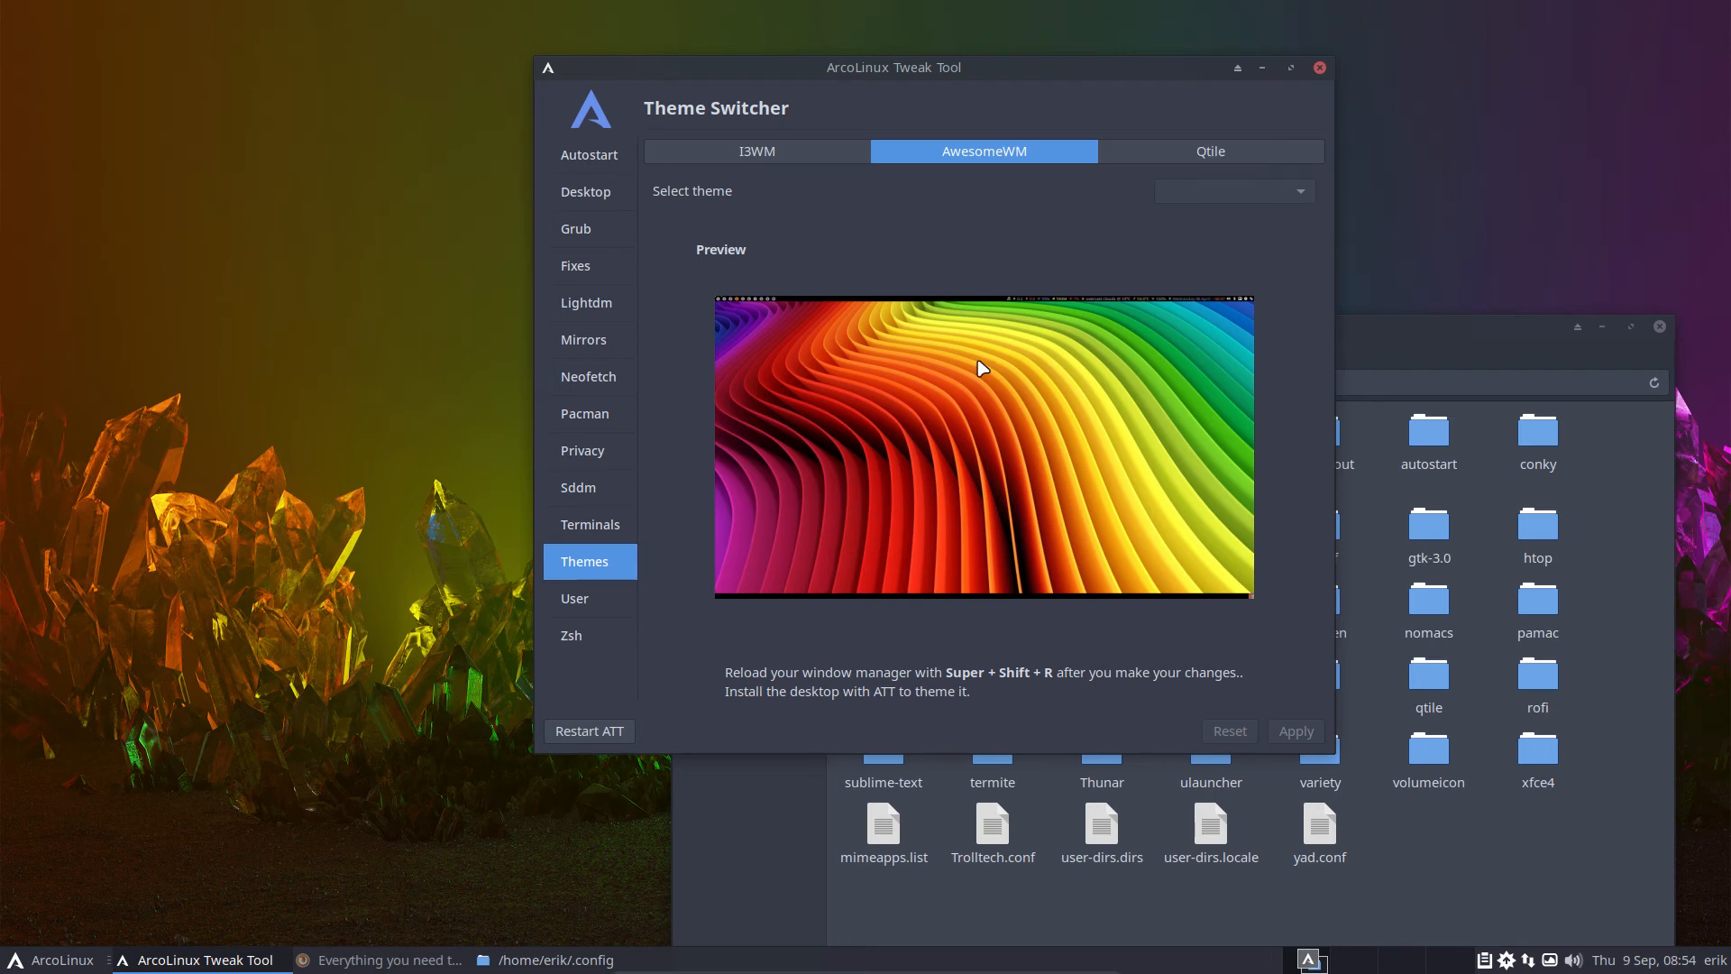
{"action": "left_click", "coordinate": [586, 191]}
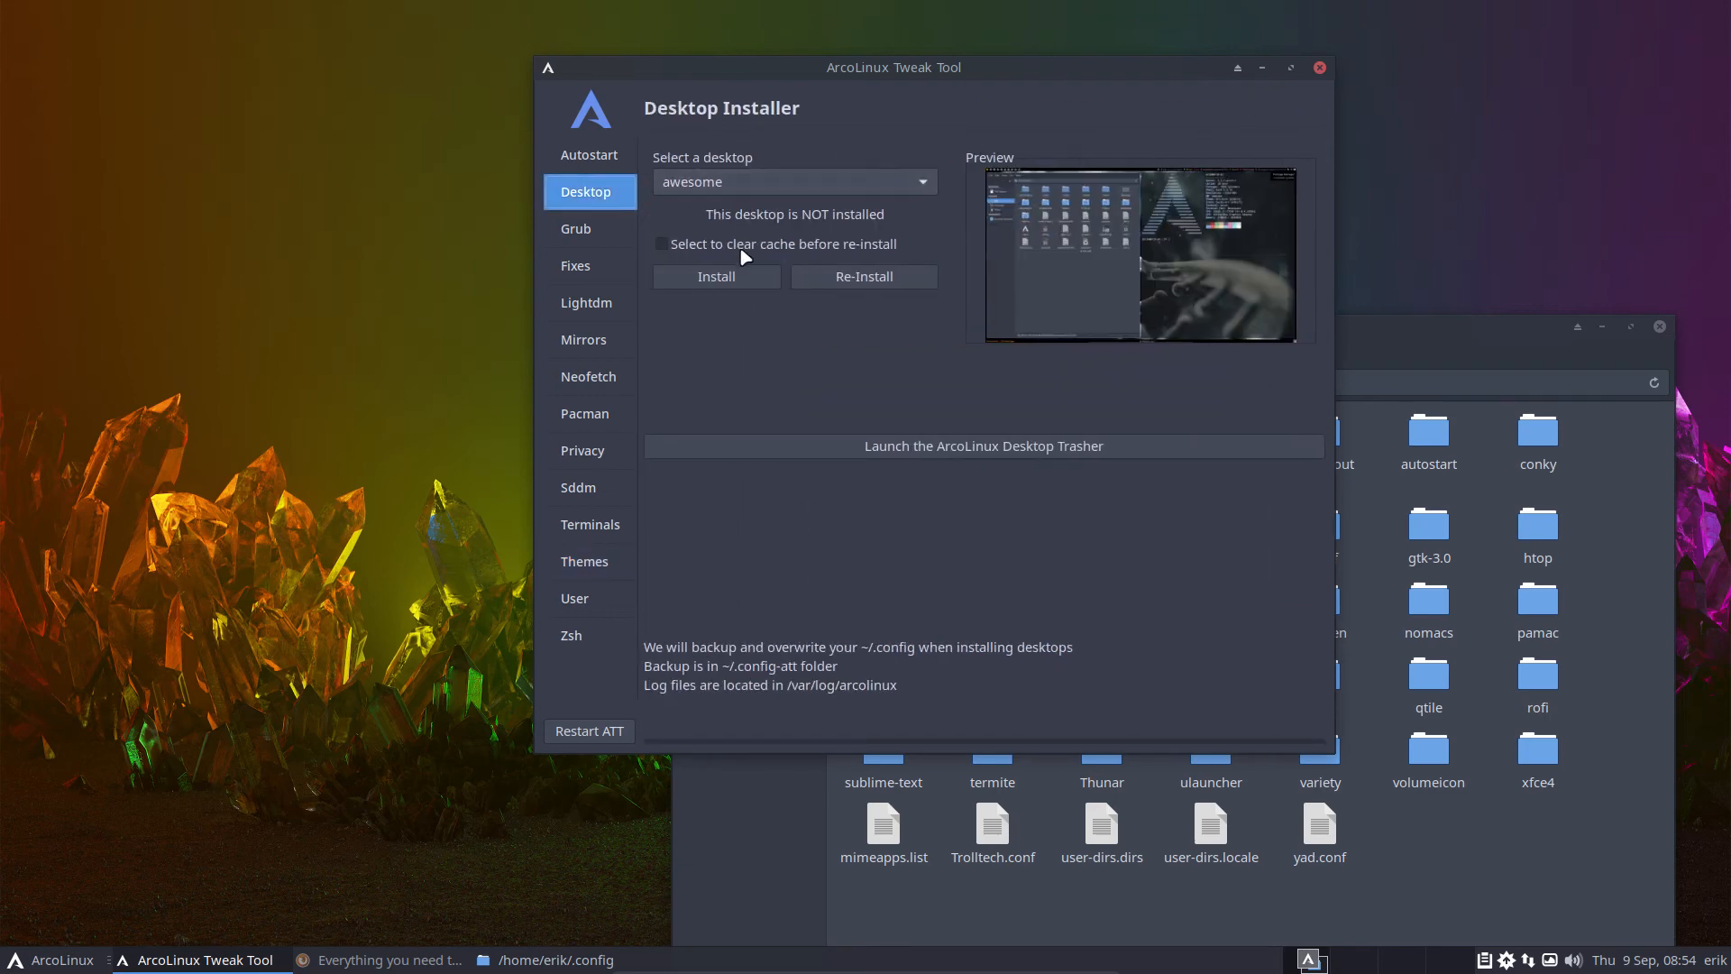
- Install awesome, restart the tool, and apply the powerarrow-blue AwesomeWM theme
{"action": "left_click", "coordinate": [715, 276]}
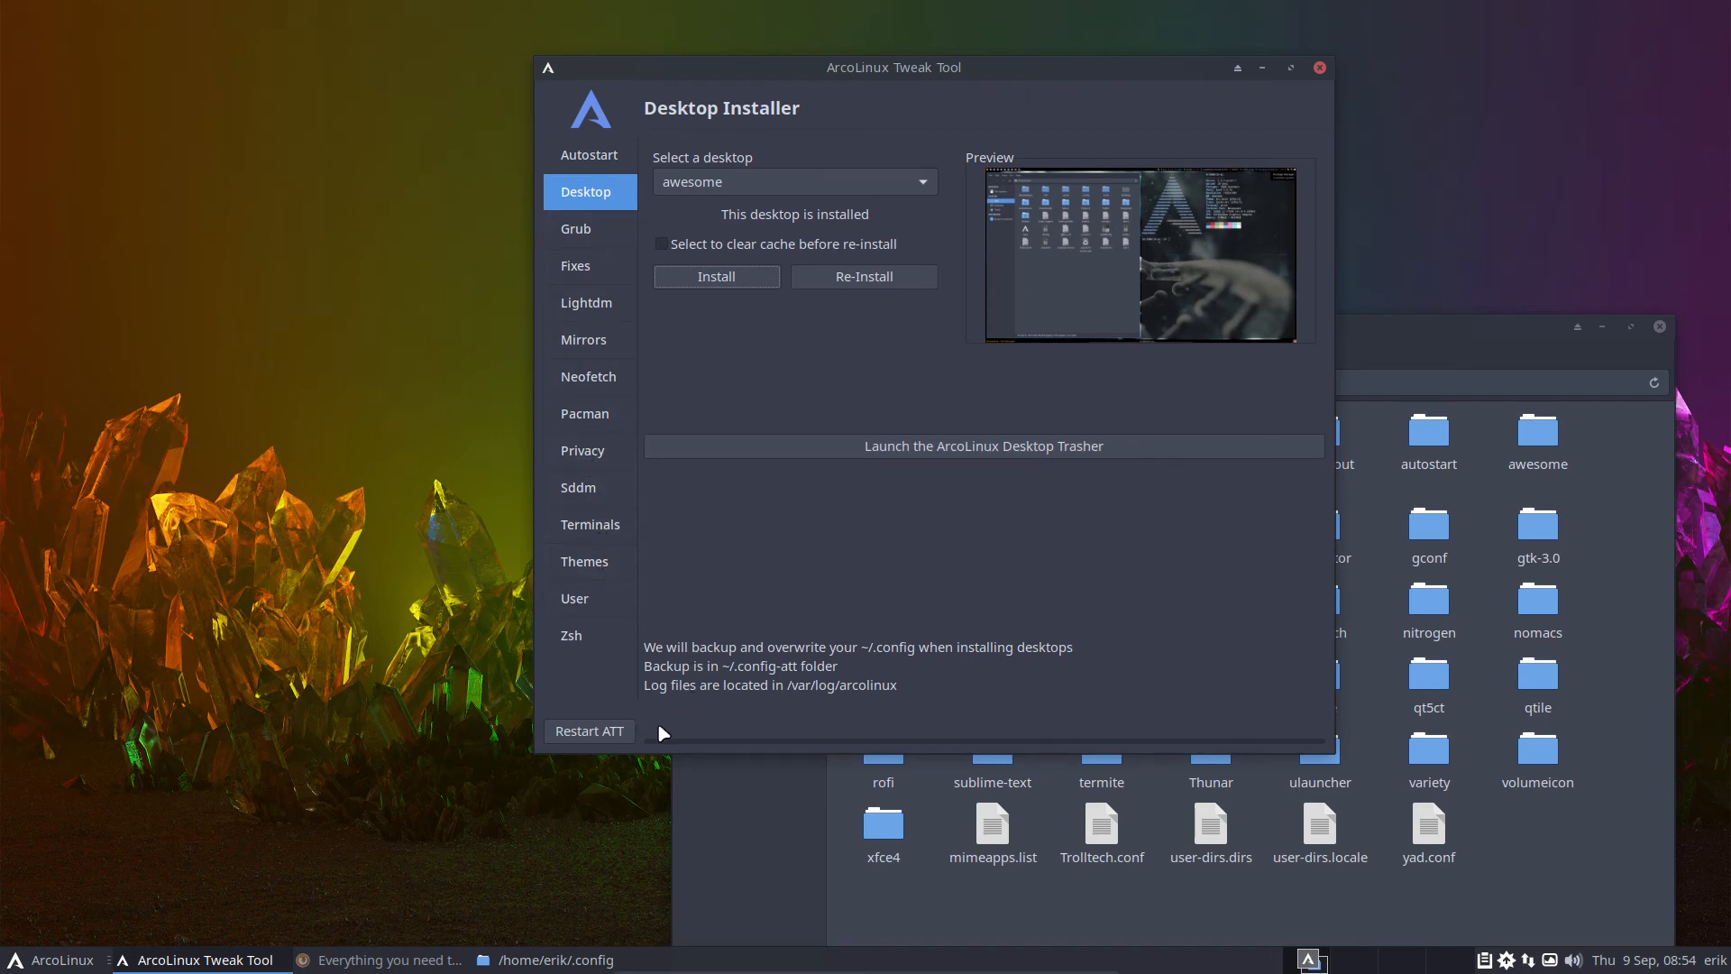
{"action": "left_click", "coordinate": [1318, 68]}
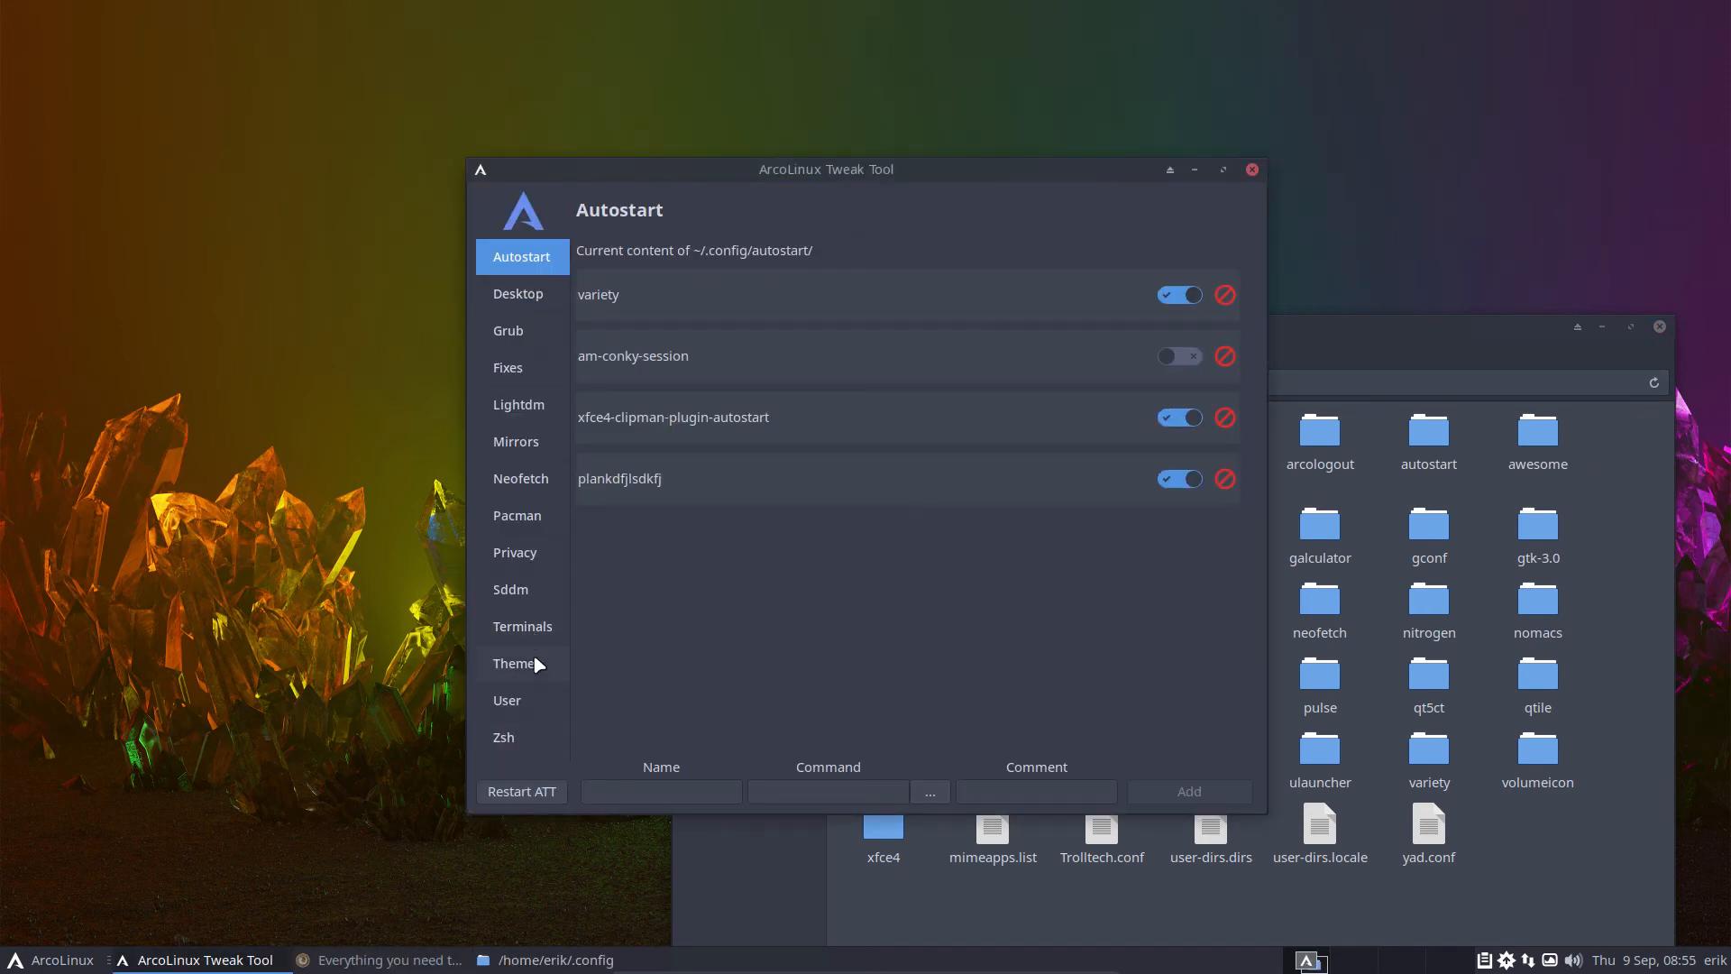
{"action": "left_click", "coordinate": [516, 663]}
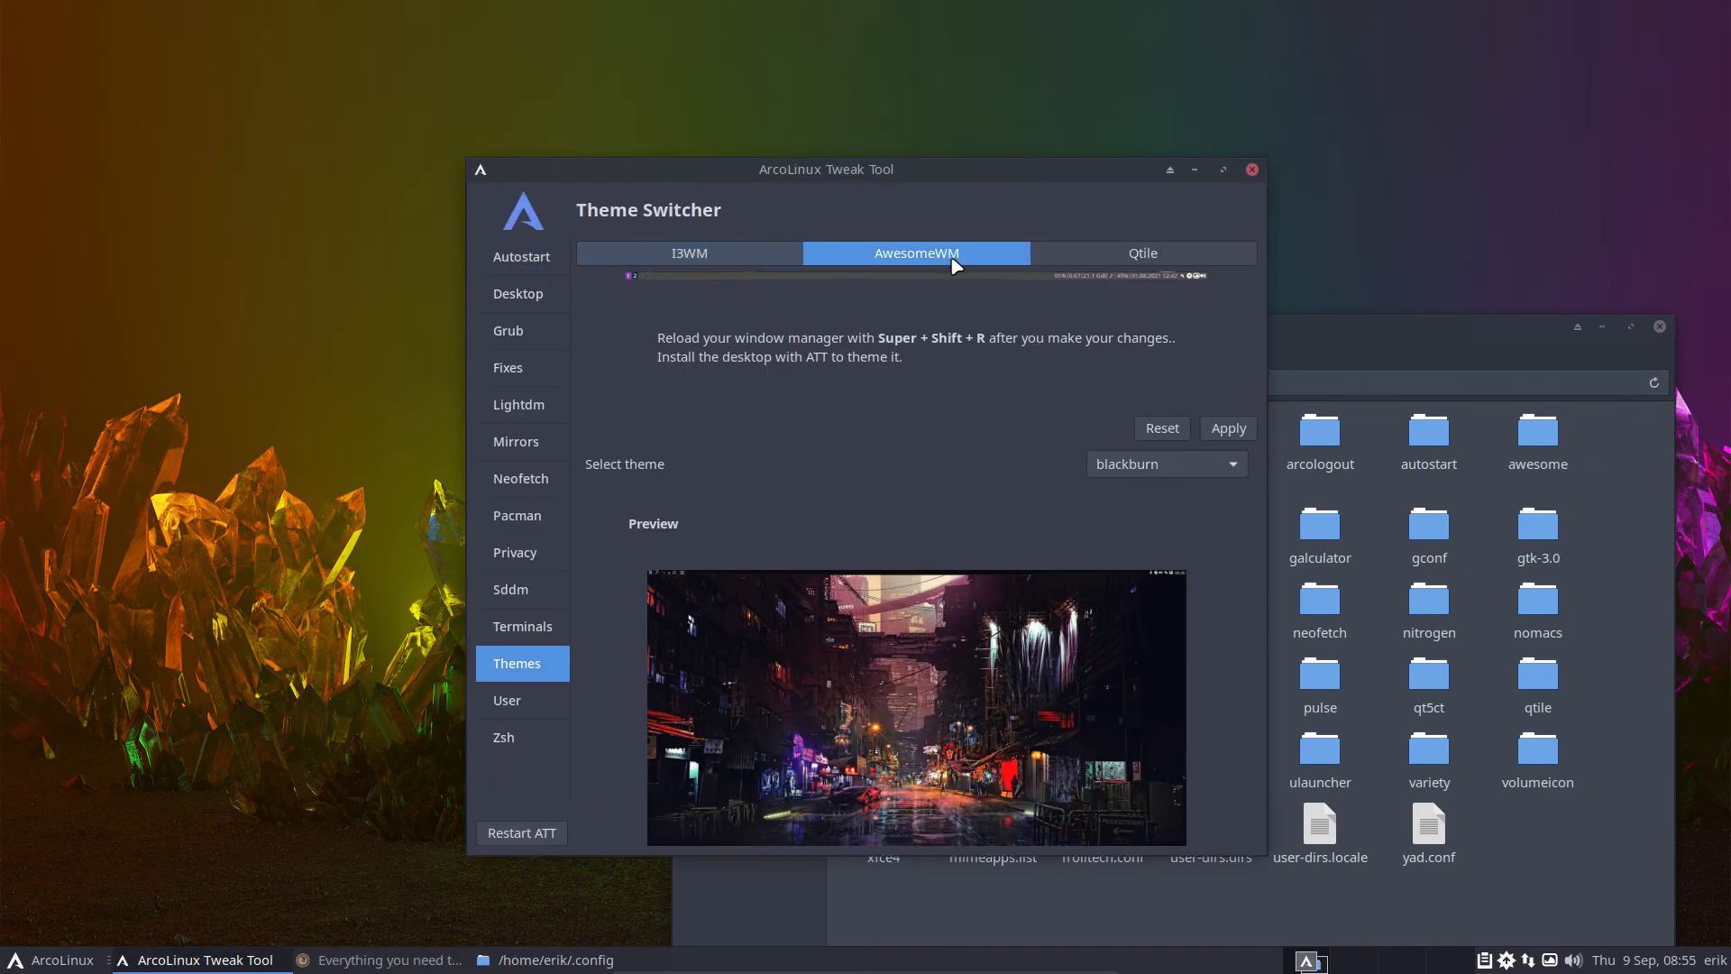
{"action": "left_click", "coordinate": [1164, 463]}
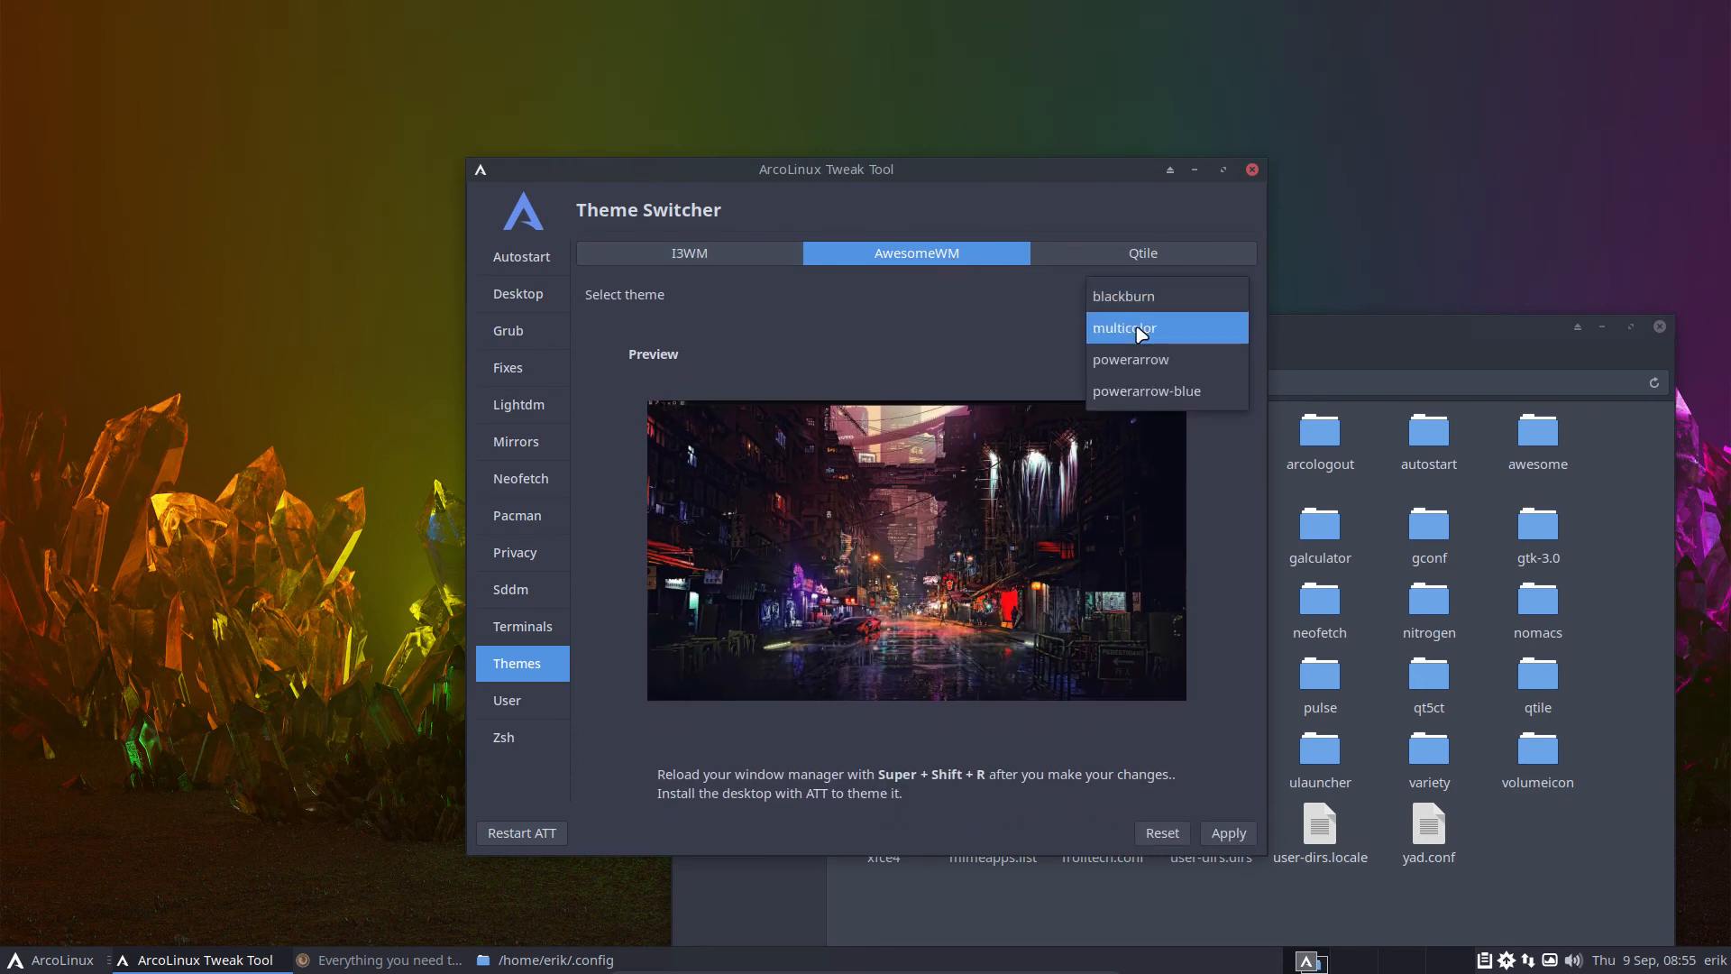
{"action": "left_click", "coordinate": [1130, 359]}
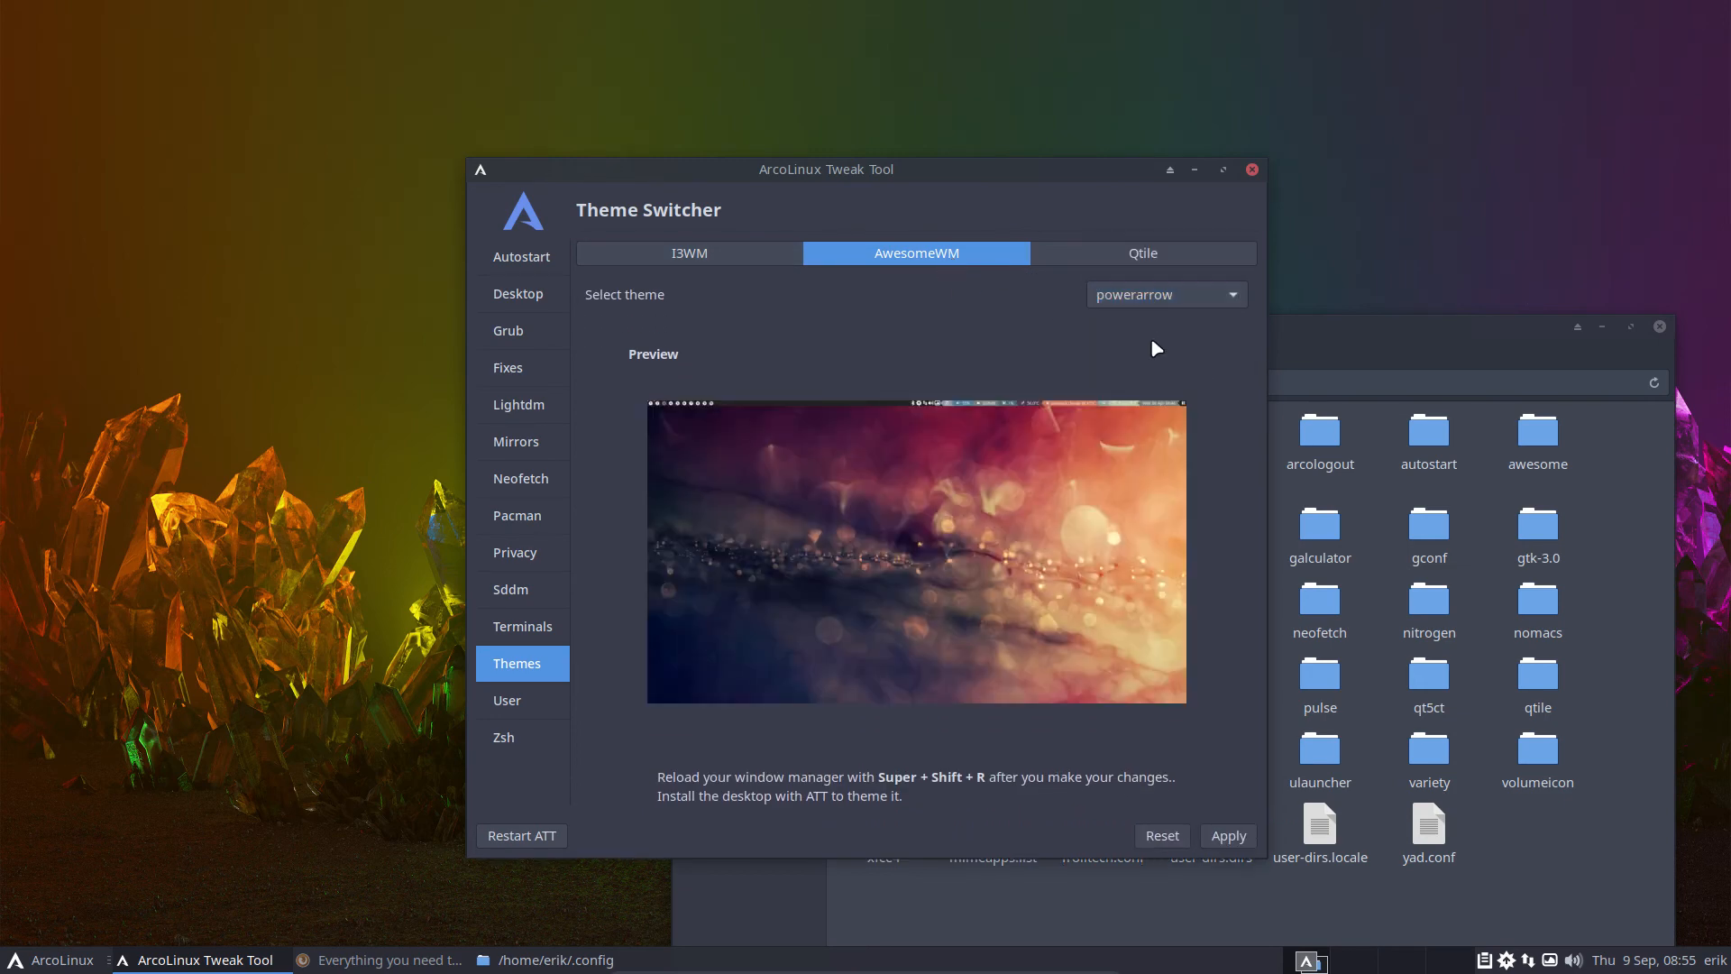
{"action": "left_click", "coordinate": [1165, 294]}
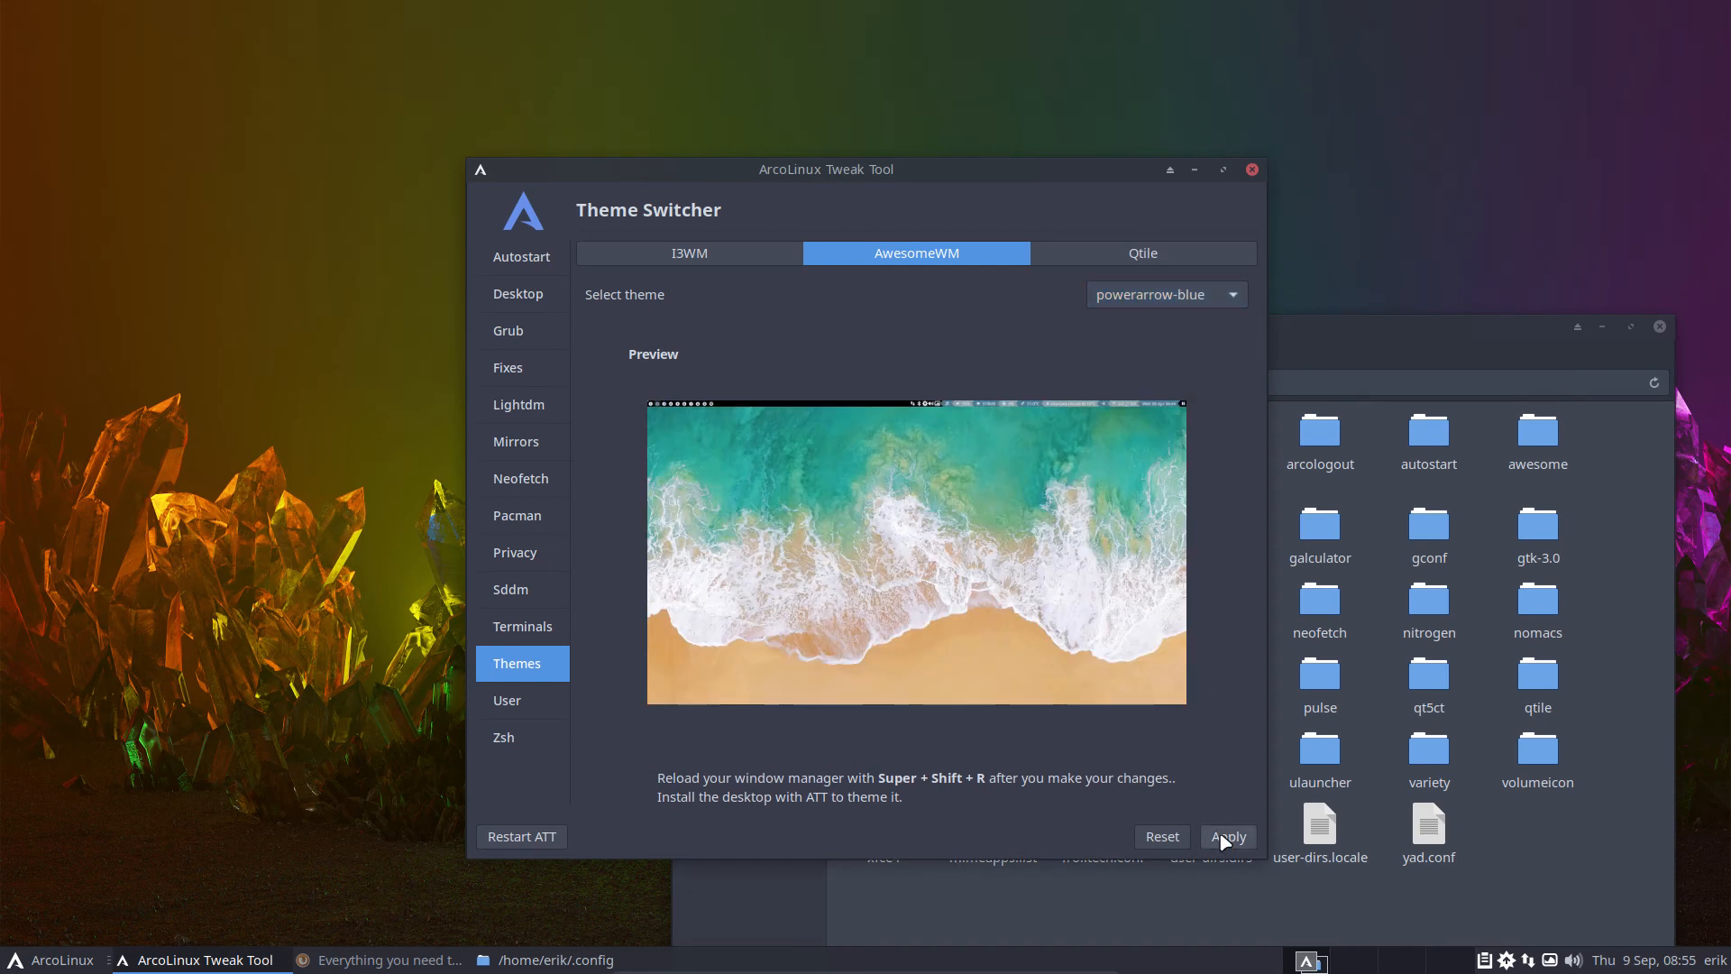
{"action": "left_click", "coordinate": [1228, 835]}
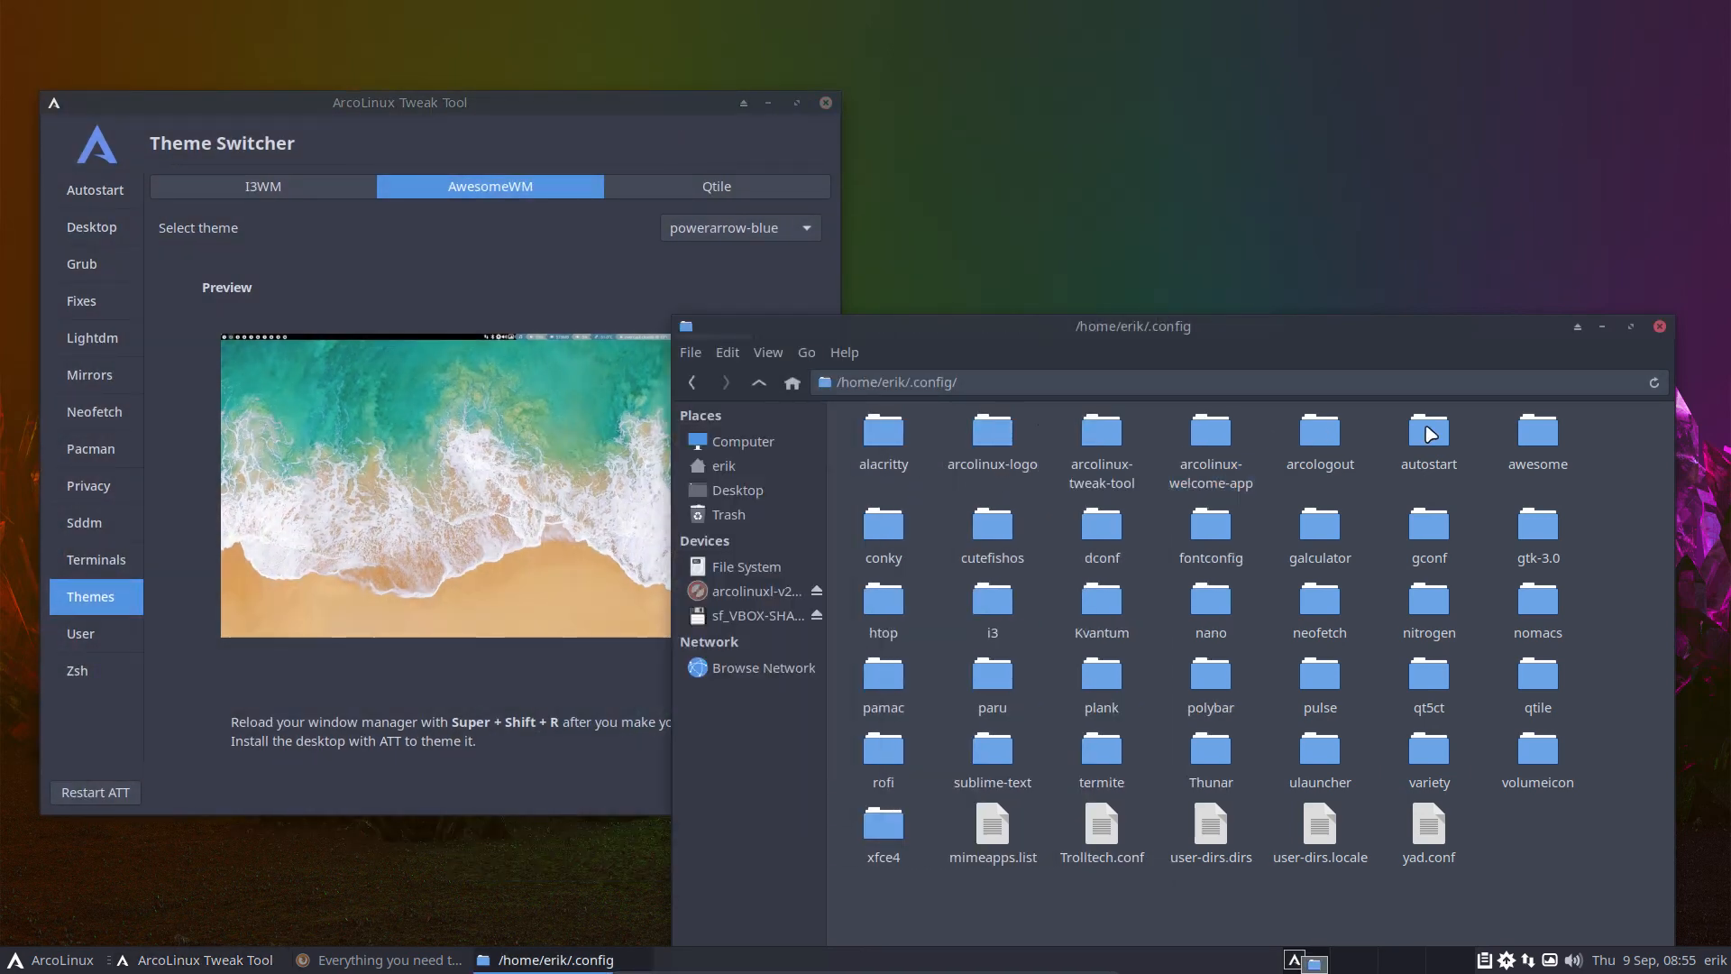
- Inspect rc.lua and rc.lua.bak in ~/.config/awesome, then show the Qtile themes
{"action": "double_click", "coordinate": [1536, 431]}
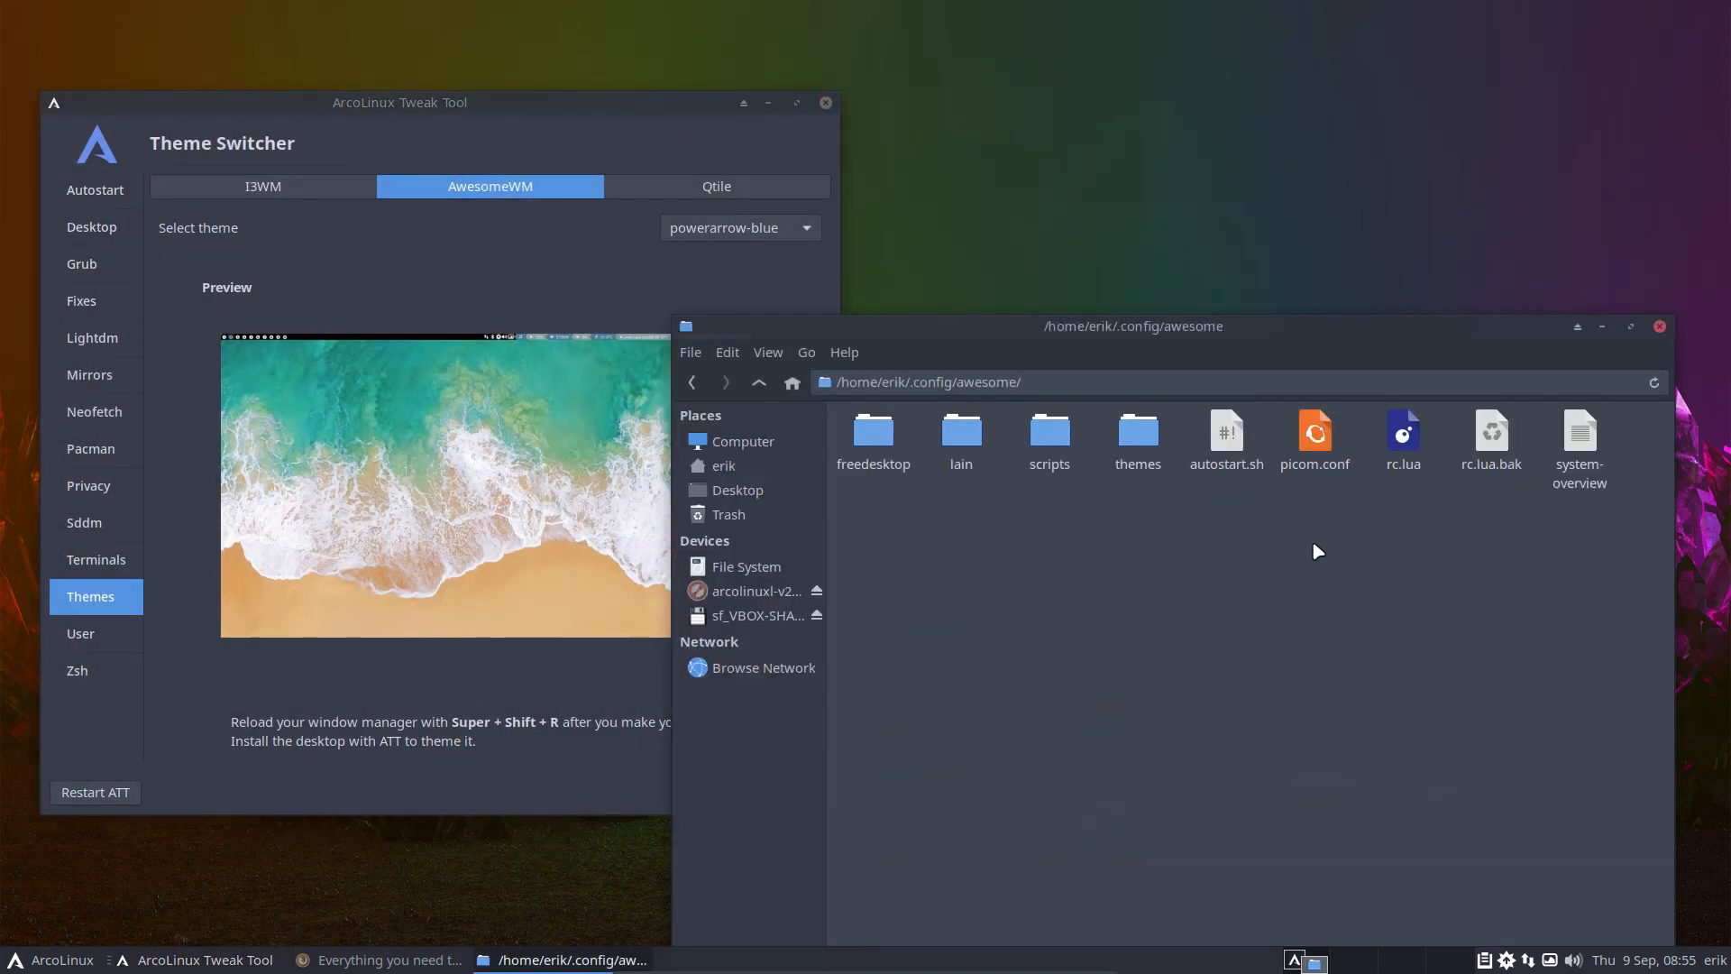
{"action": "left_click", "coordinate": [1402, 434]}
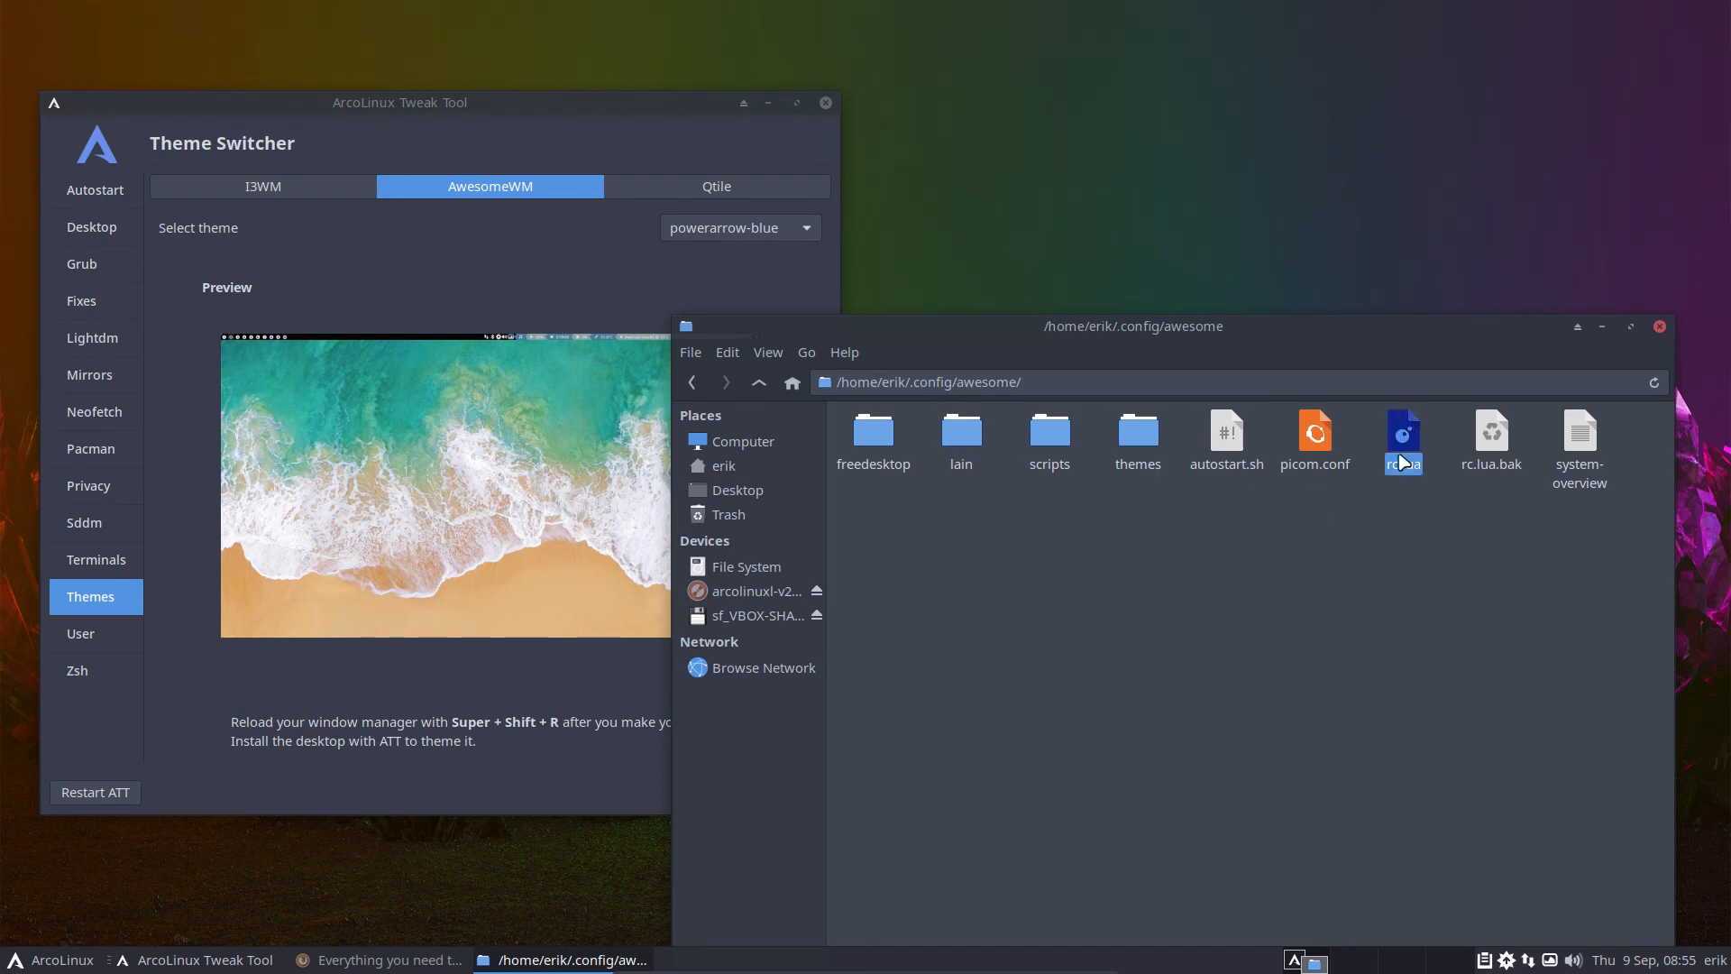
{"action": "left_click", "coordinate": [1490, 441]}
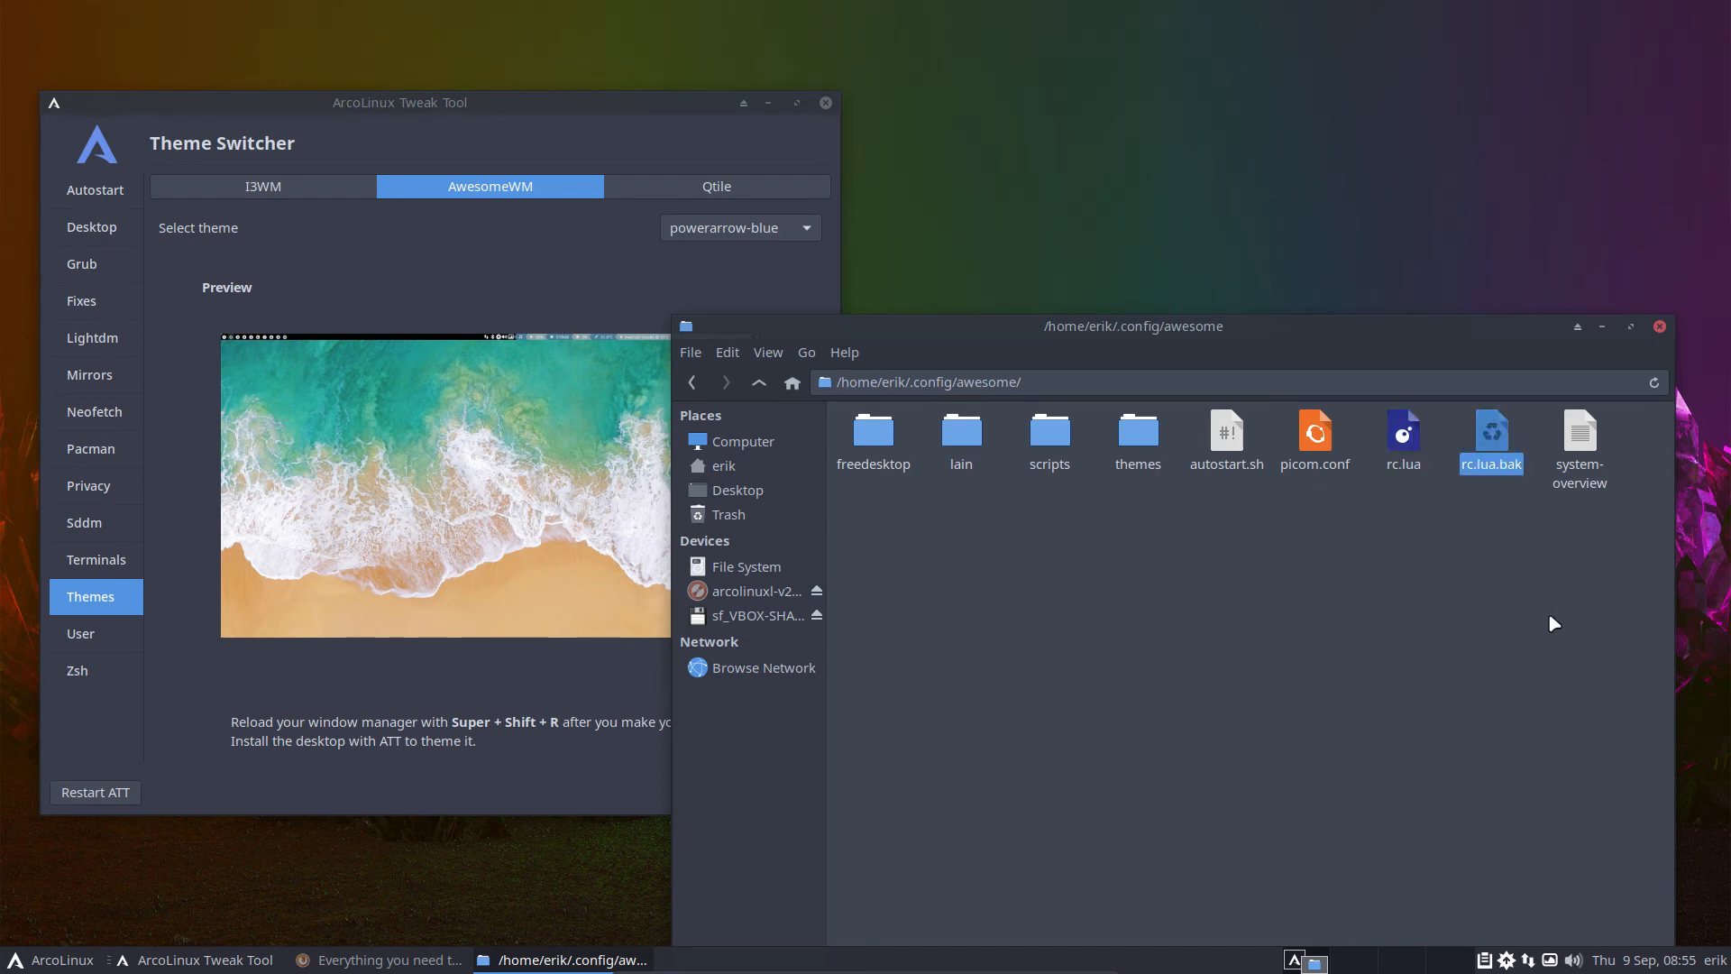
{"action": "left_click", "coordinate": [715, 185]}
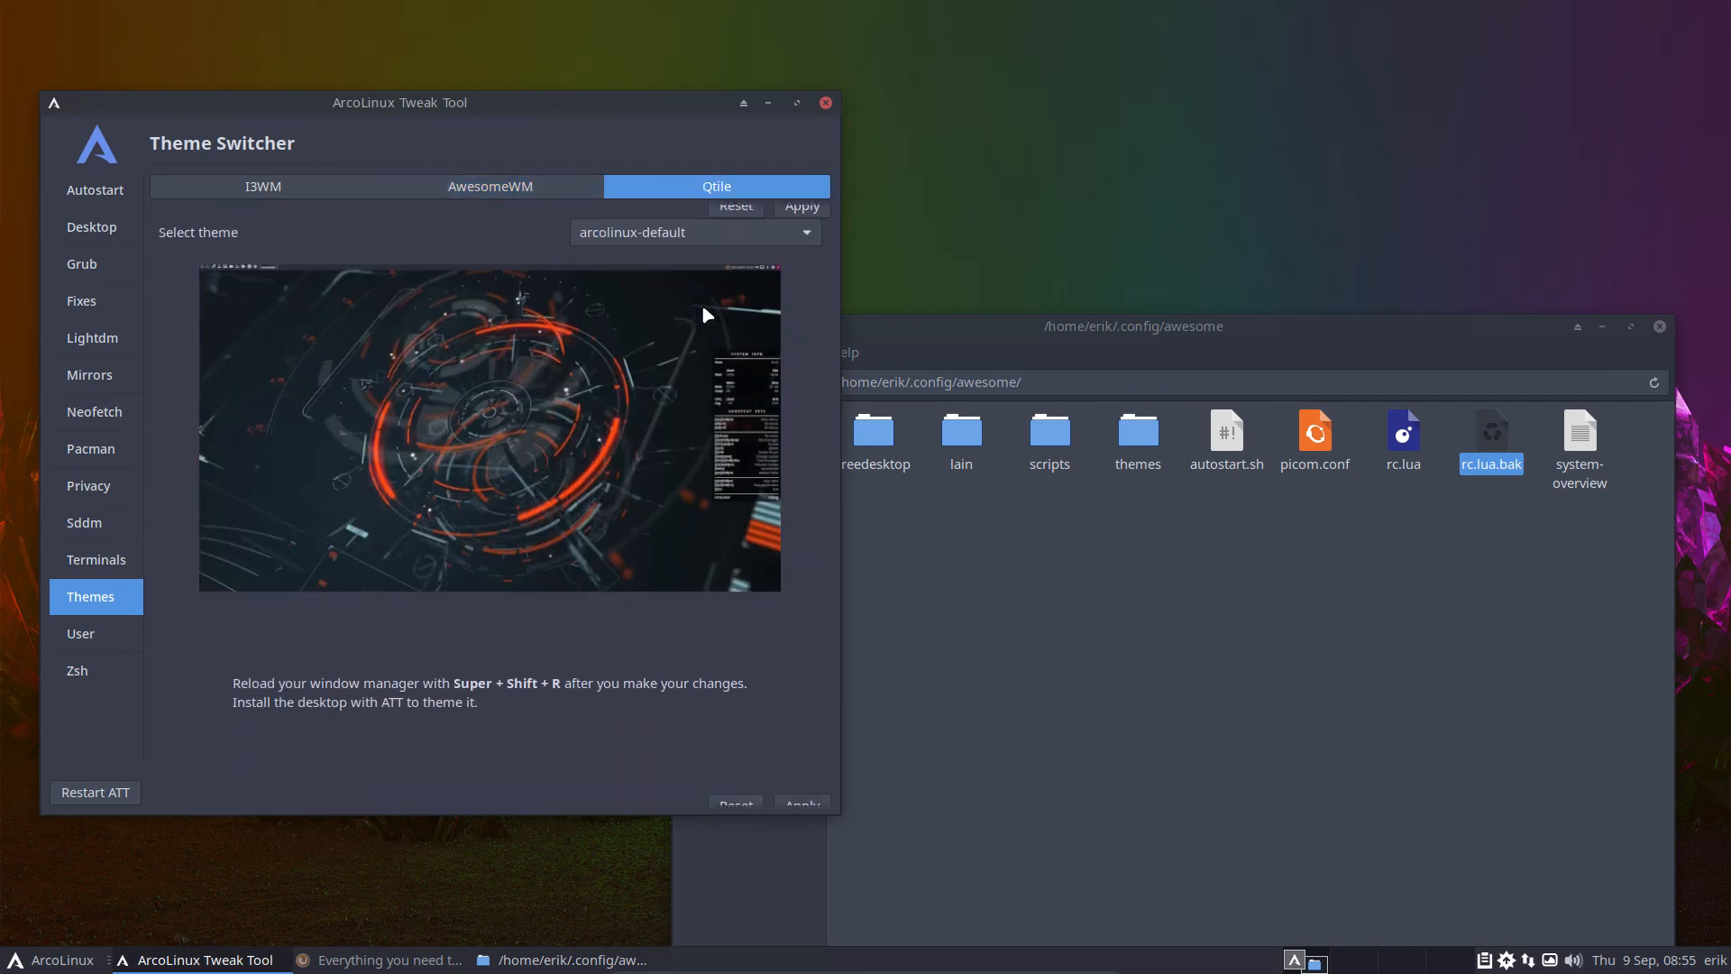
- Apply arcolinux-zion as the Qtile theme, show Create User, and bring Firefox forward
{"action": "left_click", "coordinate": [693, 232]}
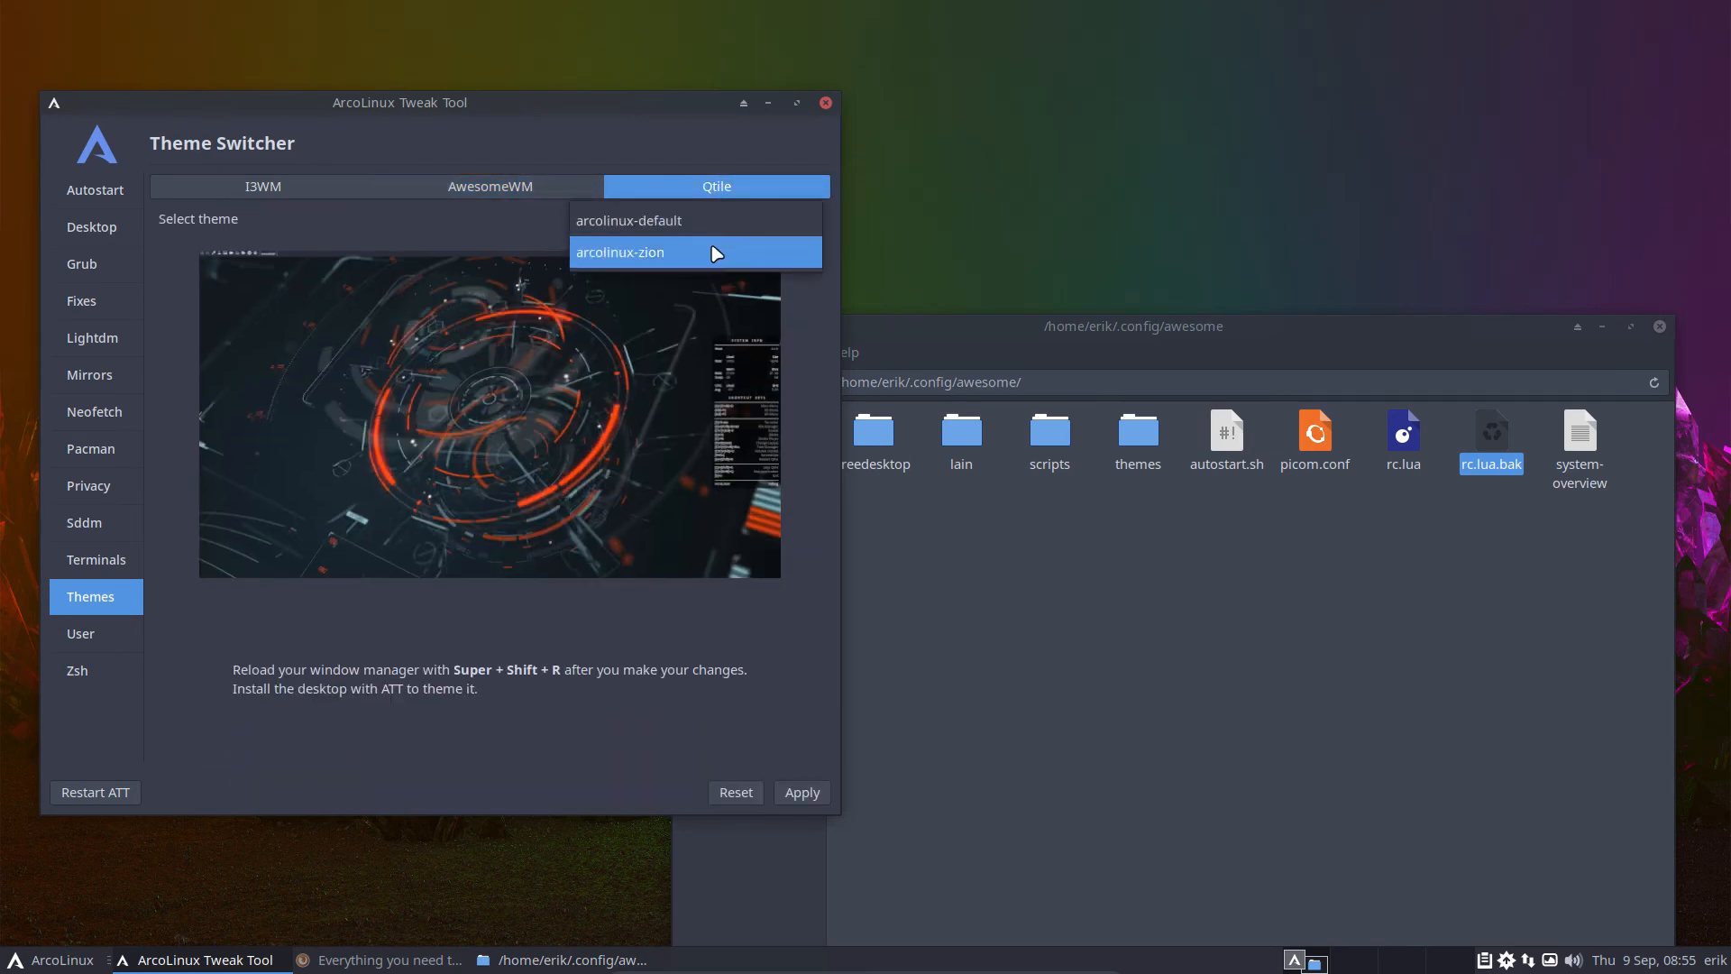
{"action": "left_click", "coordinate": [618, 252]}
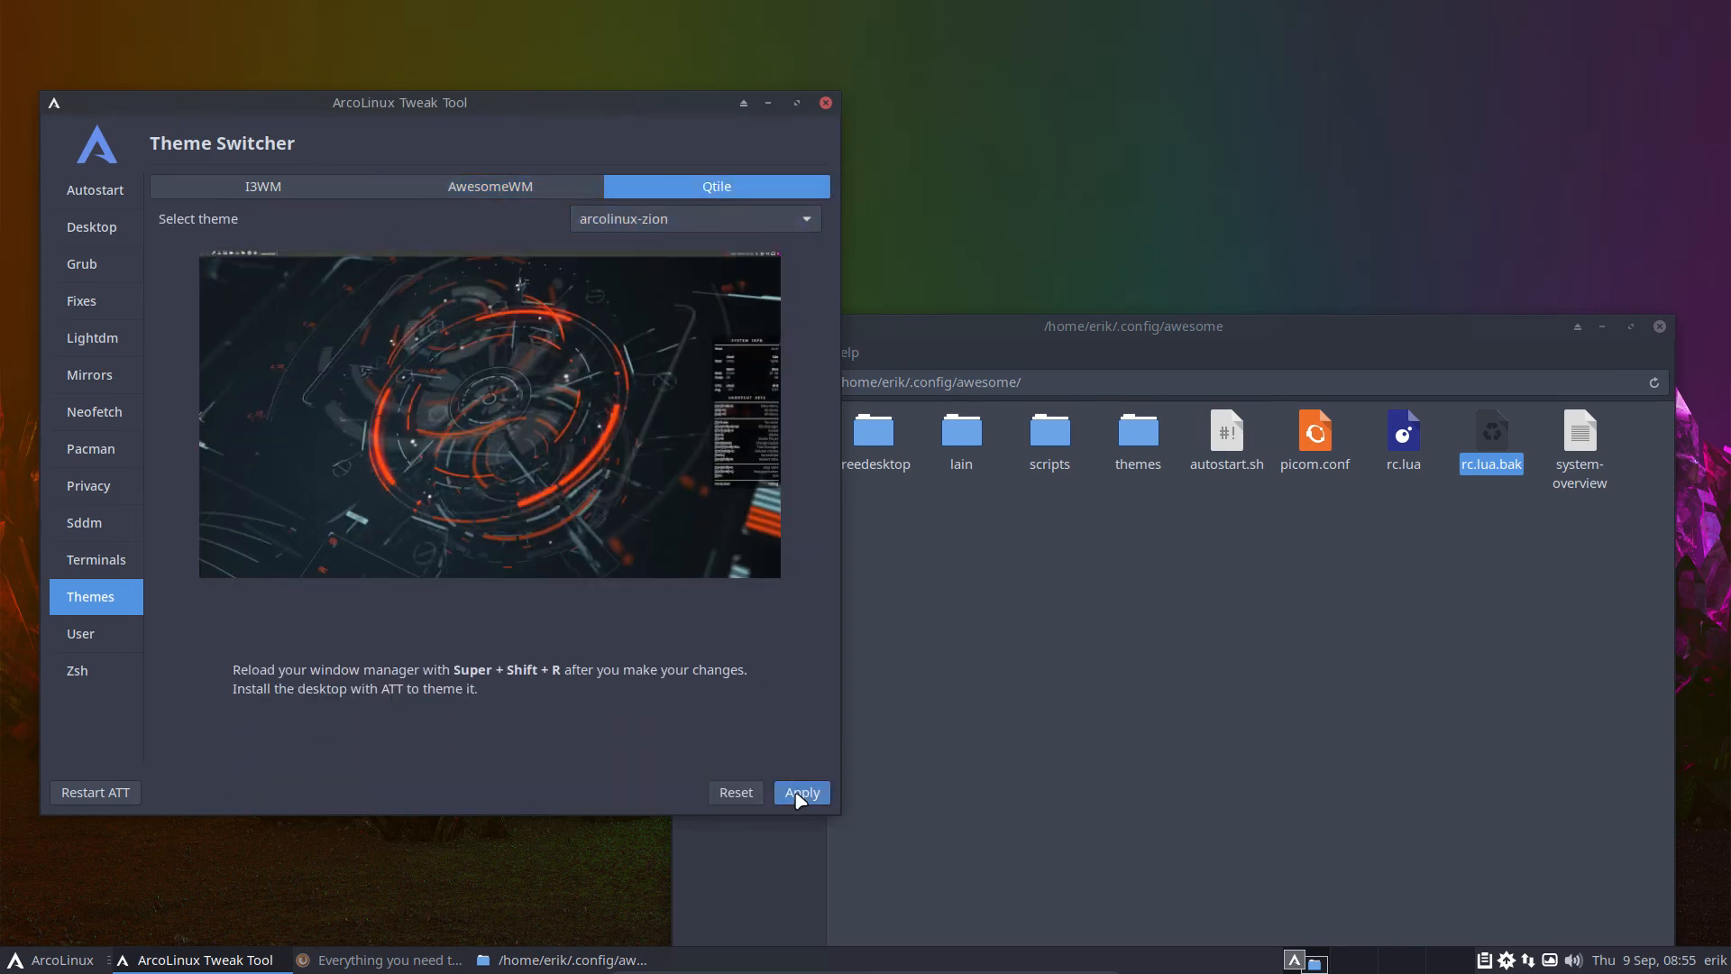
{"action": "left_click", "coordinate": [801, 791]}
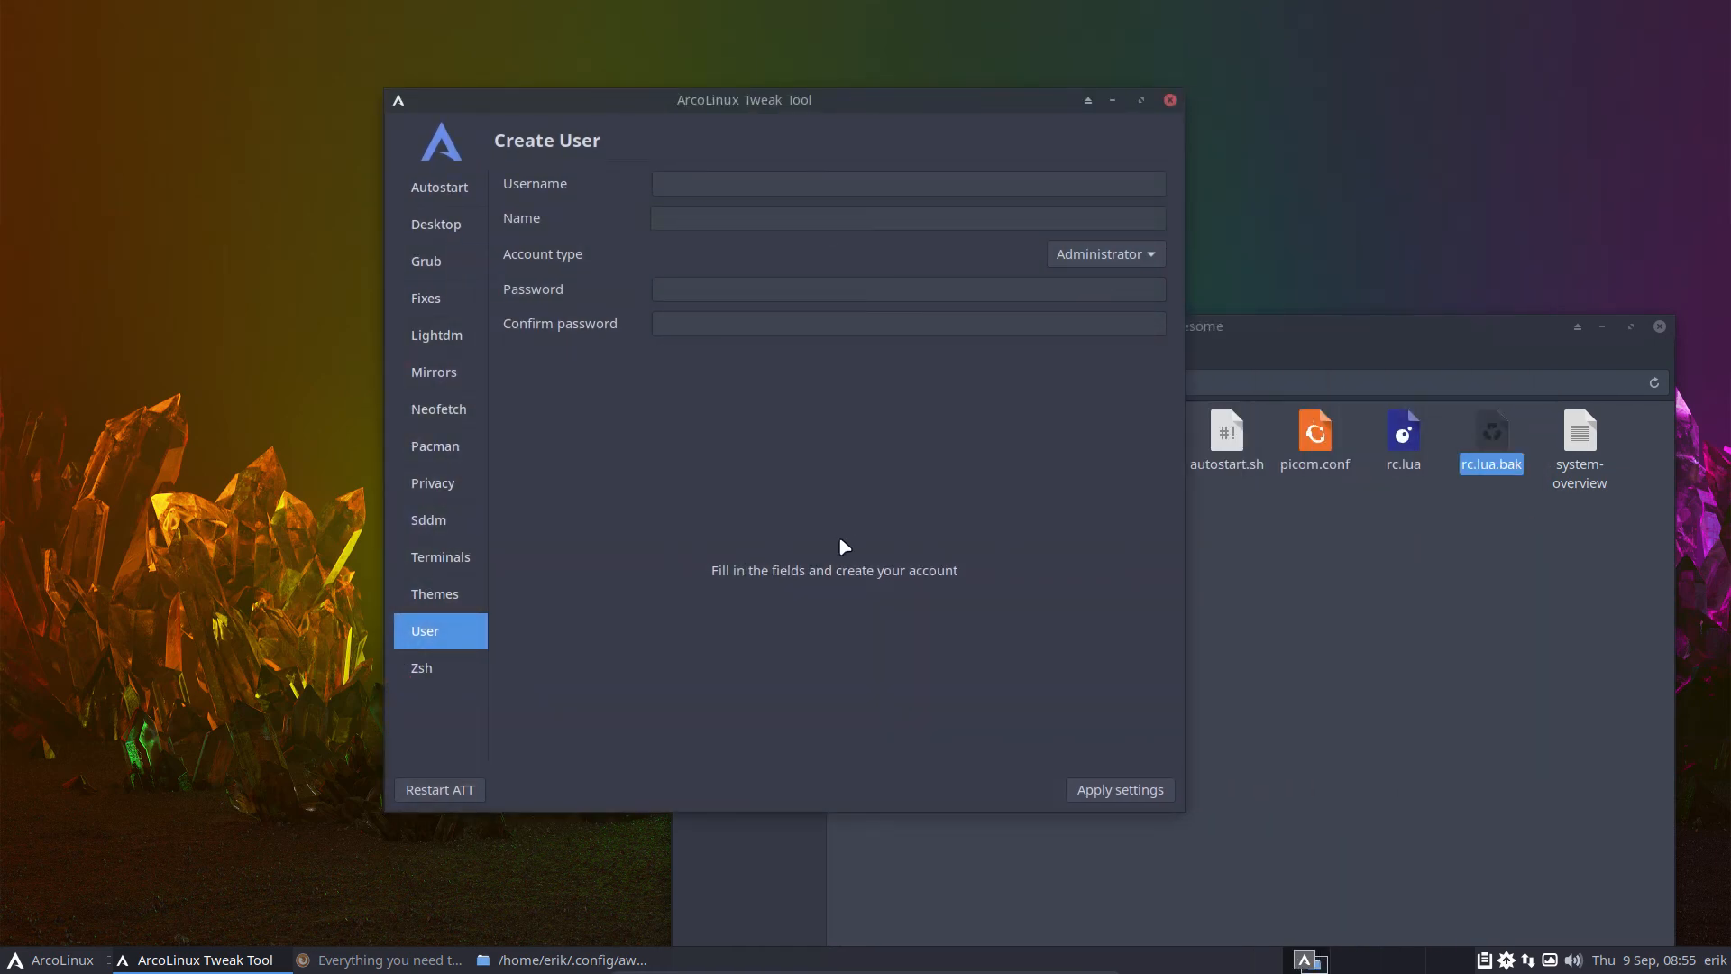
{"action": "left_click", "coordinate": [380, 958]}
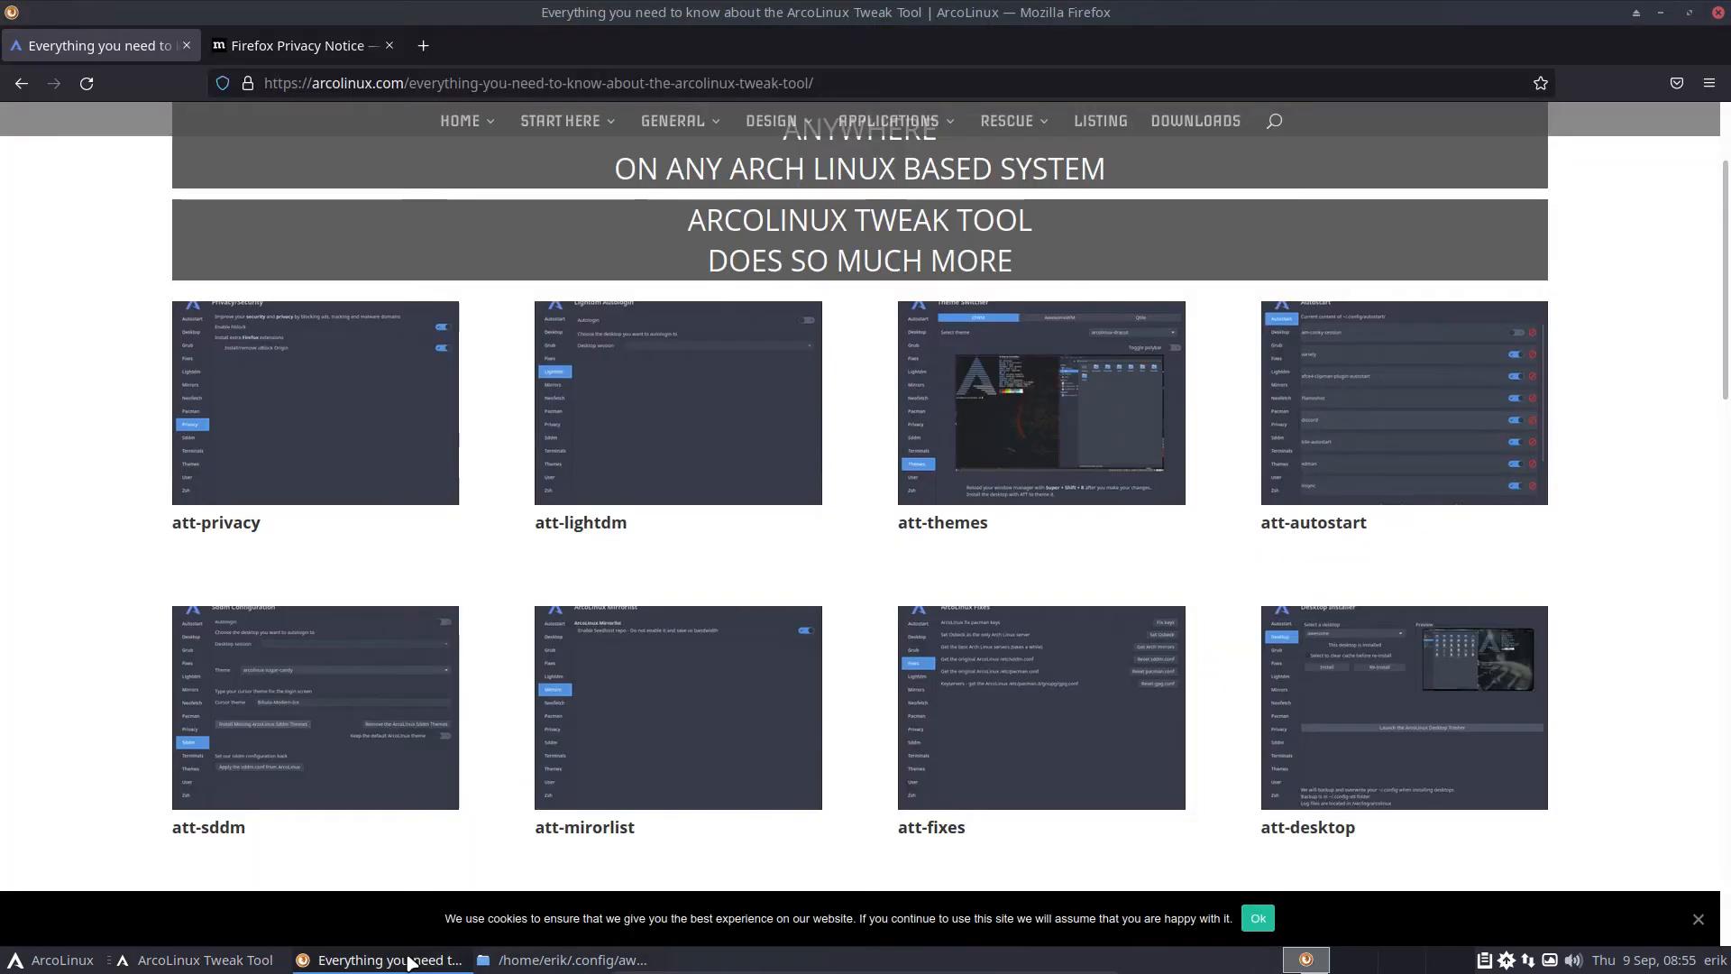
- Go to arcolinuxd.com and open the Arch Linux installation Phase 2 guide
{"action": "left_click", "coordinate": [298, 45]}
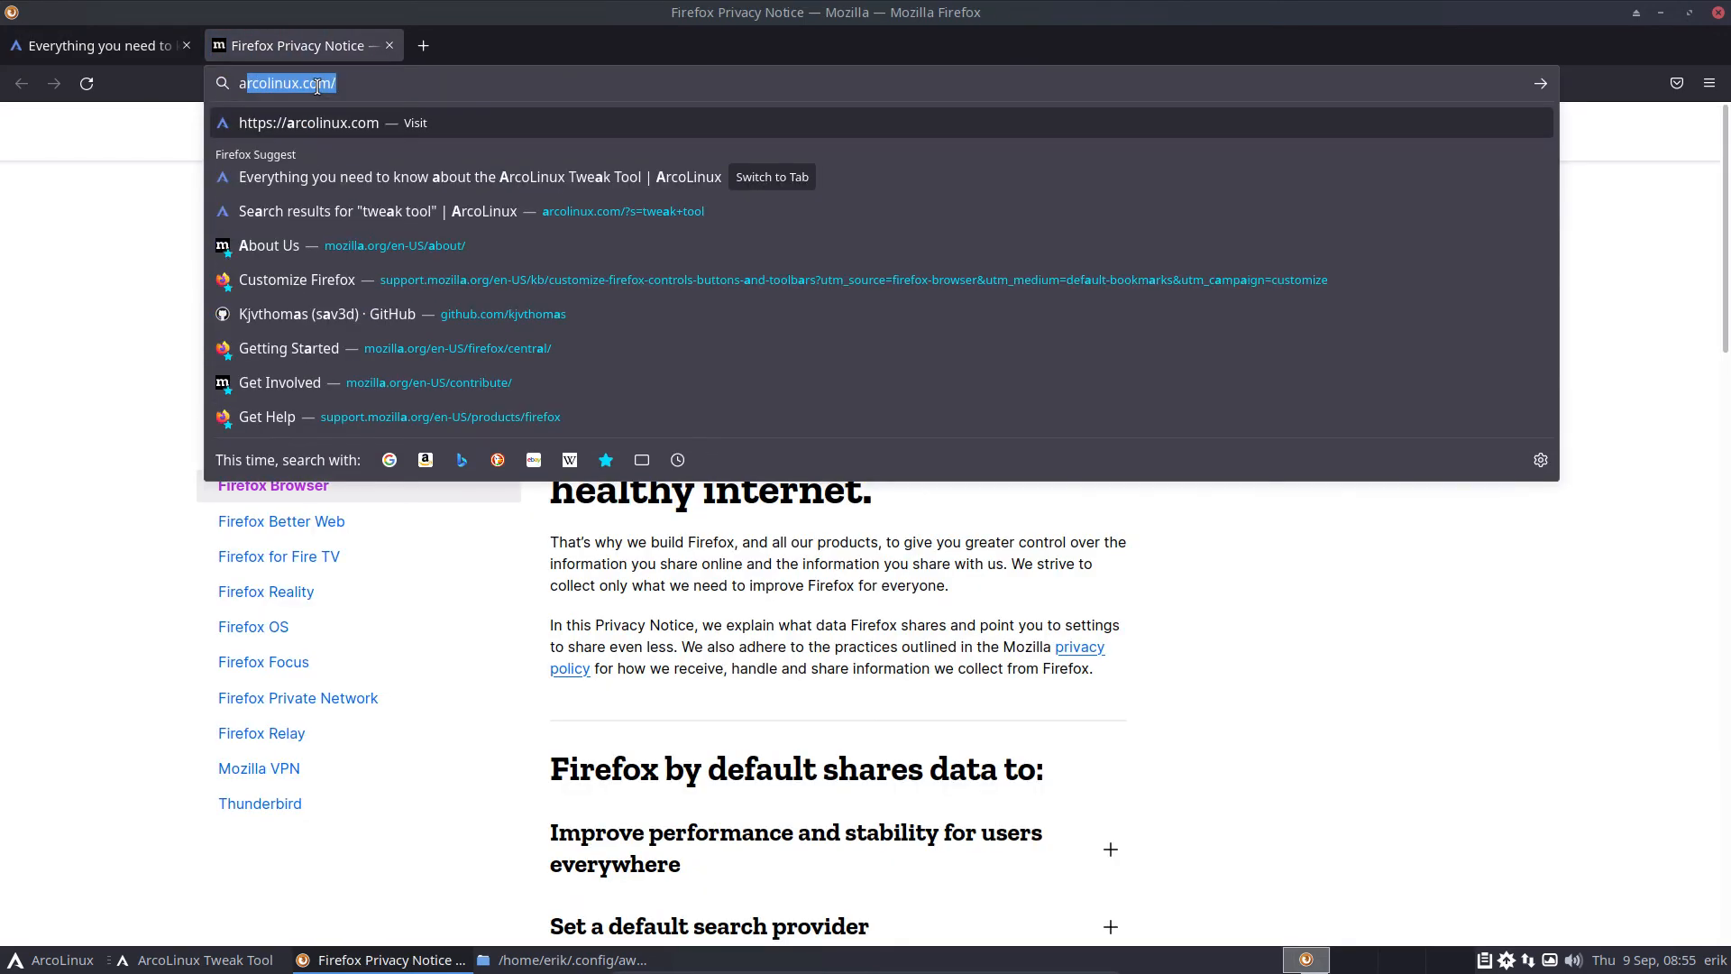
{"action": "type", "text": "arcolinuxd.com"}
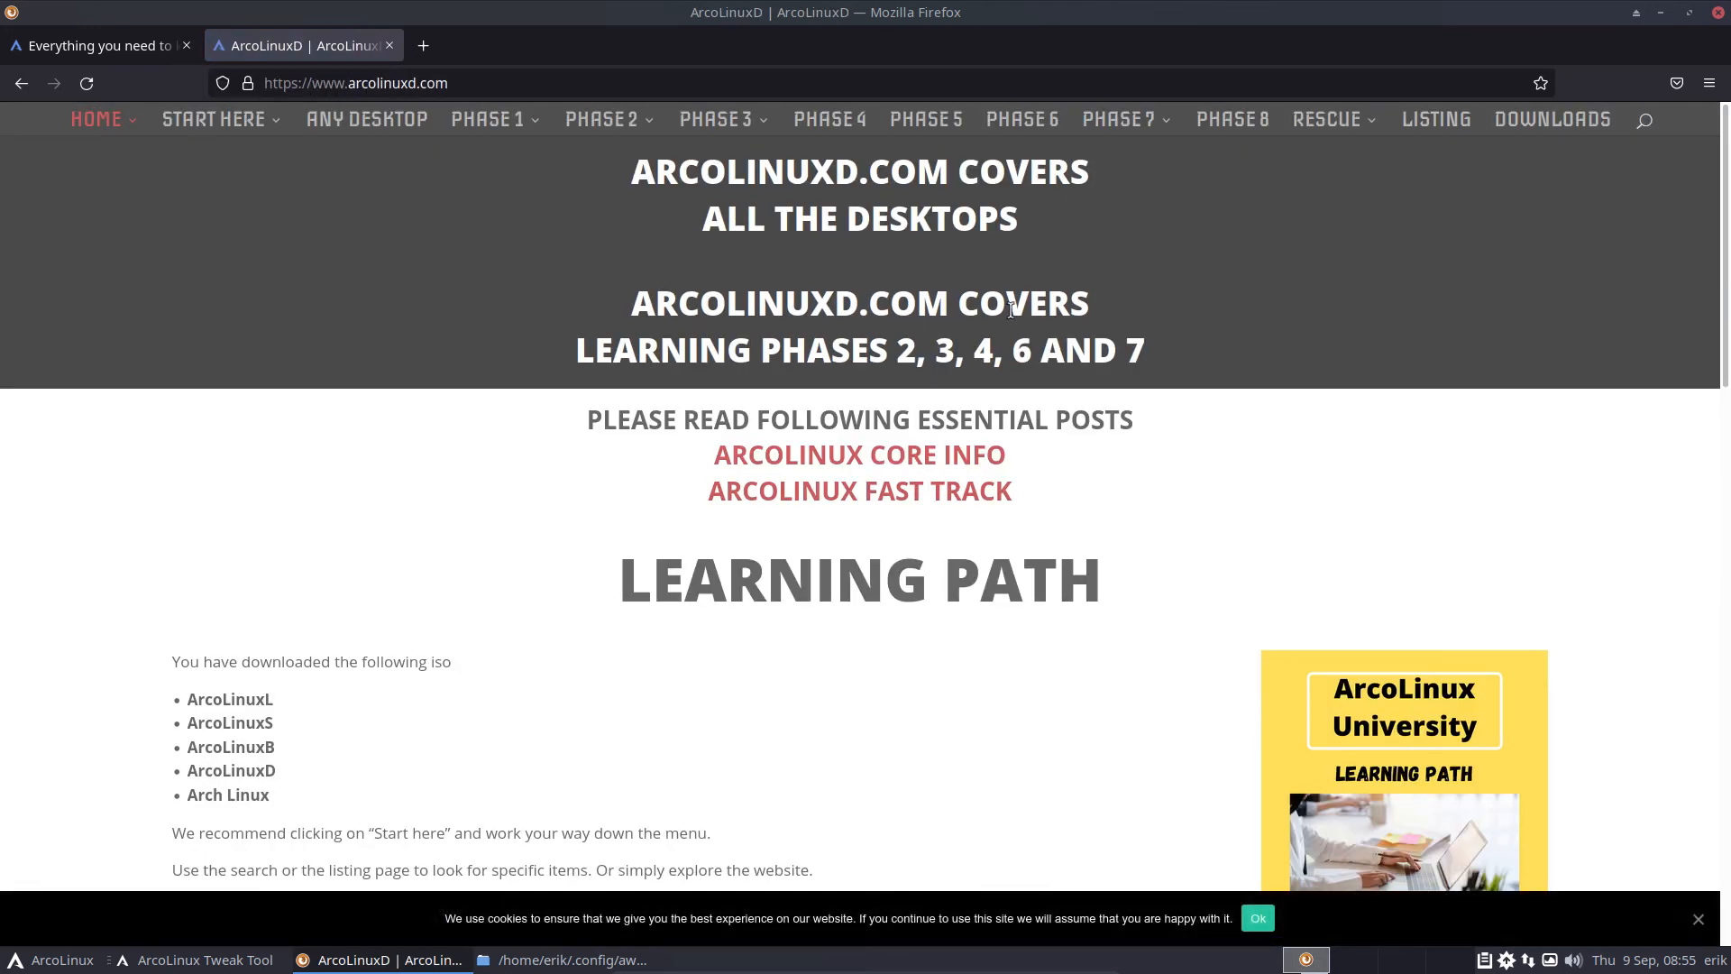
{"action": "left_click", "coordinate": [1121, 119]}
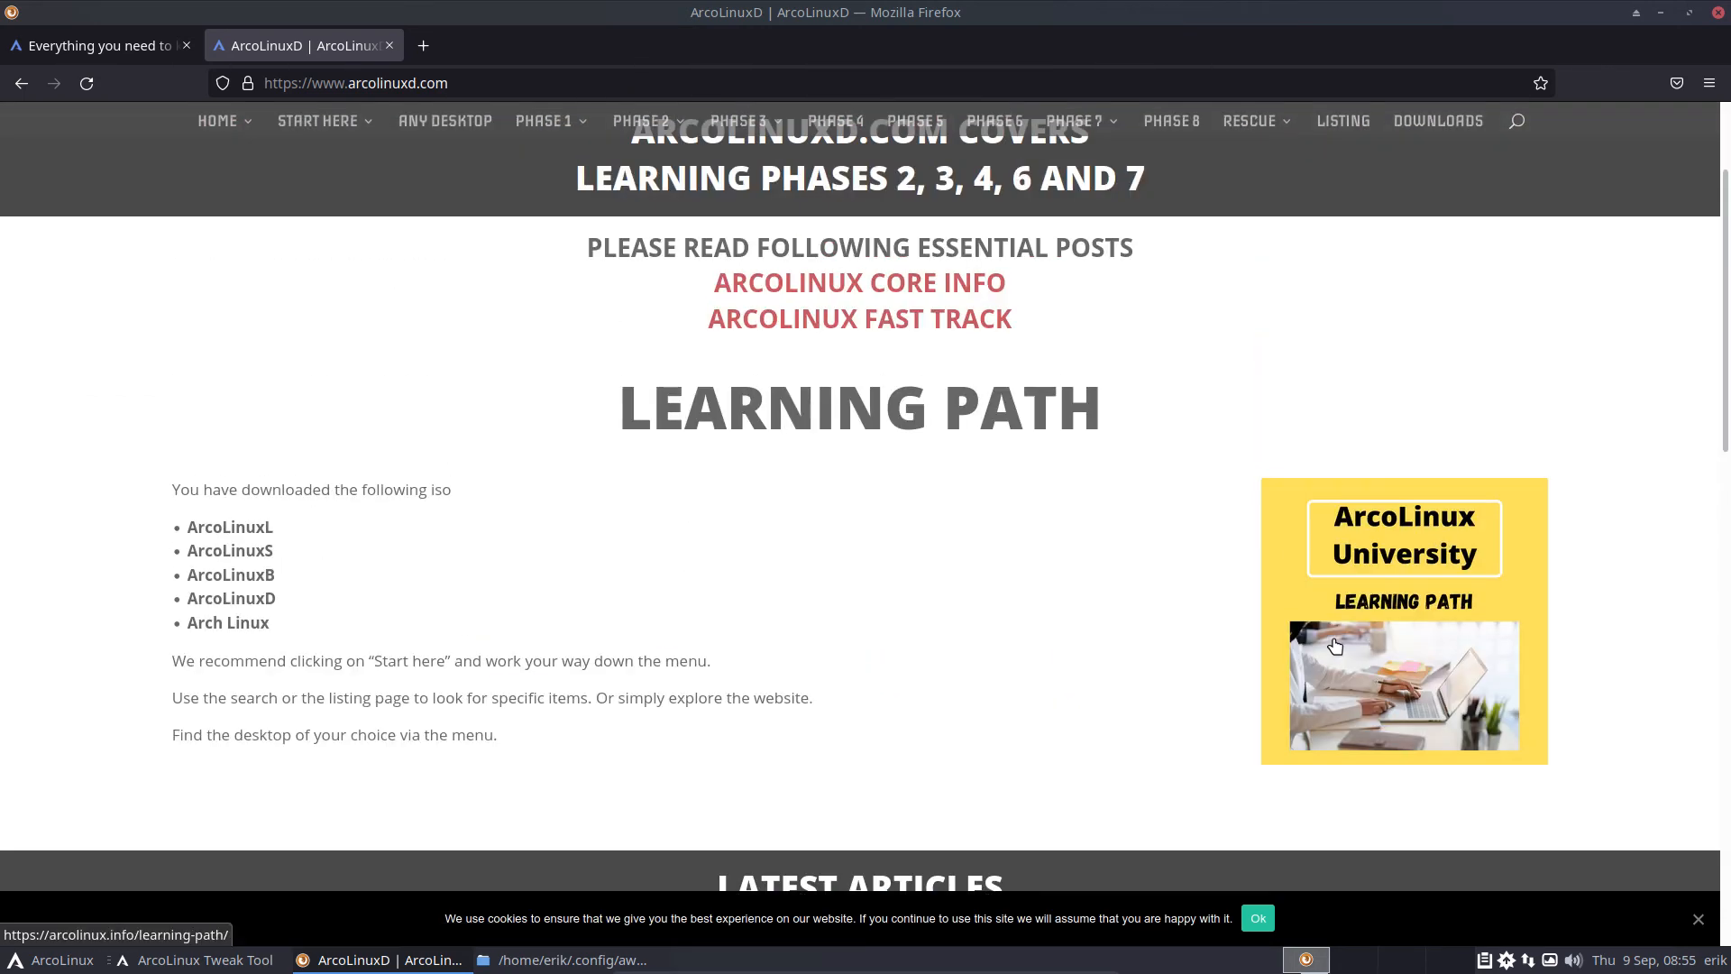
{"action": "mouse_move", "coordinate": [1330, 647]}
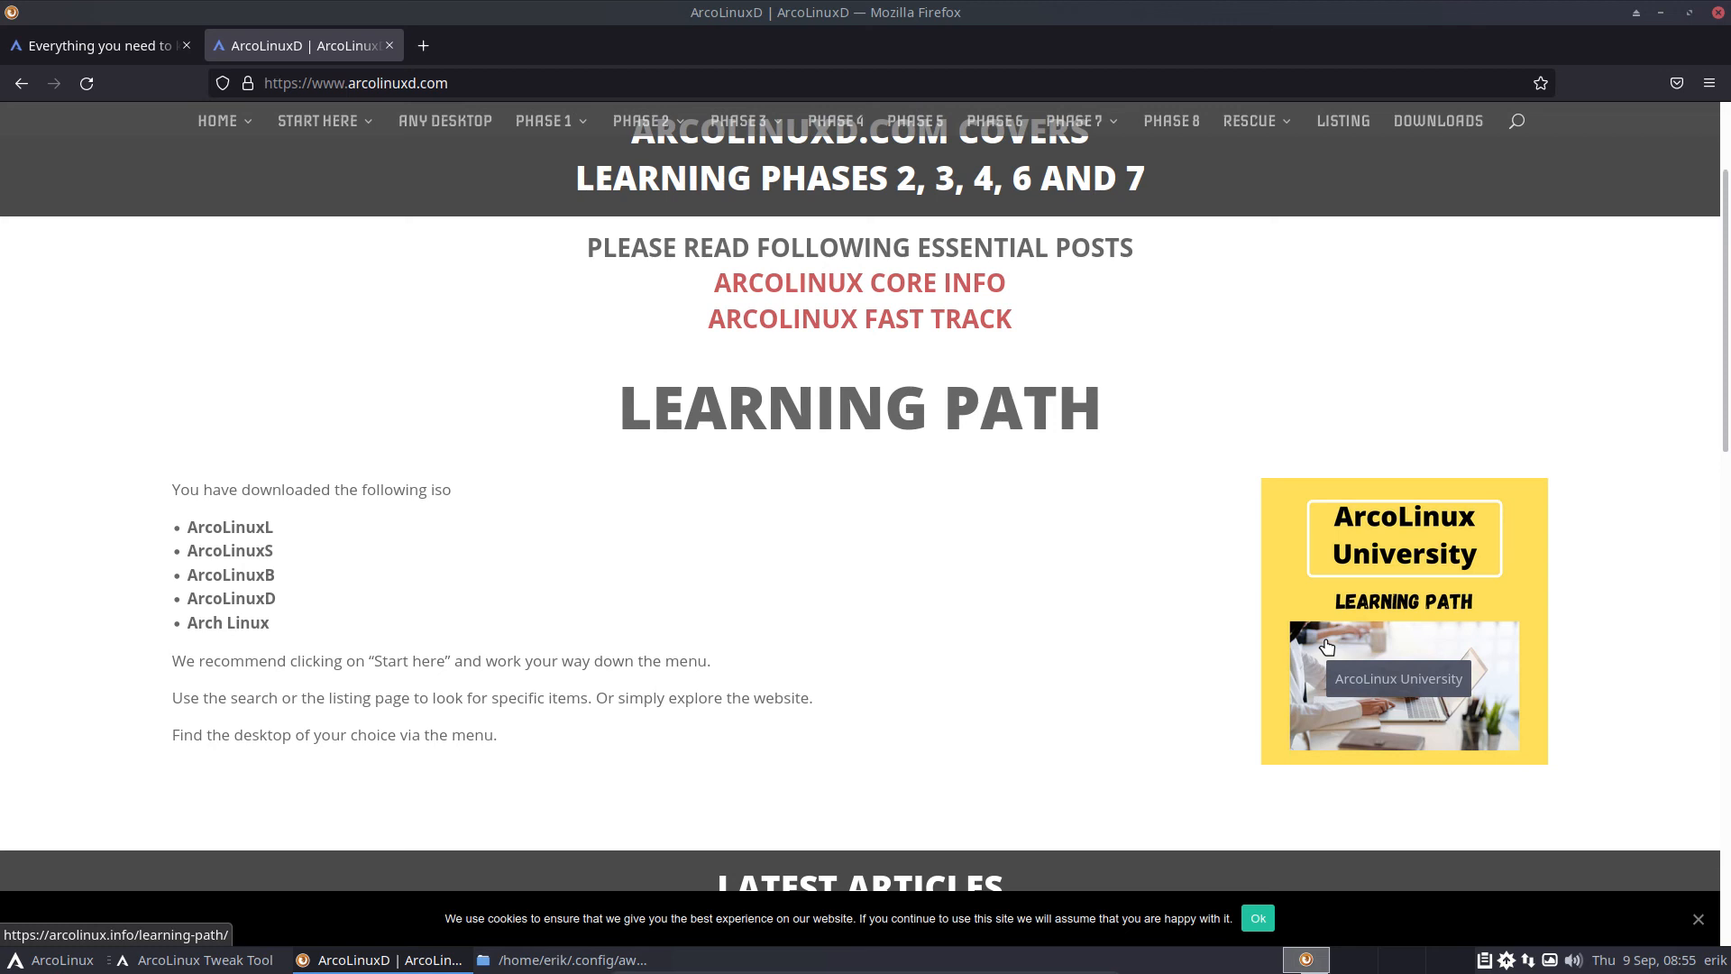
{"action": "mouse_move", "coordinate": [1174, 334]}
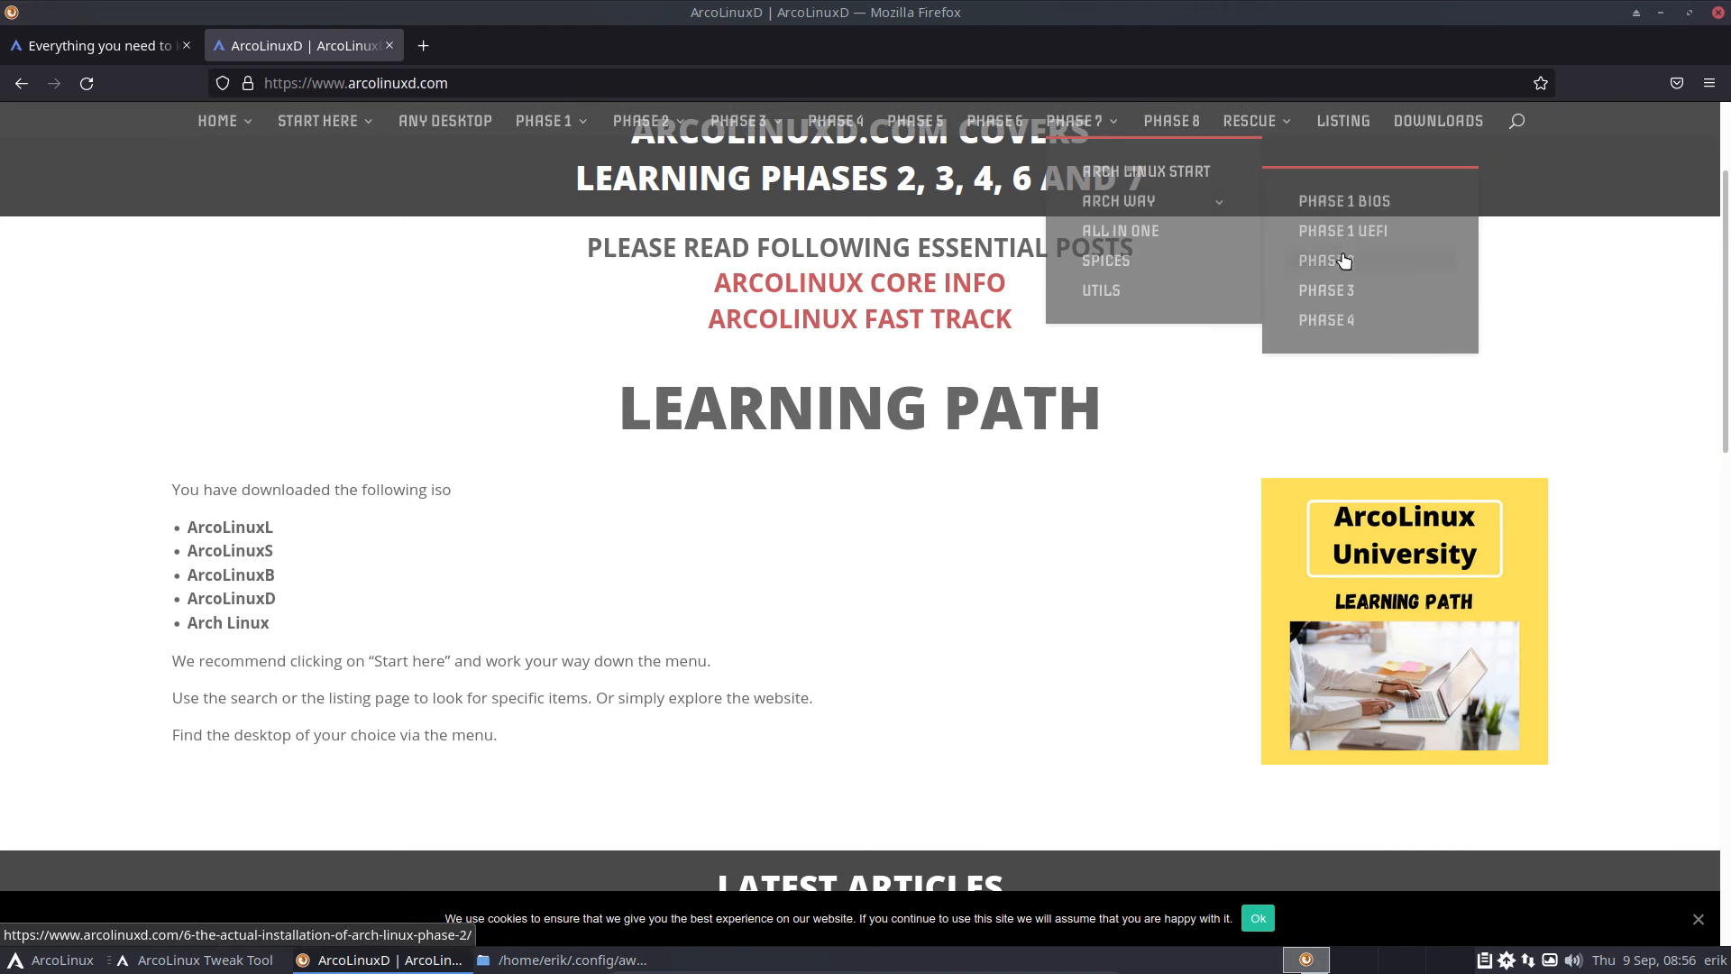
{"action": "left_click", "coordinate": [1323, 260]}
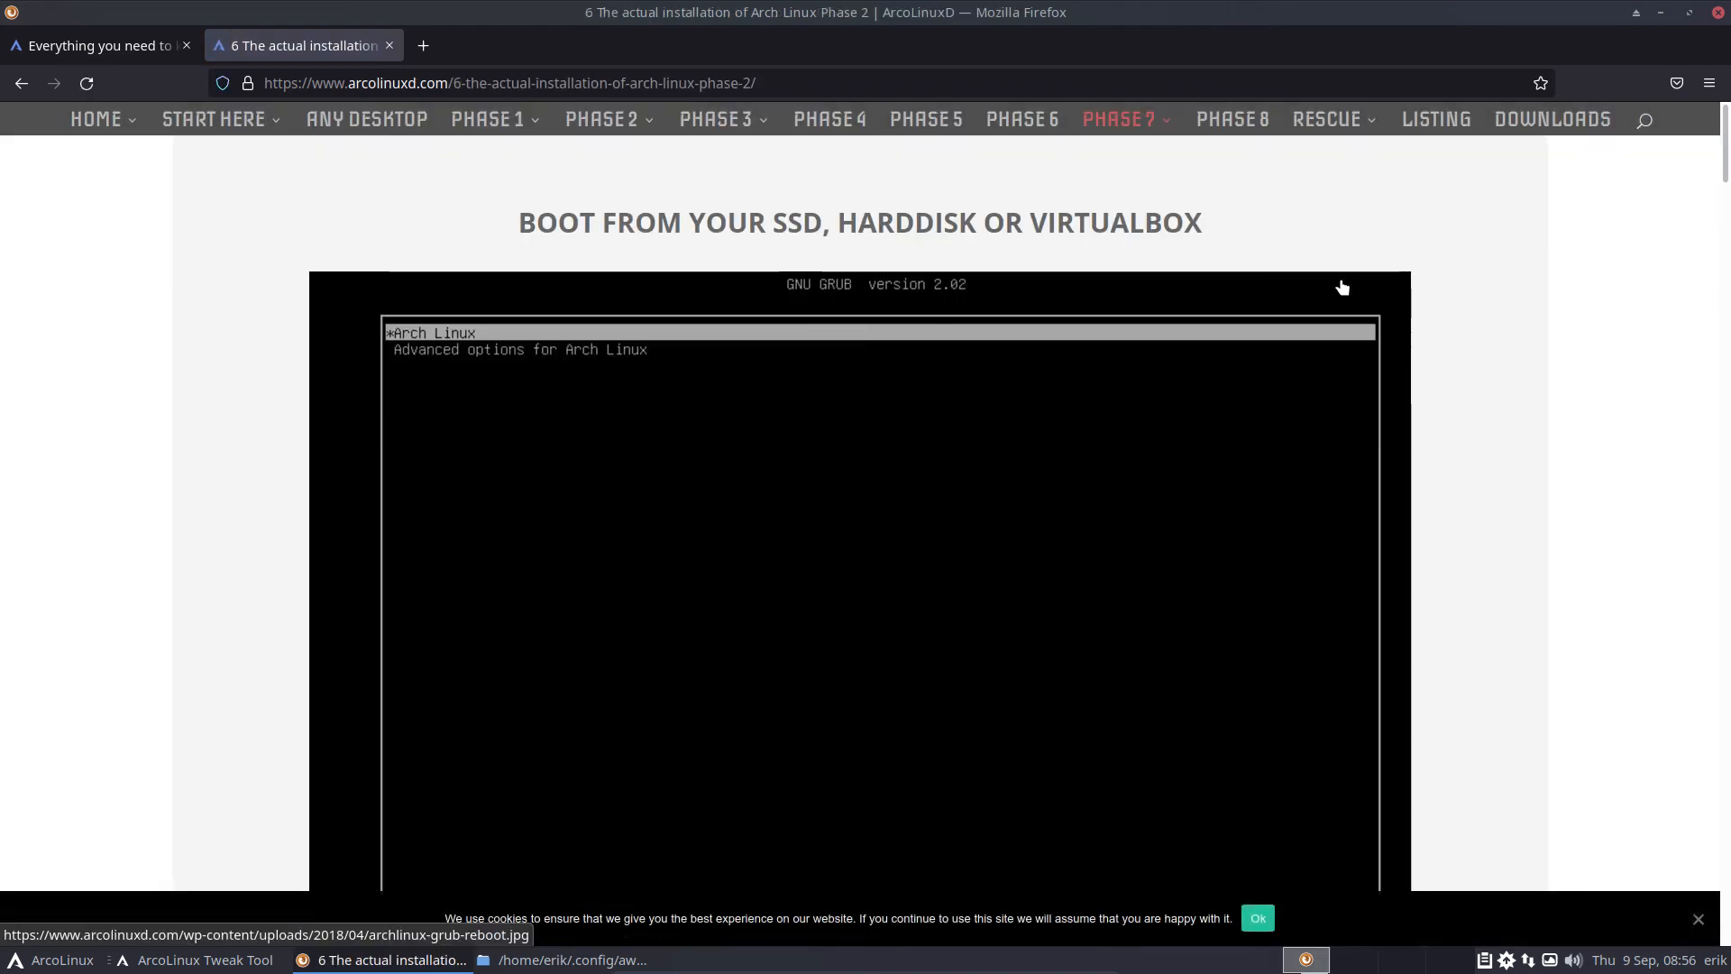
- Scroll down to the Personal Account section and select the useradd command
{"action": "scroll", "scroll_direction": "down", "scroll_amount": 3}
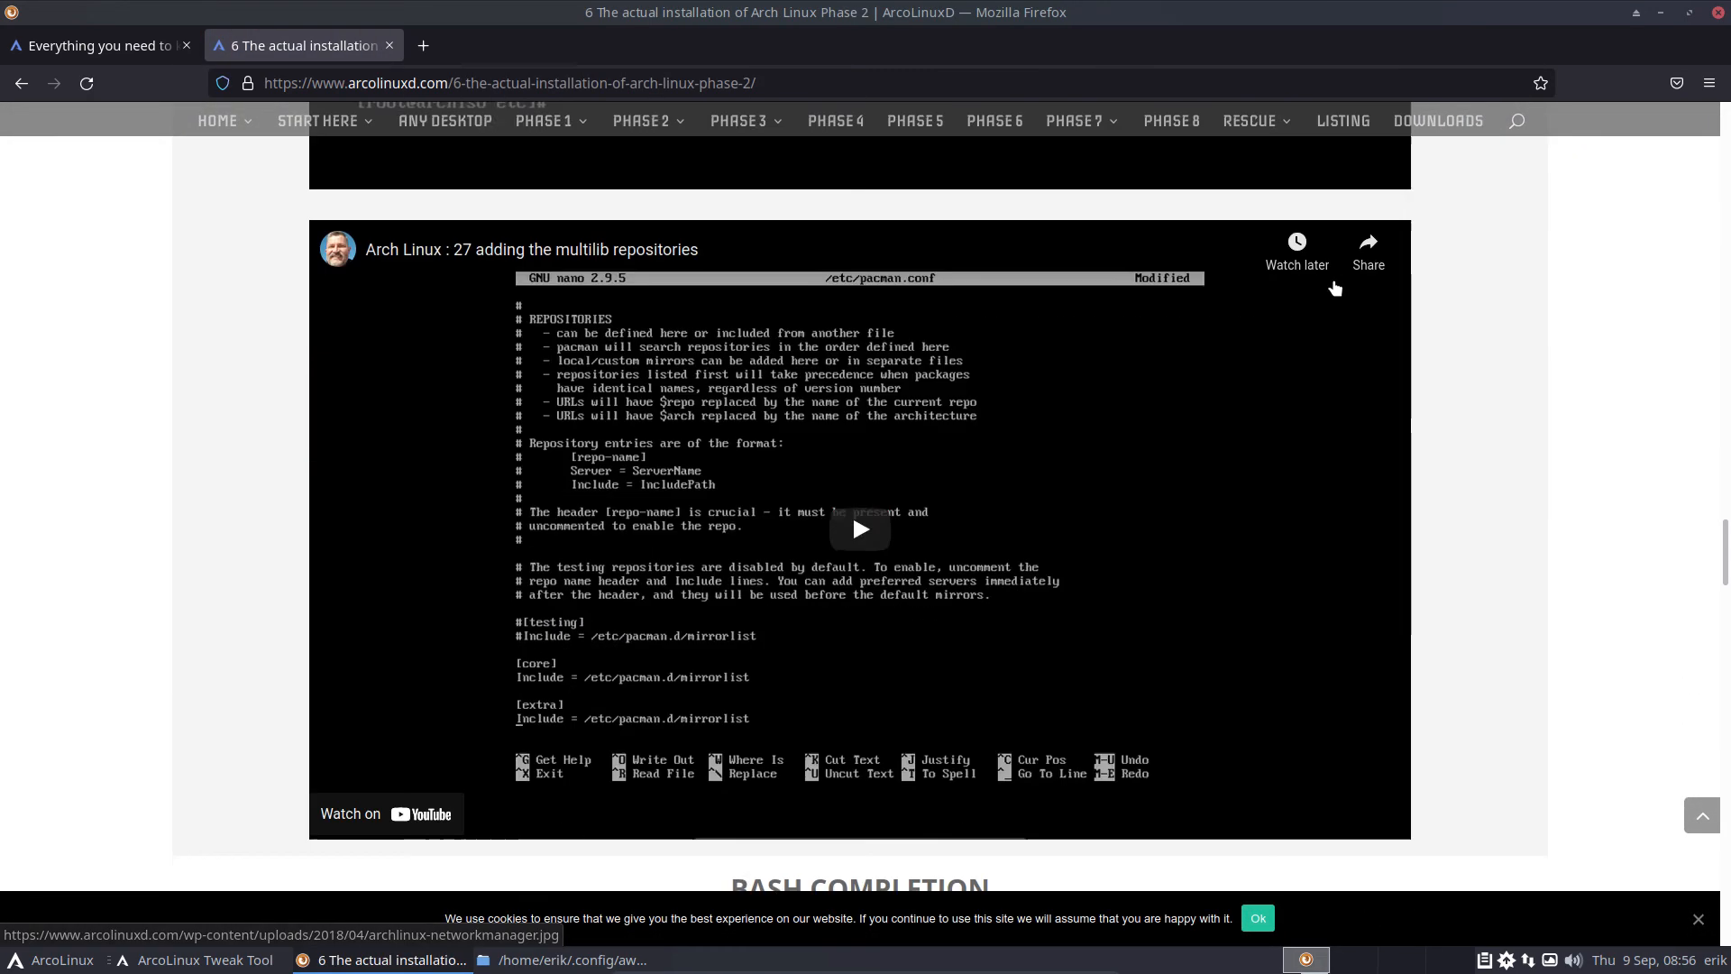
{"action": "scroll", "scroll_direction": "down", "scroll_amount": 3}
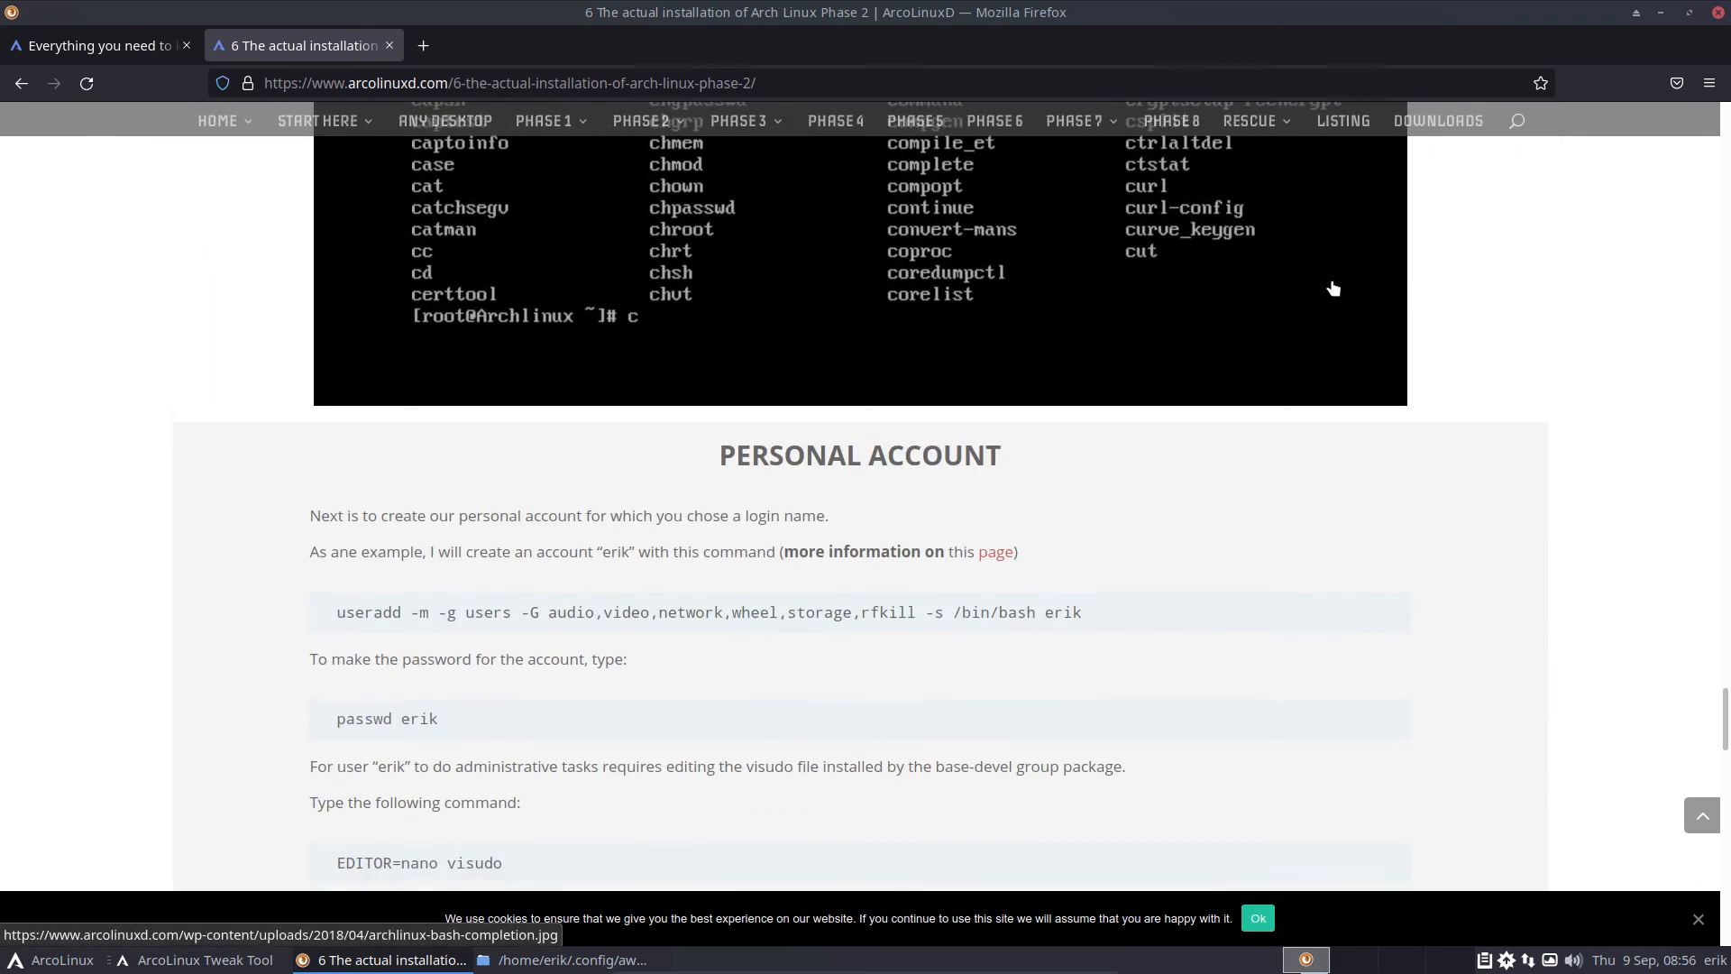
{"action": "scroll", "scroll_direction": "down", "scroll_amount": 3}
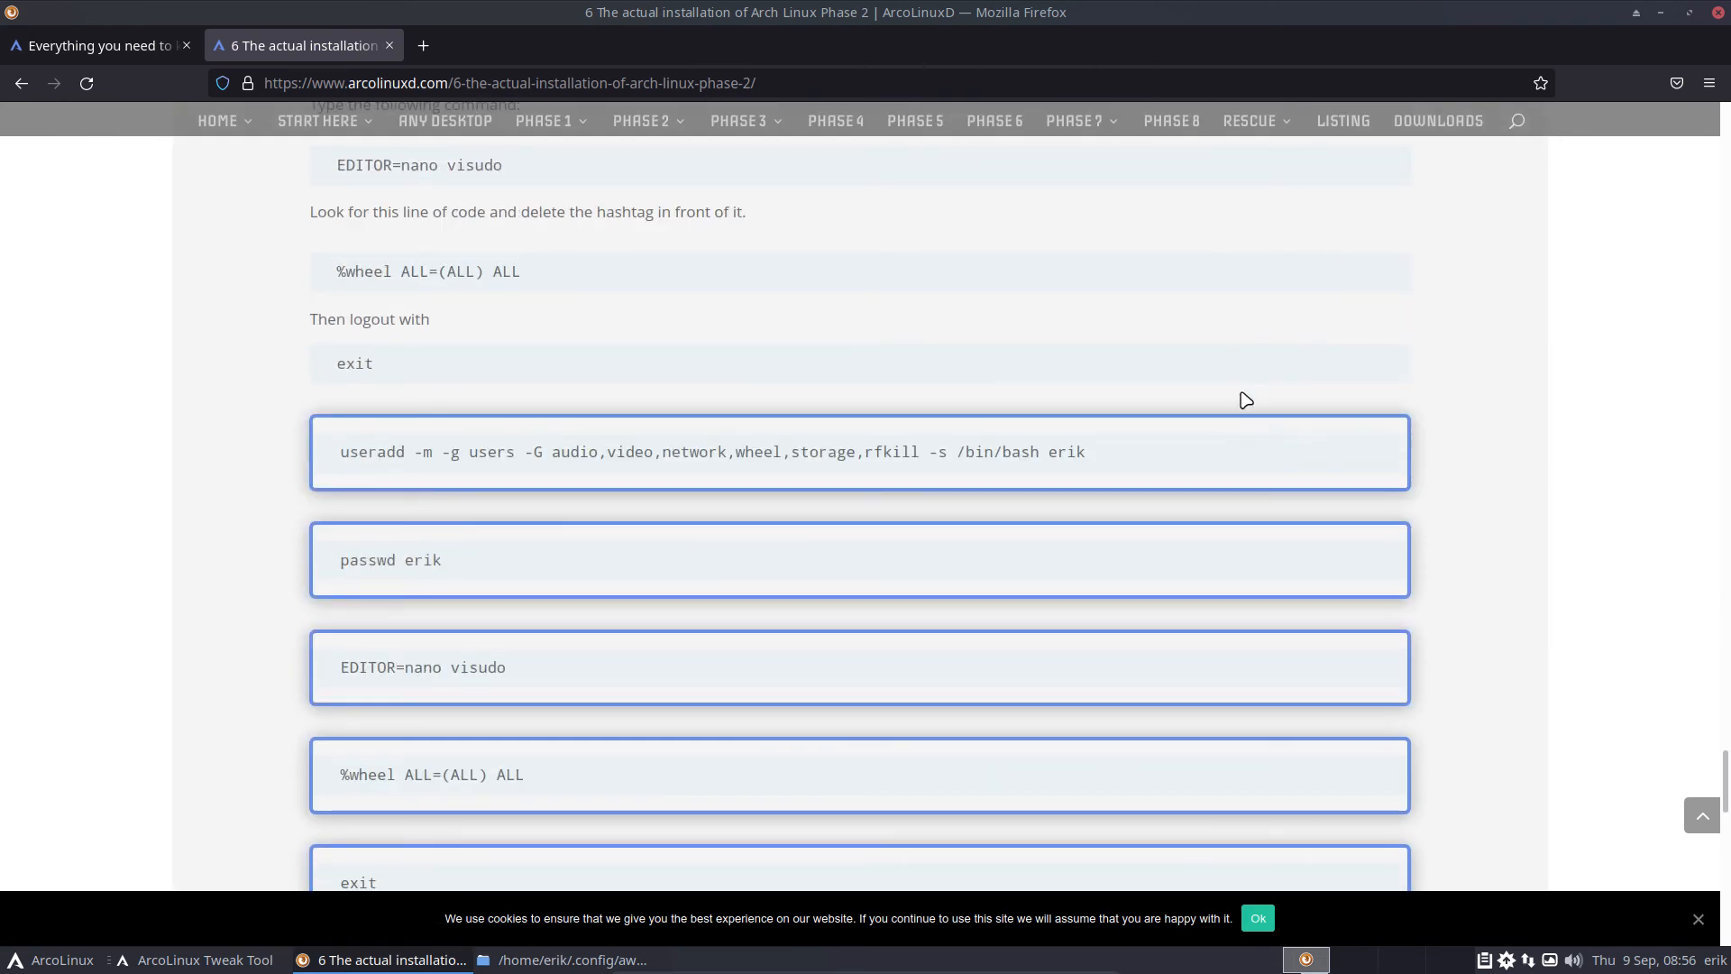
{"action": "left_click_drag", "start_coordinate": [433, 452], "coordinate": [1084, 451]}
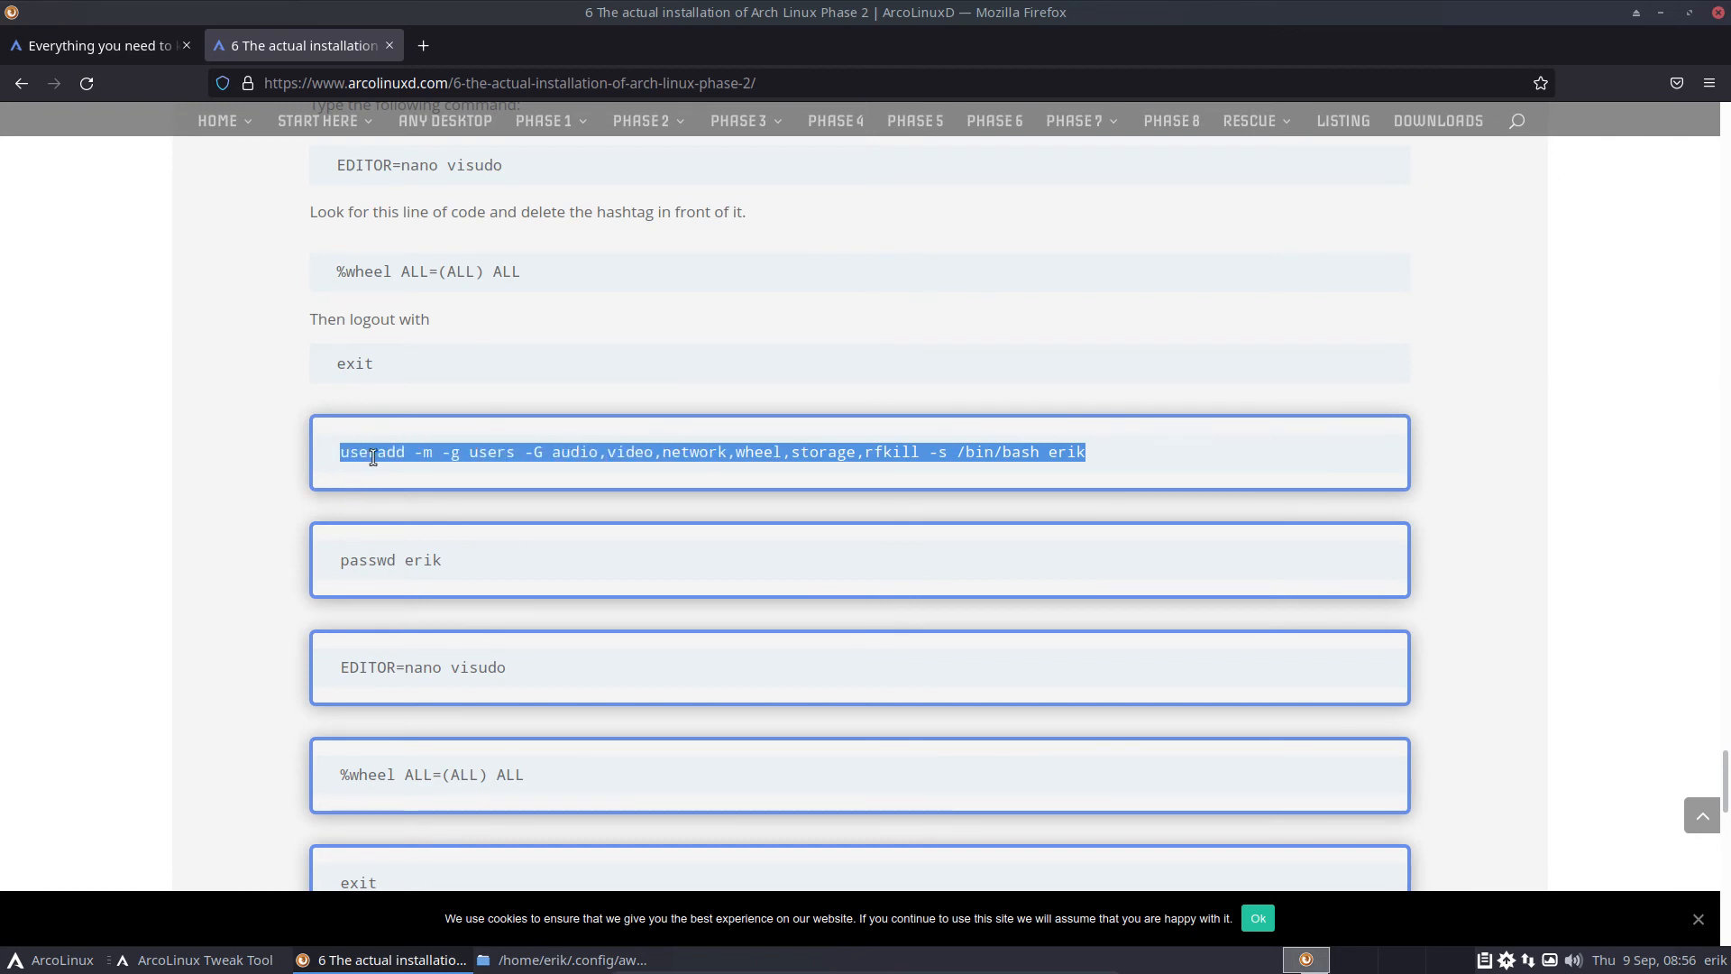
{"action": "left_click", "coordinate": [454, 452]}
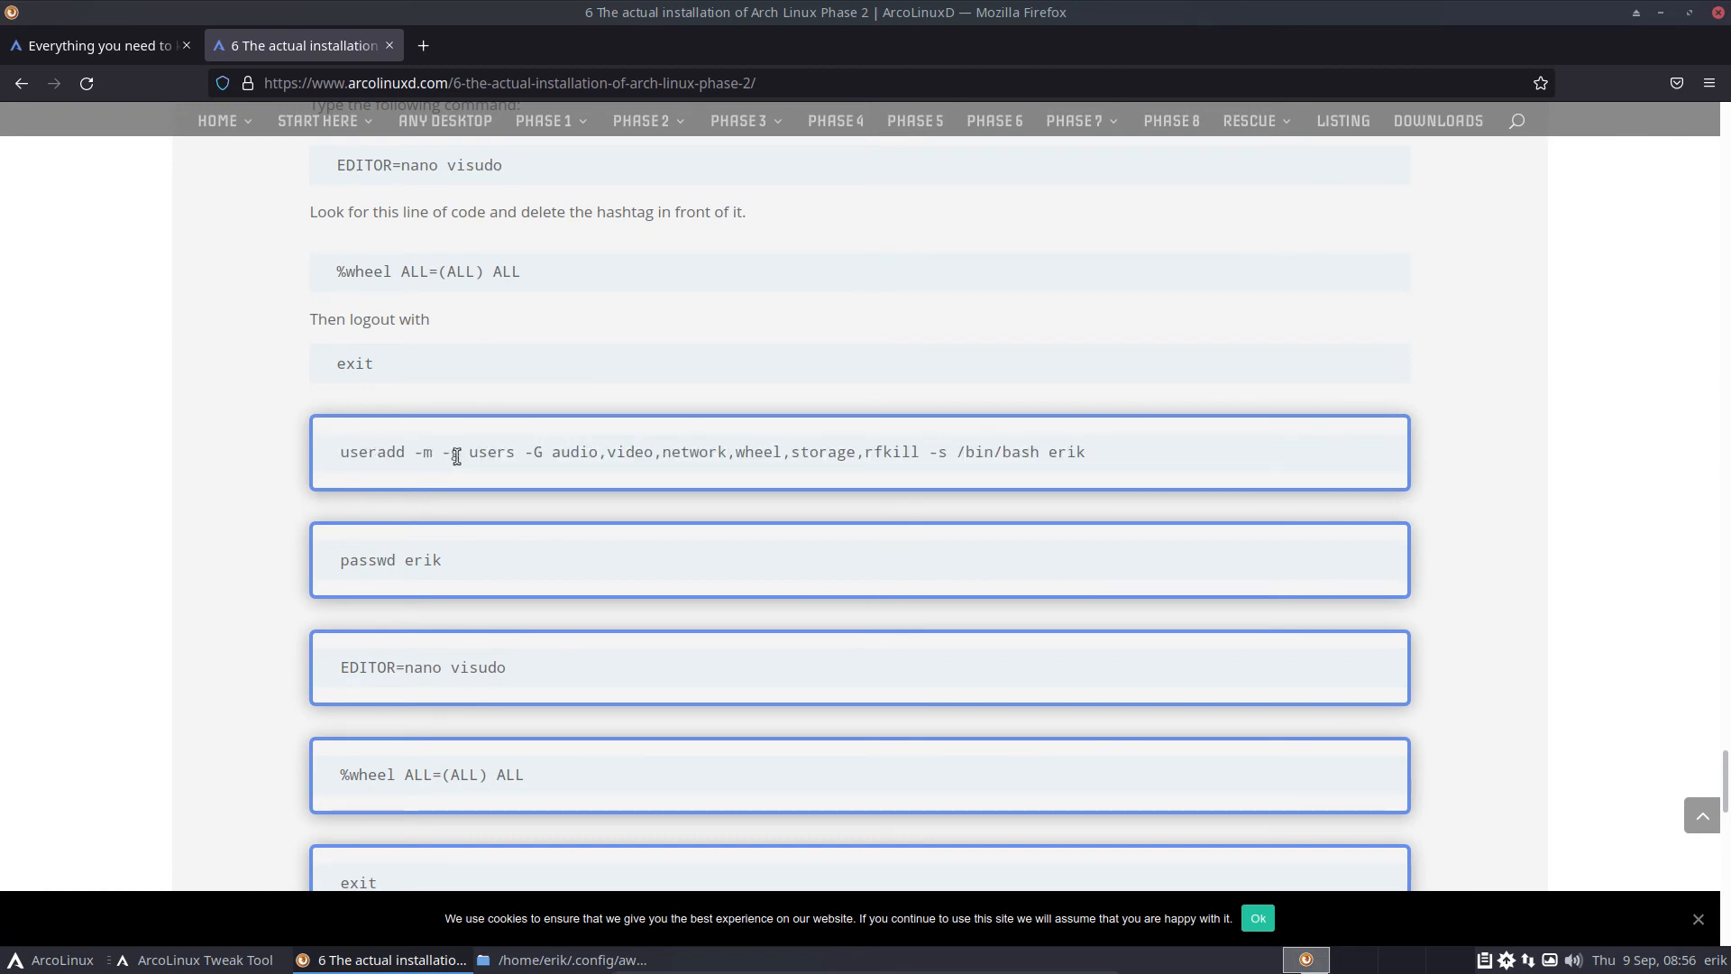
{"action": "left_click_drag", "start_coordinate": [525, 452], "coordinate": [877, 452]}
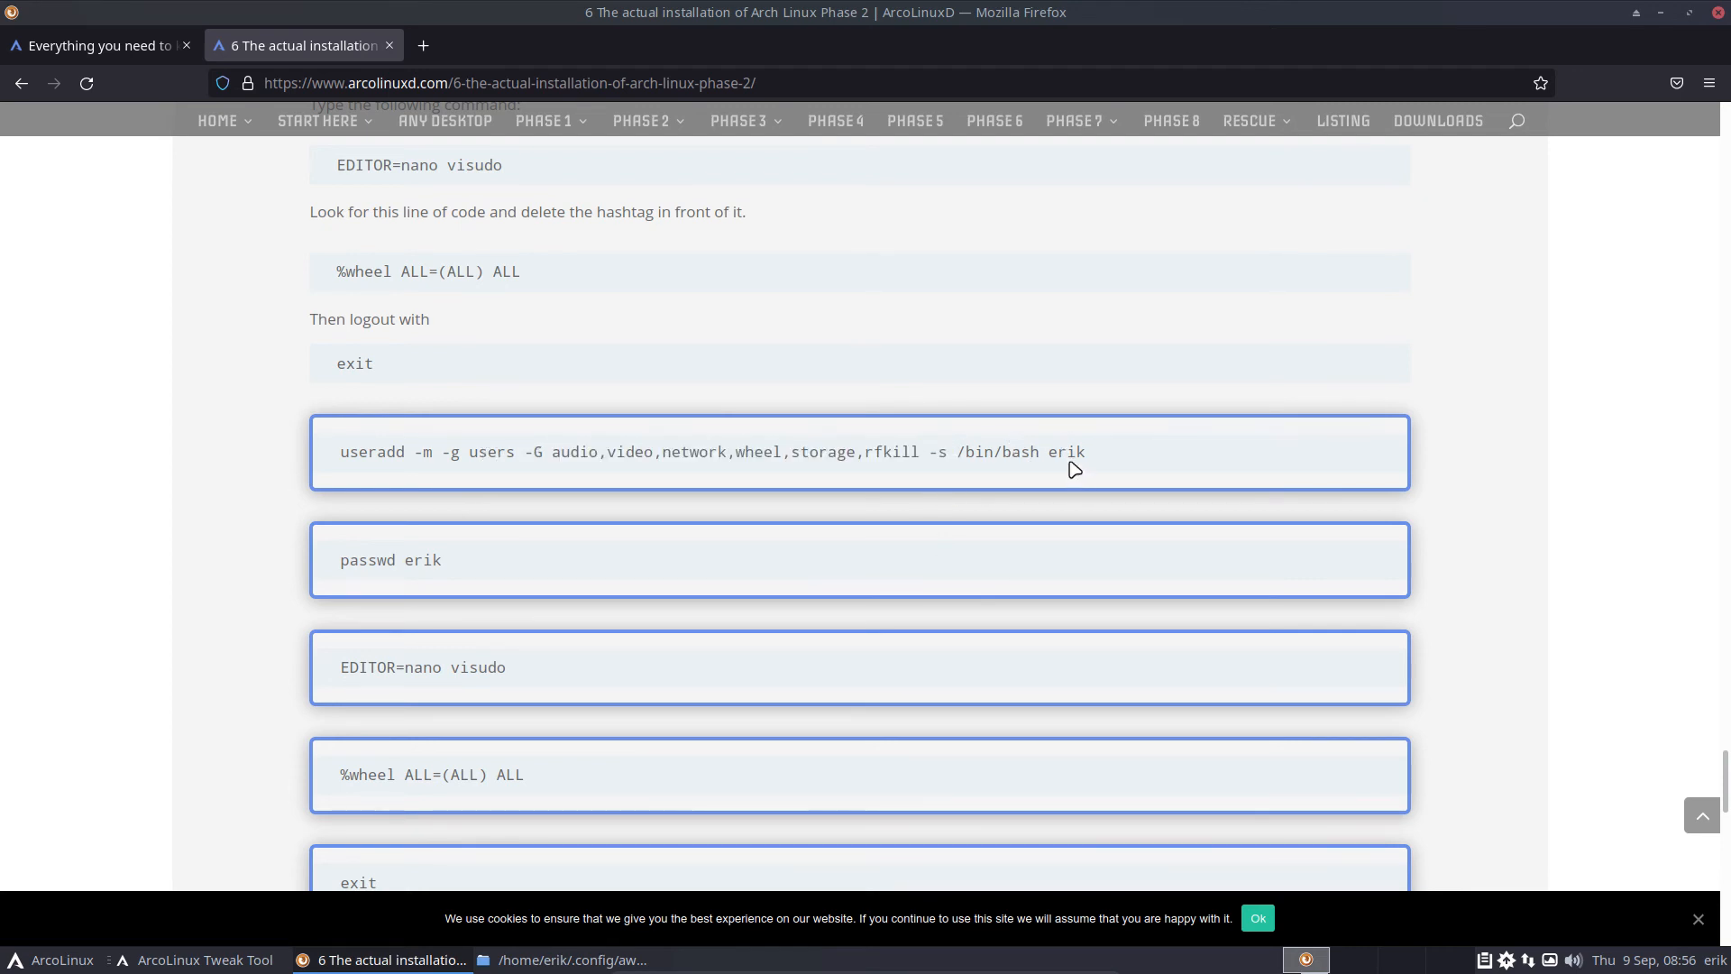
{"action": "double_click", "coordinate": [1064, 451]}
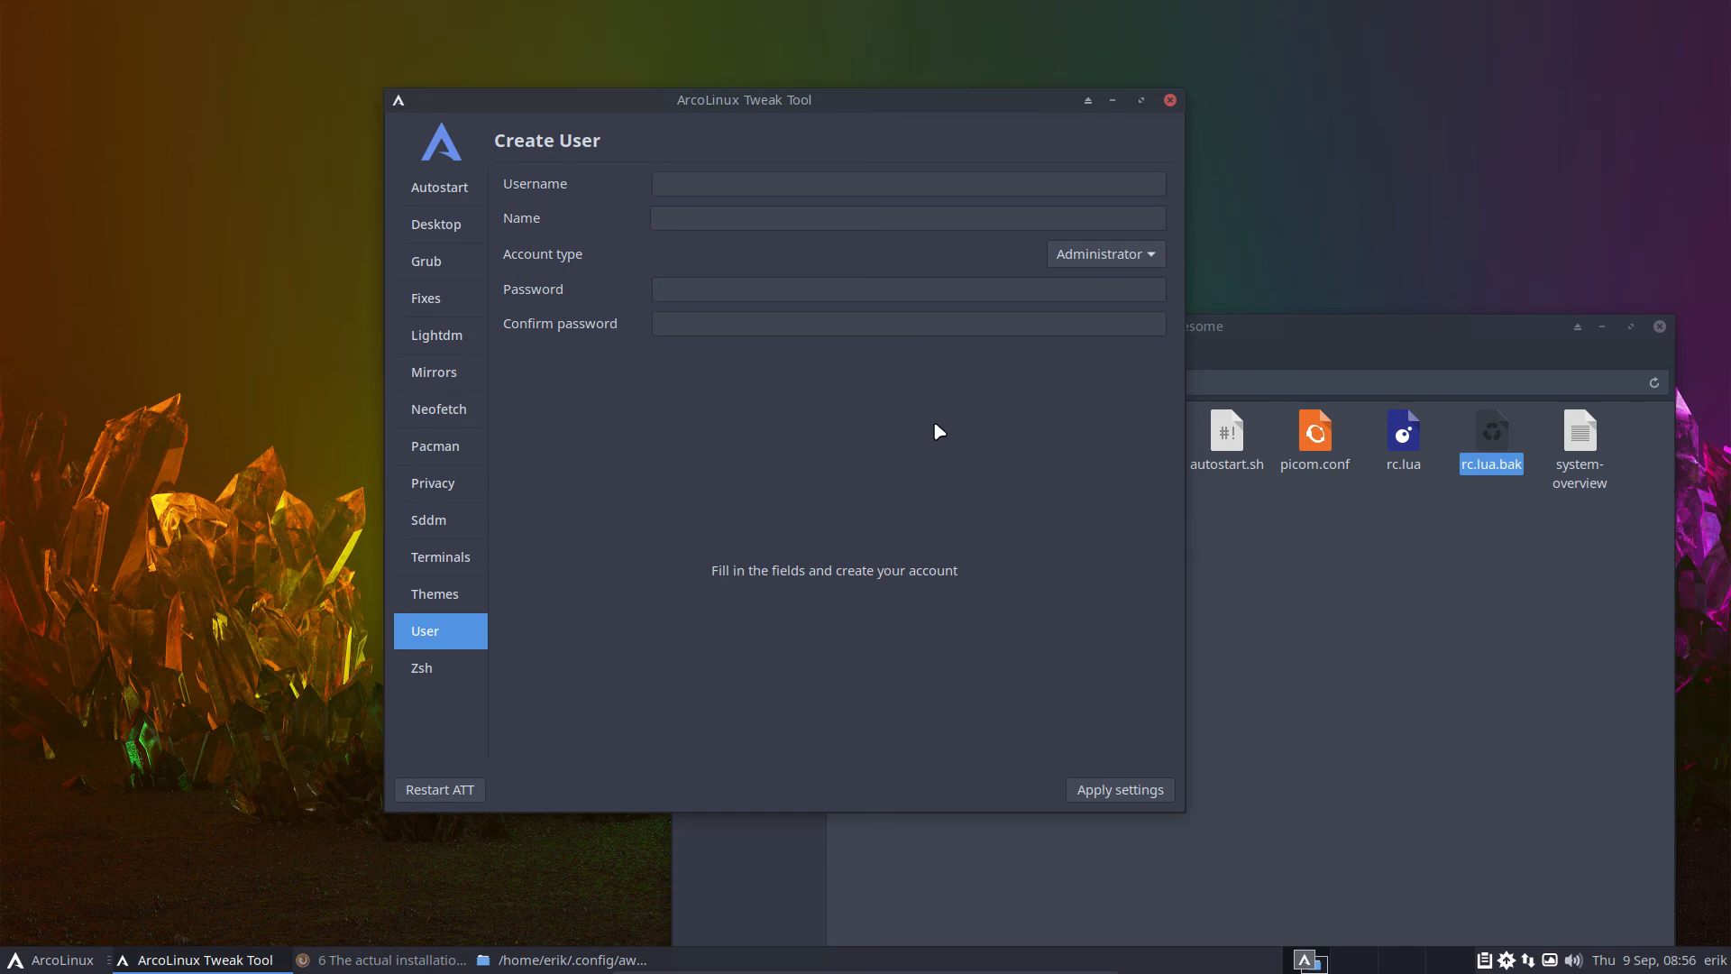
- Focus the empty Create User username and full name fields, briefly checking the app menu
{"action": "left_click", "coordinate": [908, 183]}
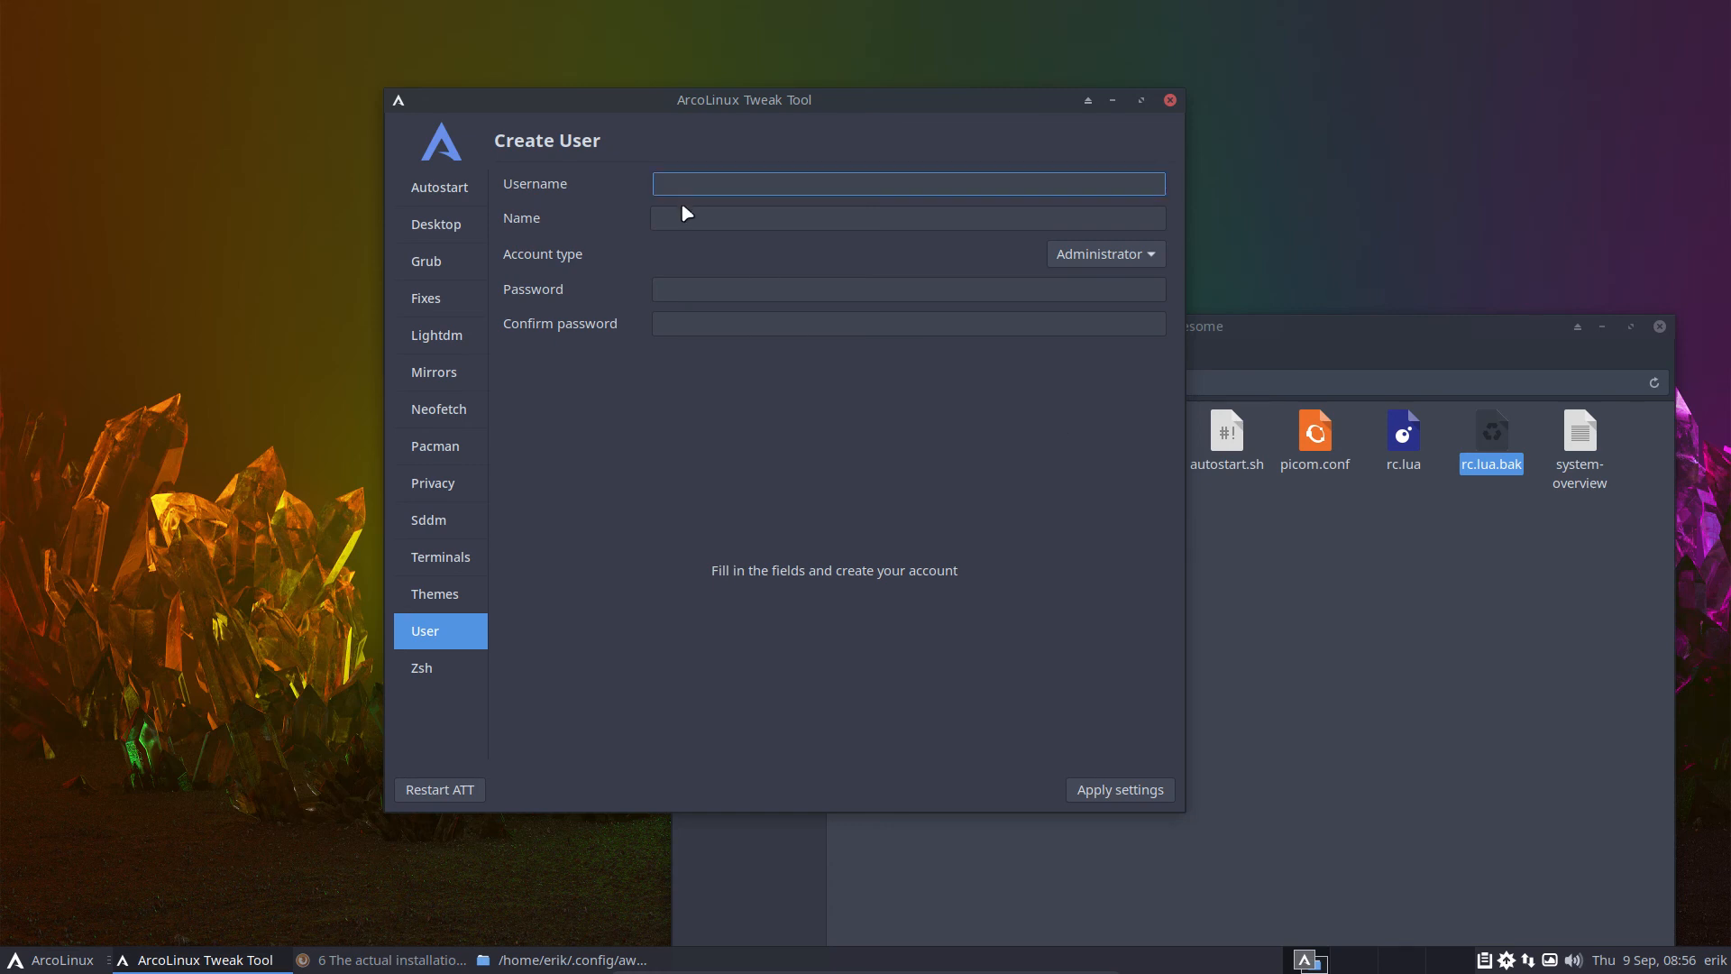
{"action": "left_click", "coordinate": [906, 217]}
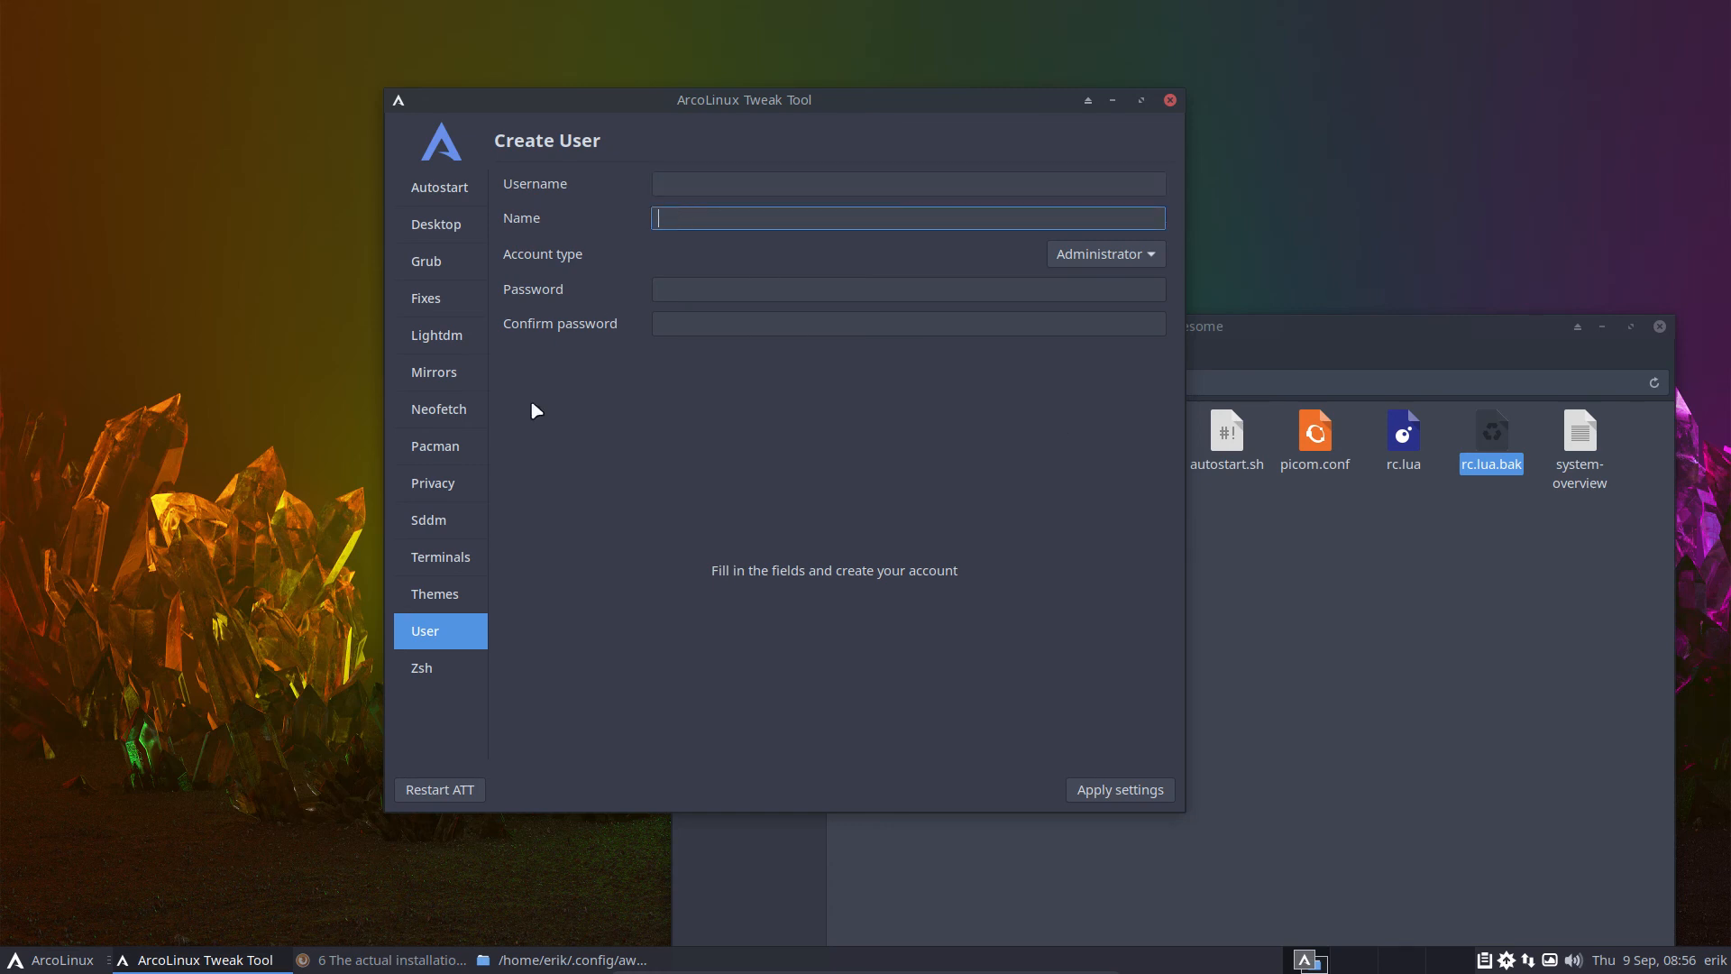
{"action": "left_click", "coordinate": [53, 958]}
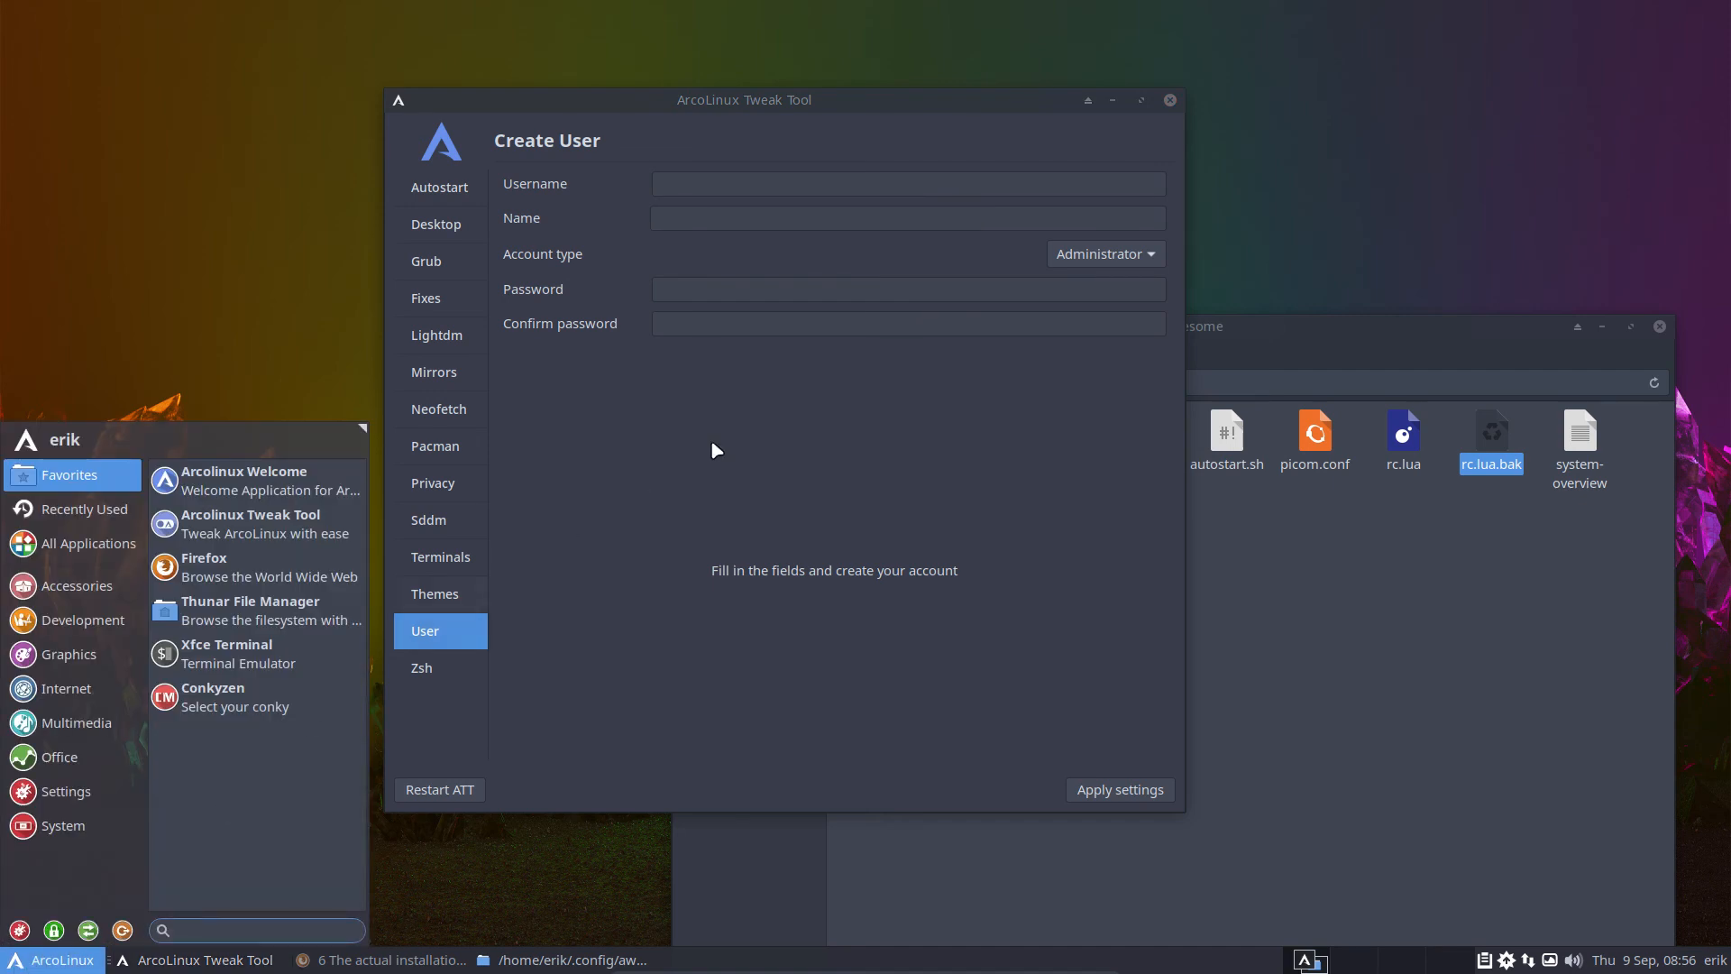
{"action": "left_click", "coordinate": [905, 183]}
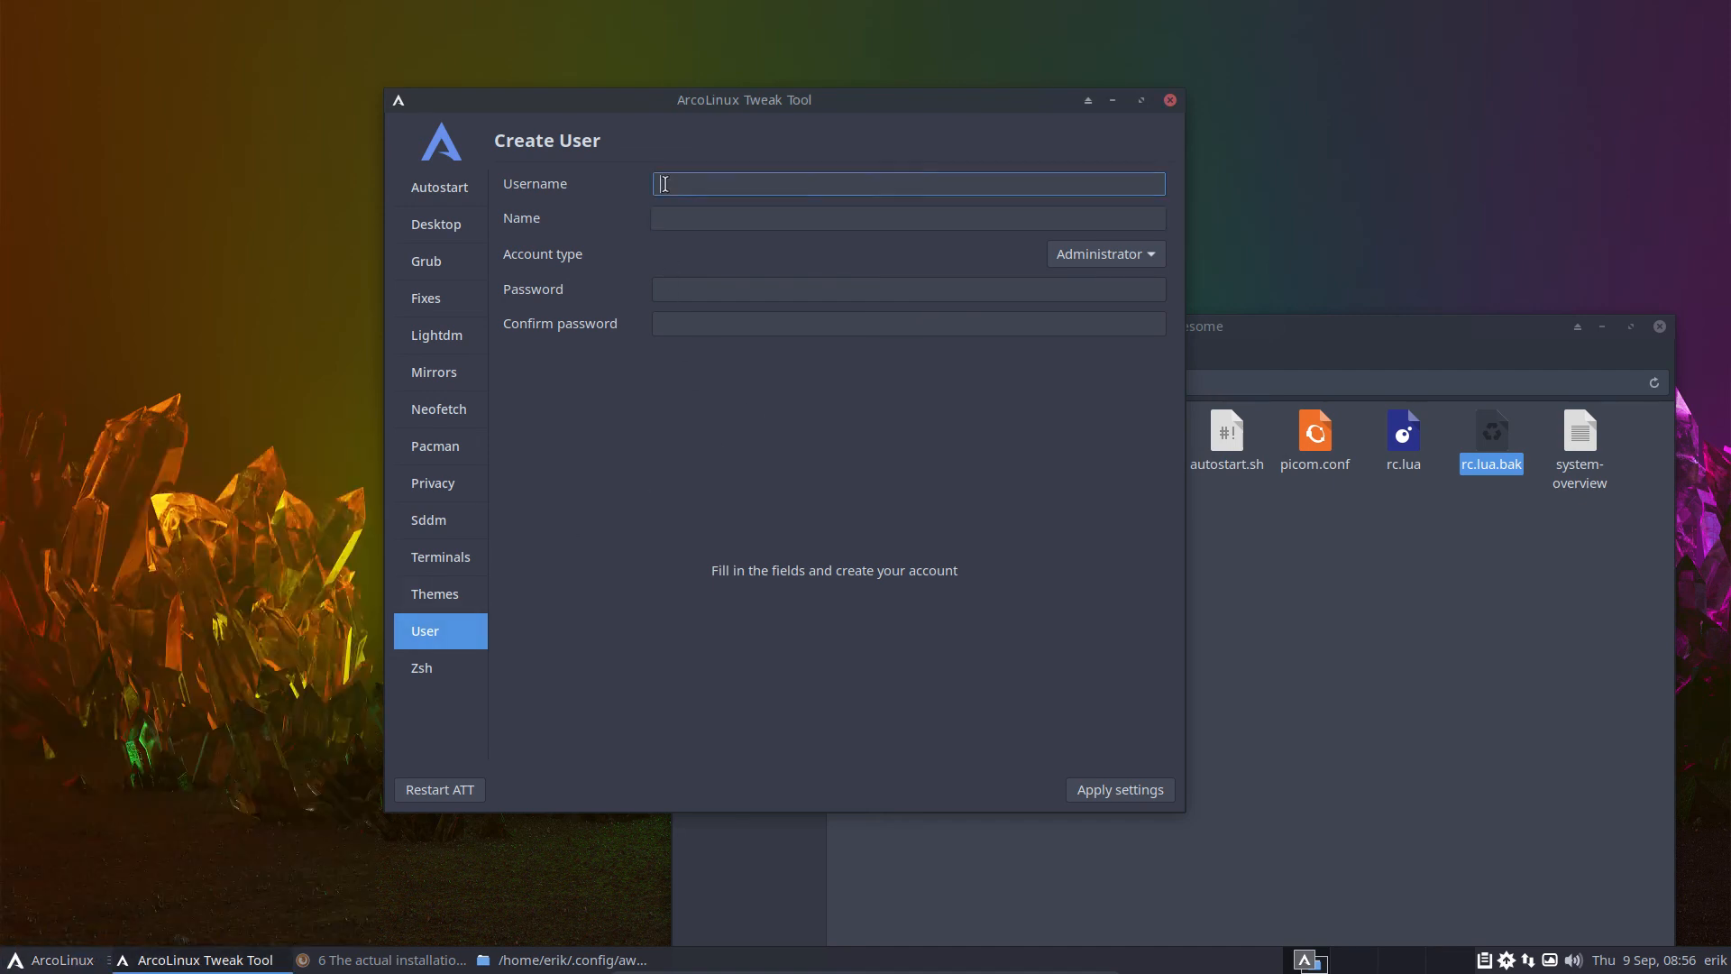
{"action": "left_click", "coordinate": [905, 218]}
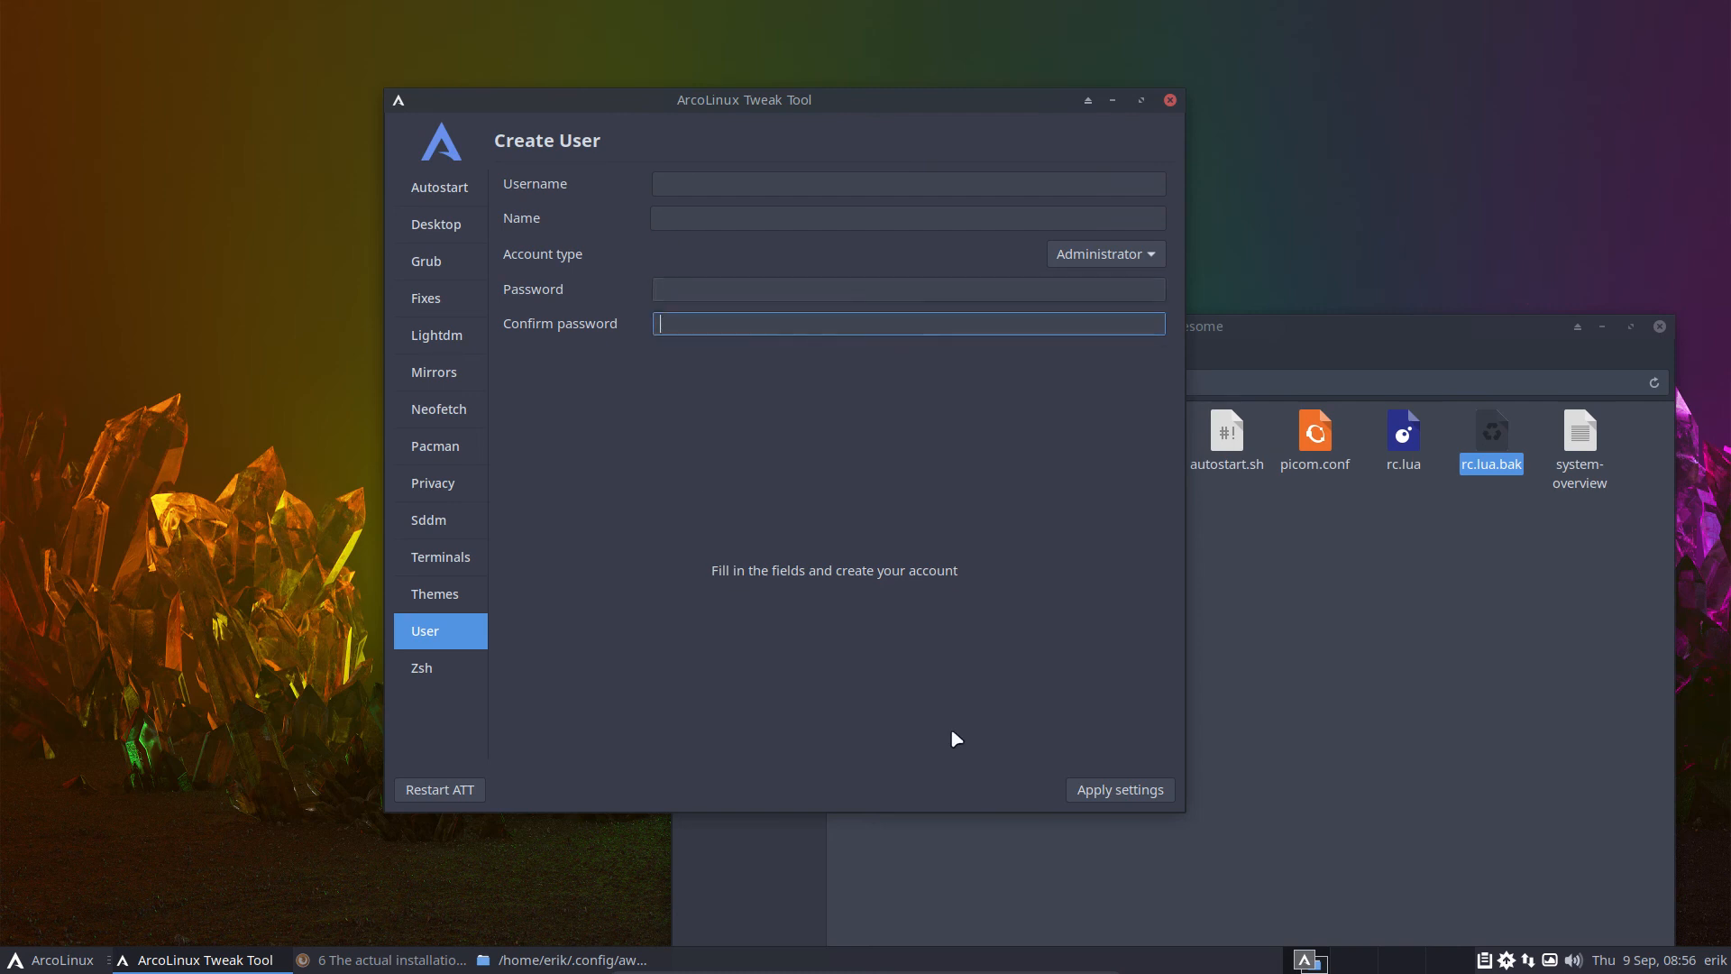
{"action": "mouse_move", "coordinate": [1000, 511]}
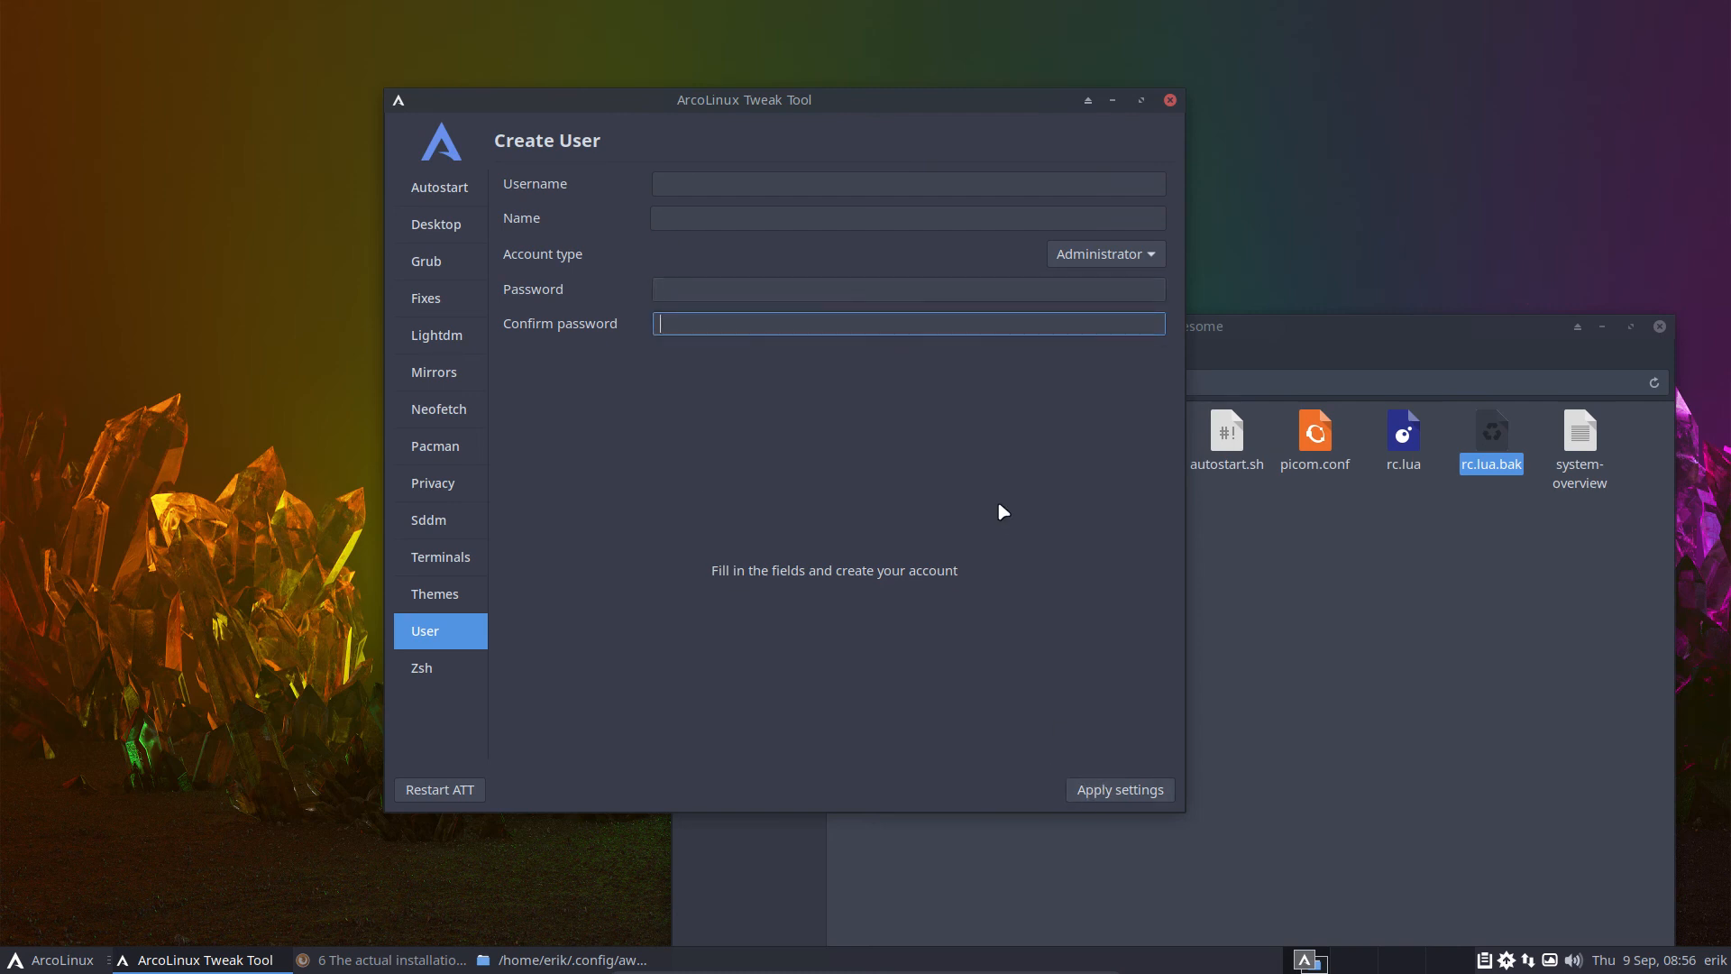
{"action": "mouse_move", "coordinate": [1103, 255]}
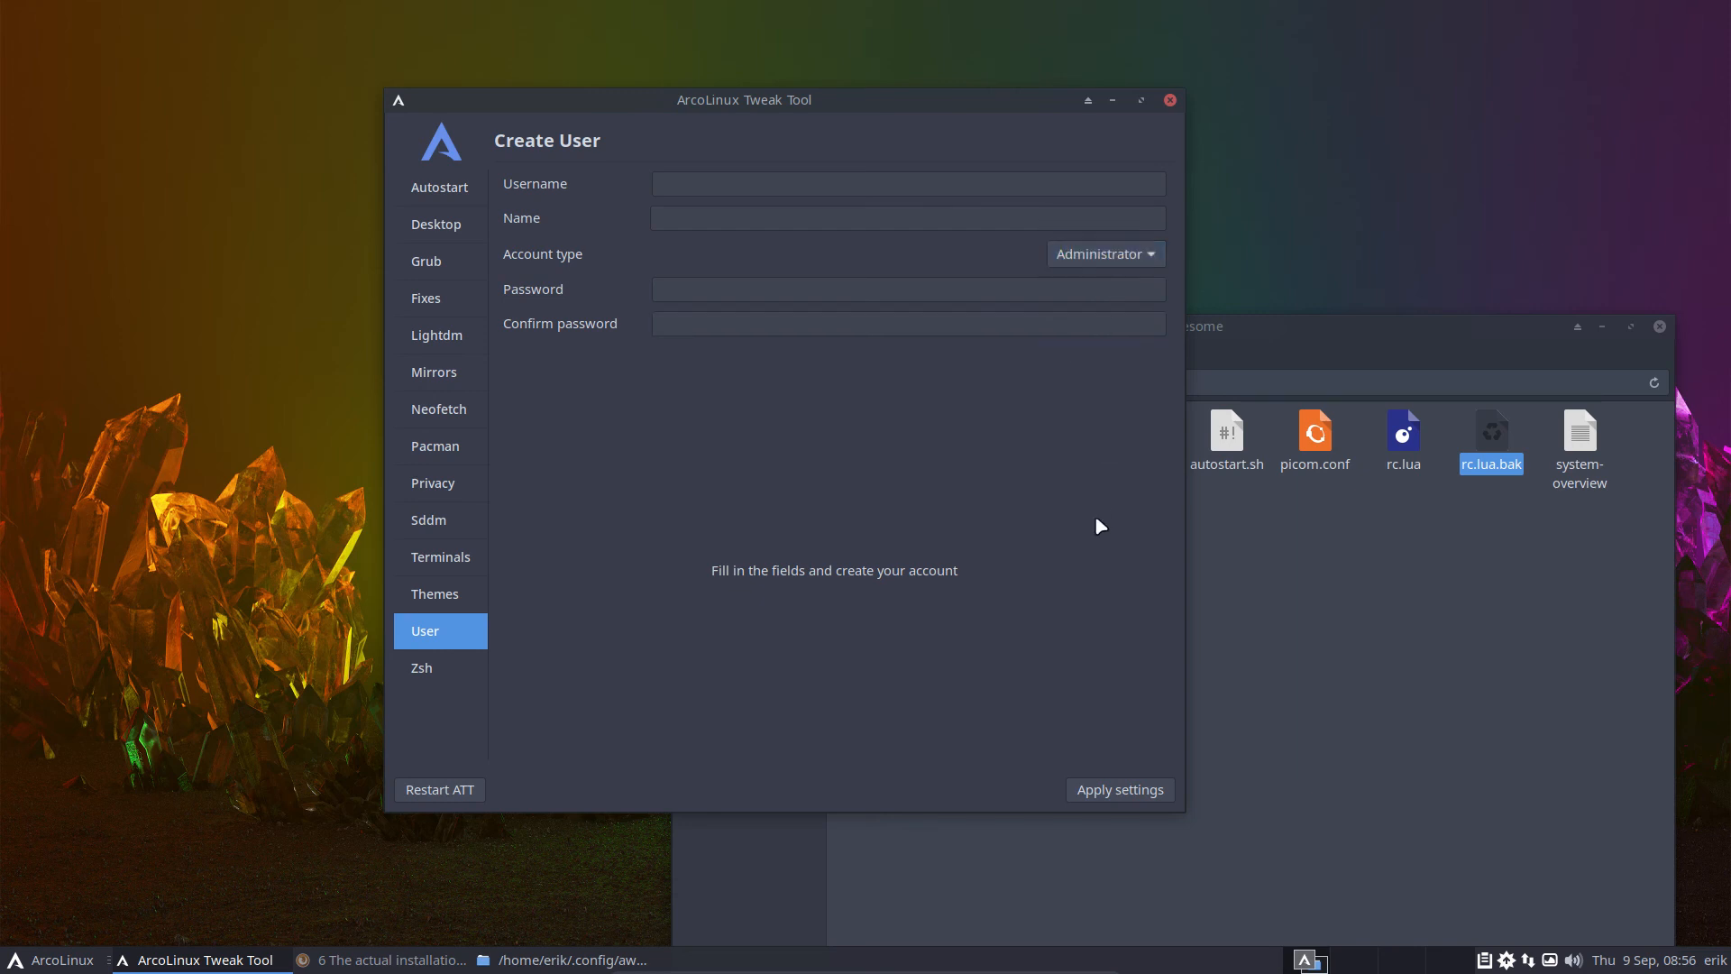
- Go to the ZSH Themes page in the sidebar, showing the random theme preview
{"action": "left_click", "coordinate": [421, 667]}
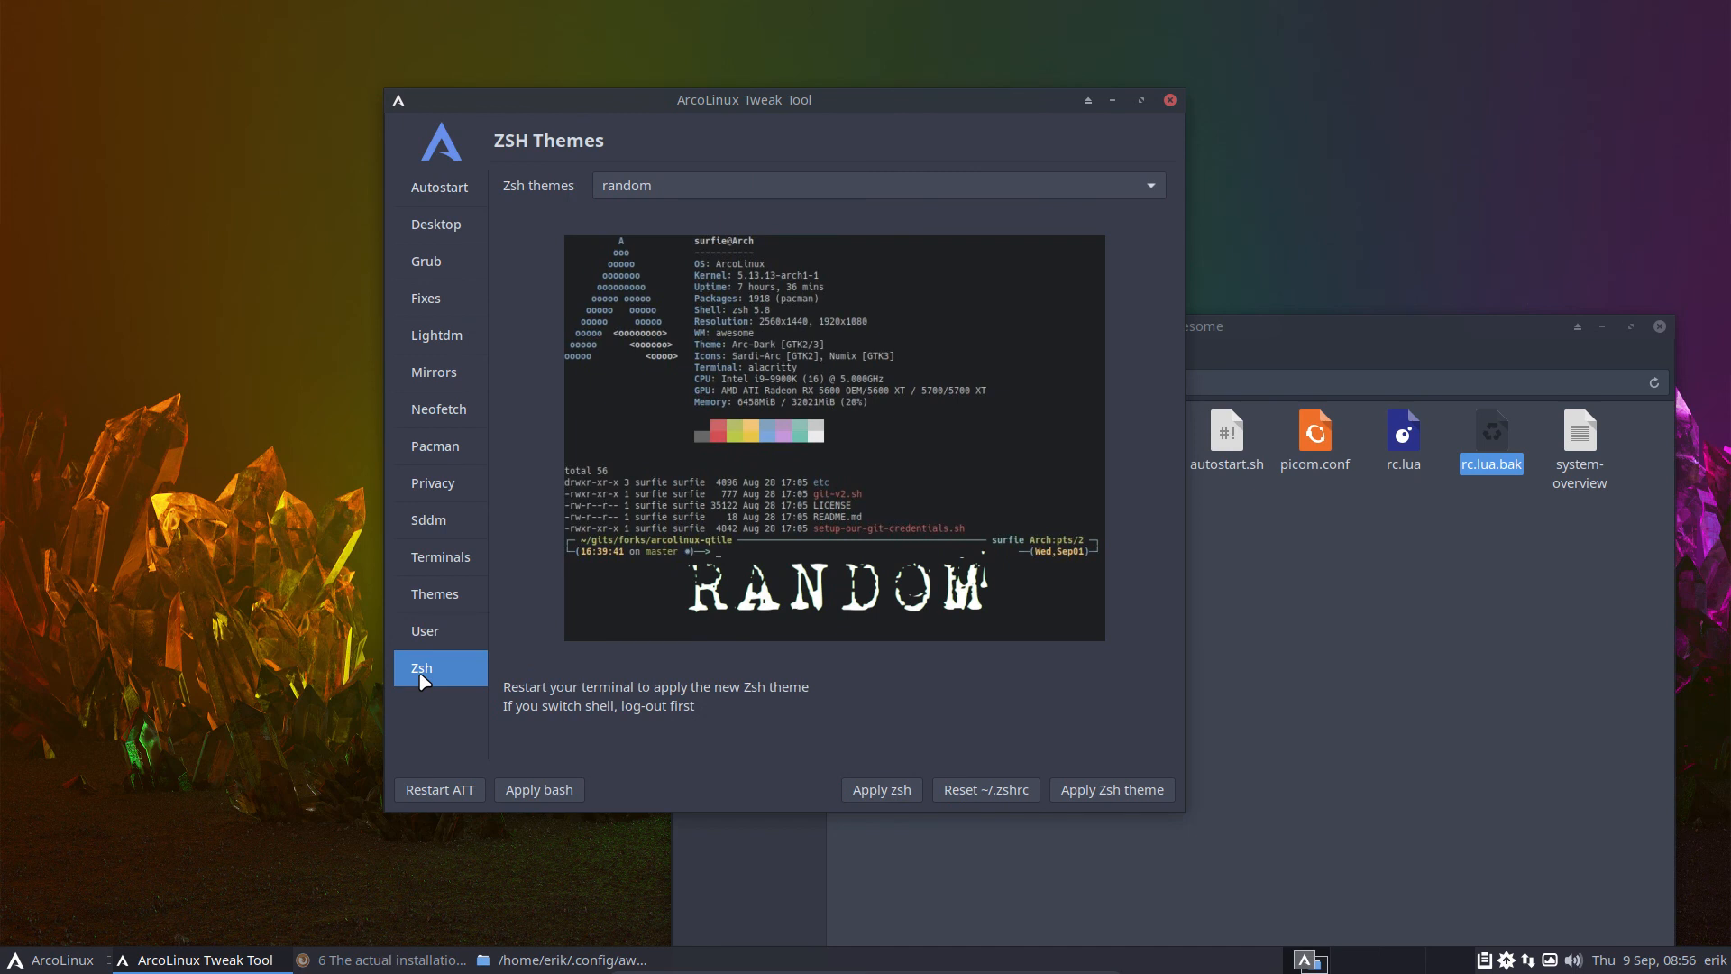
{"action": "left_click", "coordinate": [437, 630]}
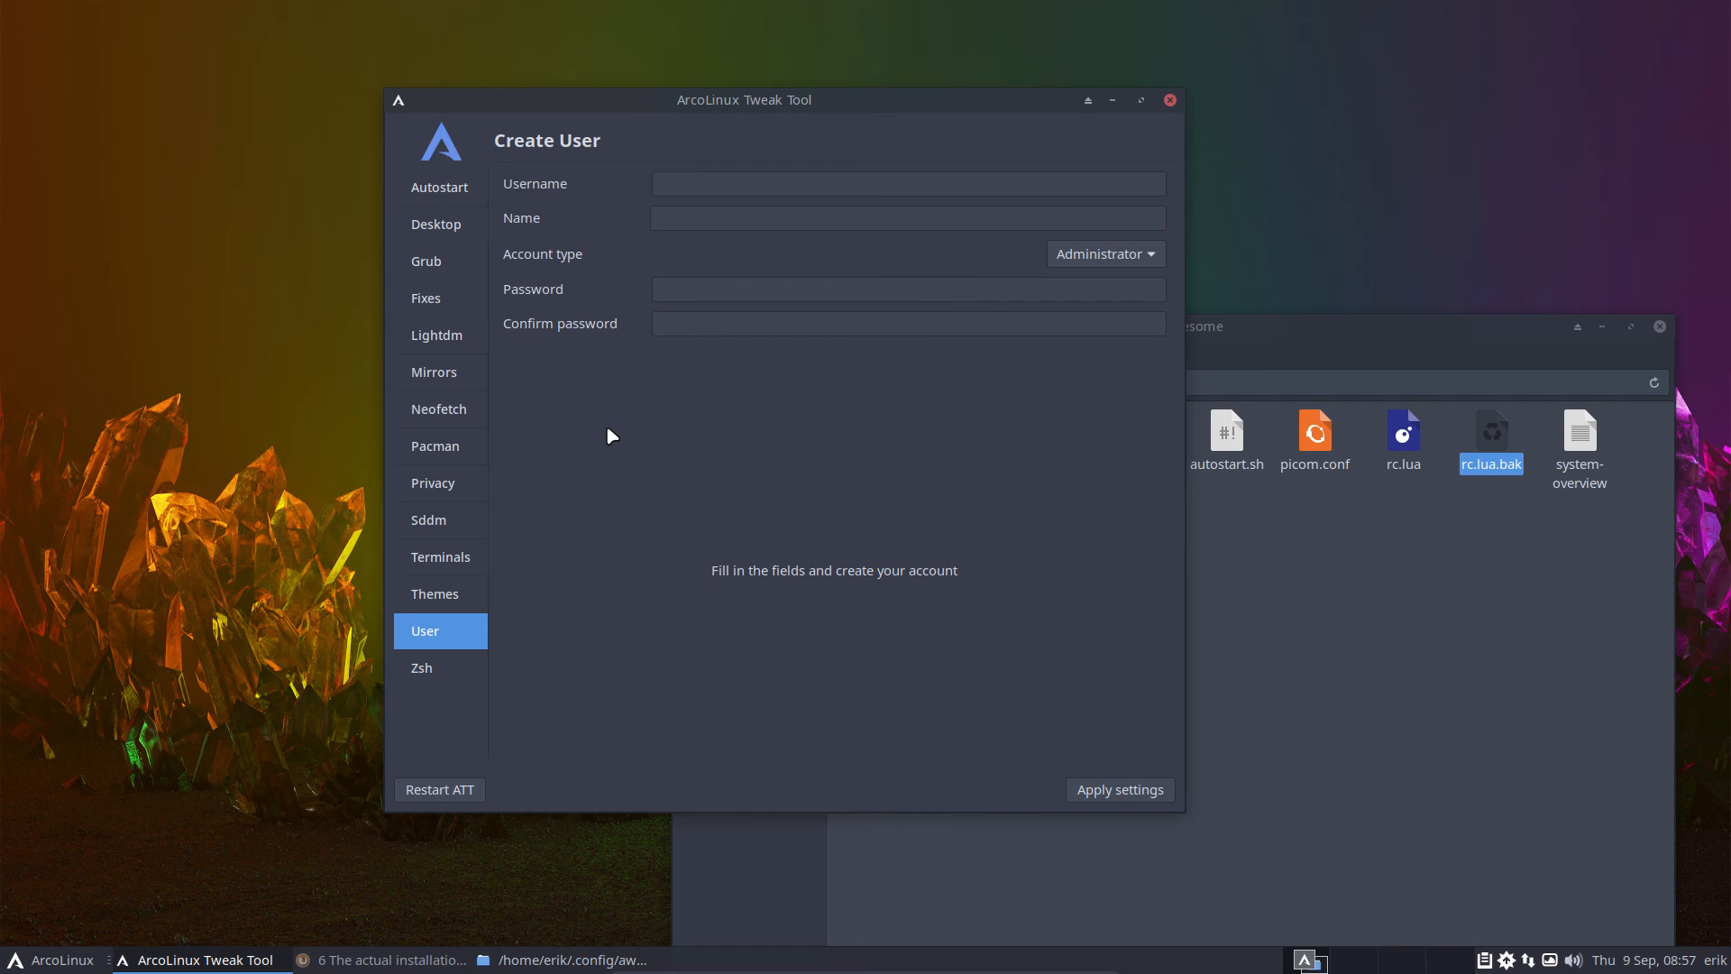
{"action": "left_click", "coordinate": [385, 959]}
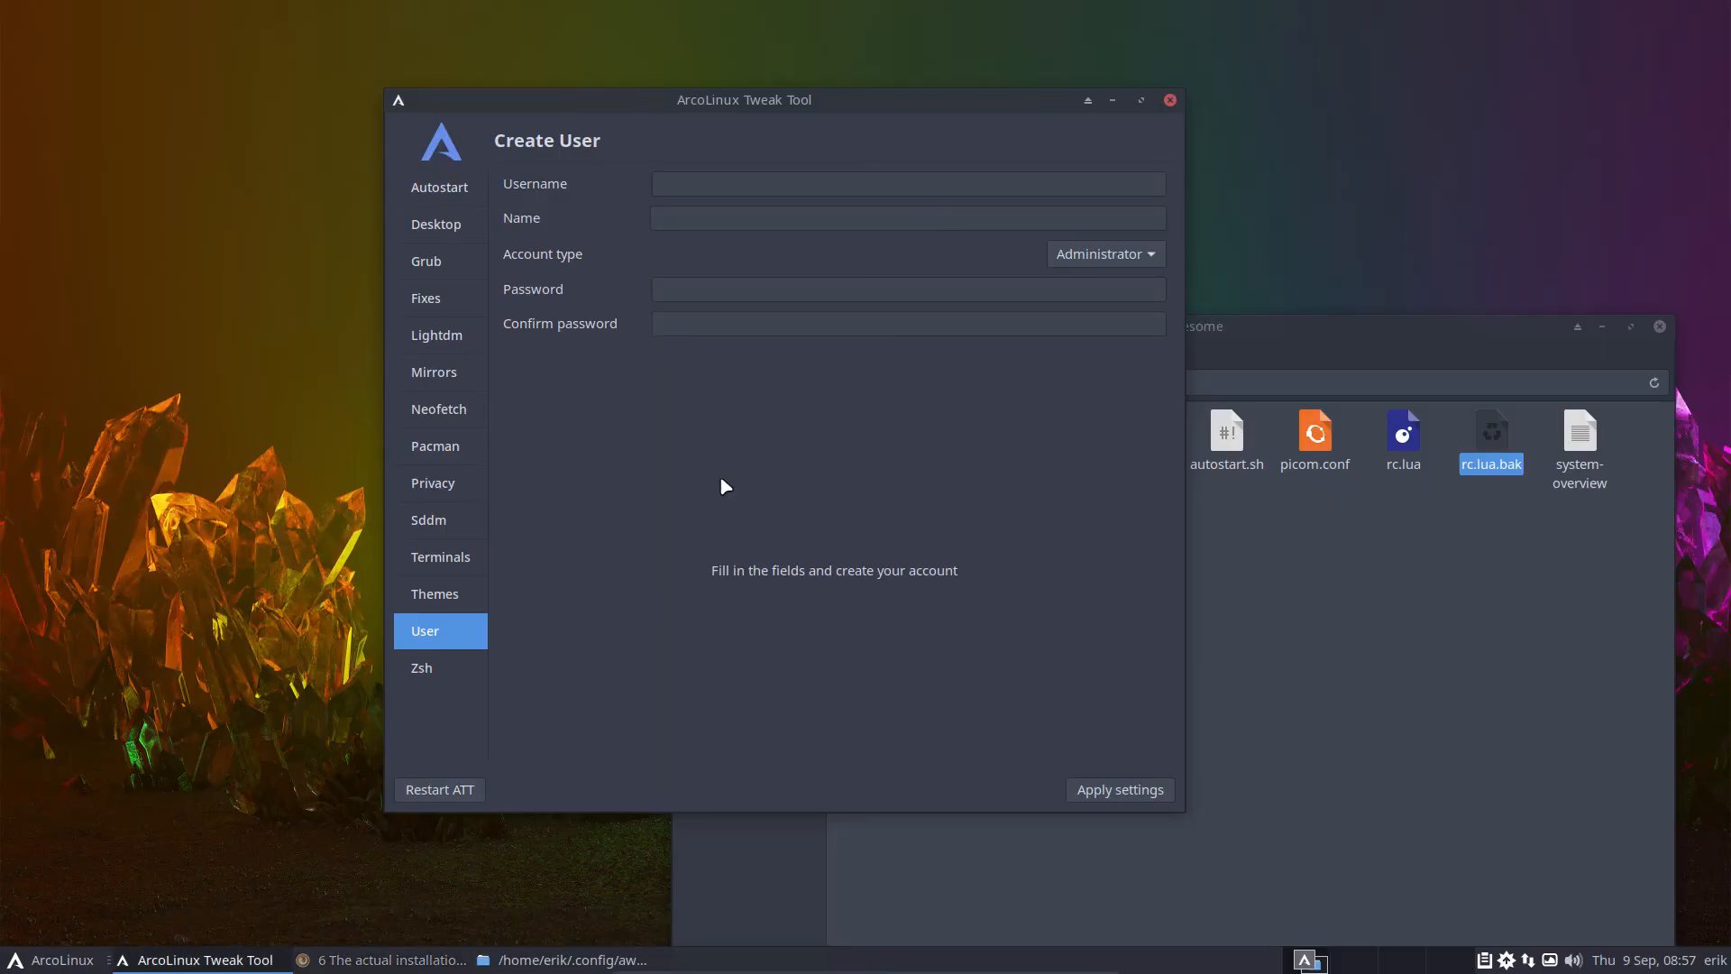
{"action": "mouse_move", "coordinate": [737, 488]}
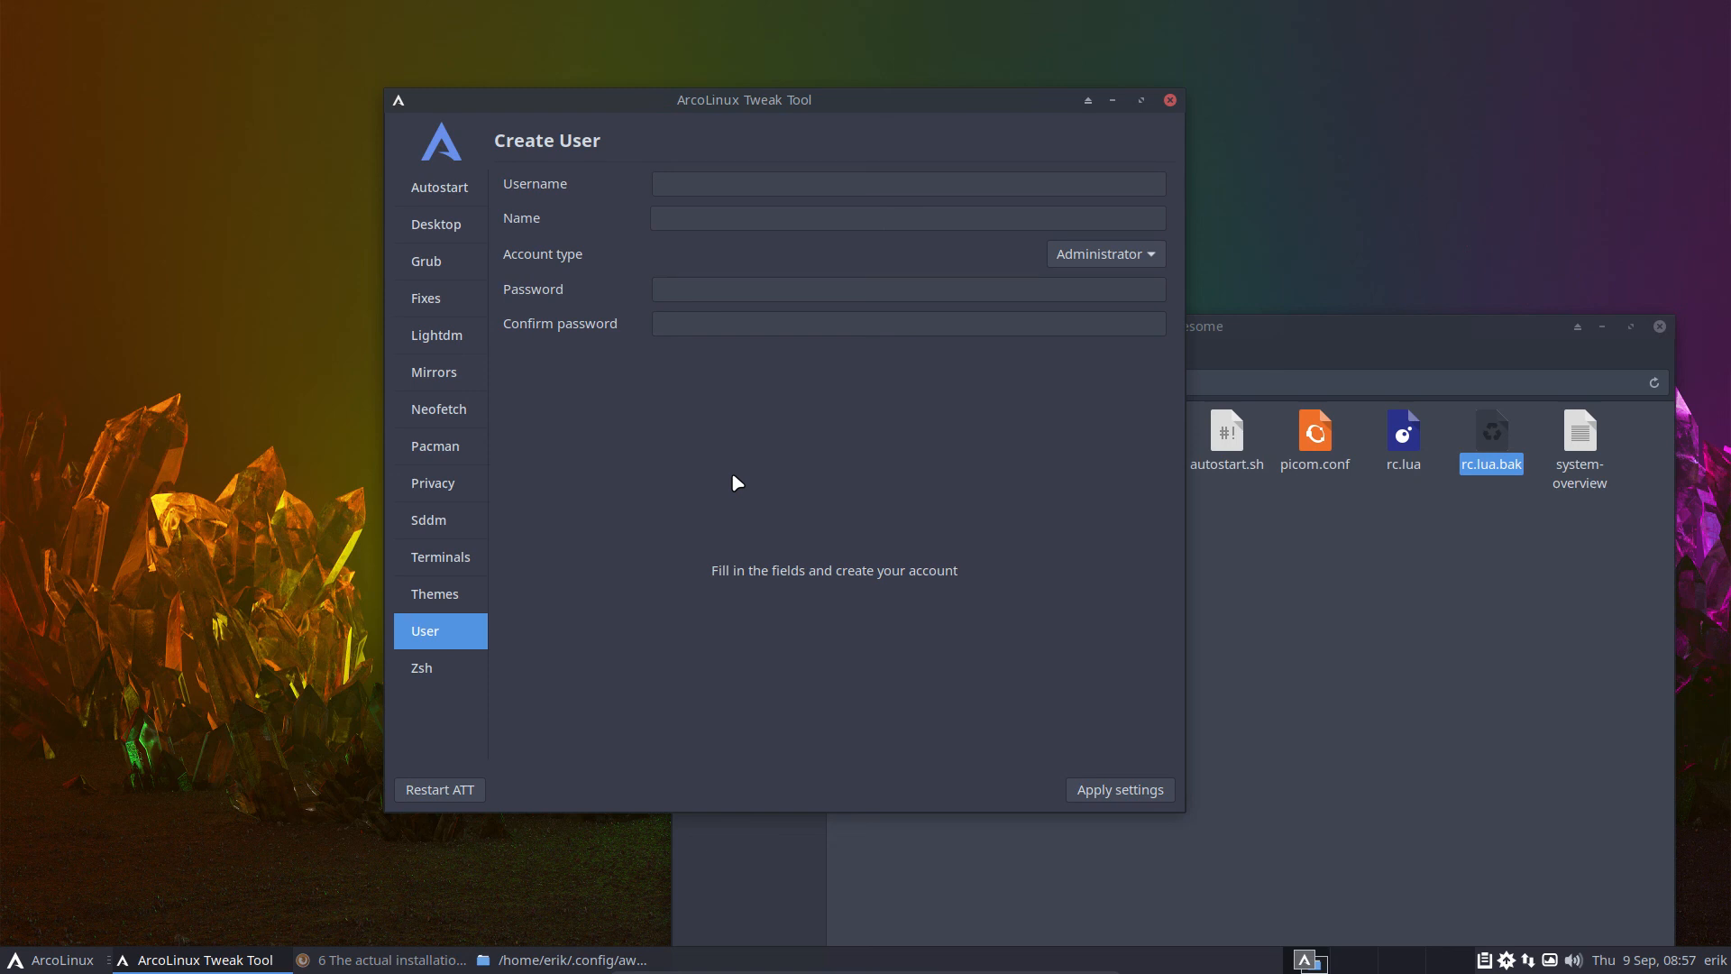
{"action": "mouse_move", "coordinate": [731, 476]}
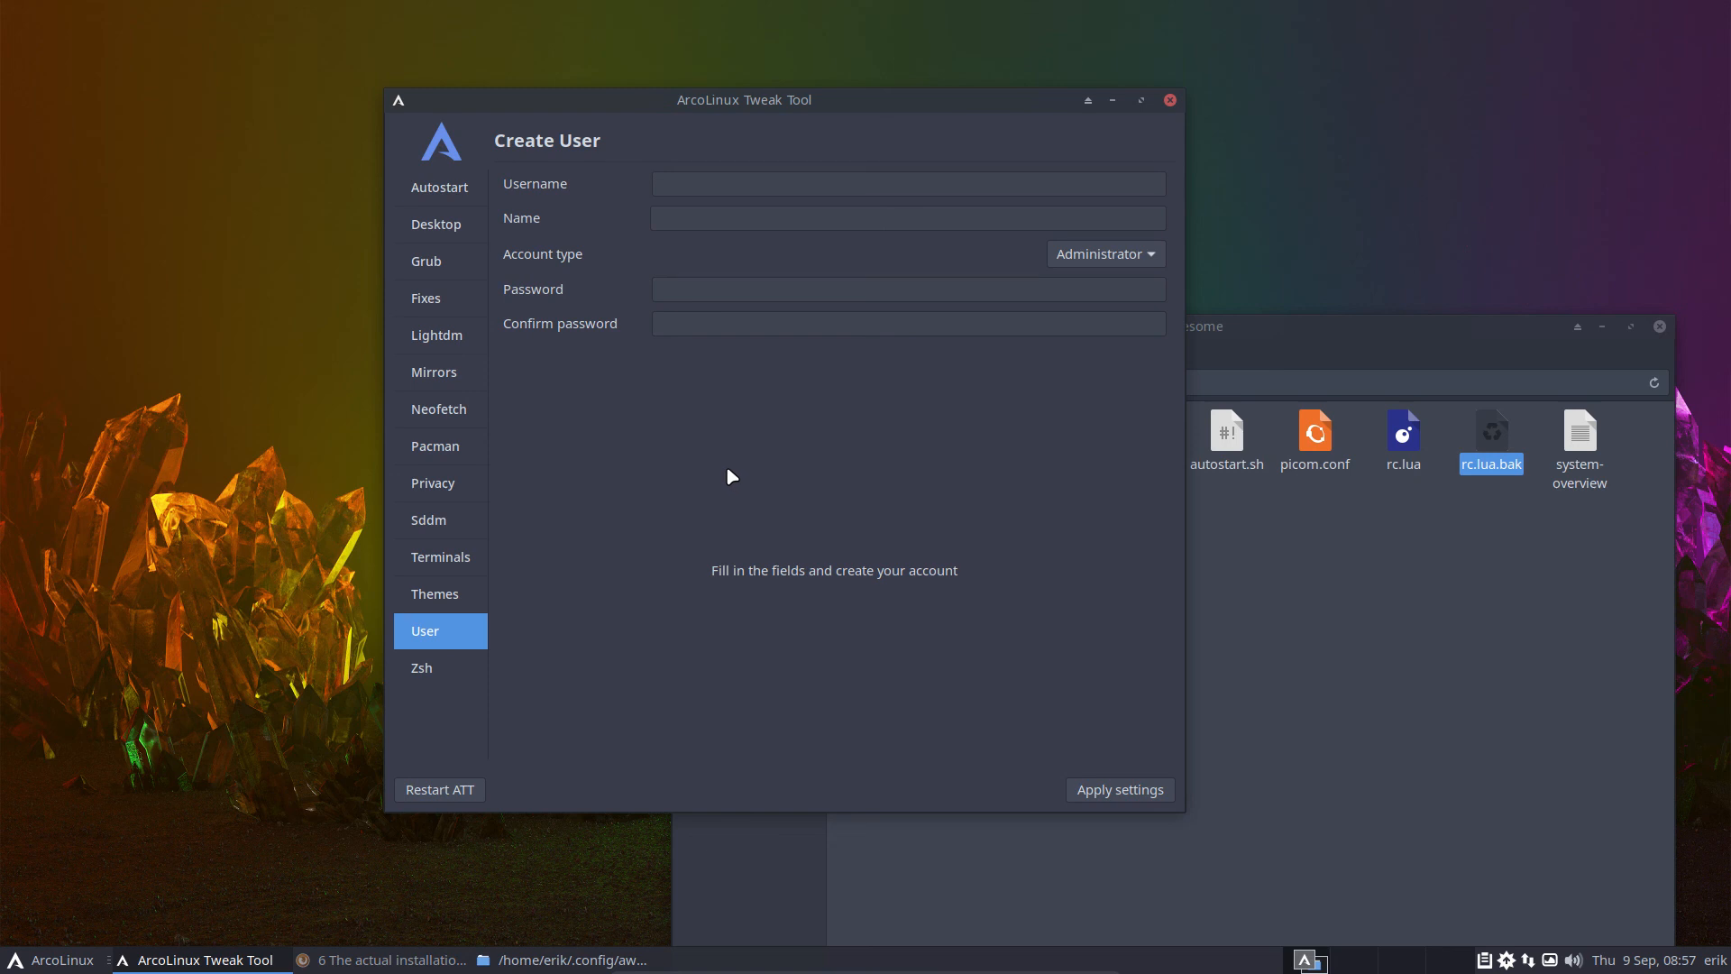
{"action": "mouse_move", "coordinate": [458, 670]}
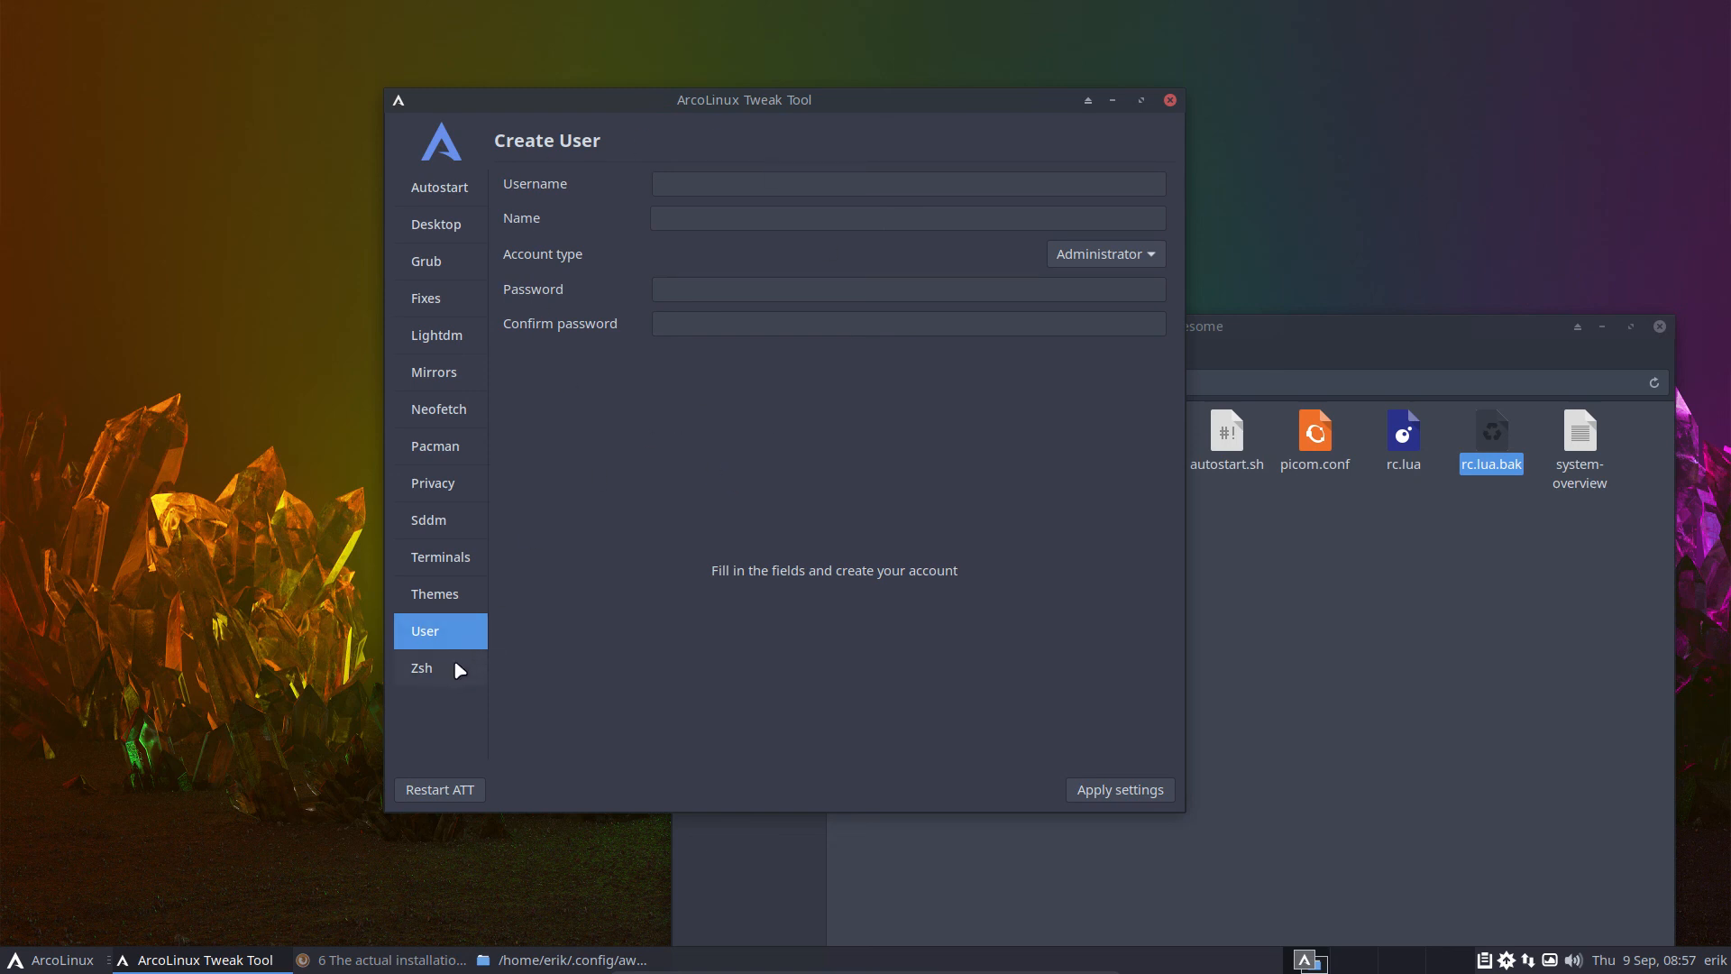
{"action": "left_click", "coordinate": [421, 668]}
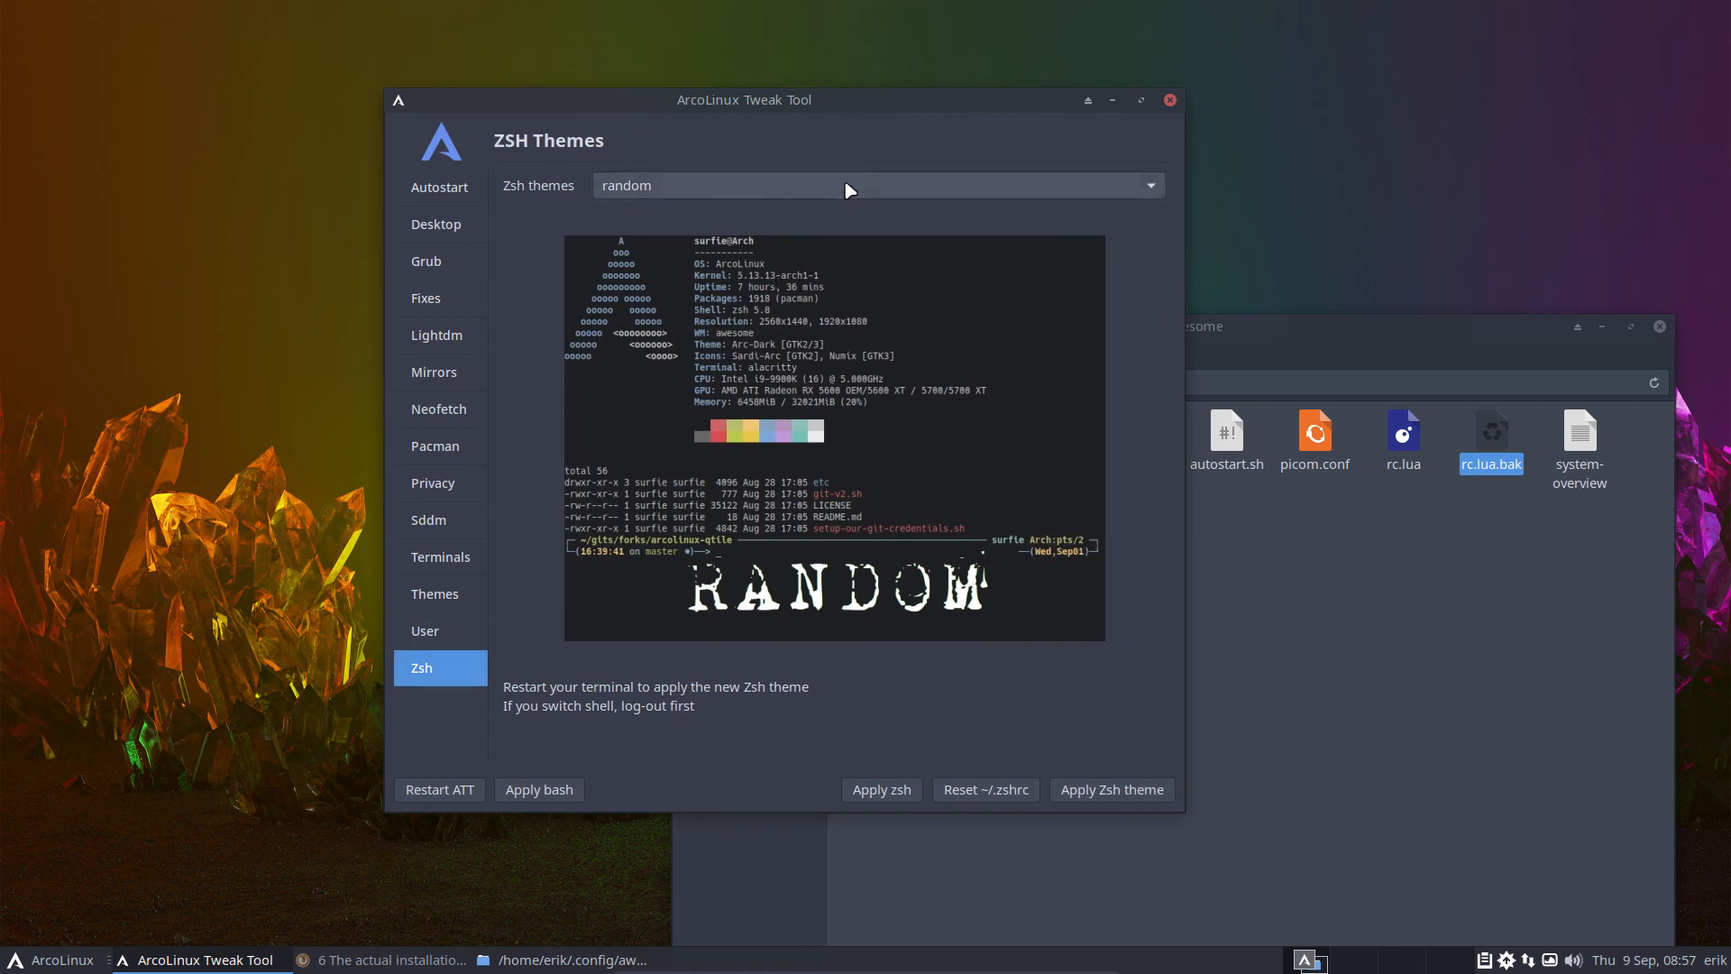
- Preview the reSet, sammy and rkj Zsh themes, ending with agnoster selected
{"action": "left_click", "coordinate": [1111, 790]}
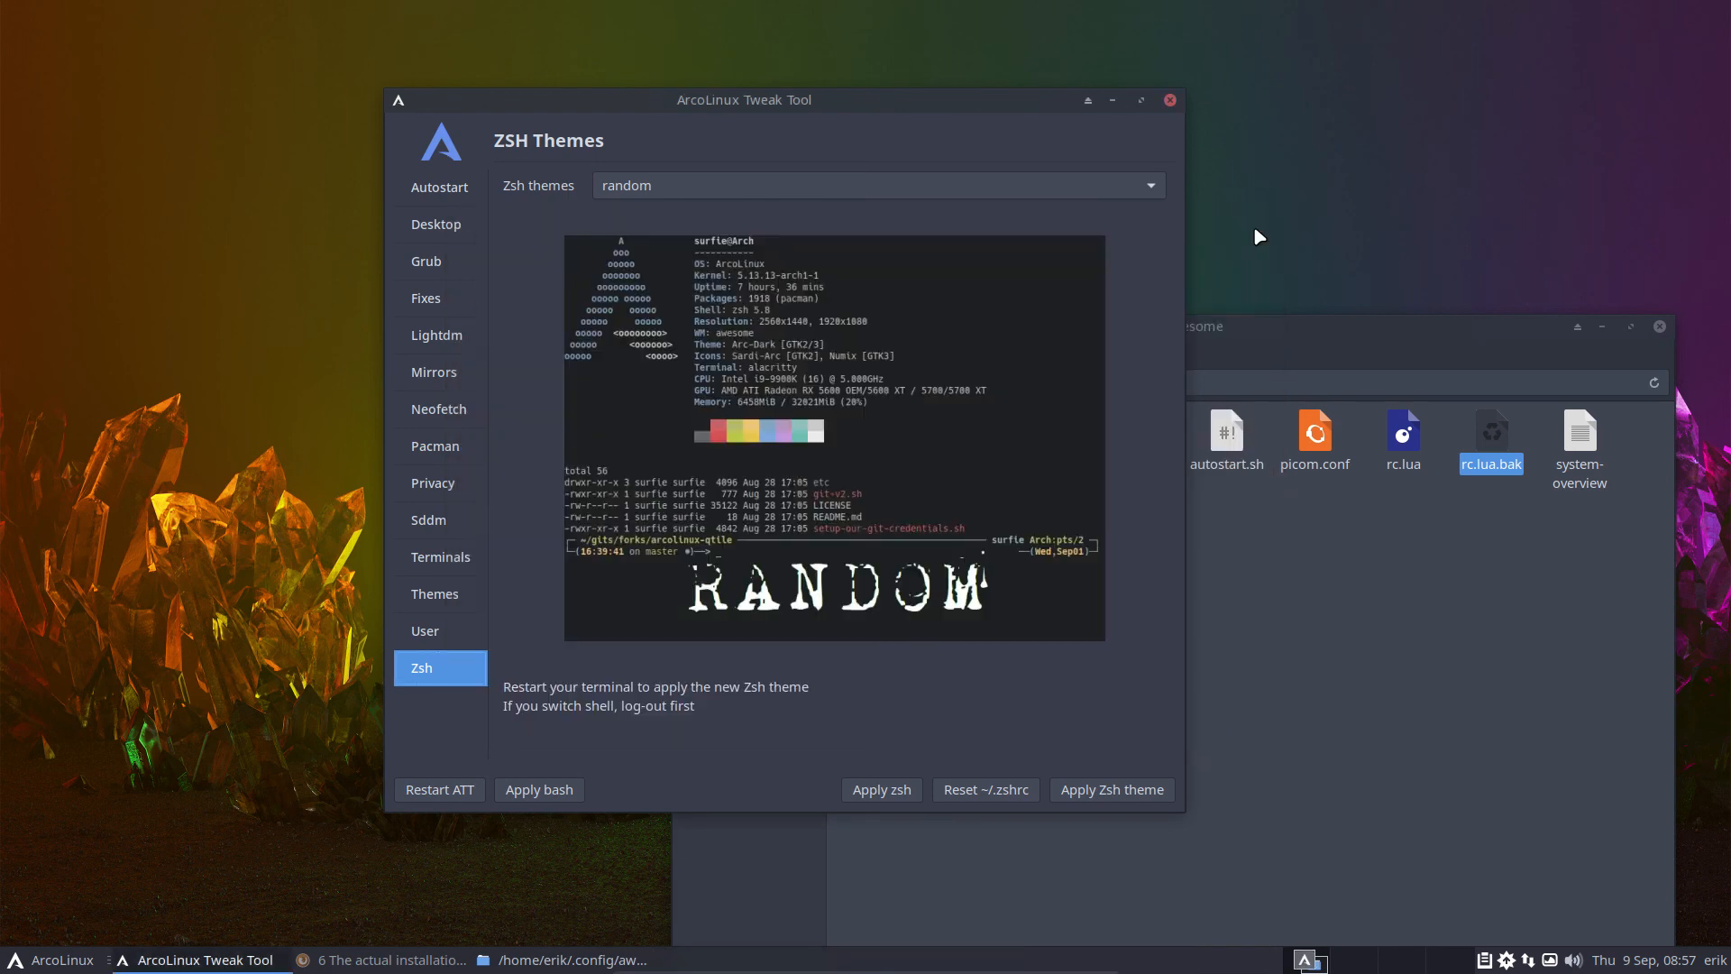
{"action": "left_click", "coordinate": [877, 184]}
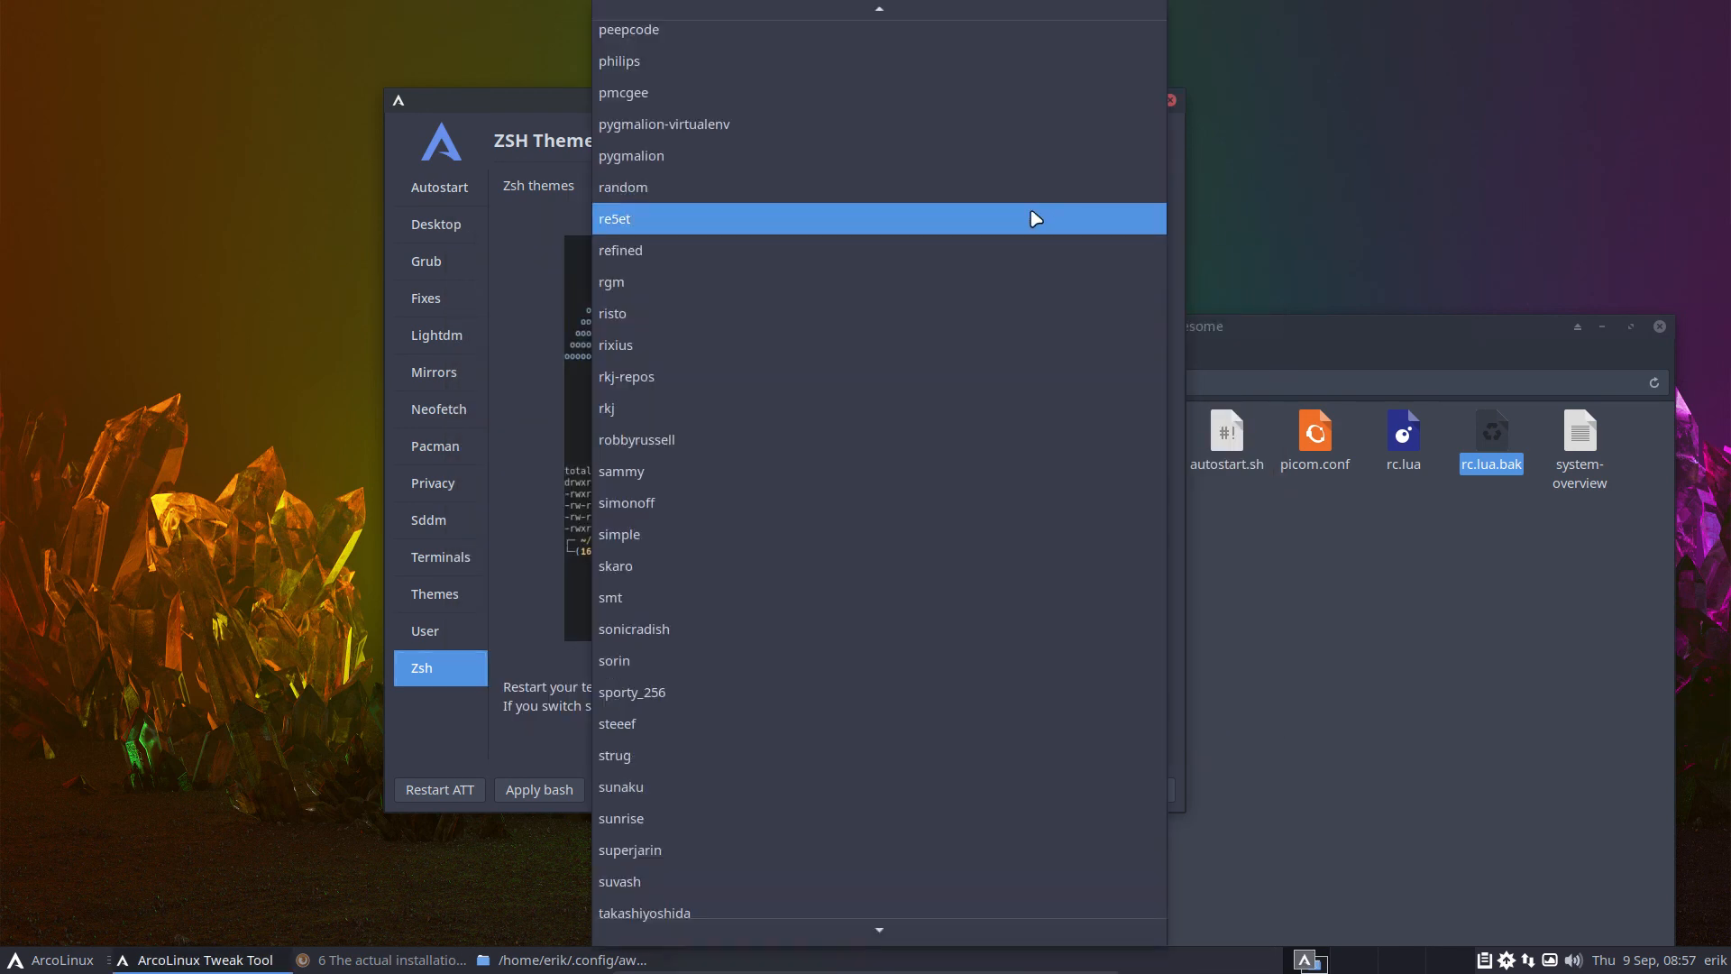
{"action": "left_click", "coordinate": [615, 217]}
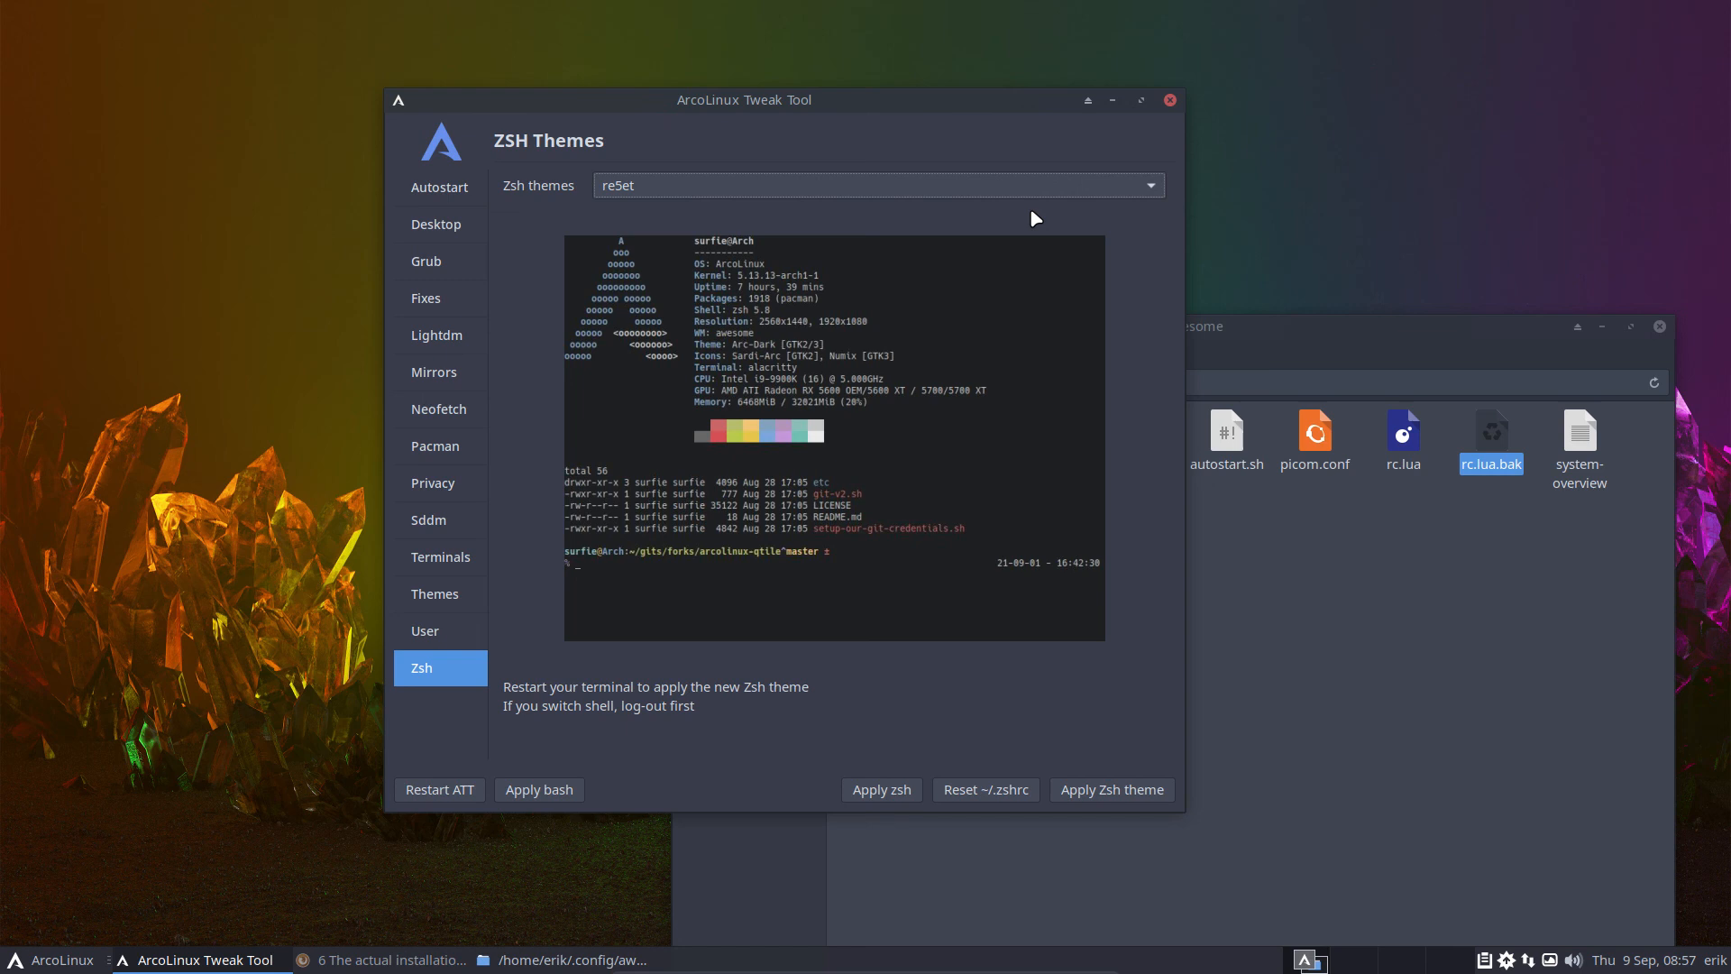
{"action": "mouse_move", "coordinate": [787, 417]}
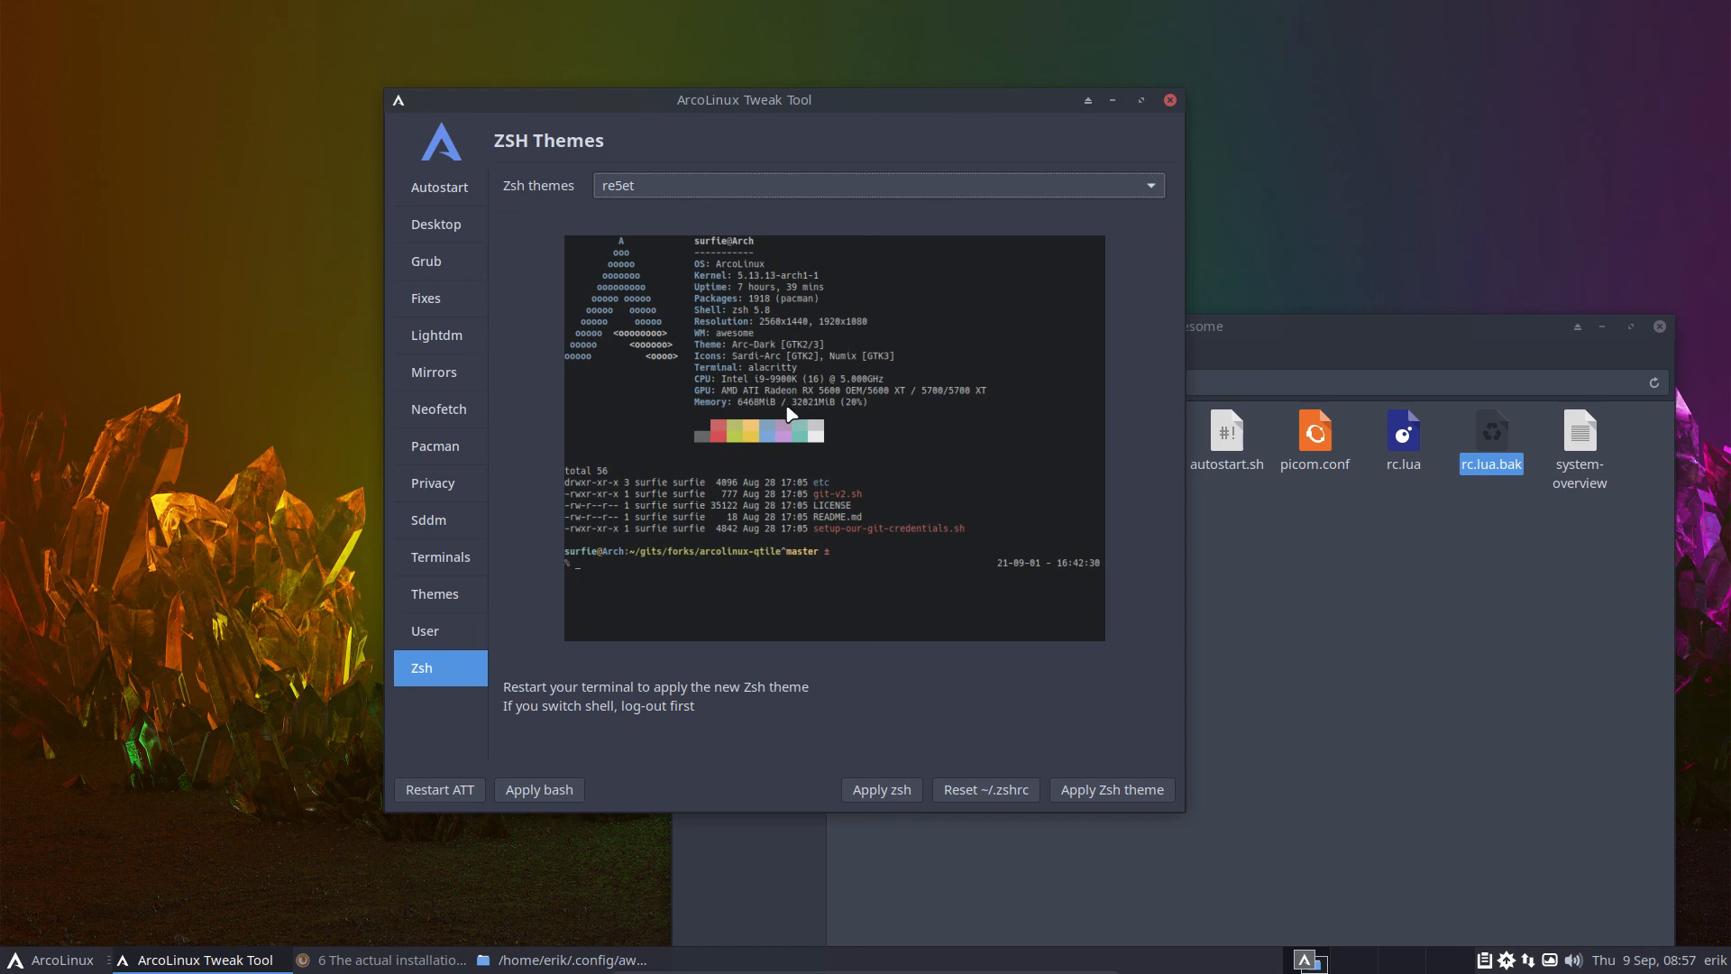
{"action": "mouse_move", "coordinate": [769, 299]}
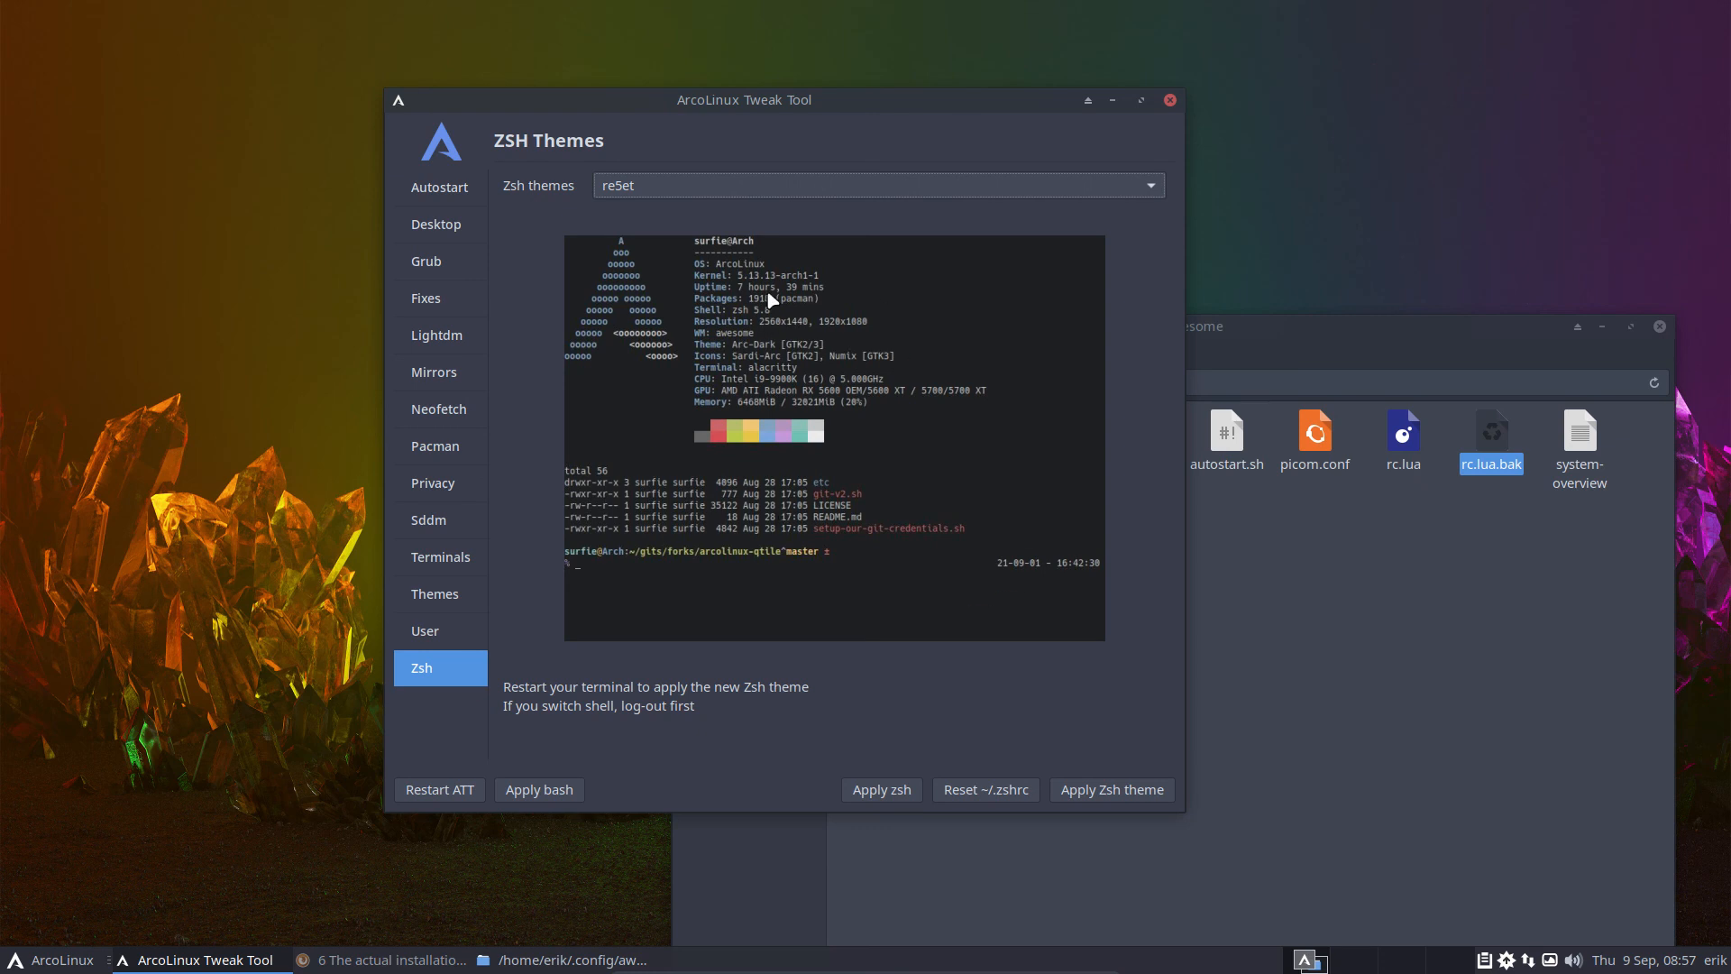
{"action": "left_click", "coordinate": [876, 184]}
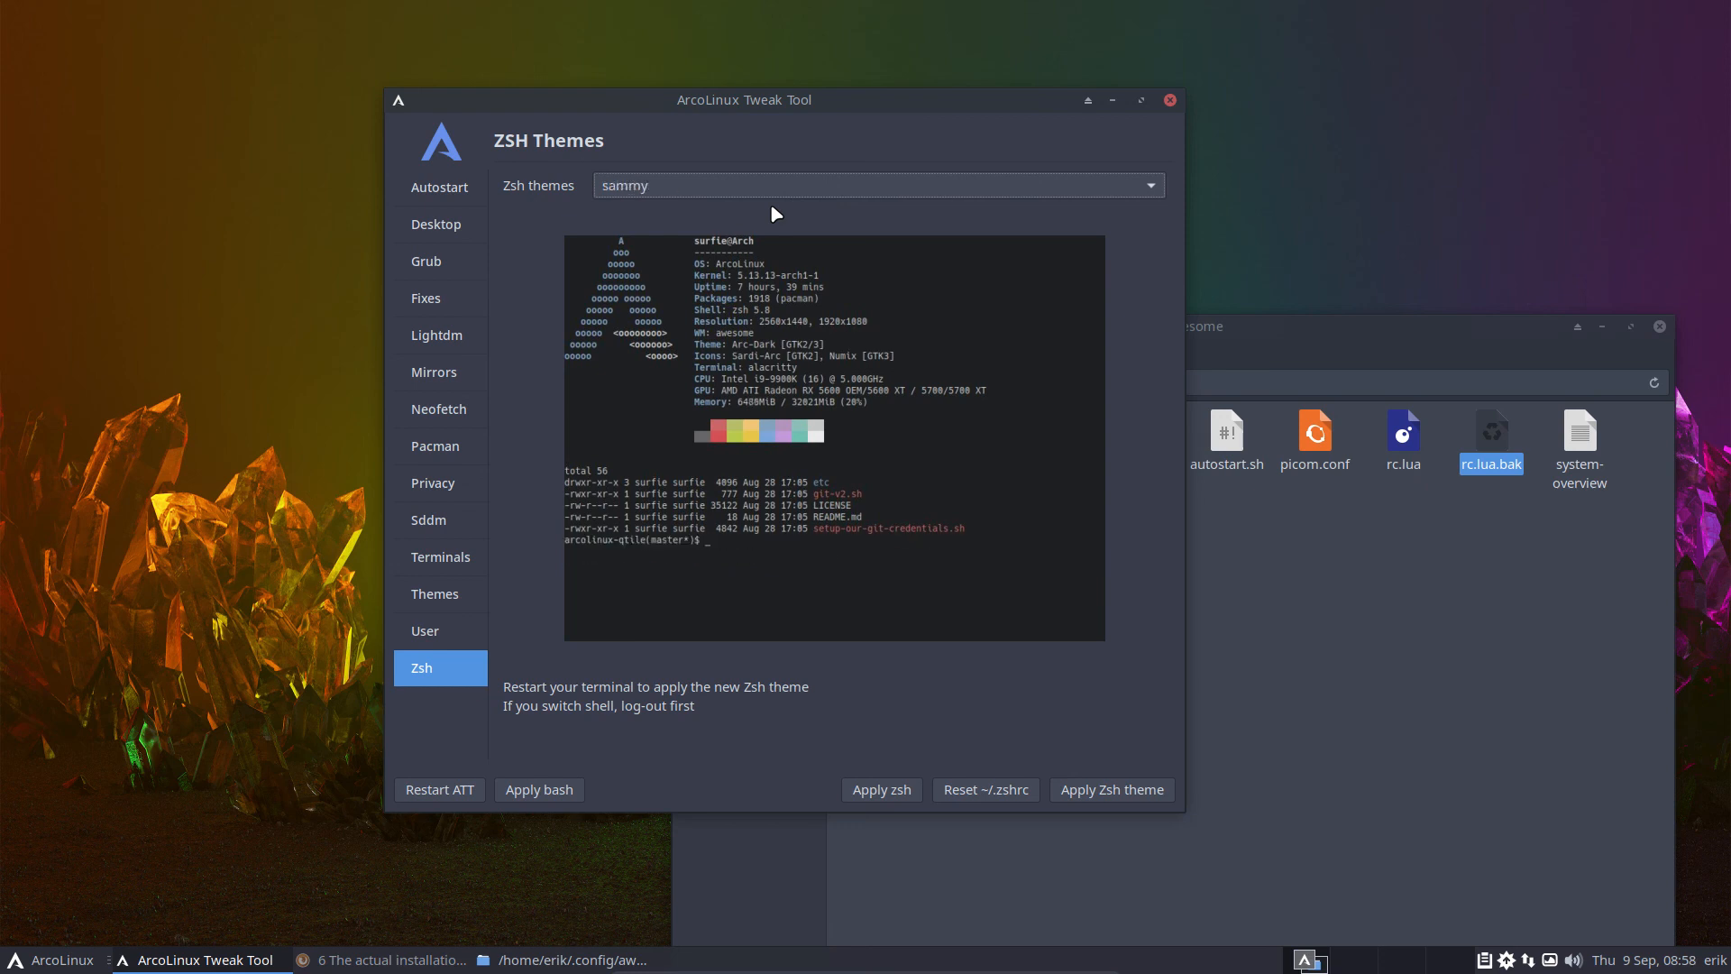
{"action": "left_click", "coordinate": [877, 184]}
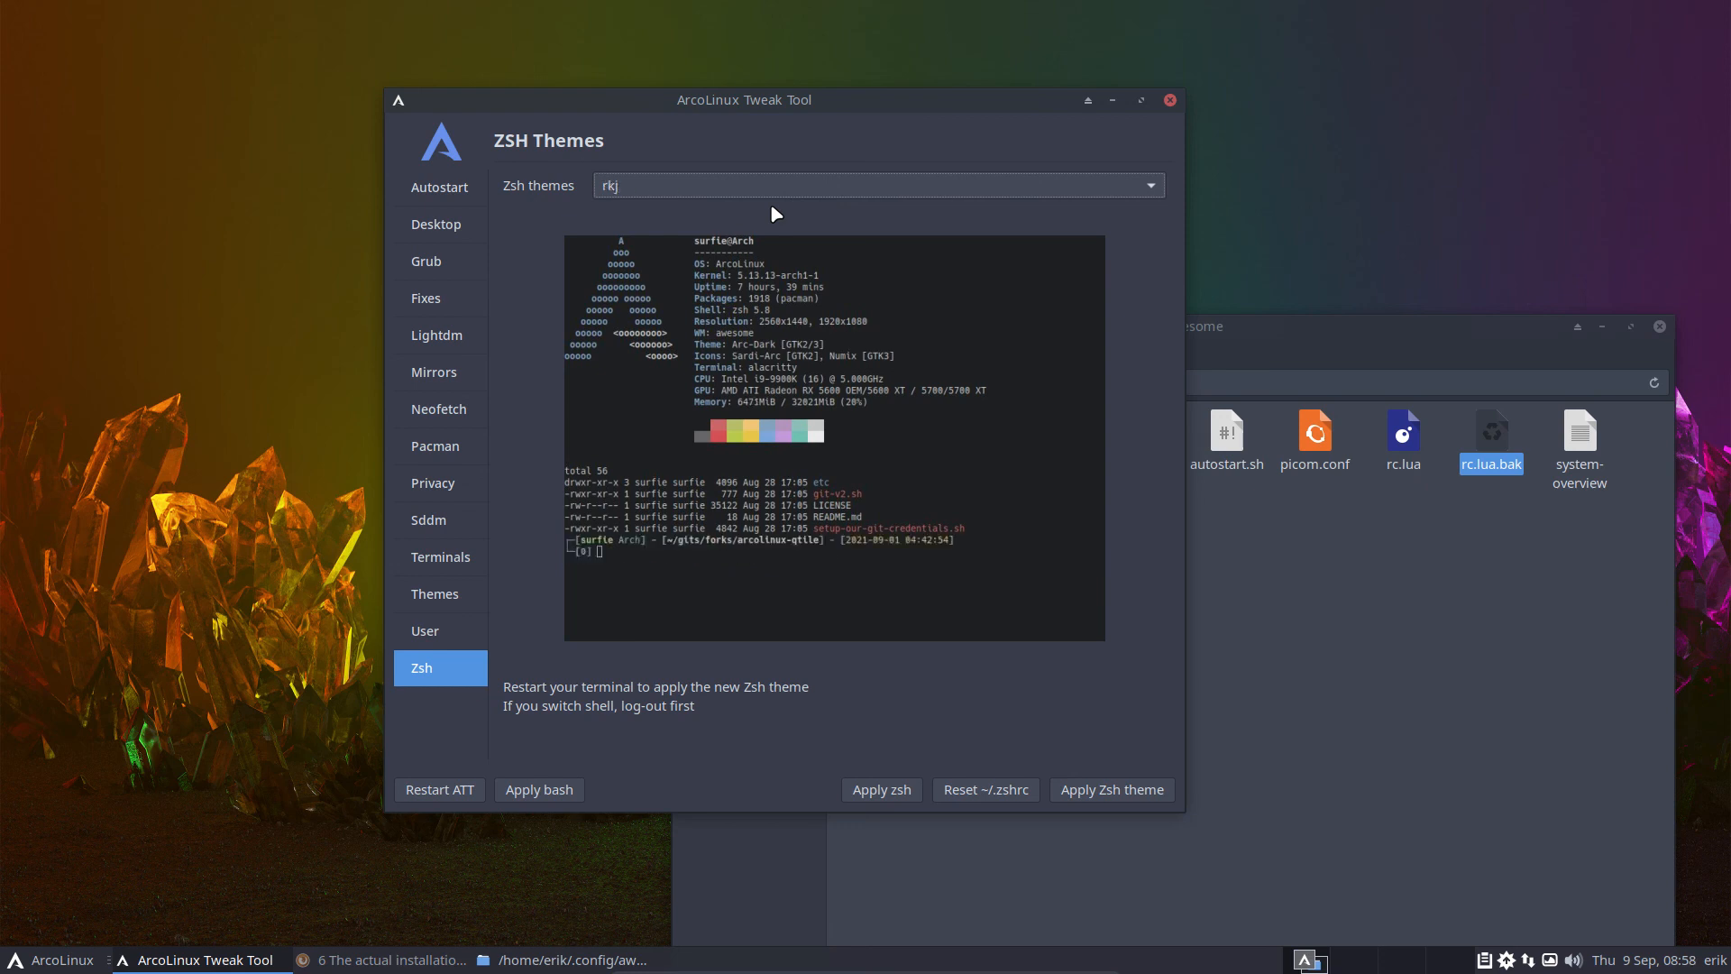
{"action": "mouse_move", "coordinate": [611, 549]}
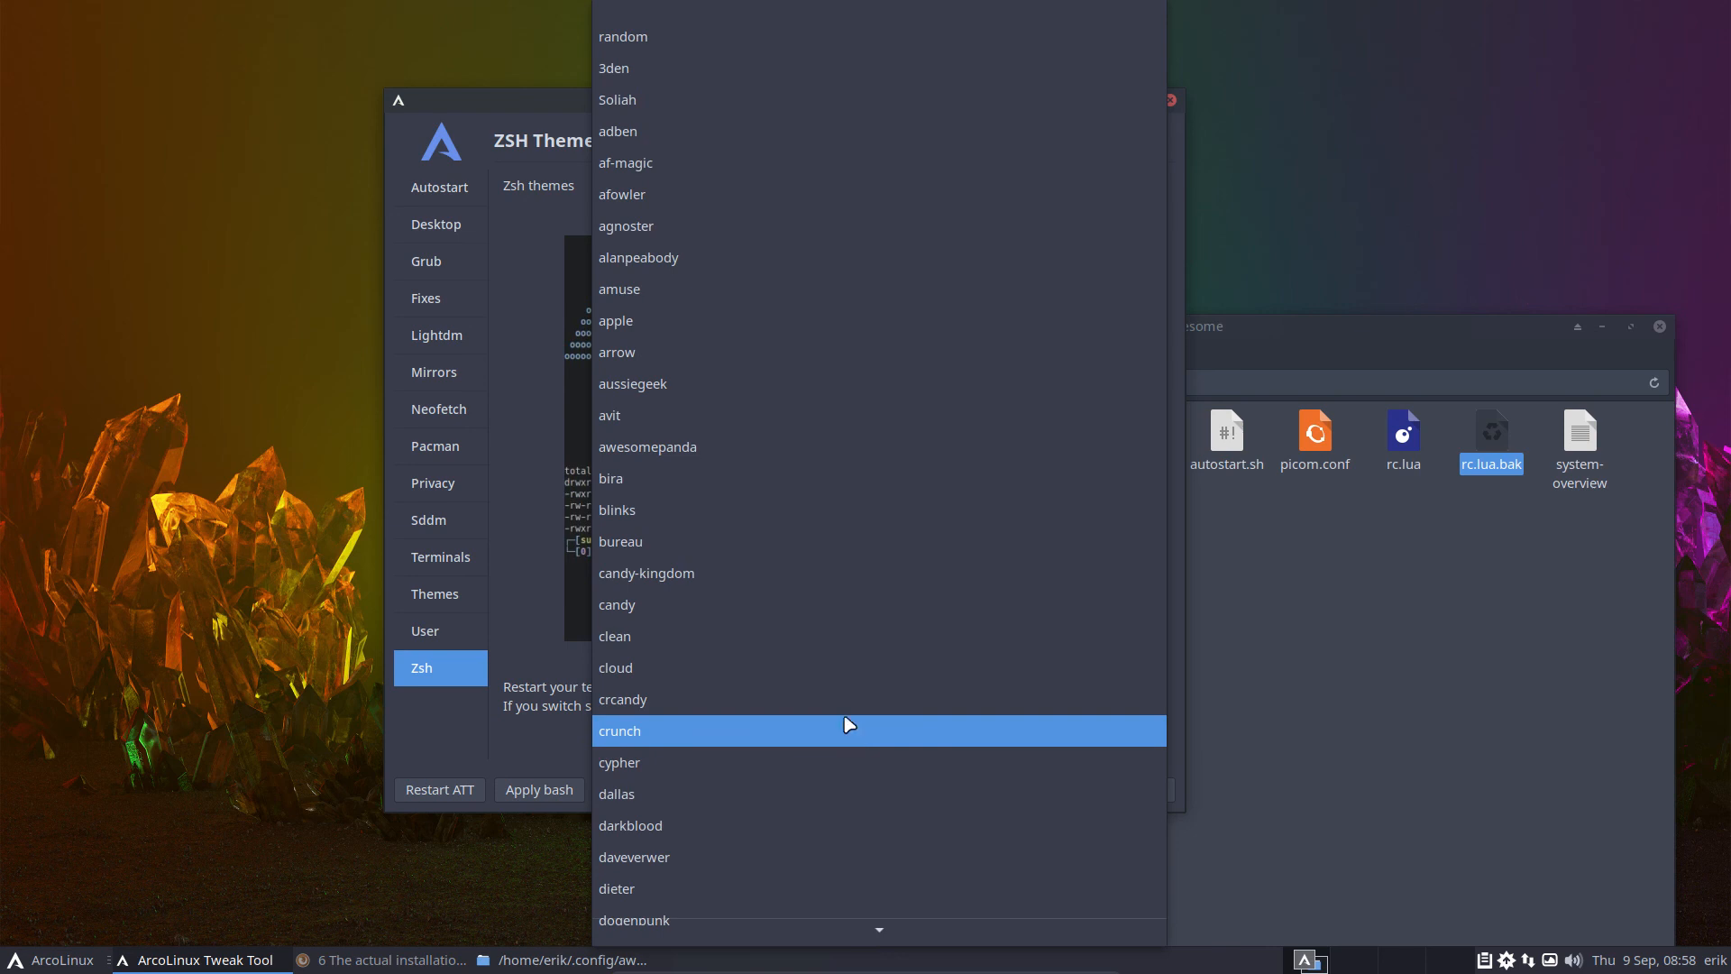
{"action": "left_click", "coordinate": [625, 226]}
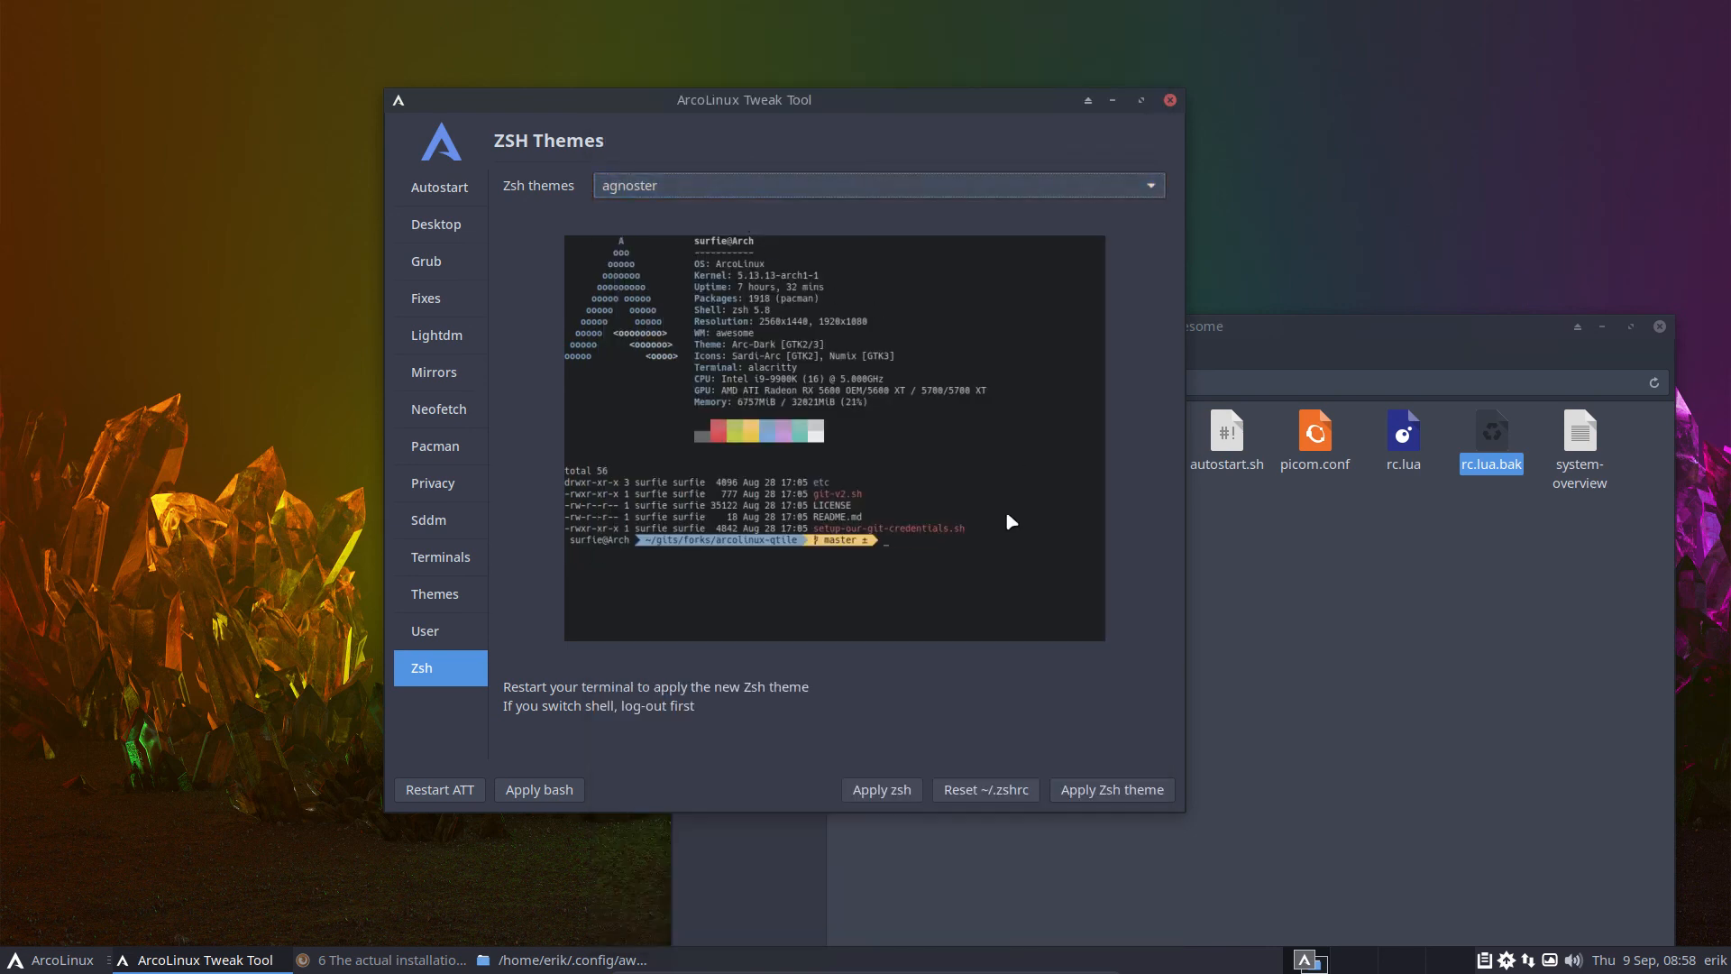
{"action": "mouse_move", "coordinate": [748, 812]}
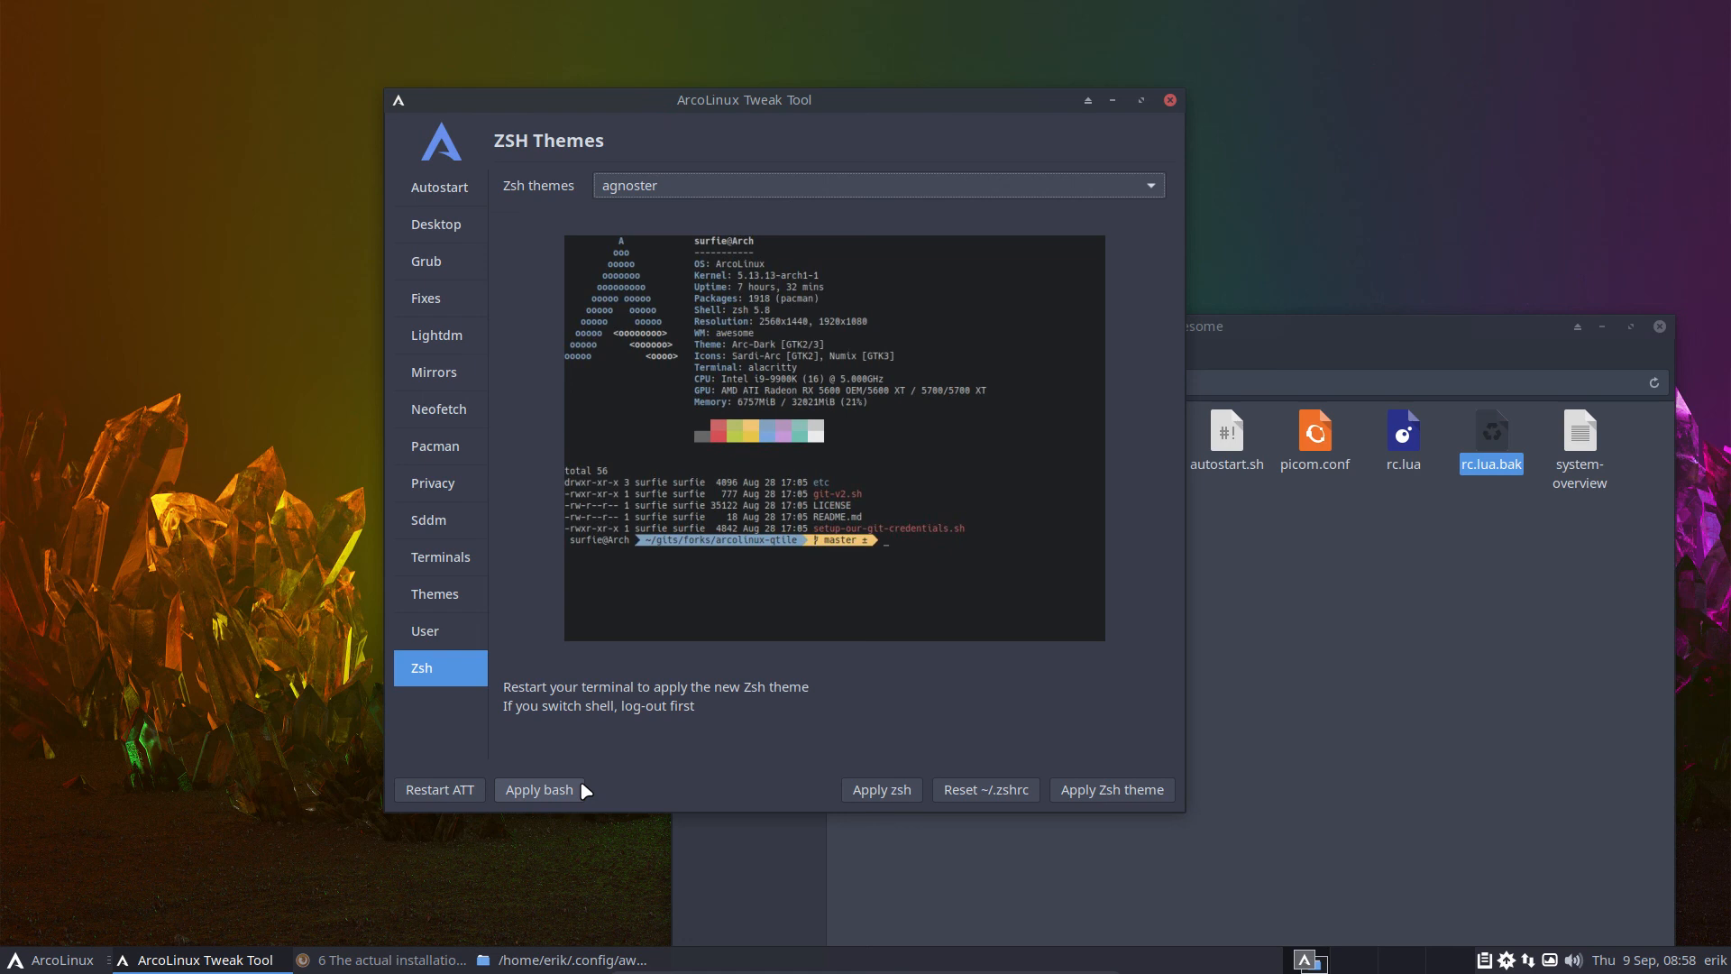
{"action": "mouse_move", "coordinate": [756, 726]}
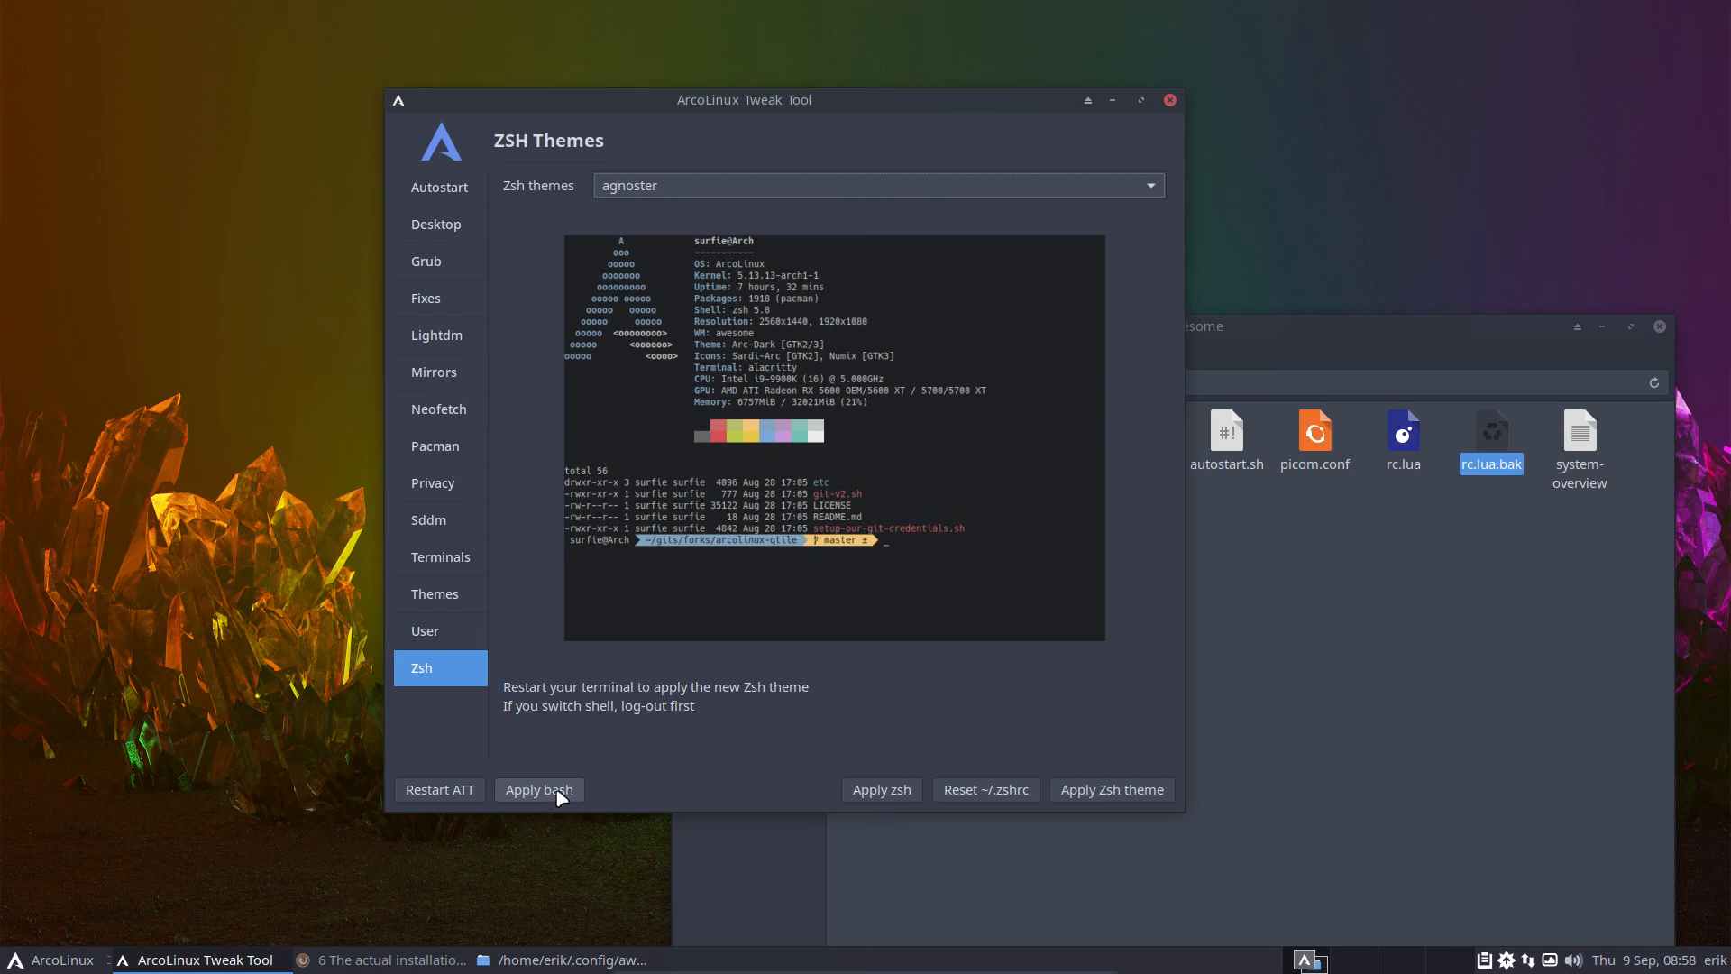
{"action": "left_click", "coordinate": [537, 789]}
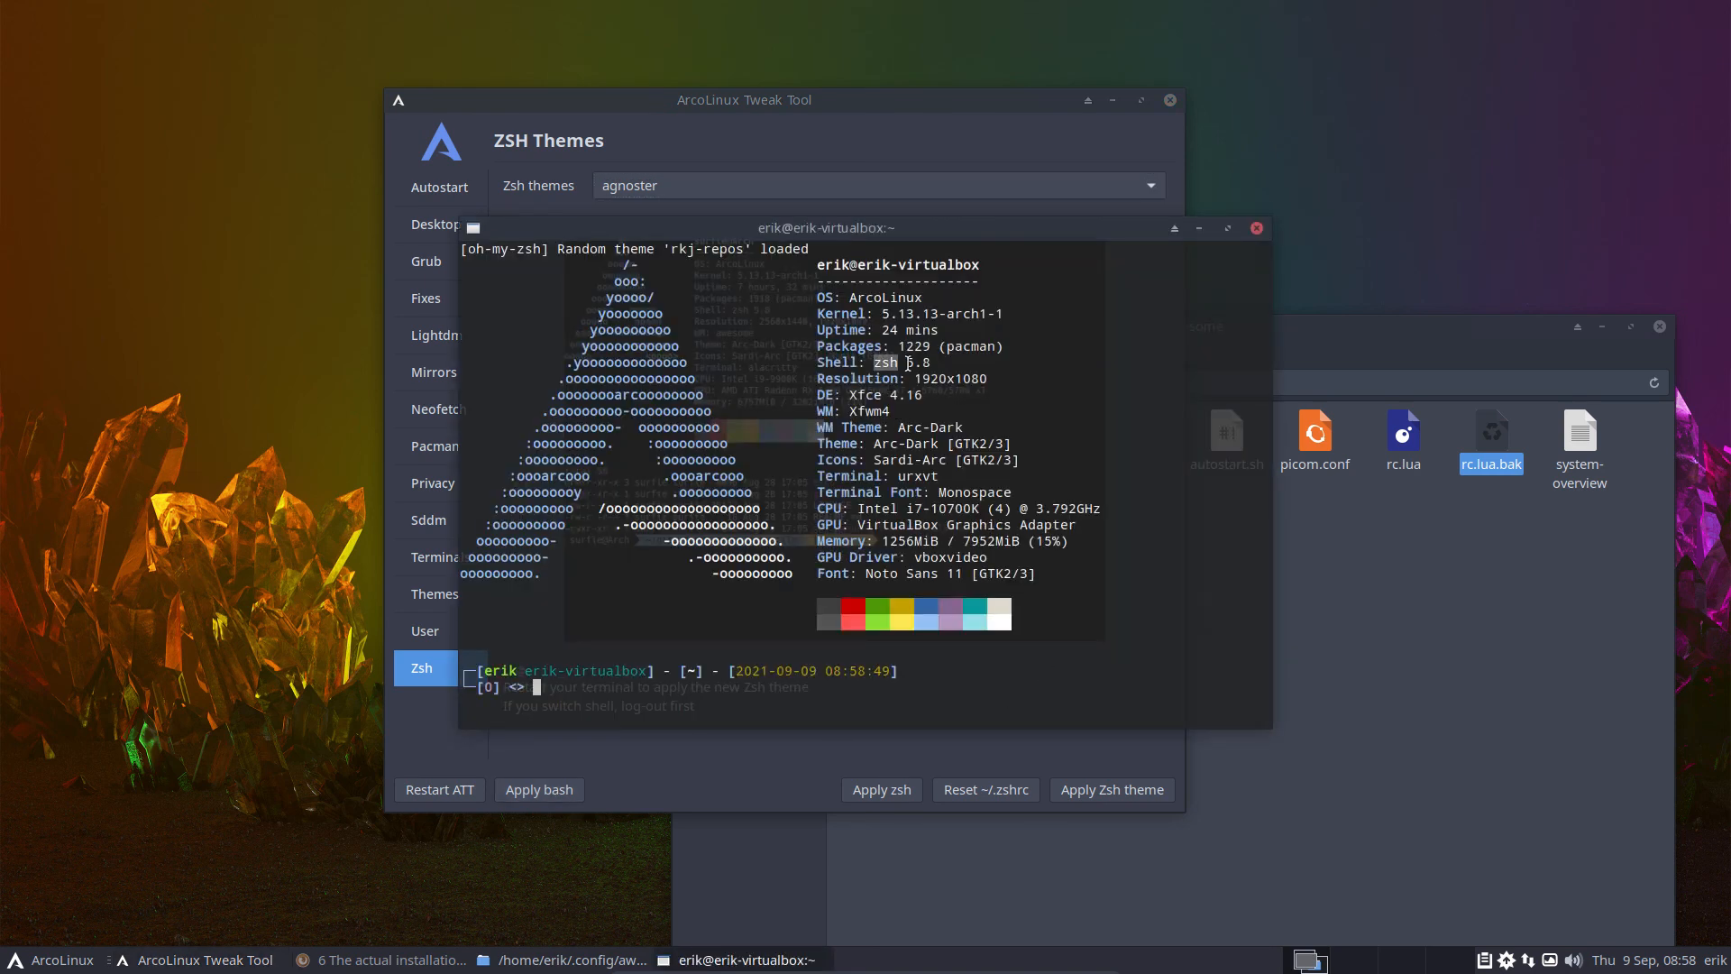
{"action": "left_click", "coordinate": [1255, 228]}
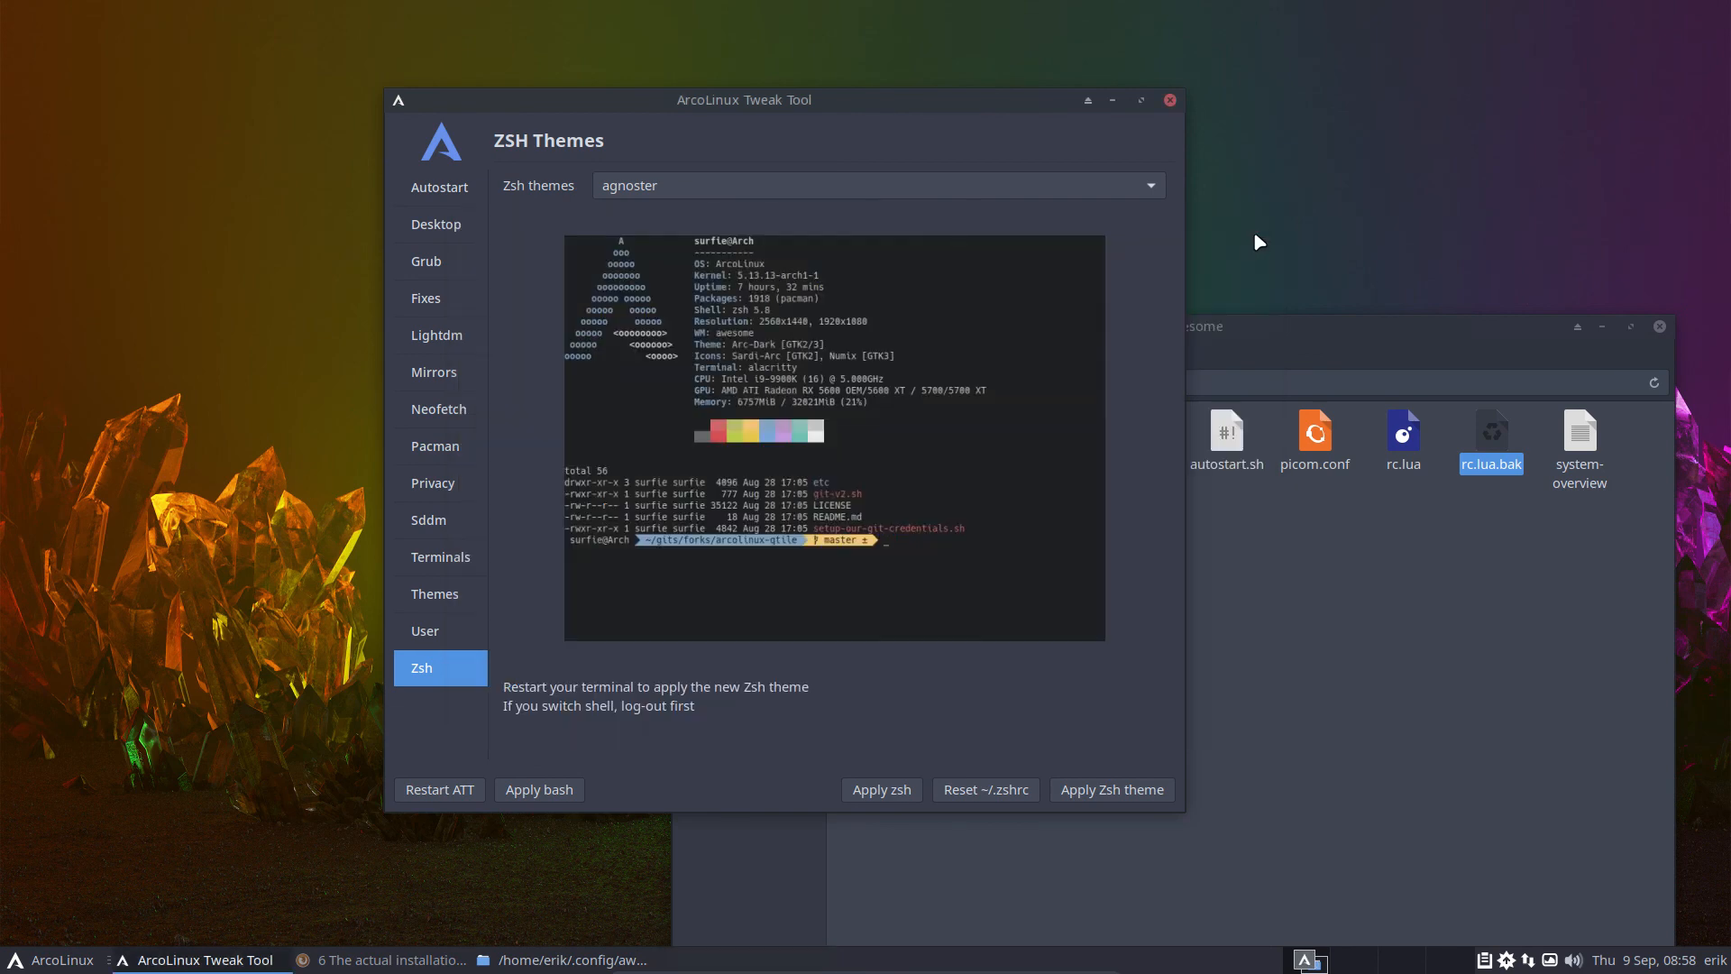
{"action": "left_click", "coordinate": [539, 790]}
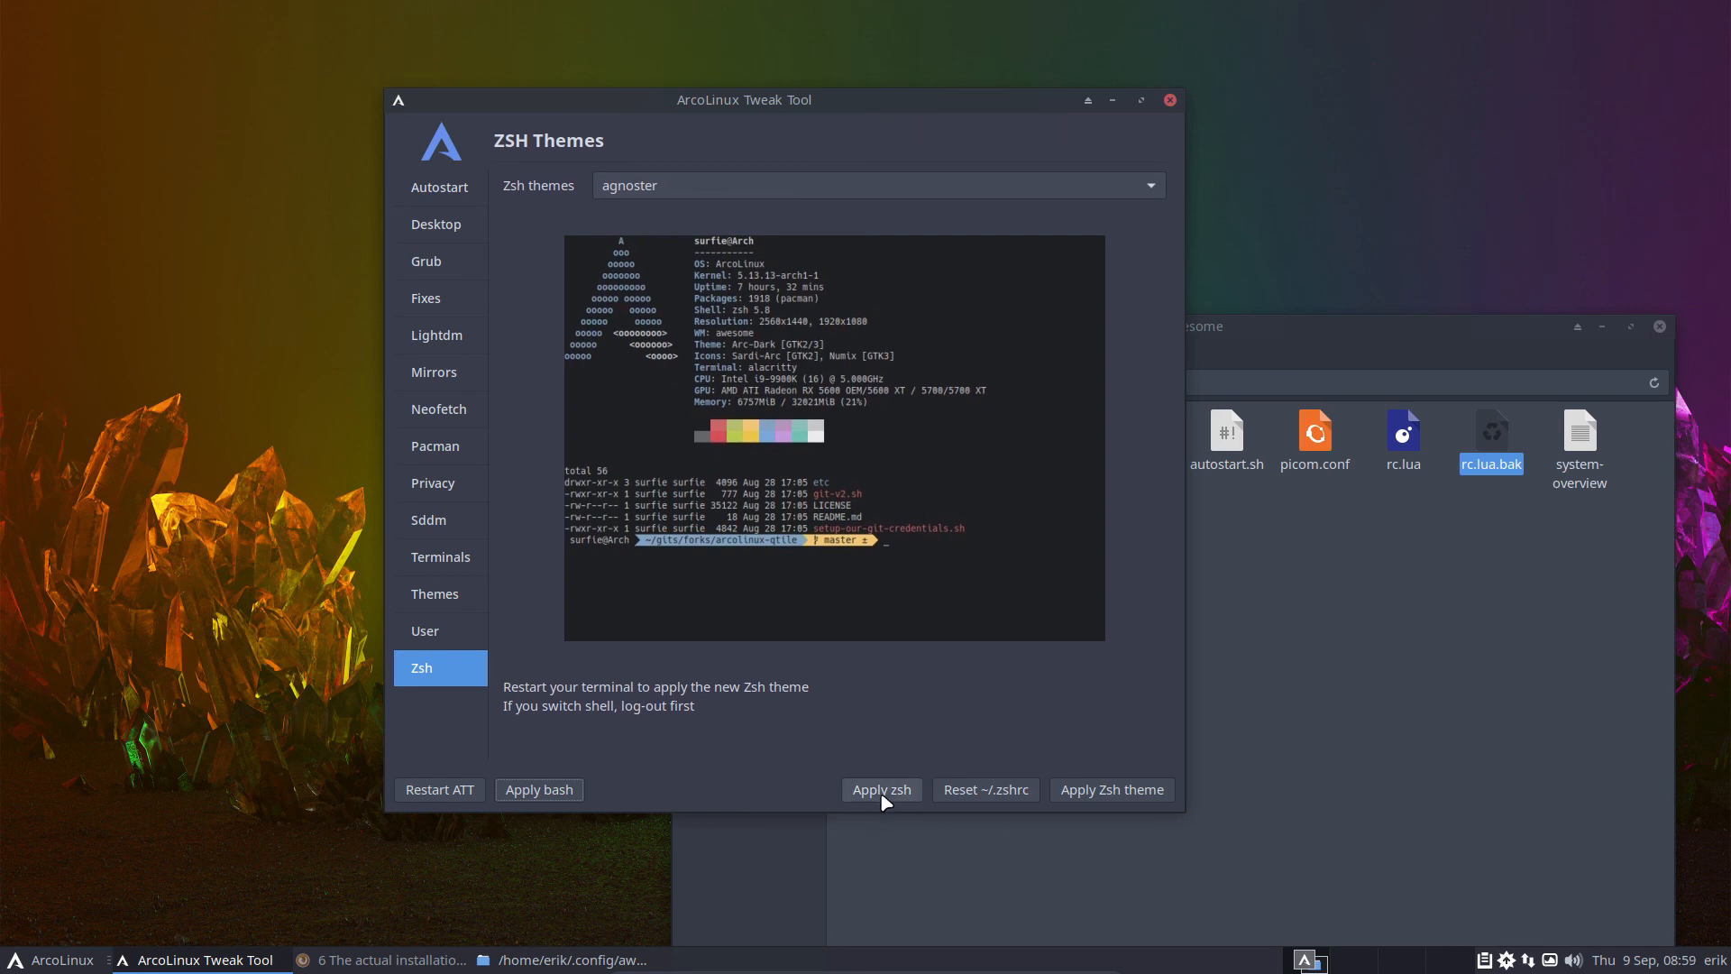
{"action": "mouse_move", "coordinate": [889, 791]}
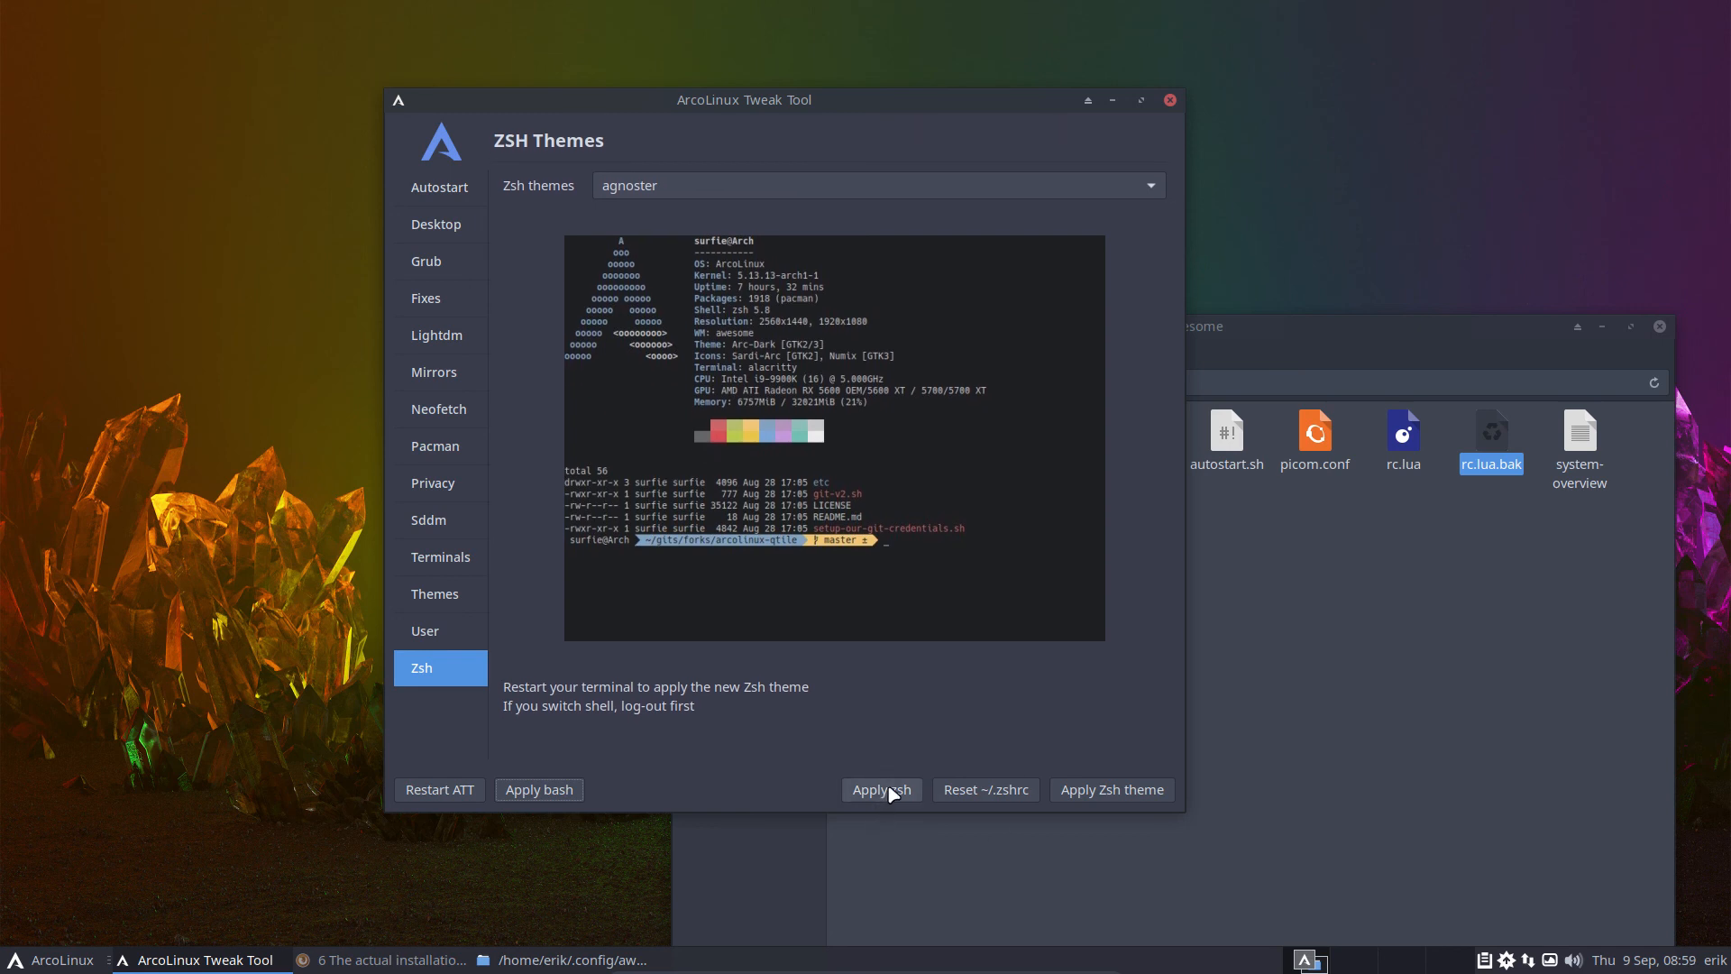
{"action": "left_click", "coordinate": [880, 790]}
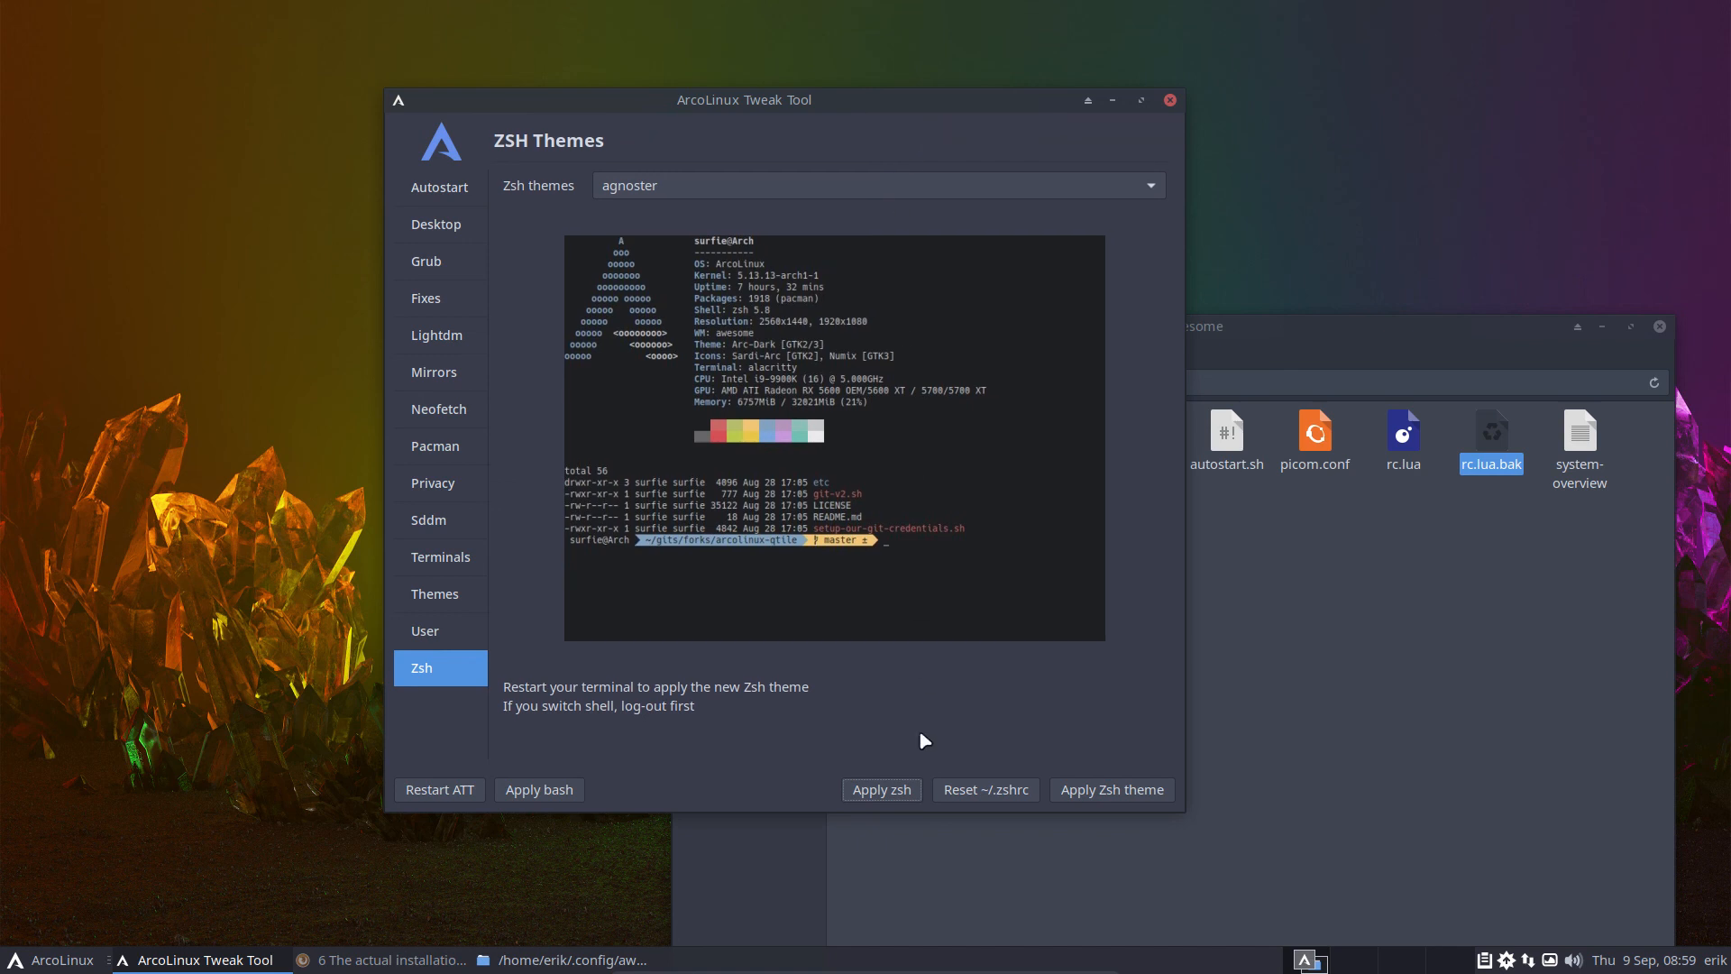
{"action": "mouse_move", "coordinate": [992, 793]}
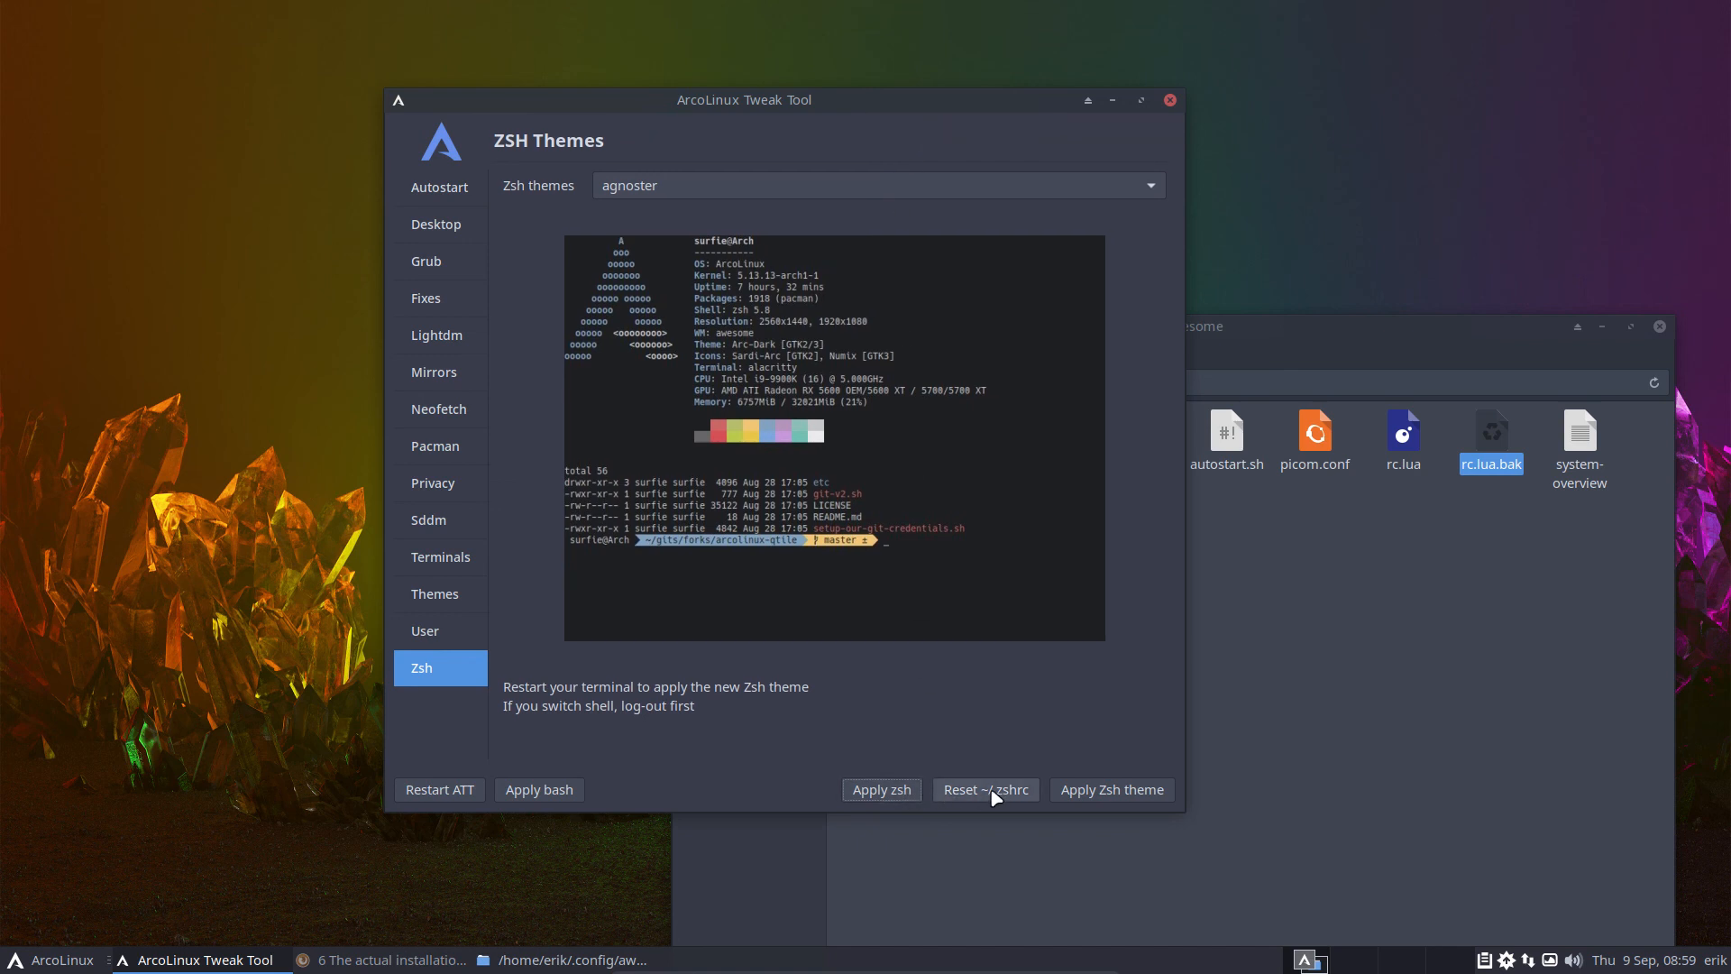
{"action": "mouse_move", "coordinate": [1014, 798]}
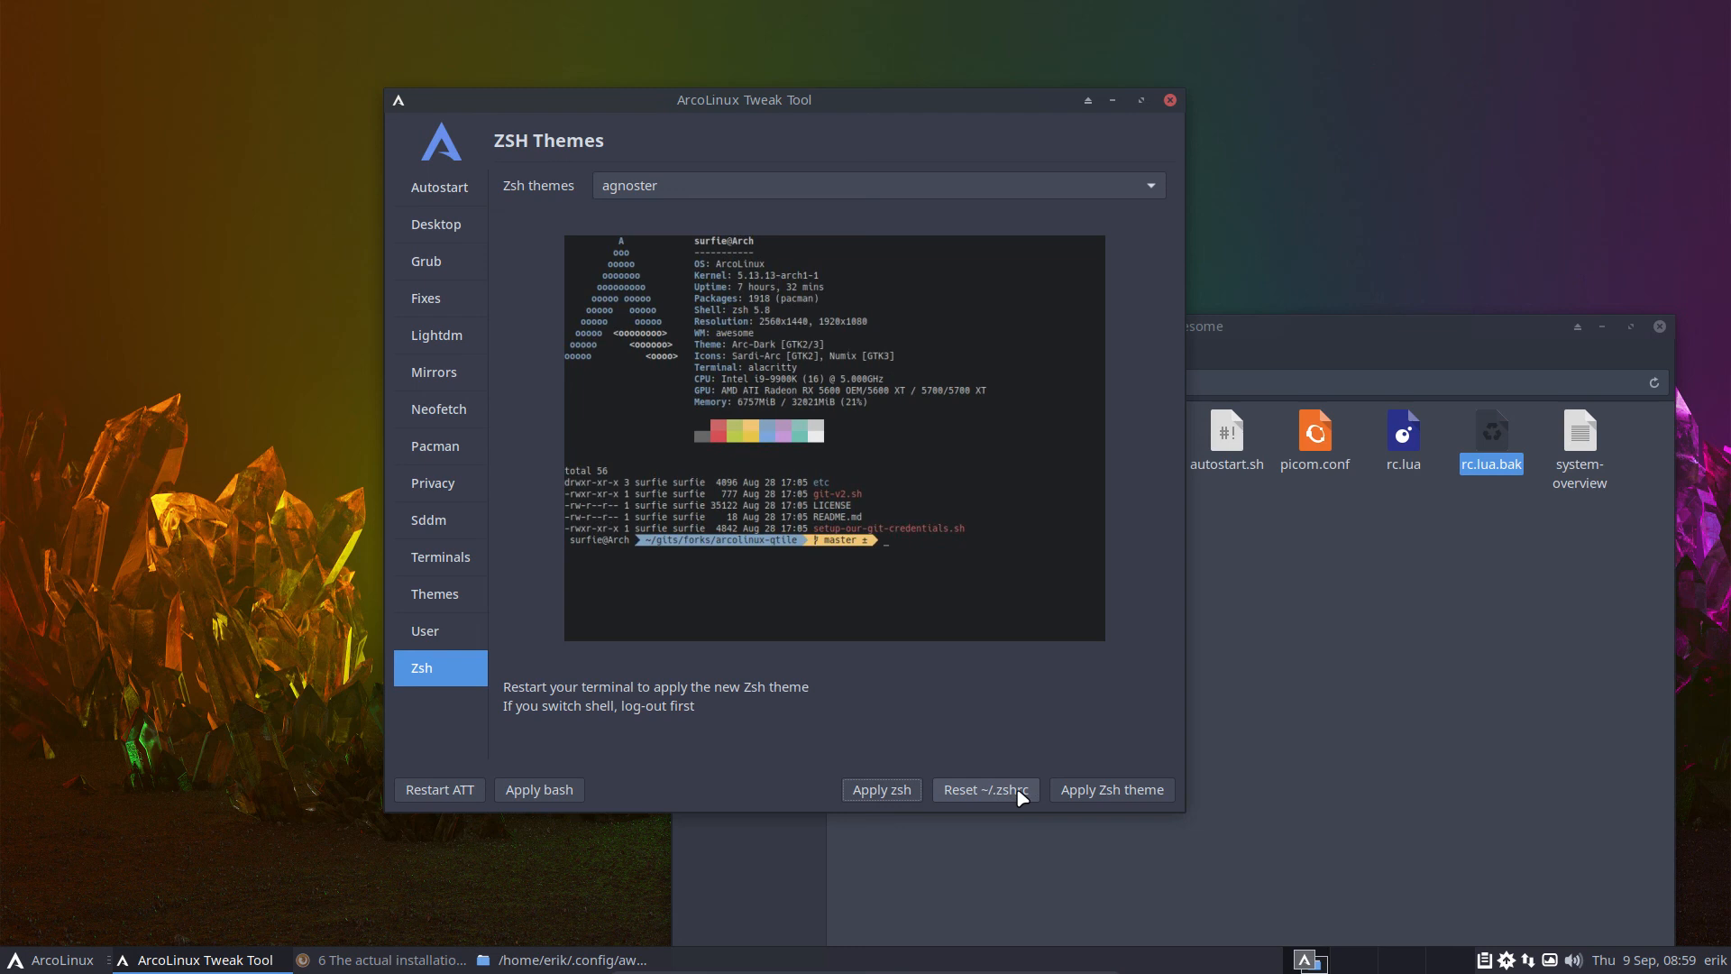
{"action": "mouse_move", "coordinate": [921, 308]}
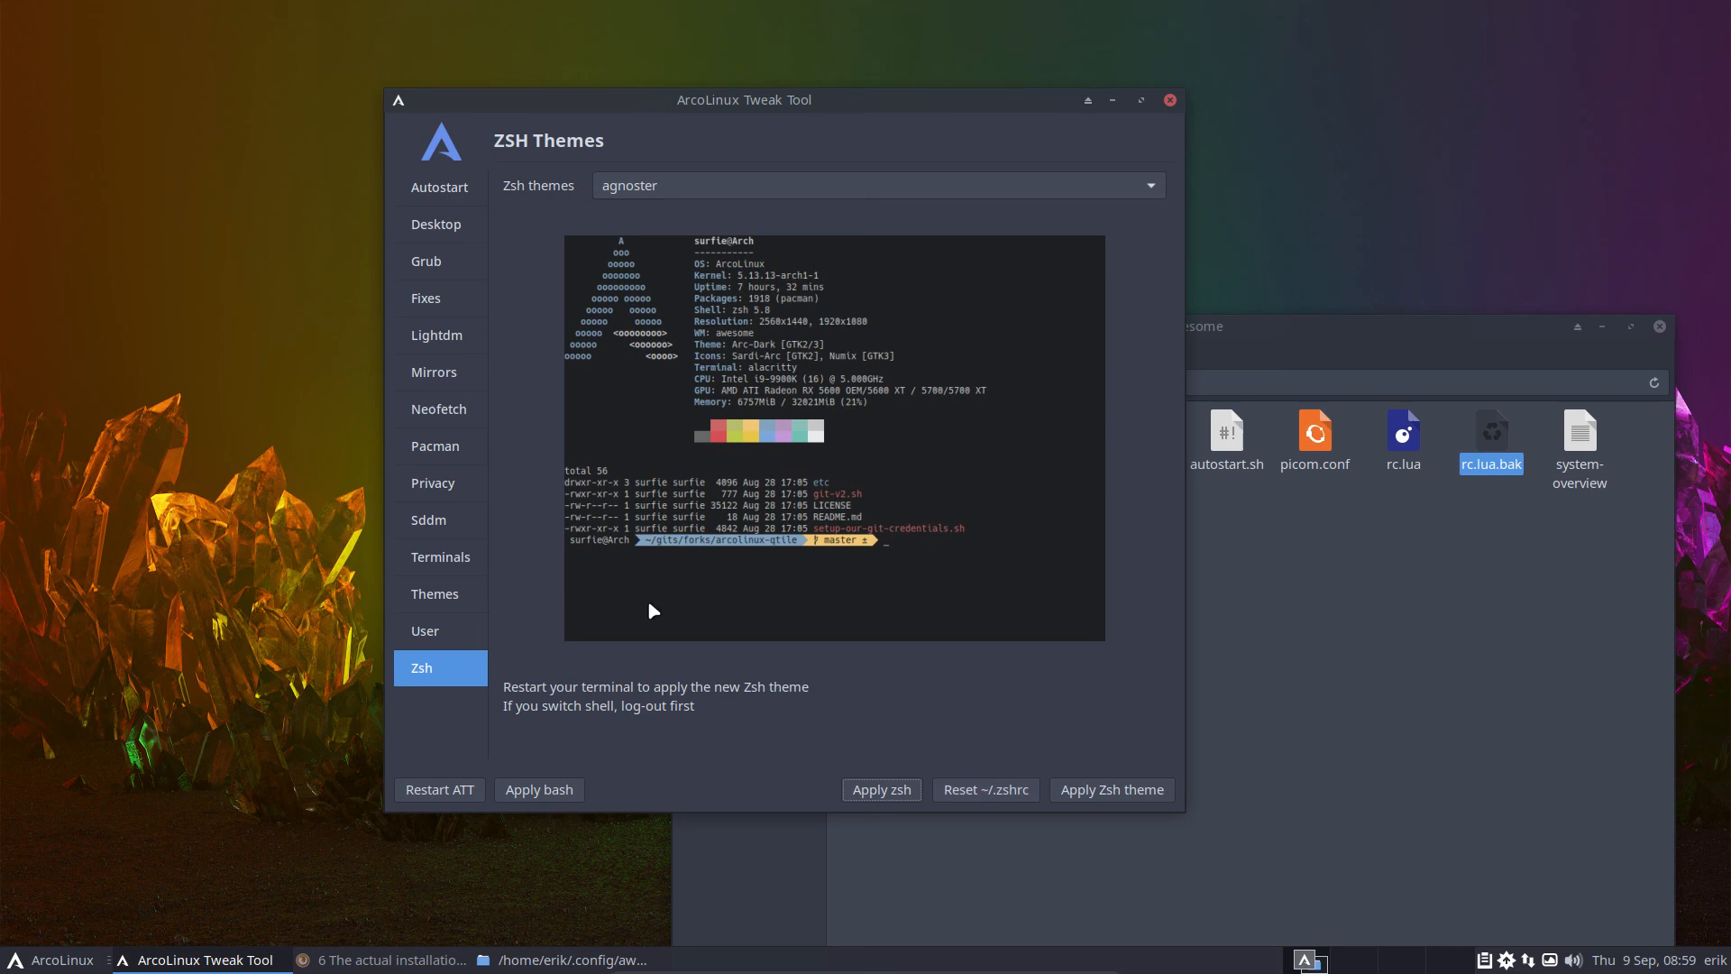
{"action": "mouse_move", "coordinate": [571, 731]}
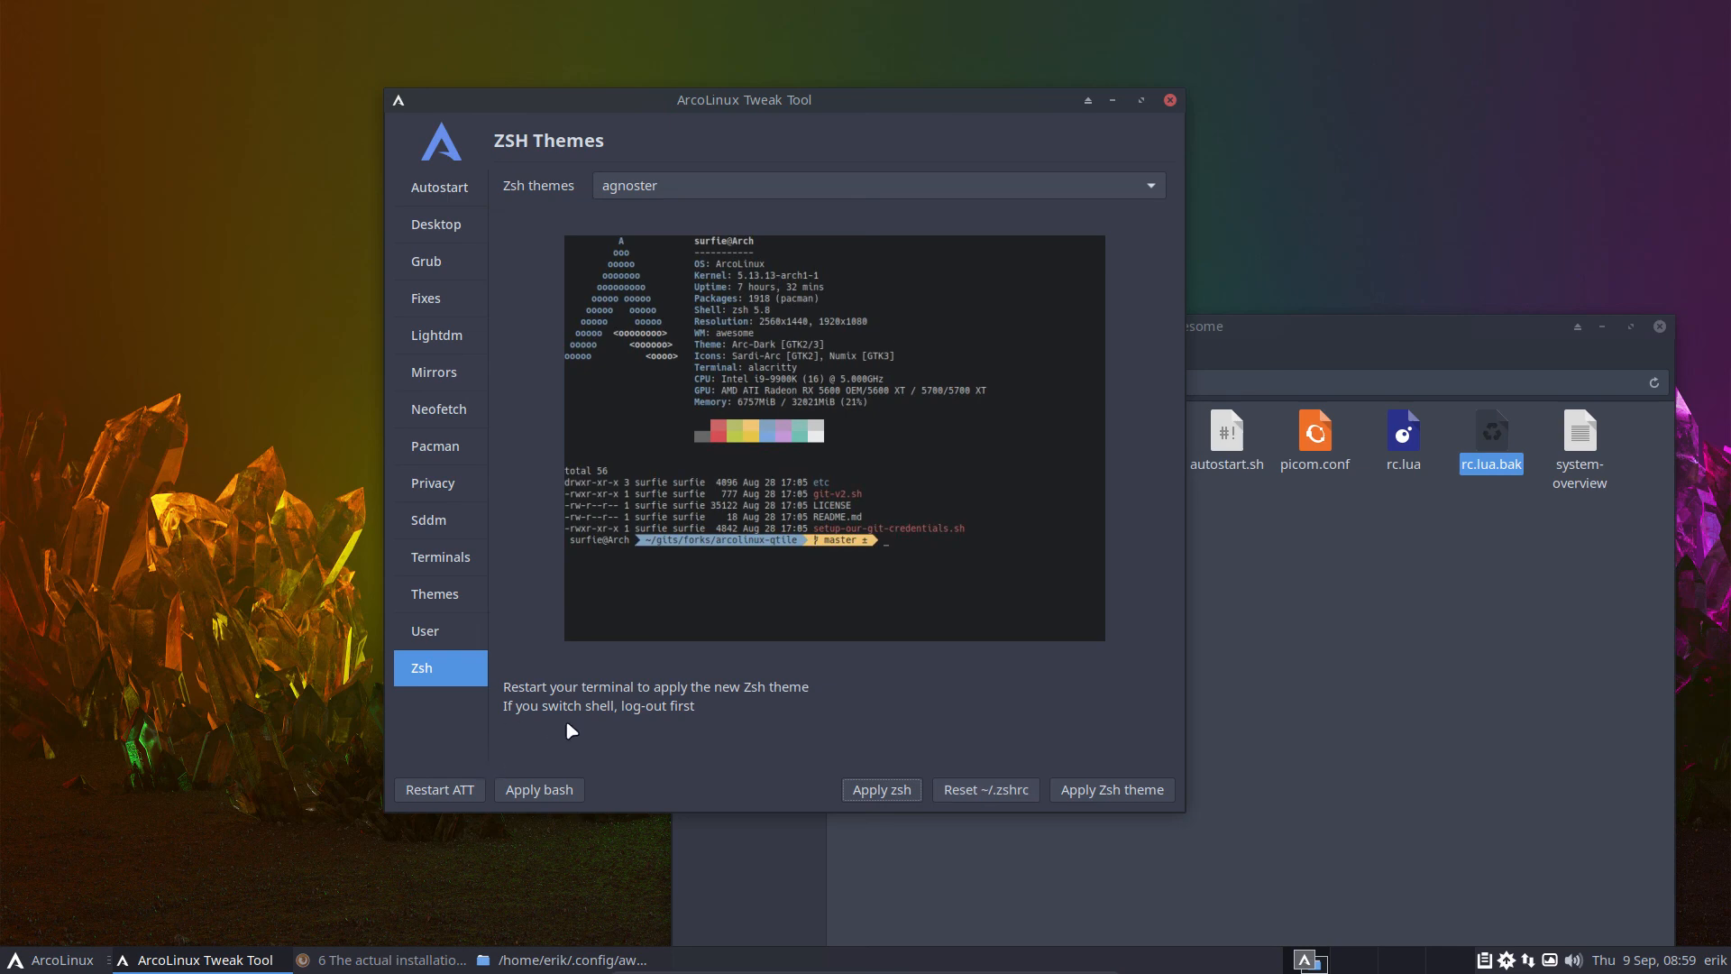
- Step through Themes, Sddm, Pacman, Mirrors, Fixes, Grub and Desktop, landing on Autostart's four entries
{"action": "left_click", "coordinate": [434, 593]}
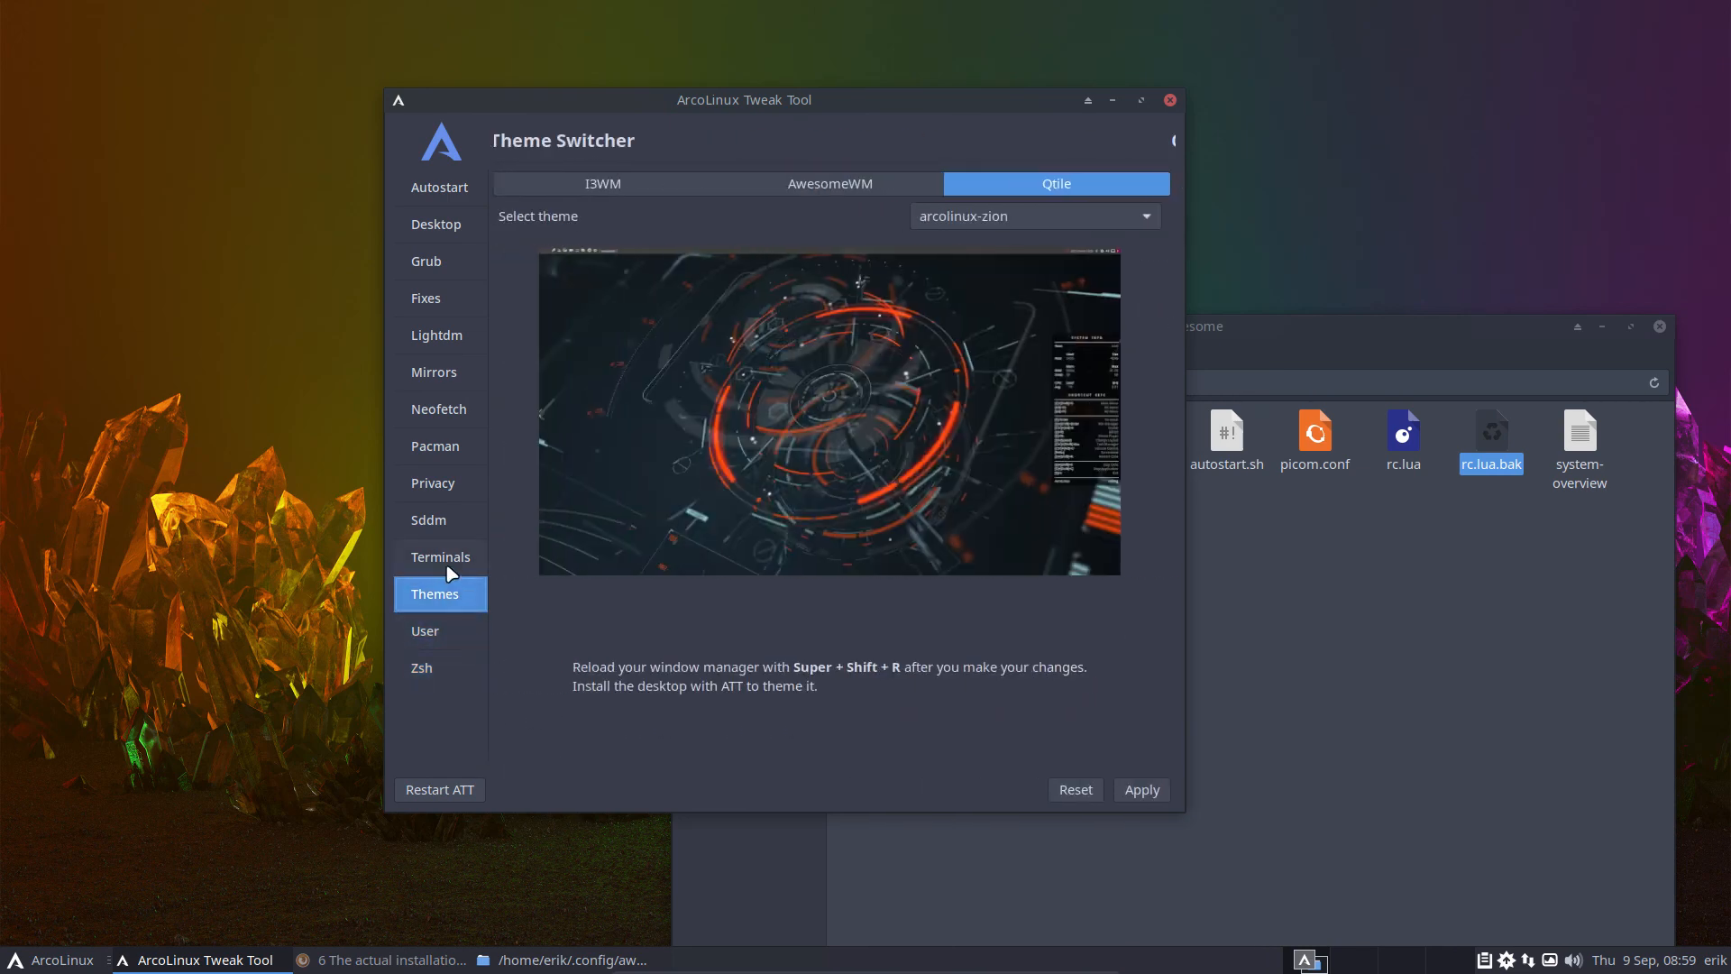
{"action": "left_click", "coordinate": [428, 519]}
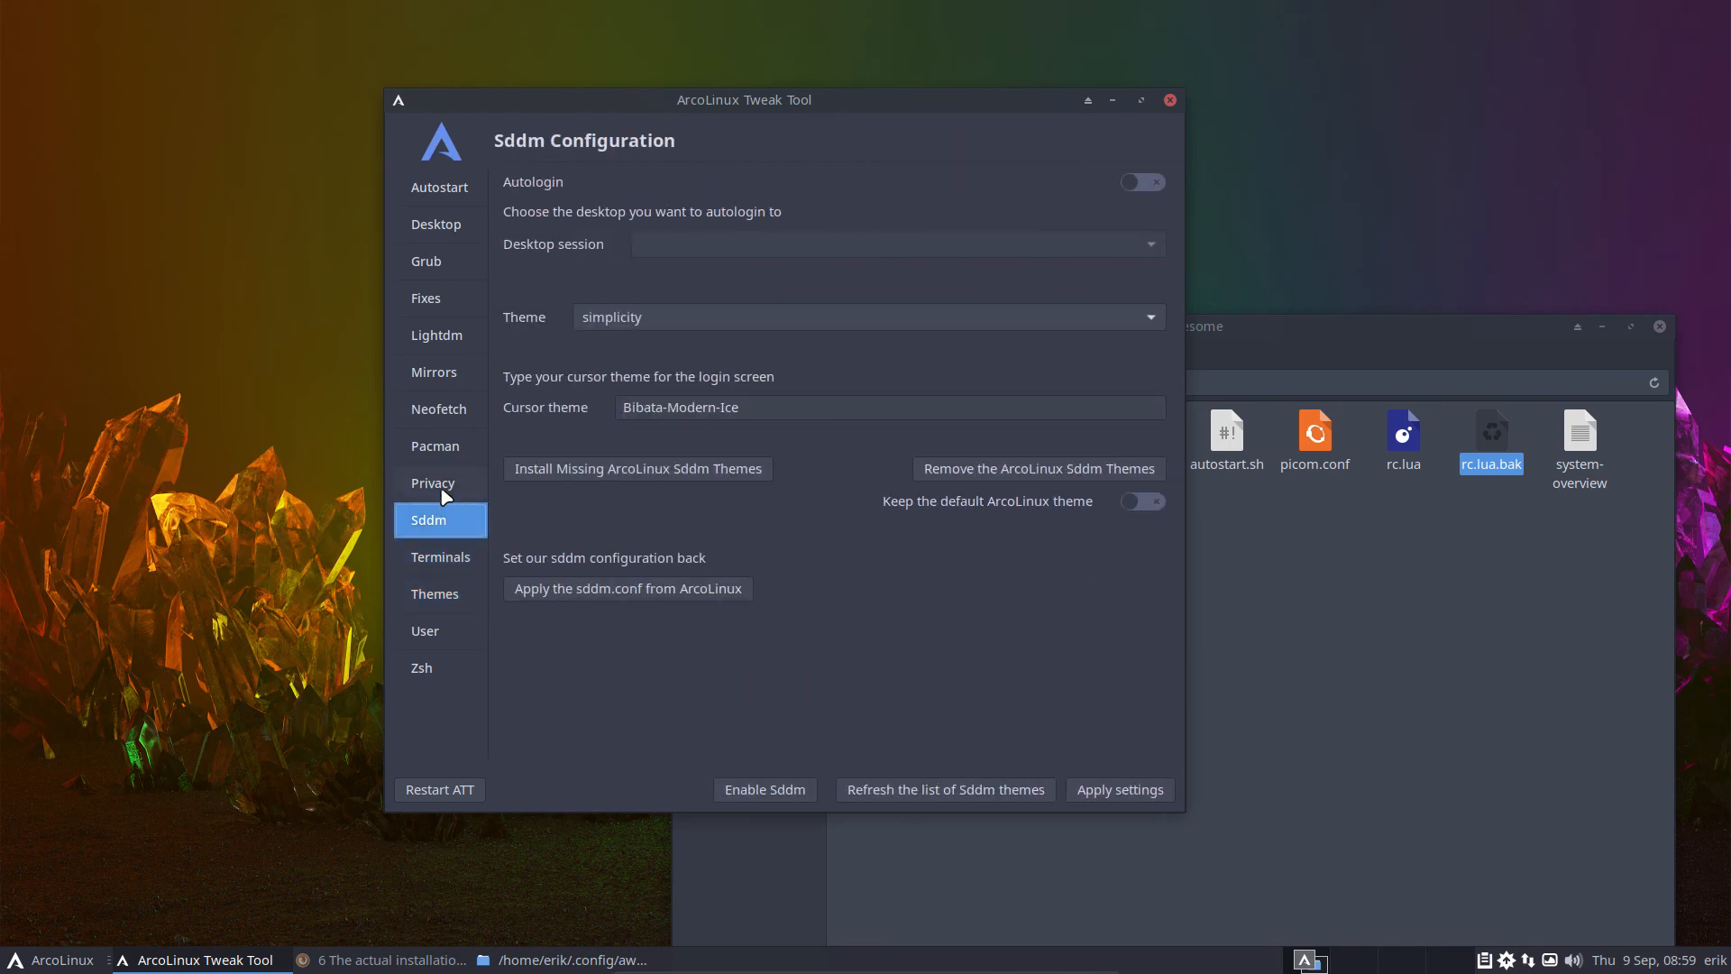
{"action": "left_click", "coordinate": [434, 447]}
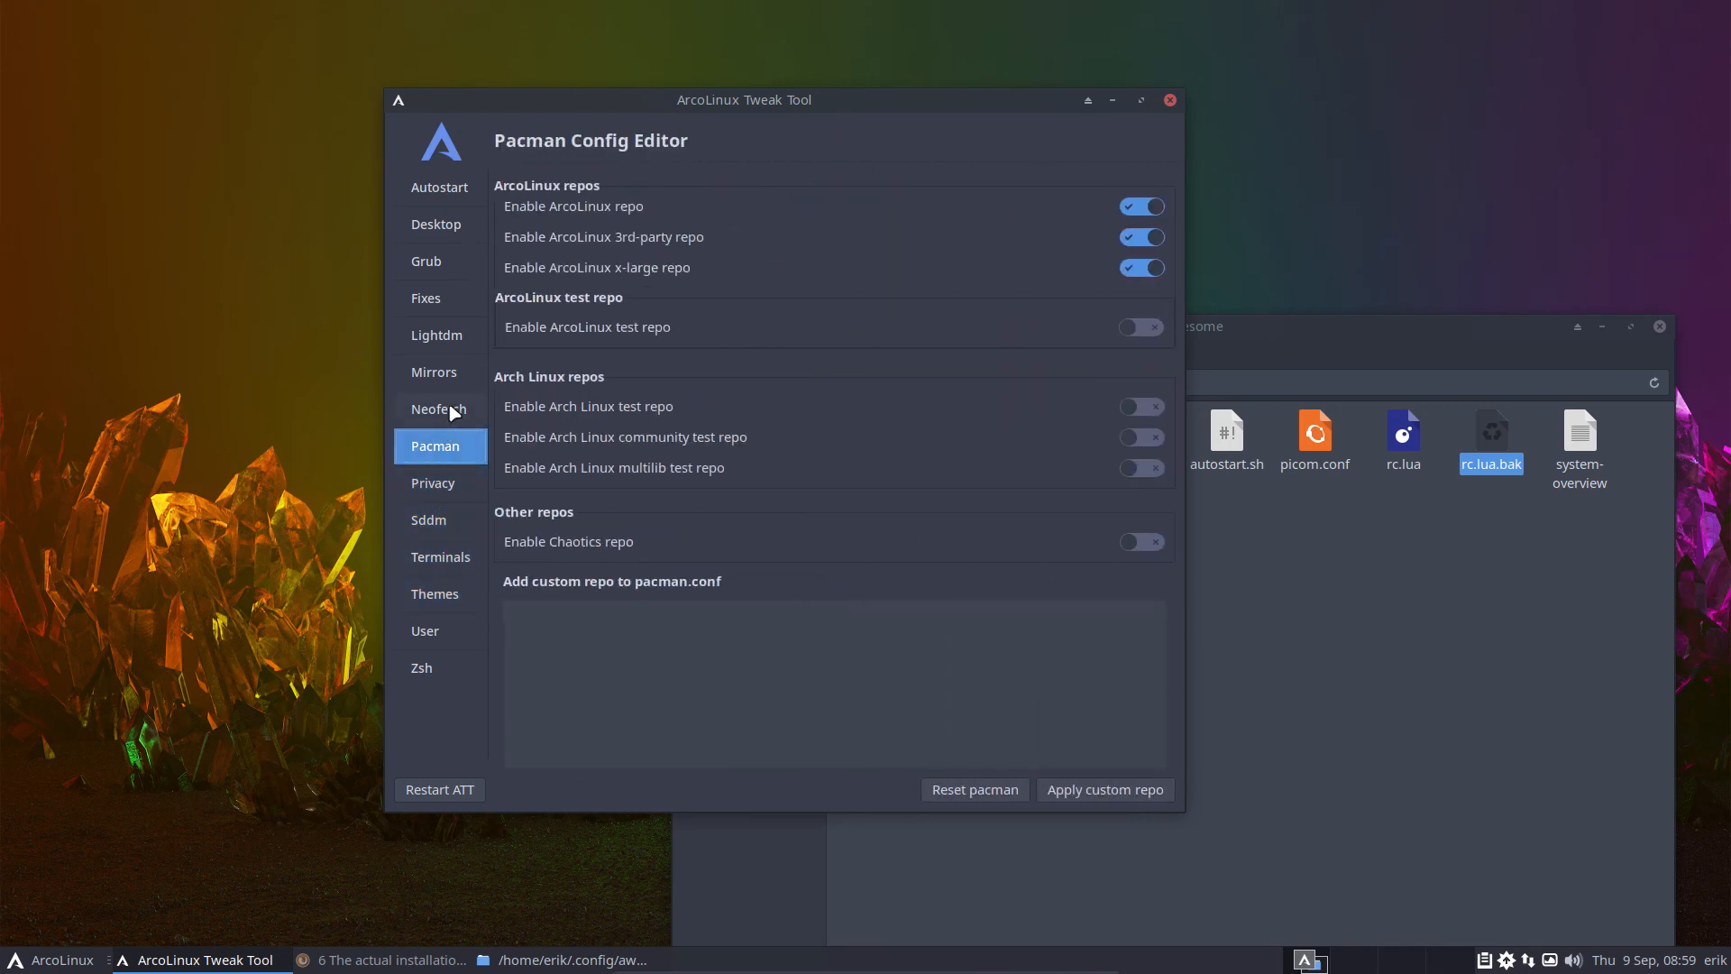
{"action": "left_click", "coordinate": [434, 372]}
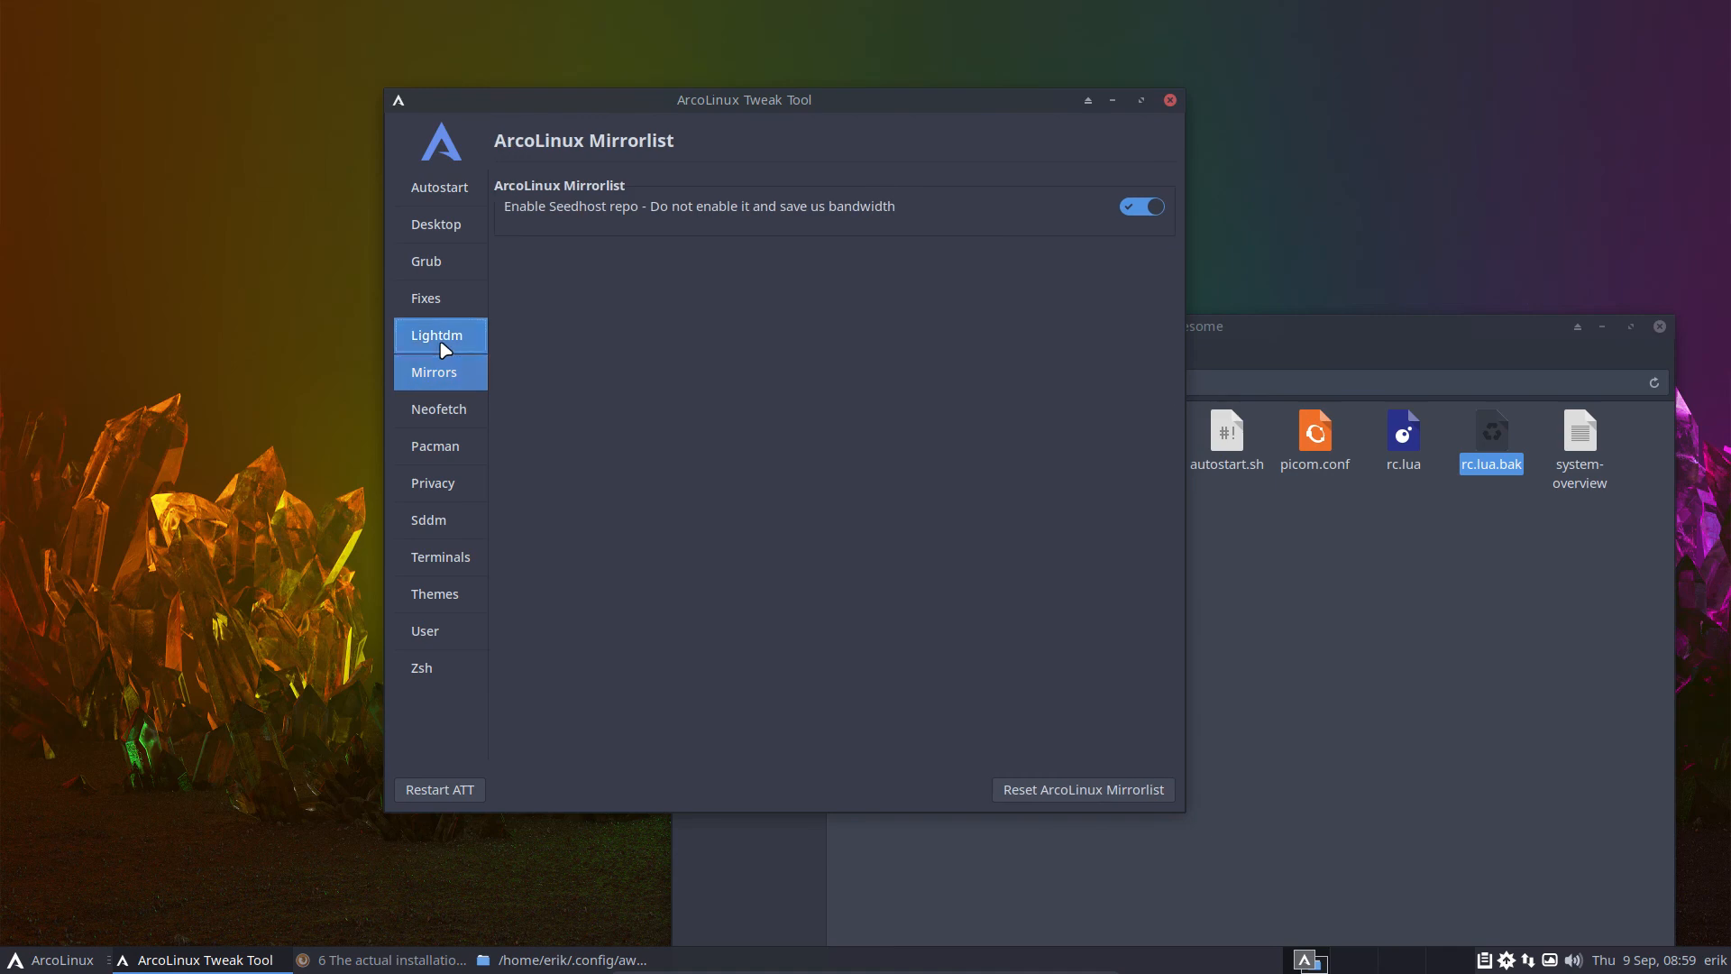
{"action": "left_click", "coordinate": [425, 297]}
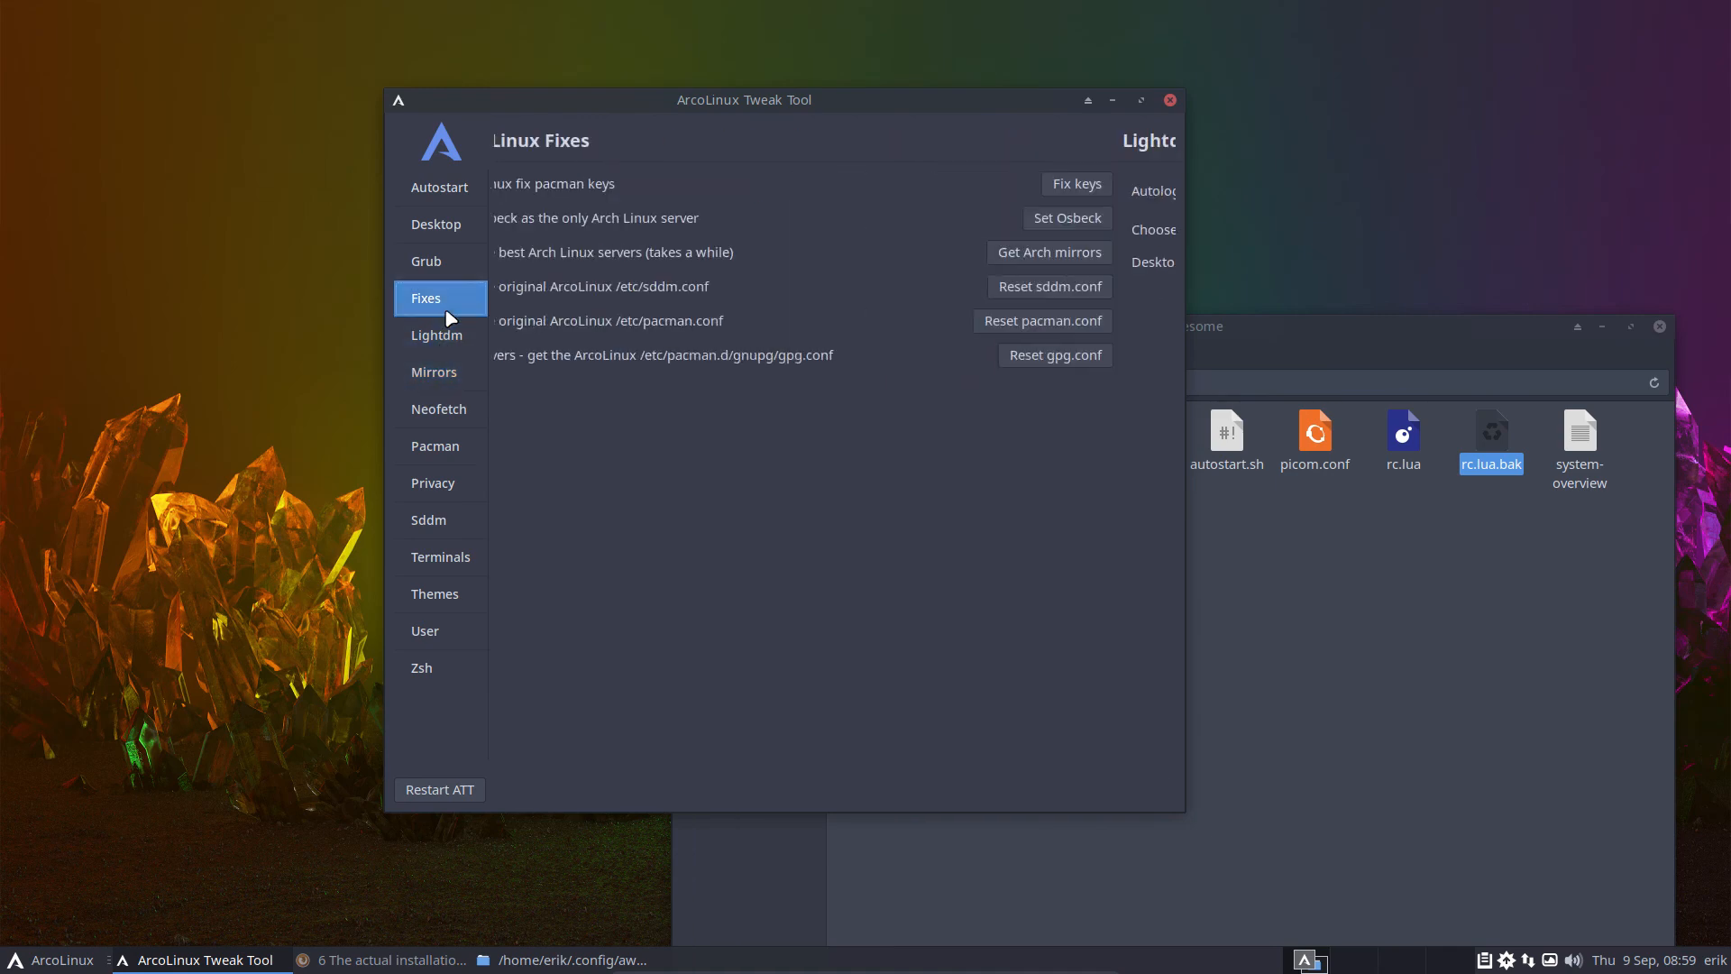
{"action": "left_click", "coordinate": [426, 261]}
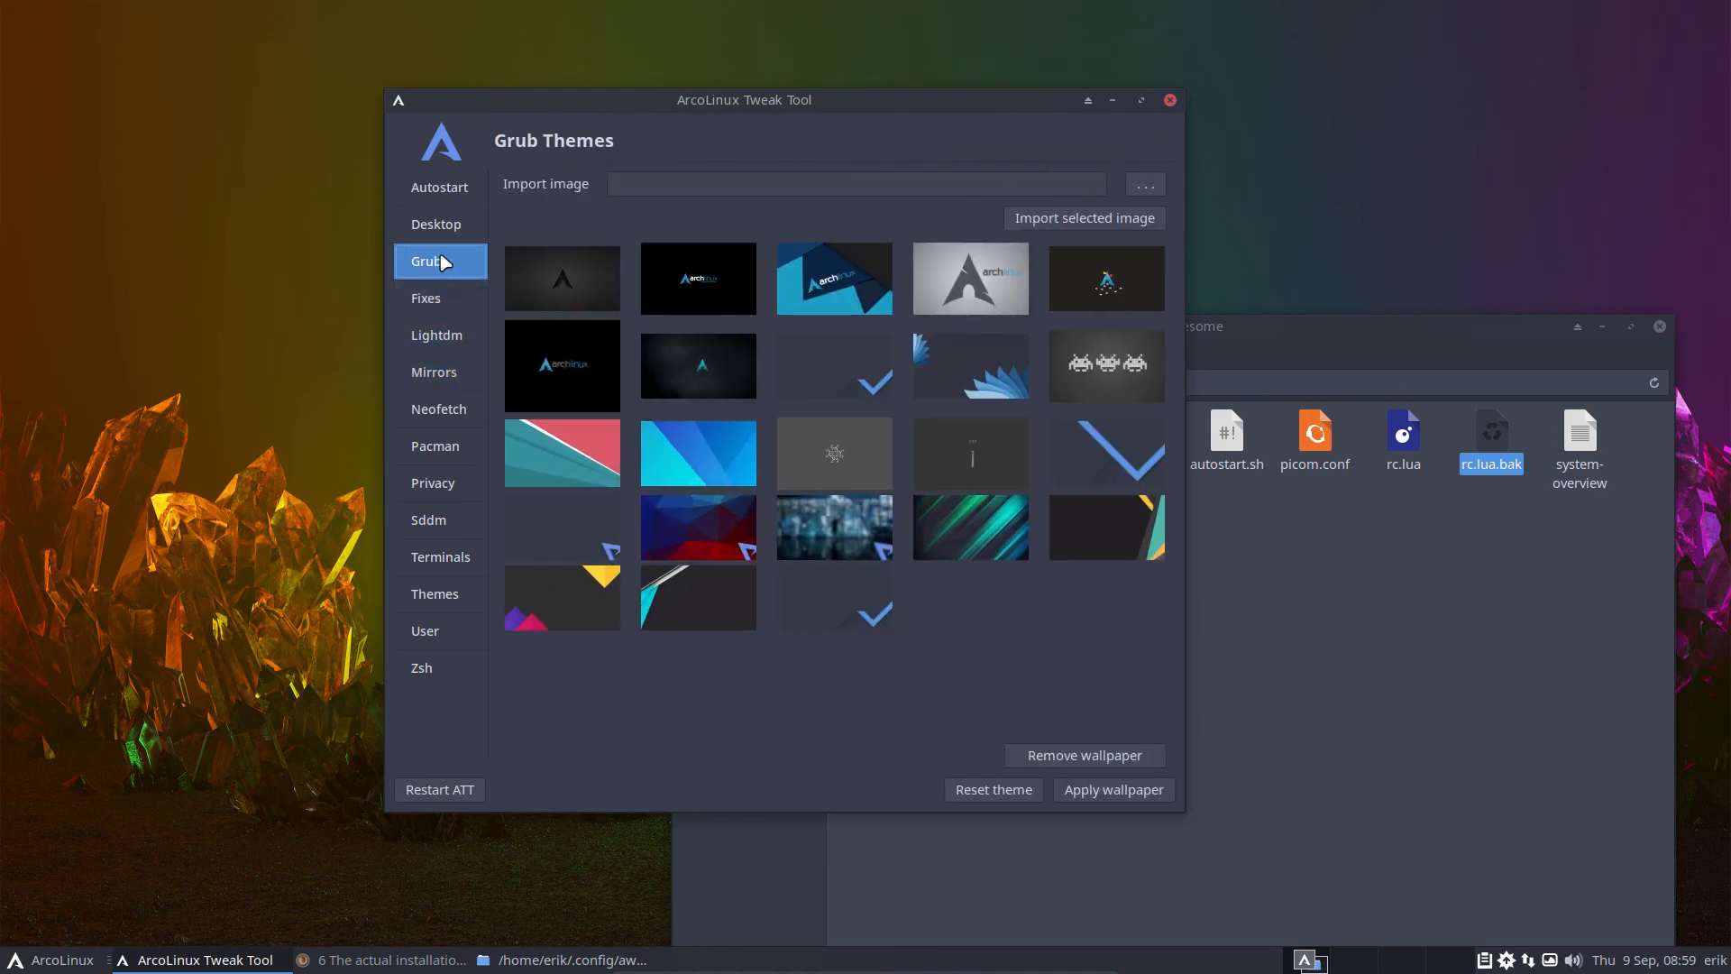
{"action": "left_click", "coordinate": [435, 224]}
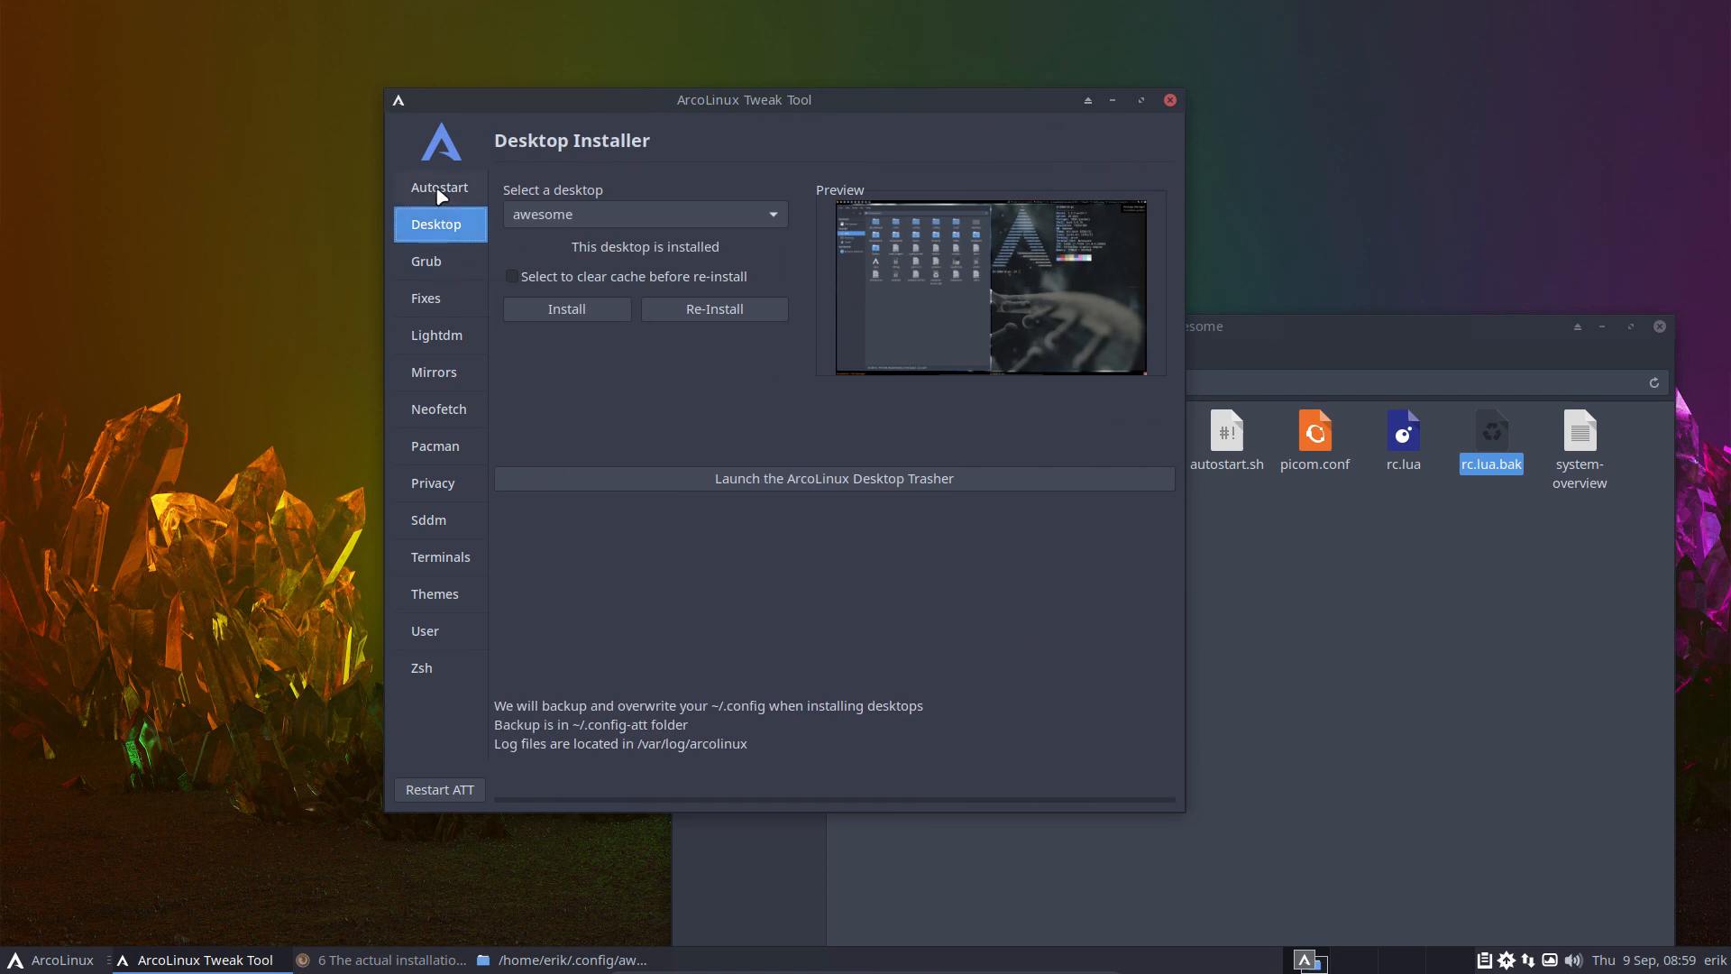
{"action": "left_click", "coordinate": [438, 187]}
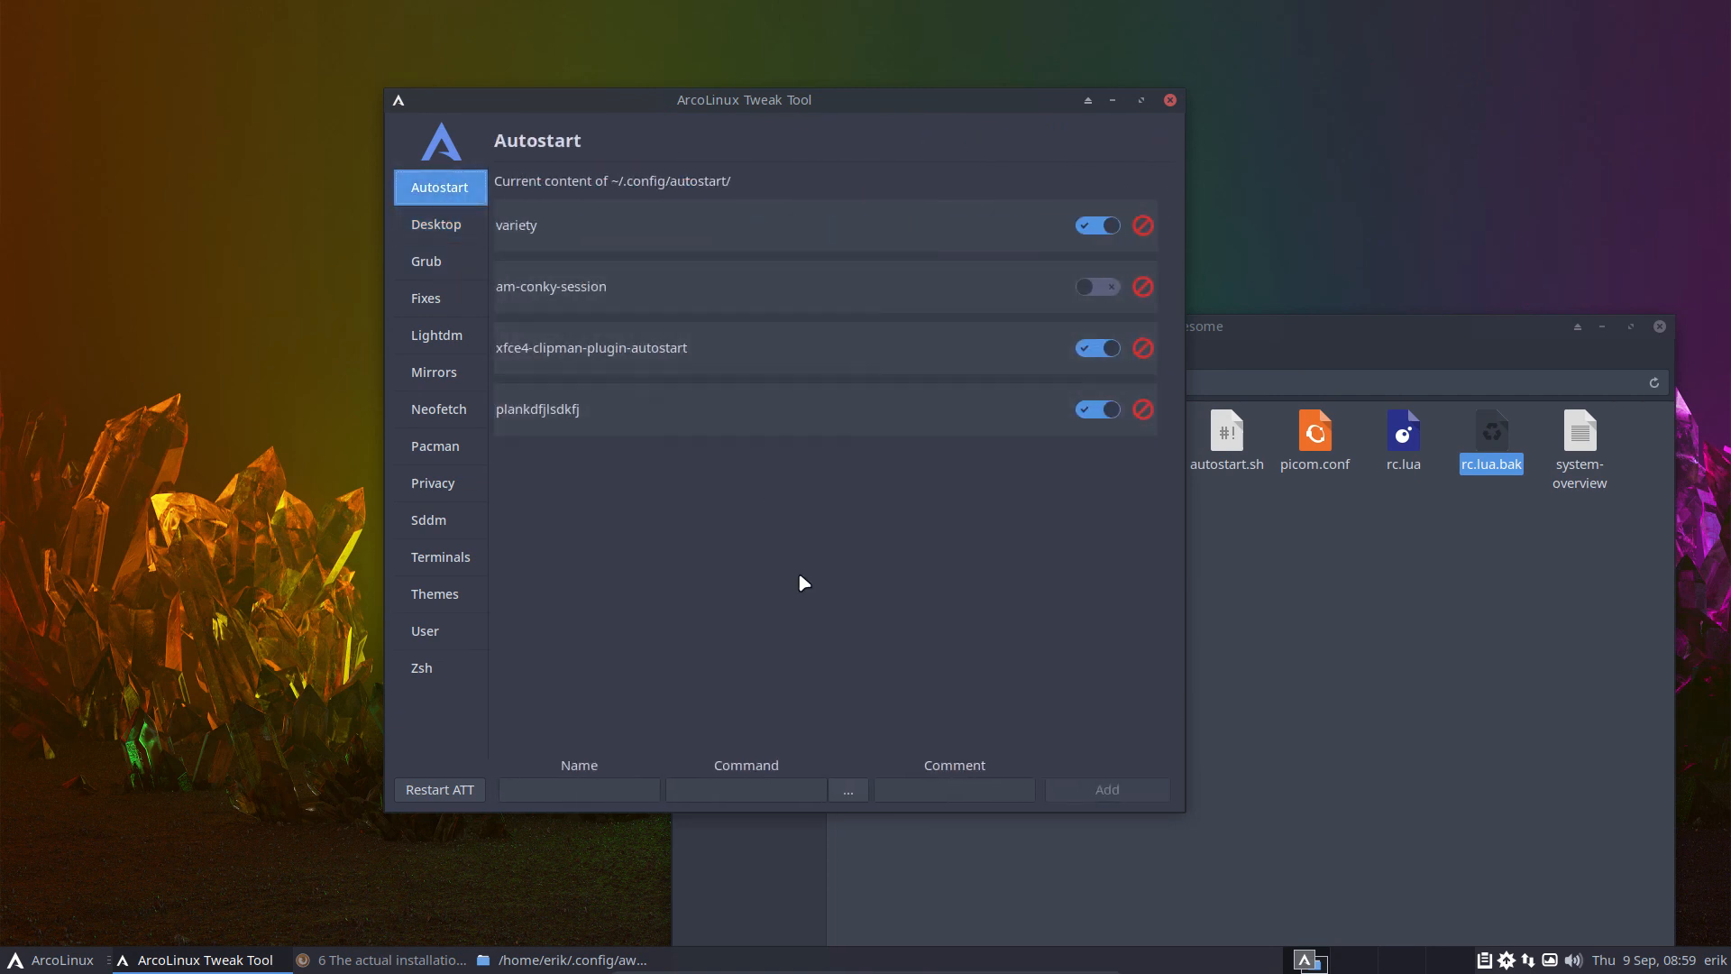